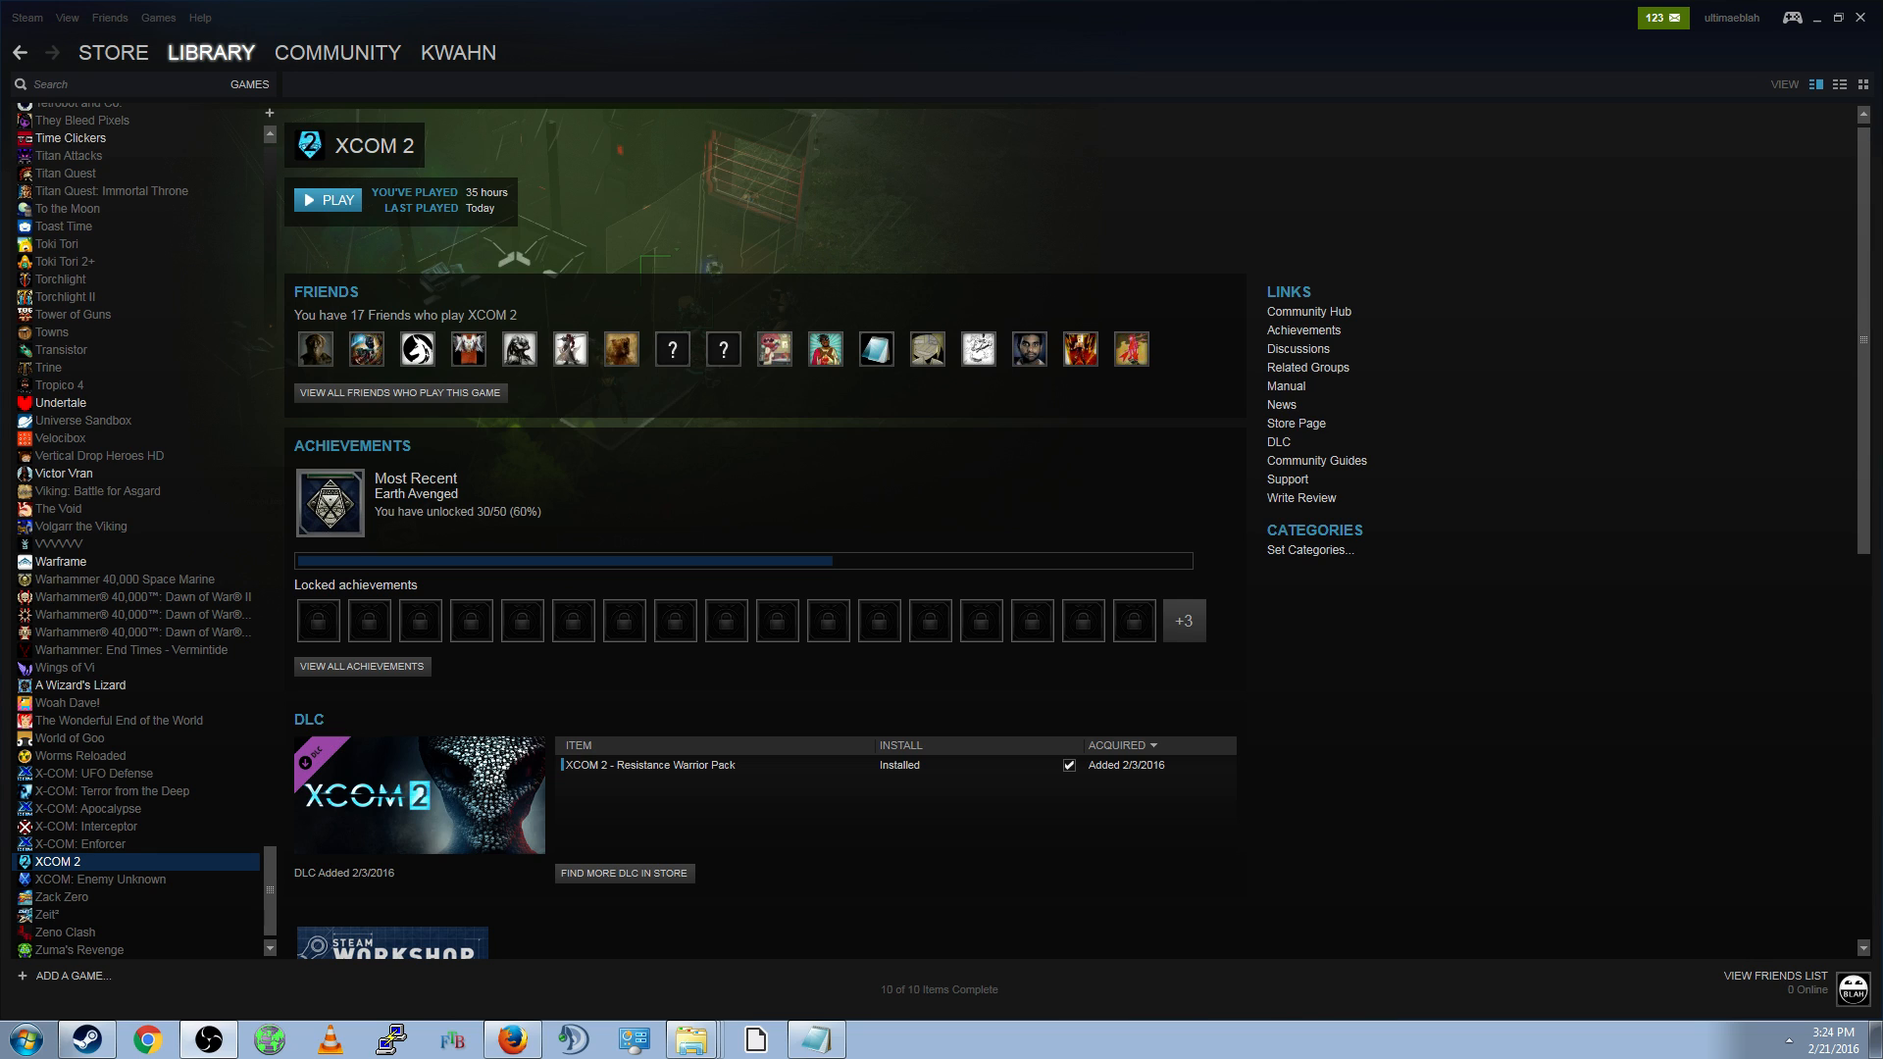
mouse_move(991, 696)
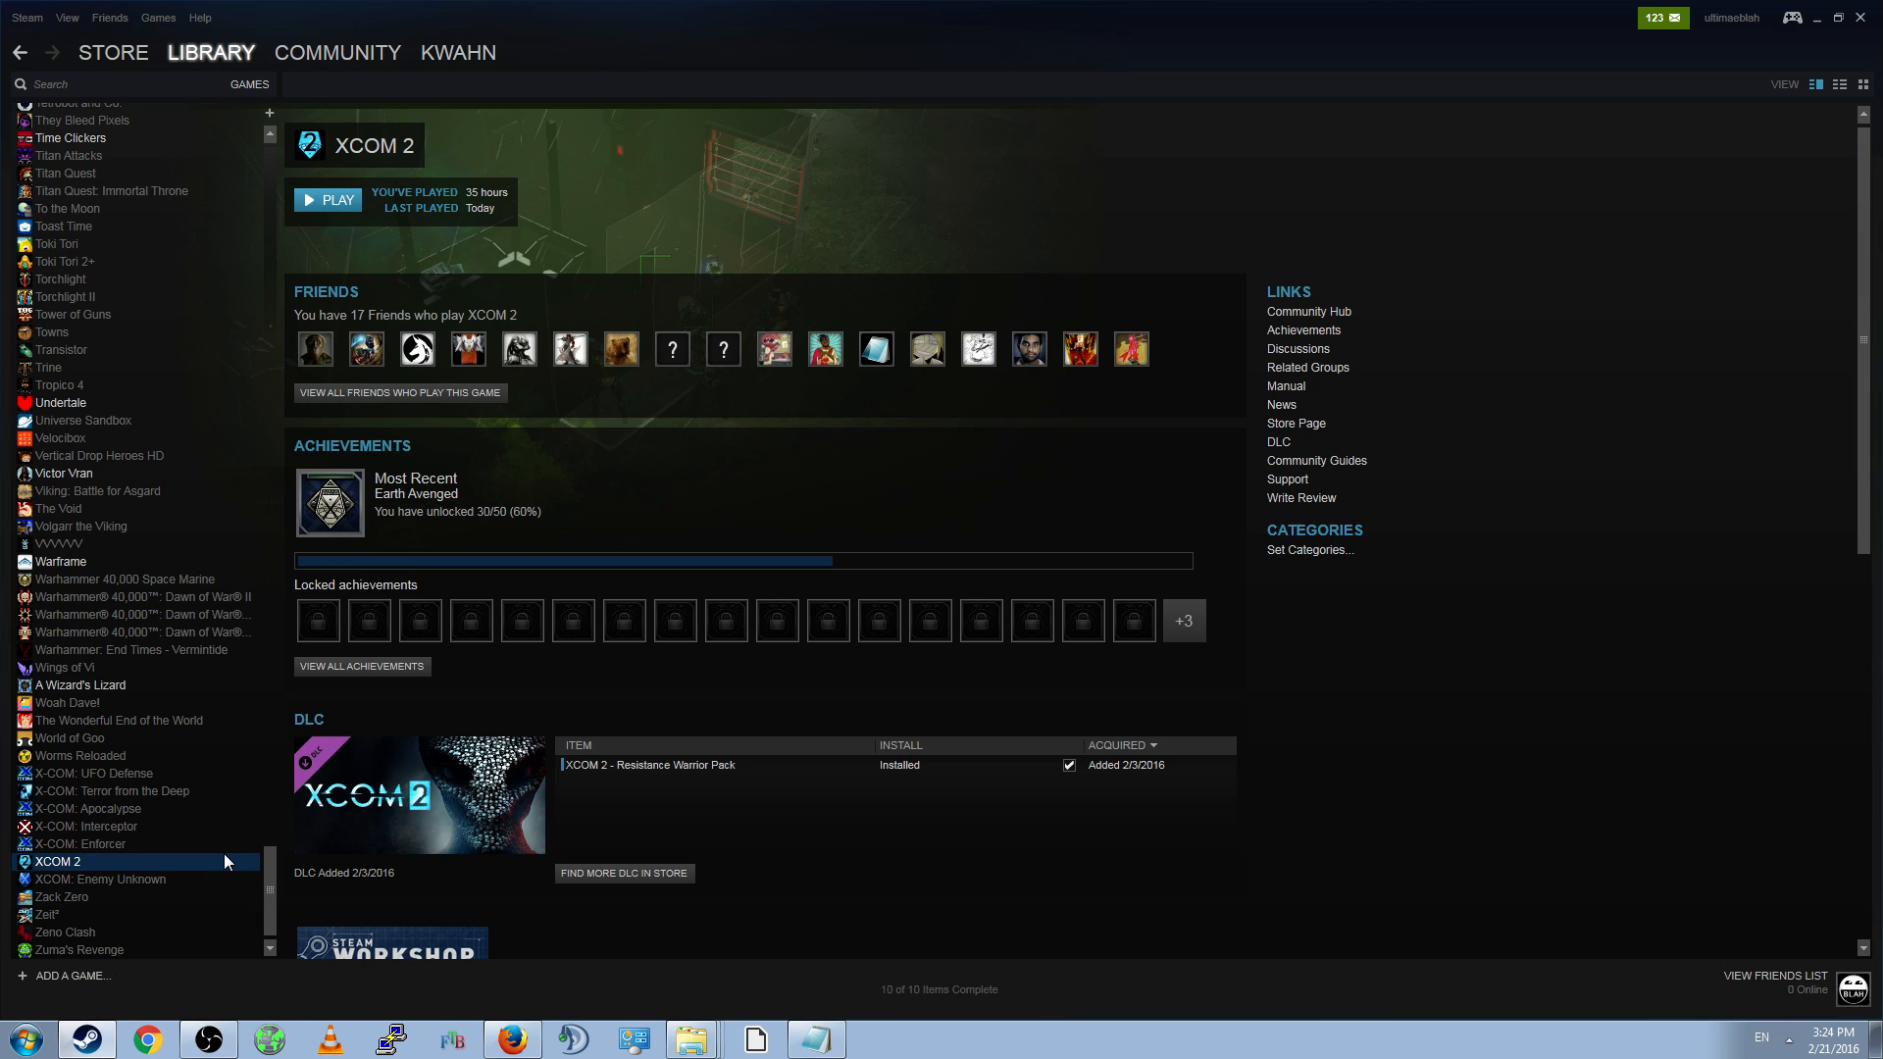
mouse_move(183, 862)
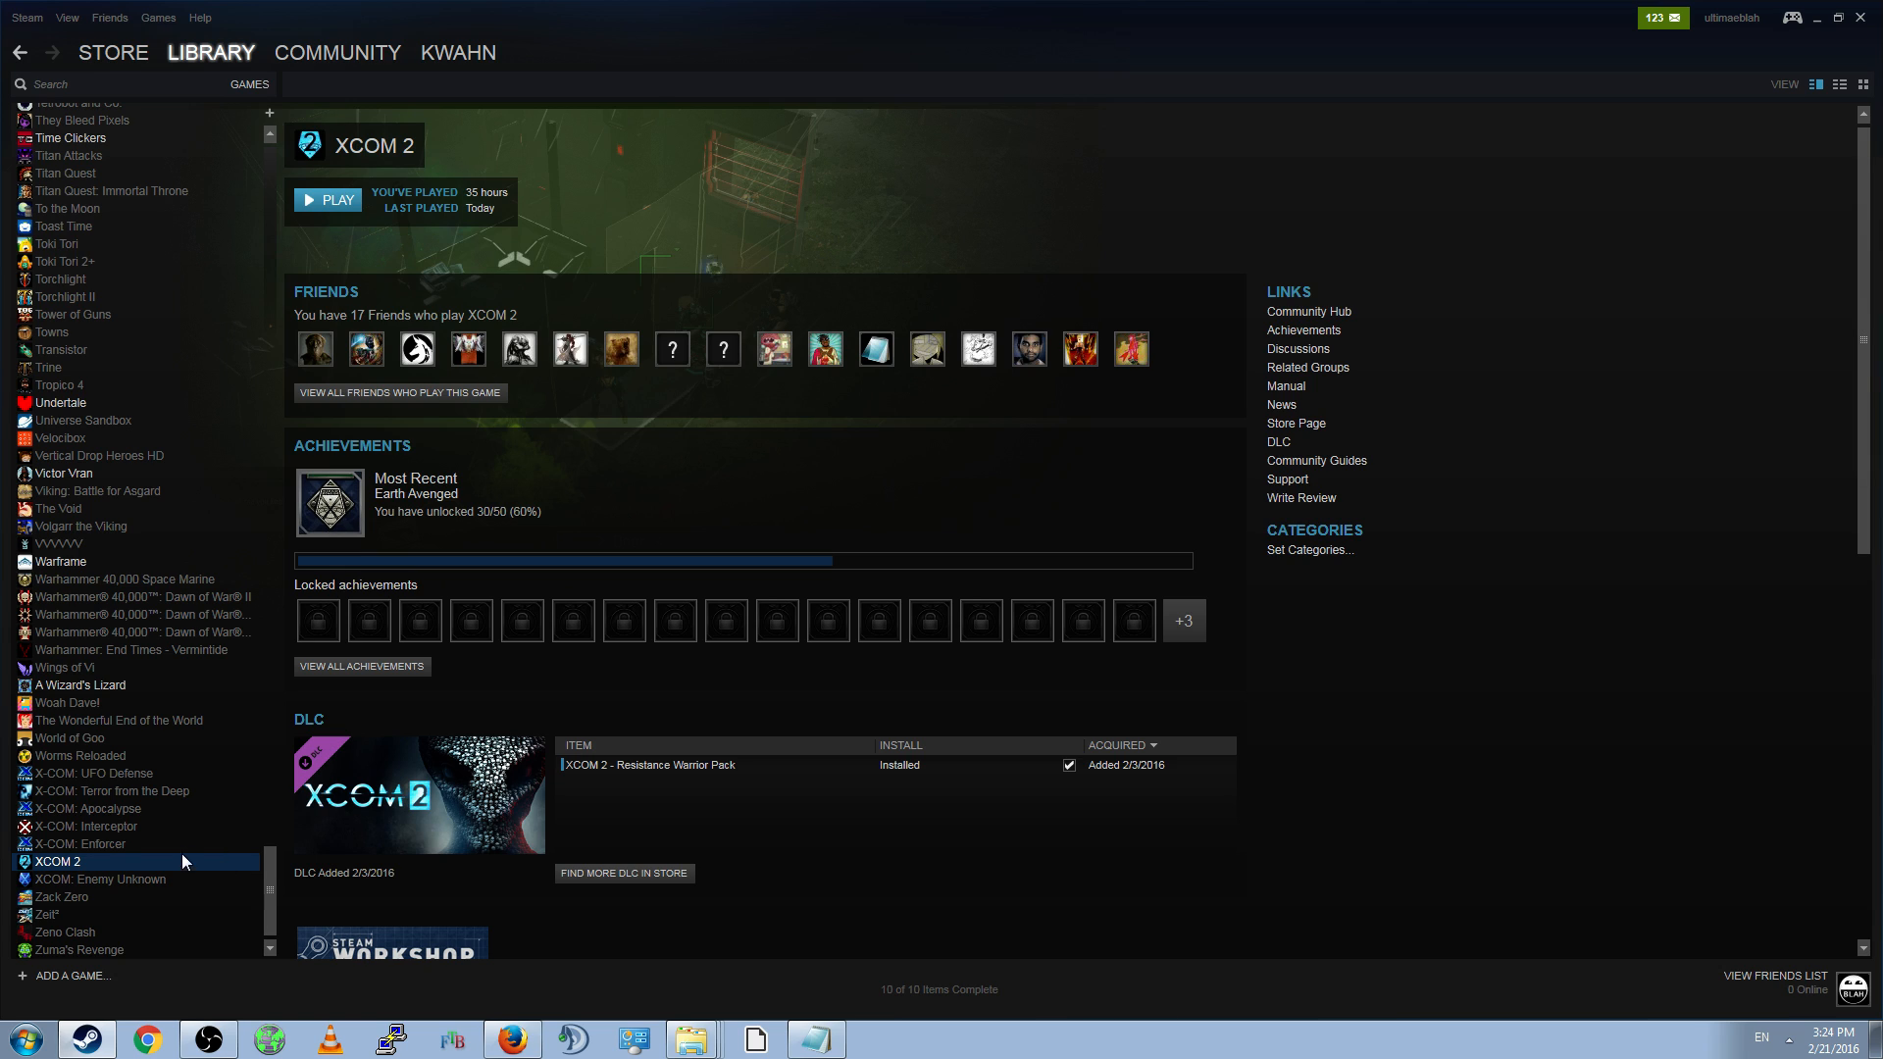
mouse_move(257, 641)
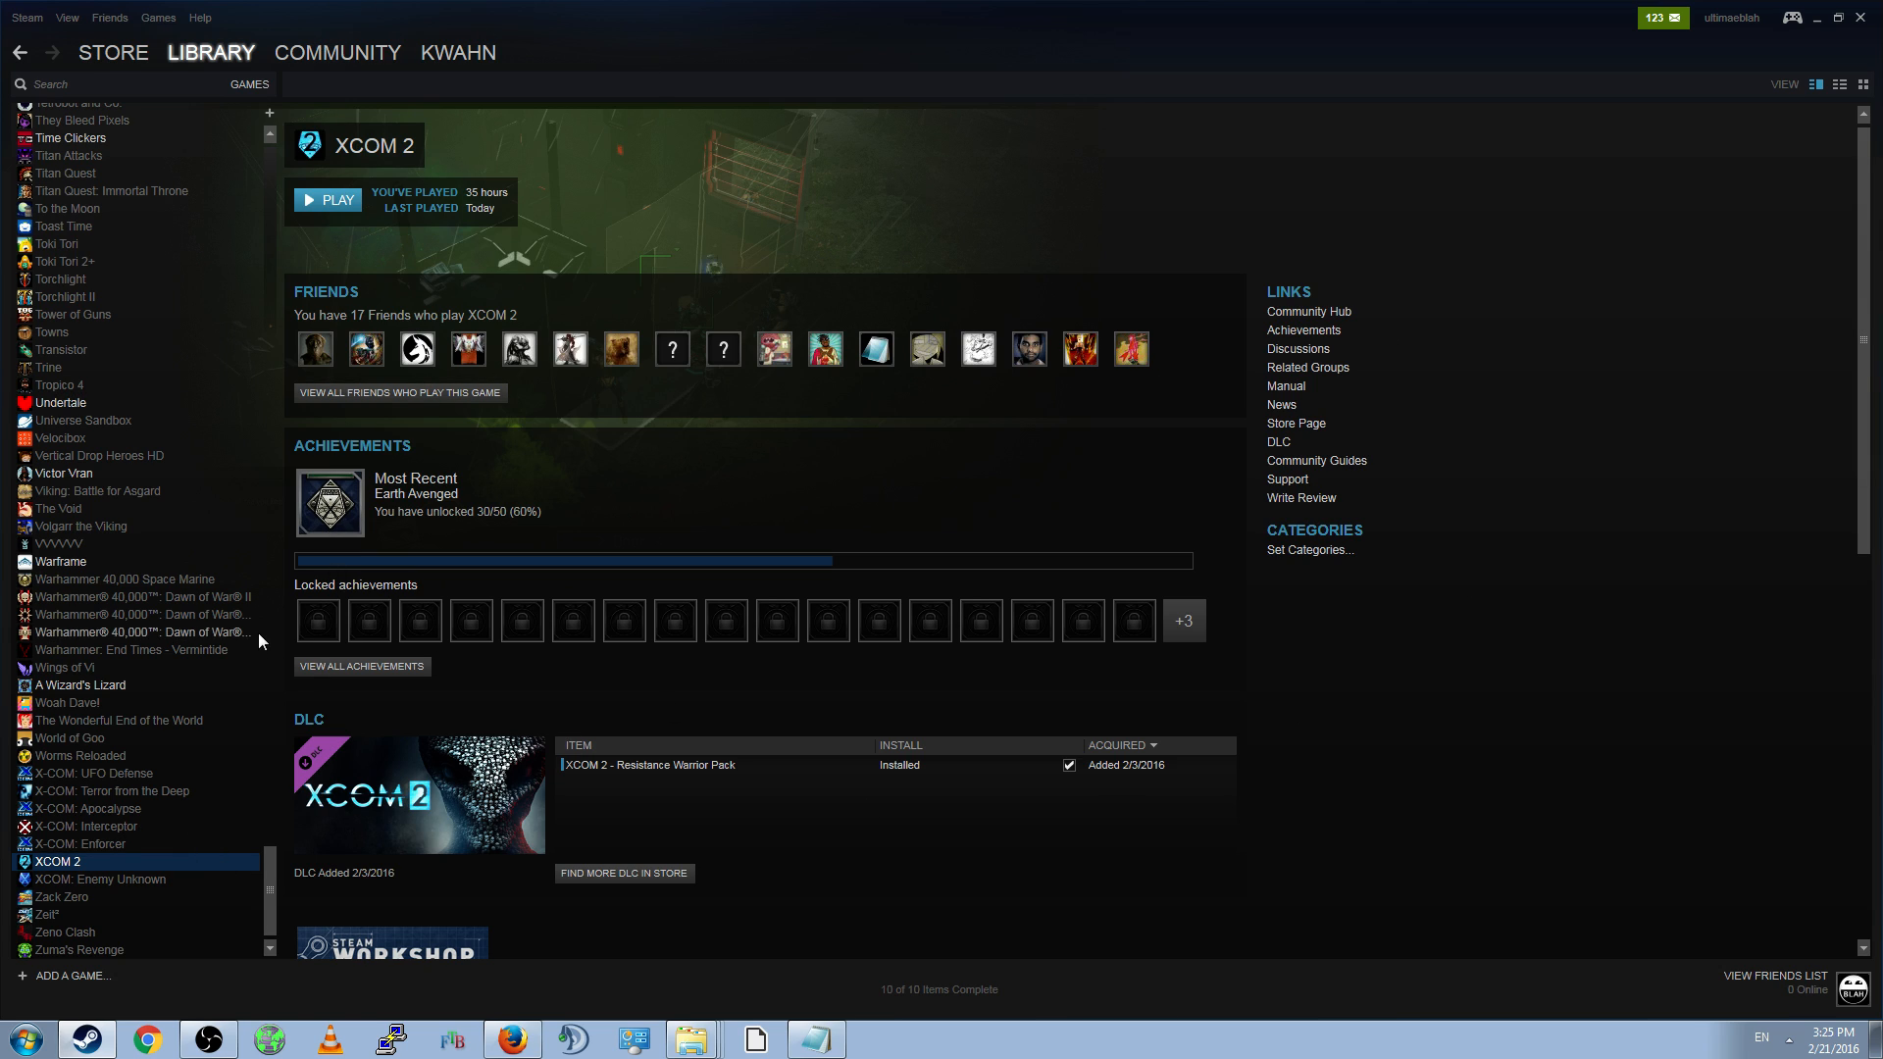
mouse_move(141, 866)
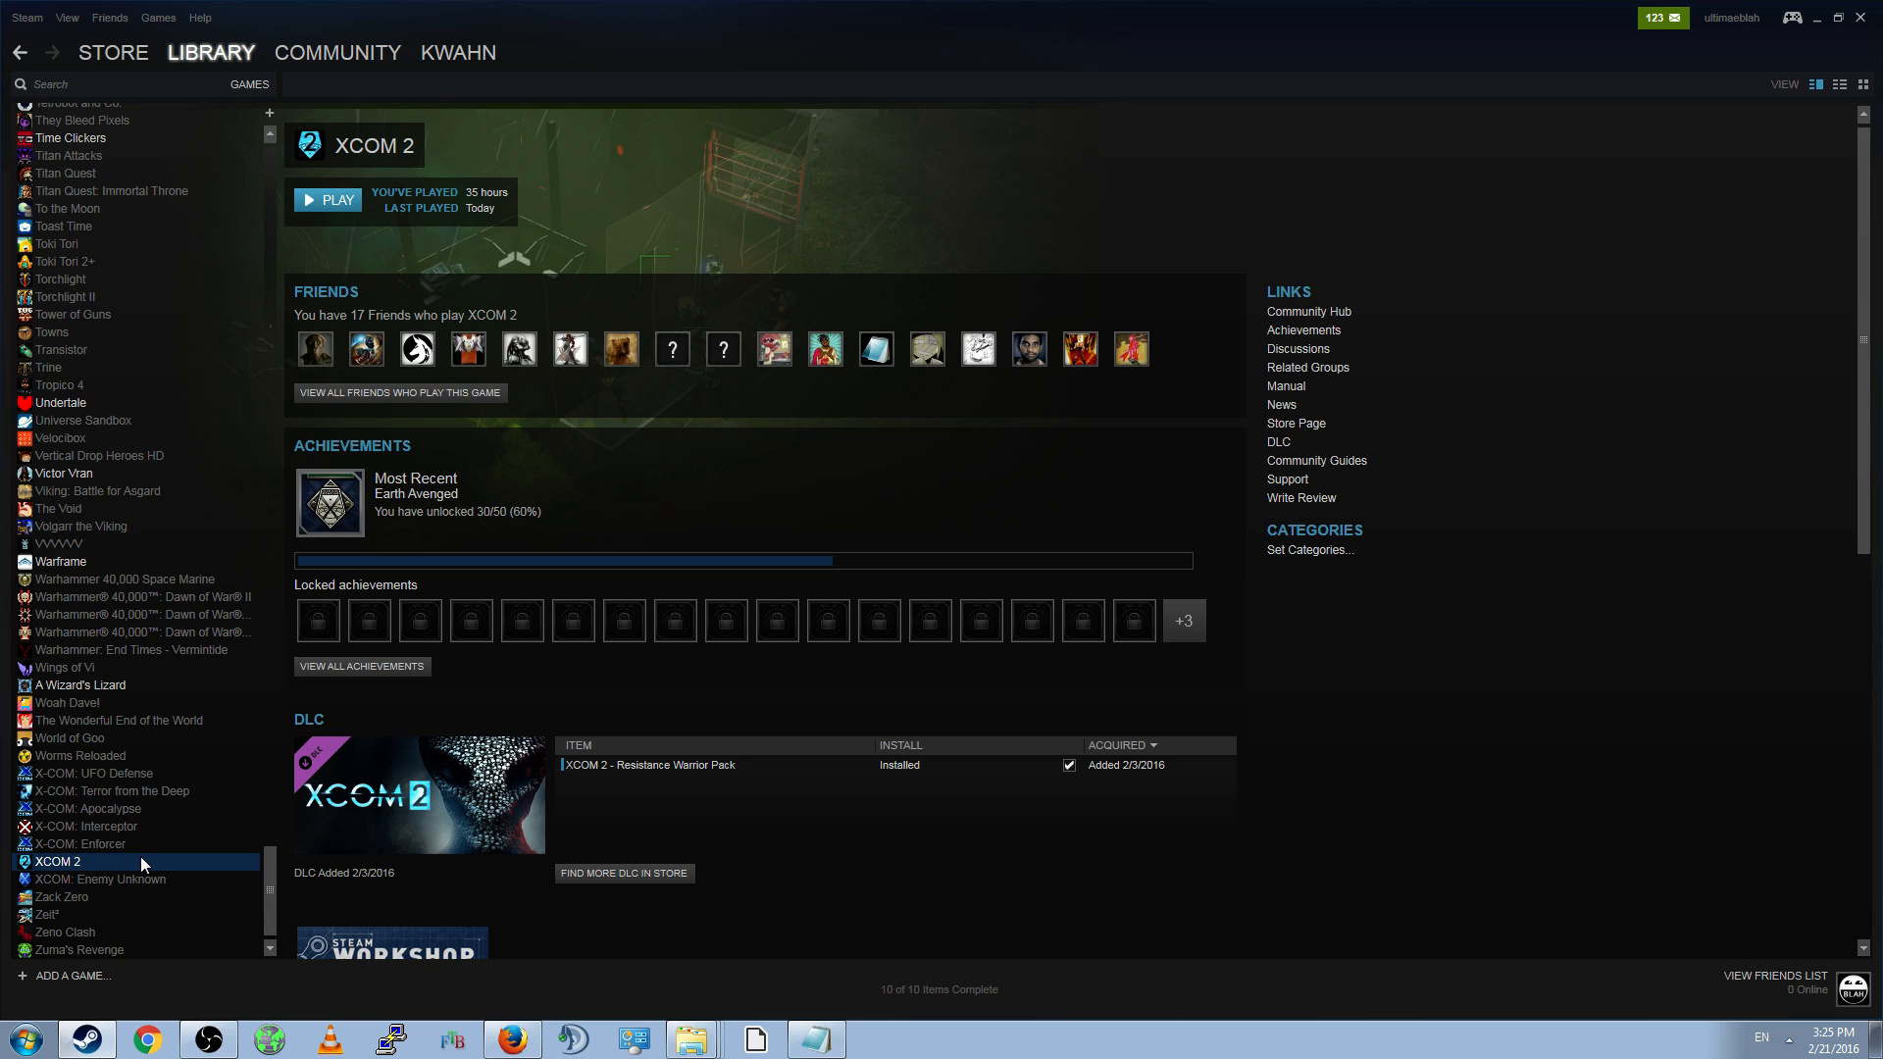
mouse_move(510, 284)
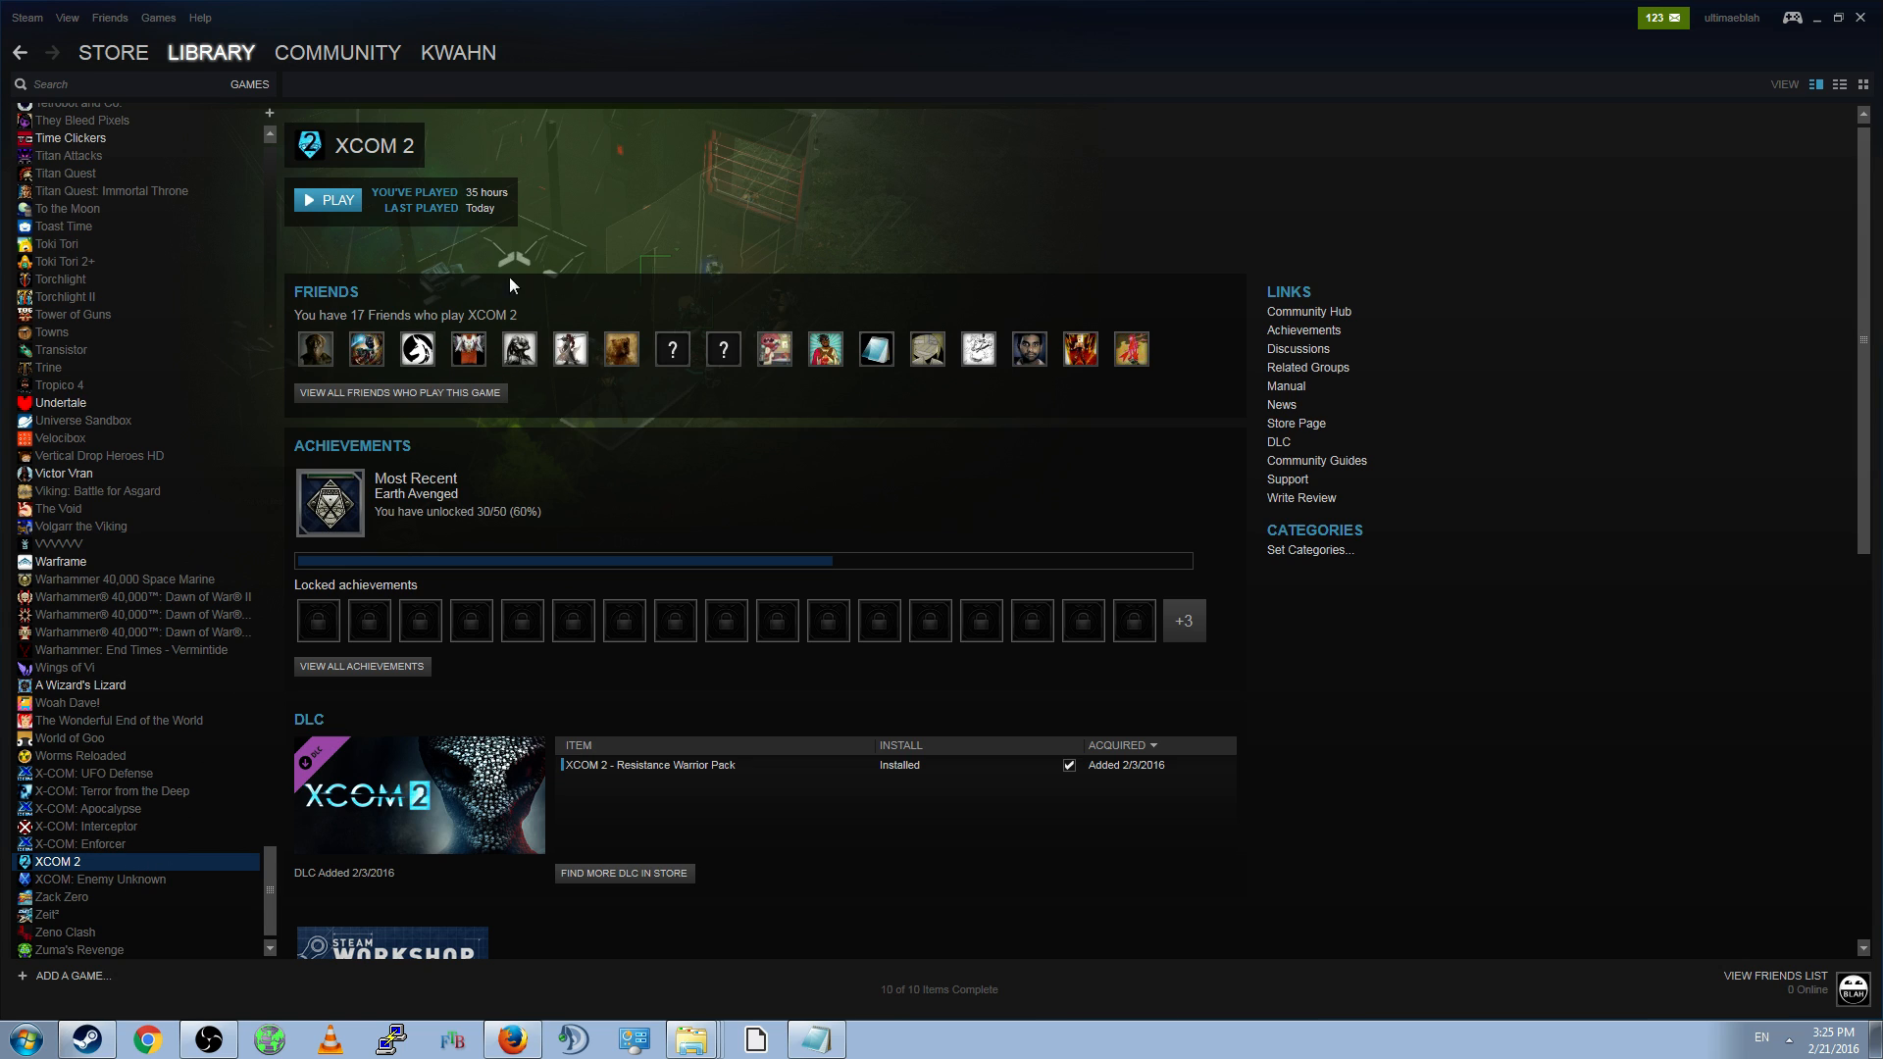
mouse_move(600, 312)
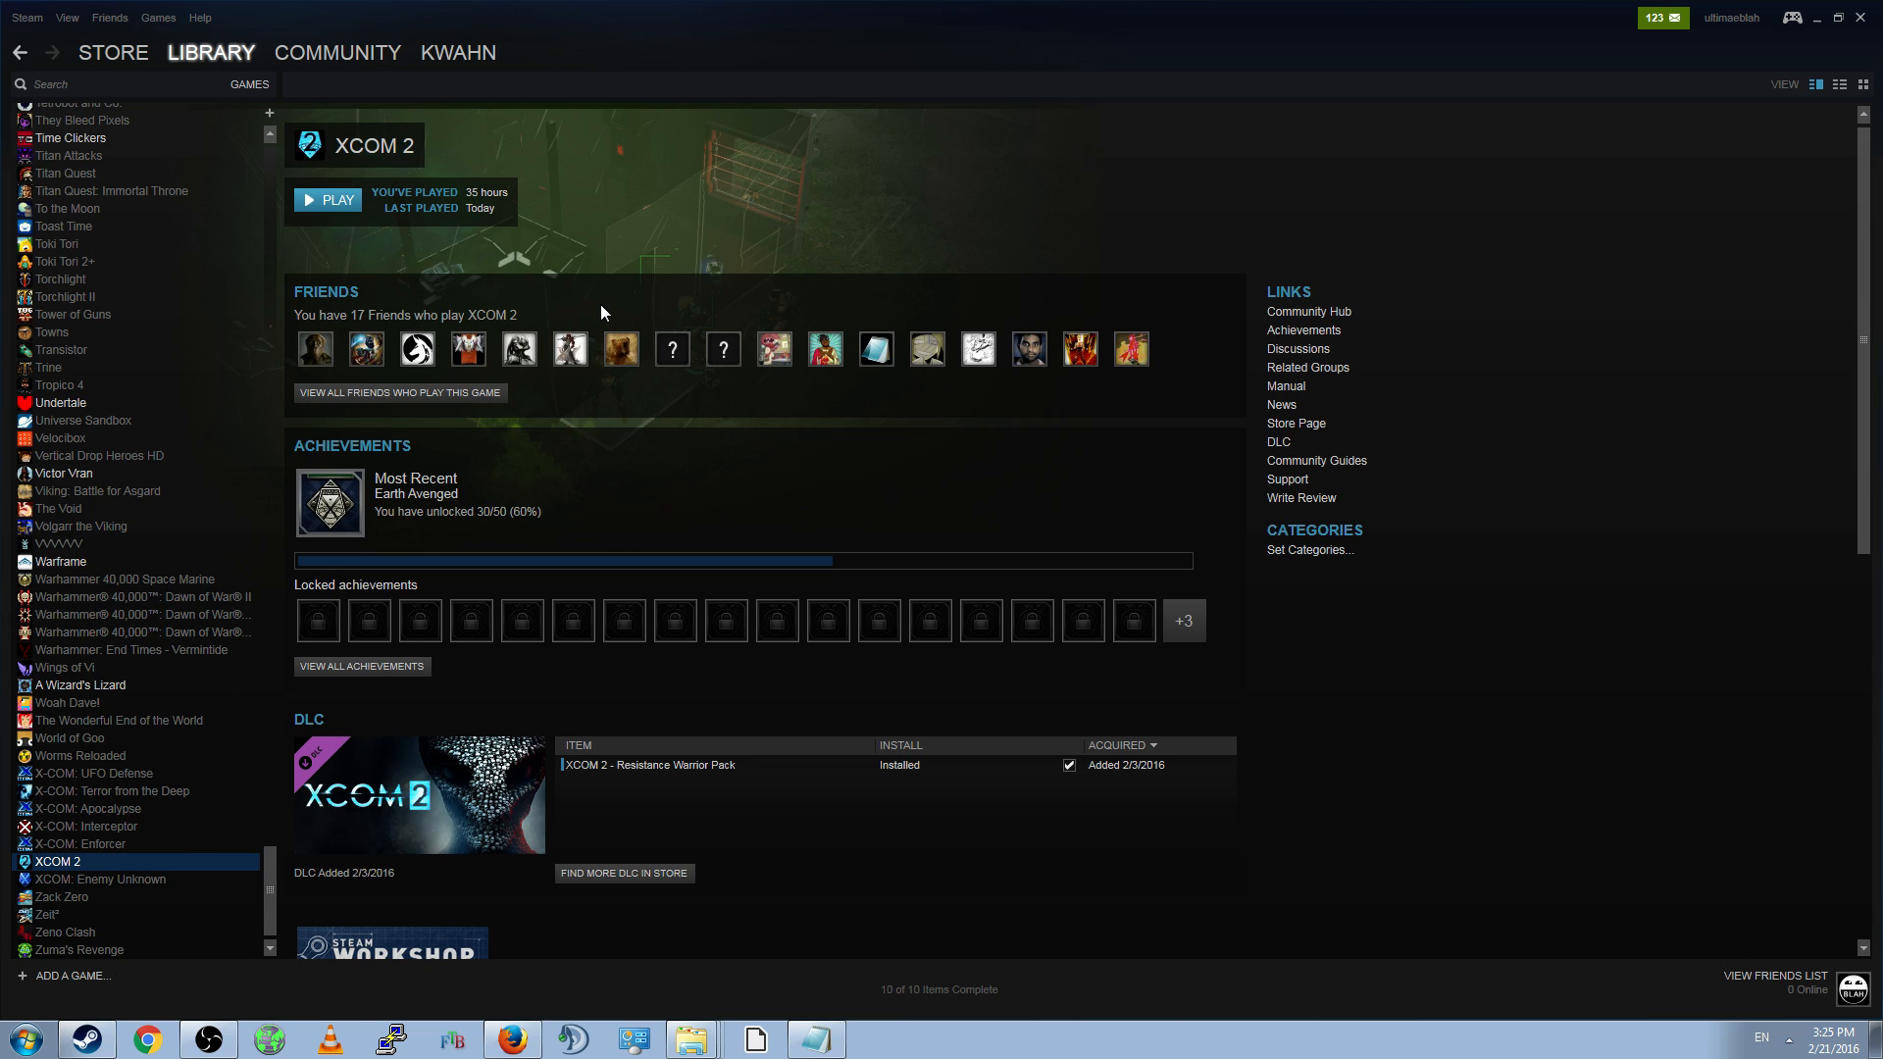
mouse_move(364, 231)
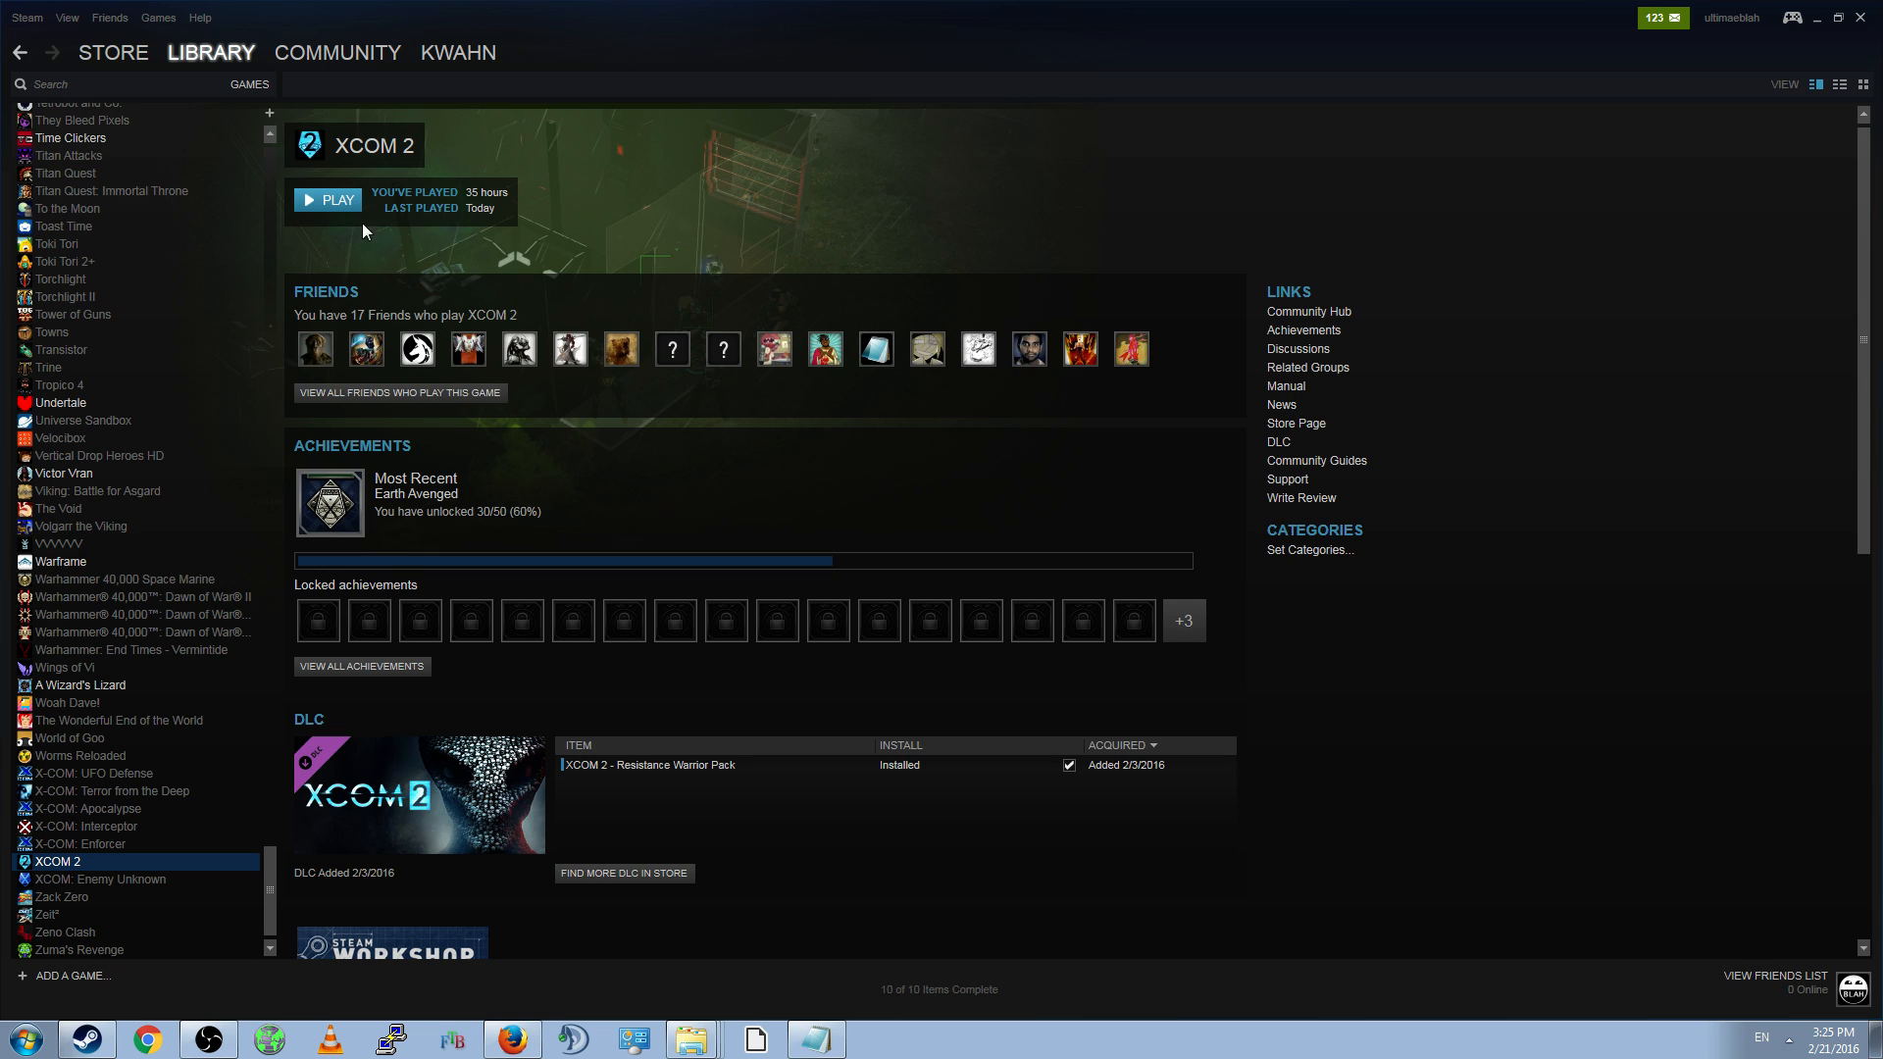
- Filter the Steam library to Tools and open XCOM 2 Development Tools' context menu
left_click(210, 52)
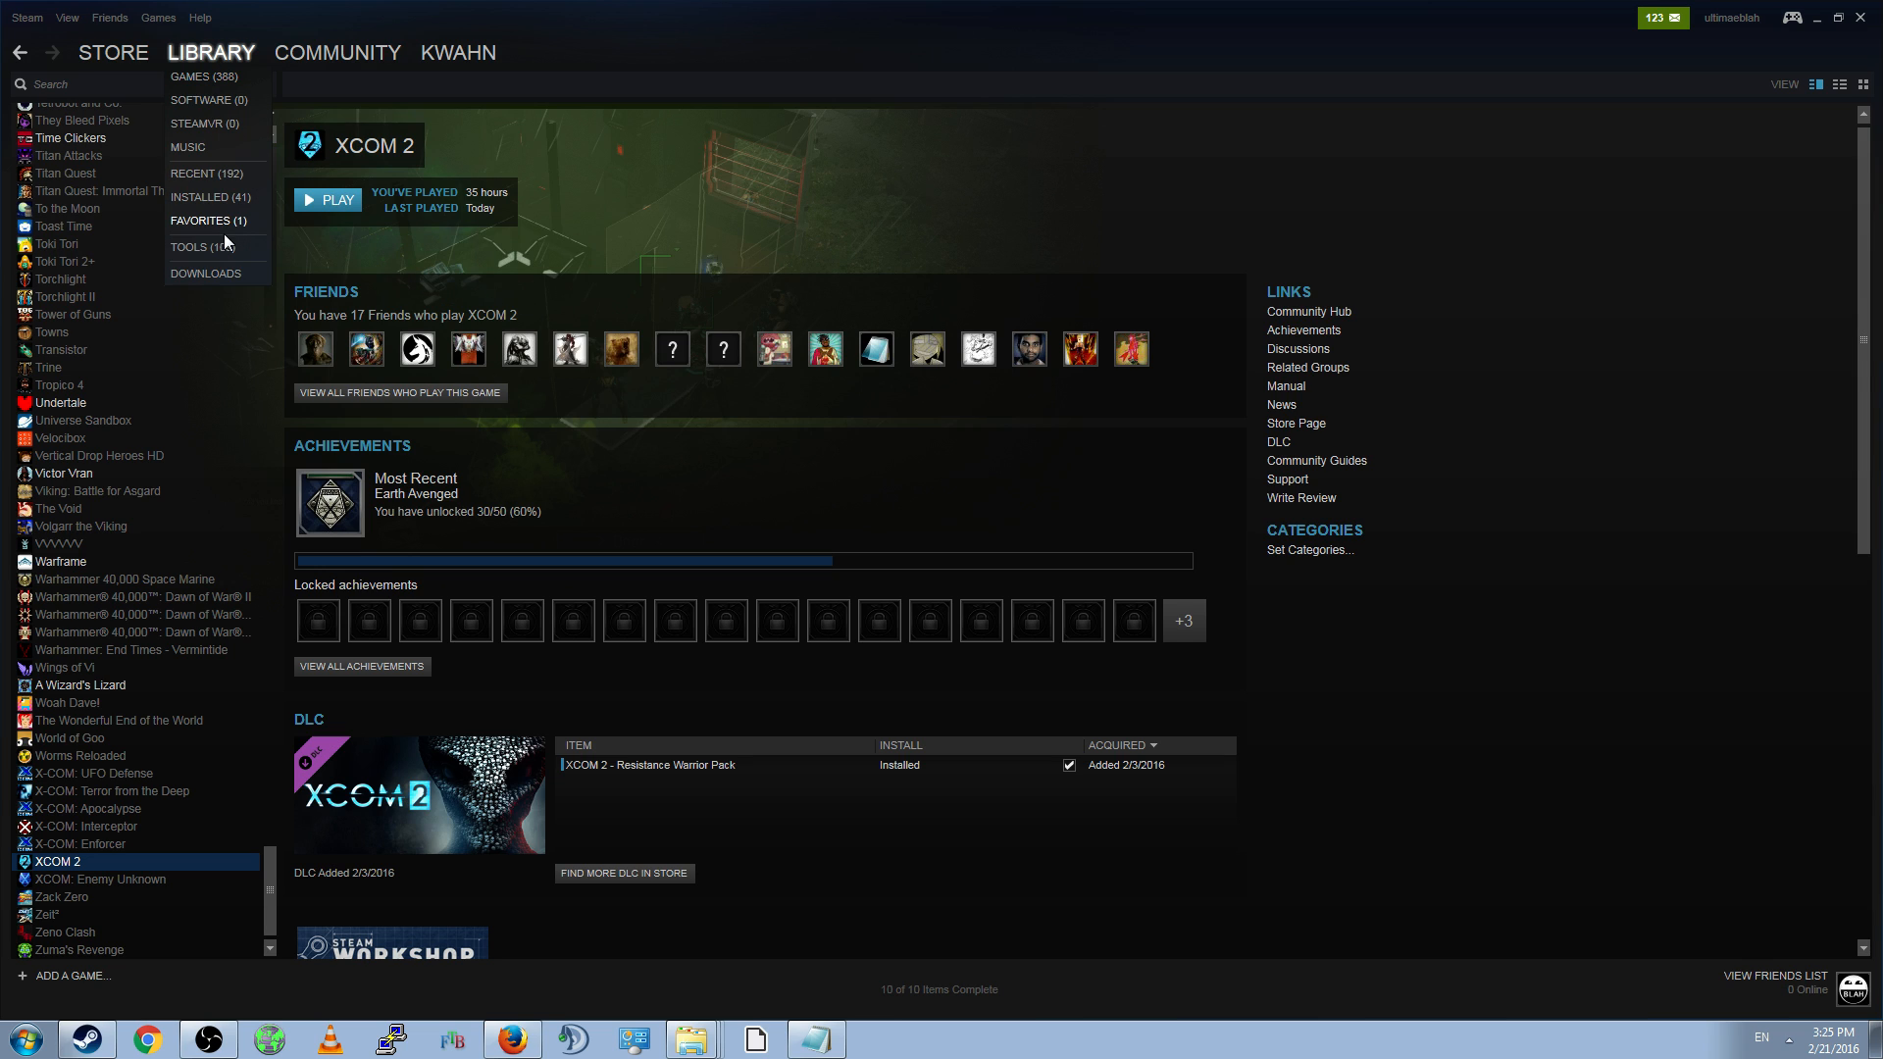
left_click(188, 246)
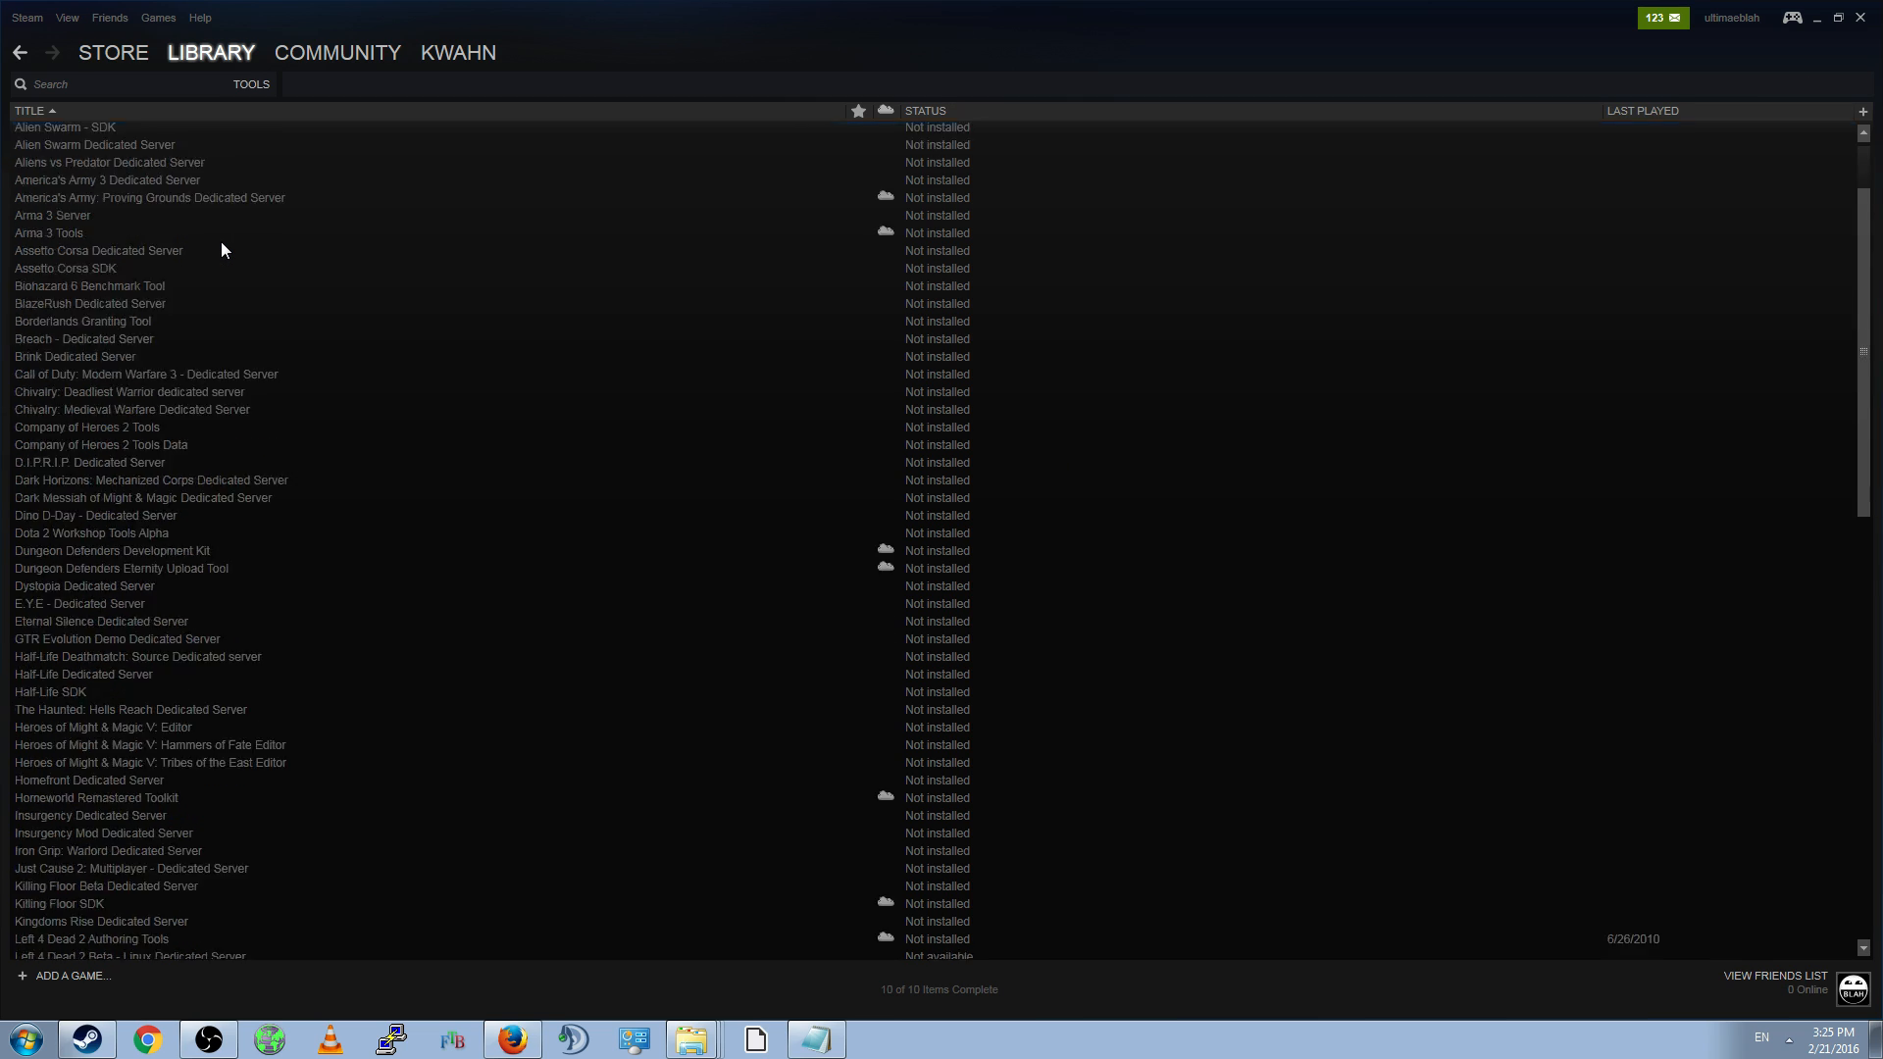
scroll("down", 3)
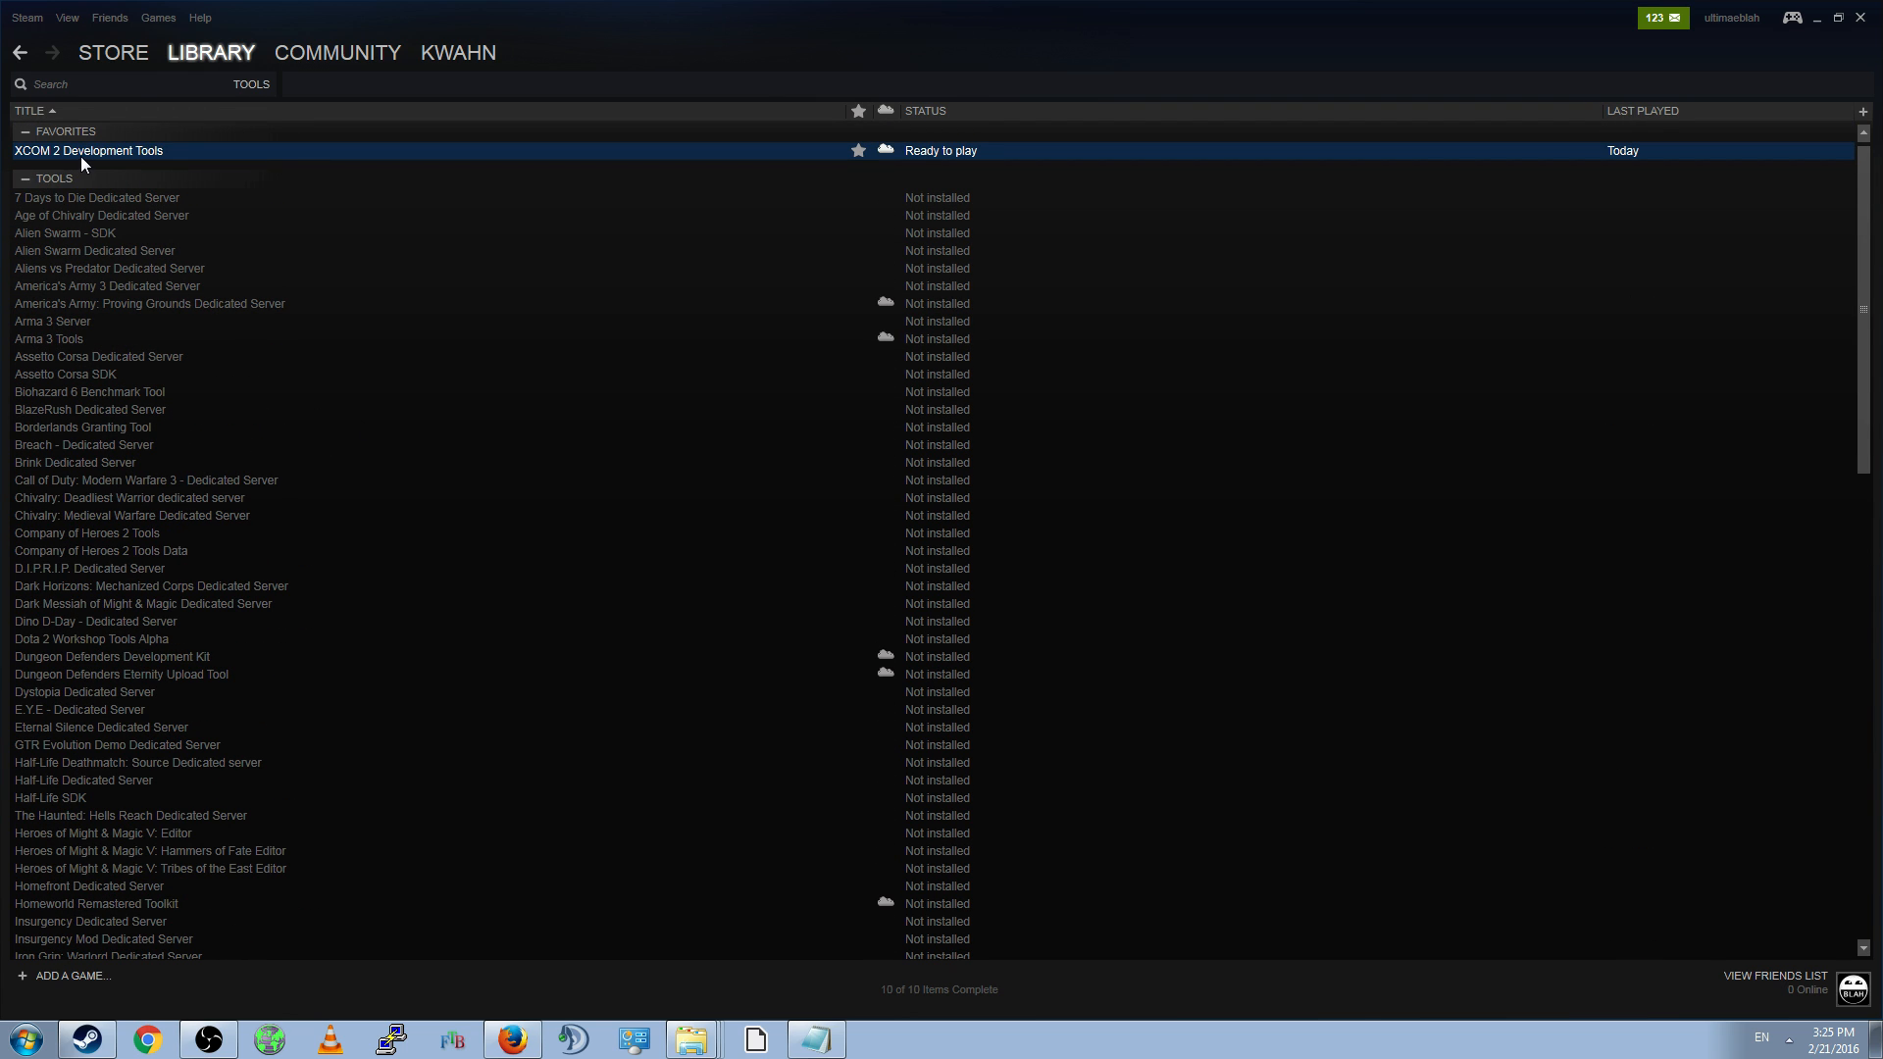
right_click(87, 151)
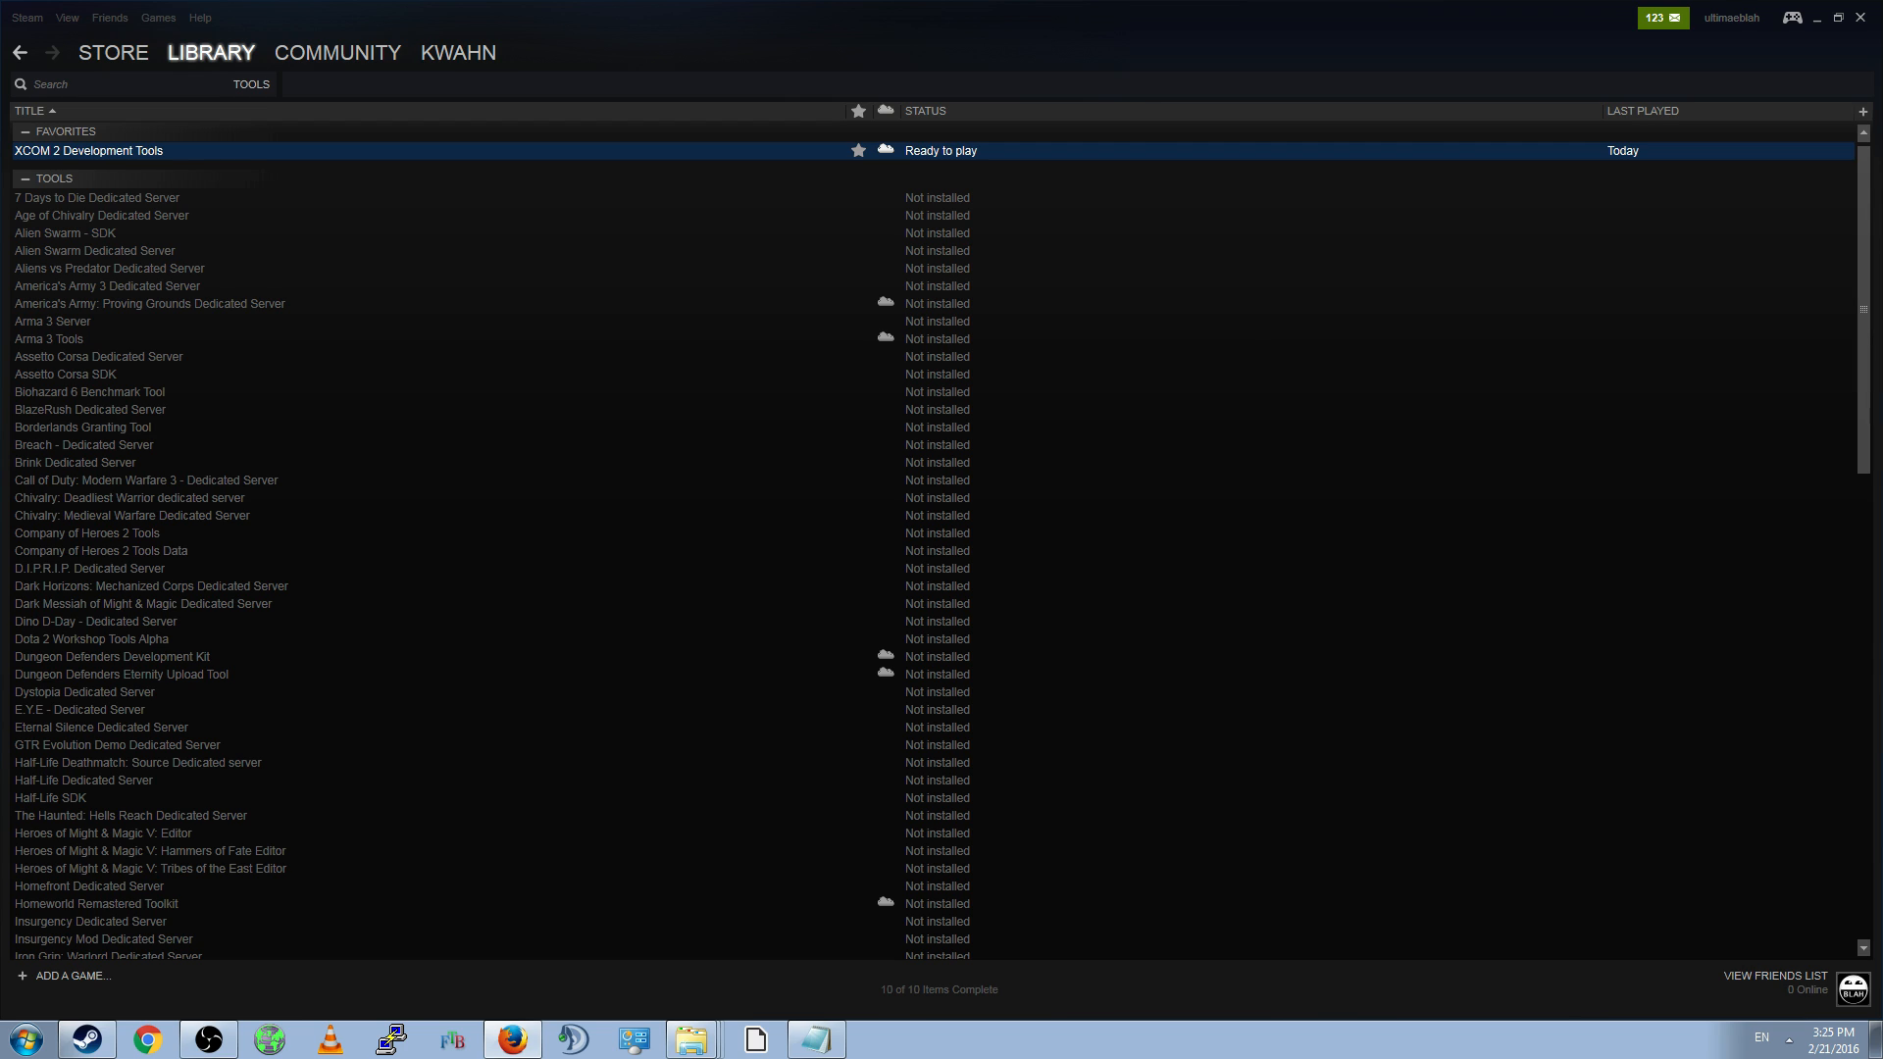
mouse_move(400, 266)
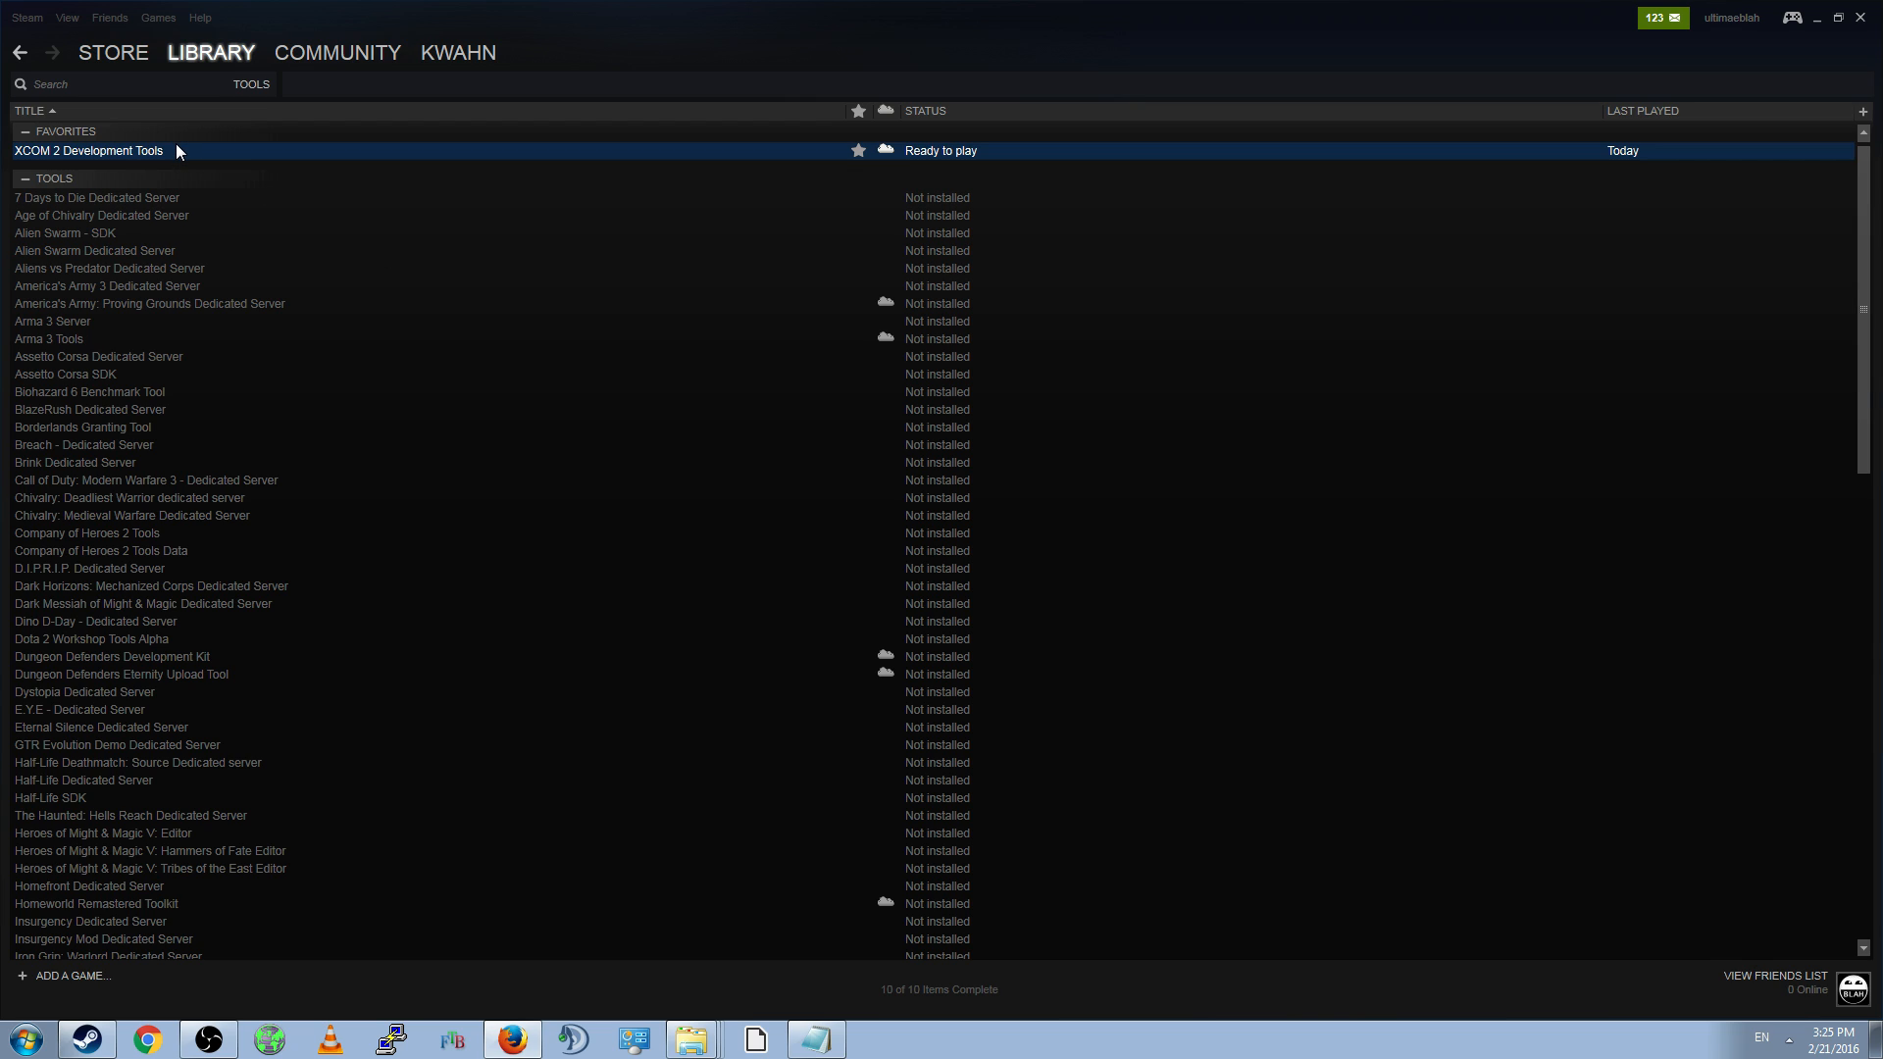
right_click(88, 150)
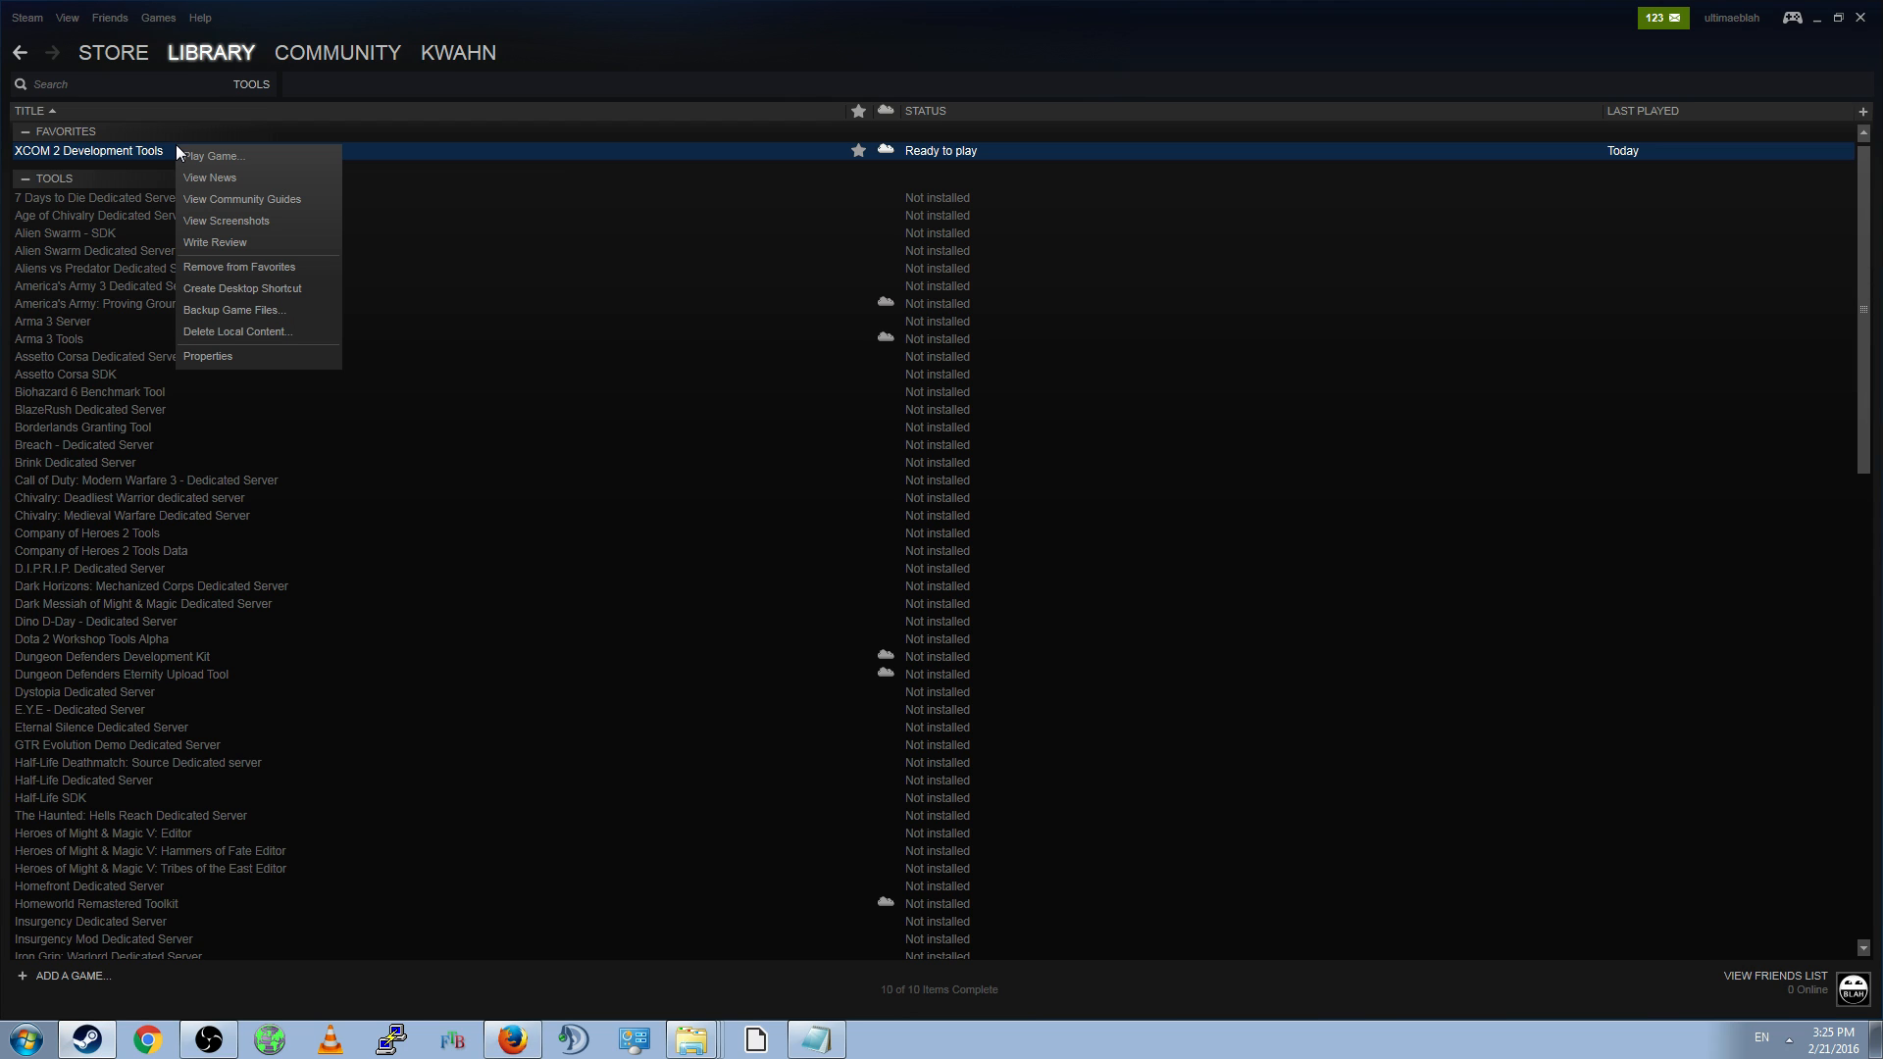
mouse_move(208, 357)
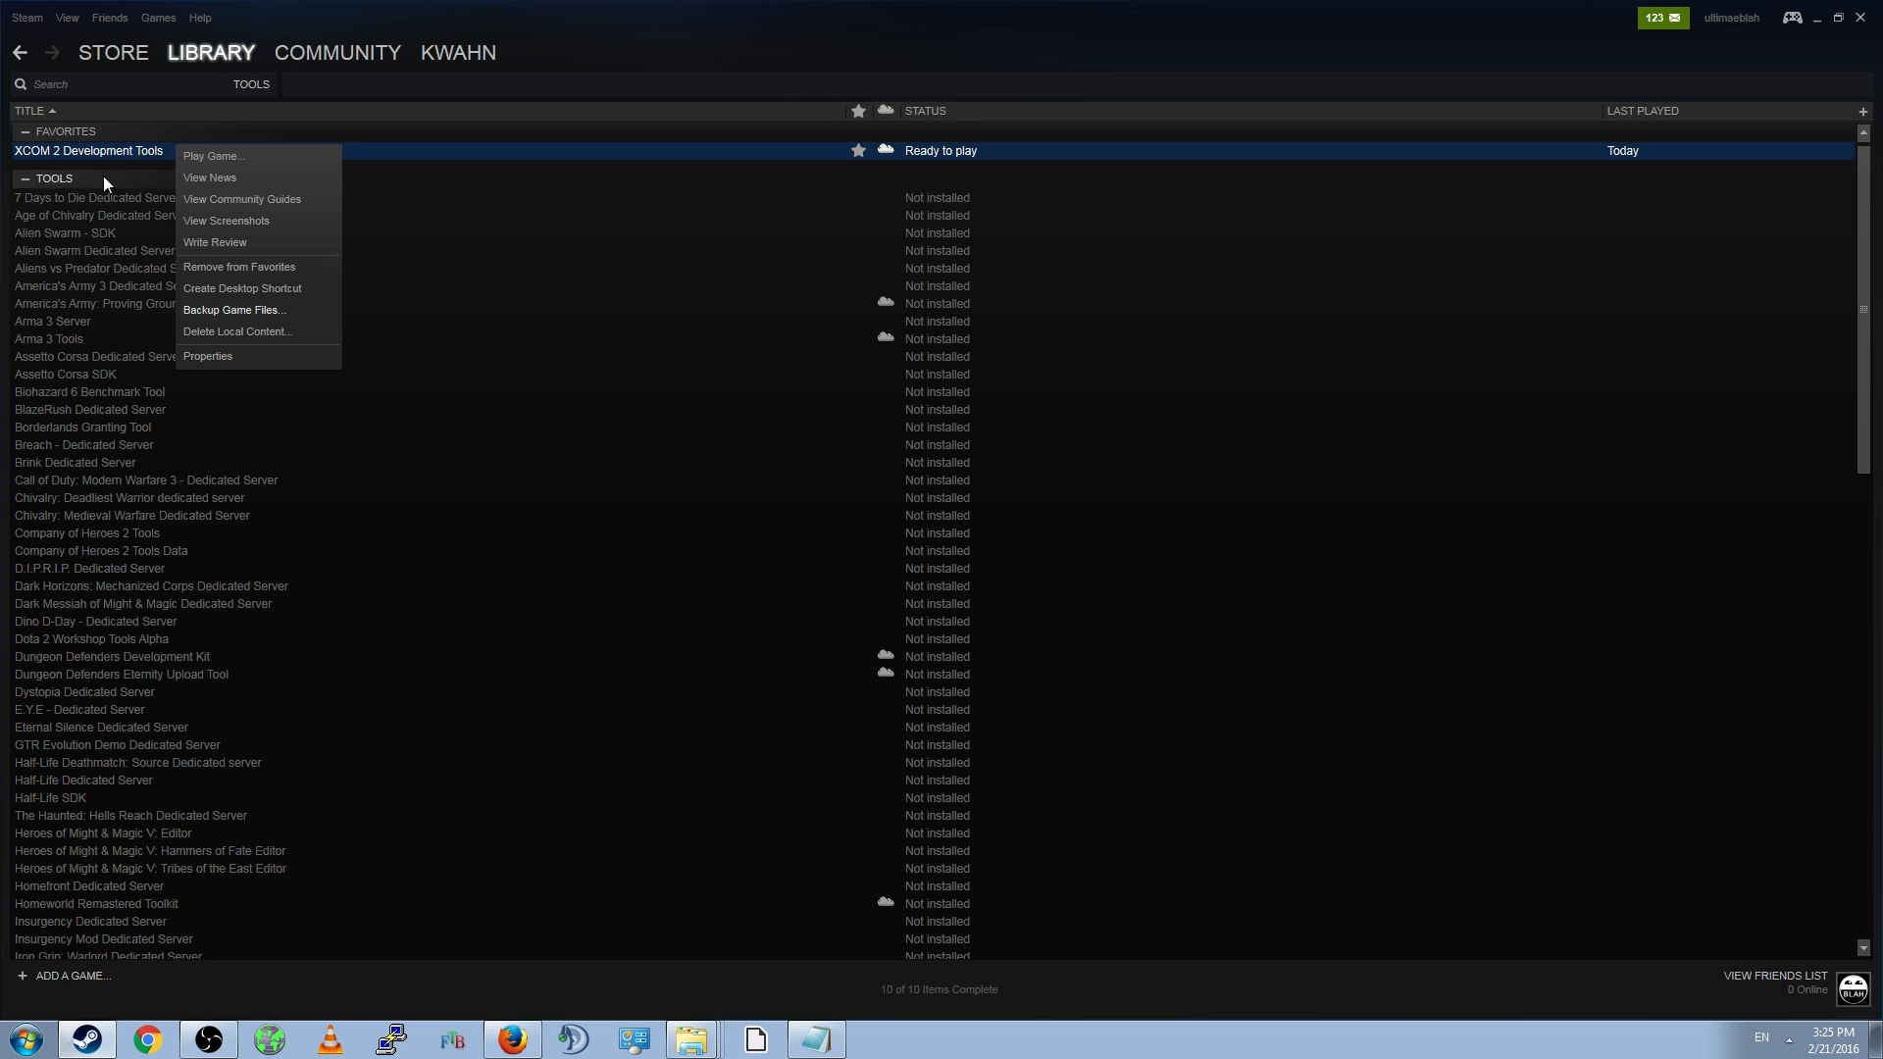
left_click(66, 373)
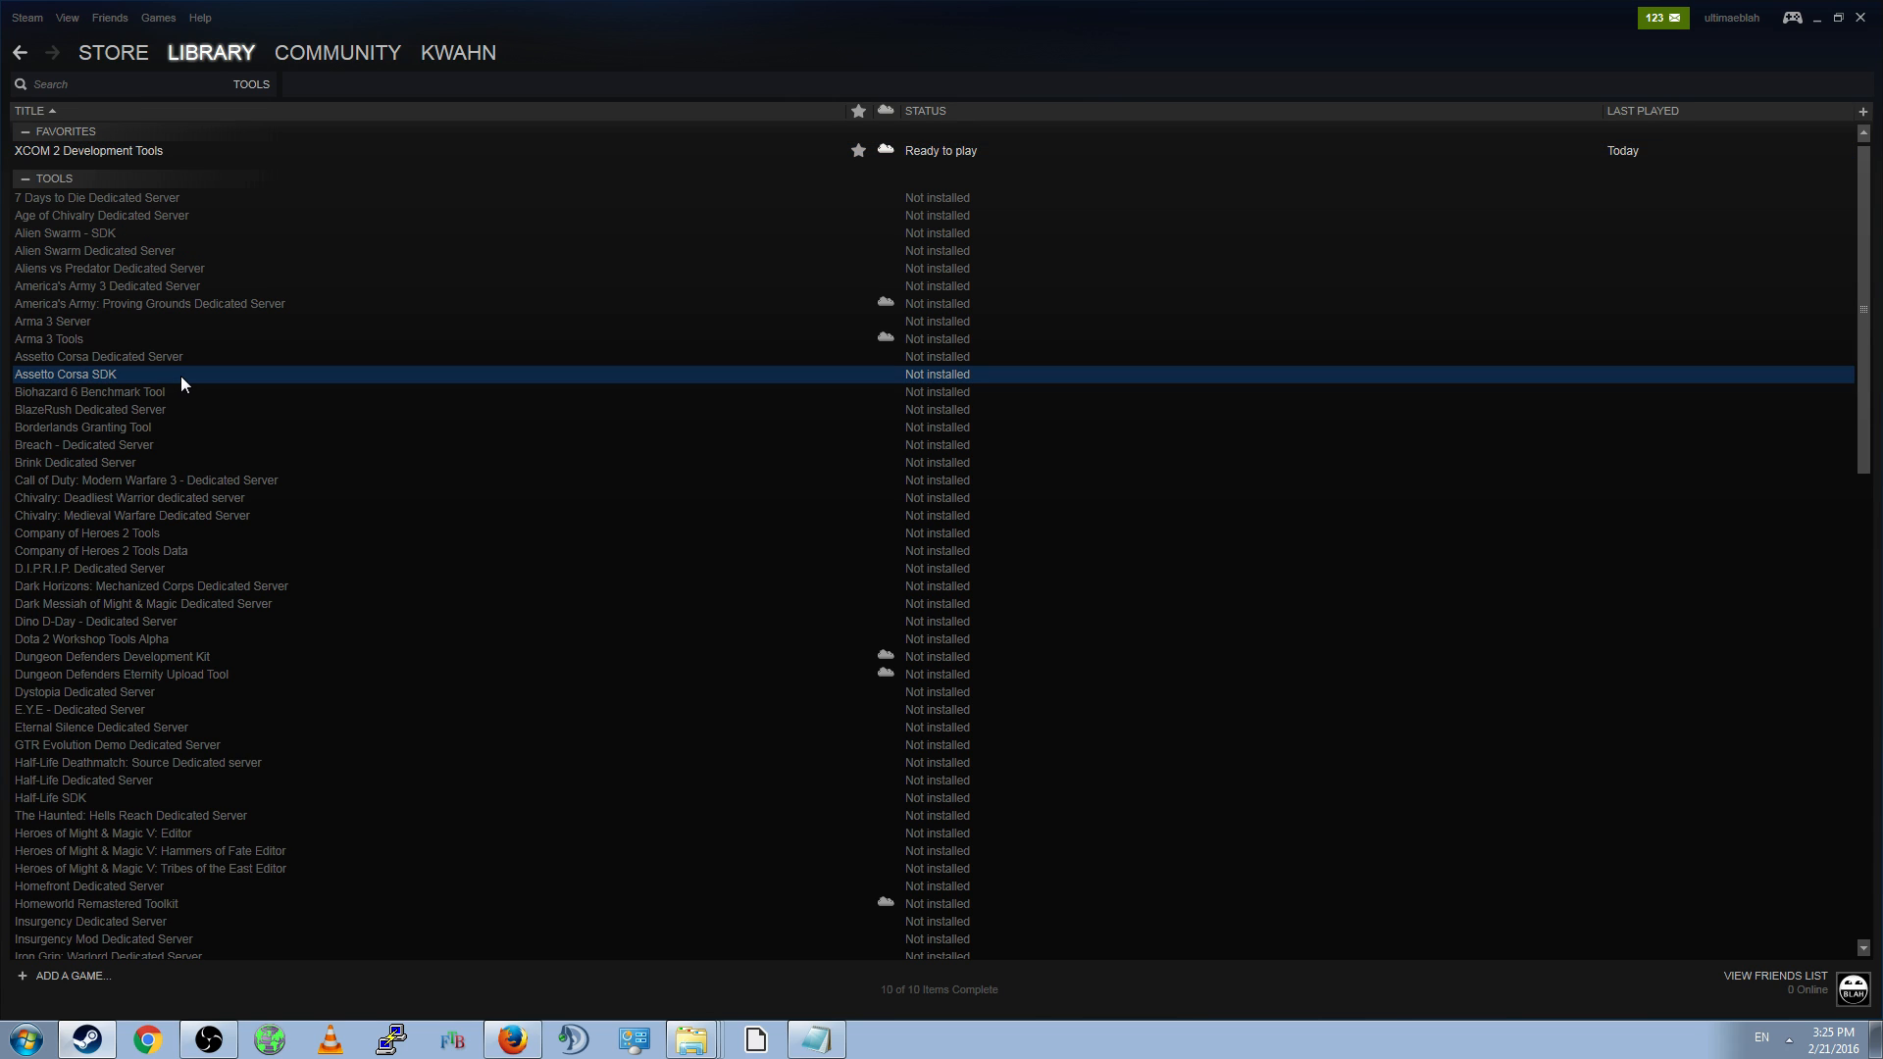
right_click(86, 150)
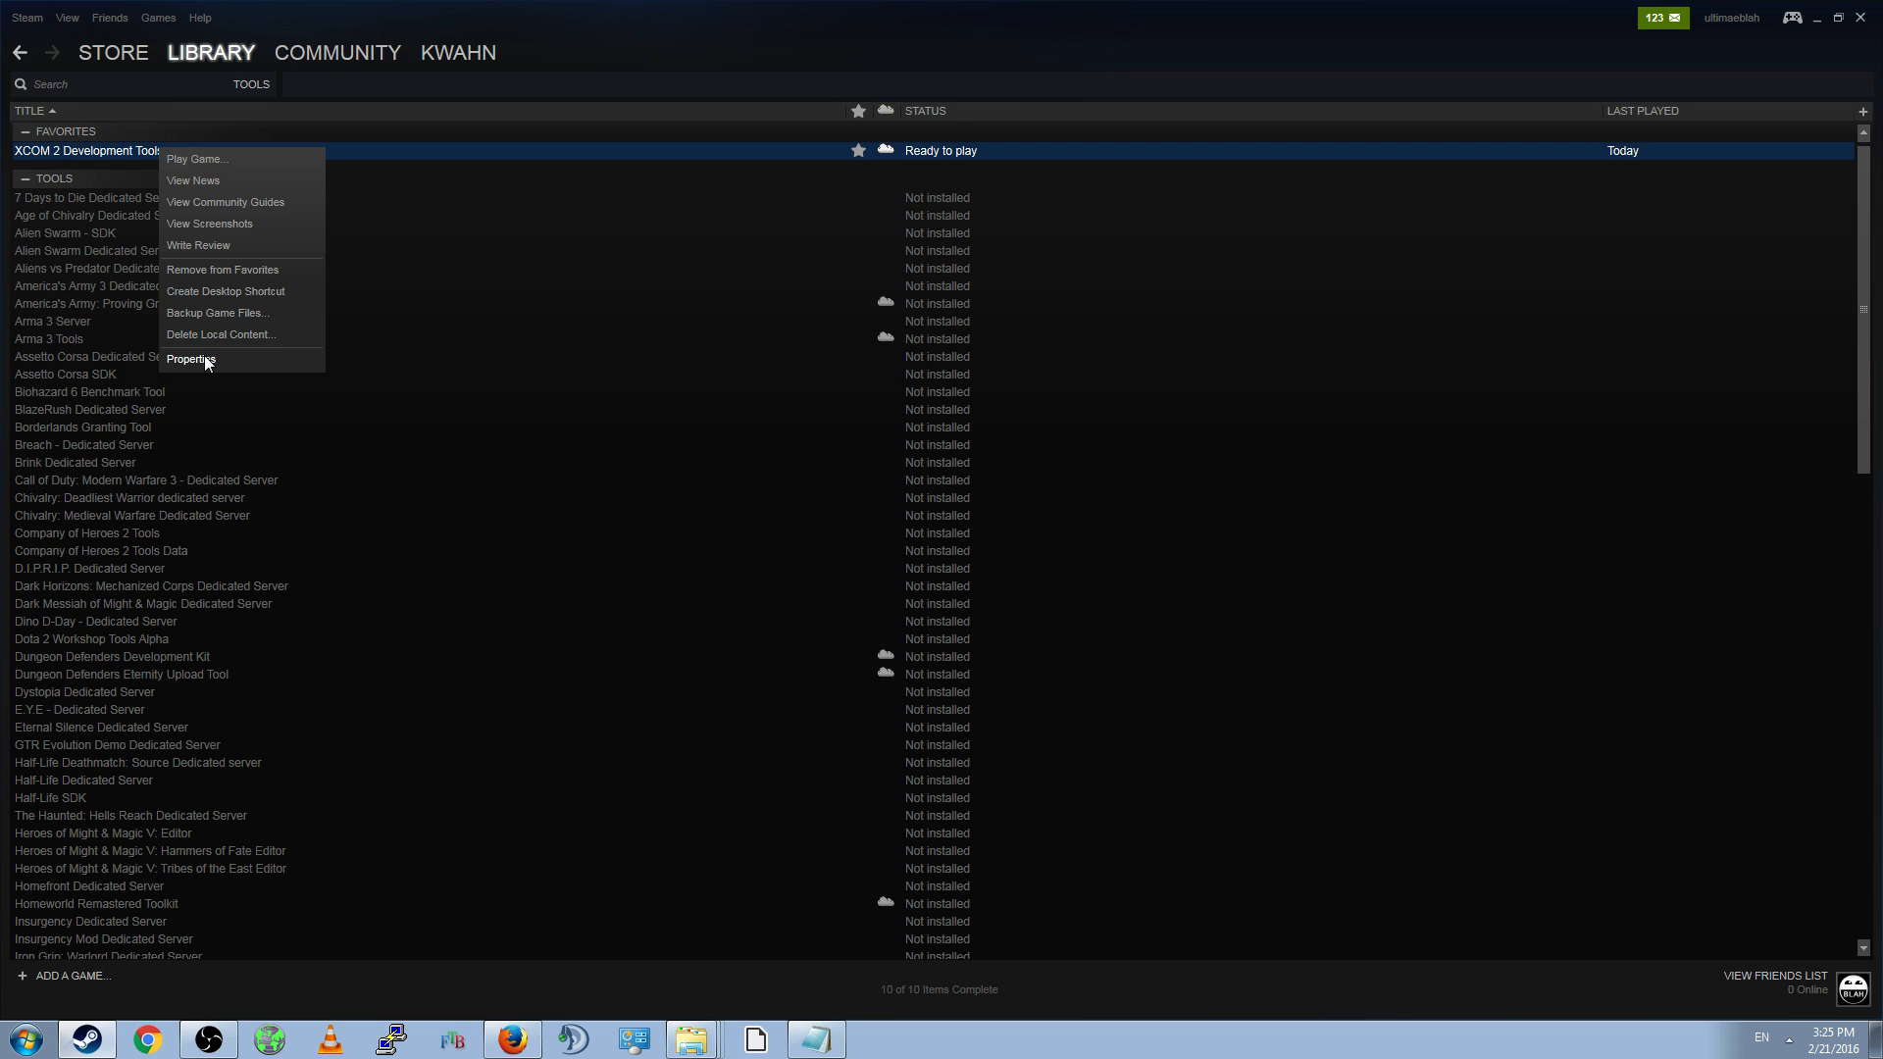
- Open XCOM 2 Development Tools' Properties on the Local Files tab
left_click(189, 359)
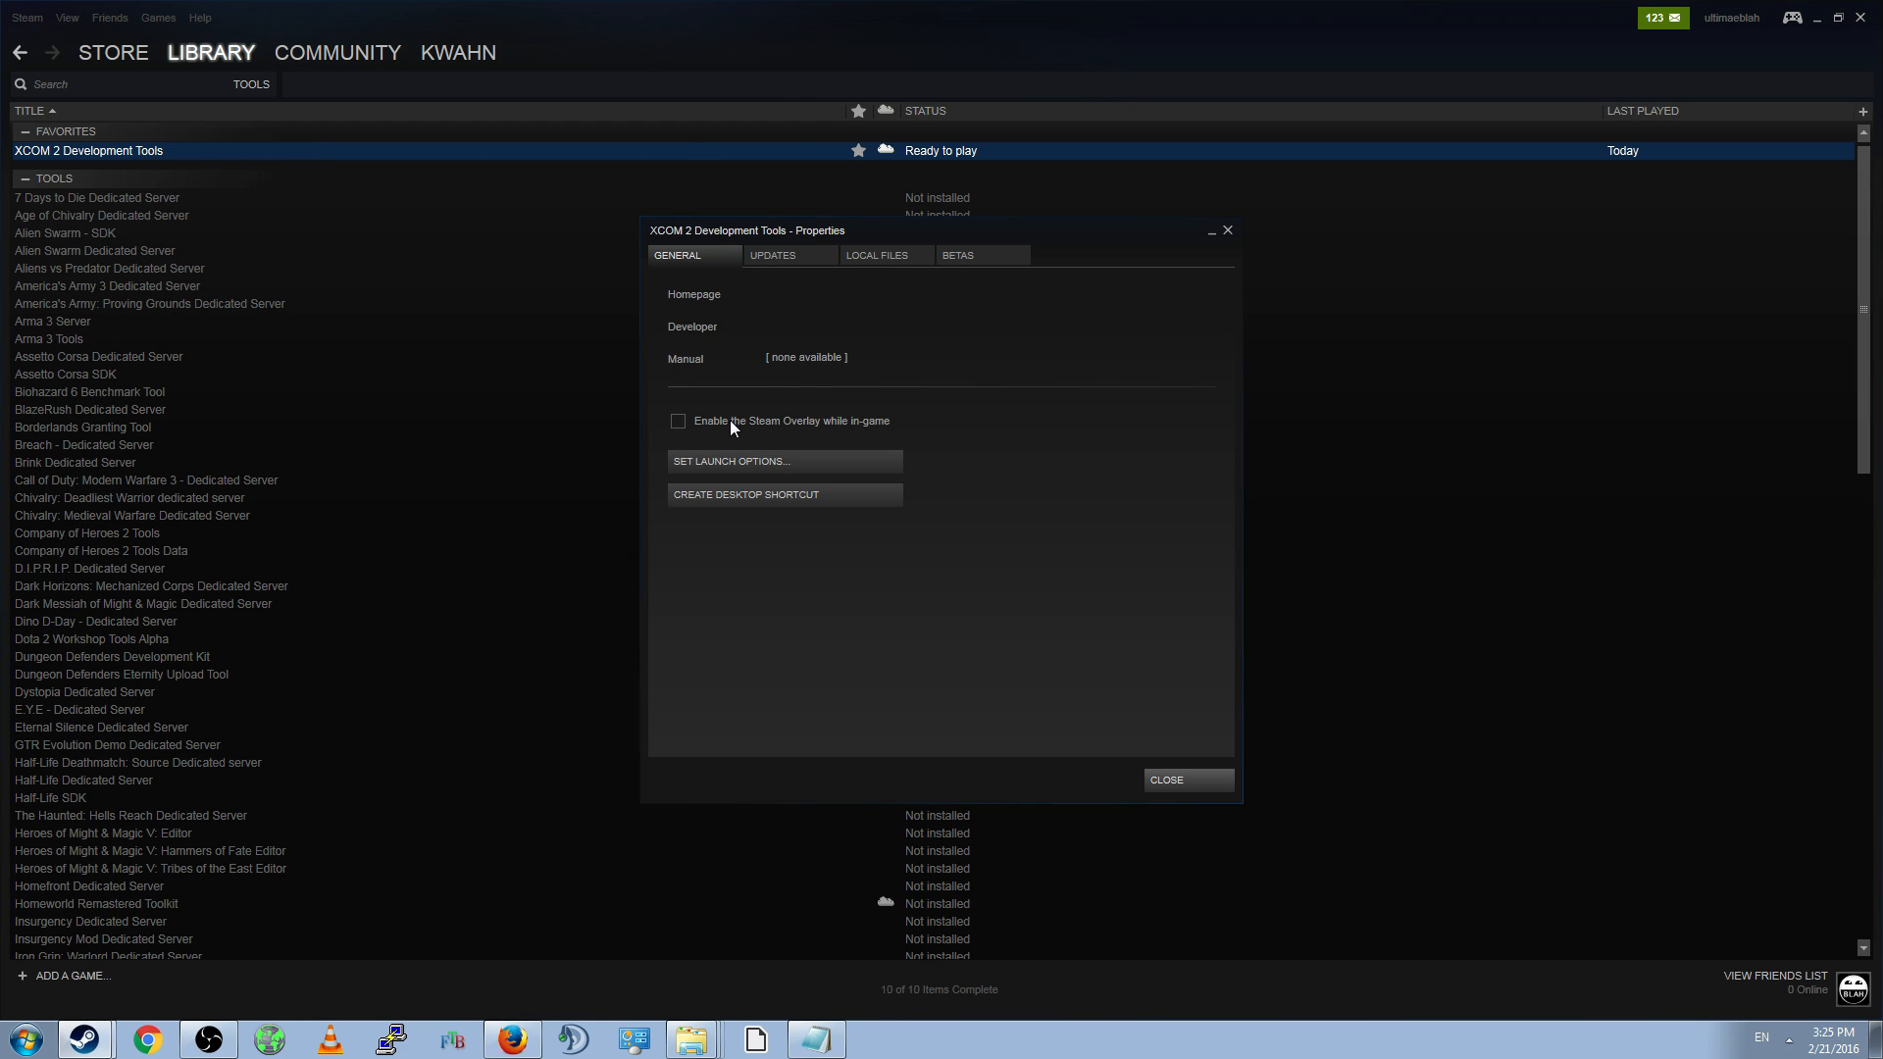
mouse_move(722, 434)
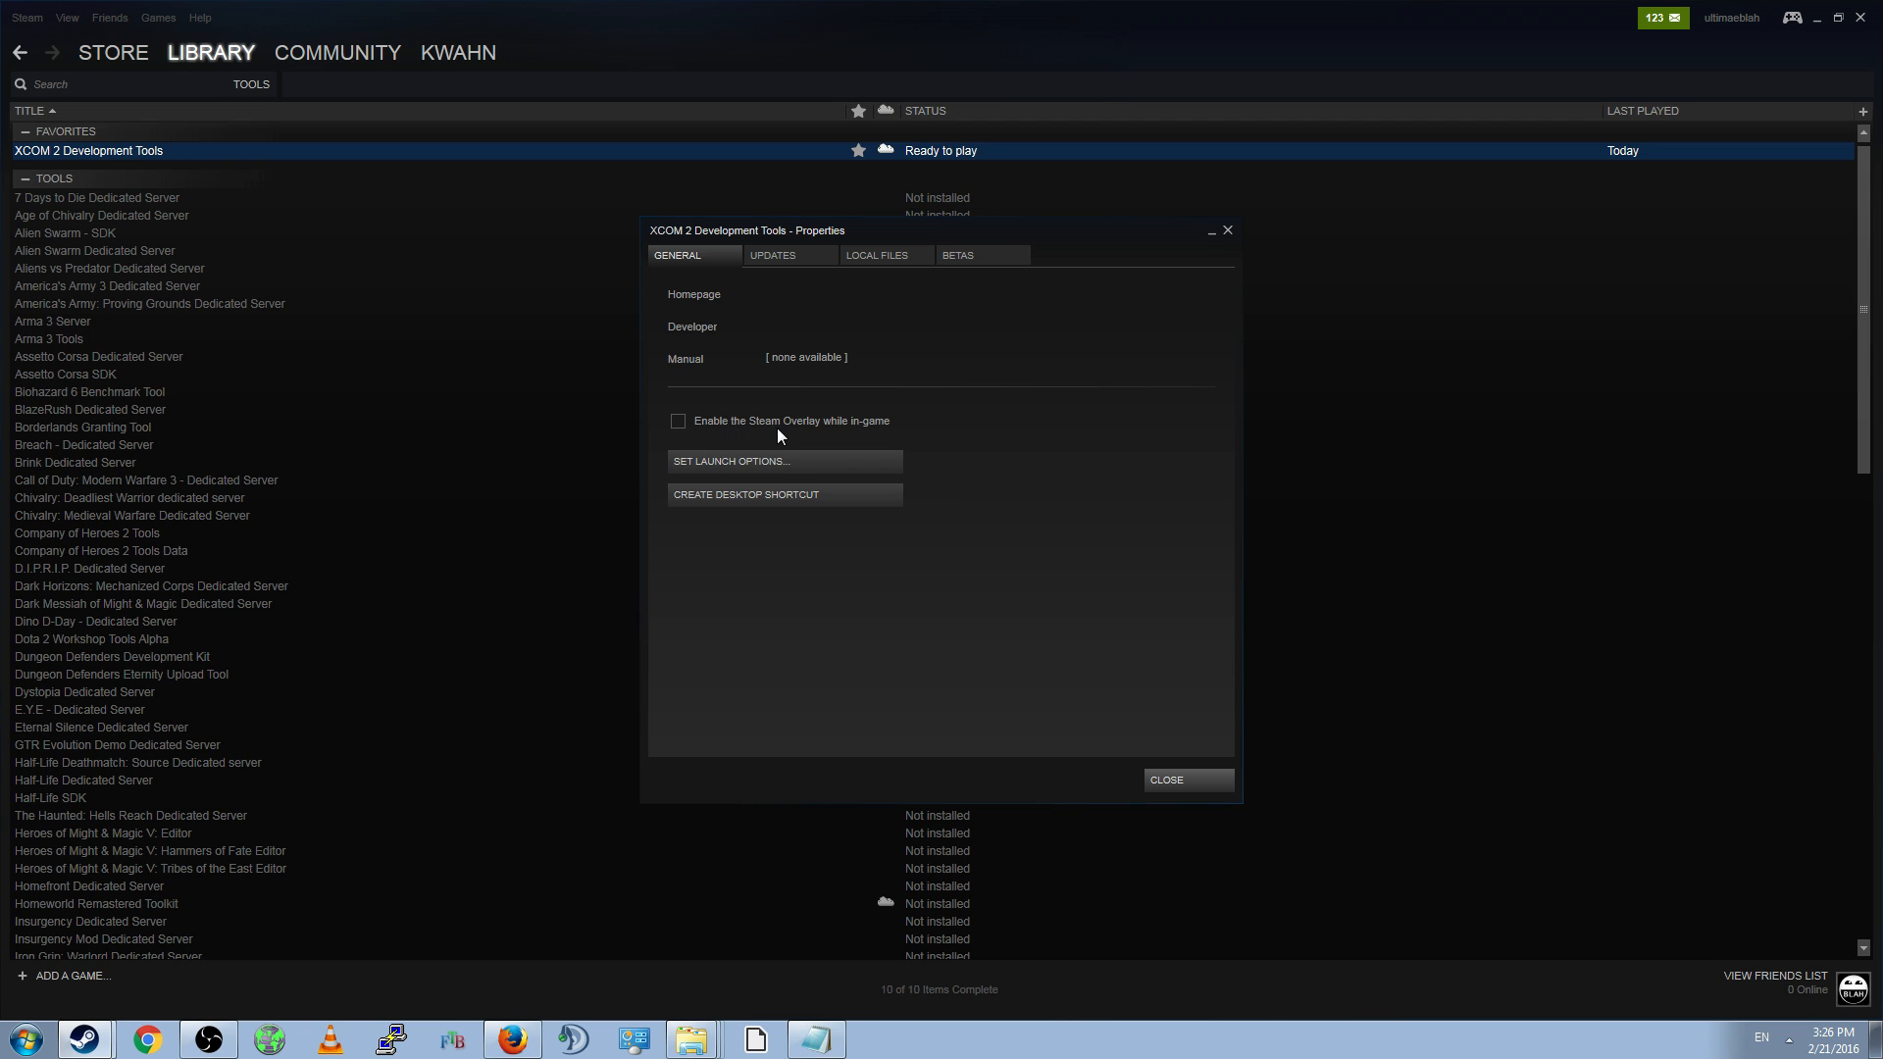
mouse_move(824, 588)
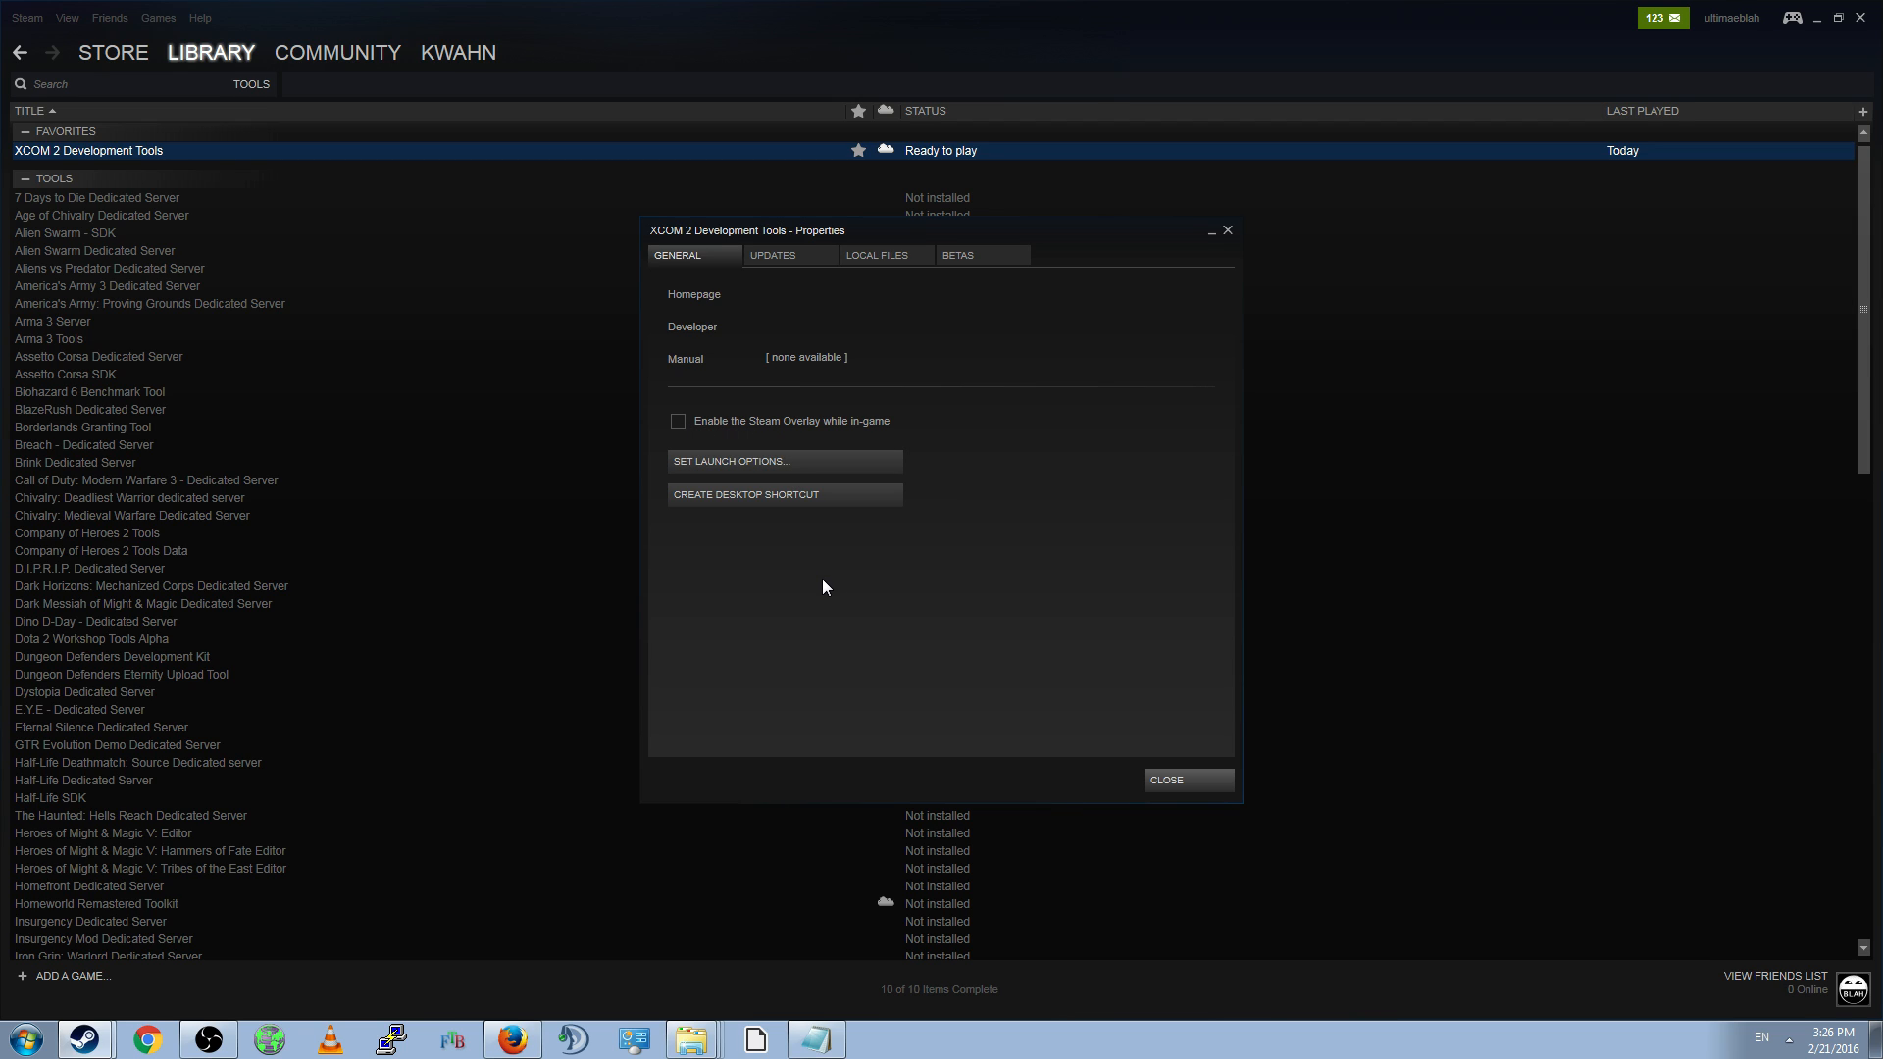
mouse_move(700, 440)
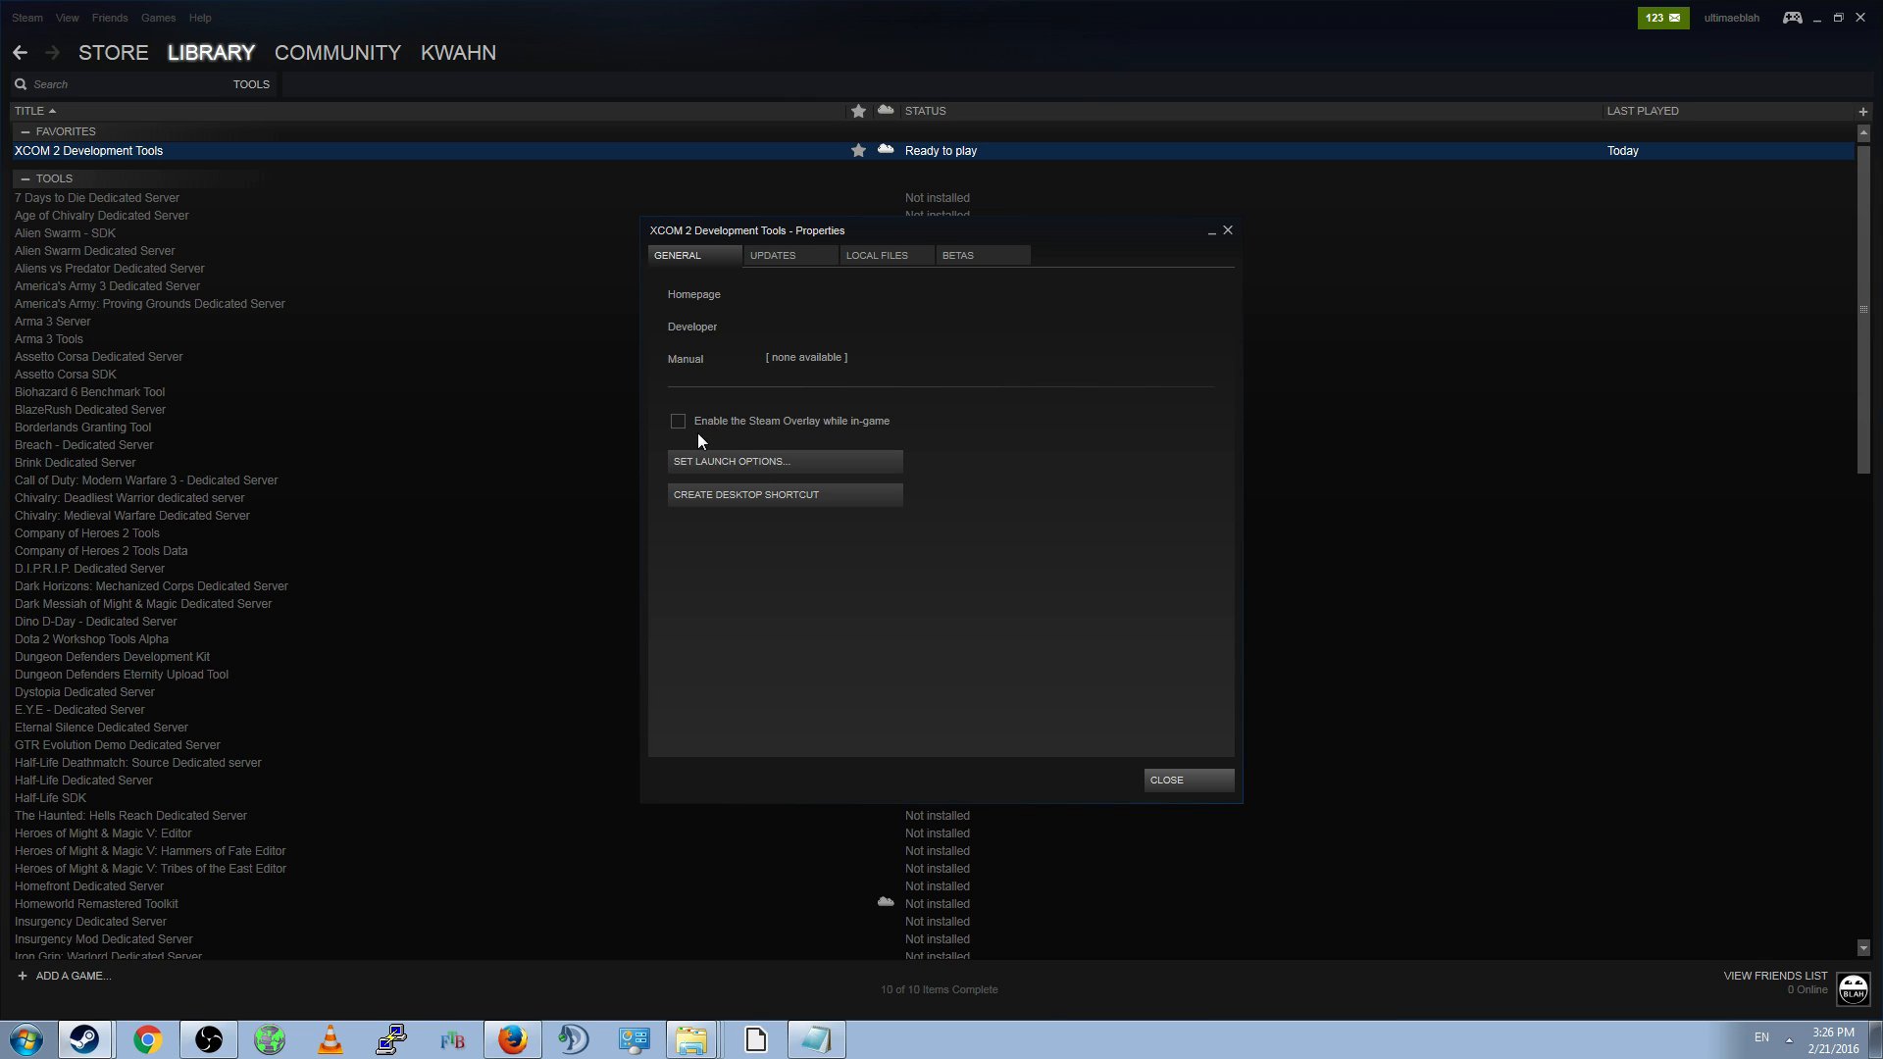
mouse_move(689, 441)
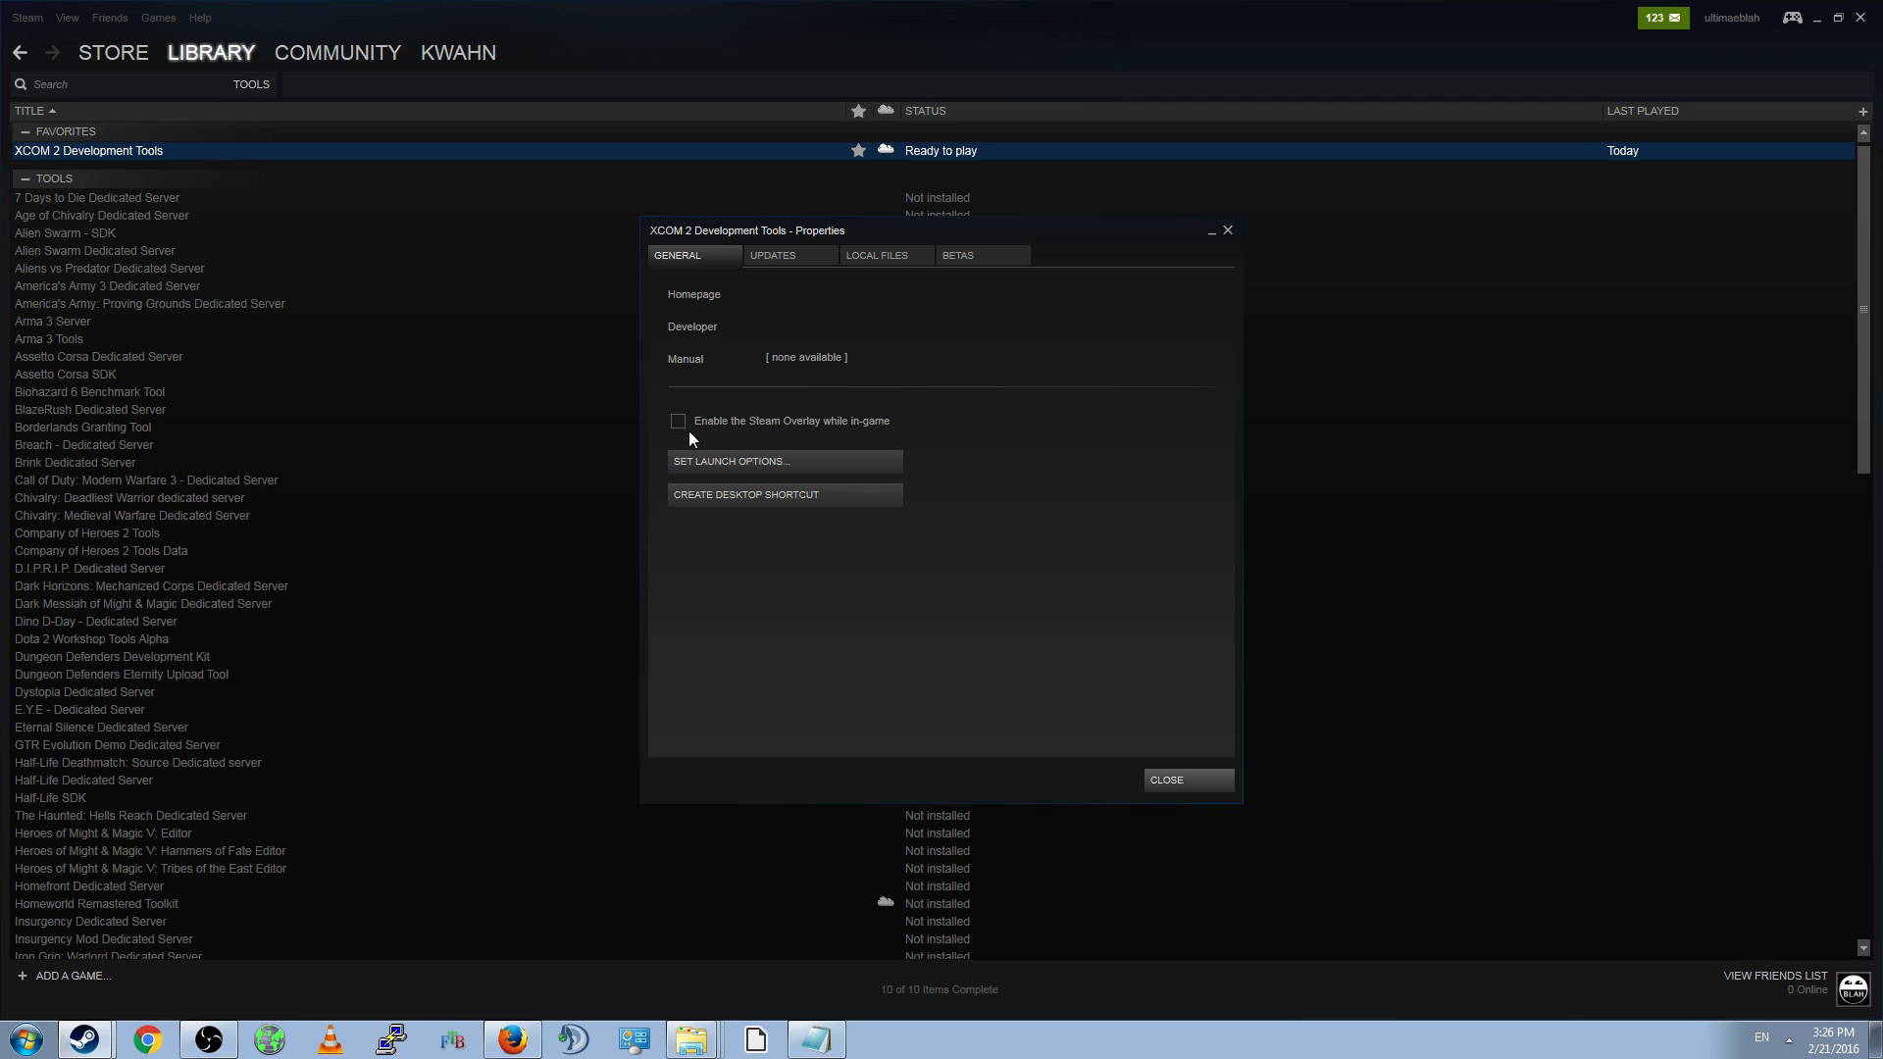
mouse_move(909, 291)
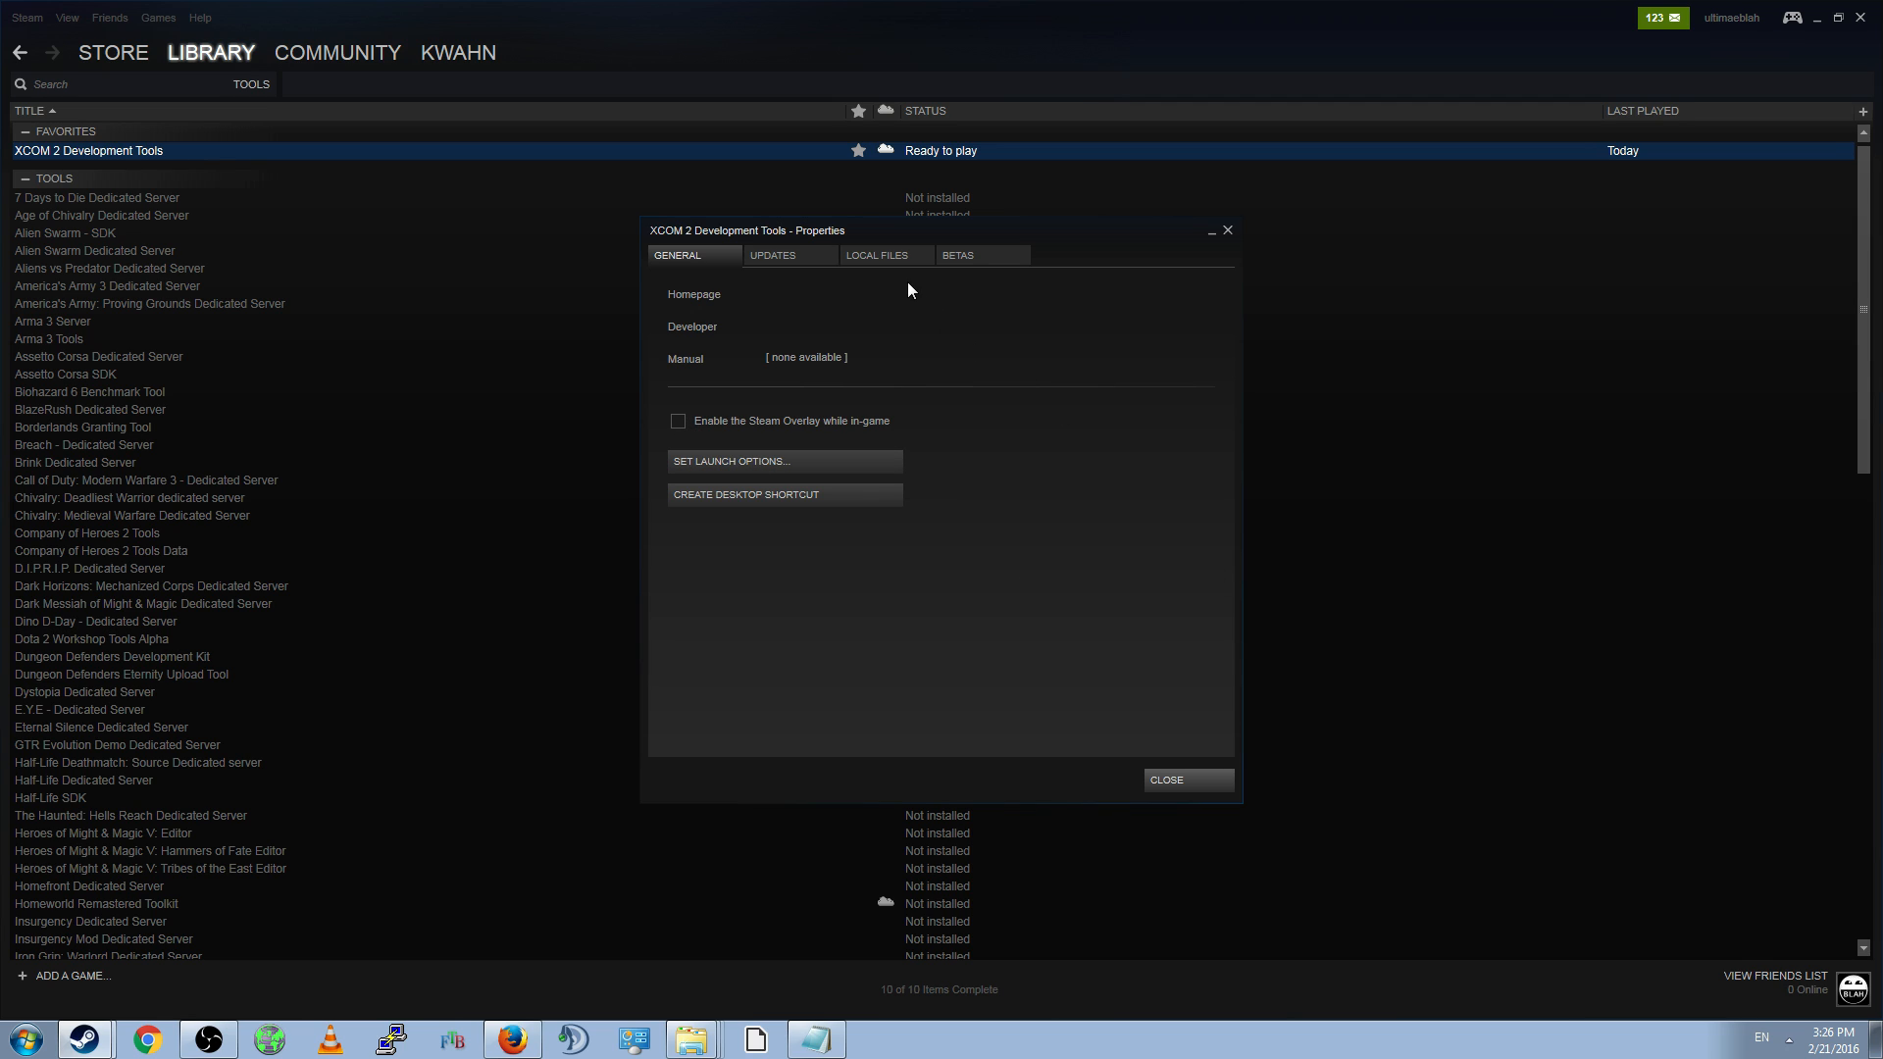
left_click(874, 255)
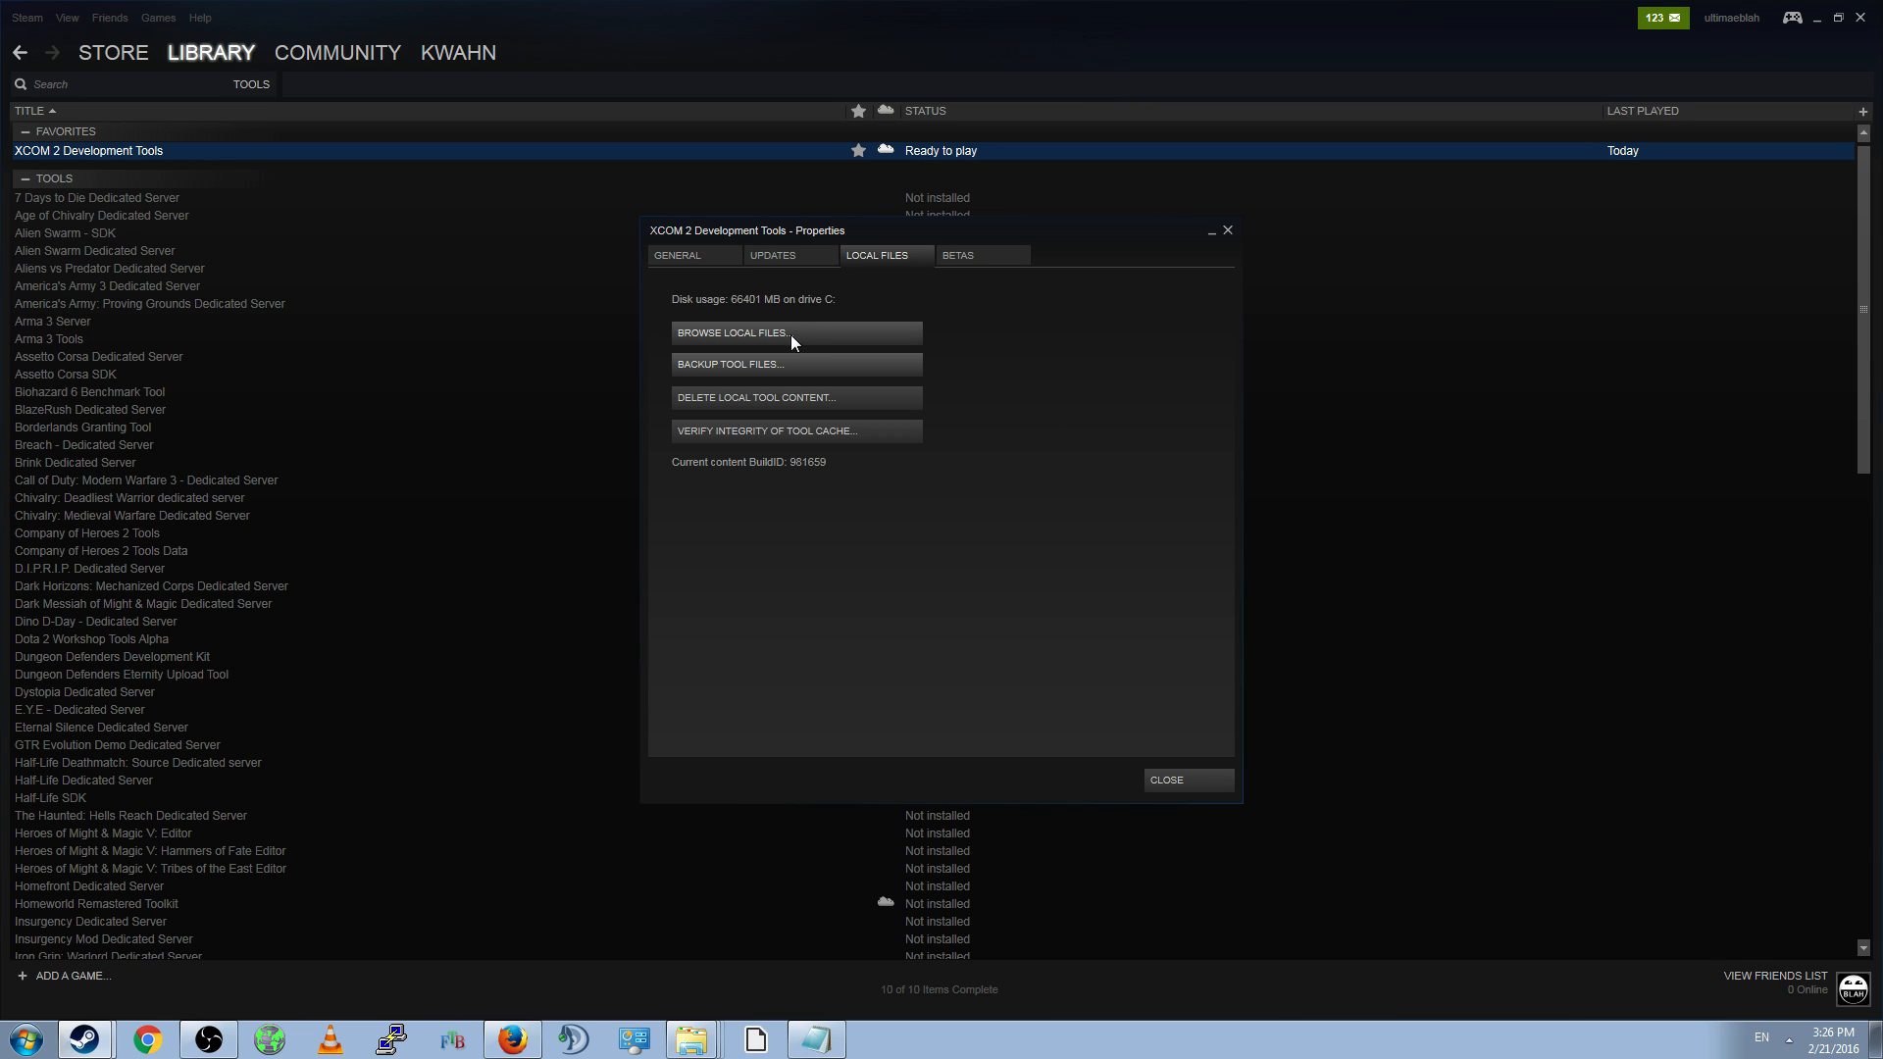
mouse_move(713, 349)
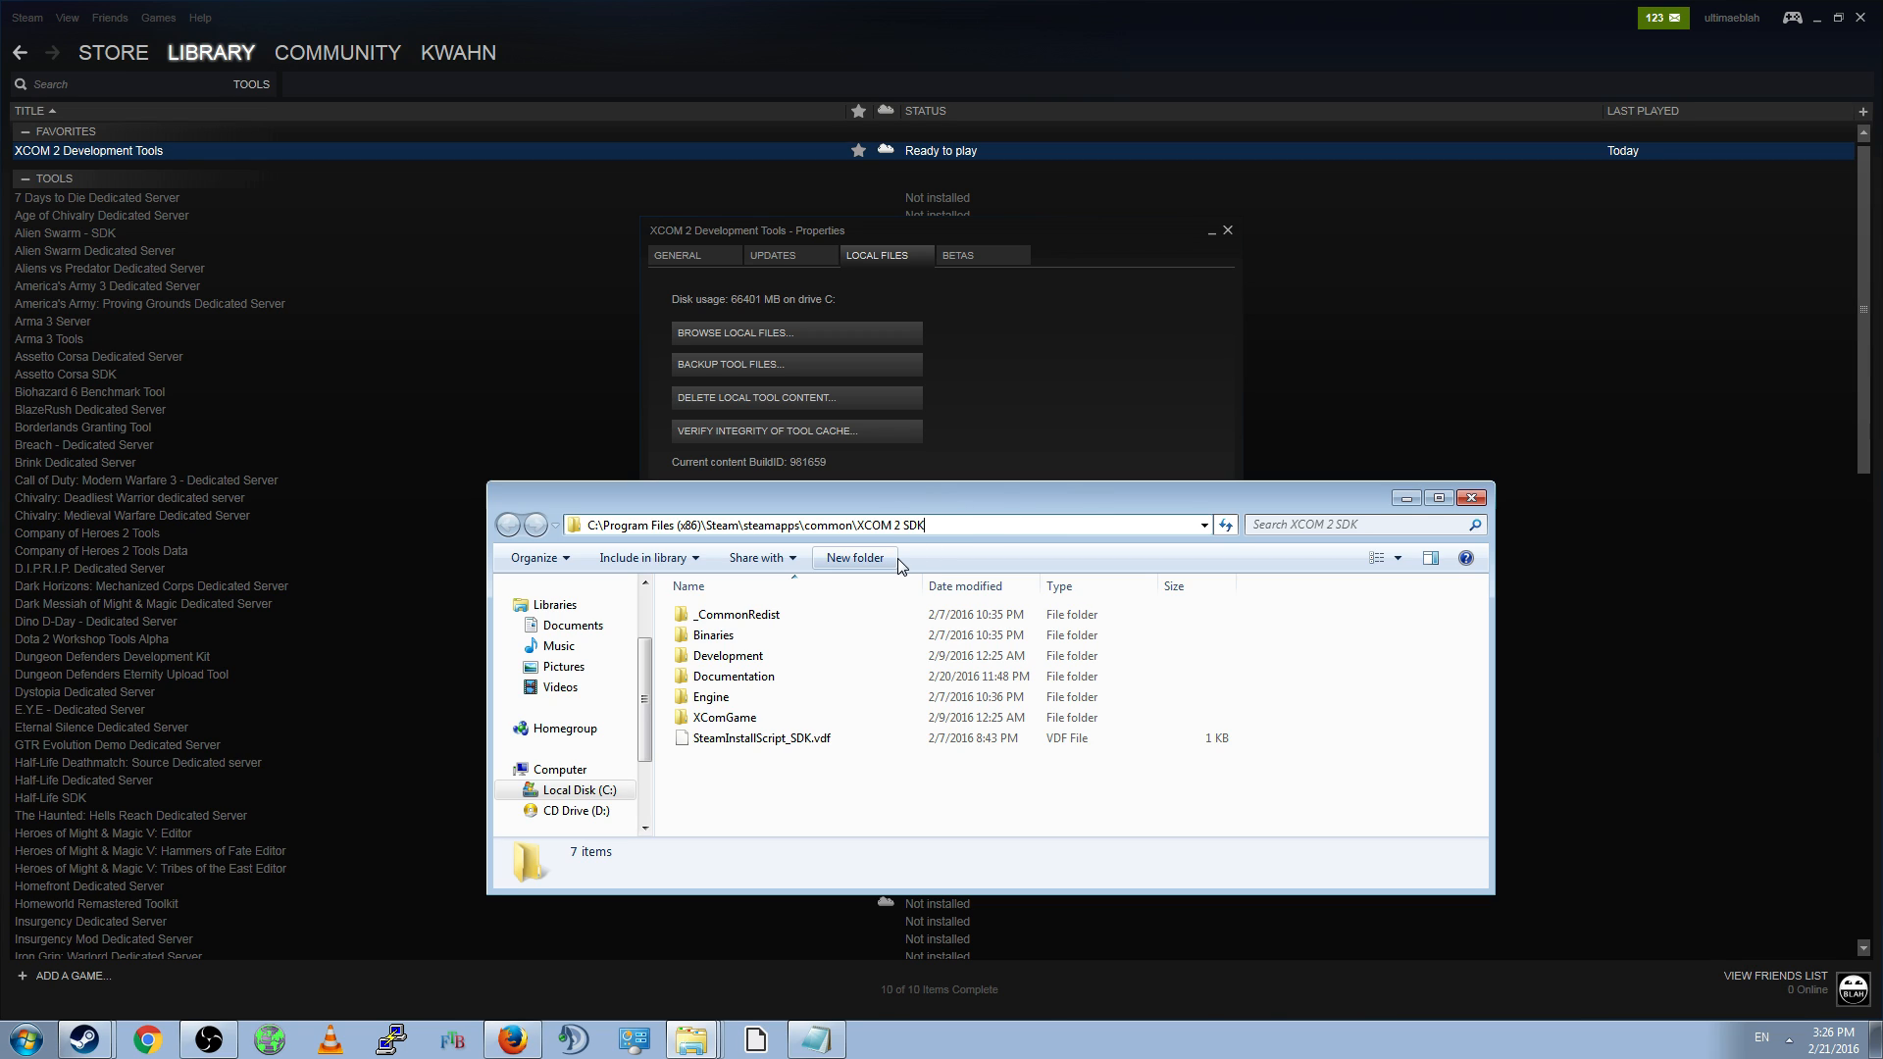
- Browse the SDK's Binaries and Redist installers, then close the Explorer window
left_click(713, 634)
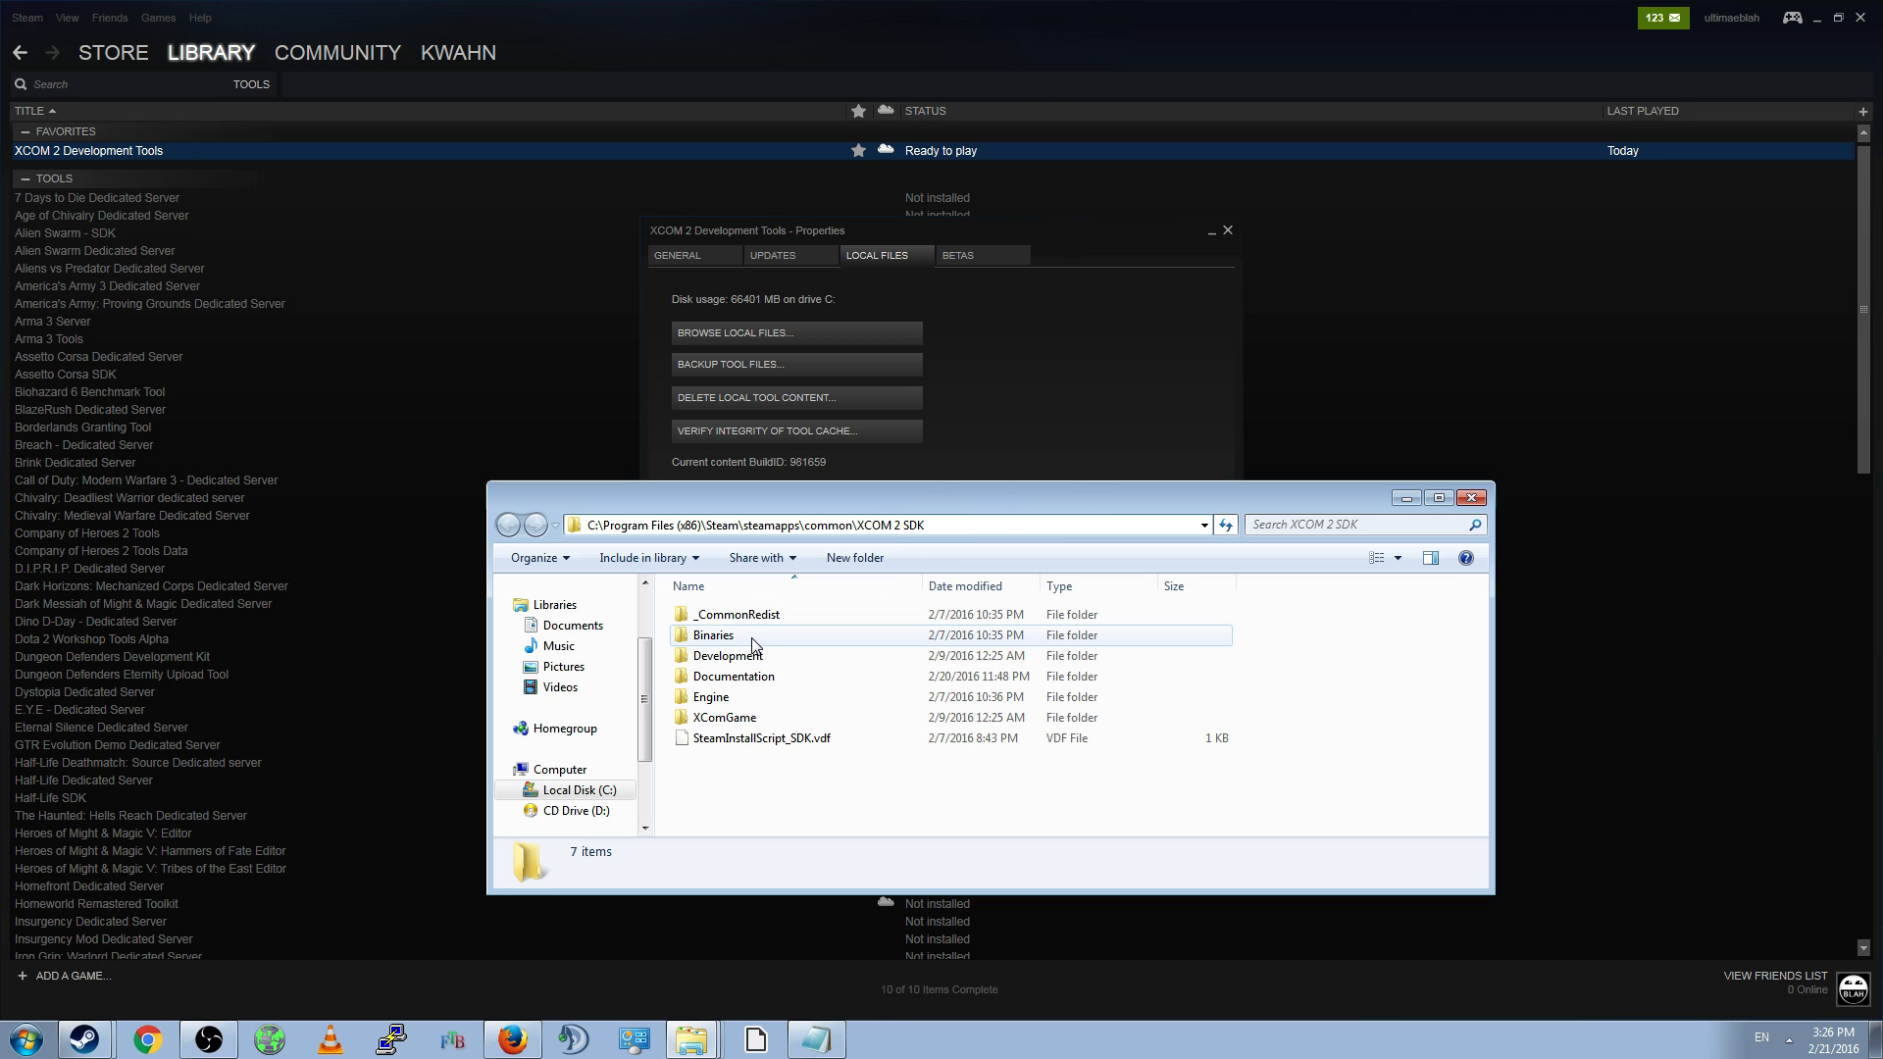
double_click(713, 635)
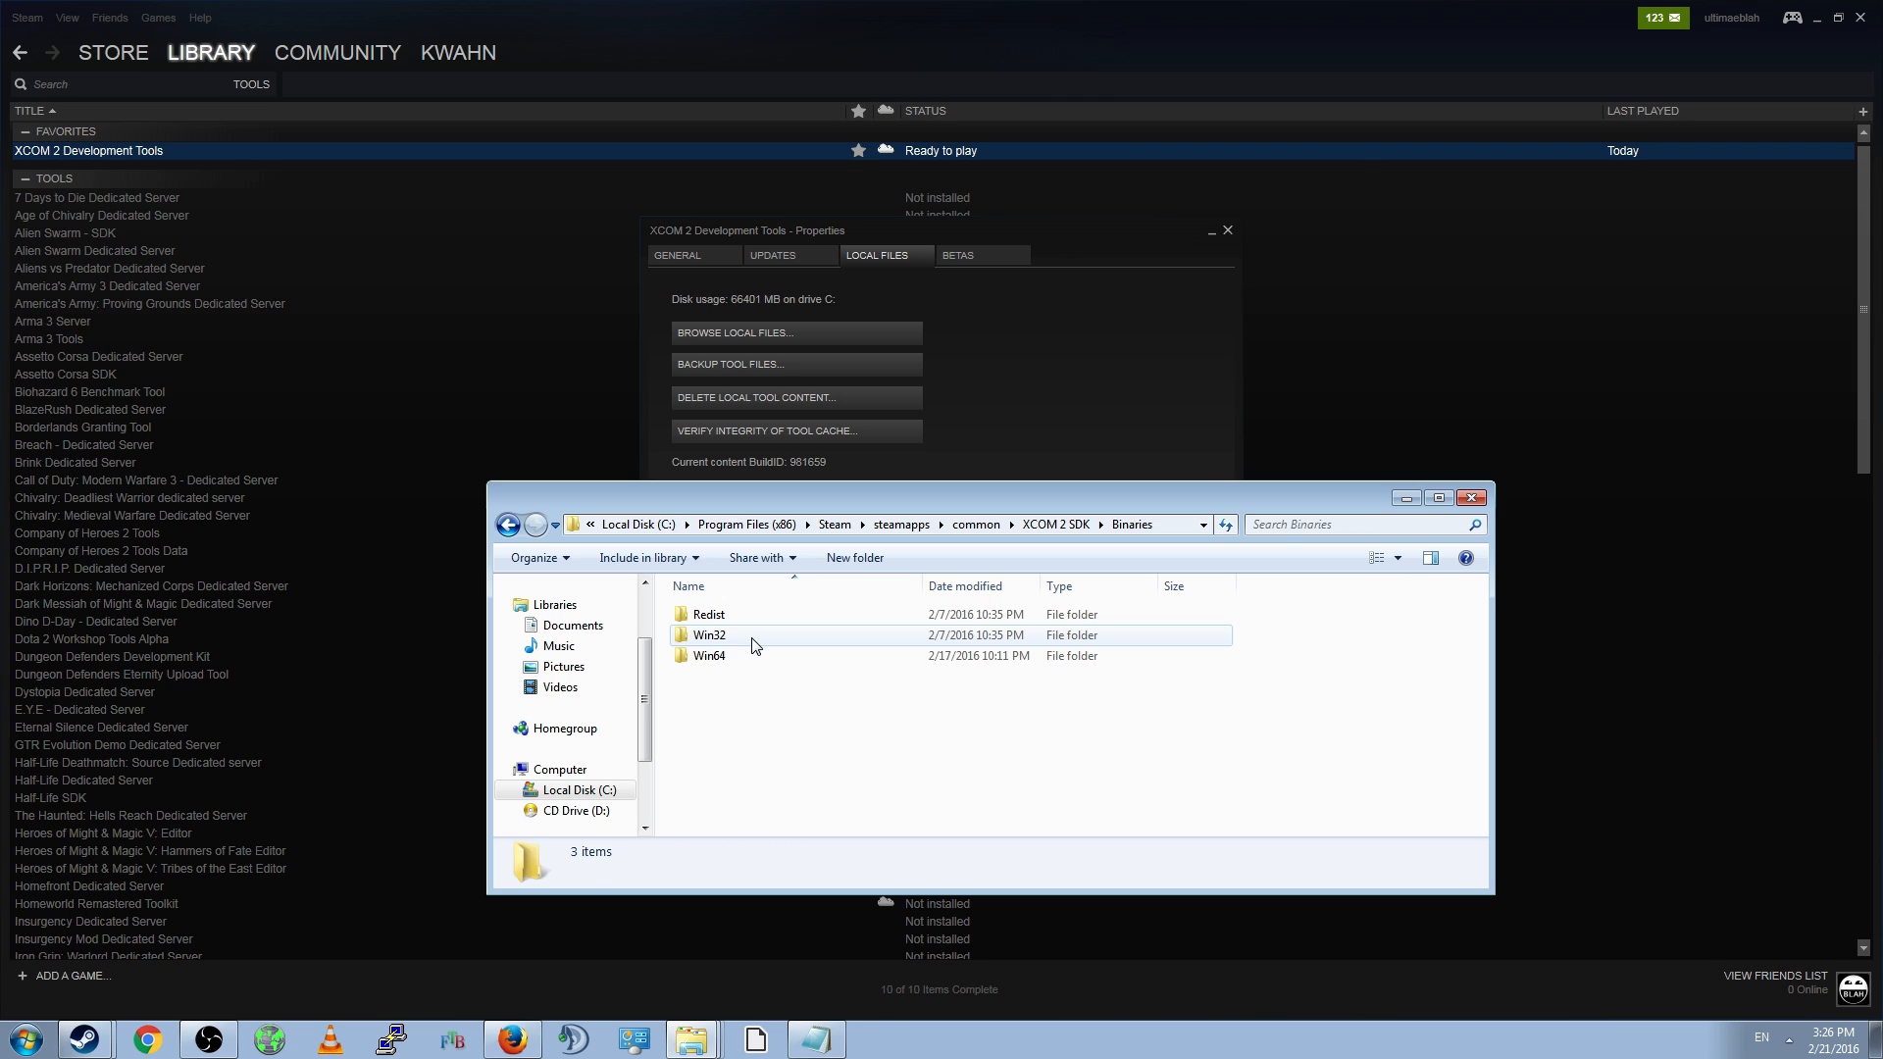
double_click(708, 614)
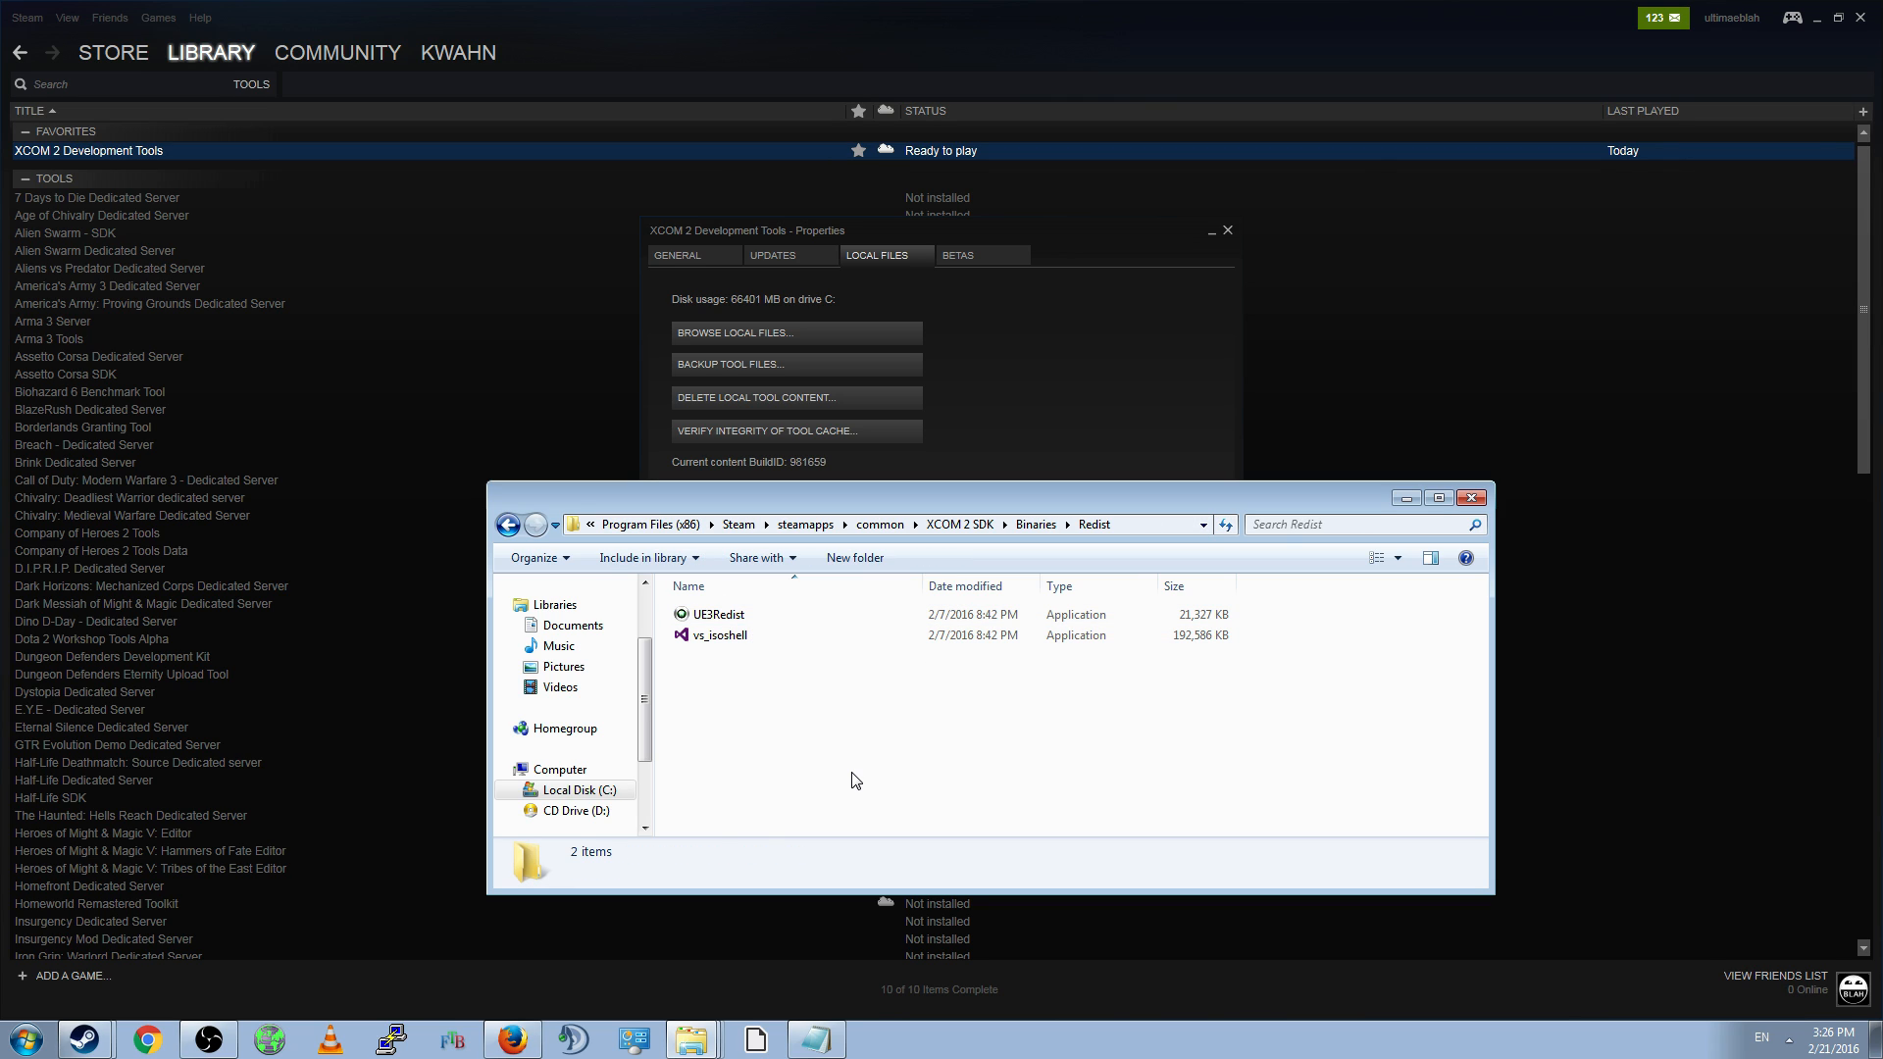
left_click(712, 614)
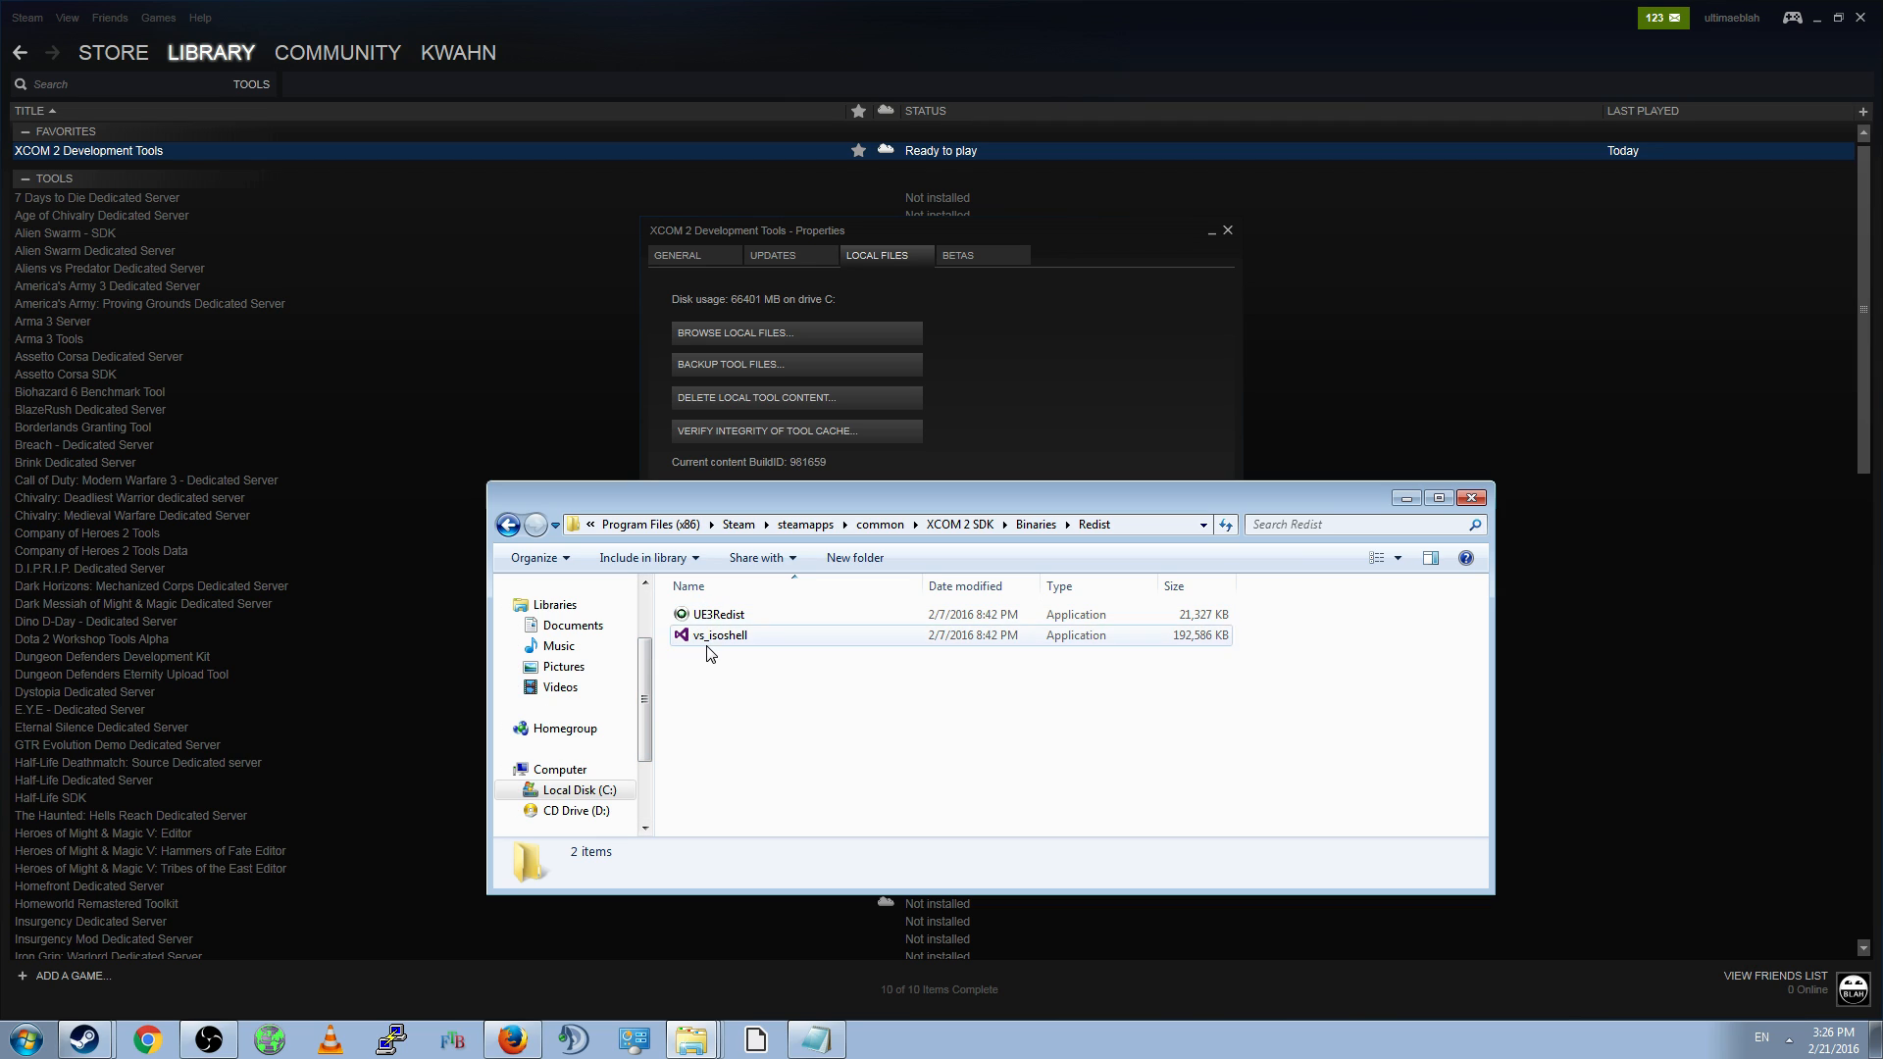
left_click(803, 699)
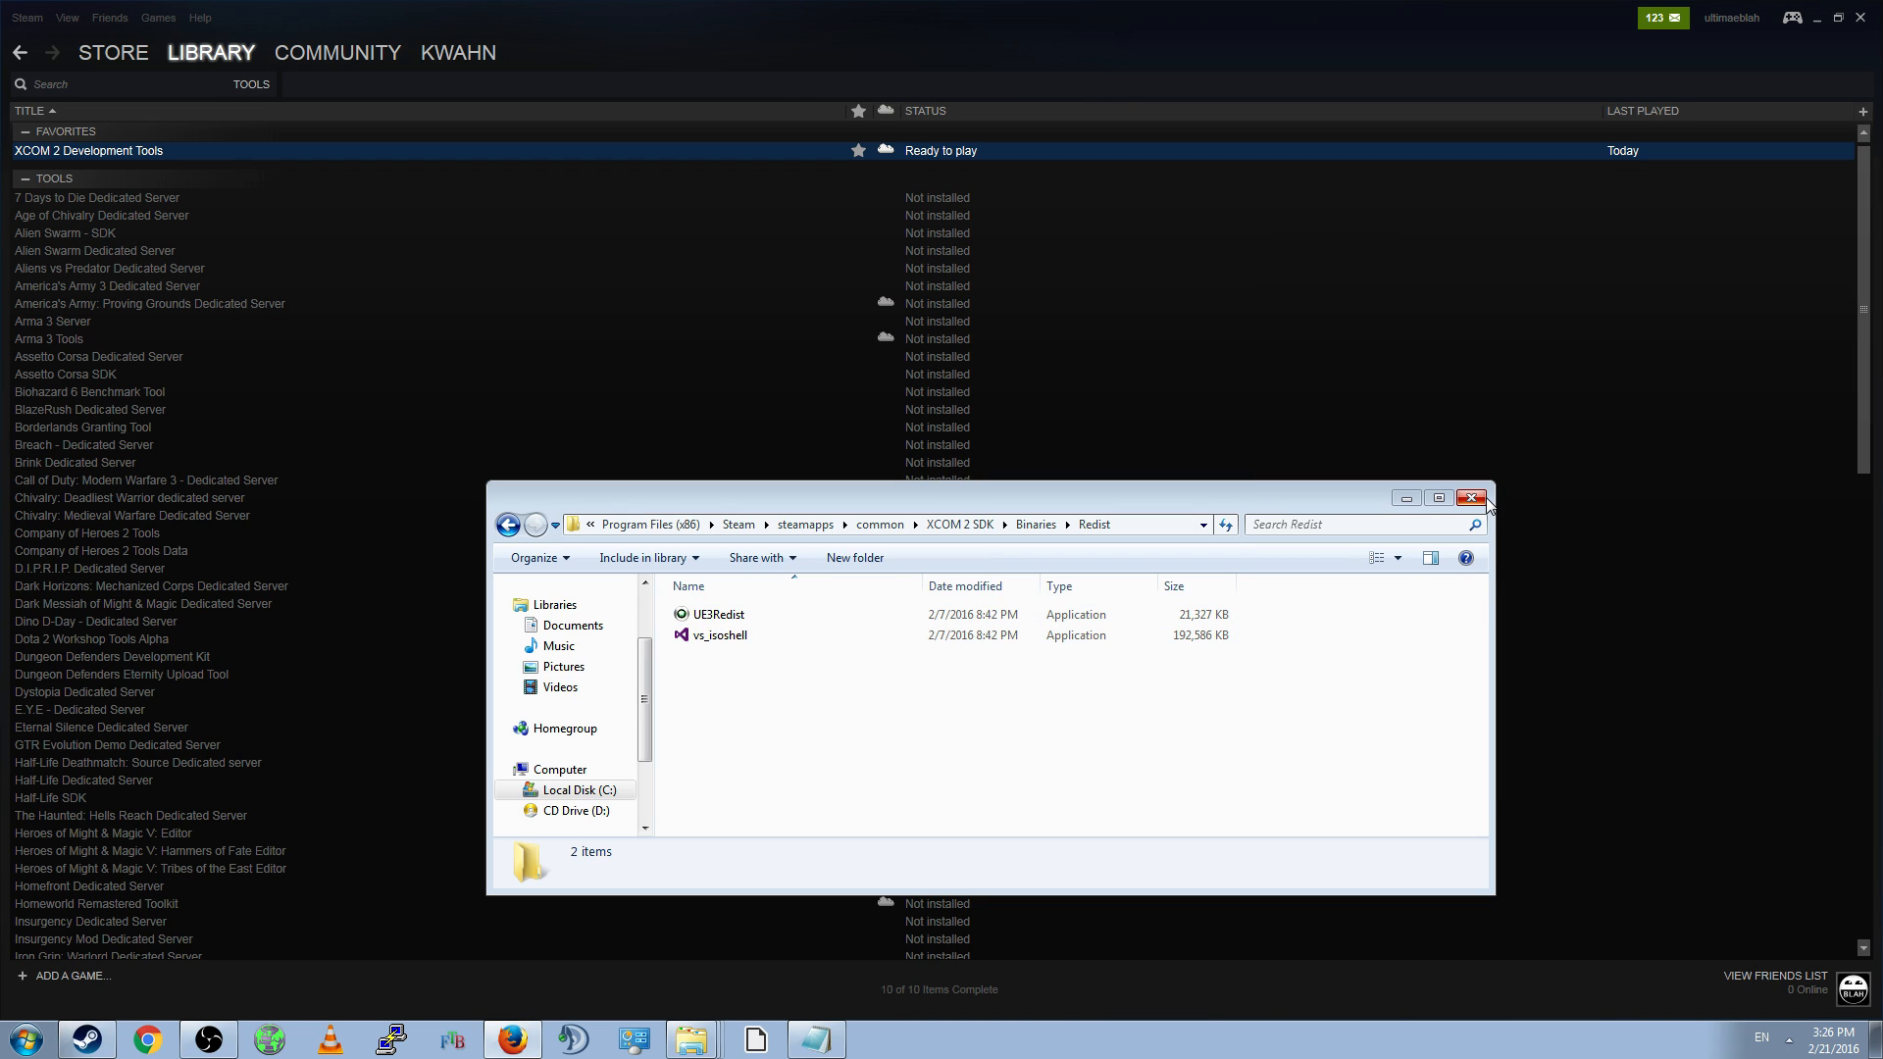
left_click(1470, 497)
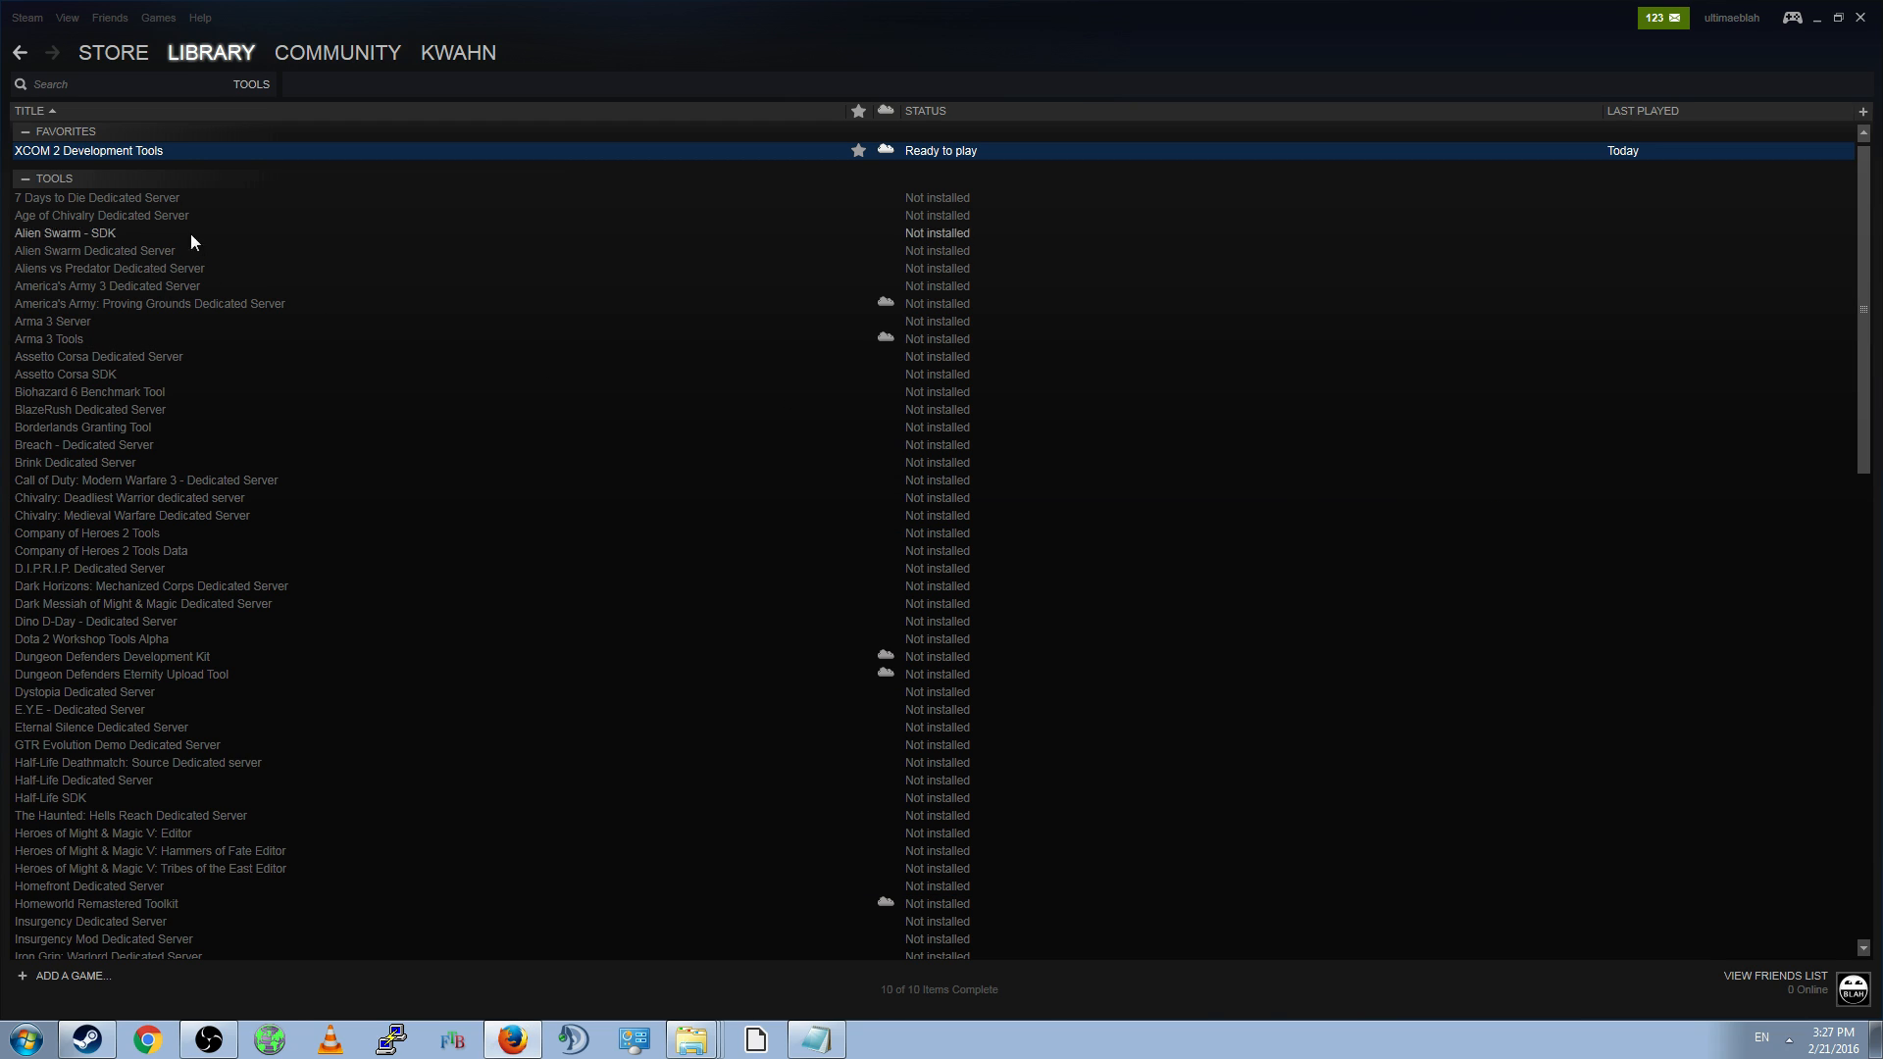
right_click(87, 150)
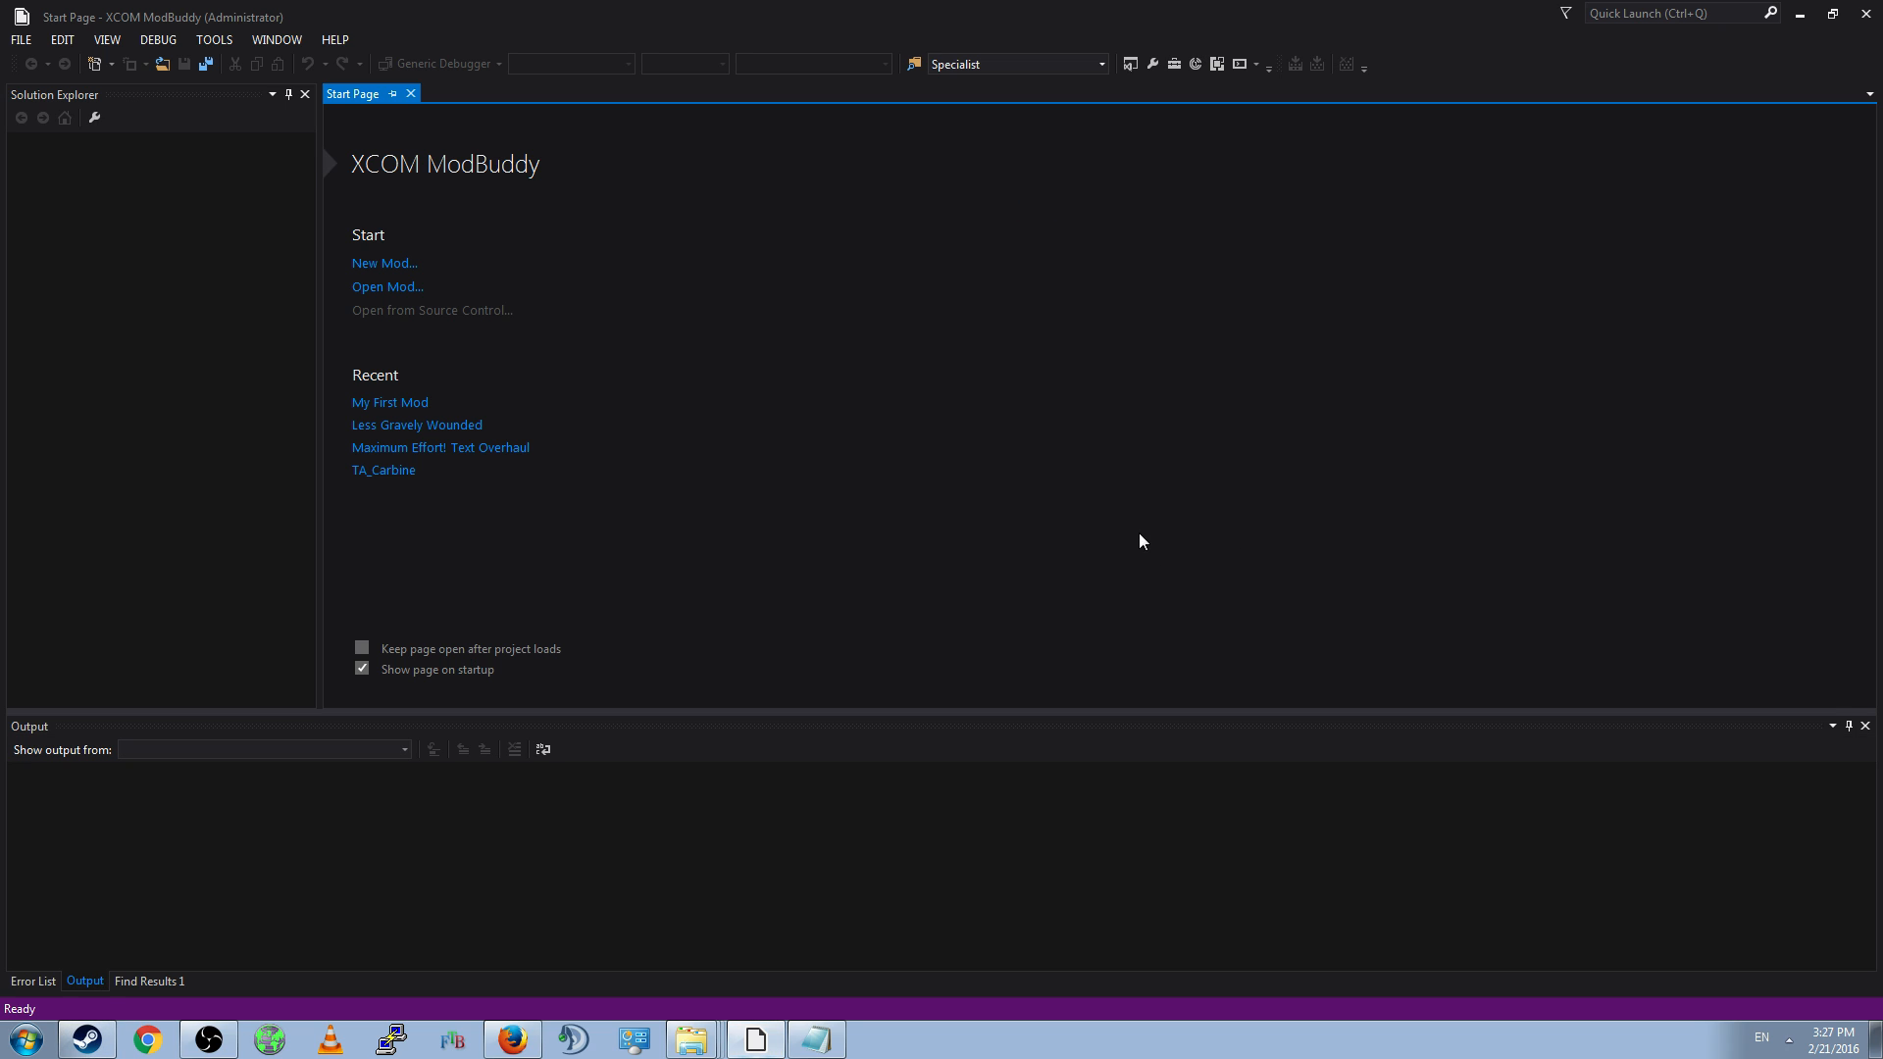
mouse_move(1145, 565)
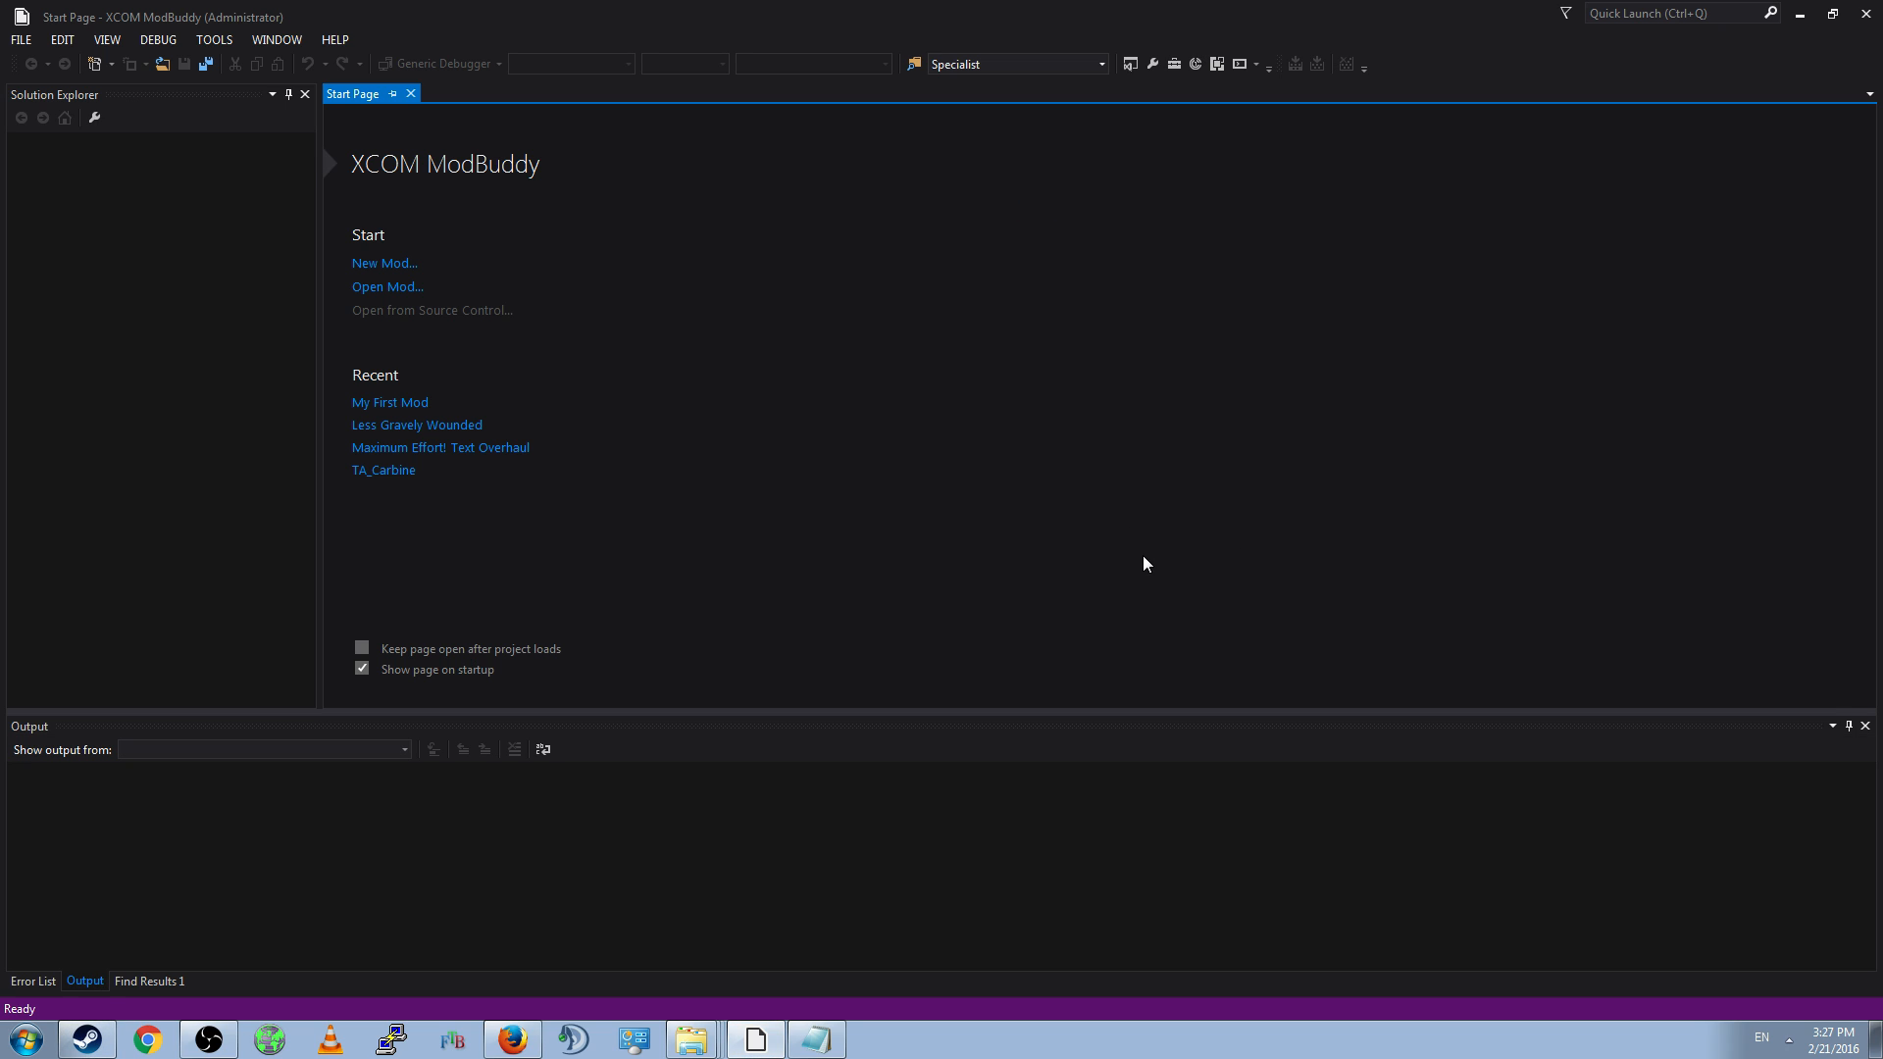
mouse_move(744, 359)
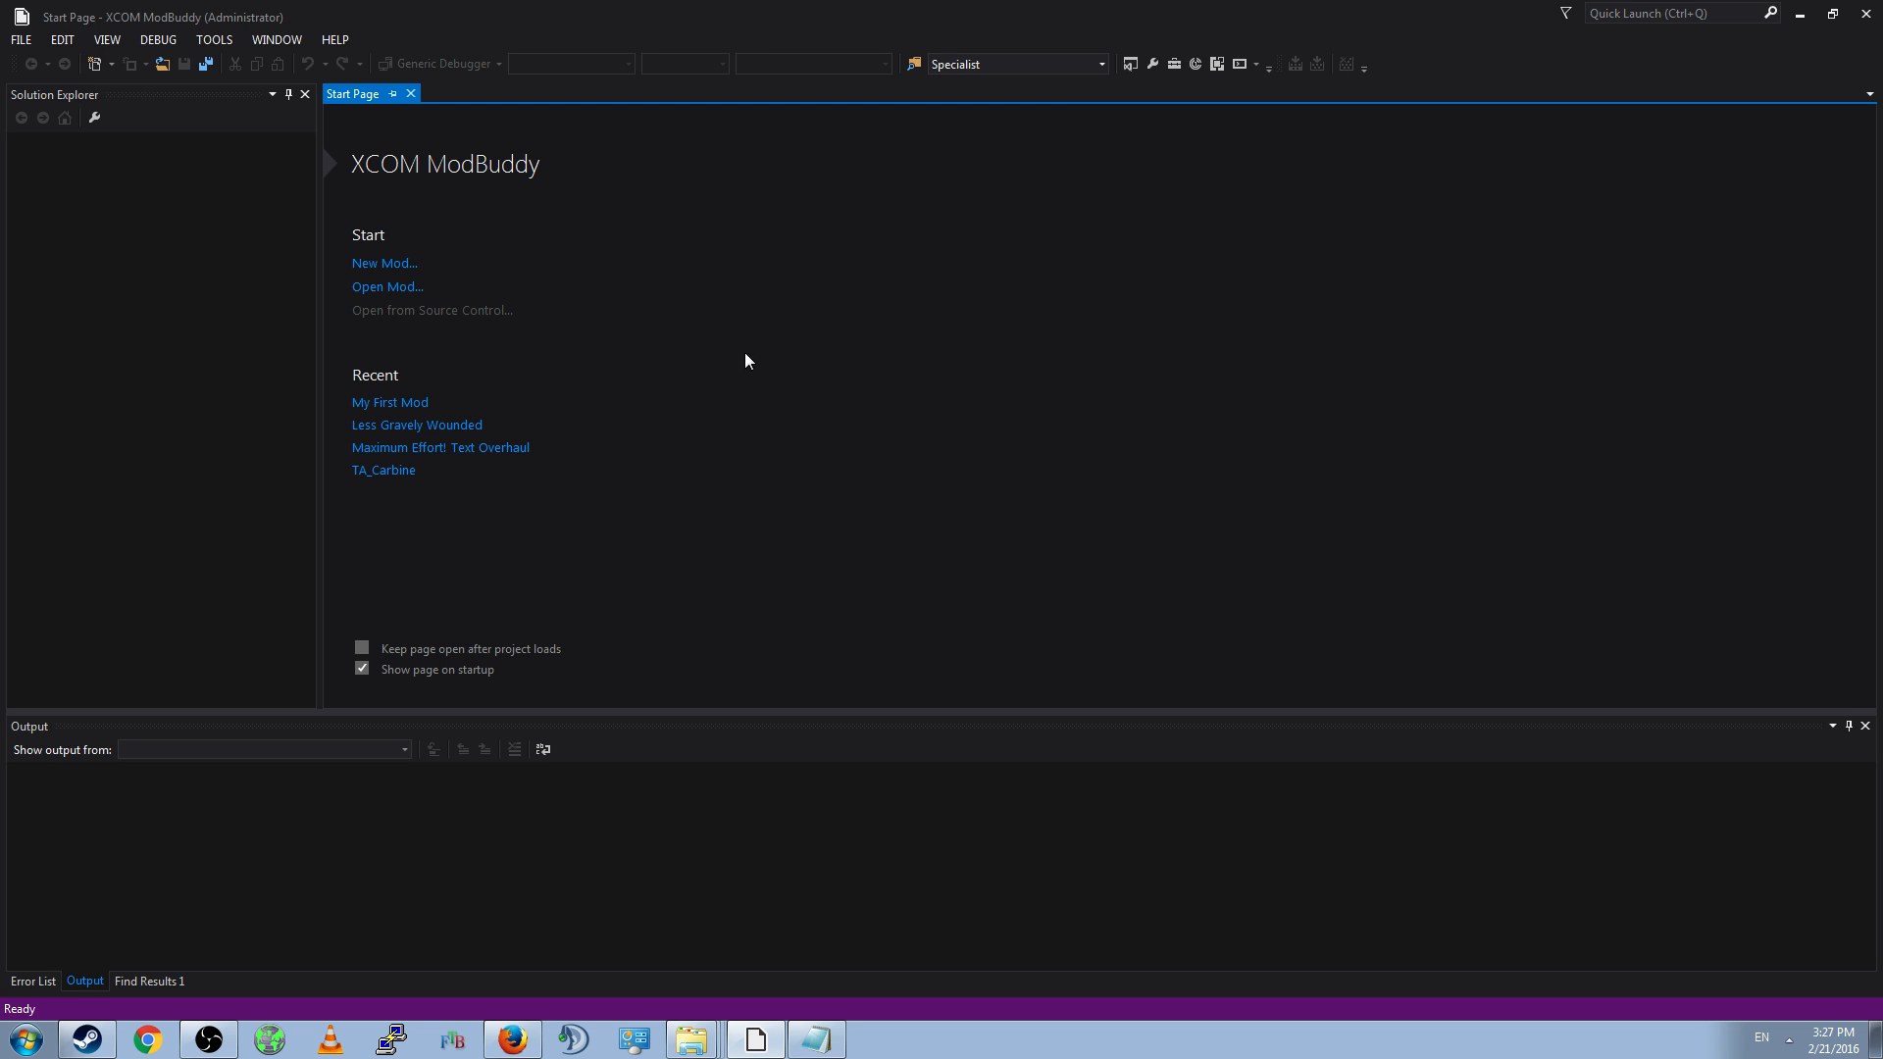
mouse_move(253, 32)
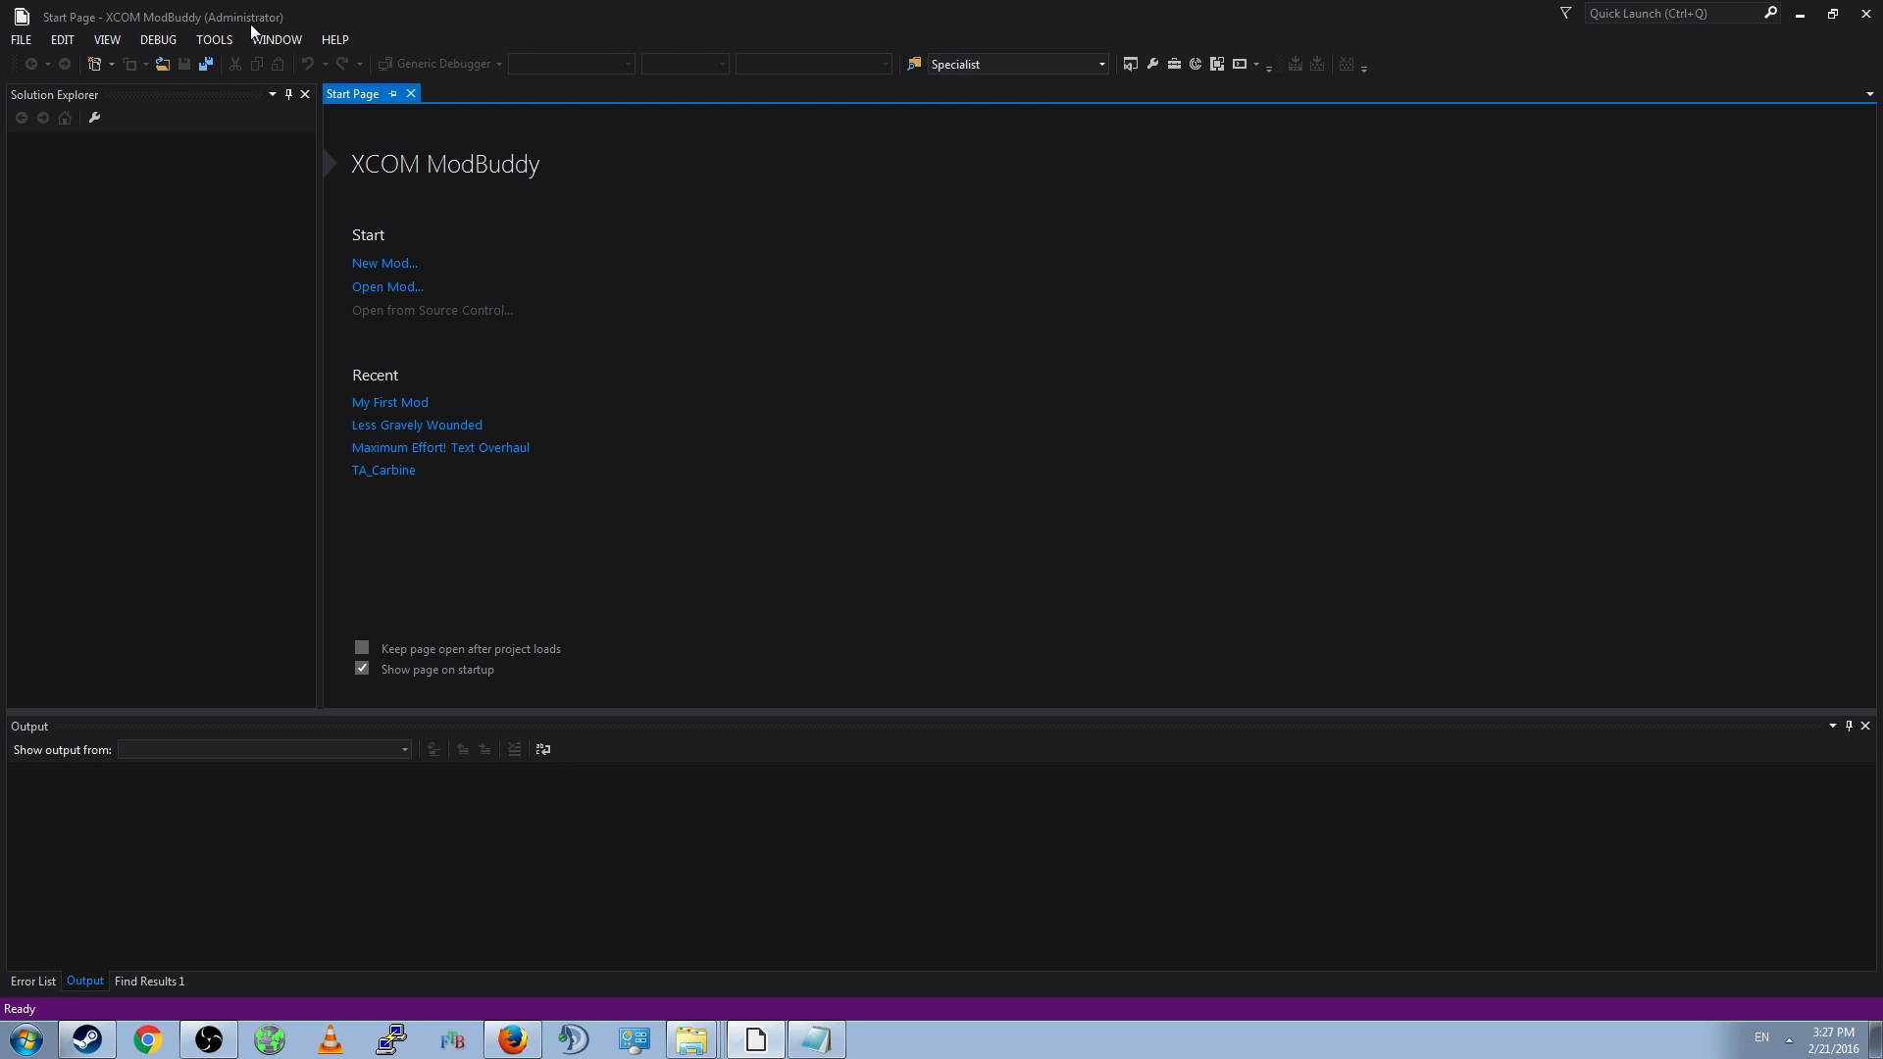
mouse_move(919, 569)
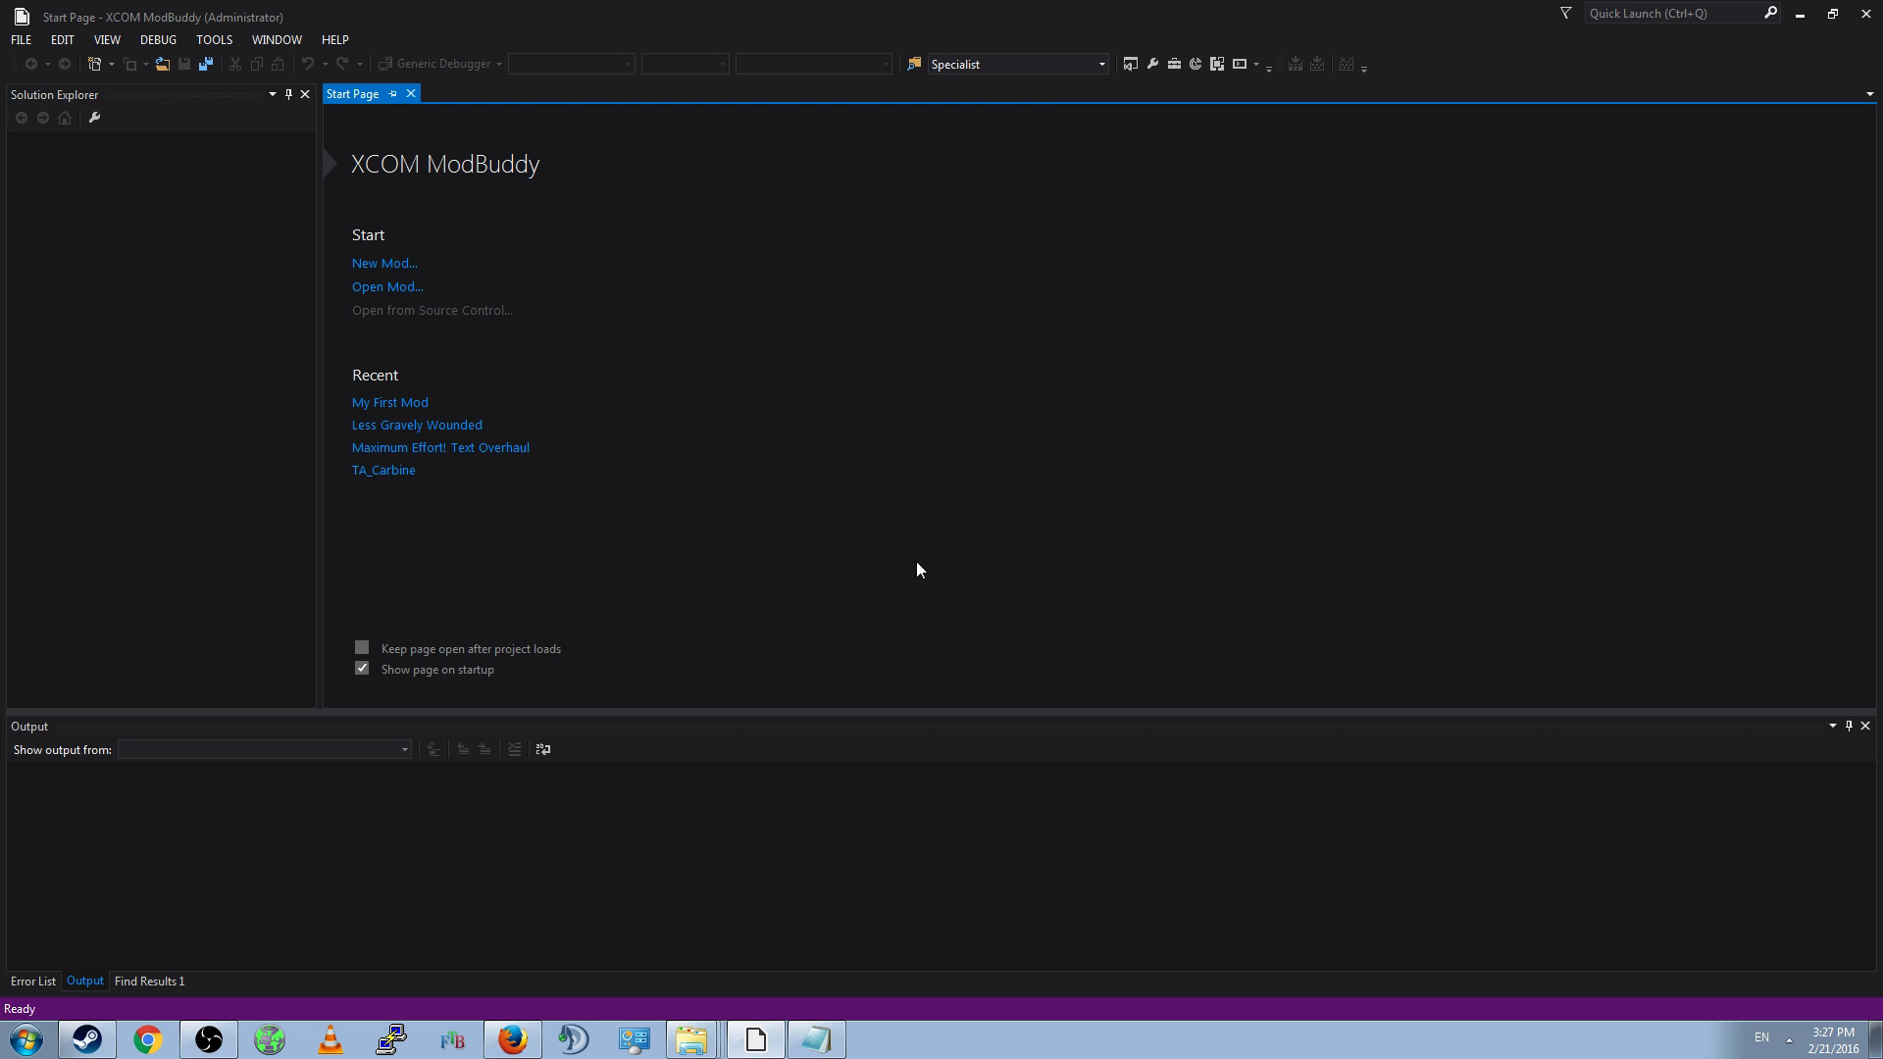
mouse_move(389, 330)
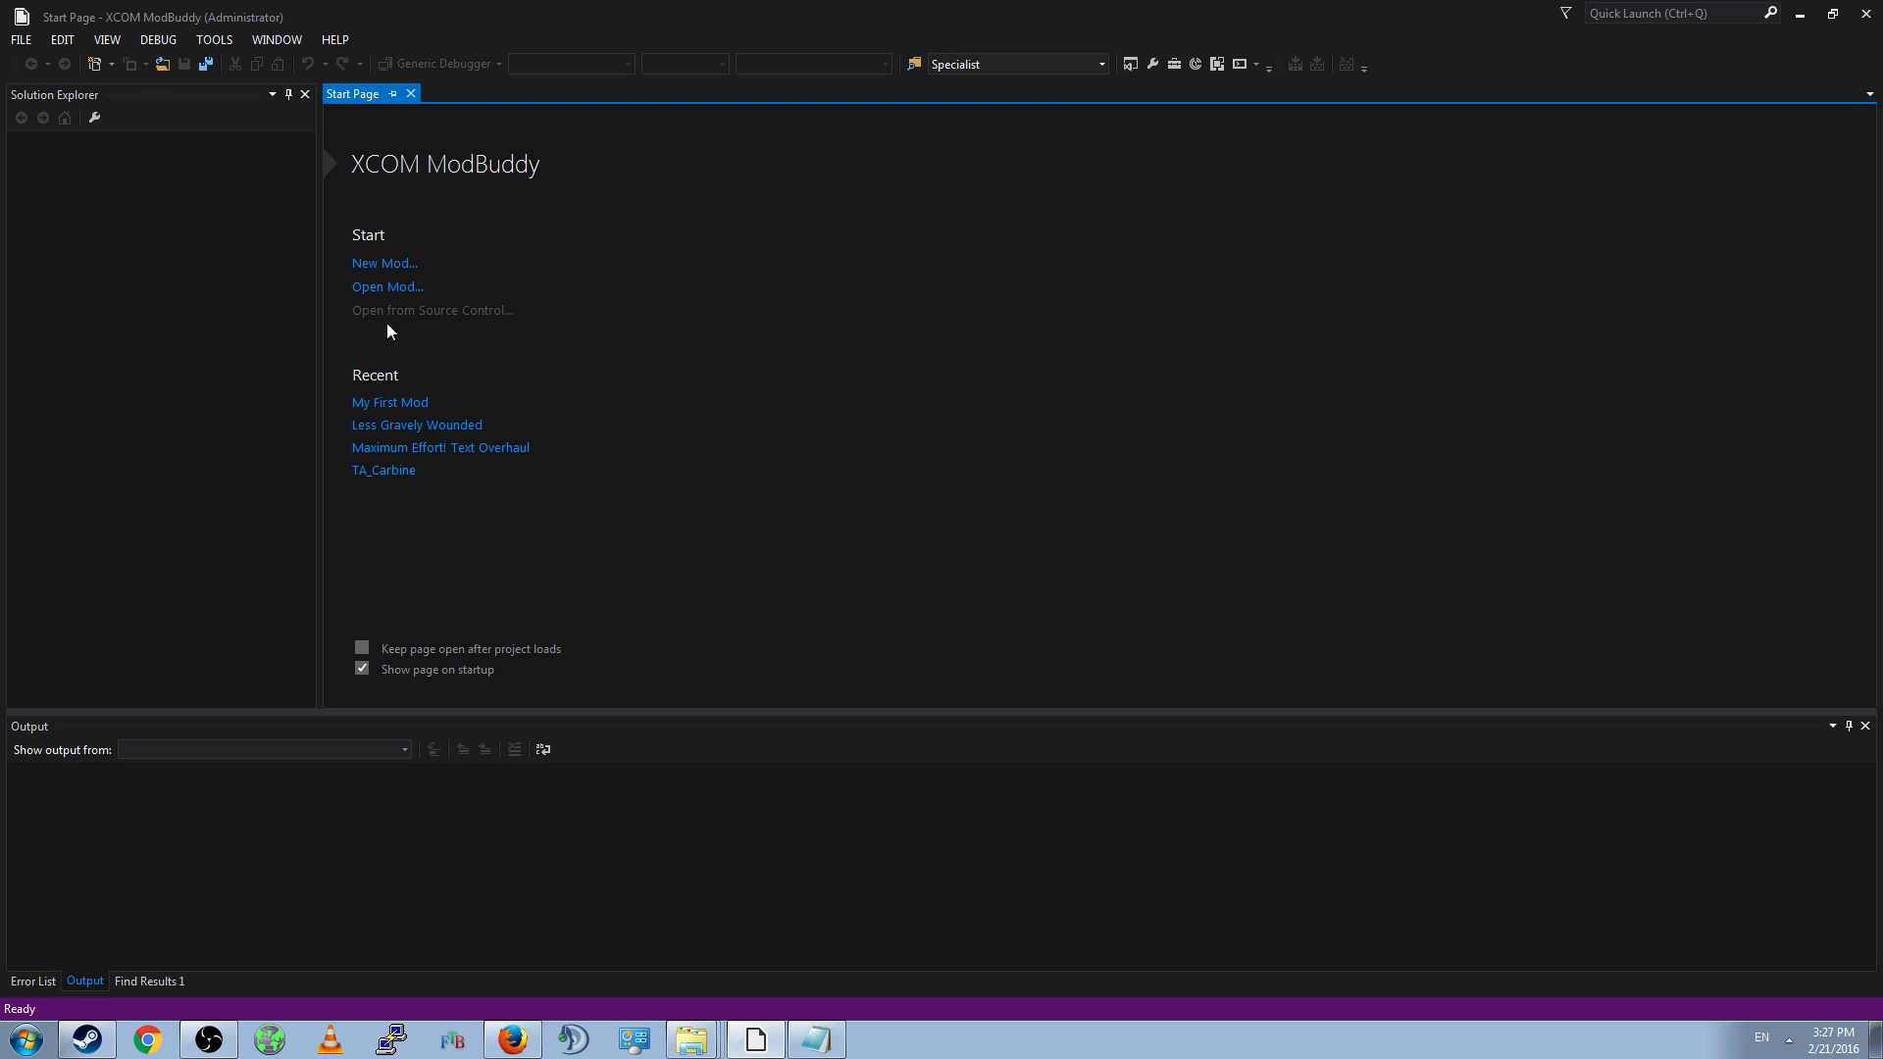
mouse_move(372, 282)
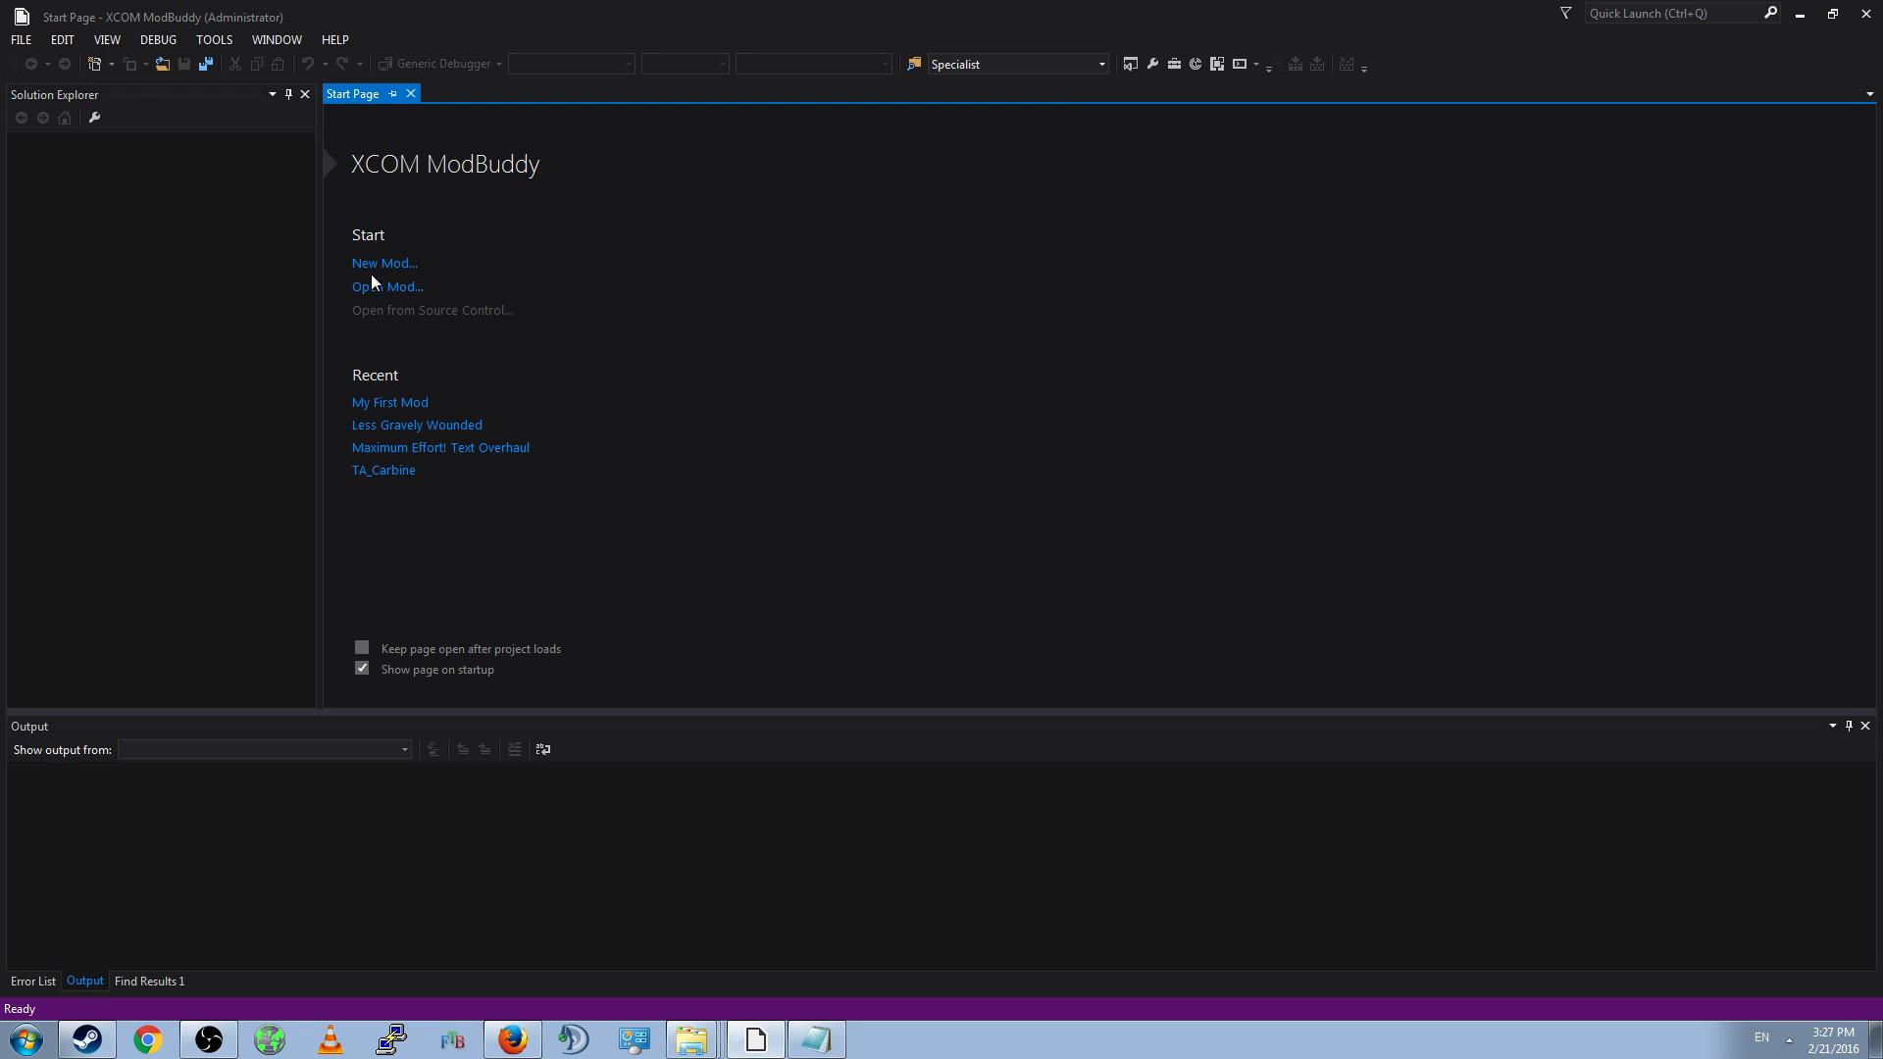
mouse_move(356, 386)
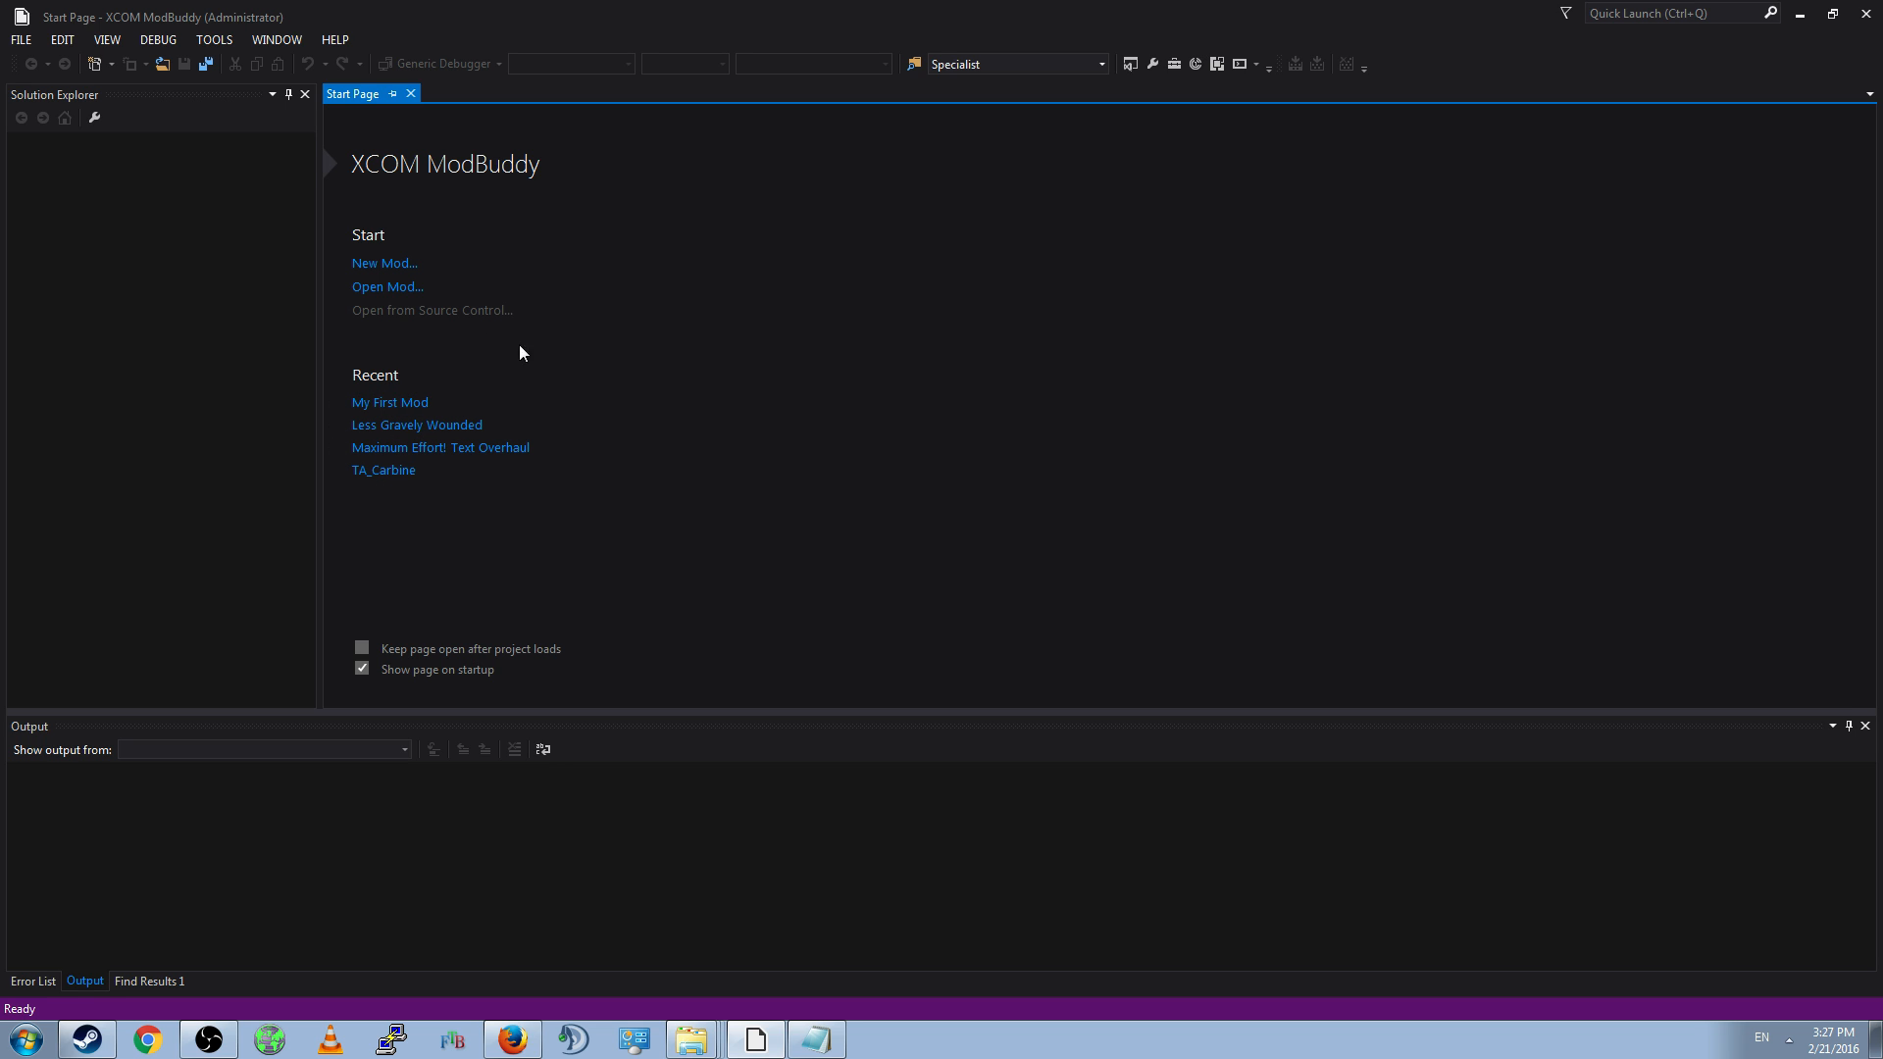
mouse_move(385, 263)
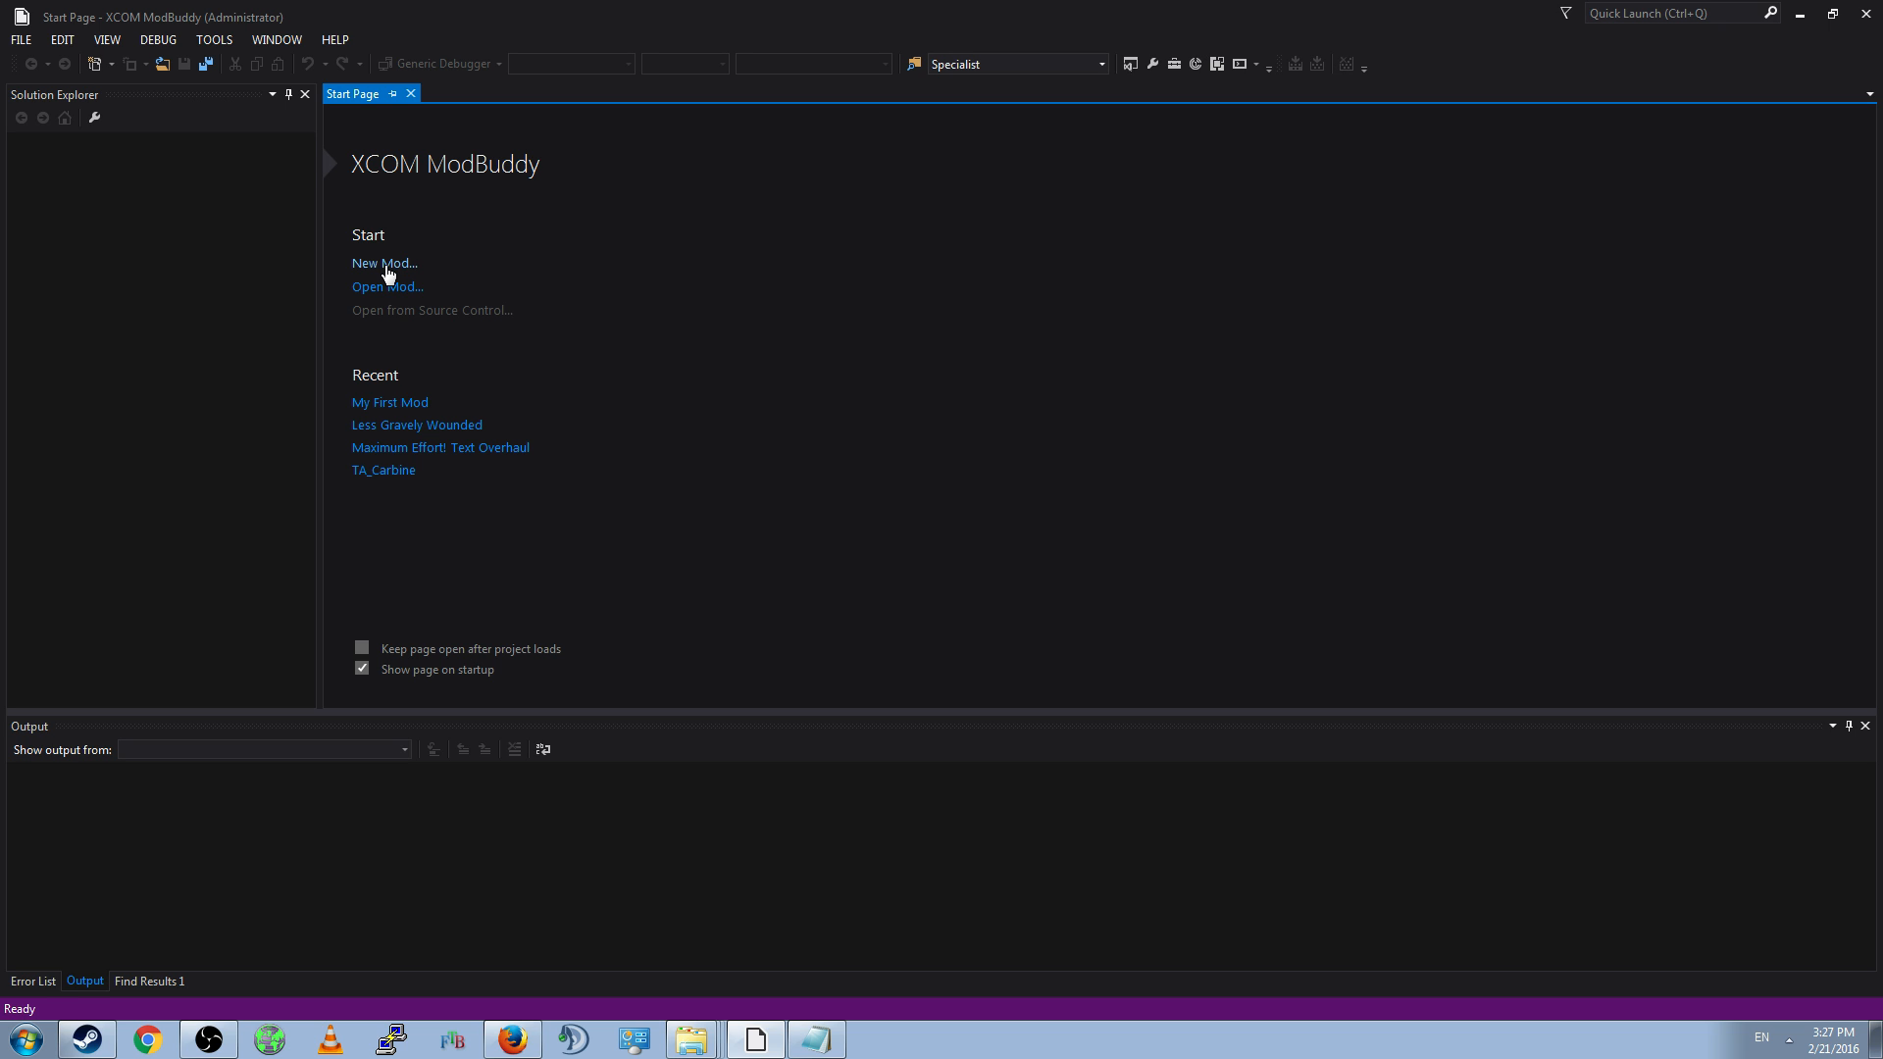
mouse_move(19, 39)
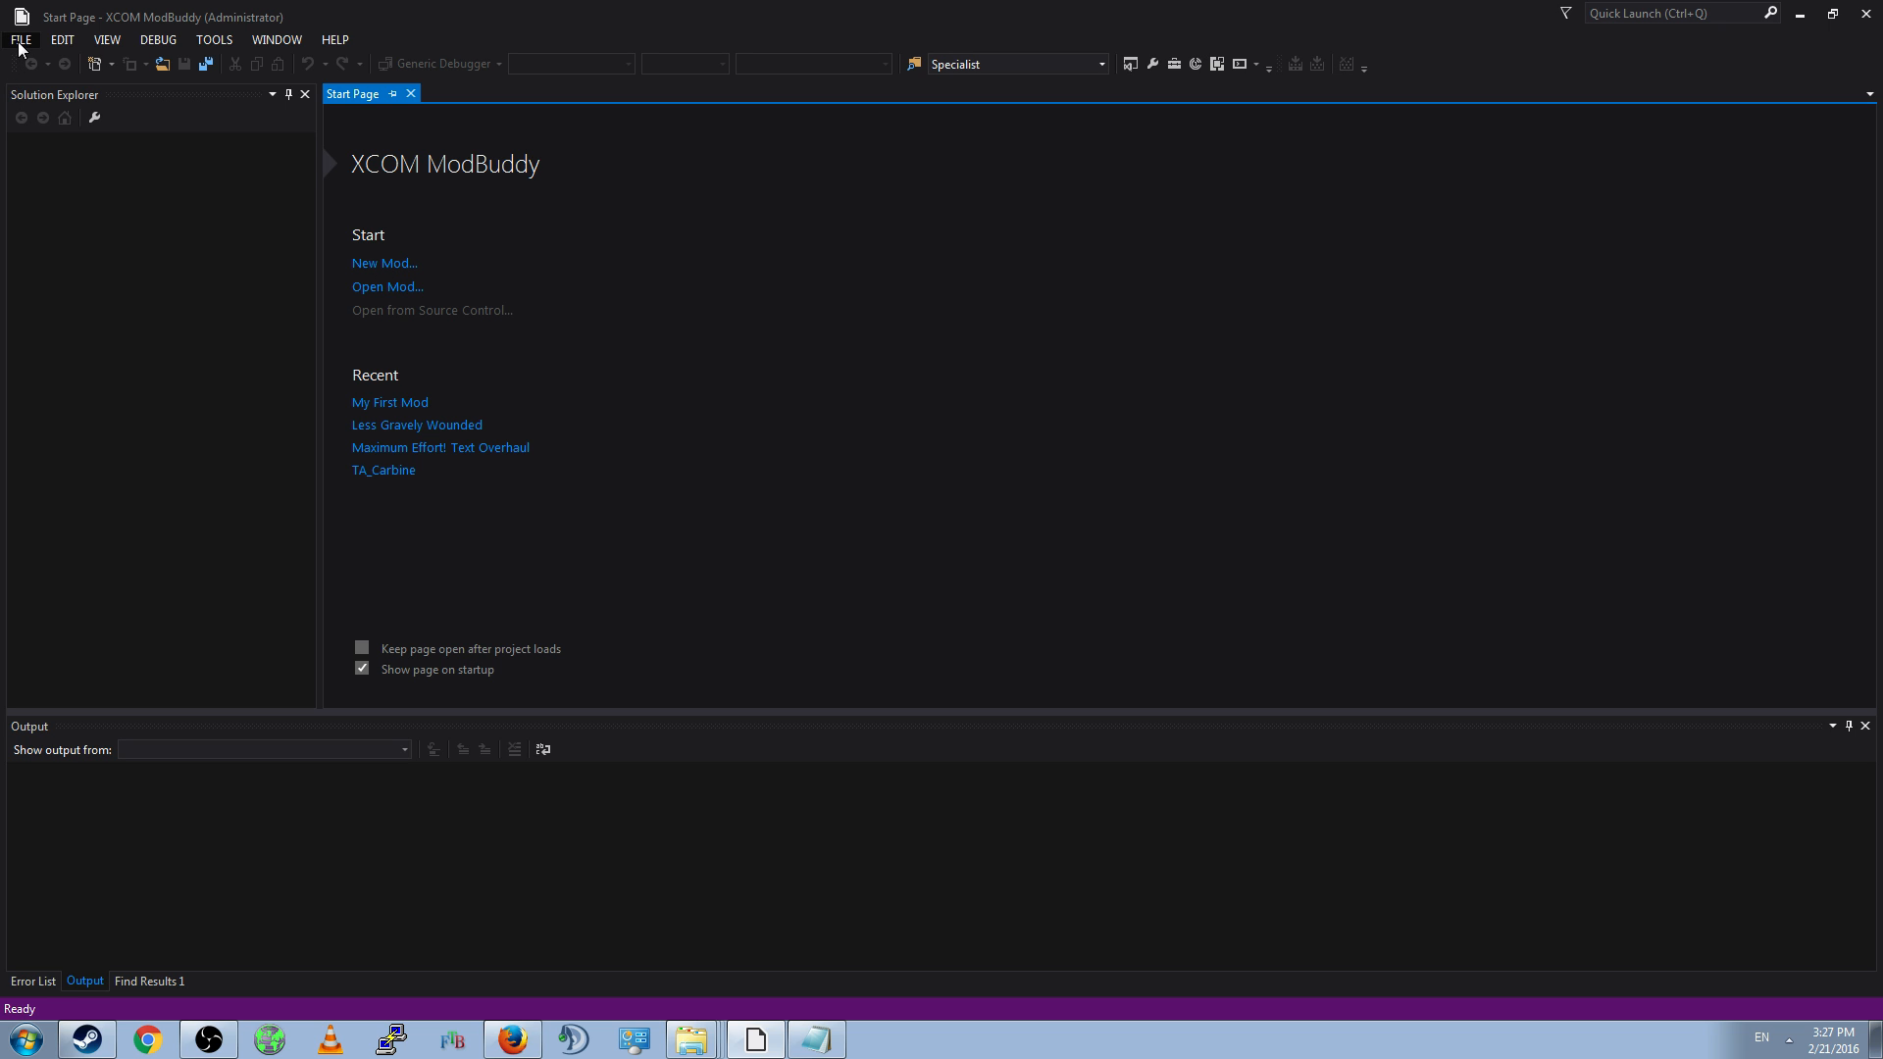
mouse_move(390, 74)
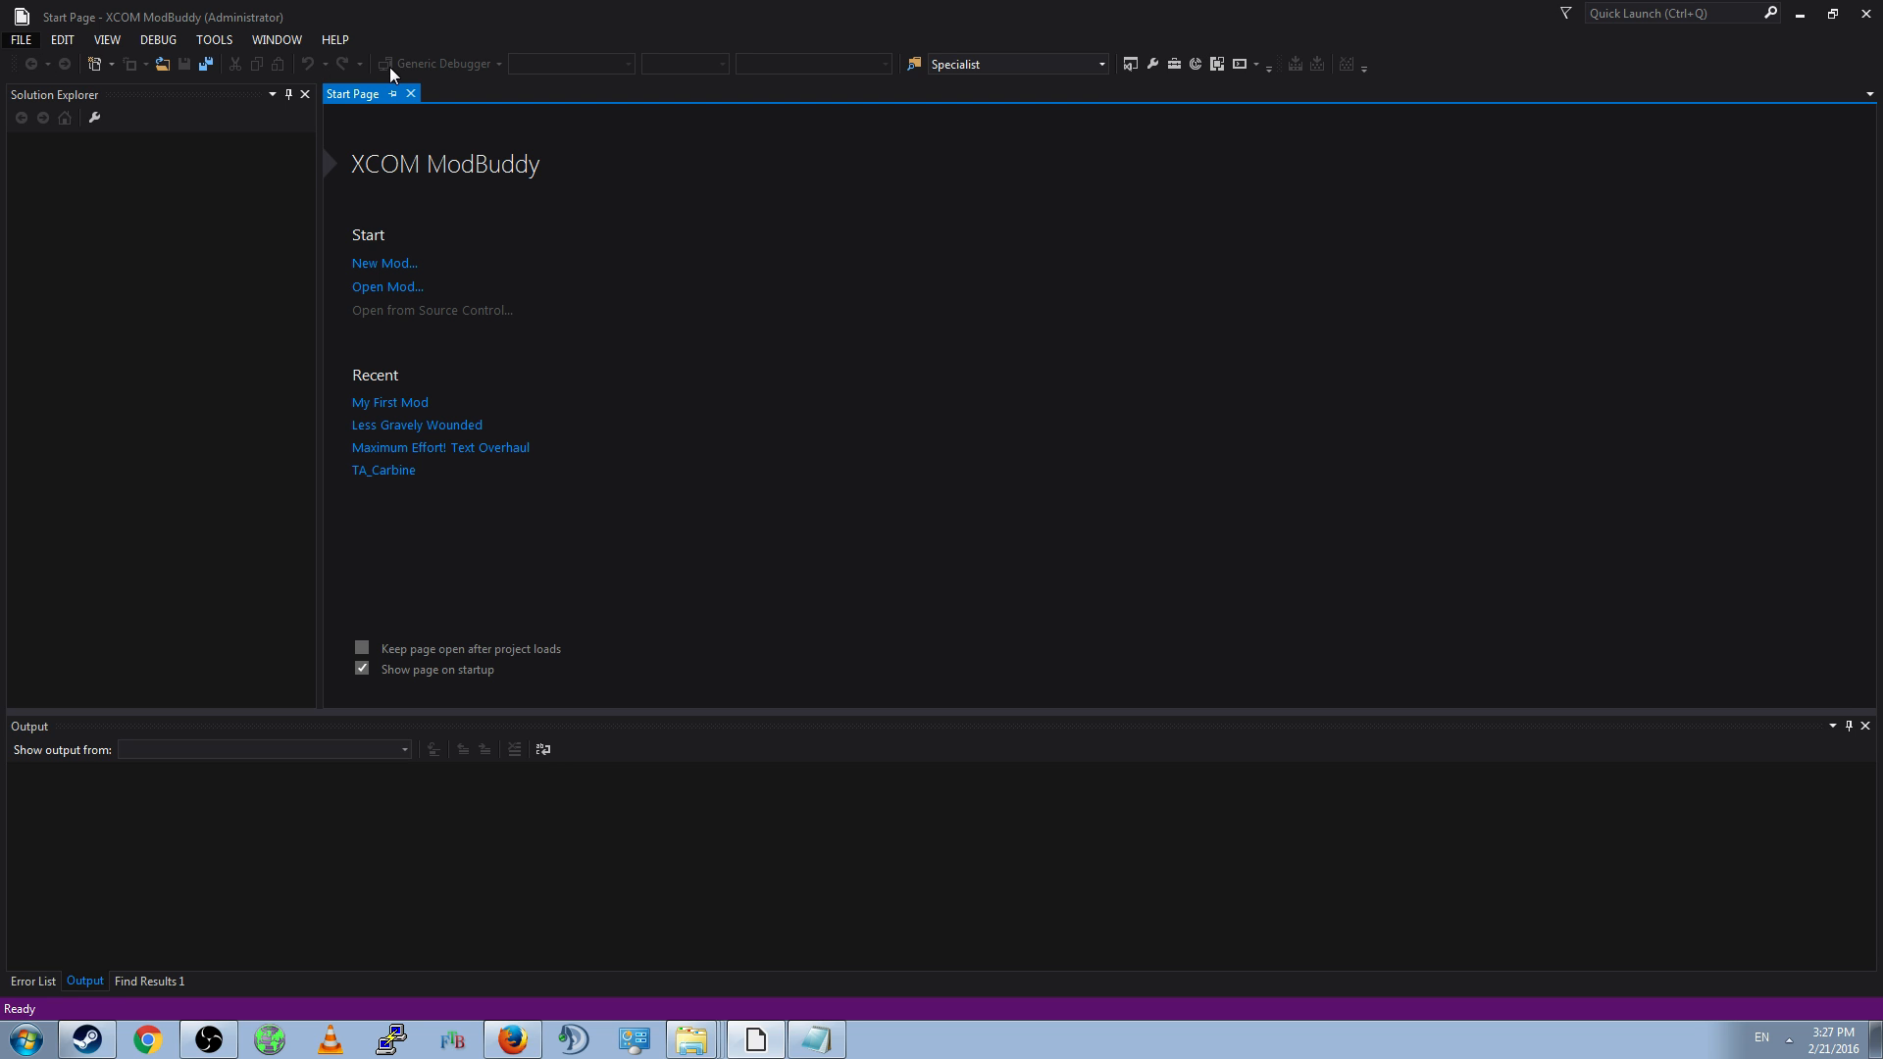
- Submit a new XCOM 2 DefaultMod project named 'Kwahn First Mod'
left_click(384, 262)
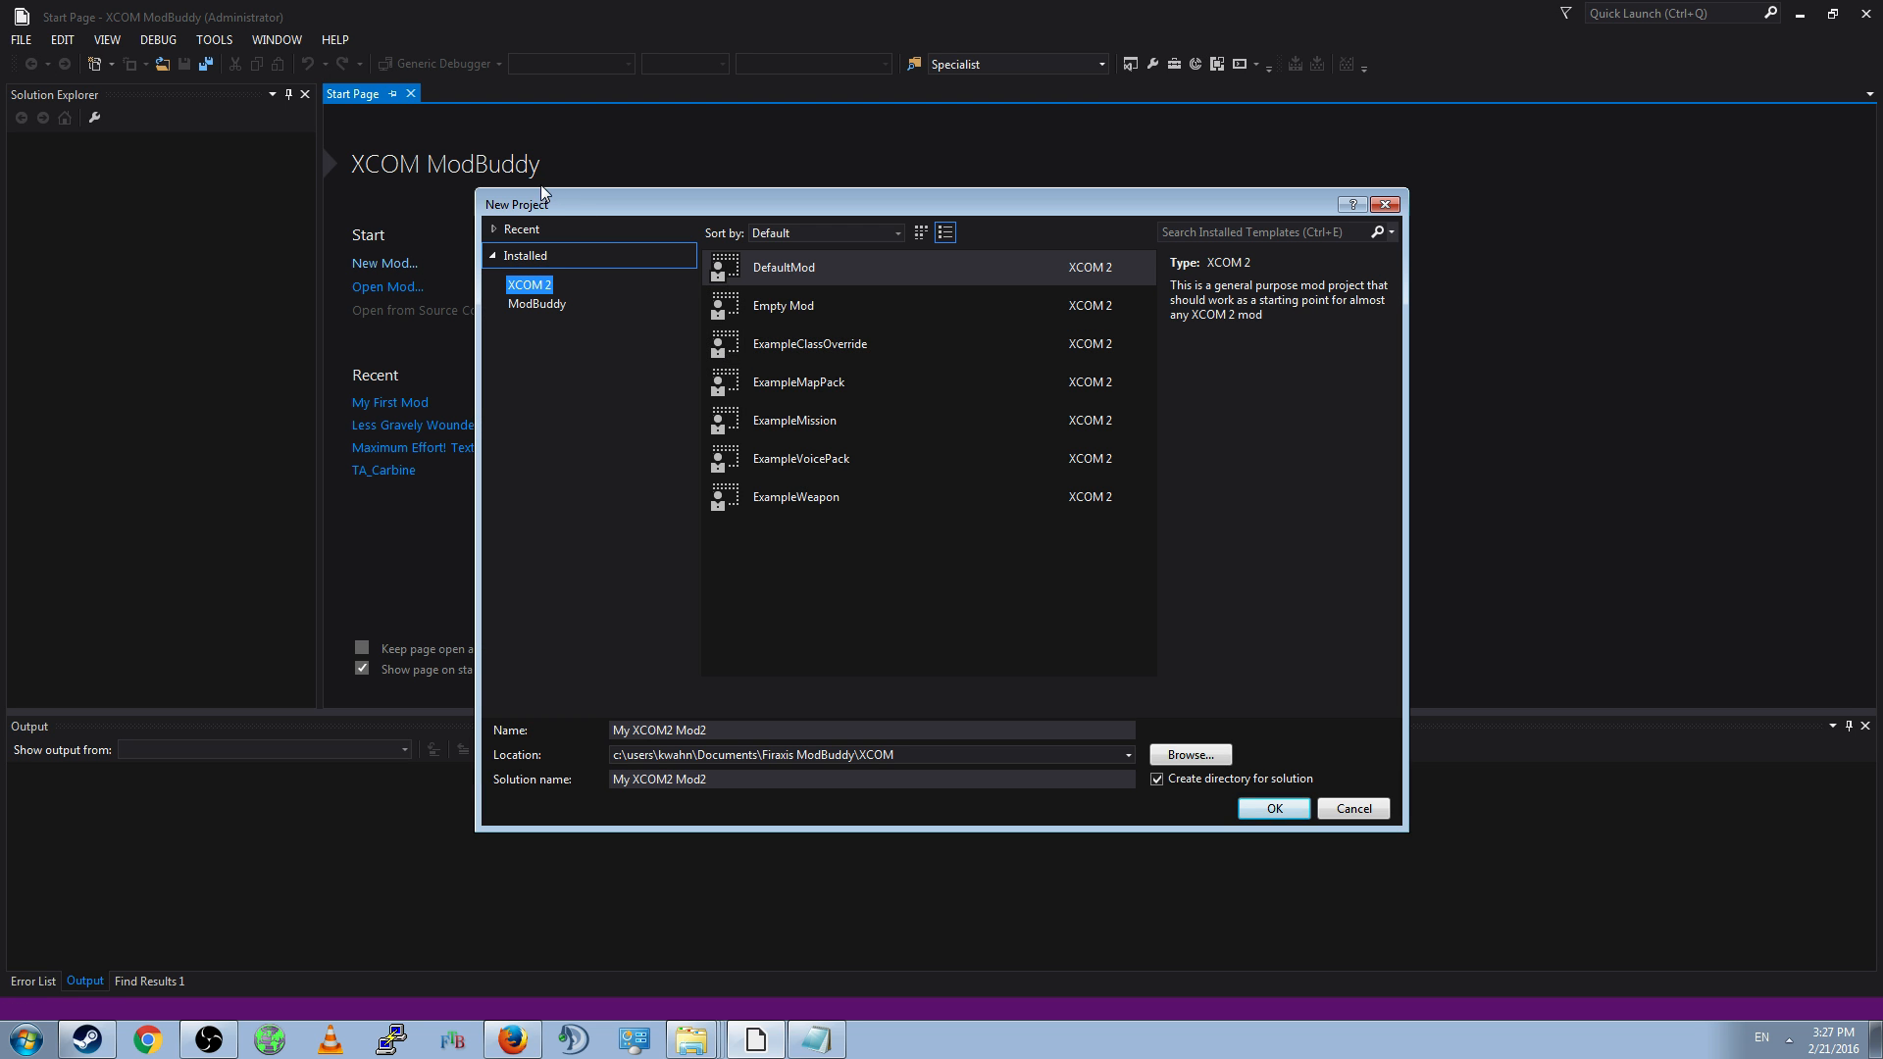
mouse_move(534, 339)
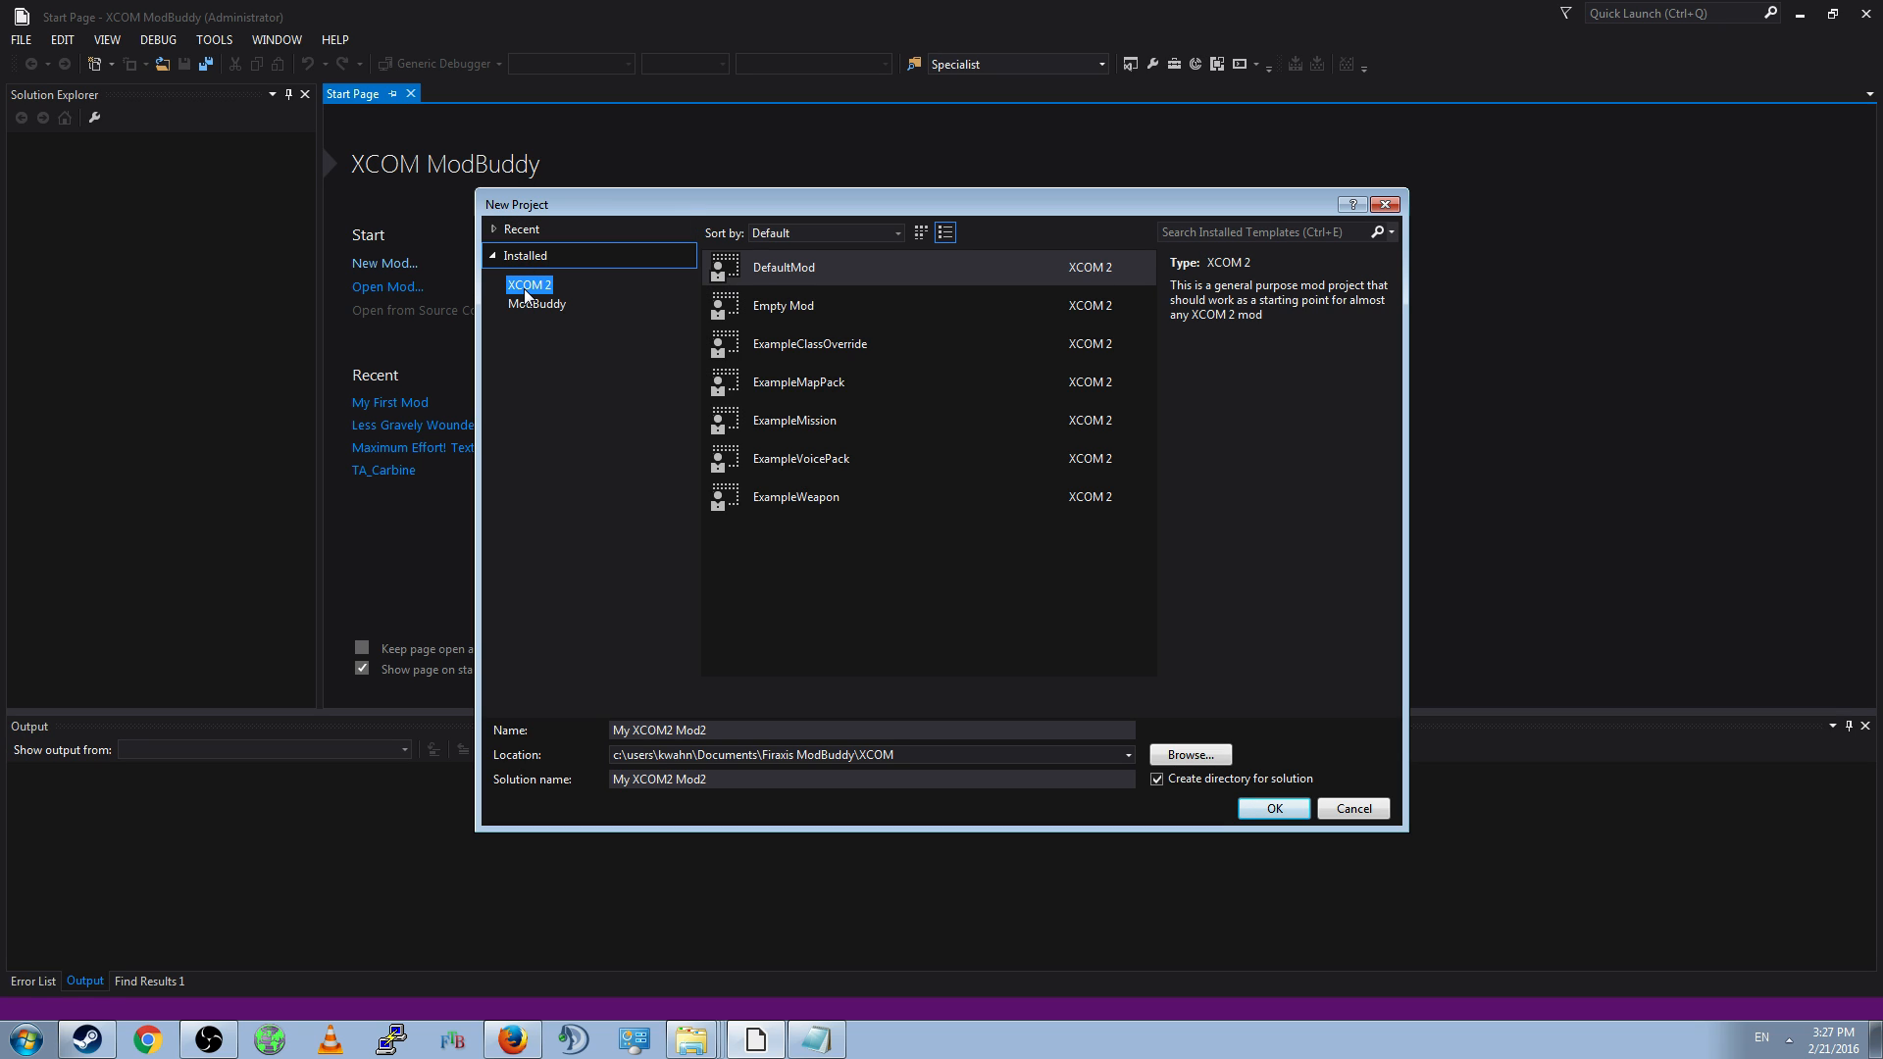
mouse_move(785, 289)
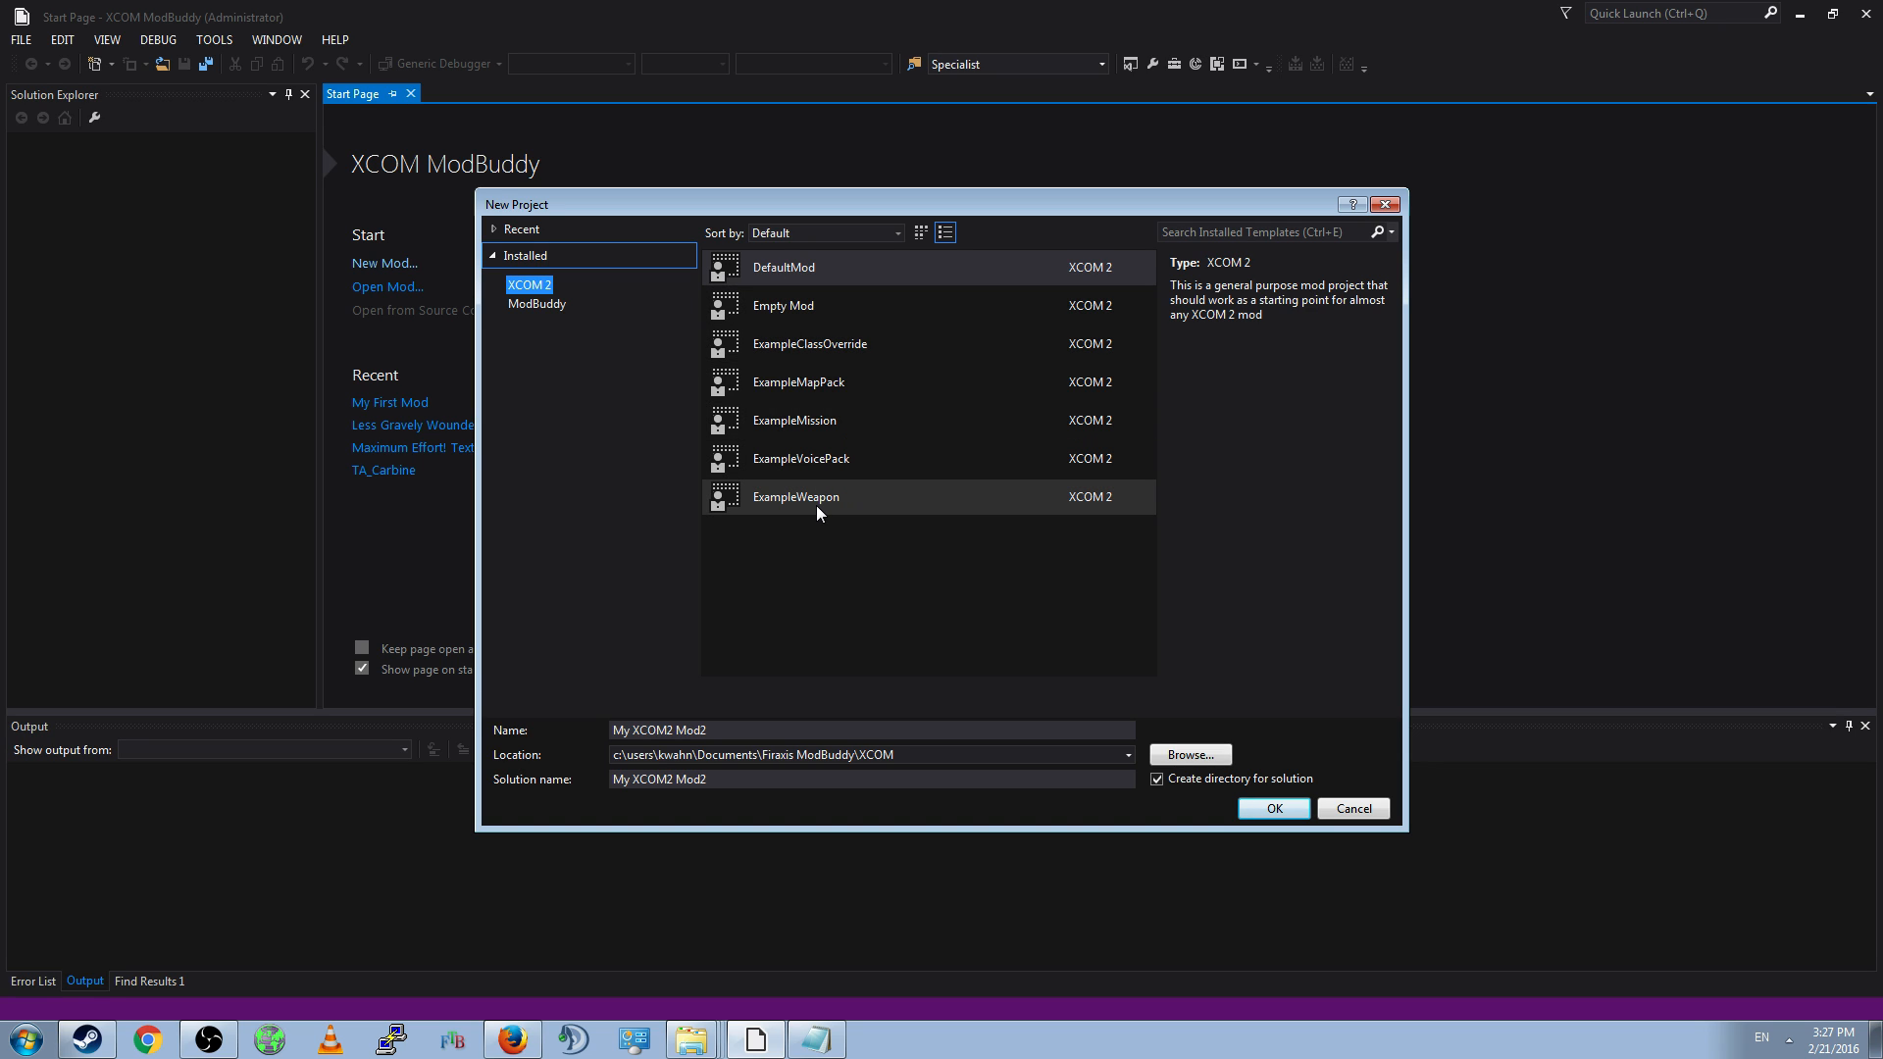
mouse_move(1090, 312)
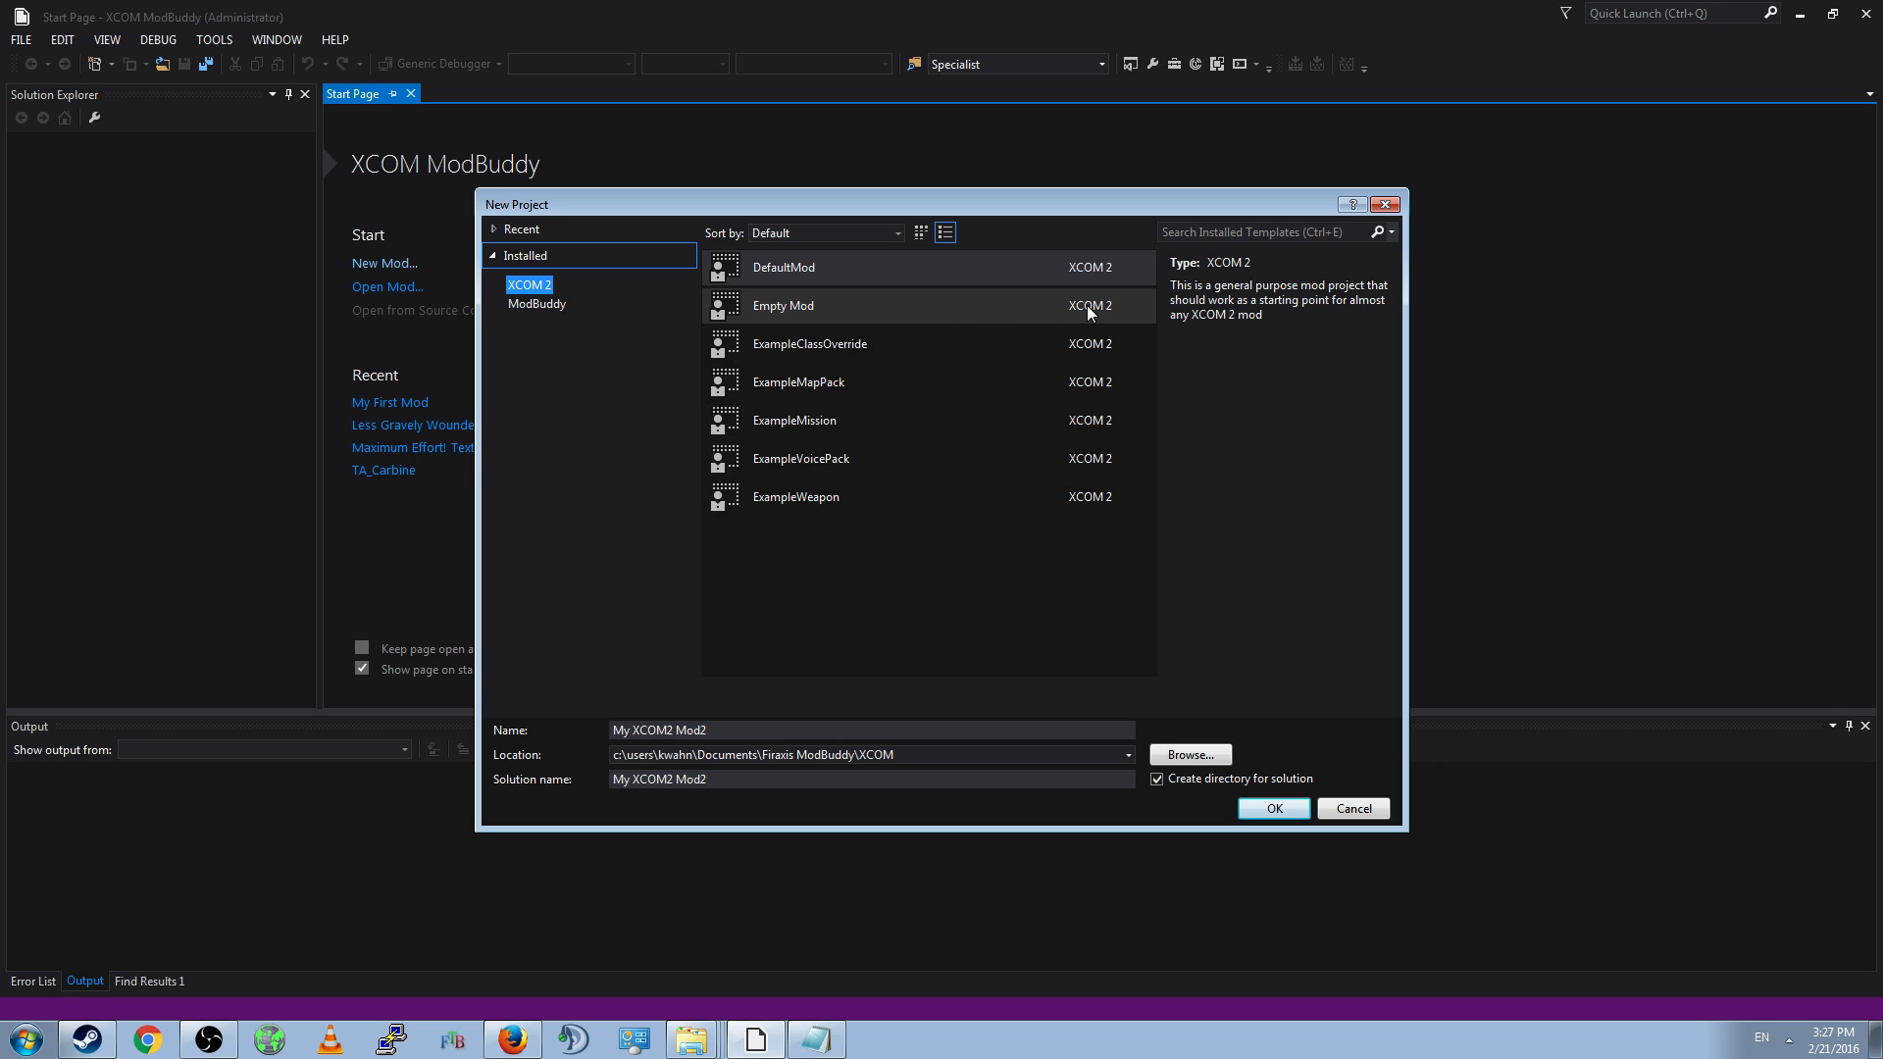
mouse_move(915, 277)
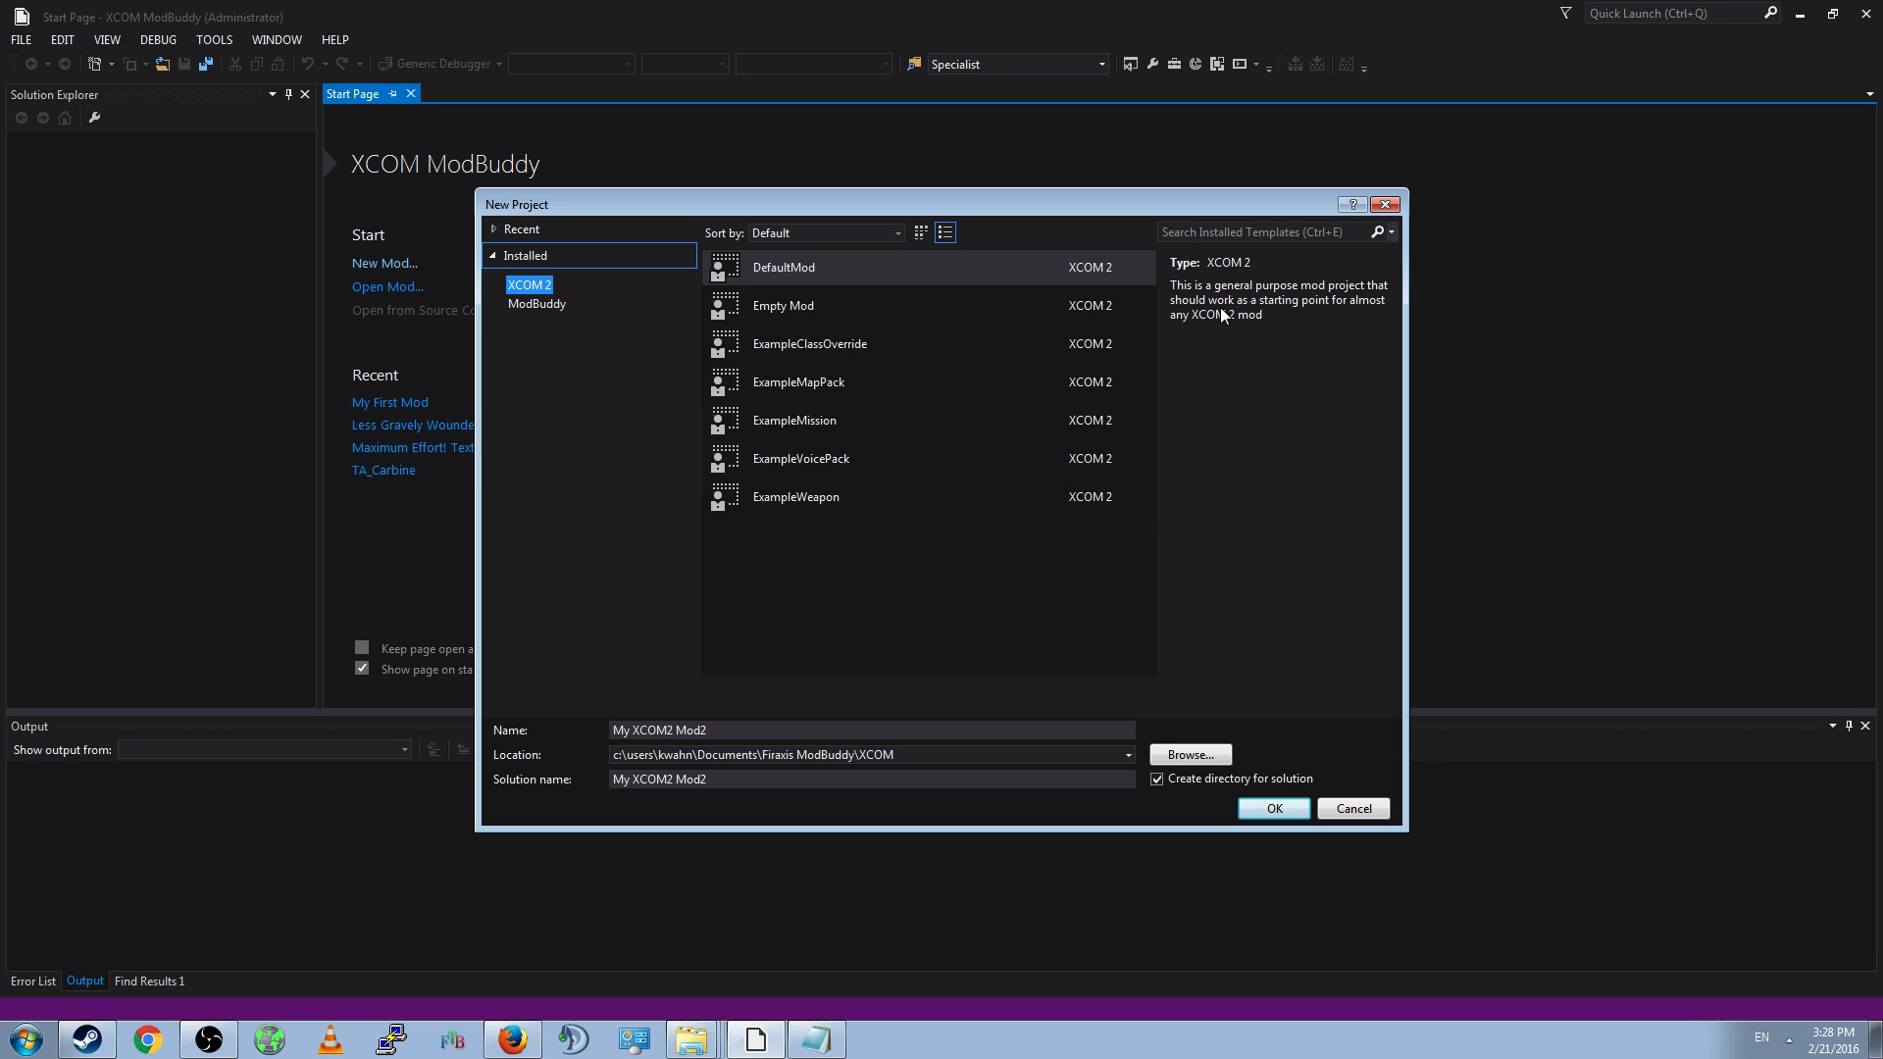
mouse_move(1247, 401)
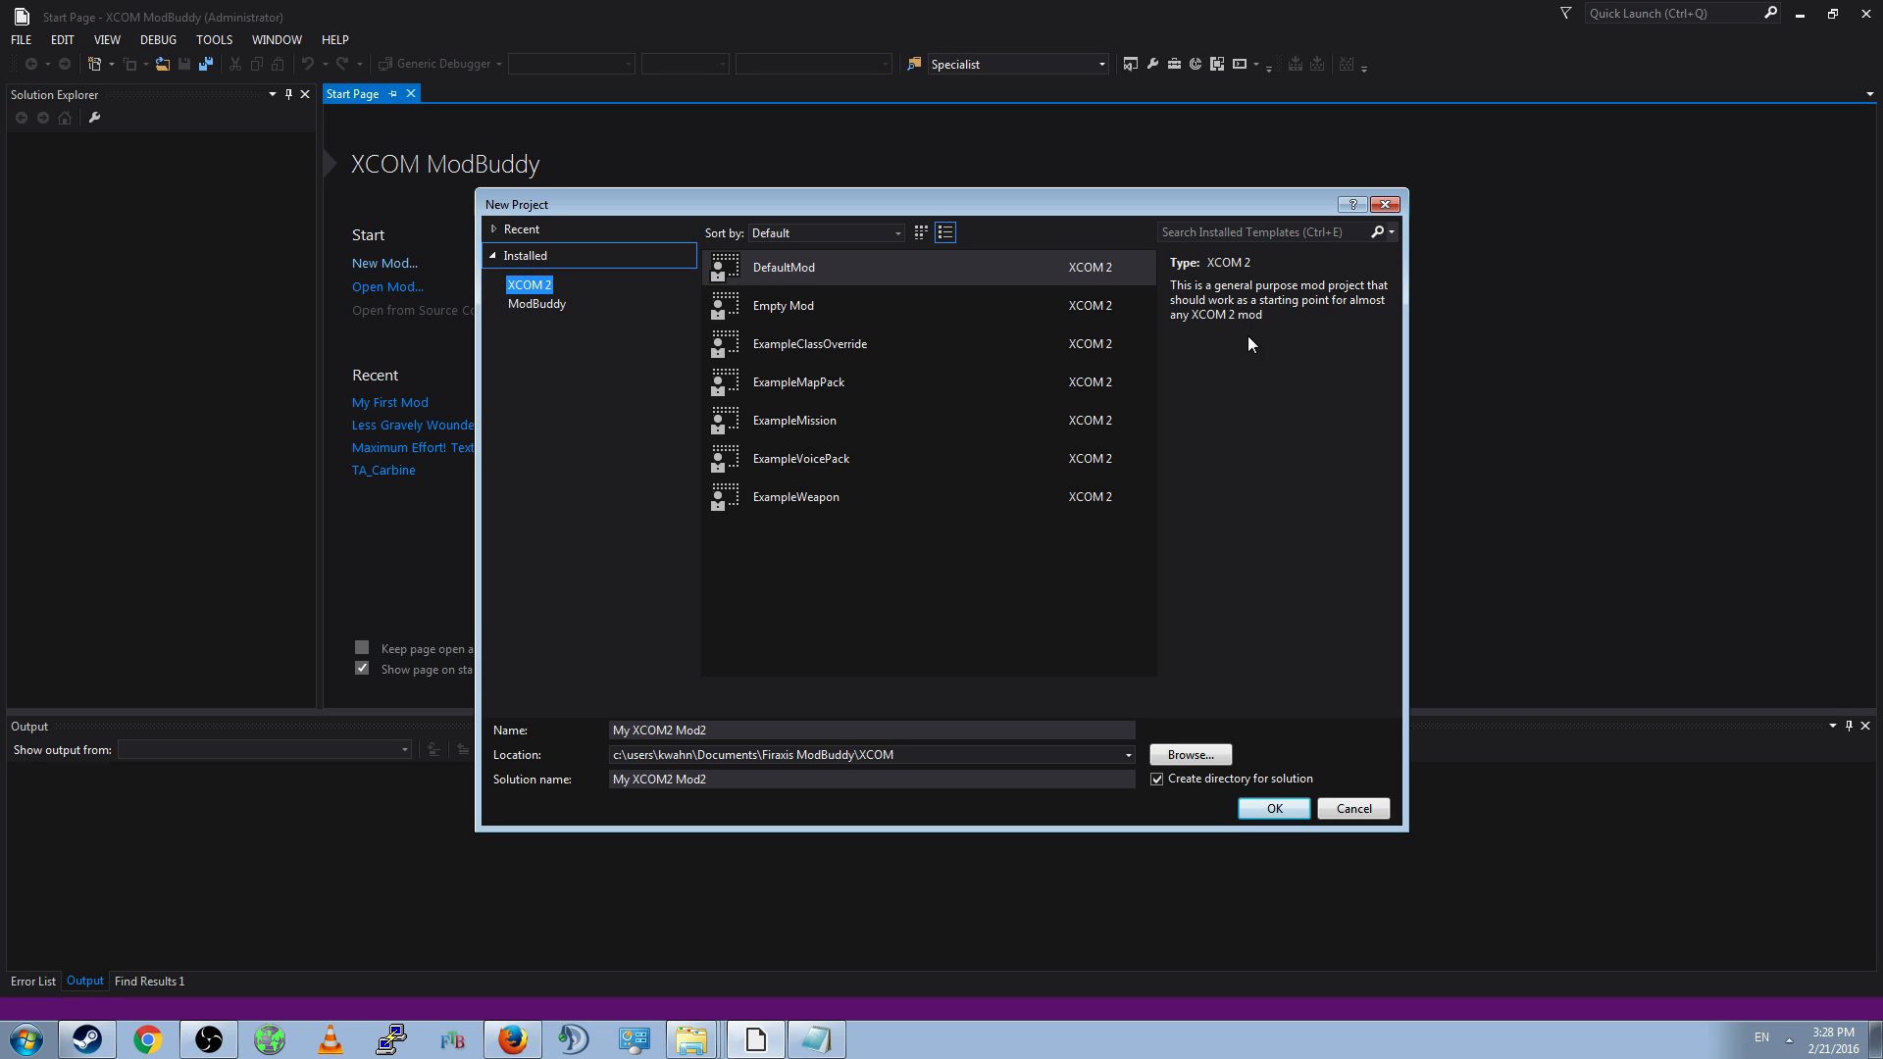
left_click(871, 730)
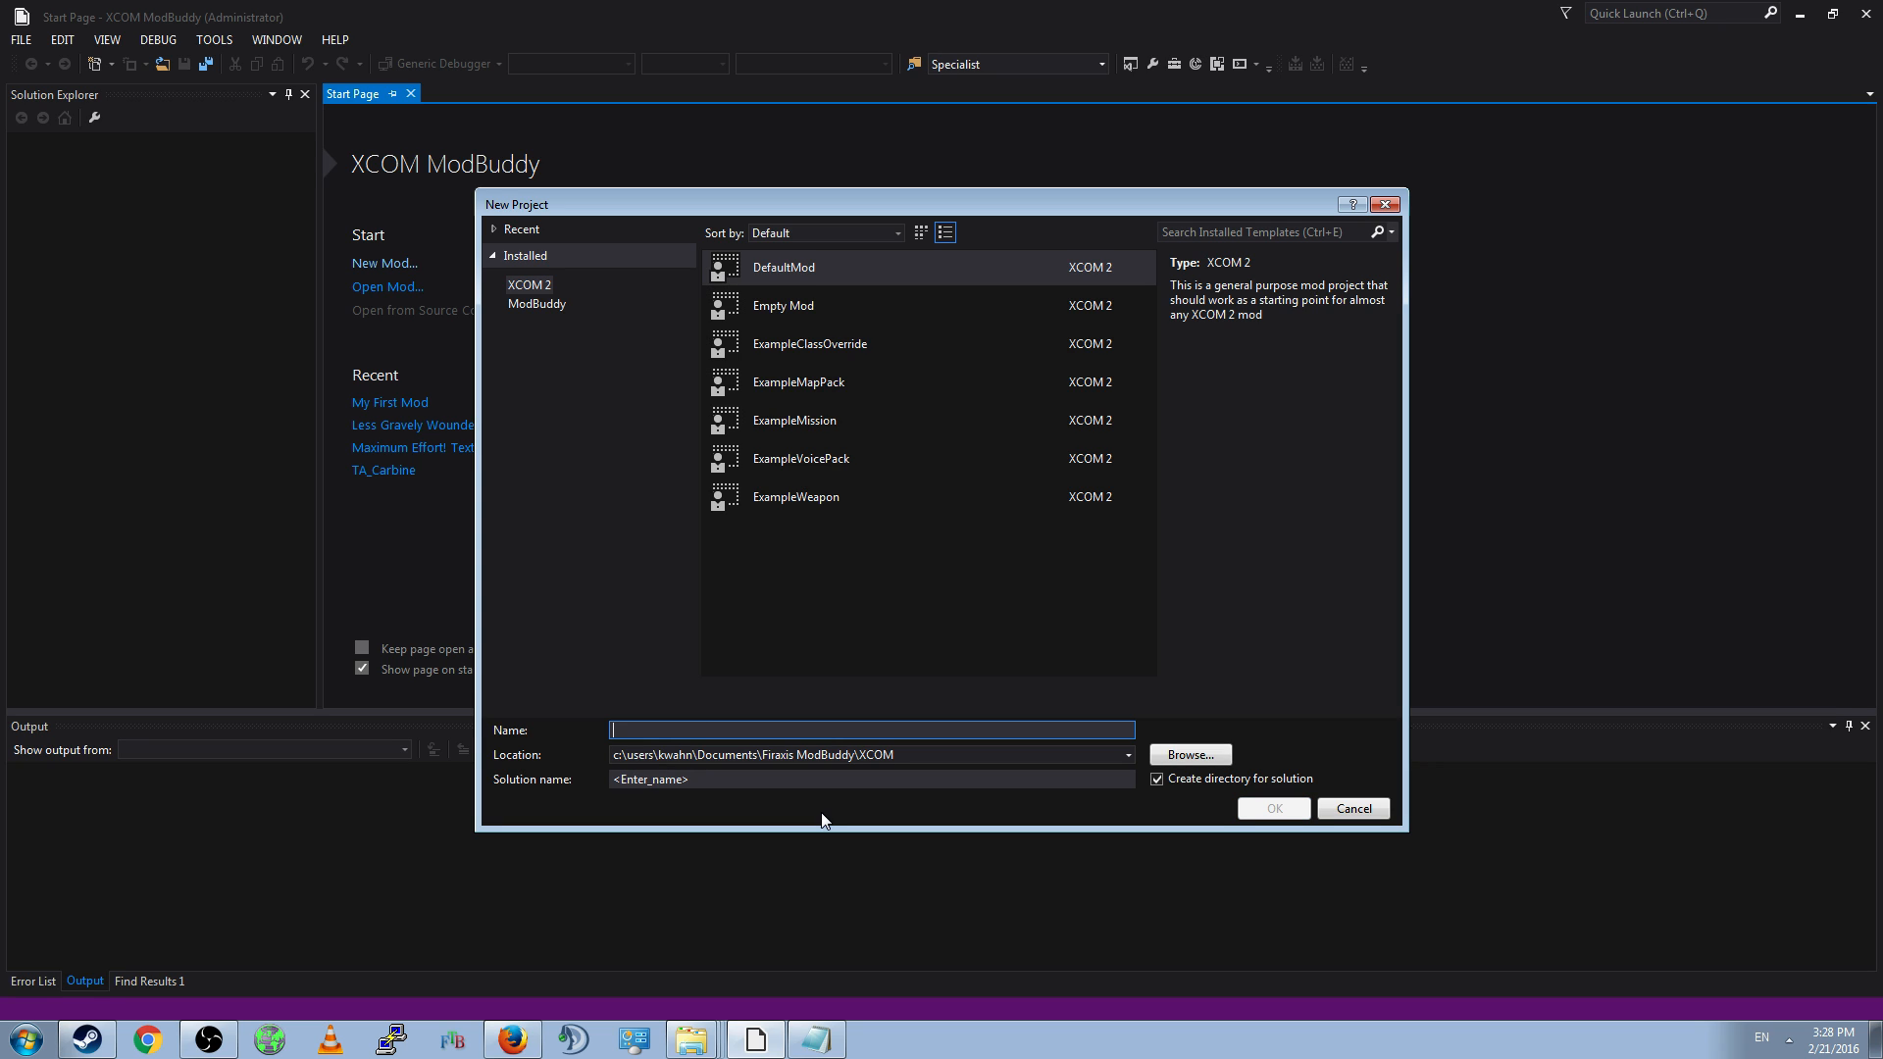
type("Kwahn First M")
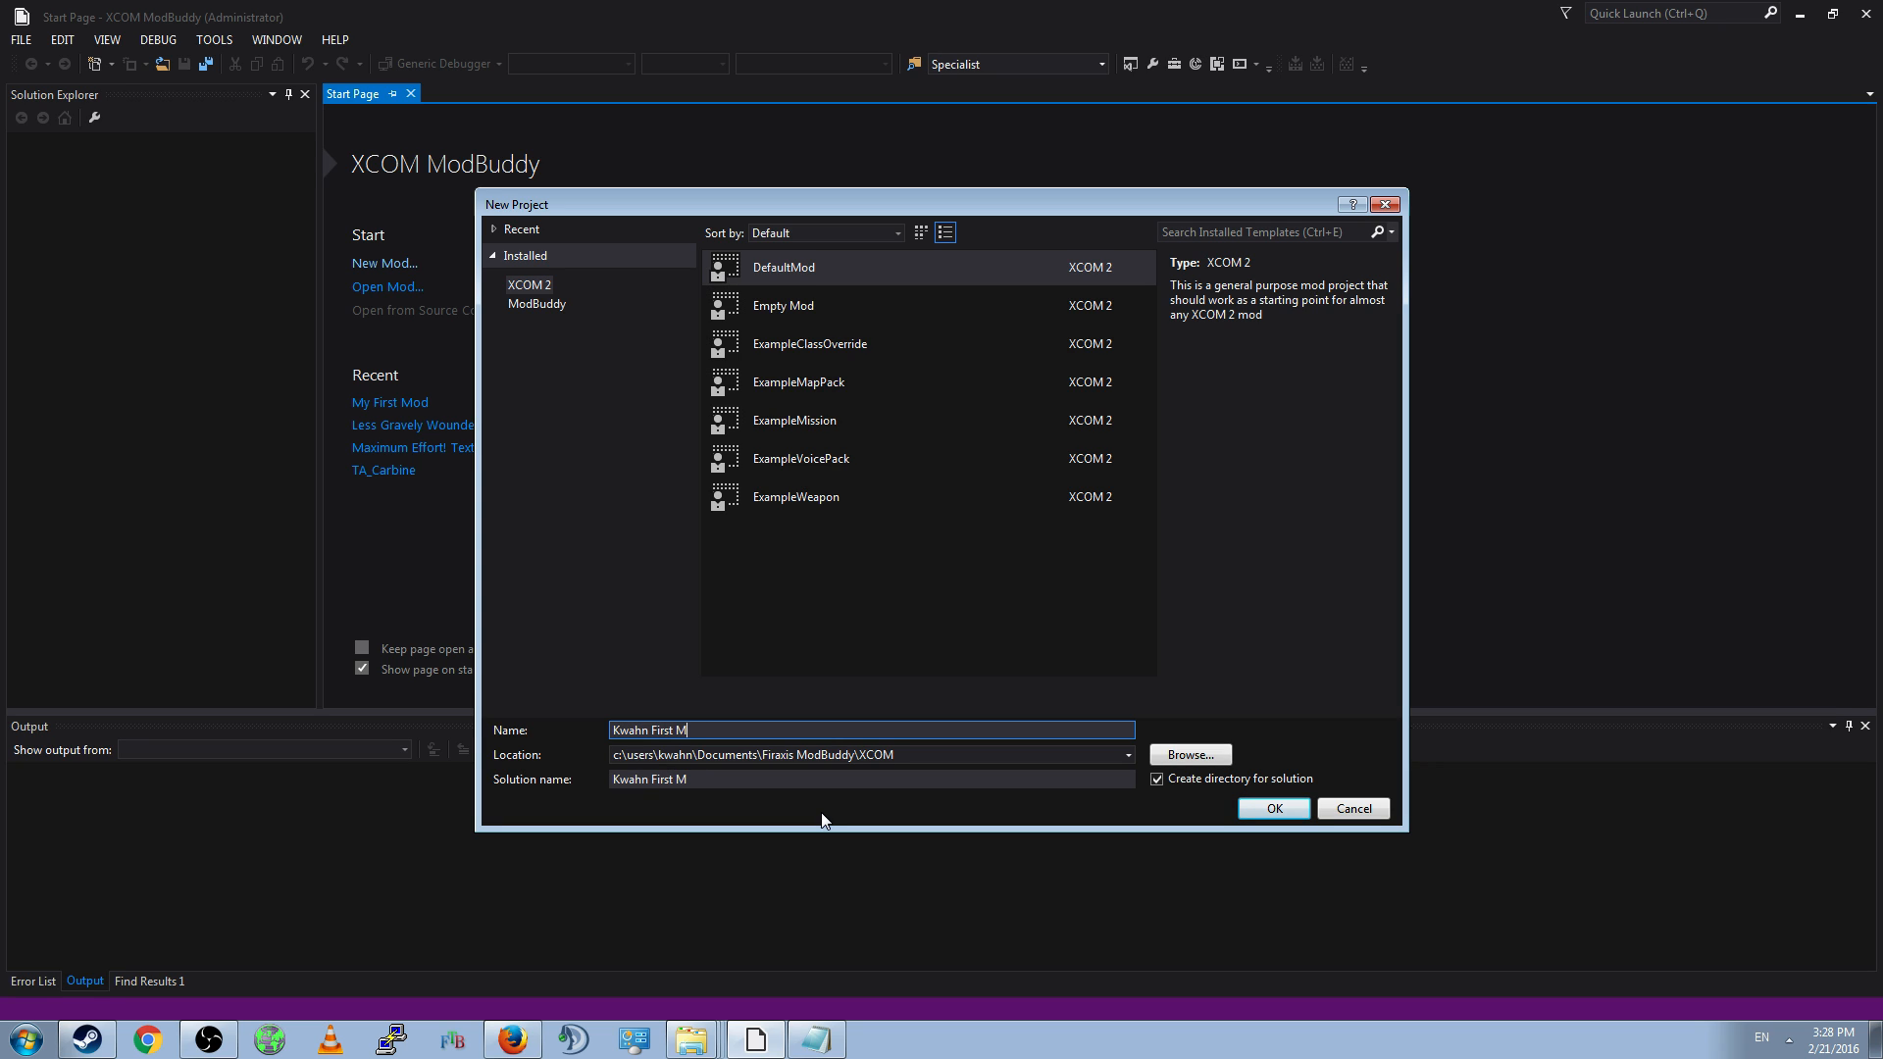
type("od")
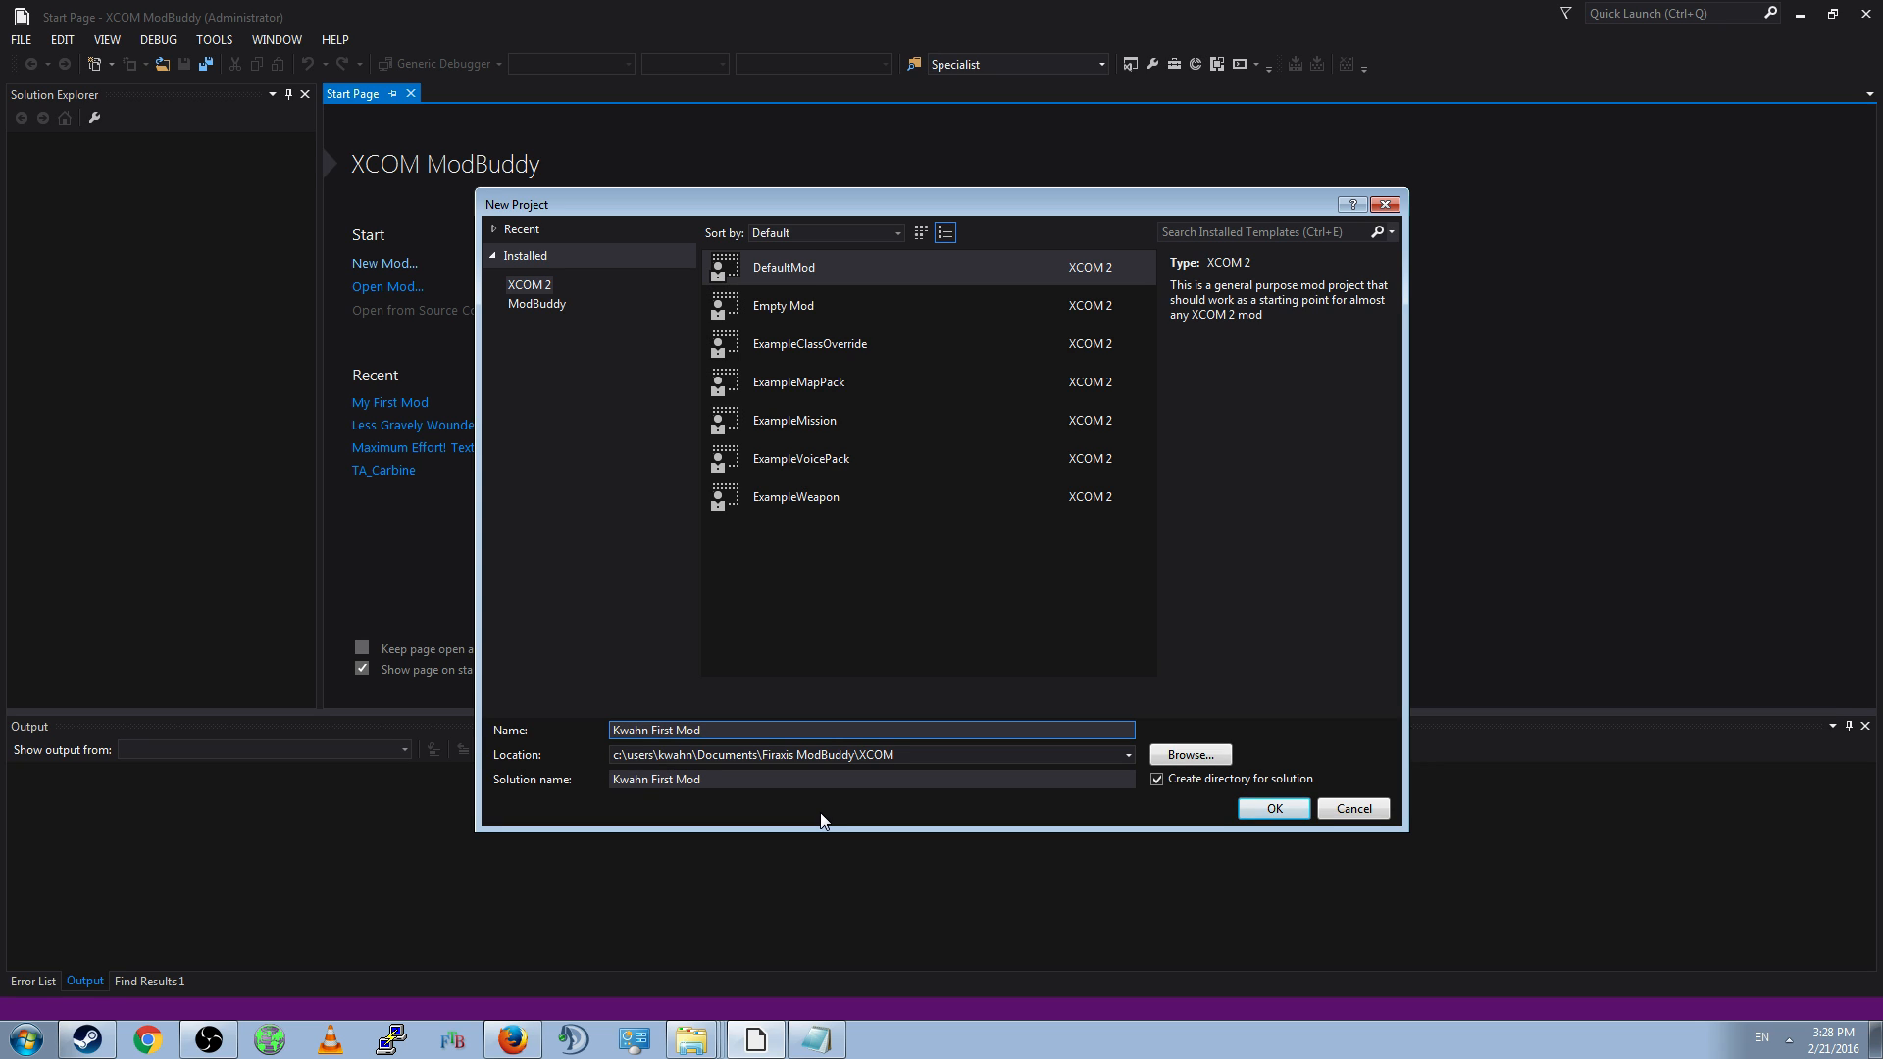
mouse_move(777, 818)
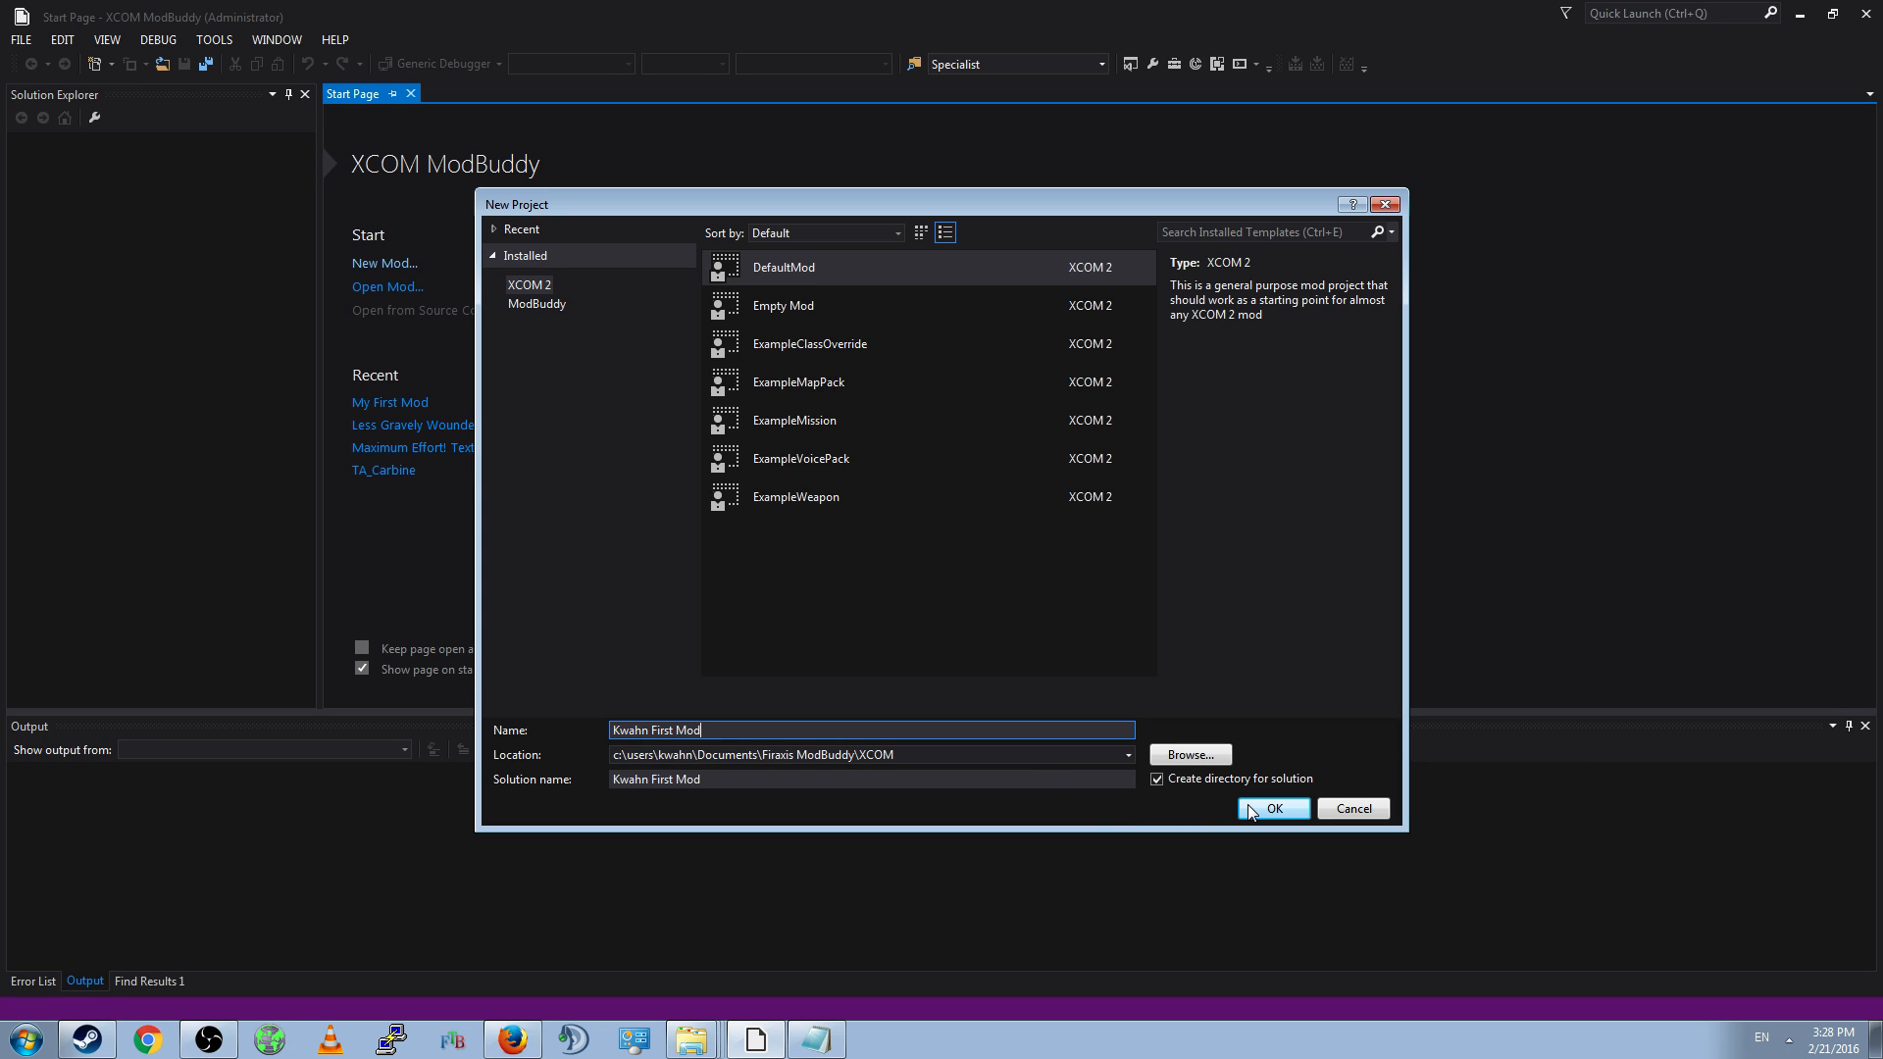
left_click(1272, 809)
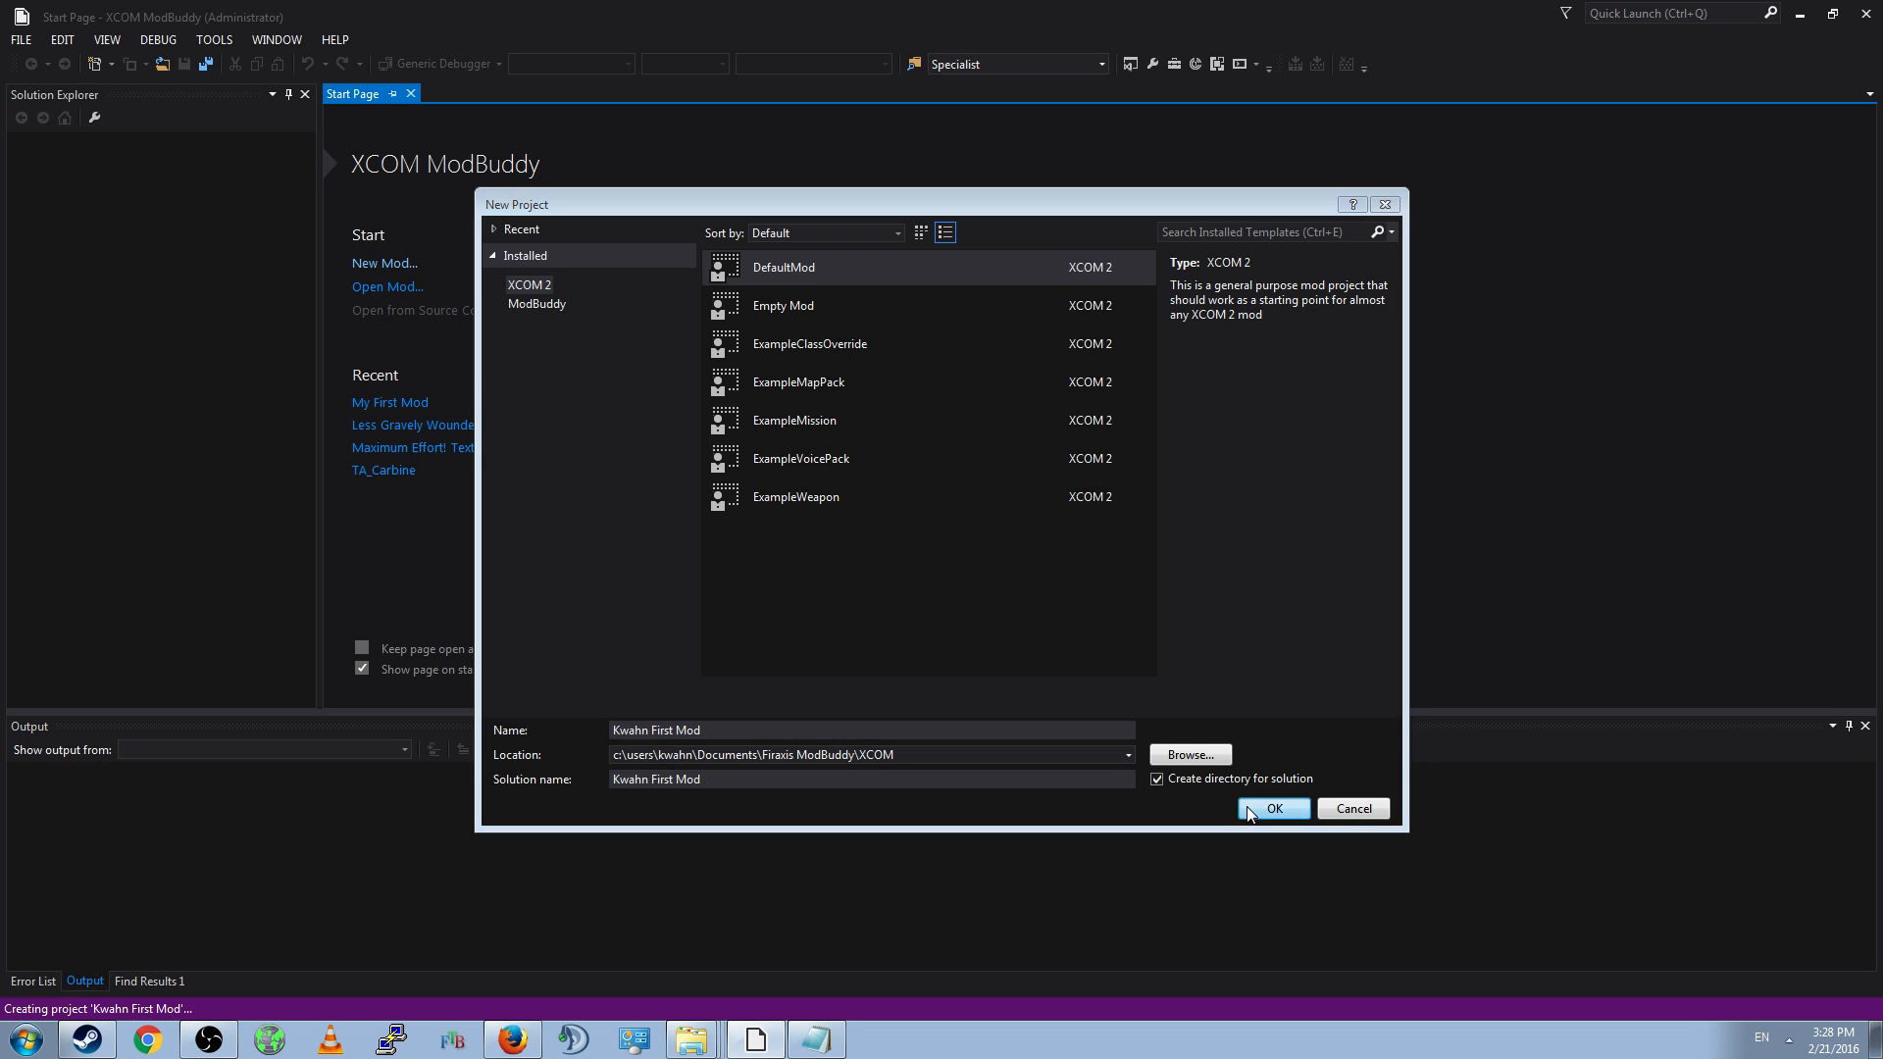
- Title the mod 'Babby First Mod', replace the description with test text, and finish
left_click(1272, 809)
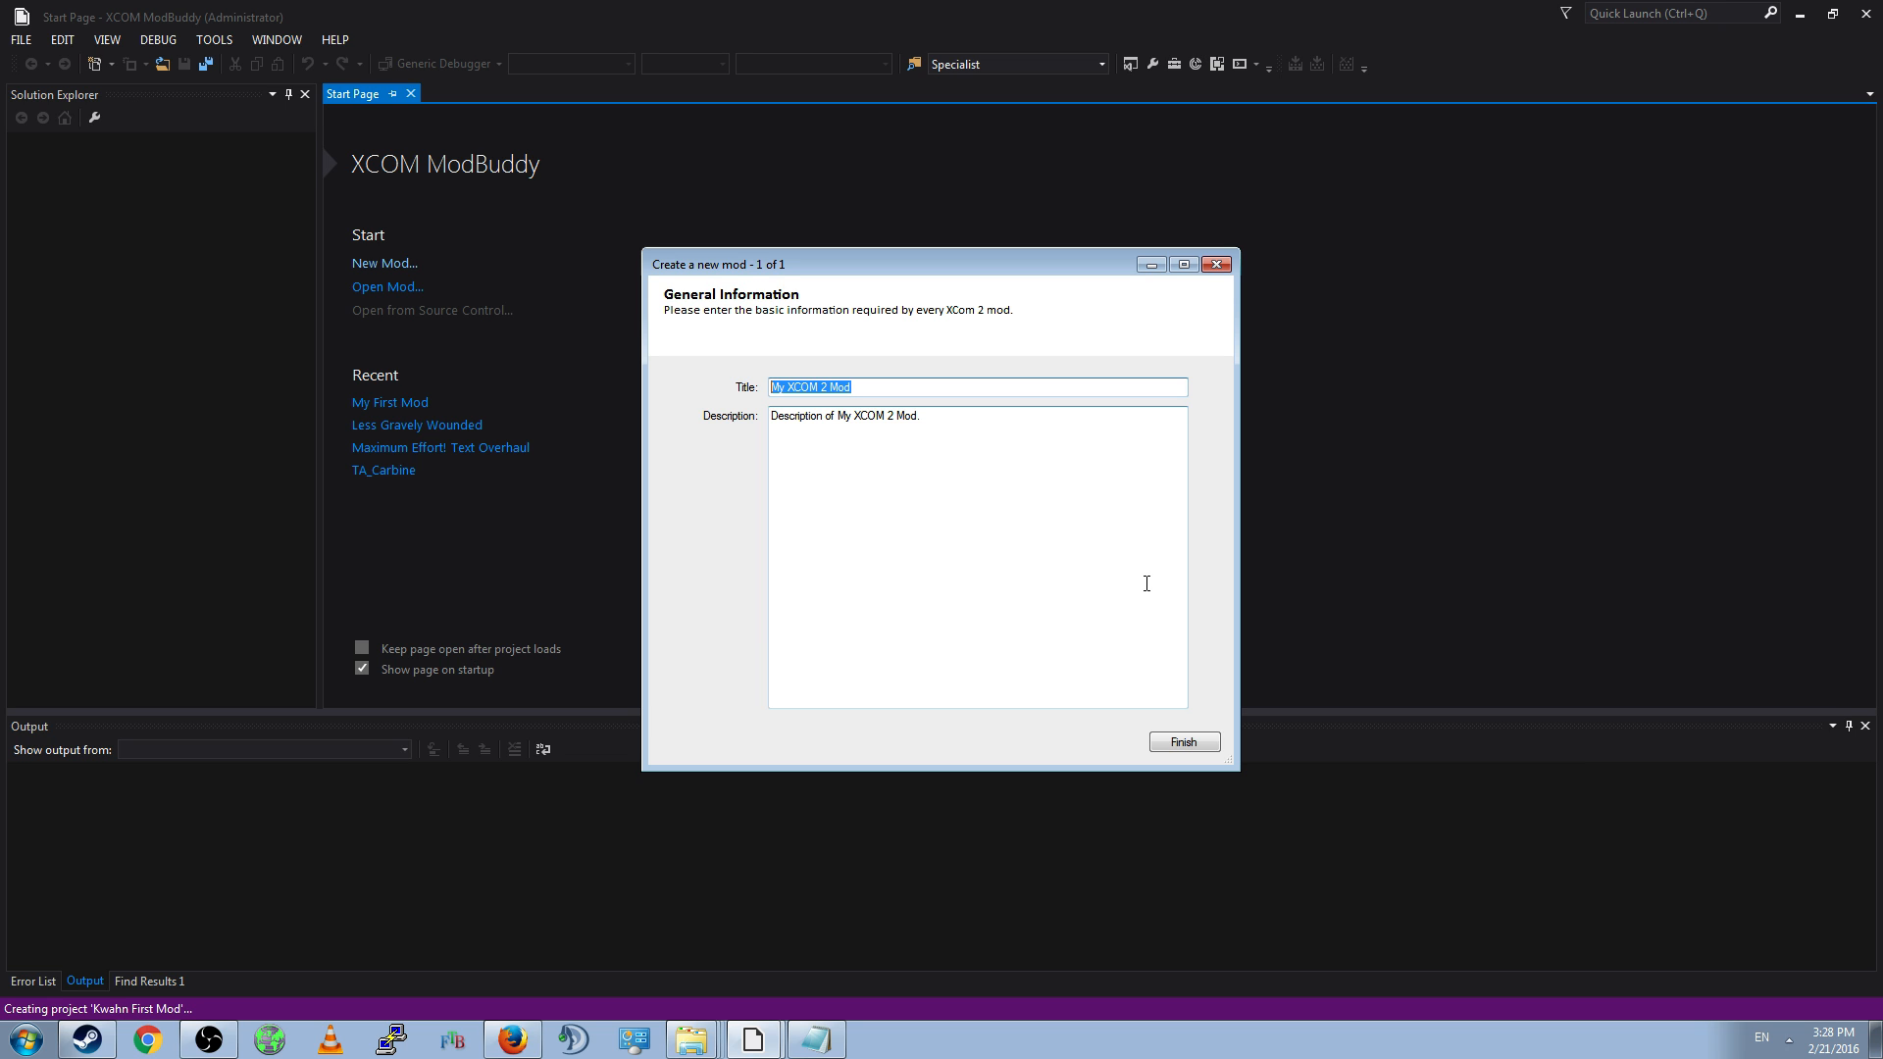
key("Delete")
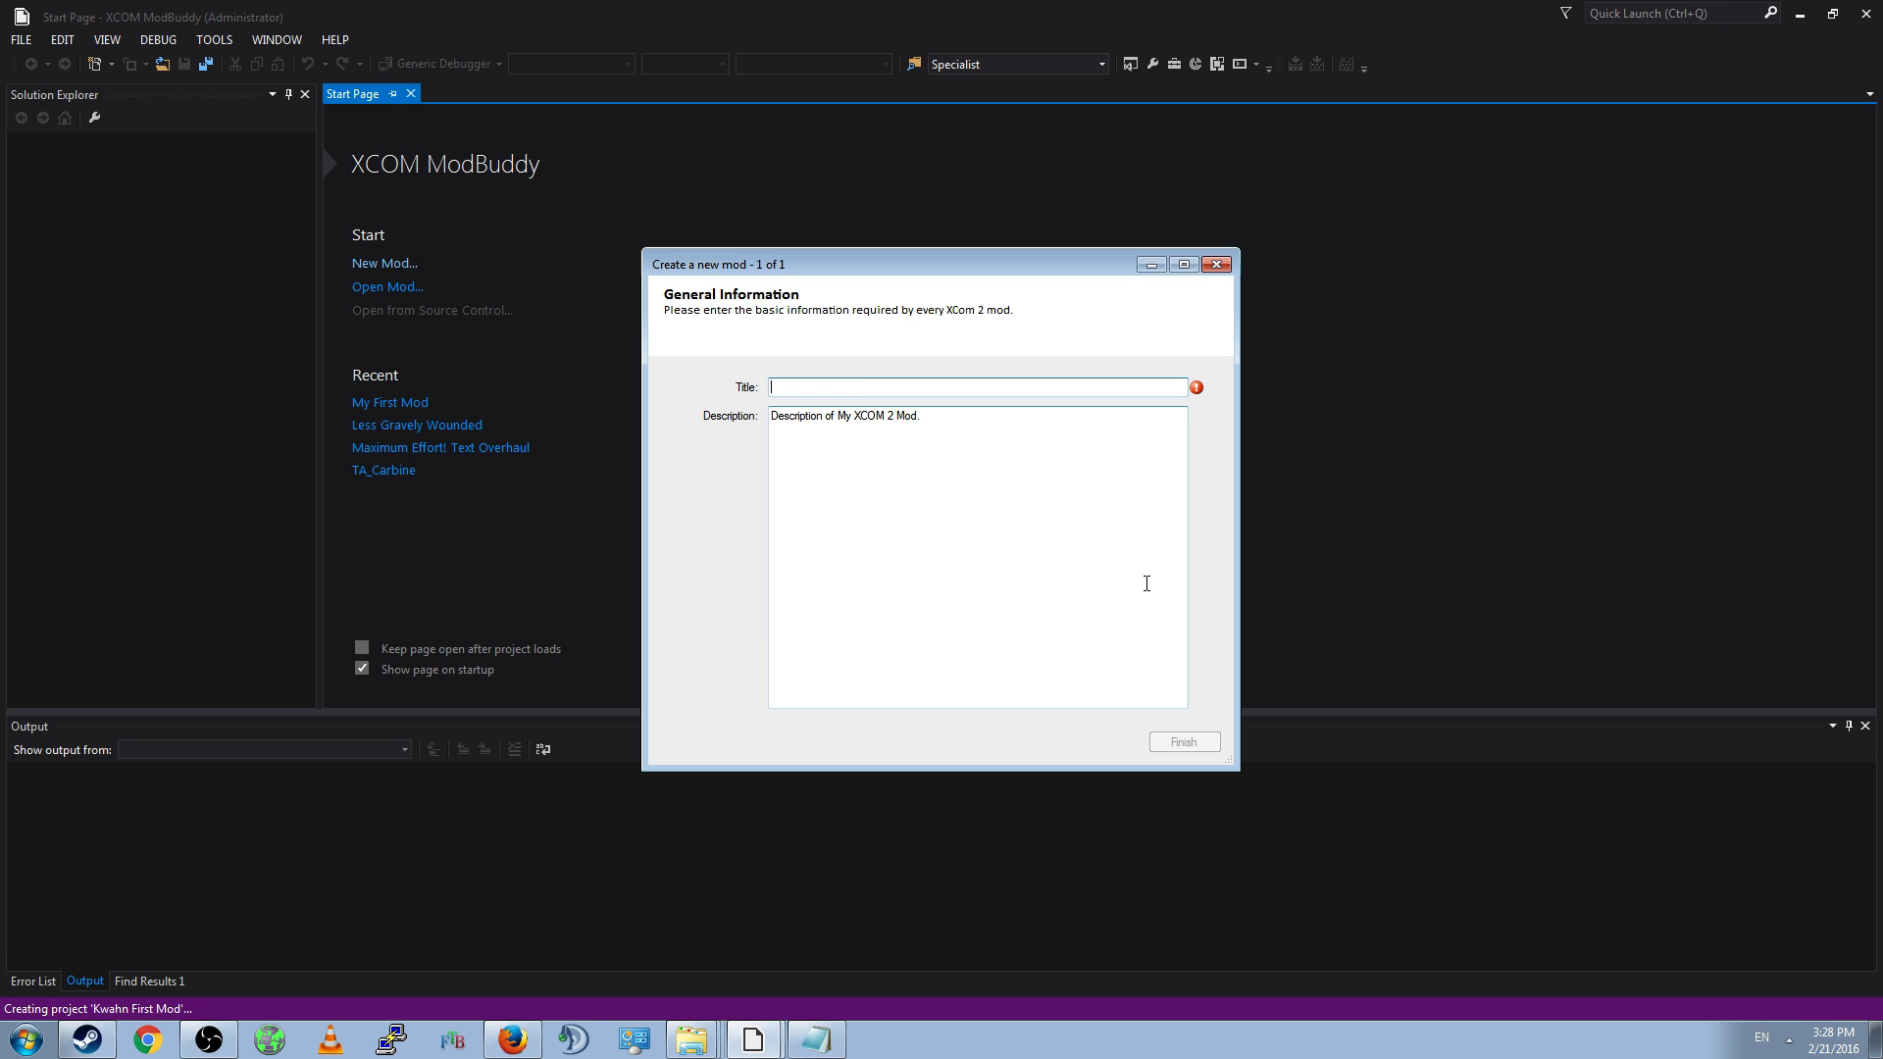
type("Kwahn First Mod")
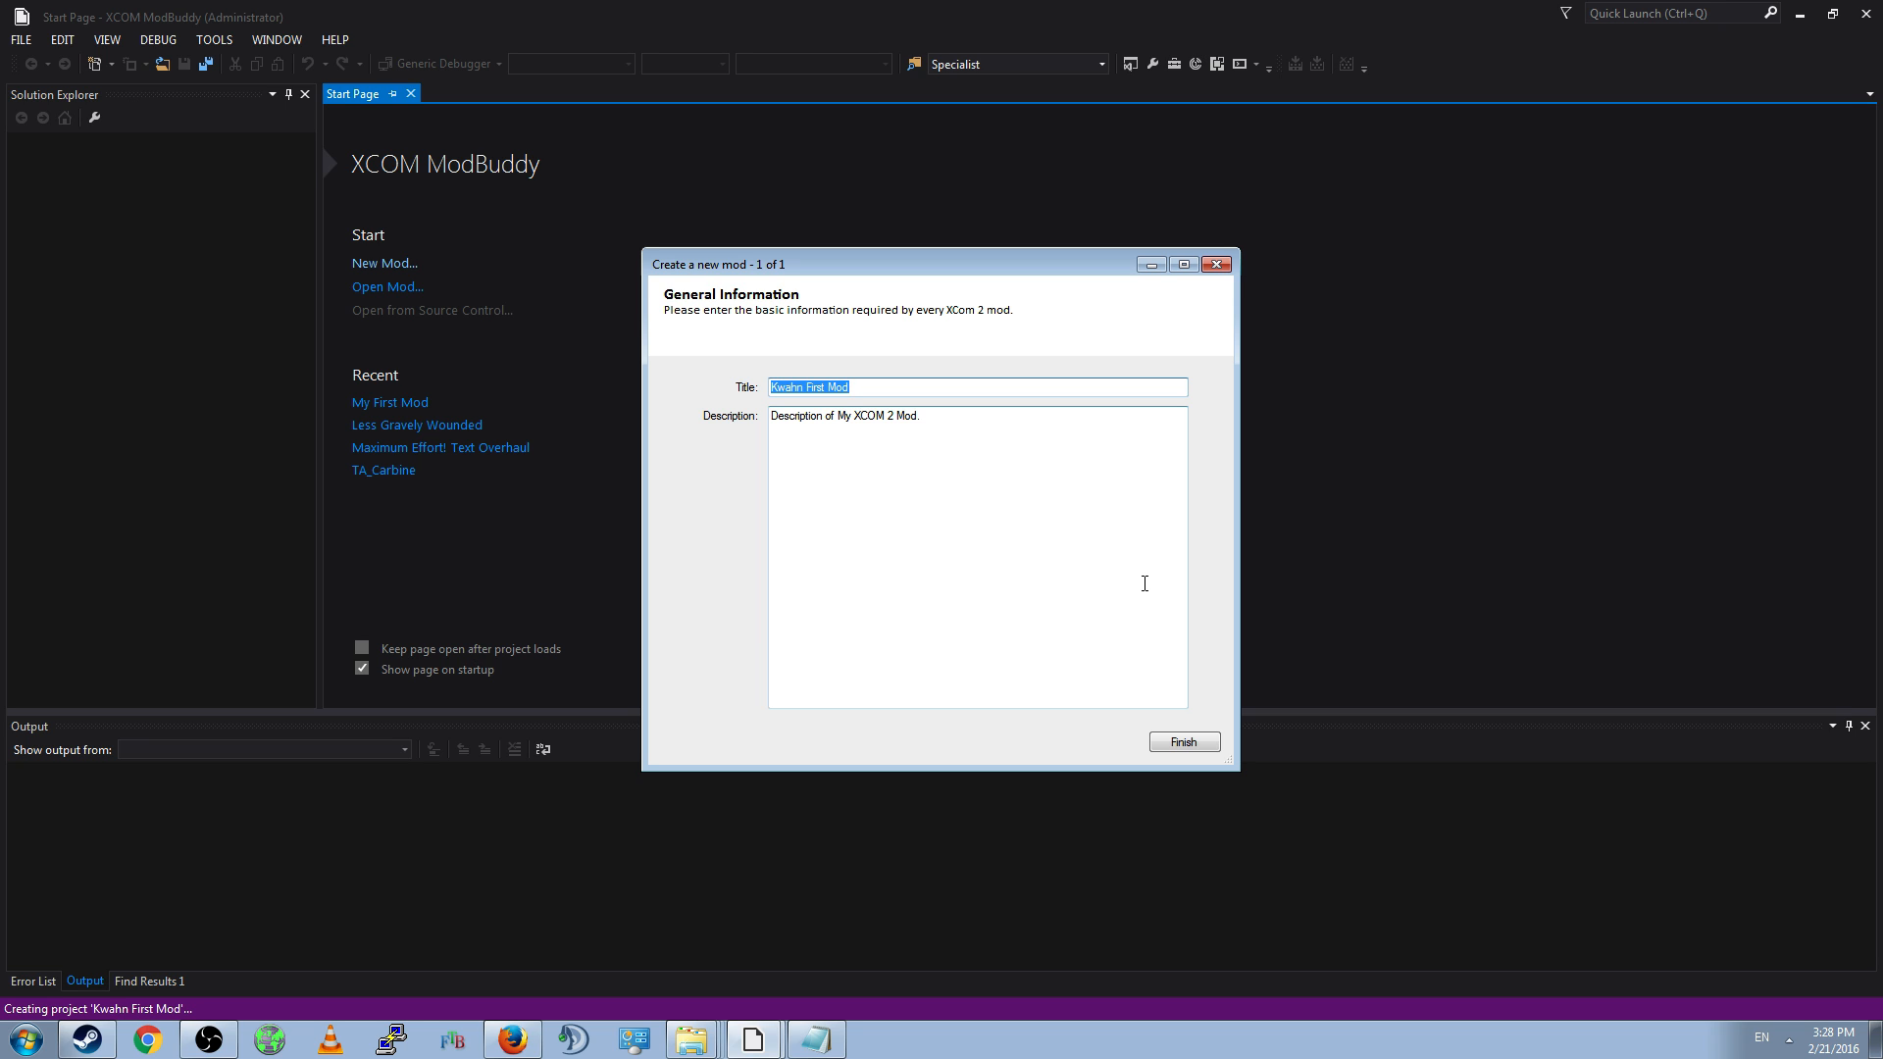
type("Babby First Mo")
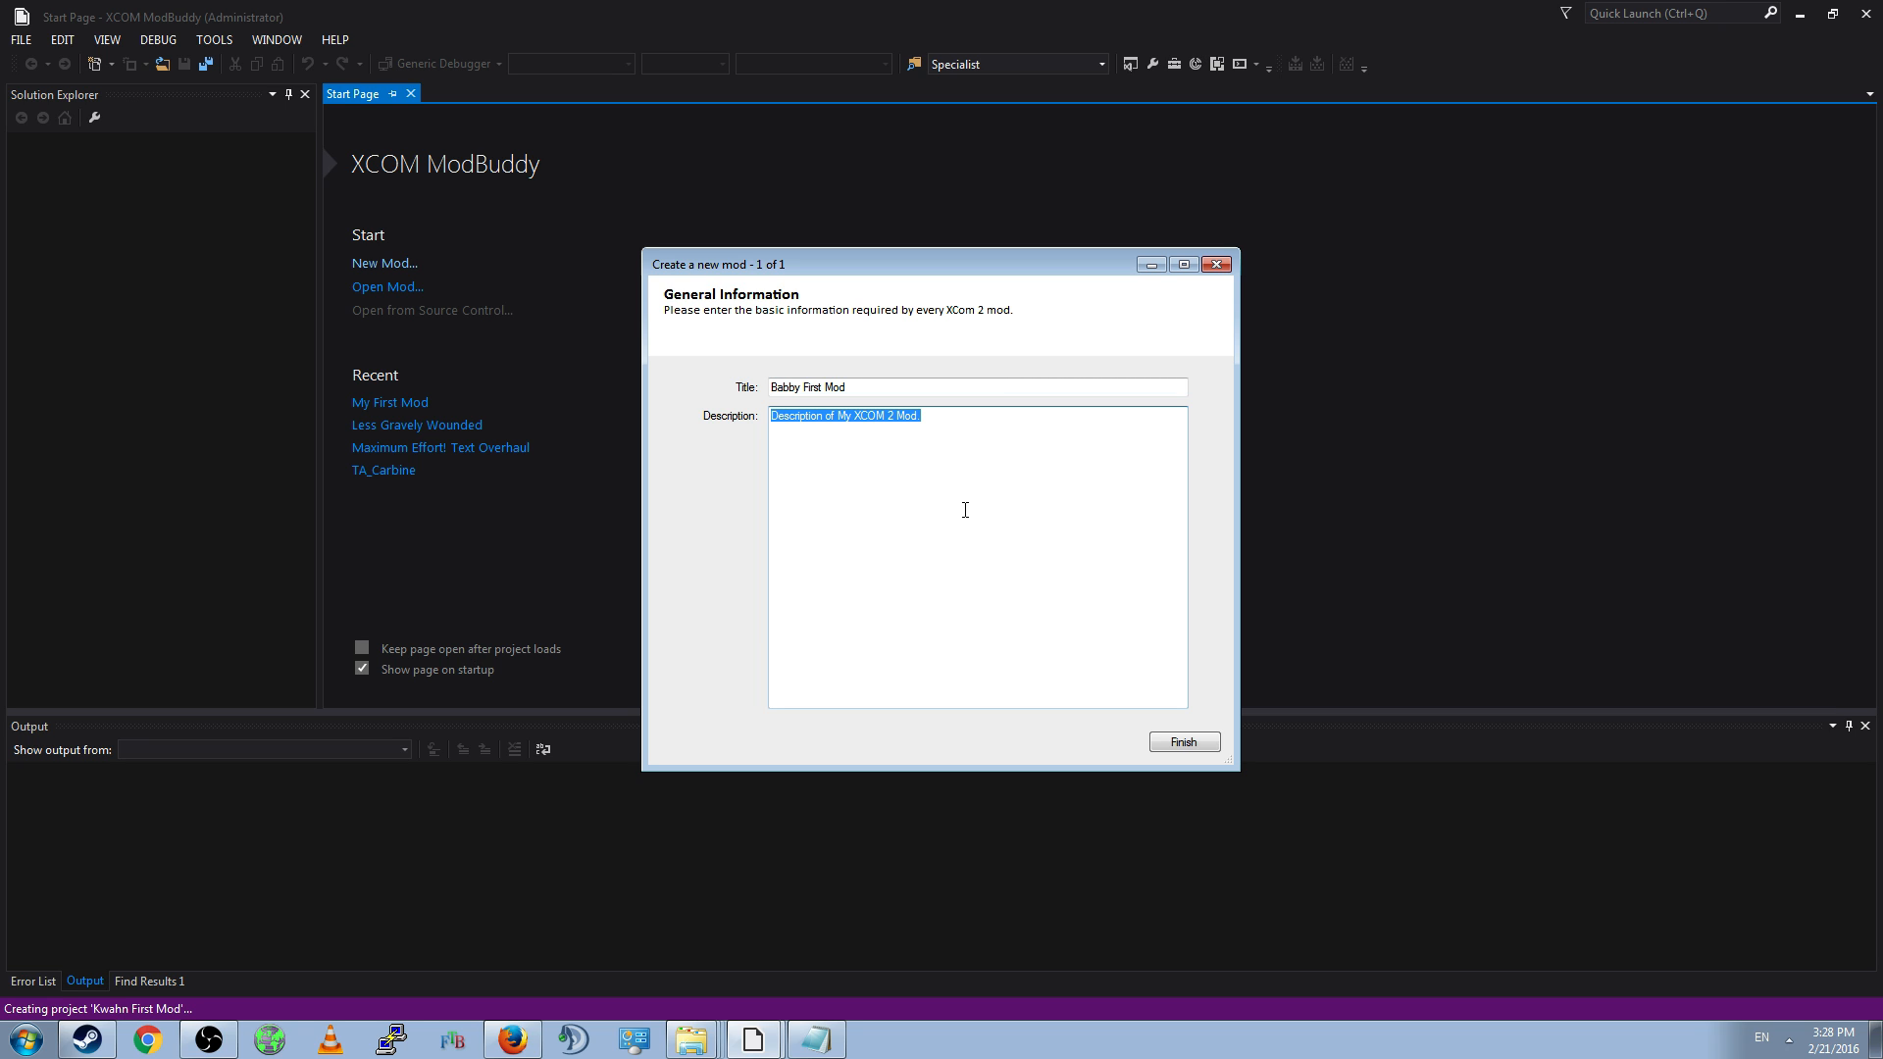
key("Delete")
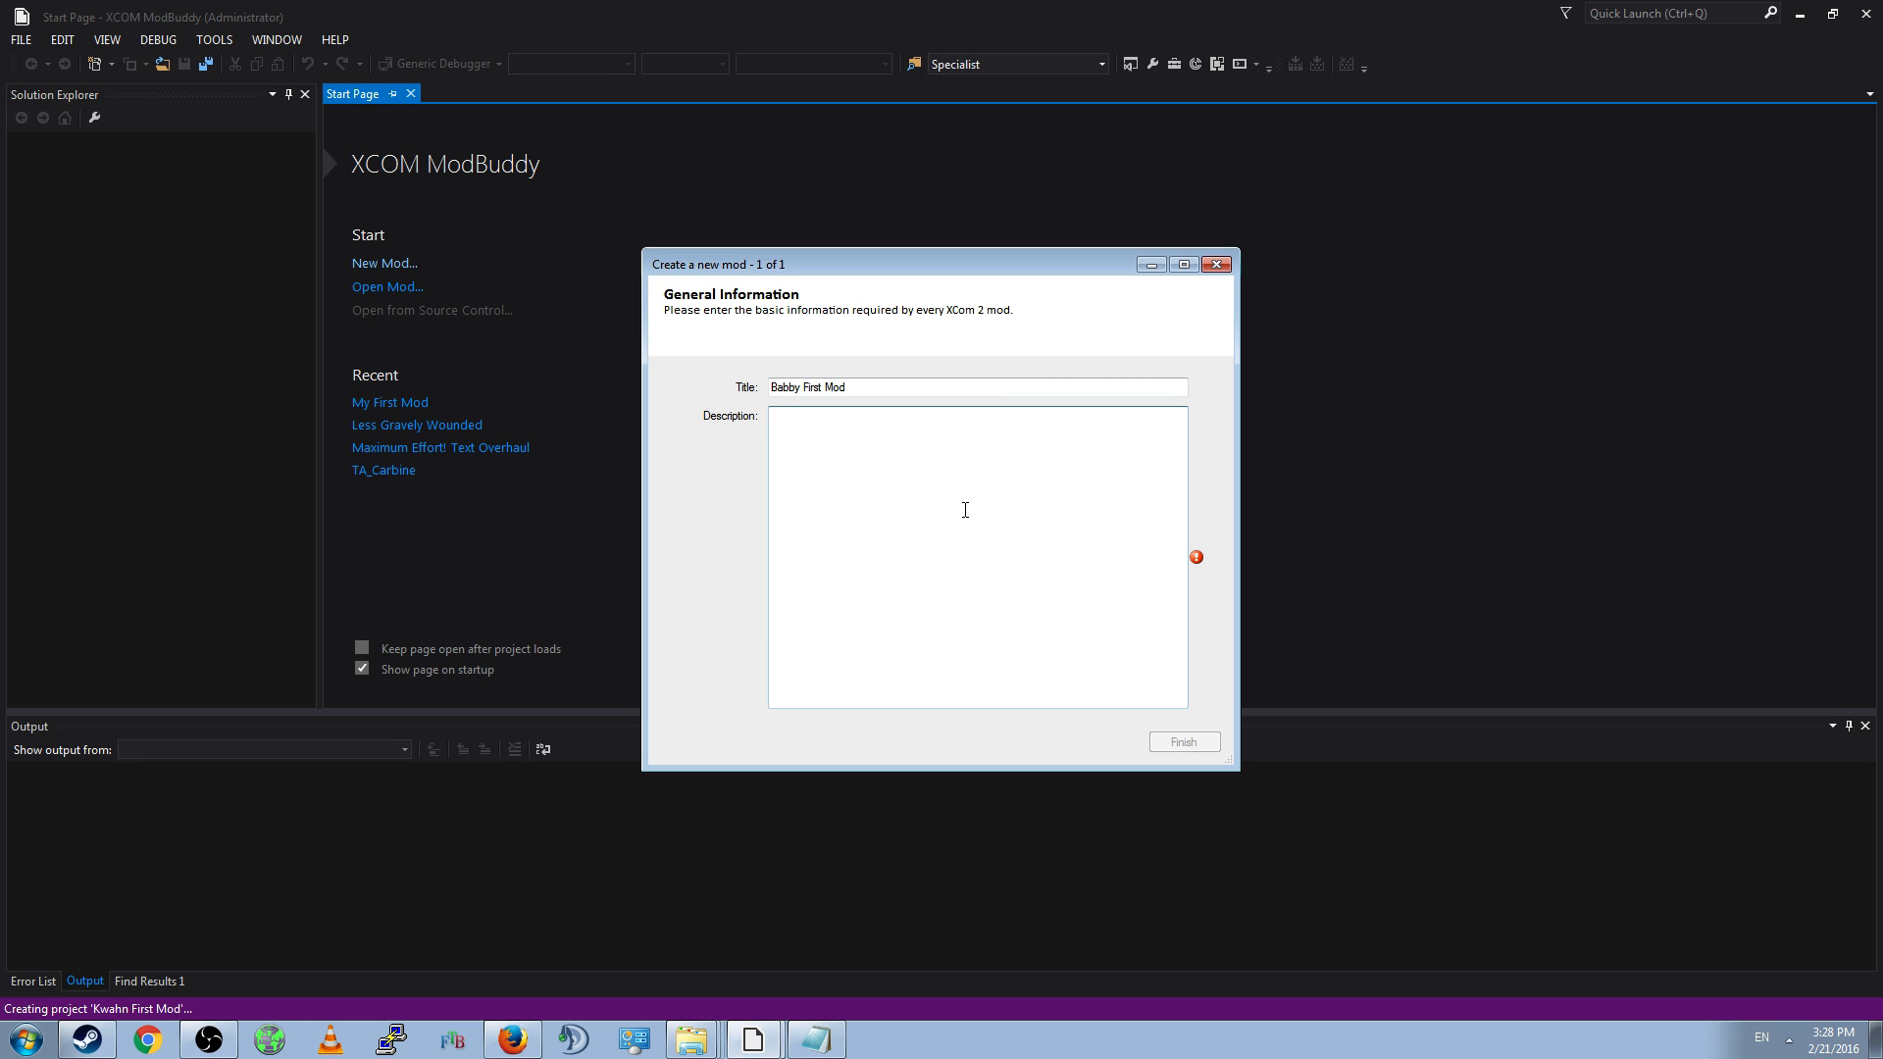
type("This is a test mod do not download why do you")
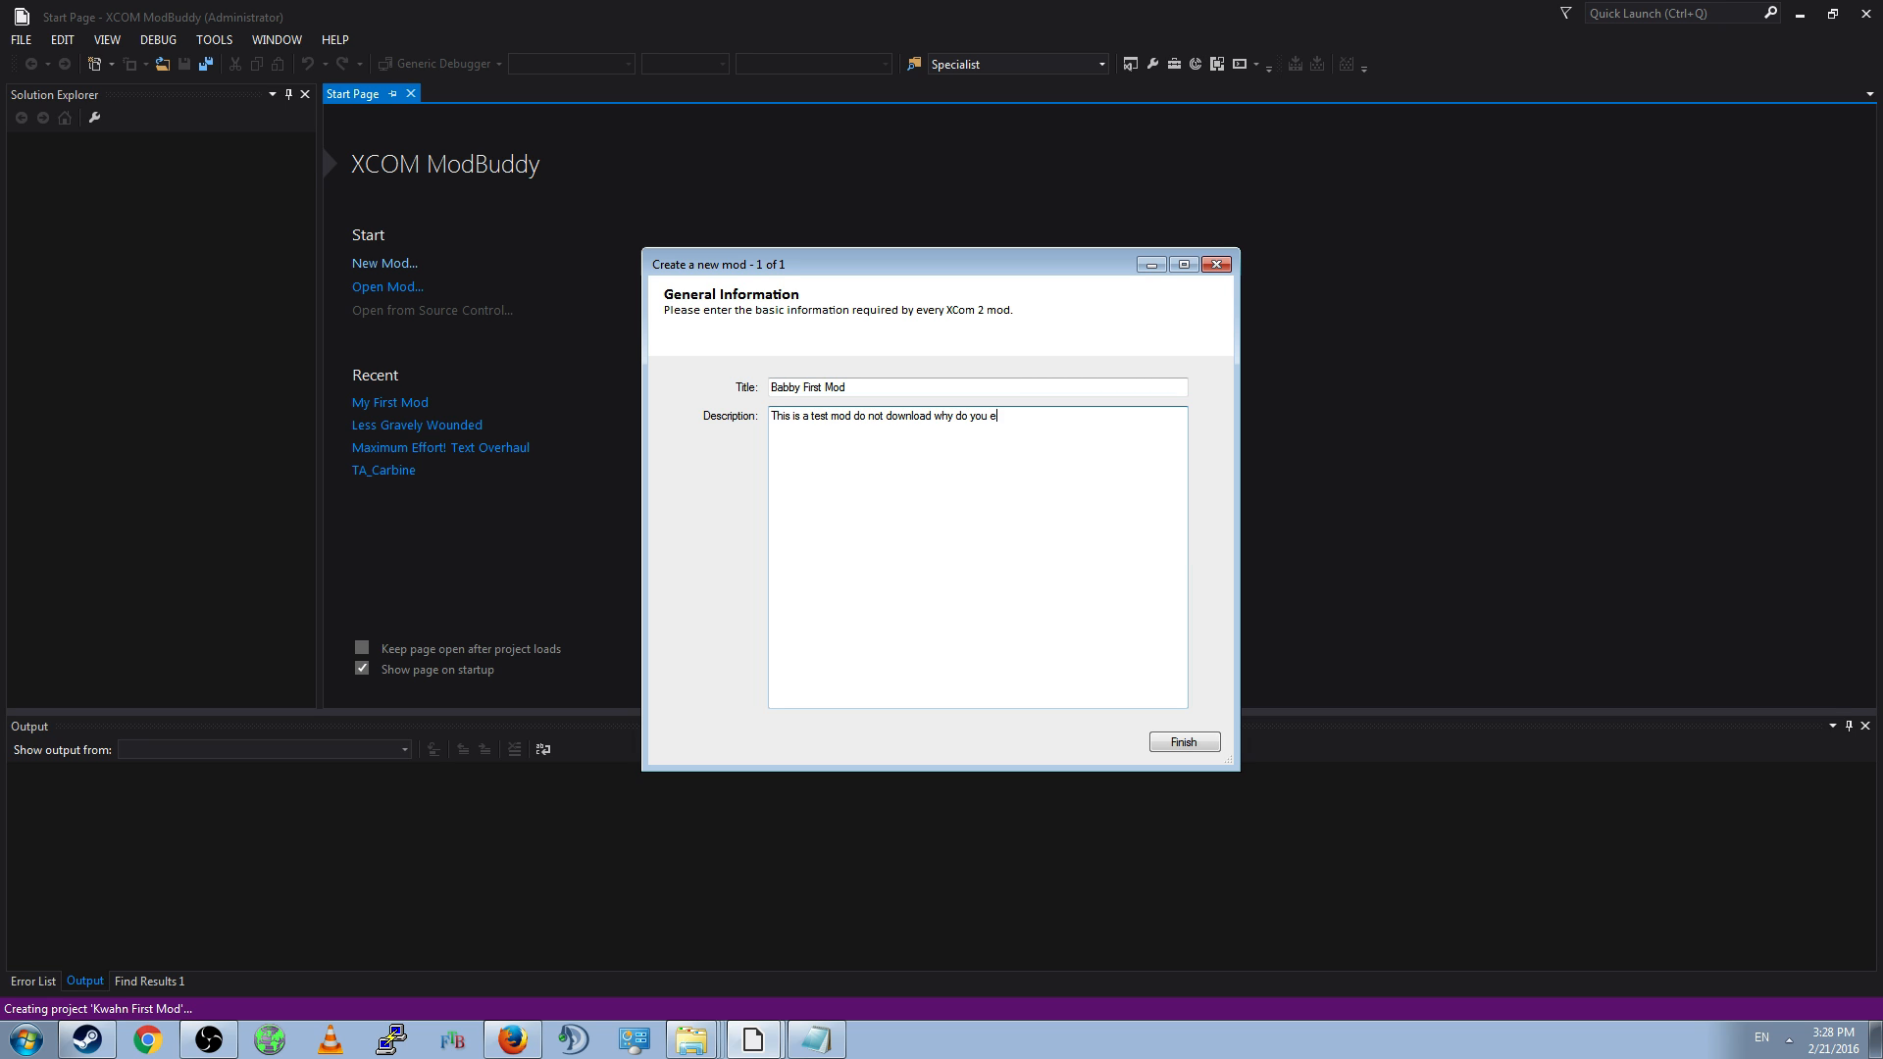
type("even have this")
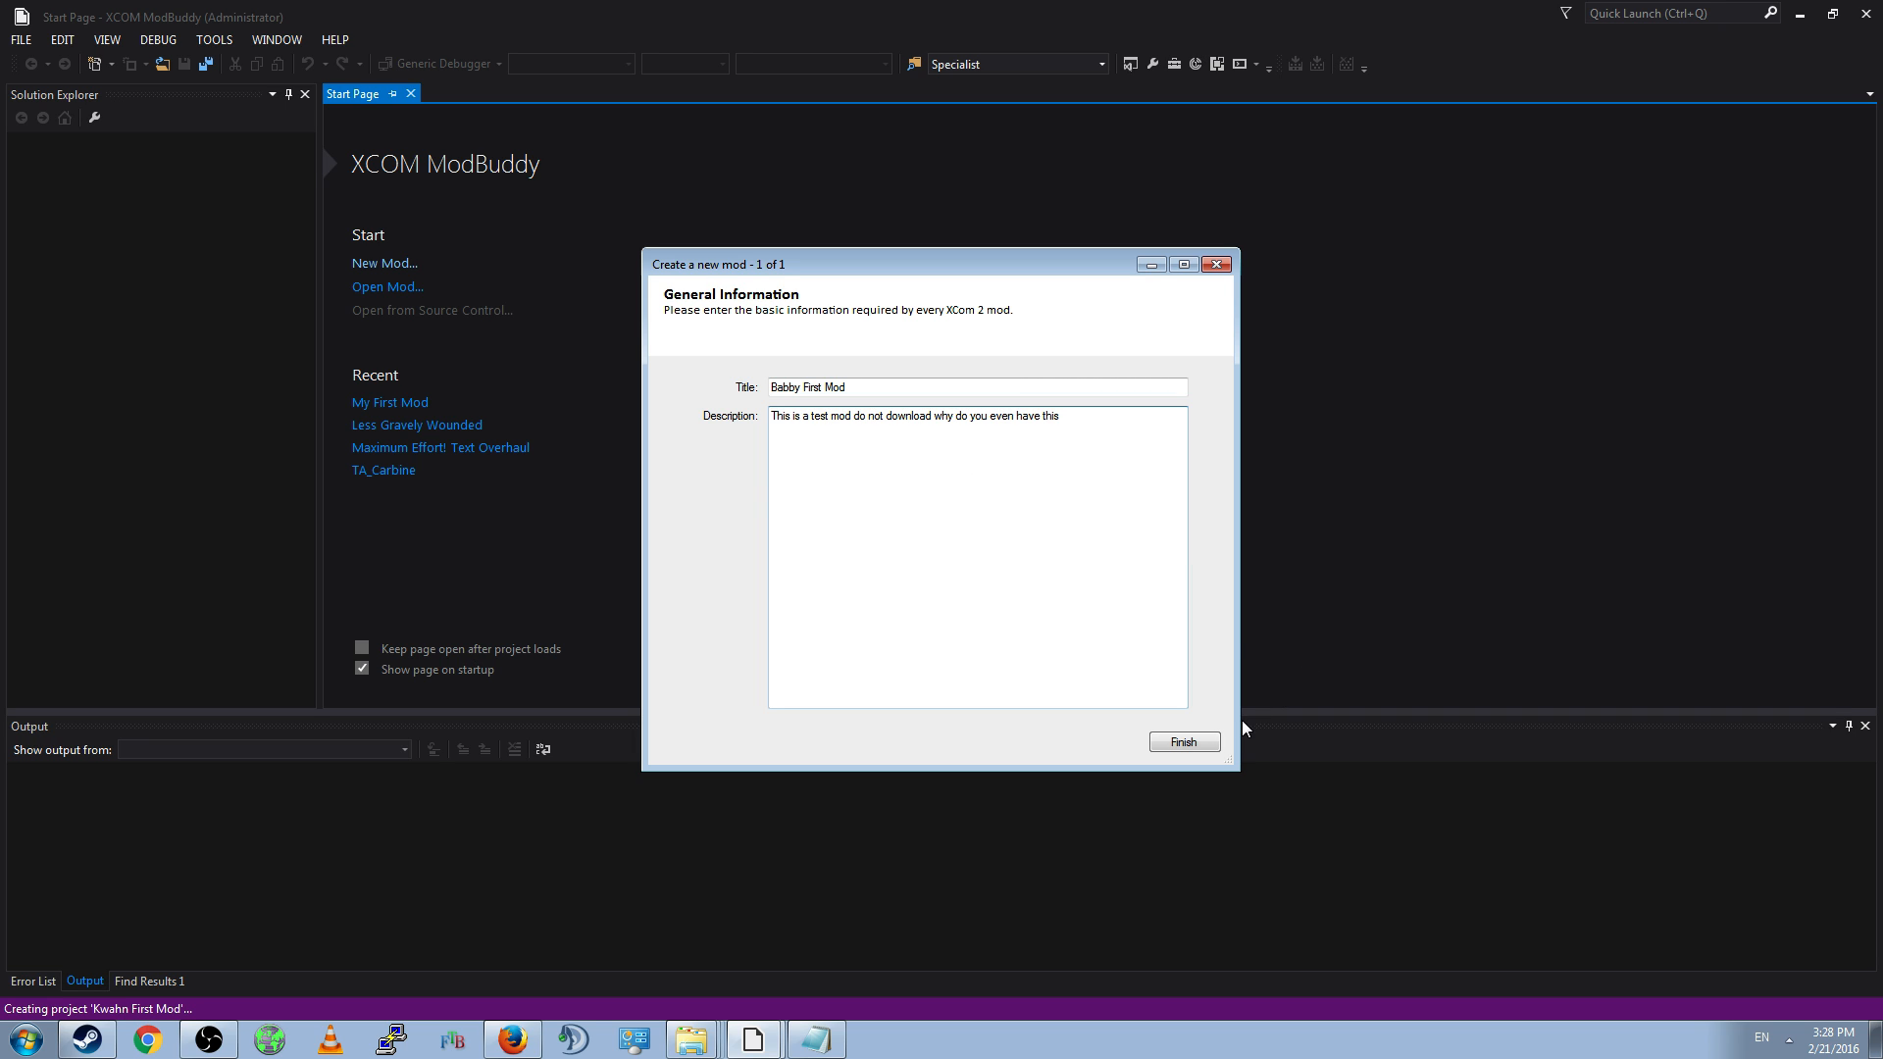
left_click(1182, 742)
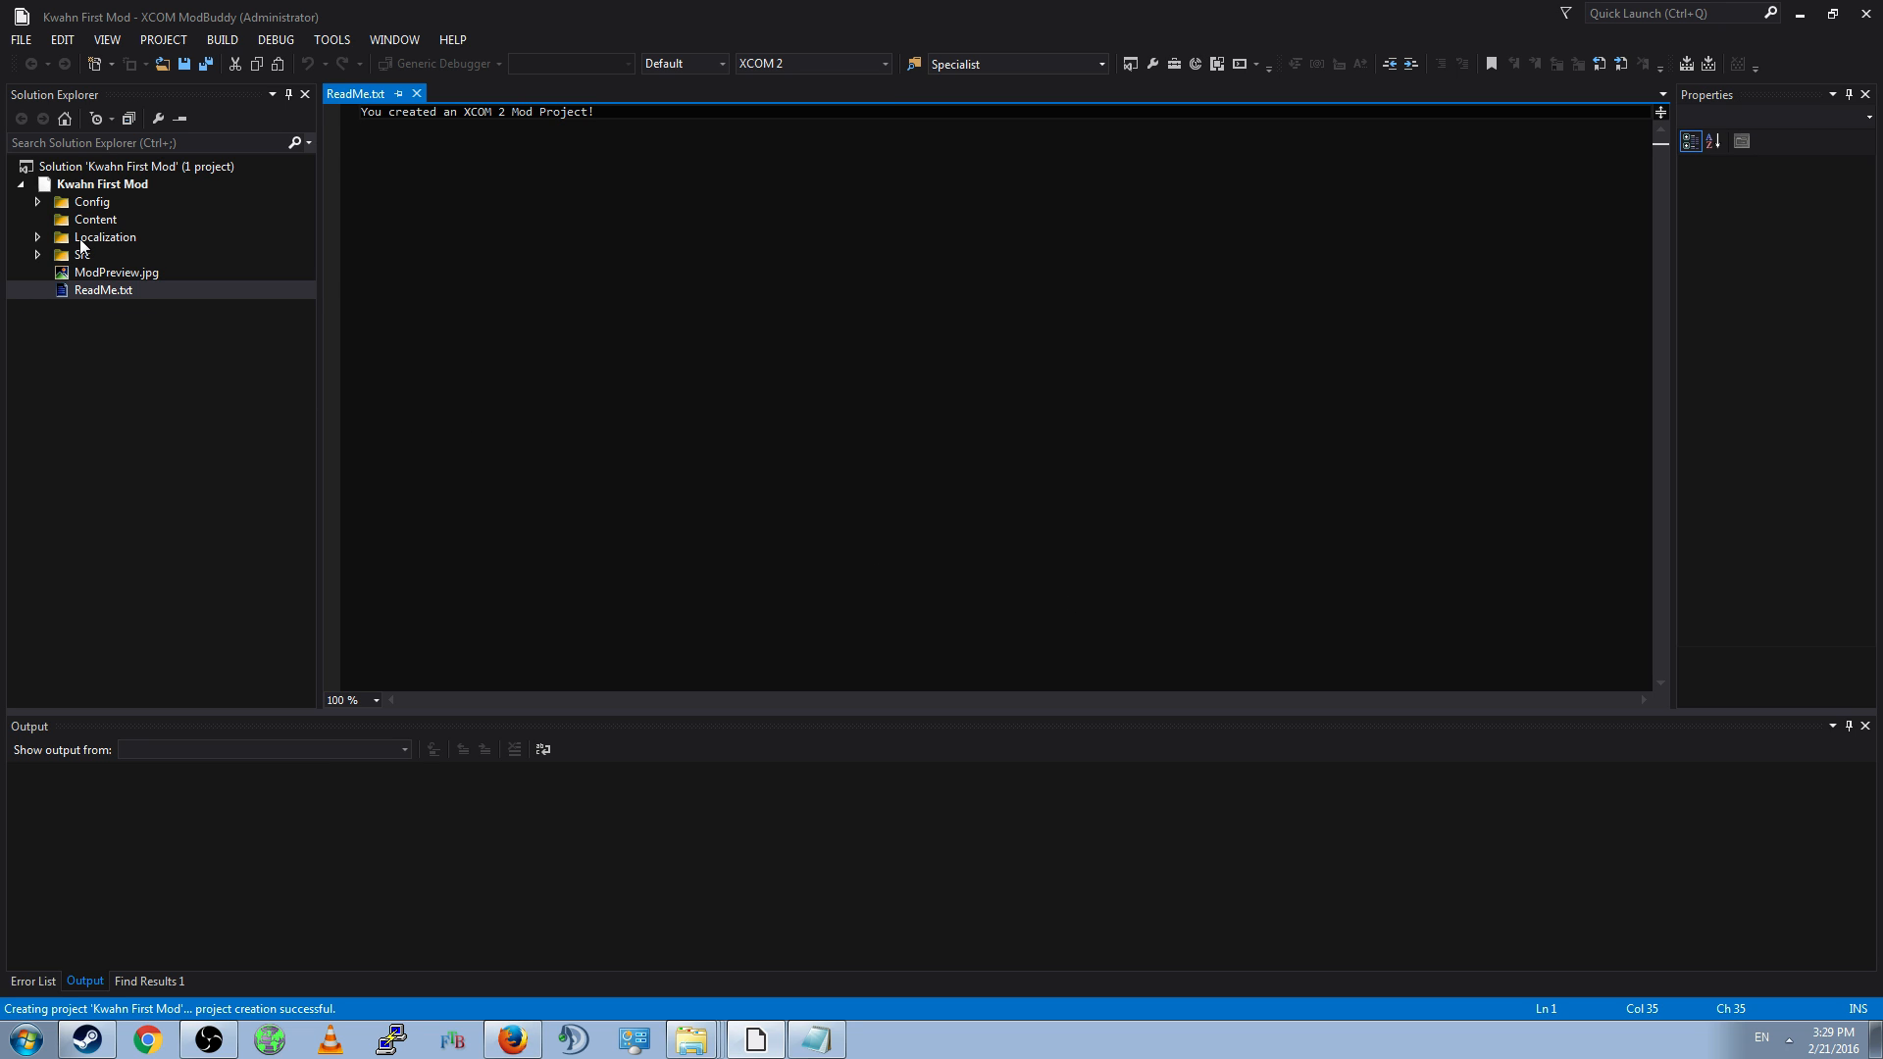
mouse_move(349, 236)
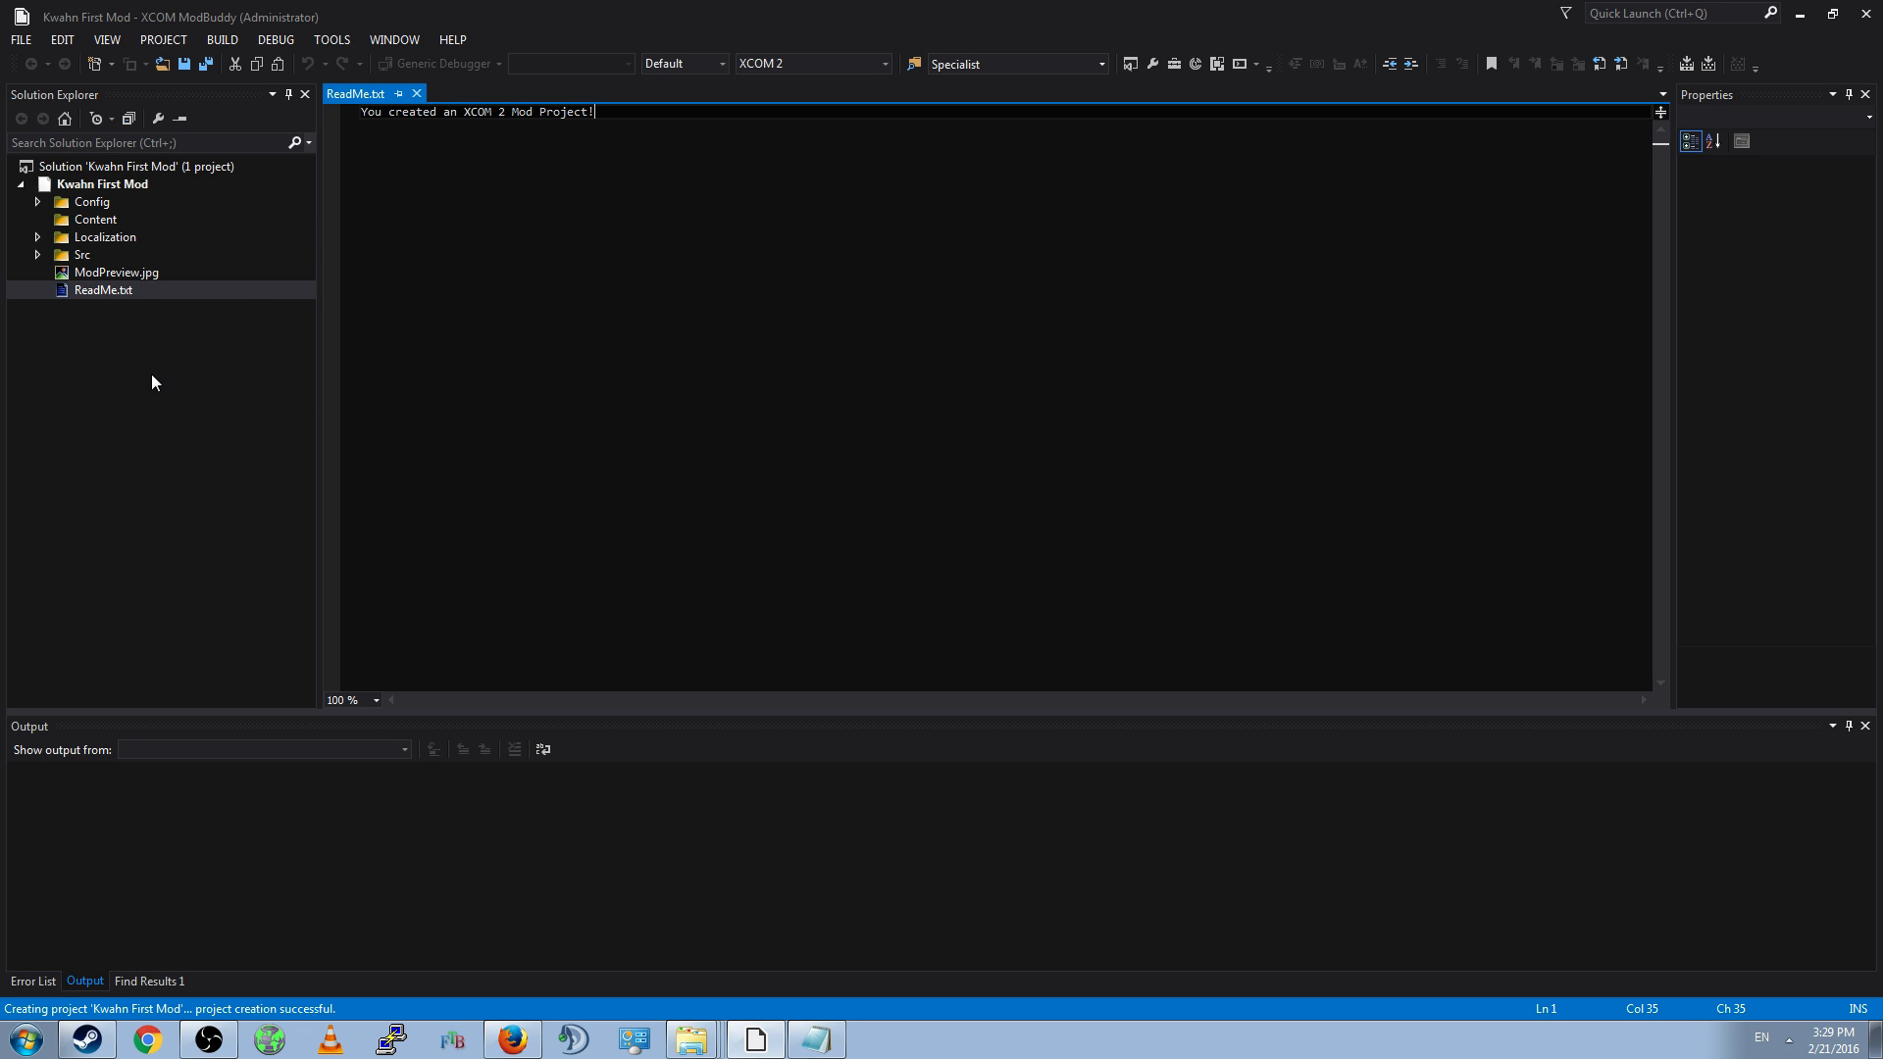
triple_click(476, 111)
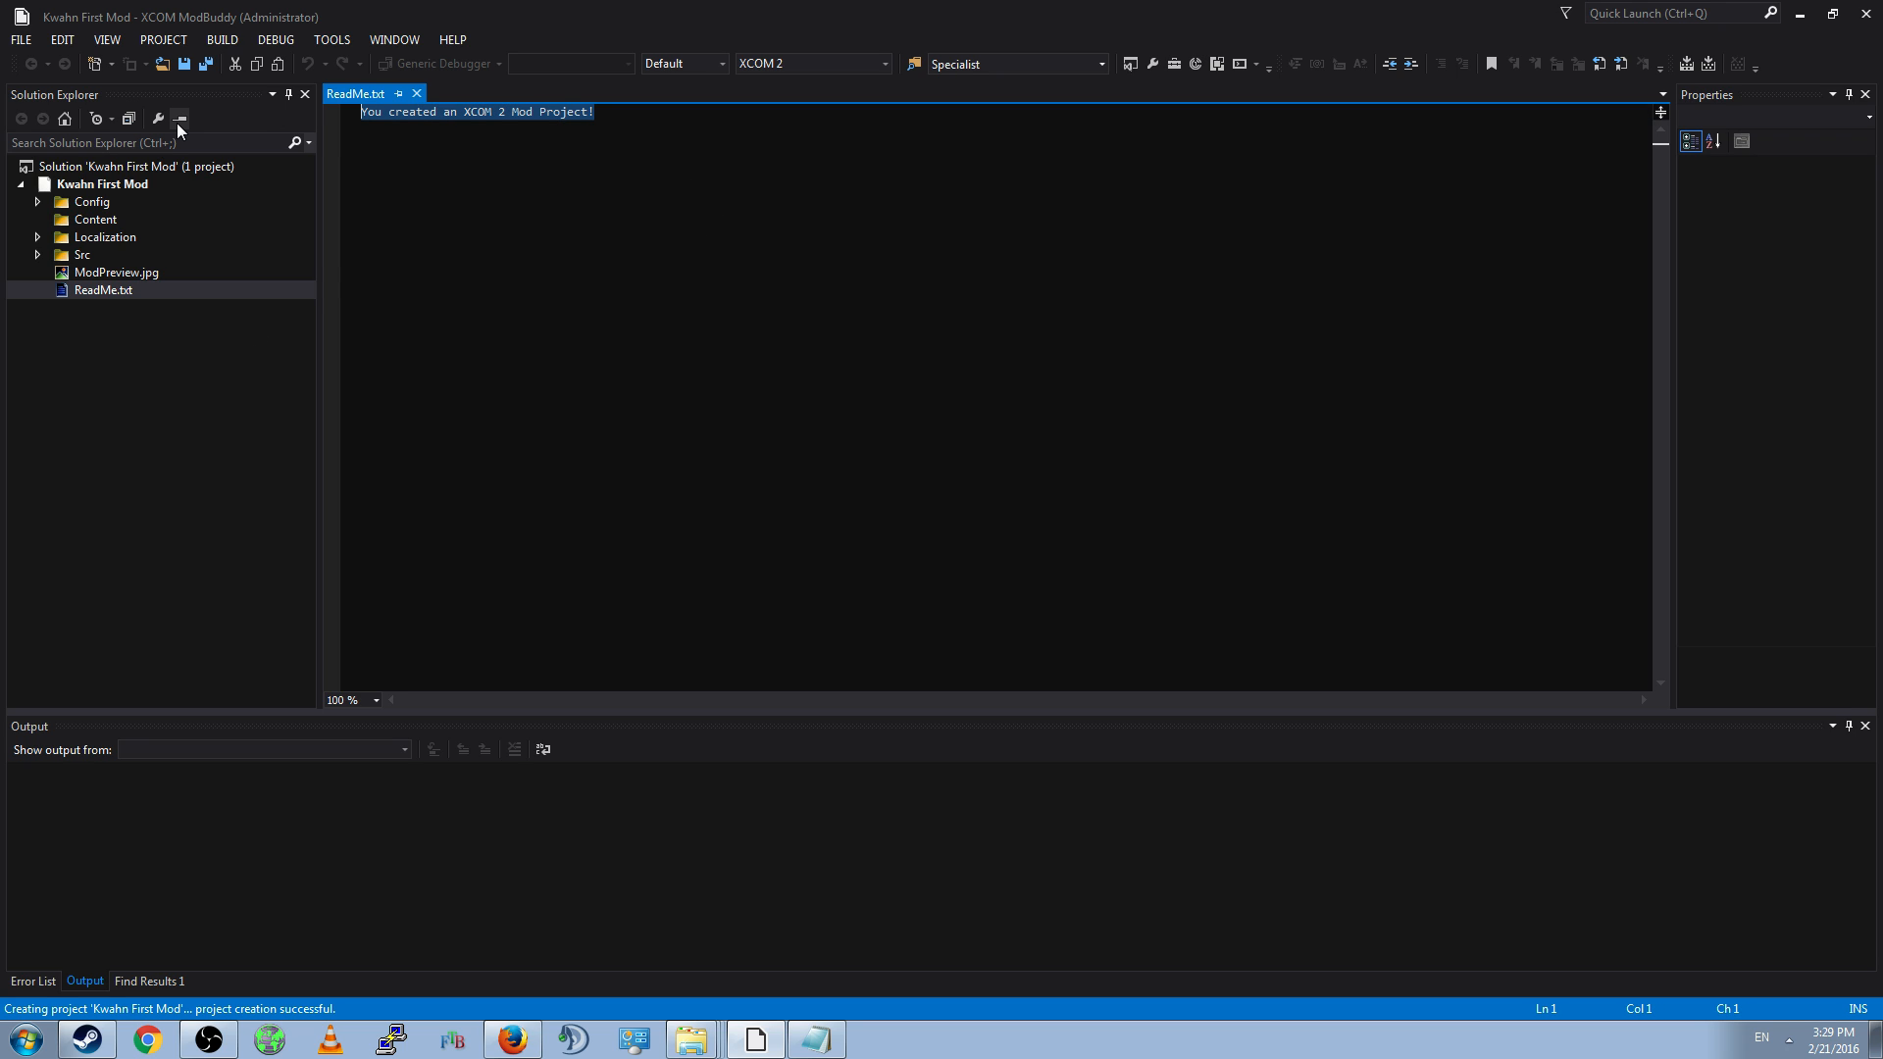
mouse_move(430, 202)
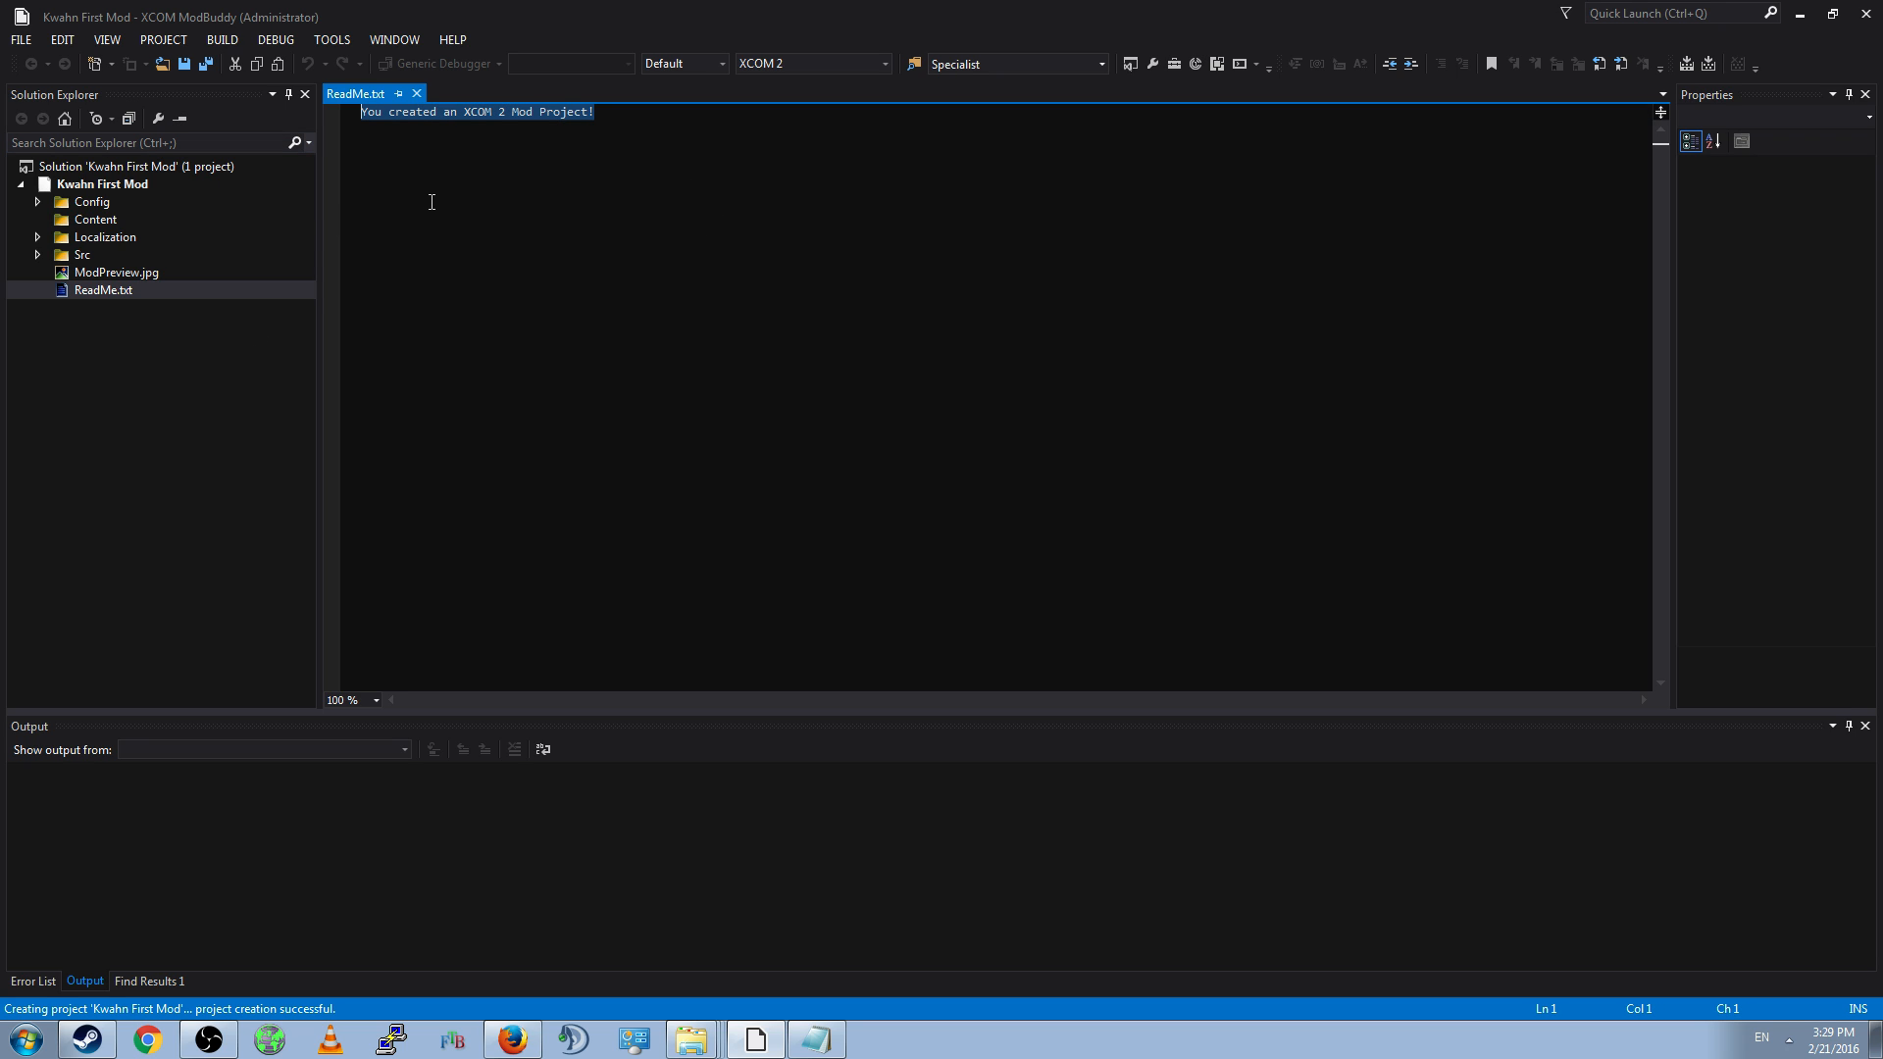
mouse_move(432, 200)
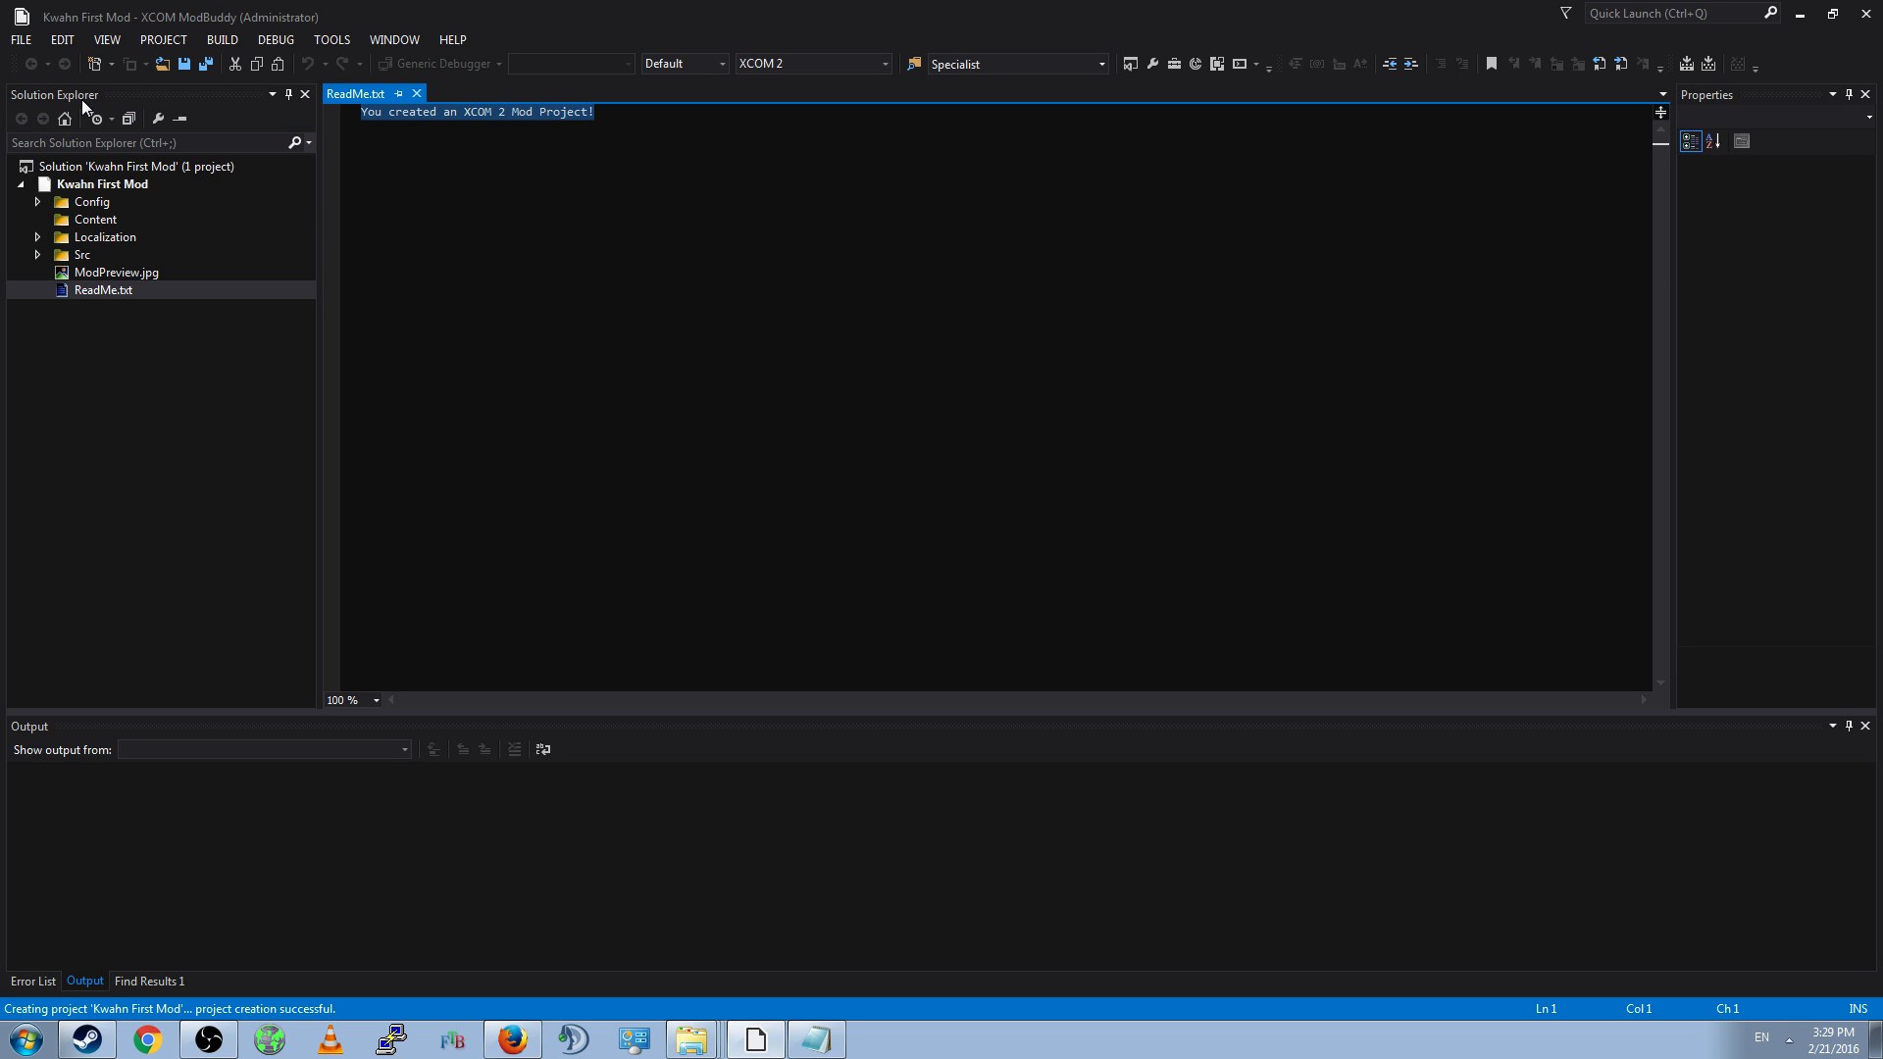
left_click(108, 183)
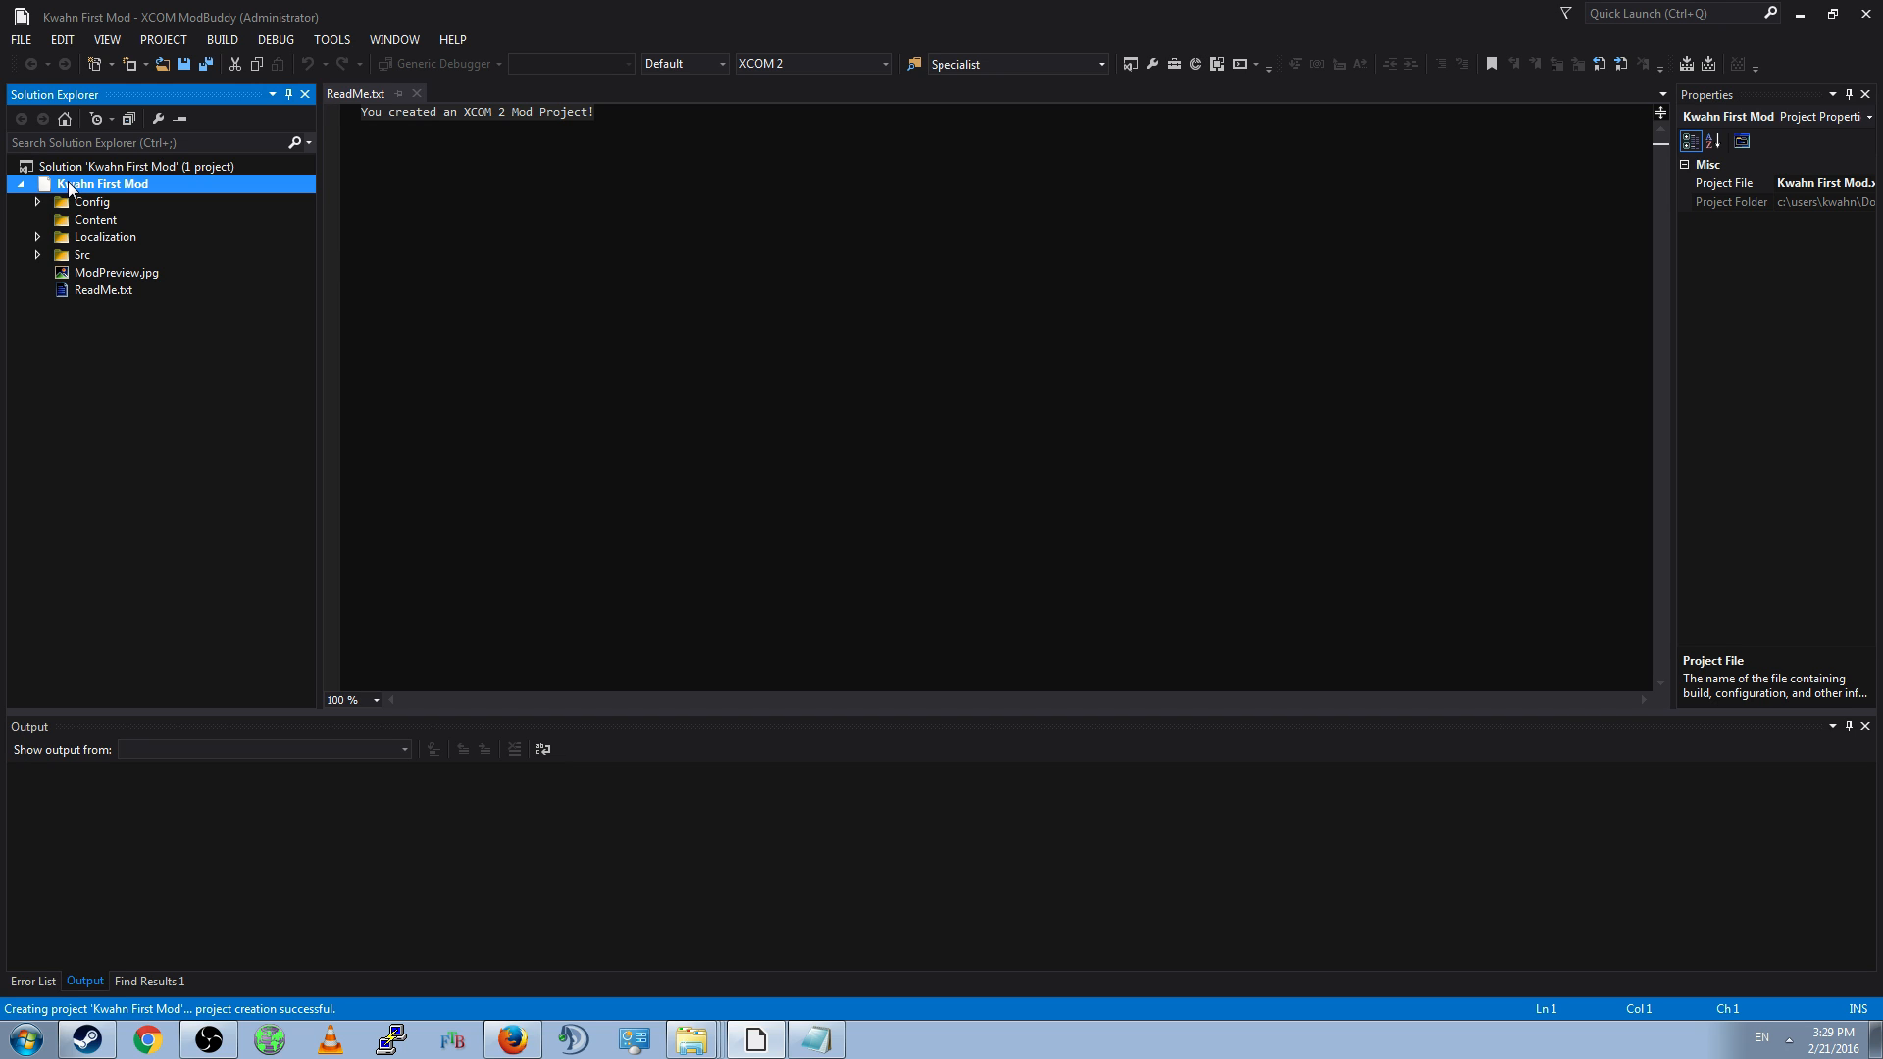
mouse_move(48, 192)
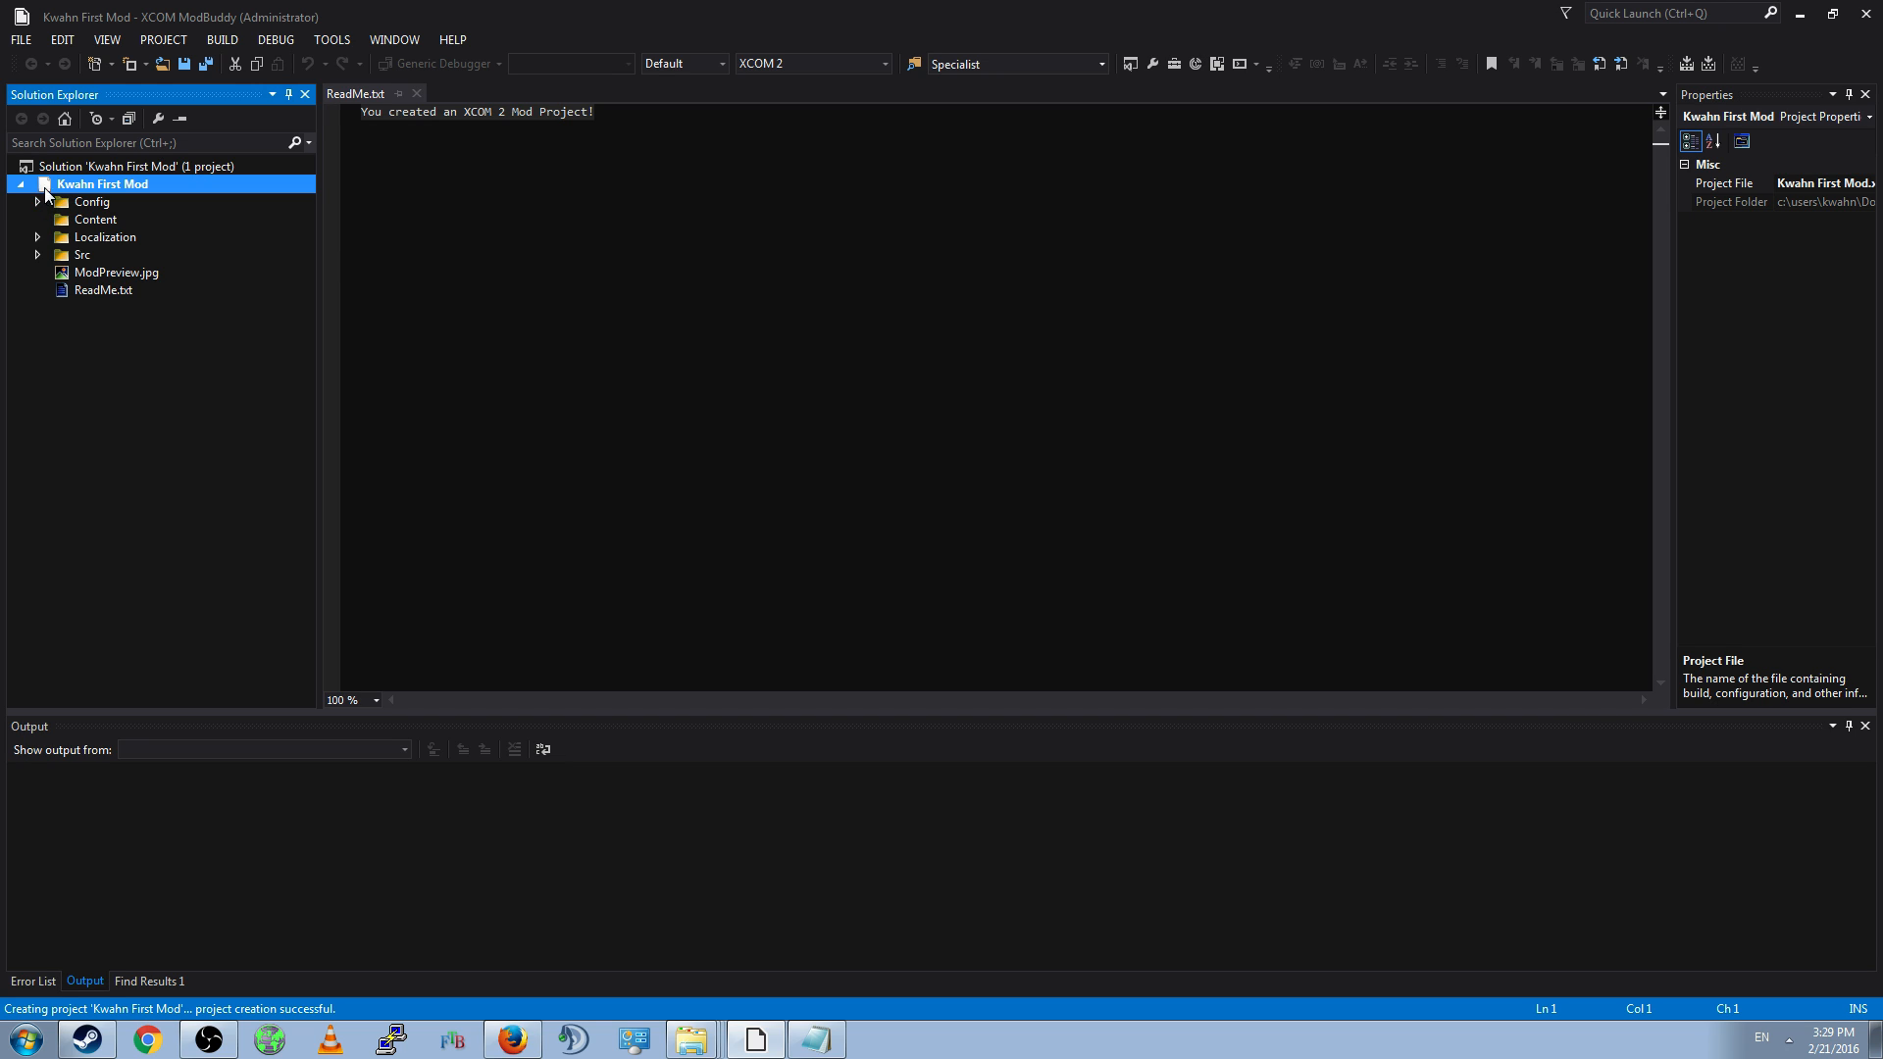
mouse_move(113, 202)
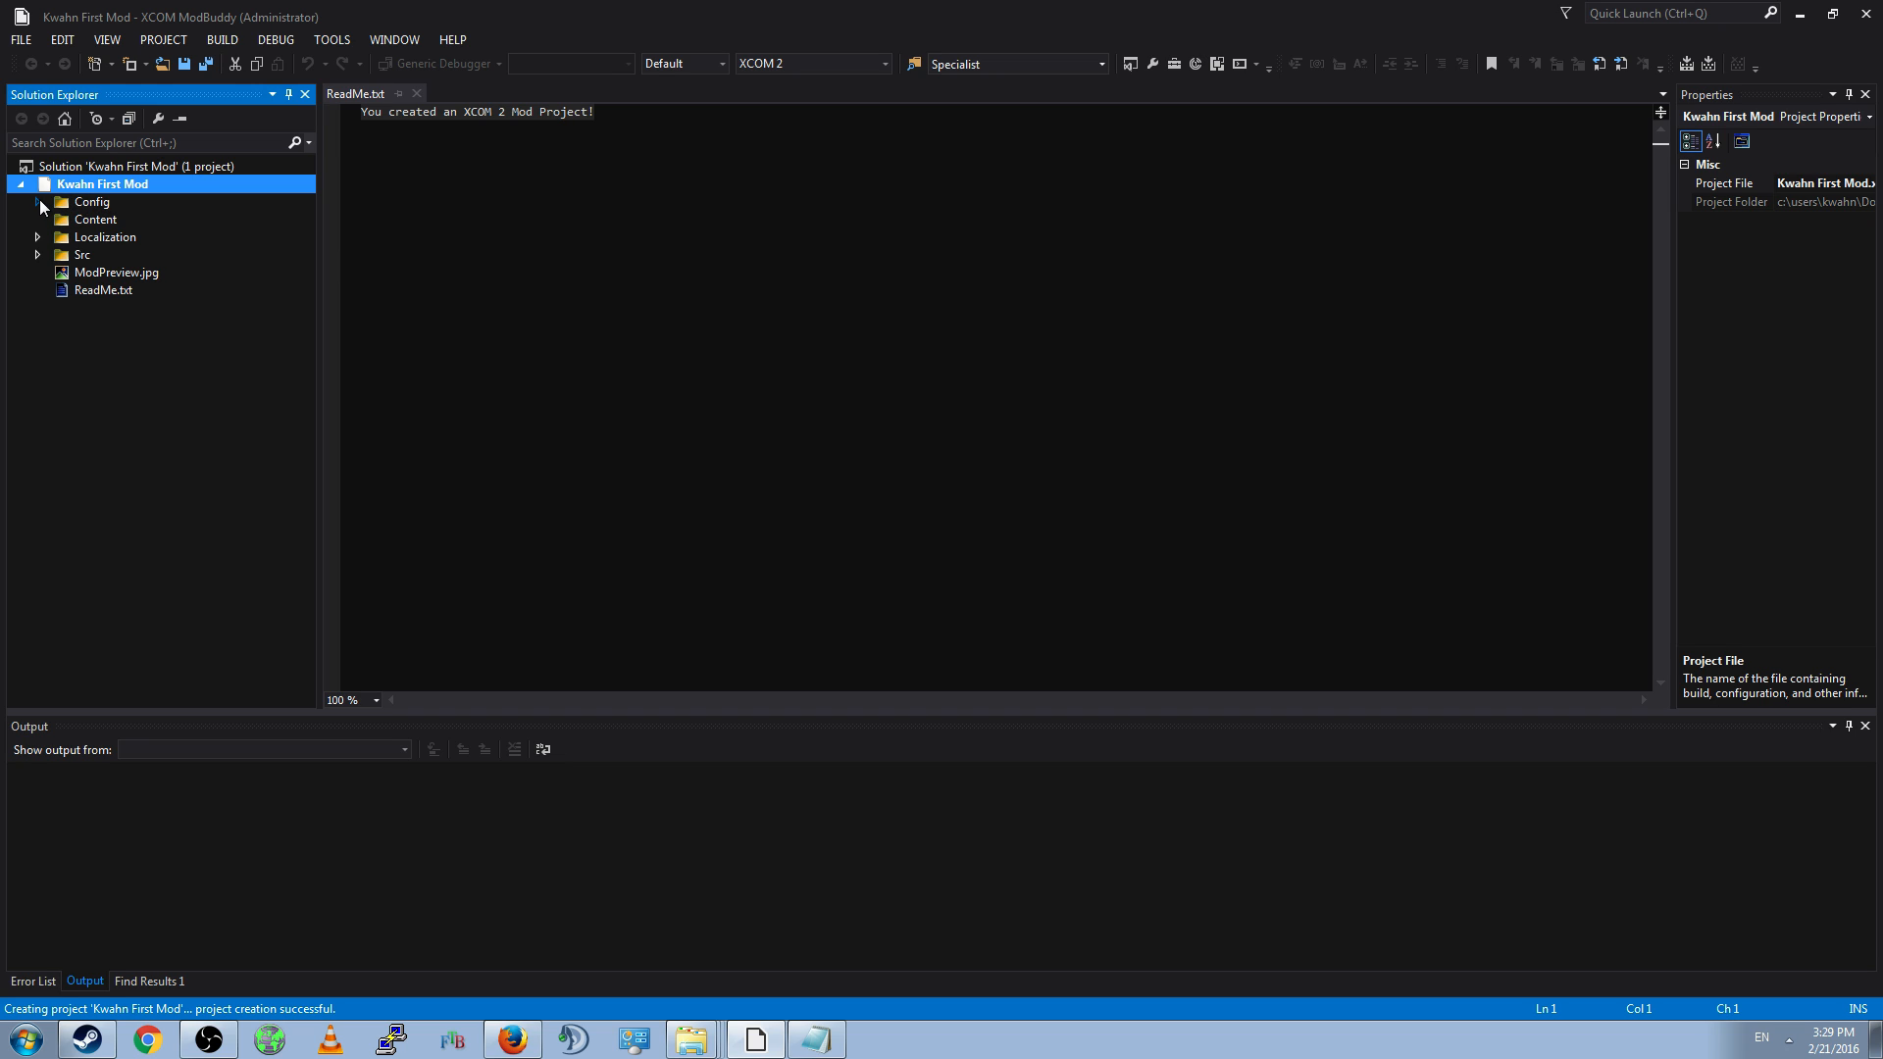
mouse_move(60, 221)
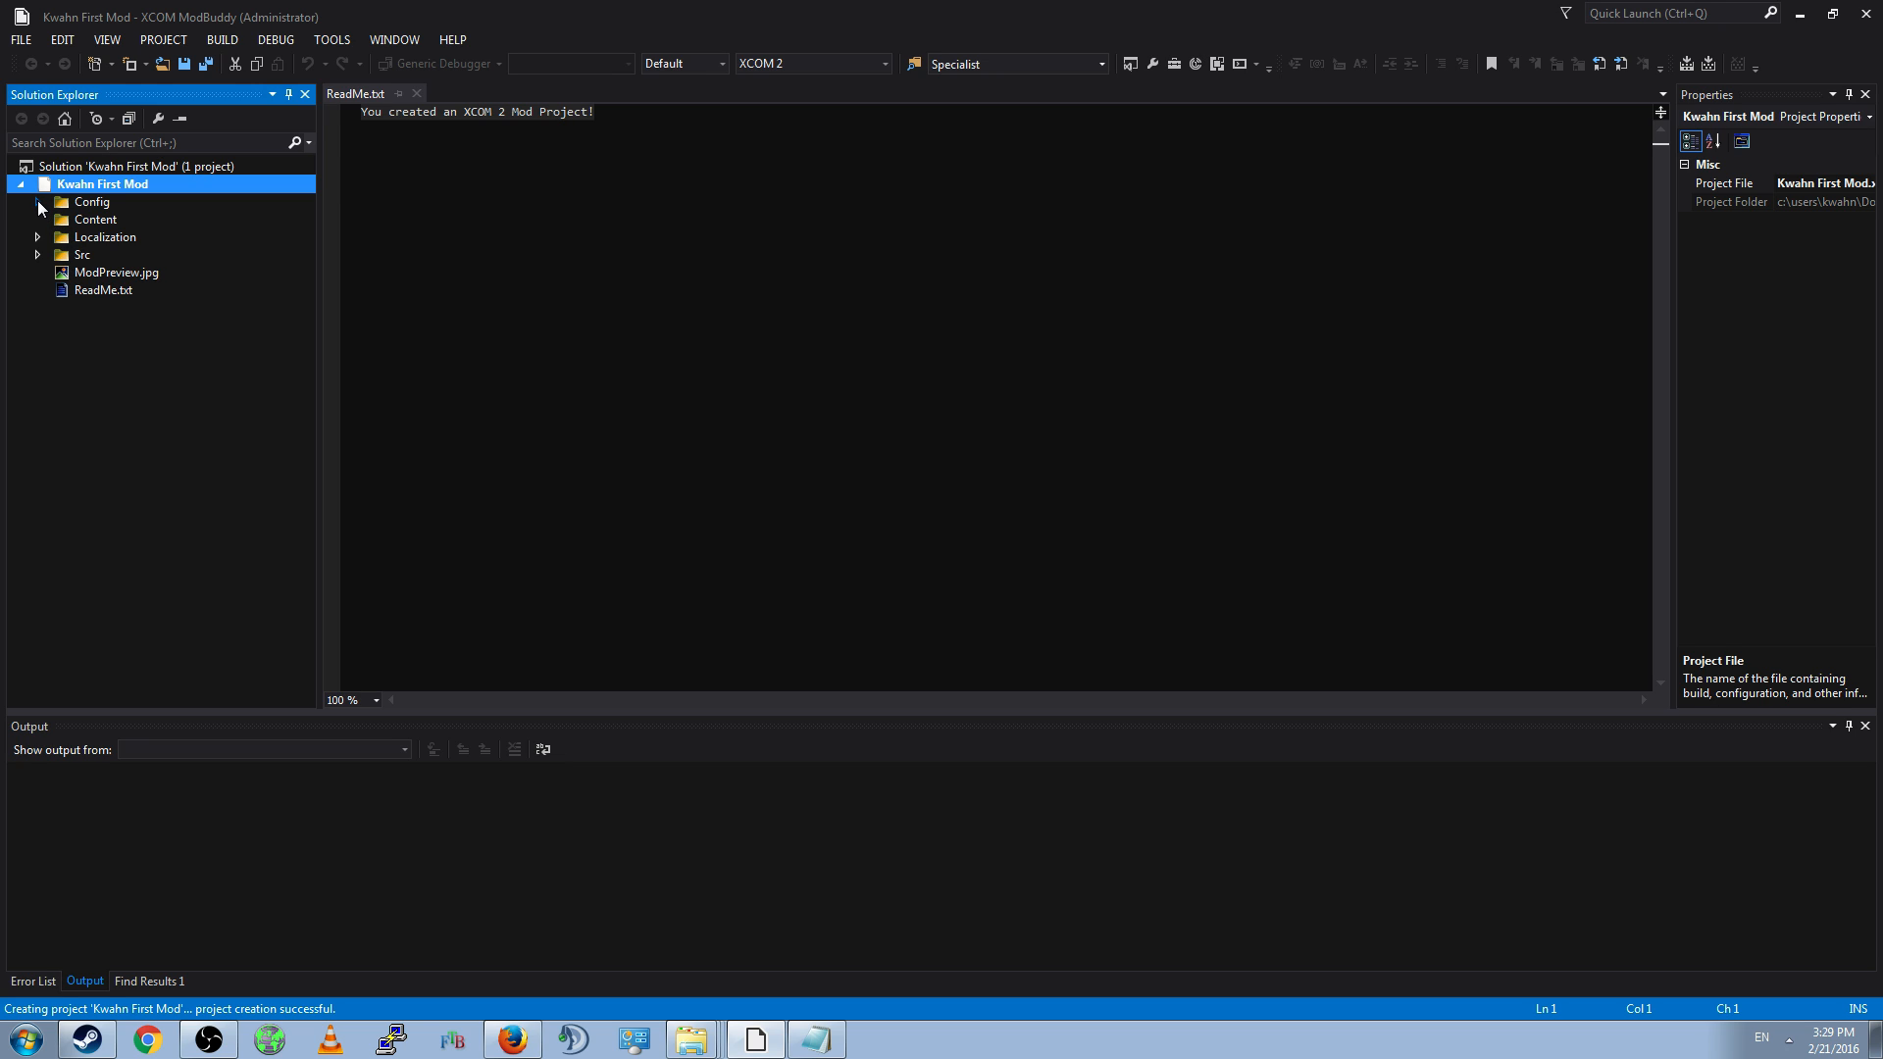
- Expand Config, open XComEditor.ini and another config file, then select Content
left_click(37, 202)
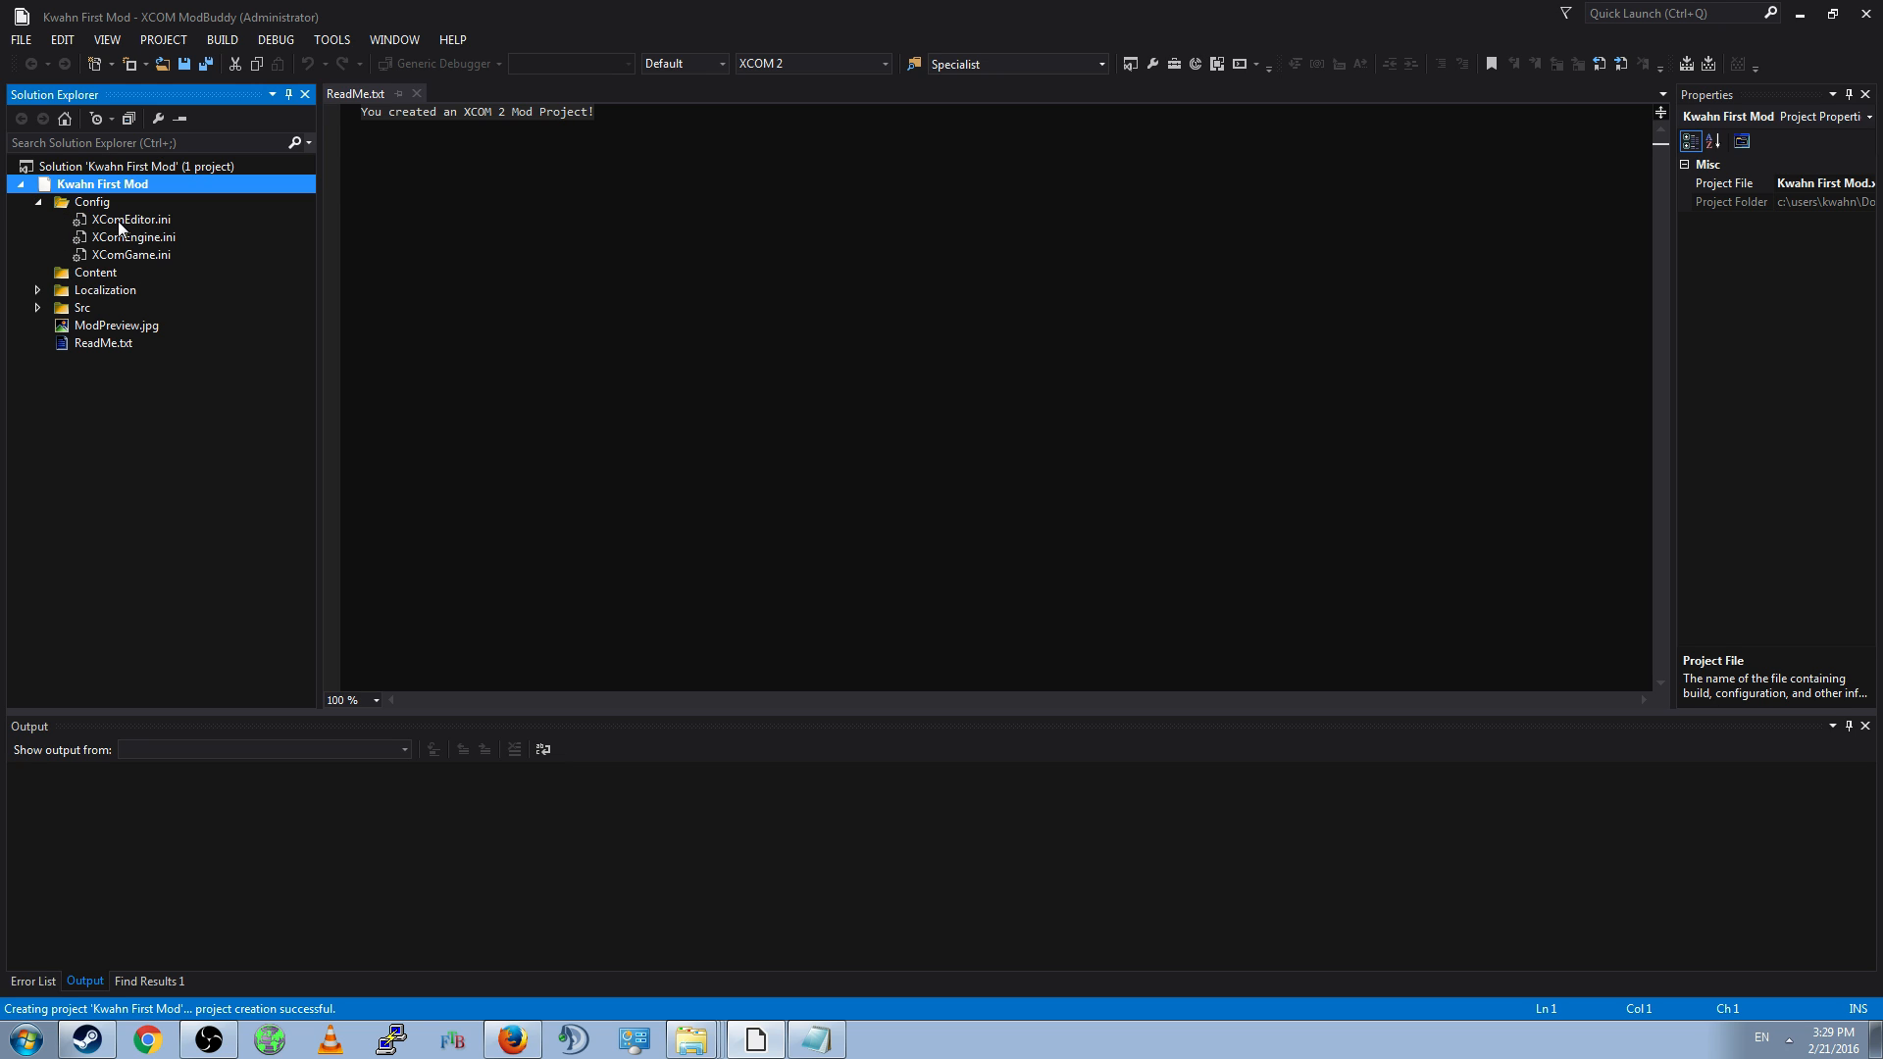
double_click(130, 218)
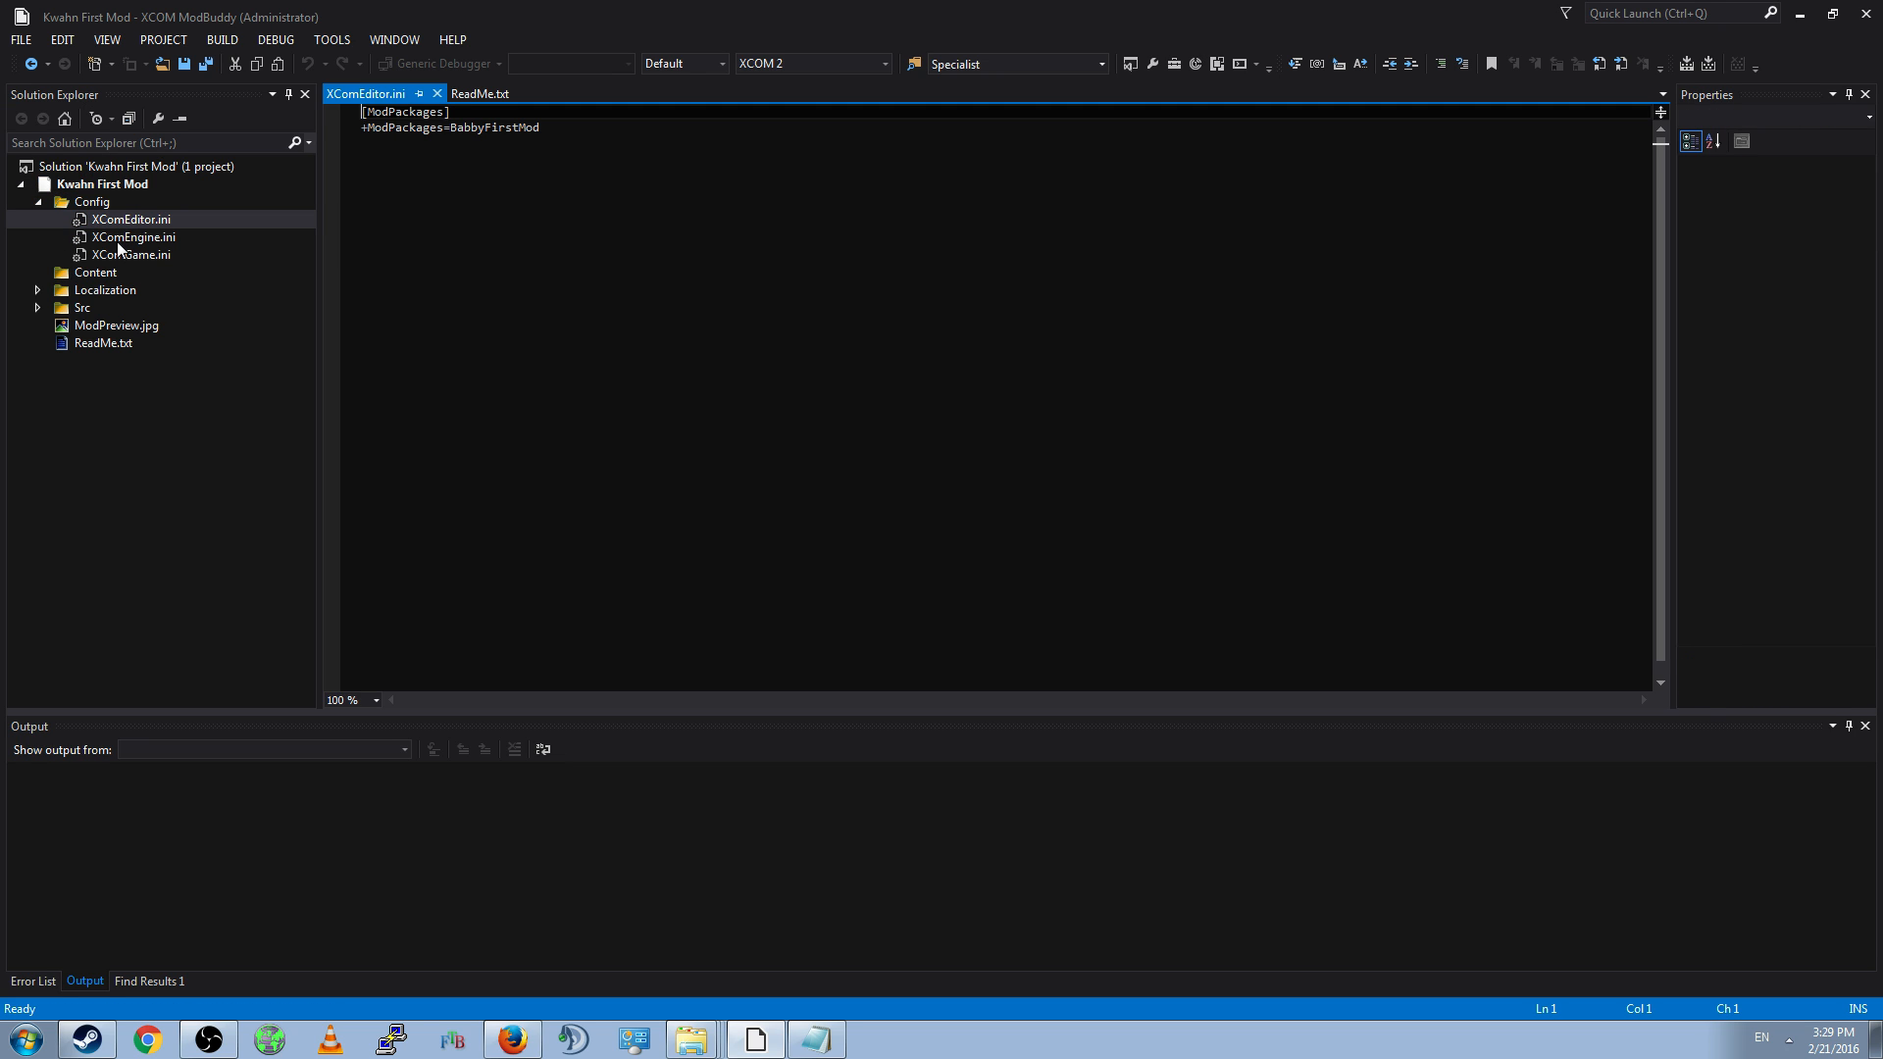
mouse_move(153, 261)
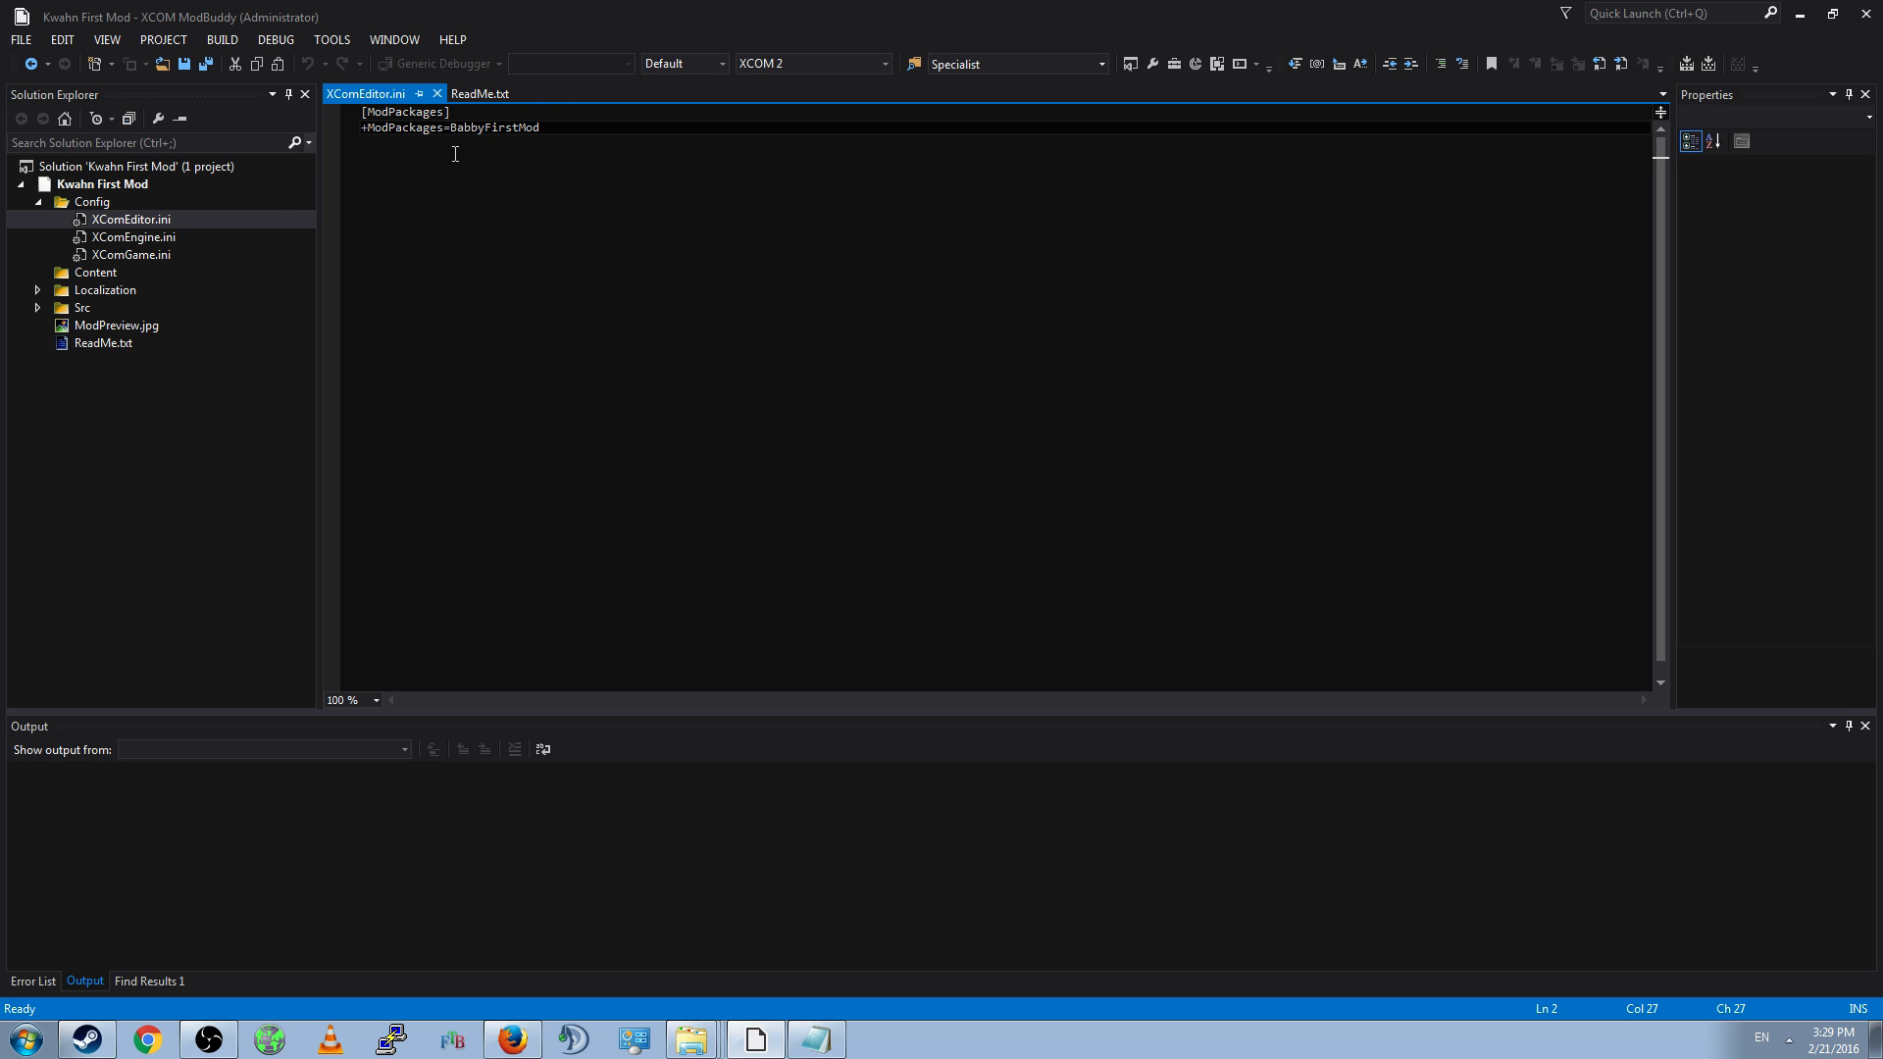
double_click(134, 237)
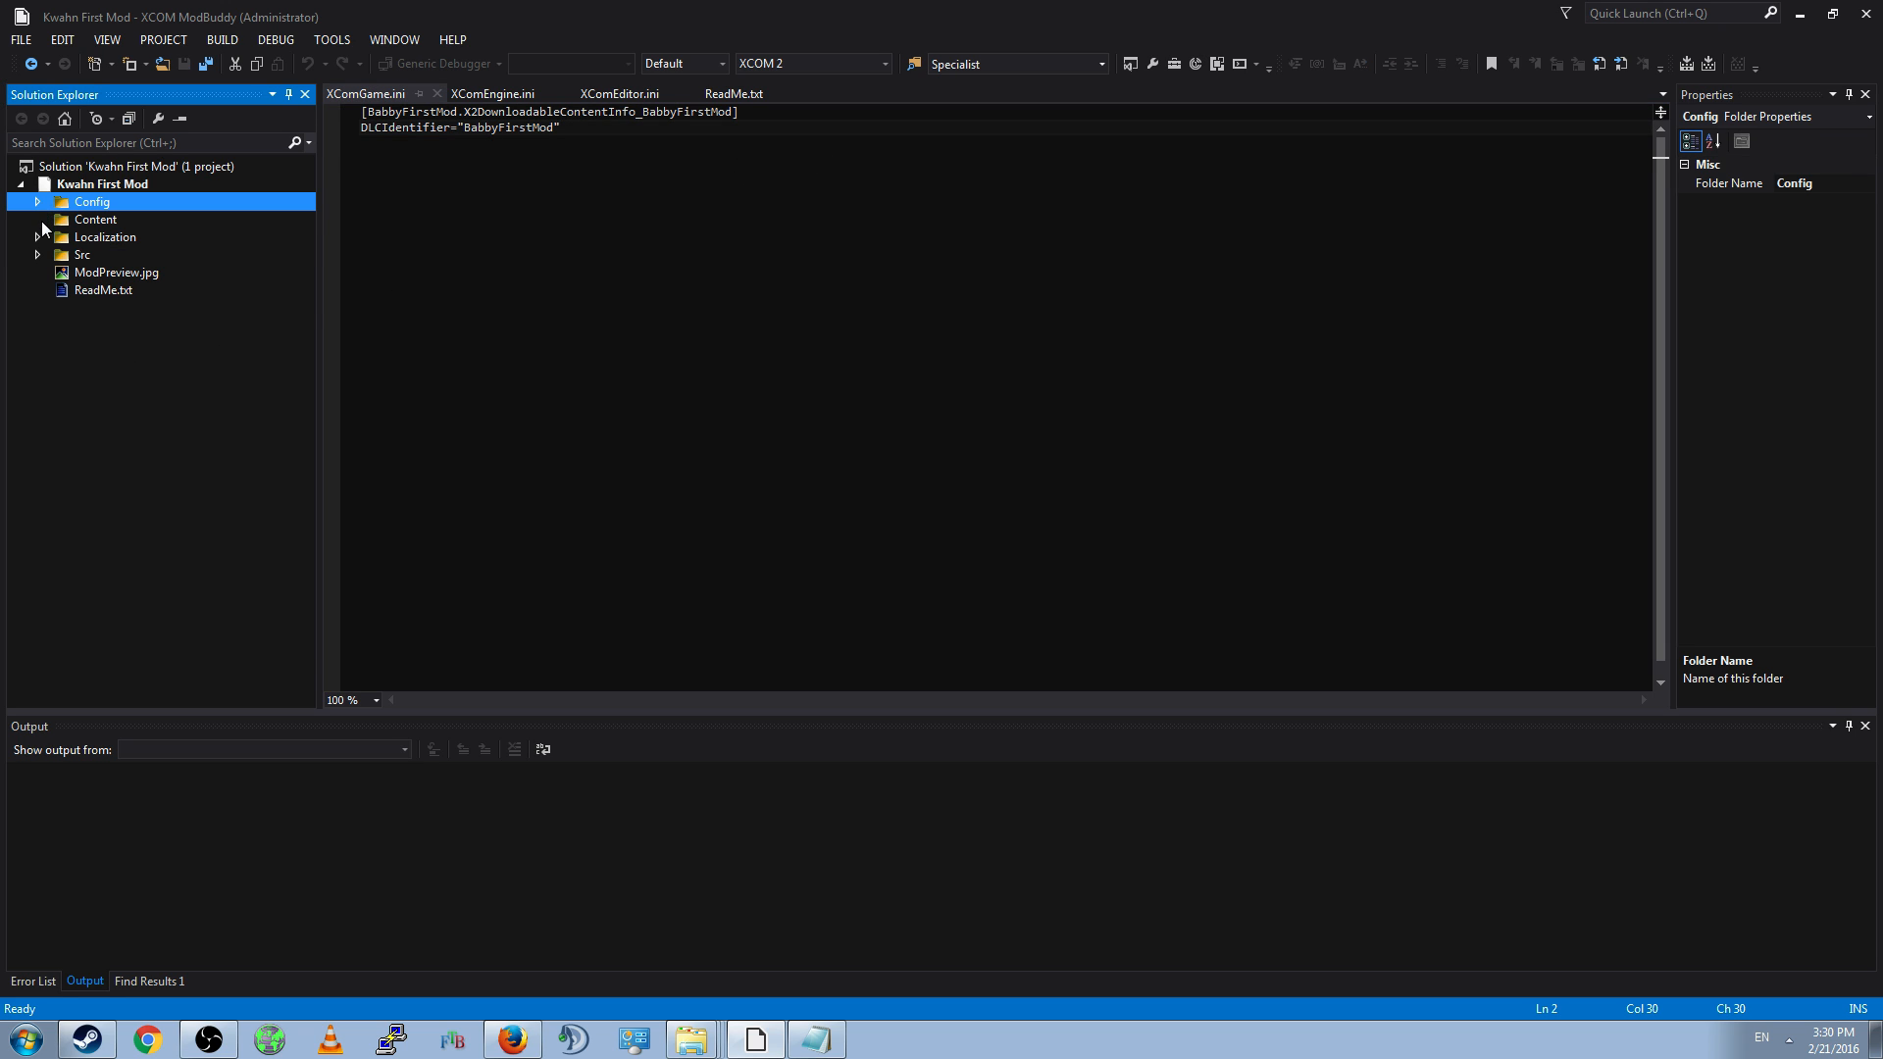
left_click(96, 219)
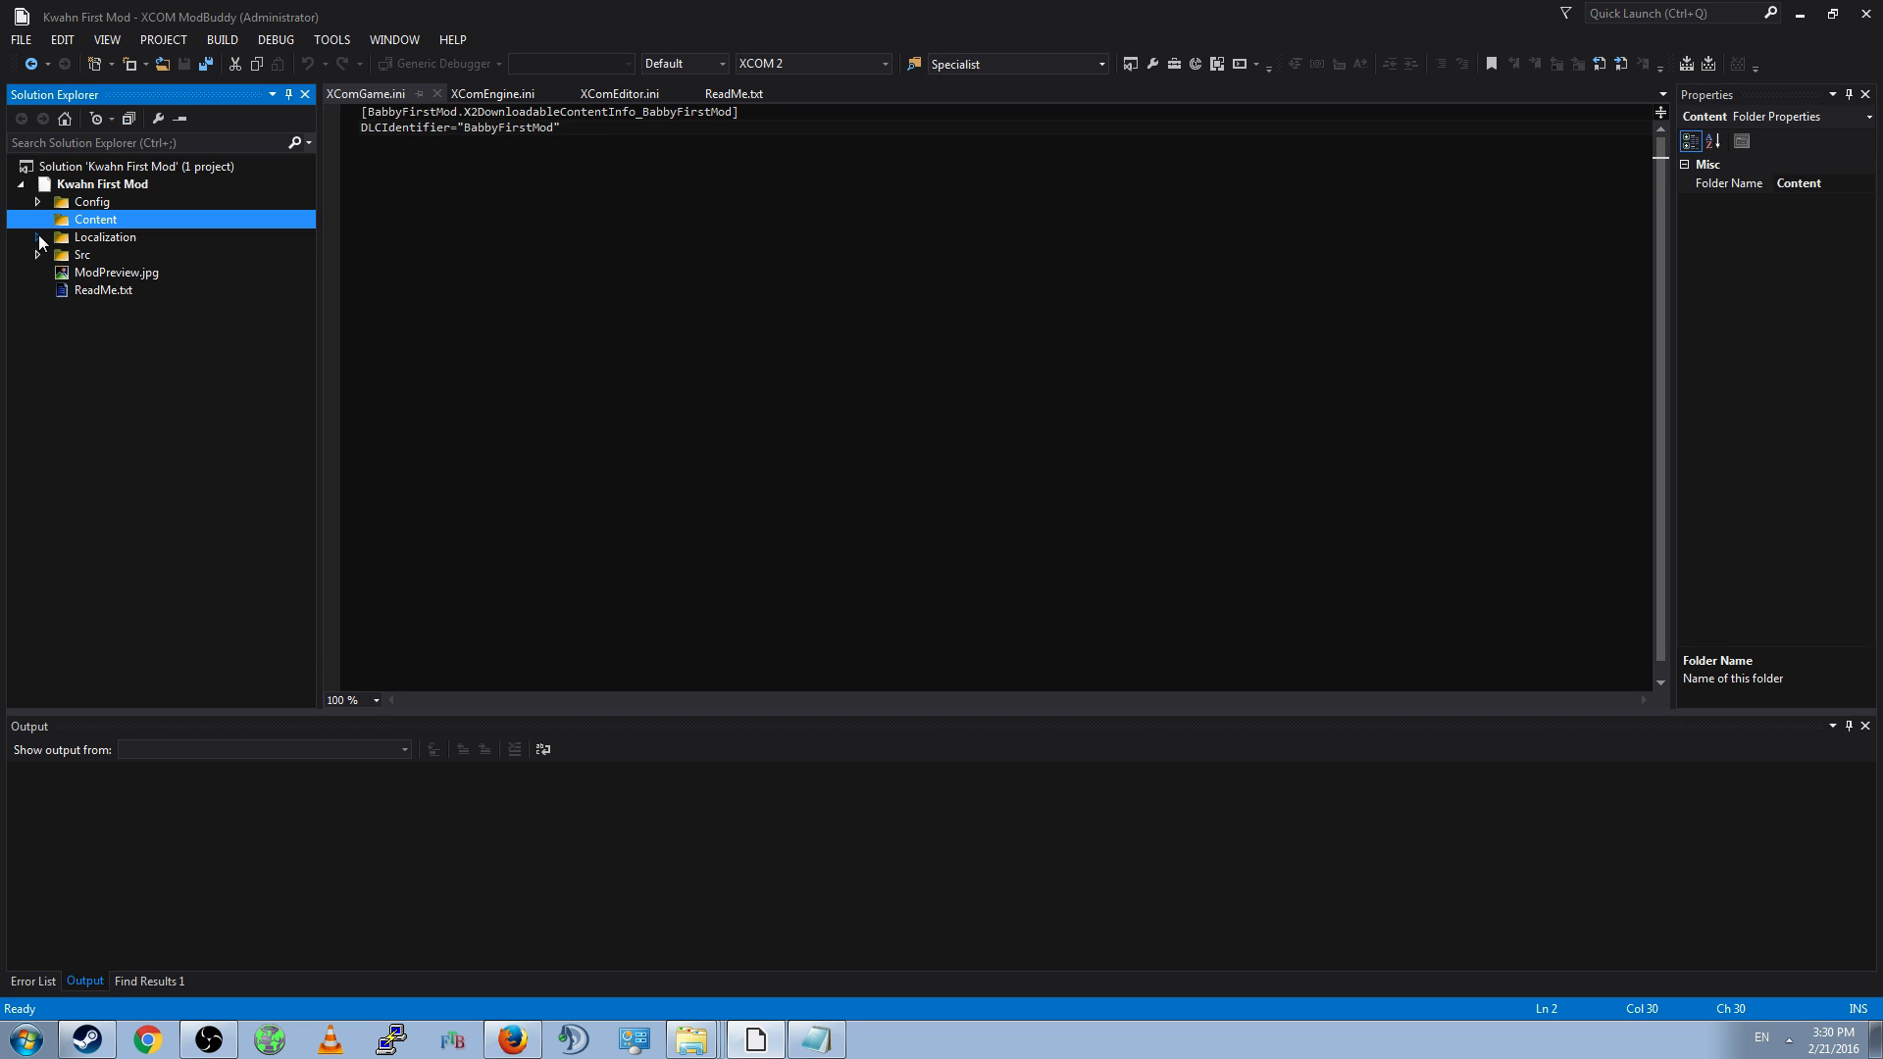
- Expand Localization and open the placeholder XComGame.int file
left_click(38, 236)
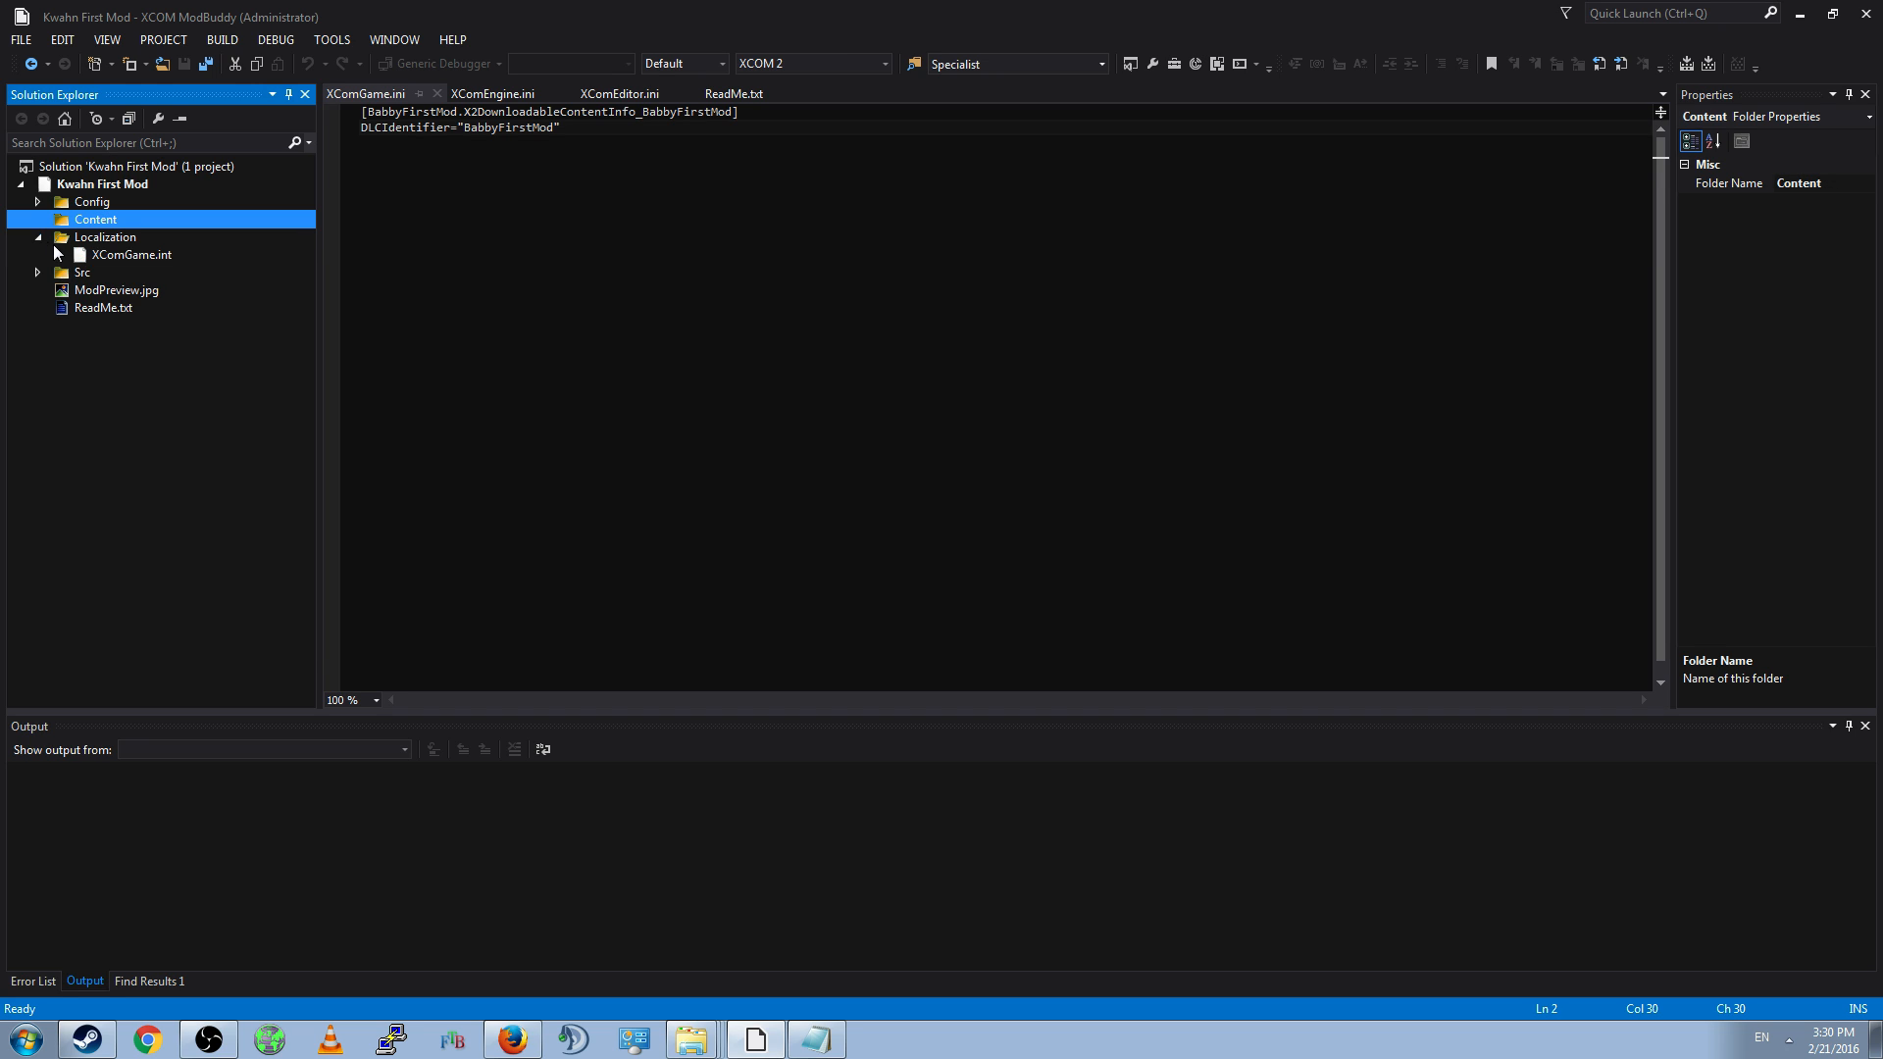
double_click(130, 253)
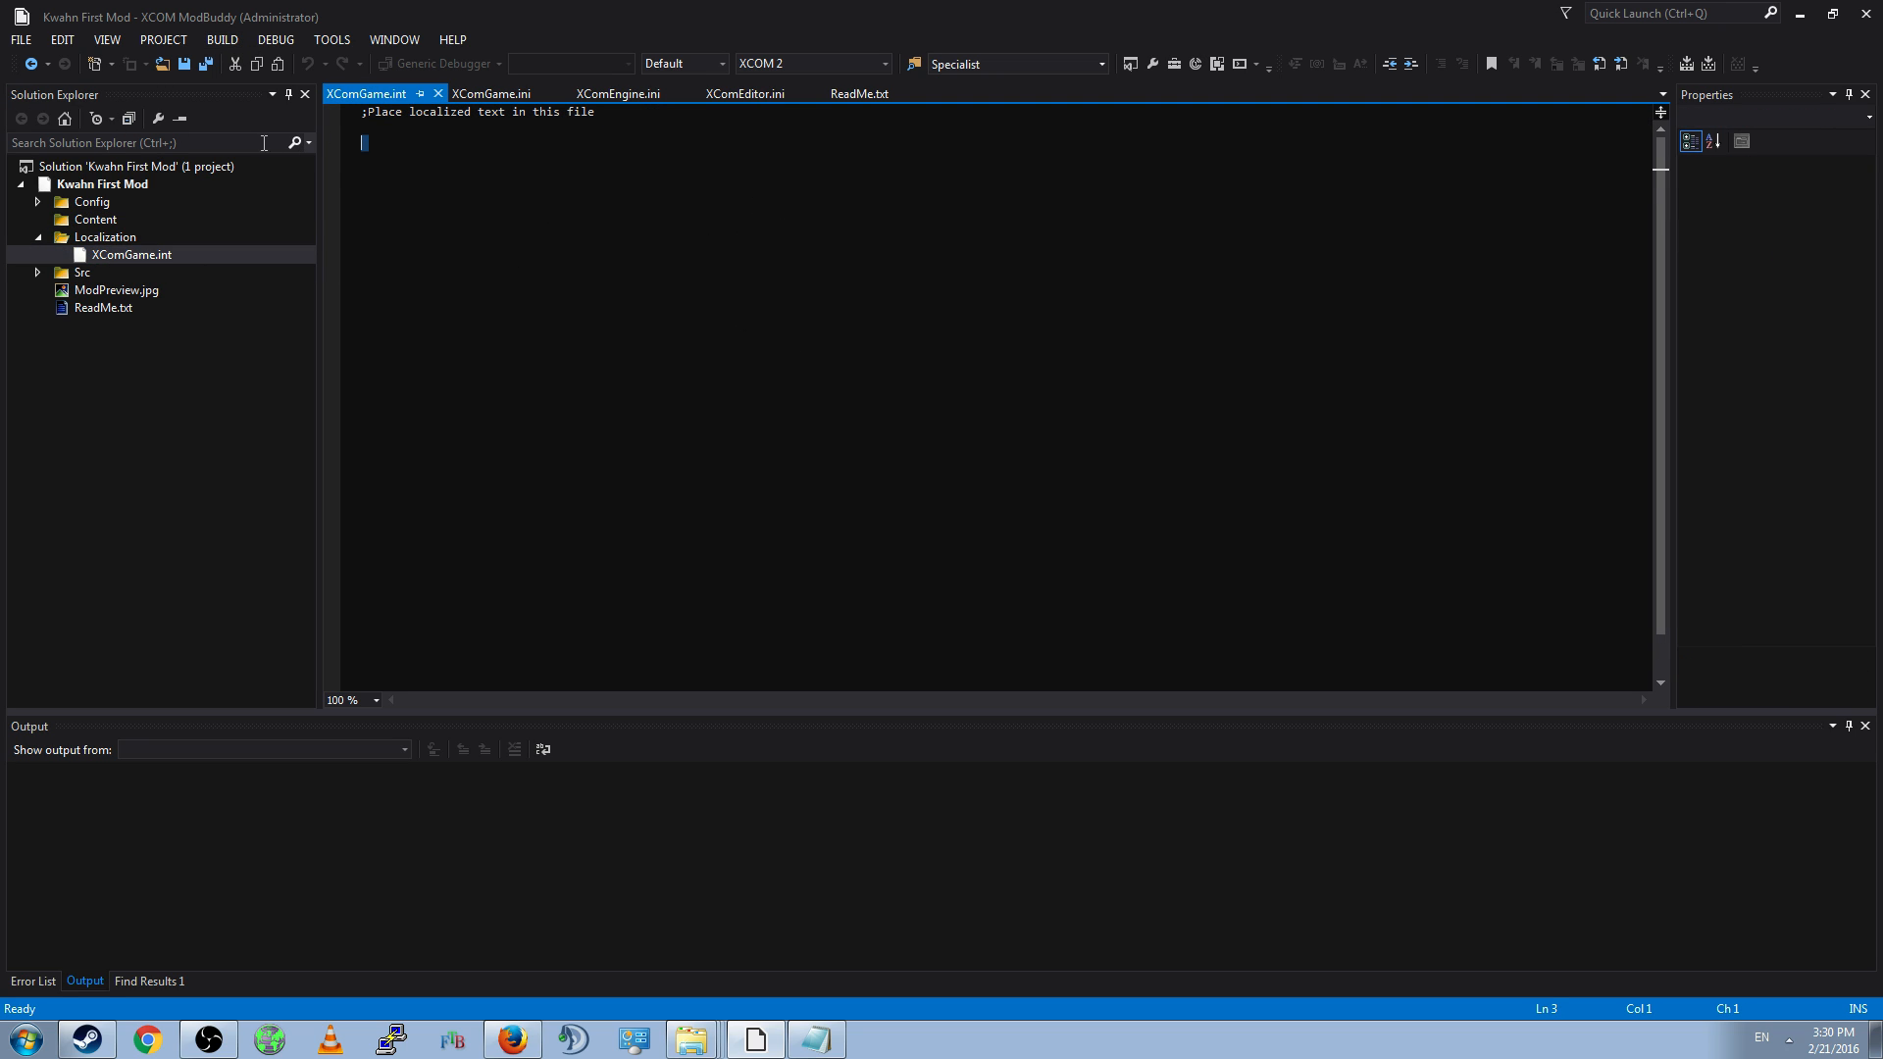
key("enter")
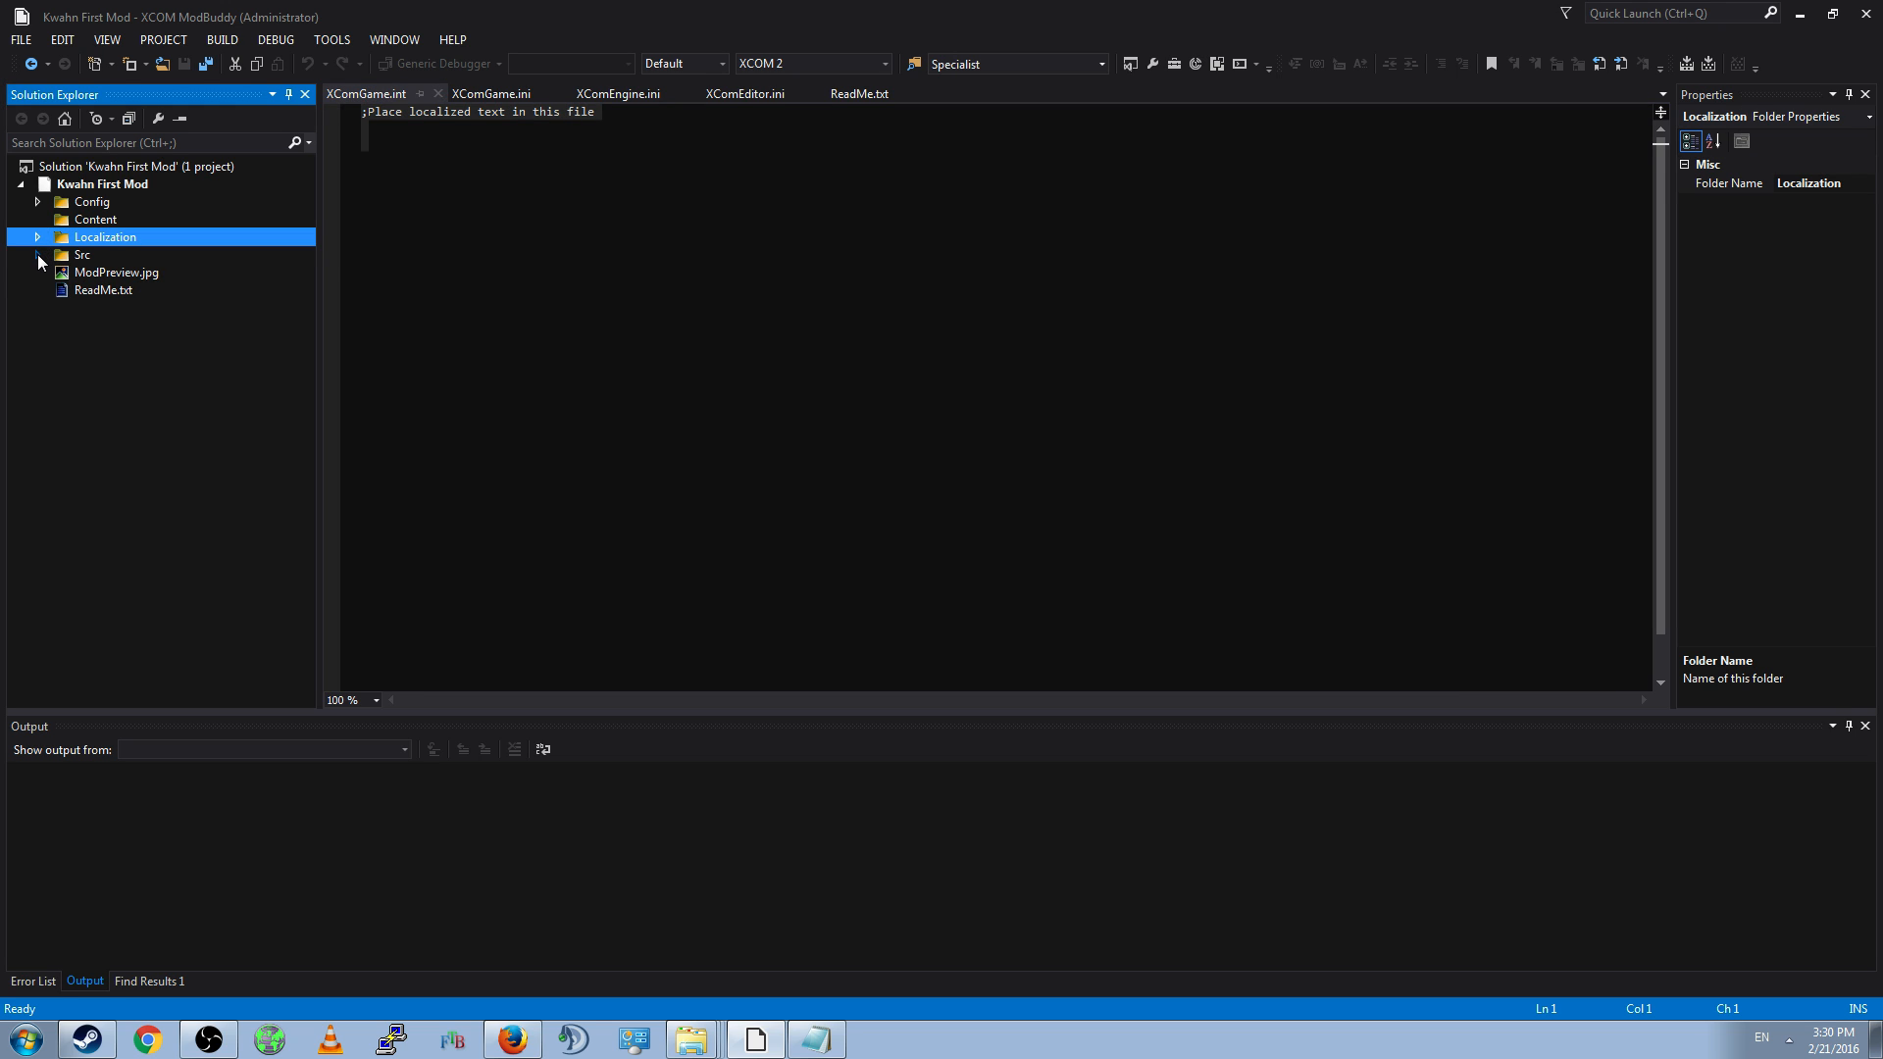
- Expand Src > BabbyFirstMod > Classes and open X2DownloadableContentInfo_BabbyFirstMod.uc
left_click(38, 255)
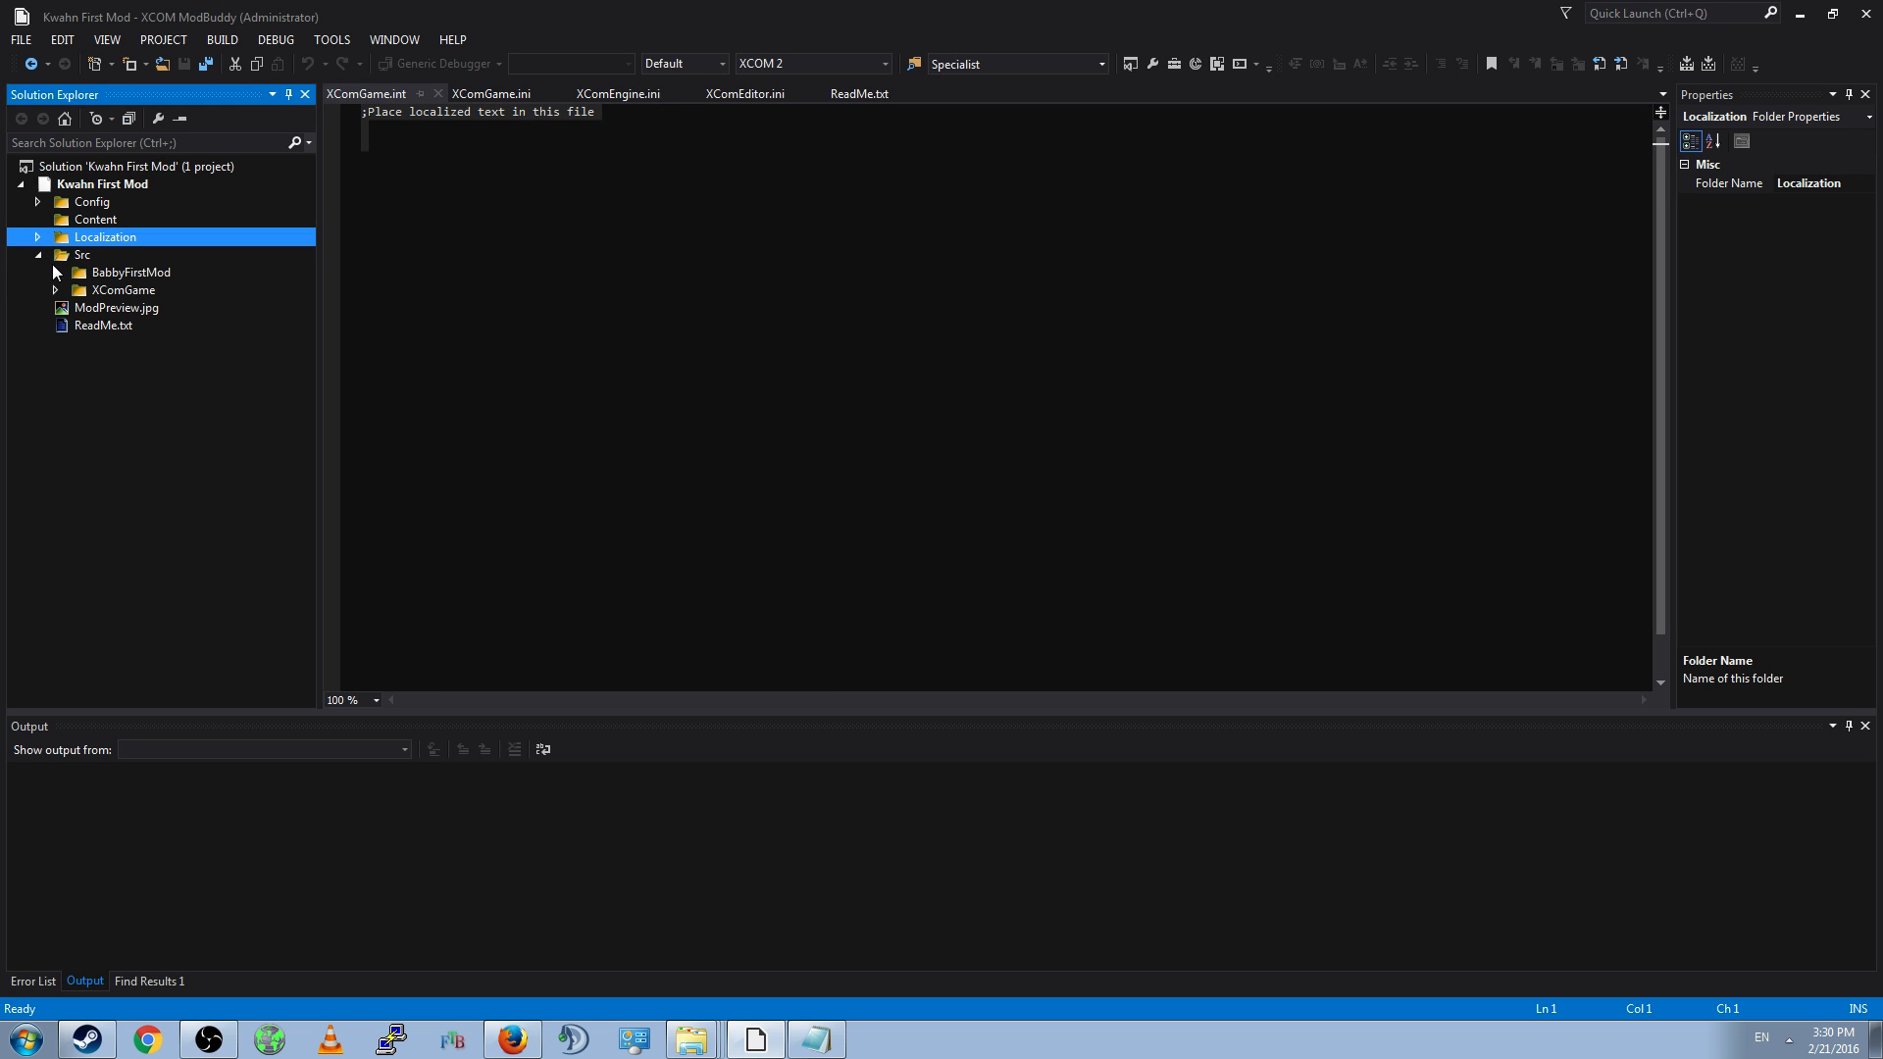
left_click(54, 273)
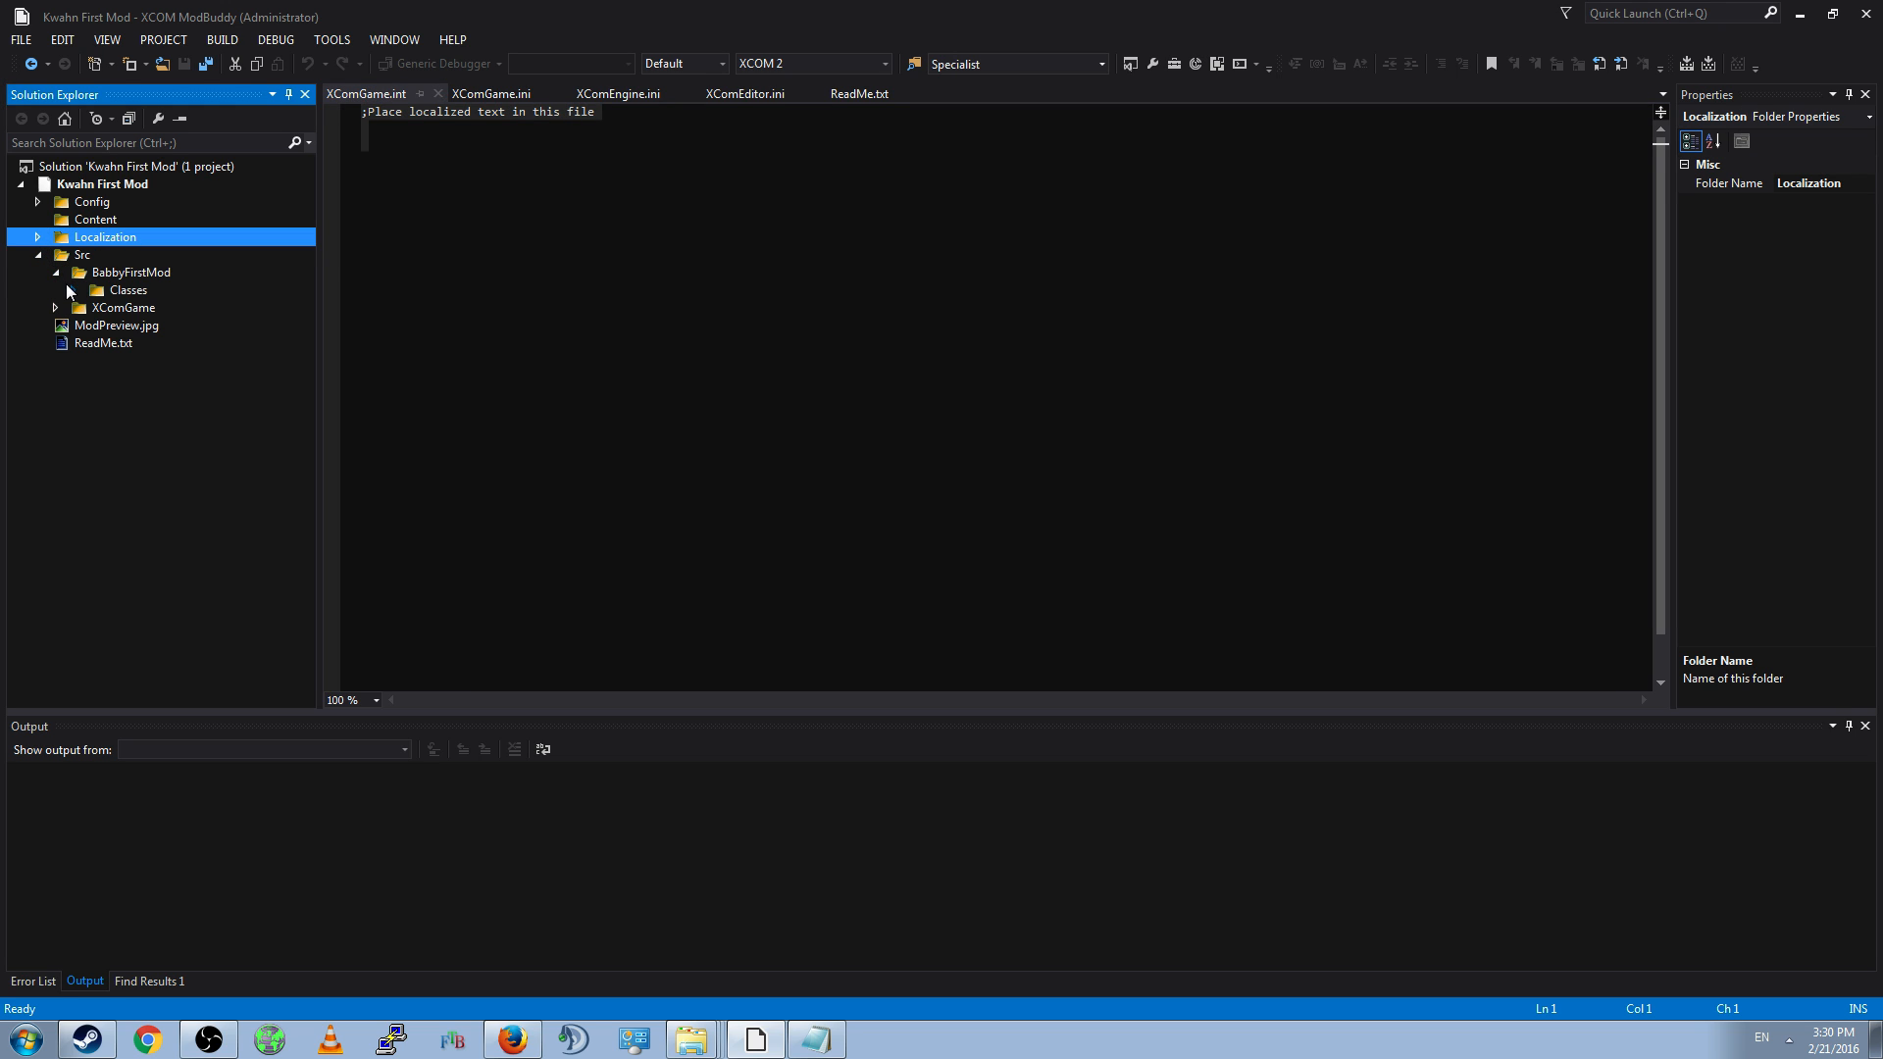
left_click(95, 289)
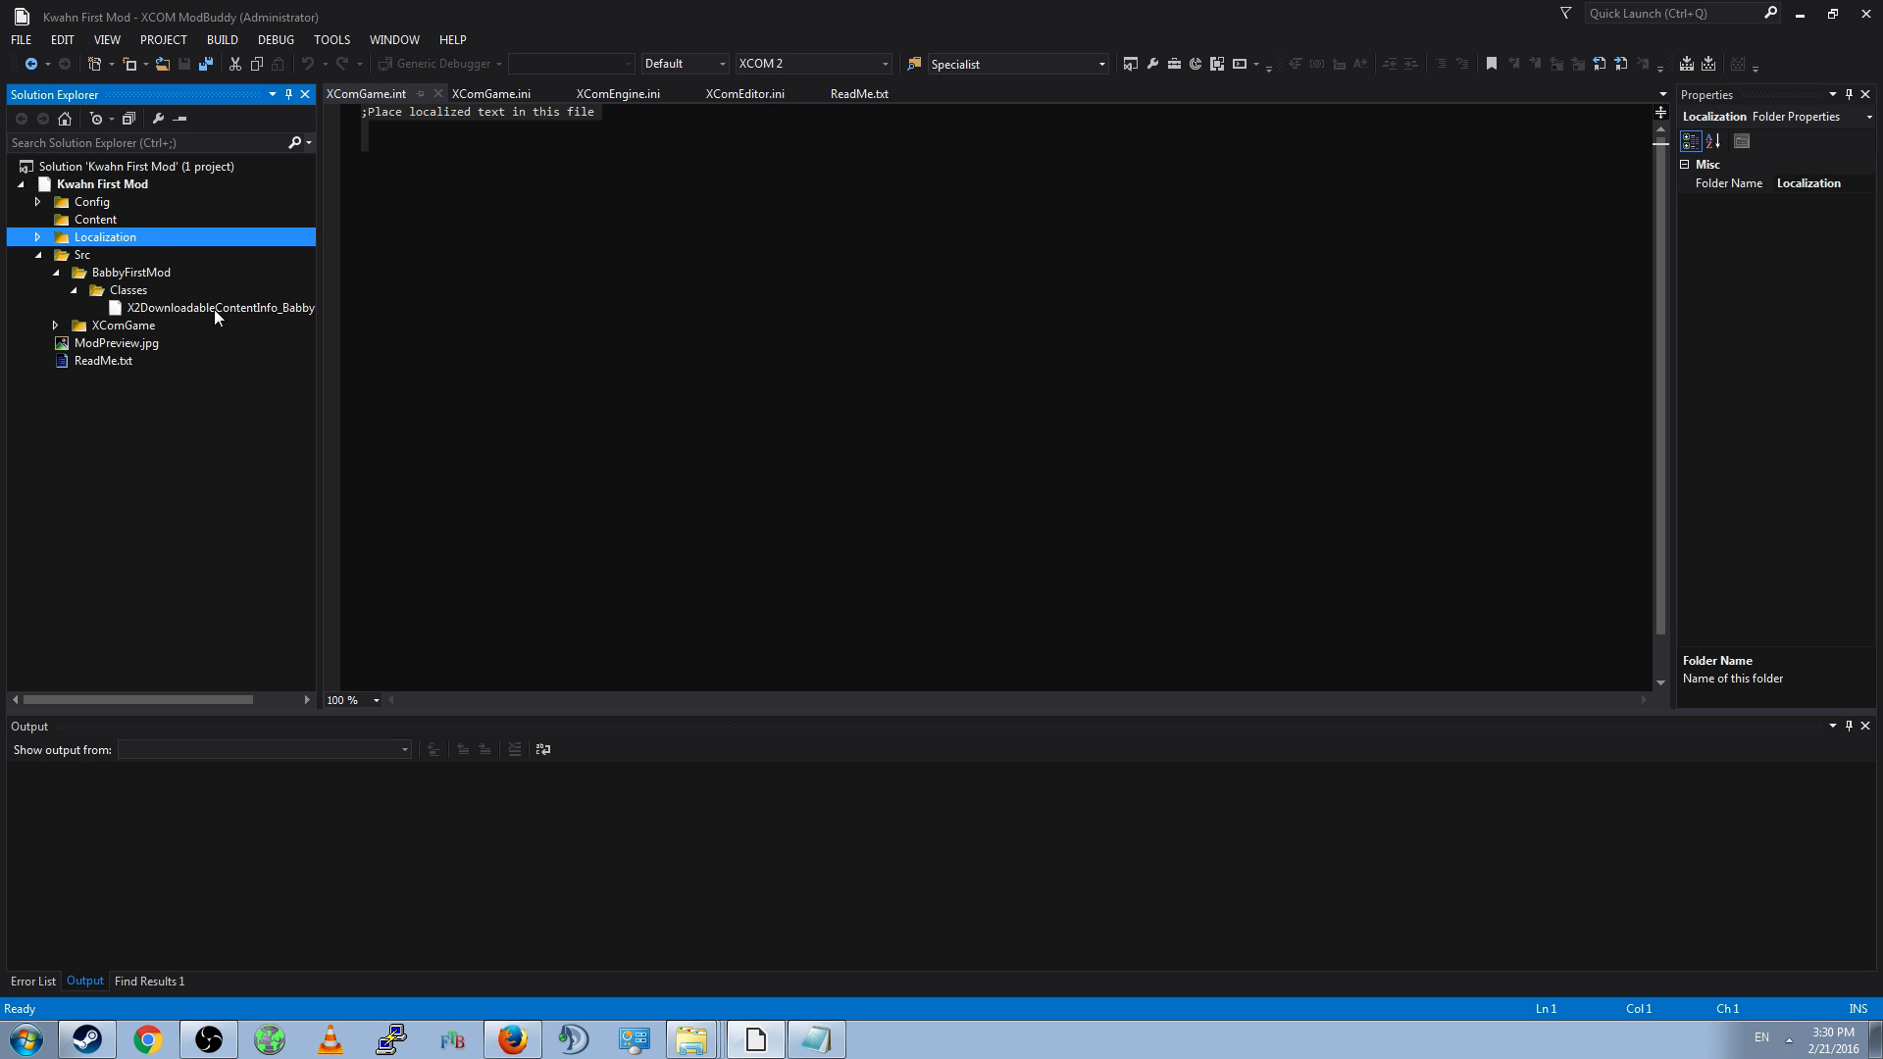
left_click(220, 307)
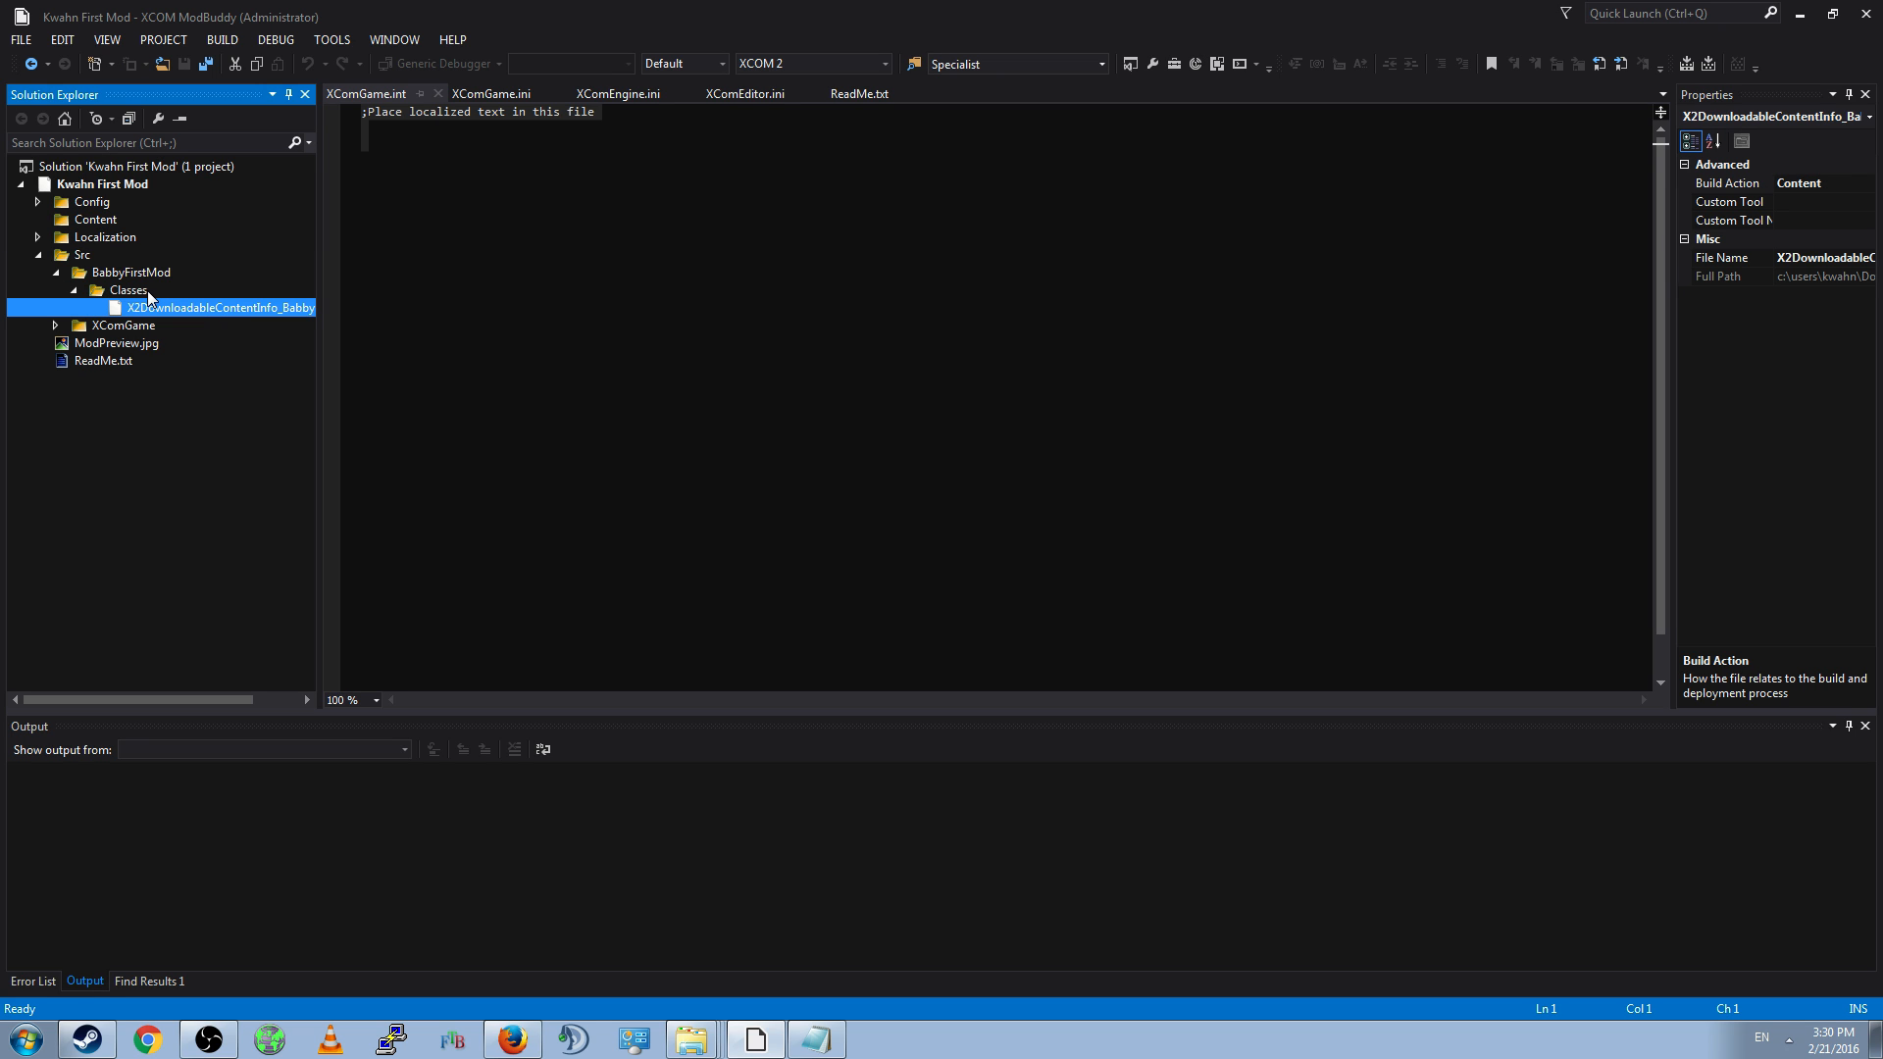
left_click(130, 271)
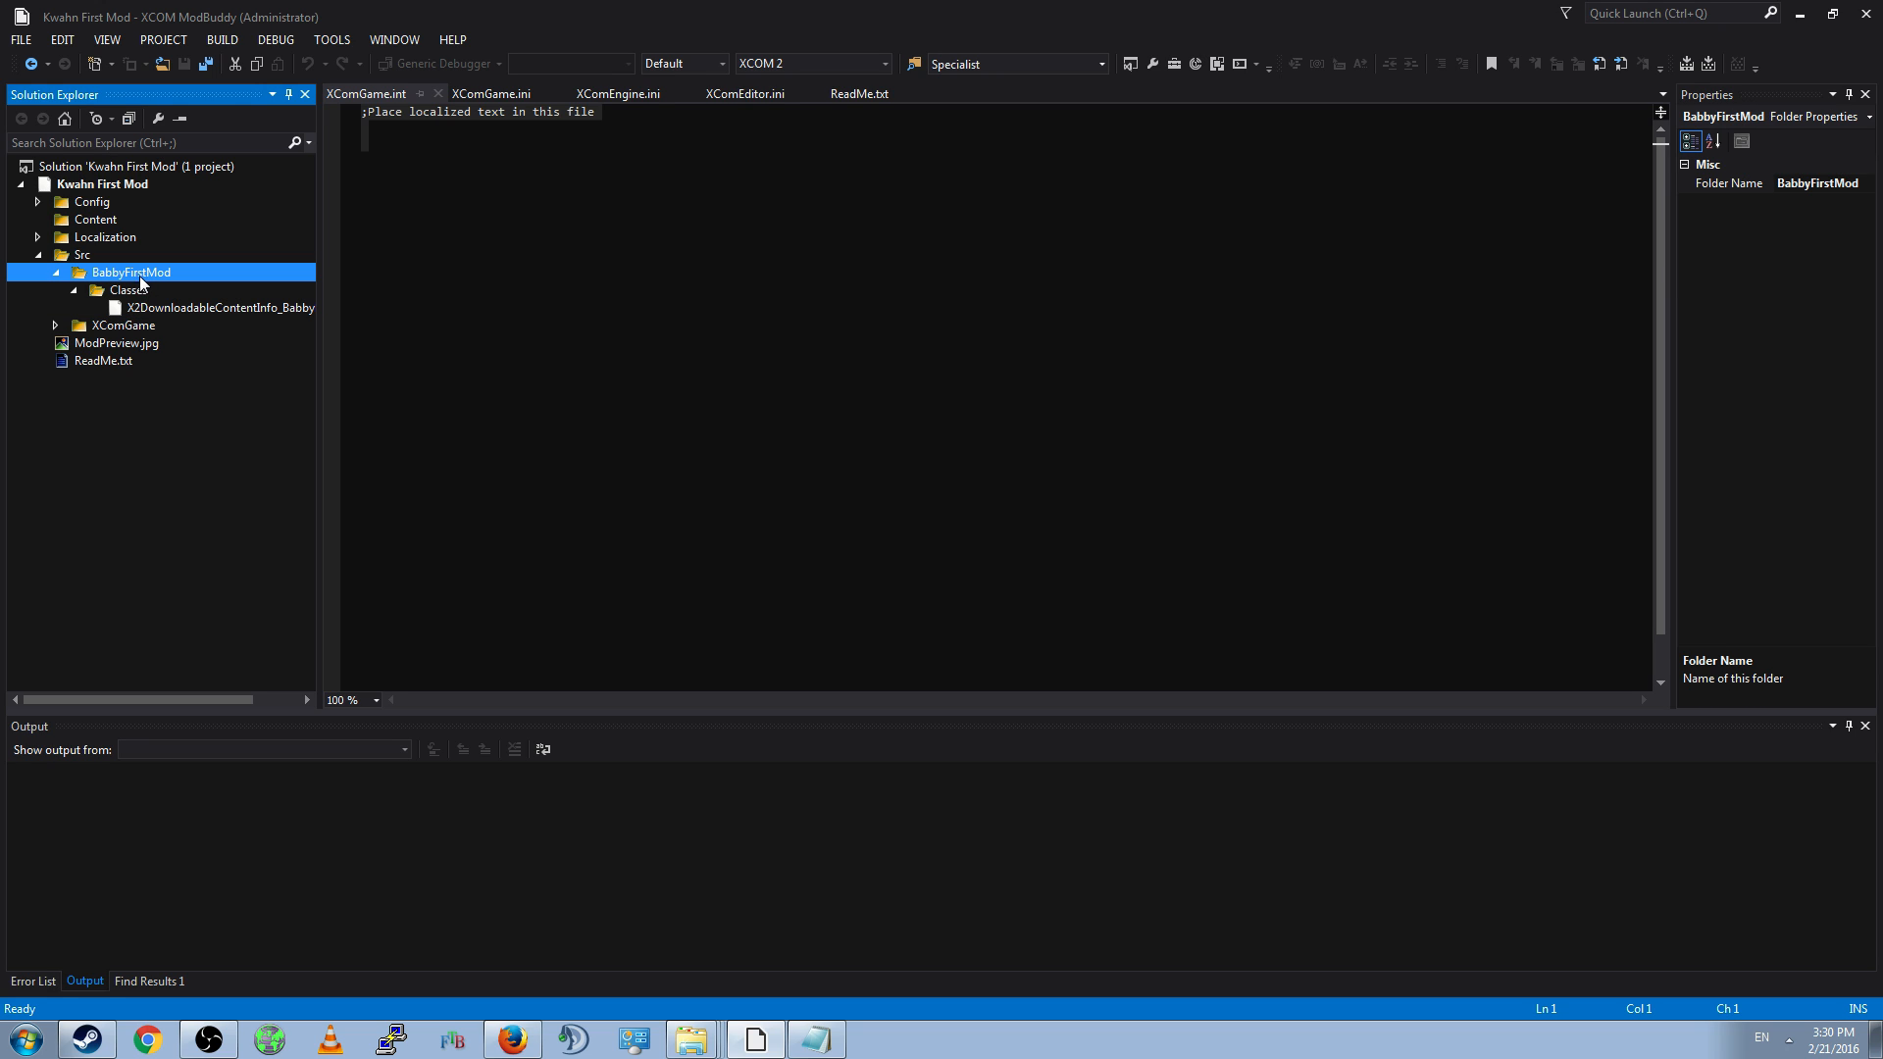
left_click(219, 307)
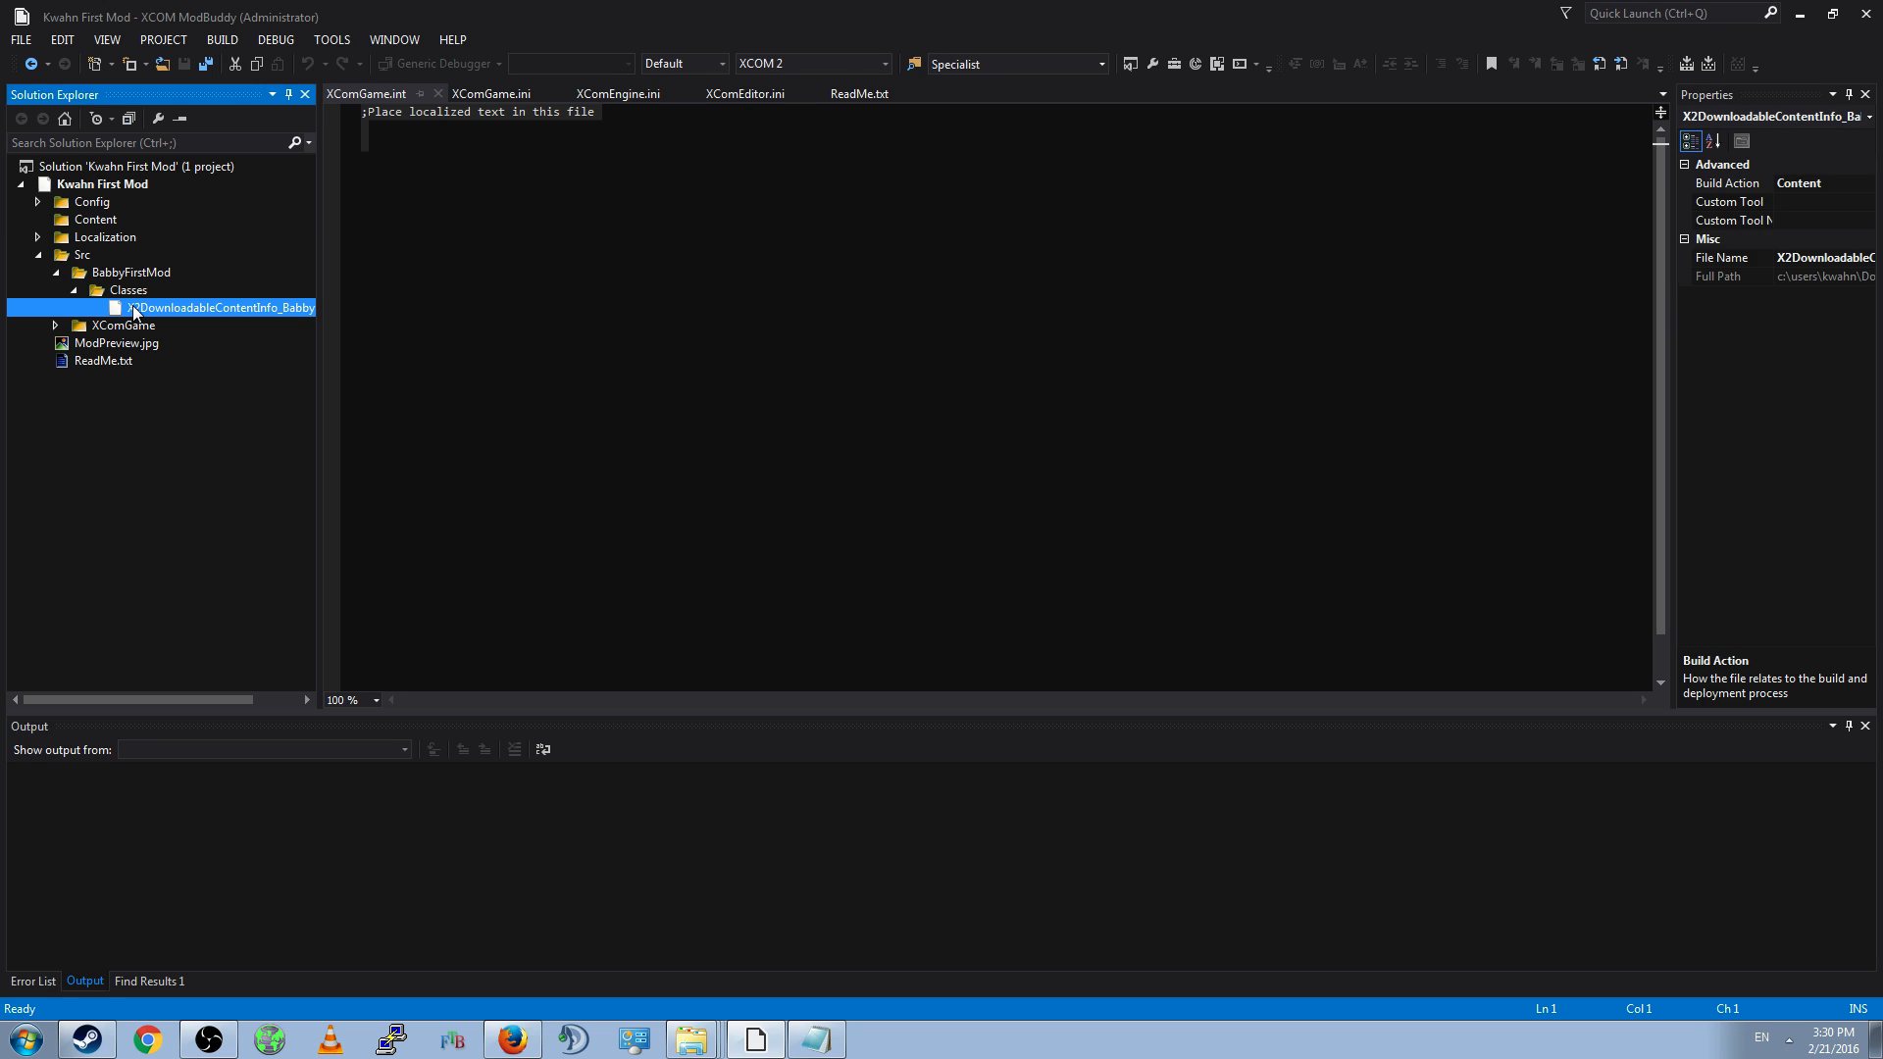
double_click(220, 307)
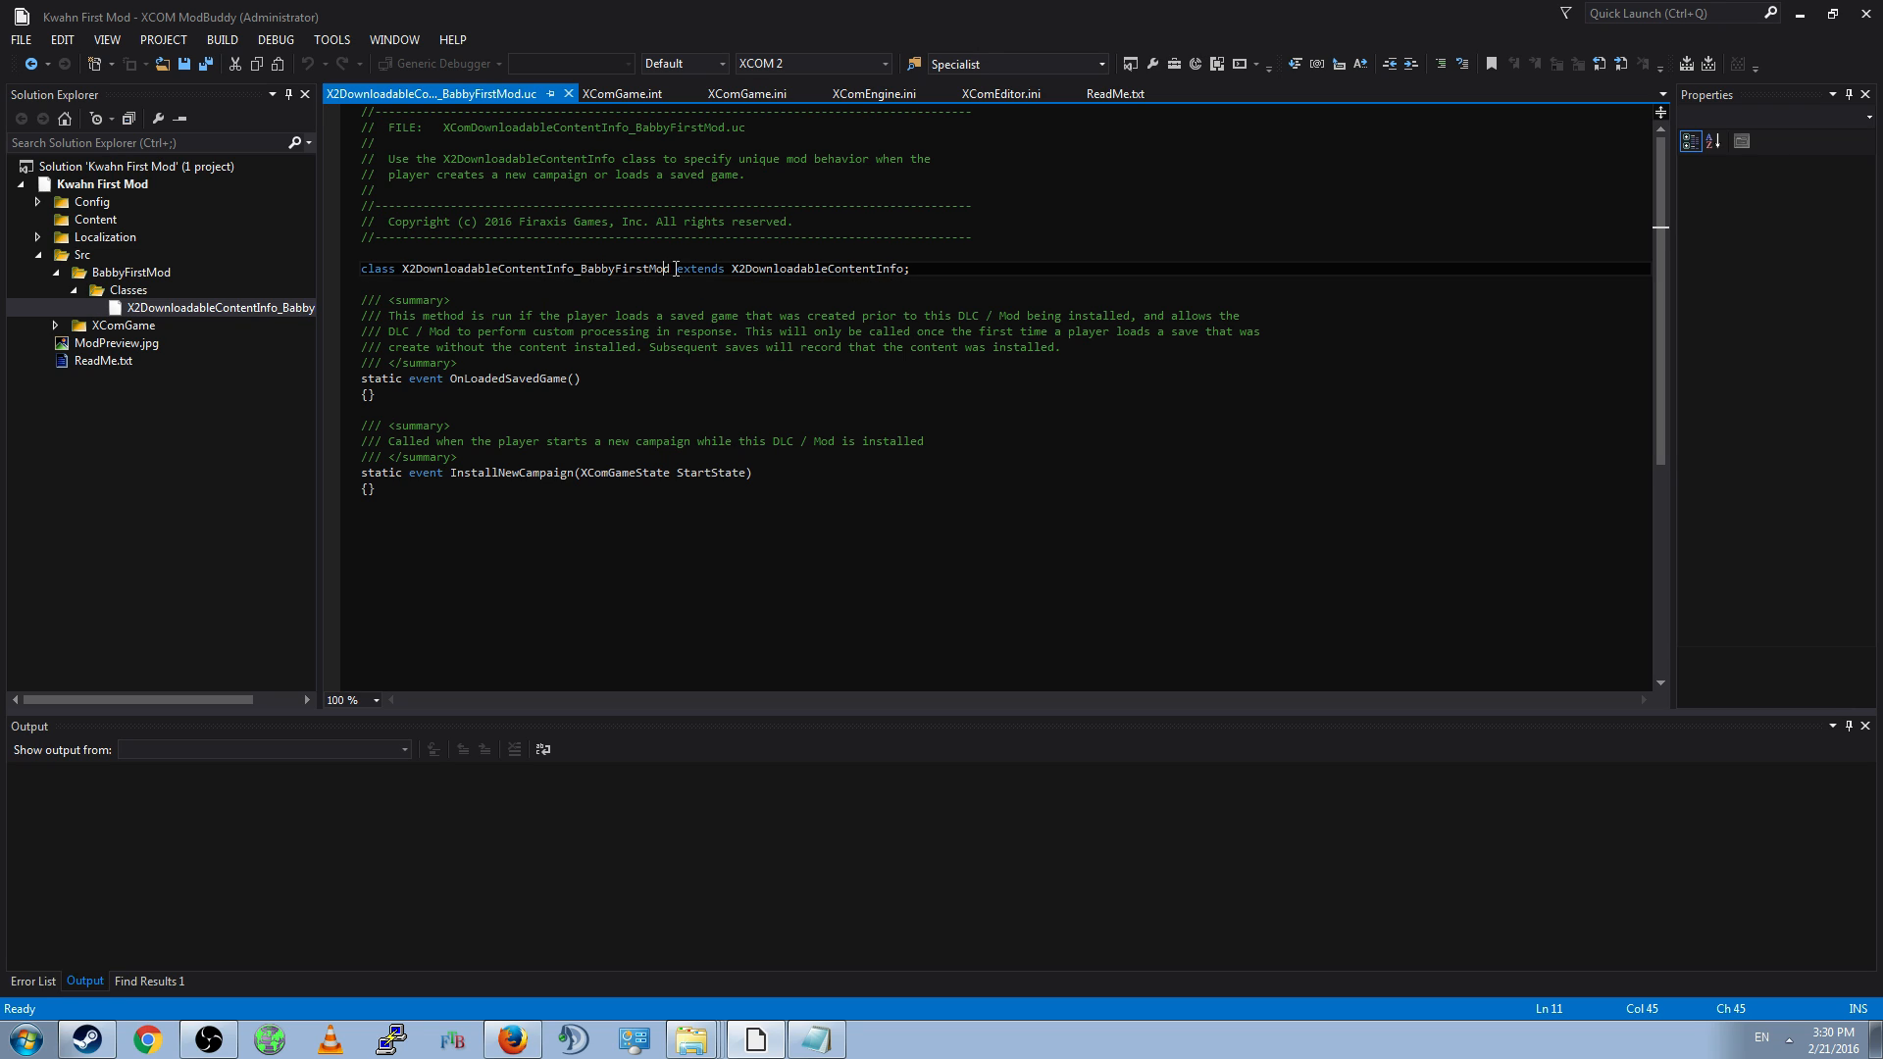
double_click(817, 267)
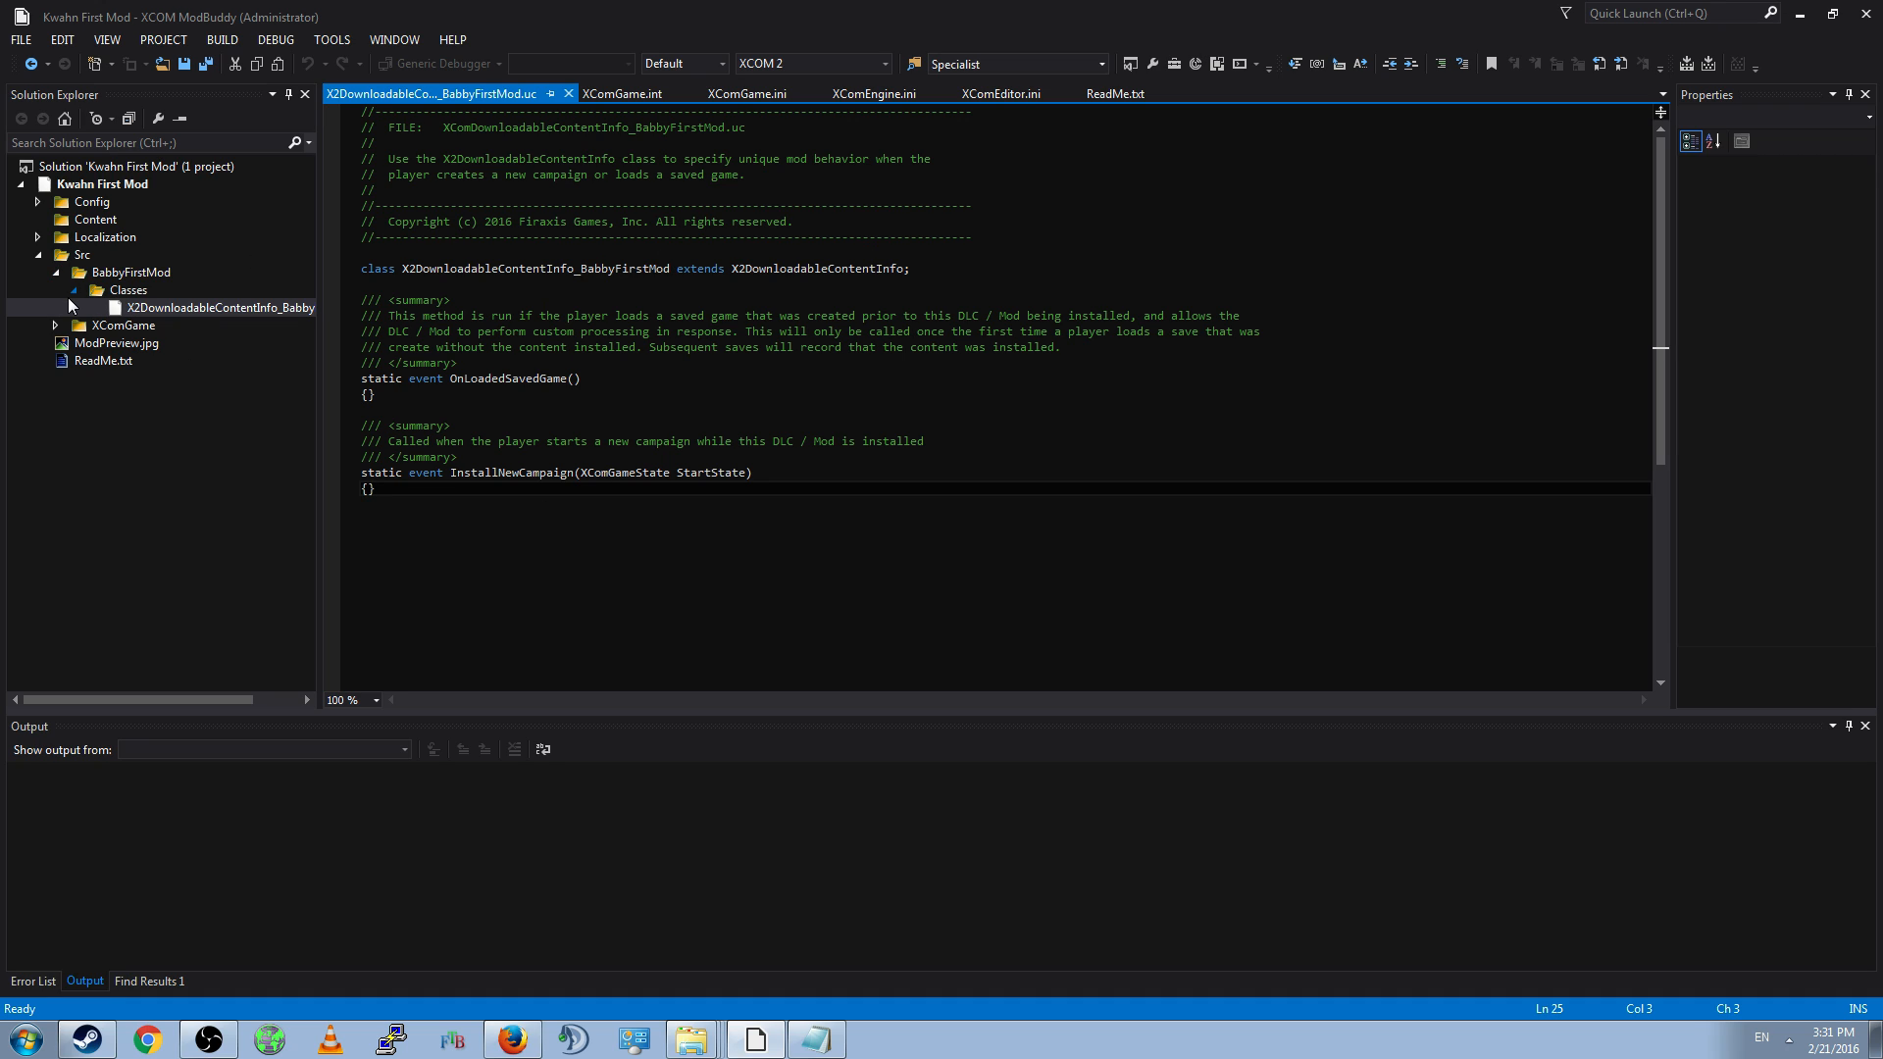
- Browse the XComGame source folder and open Damageable.uc
left_click(130, 272)
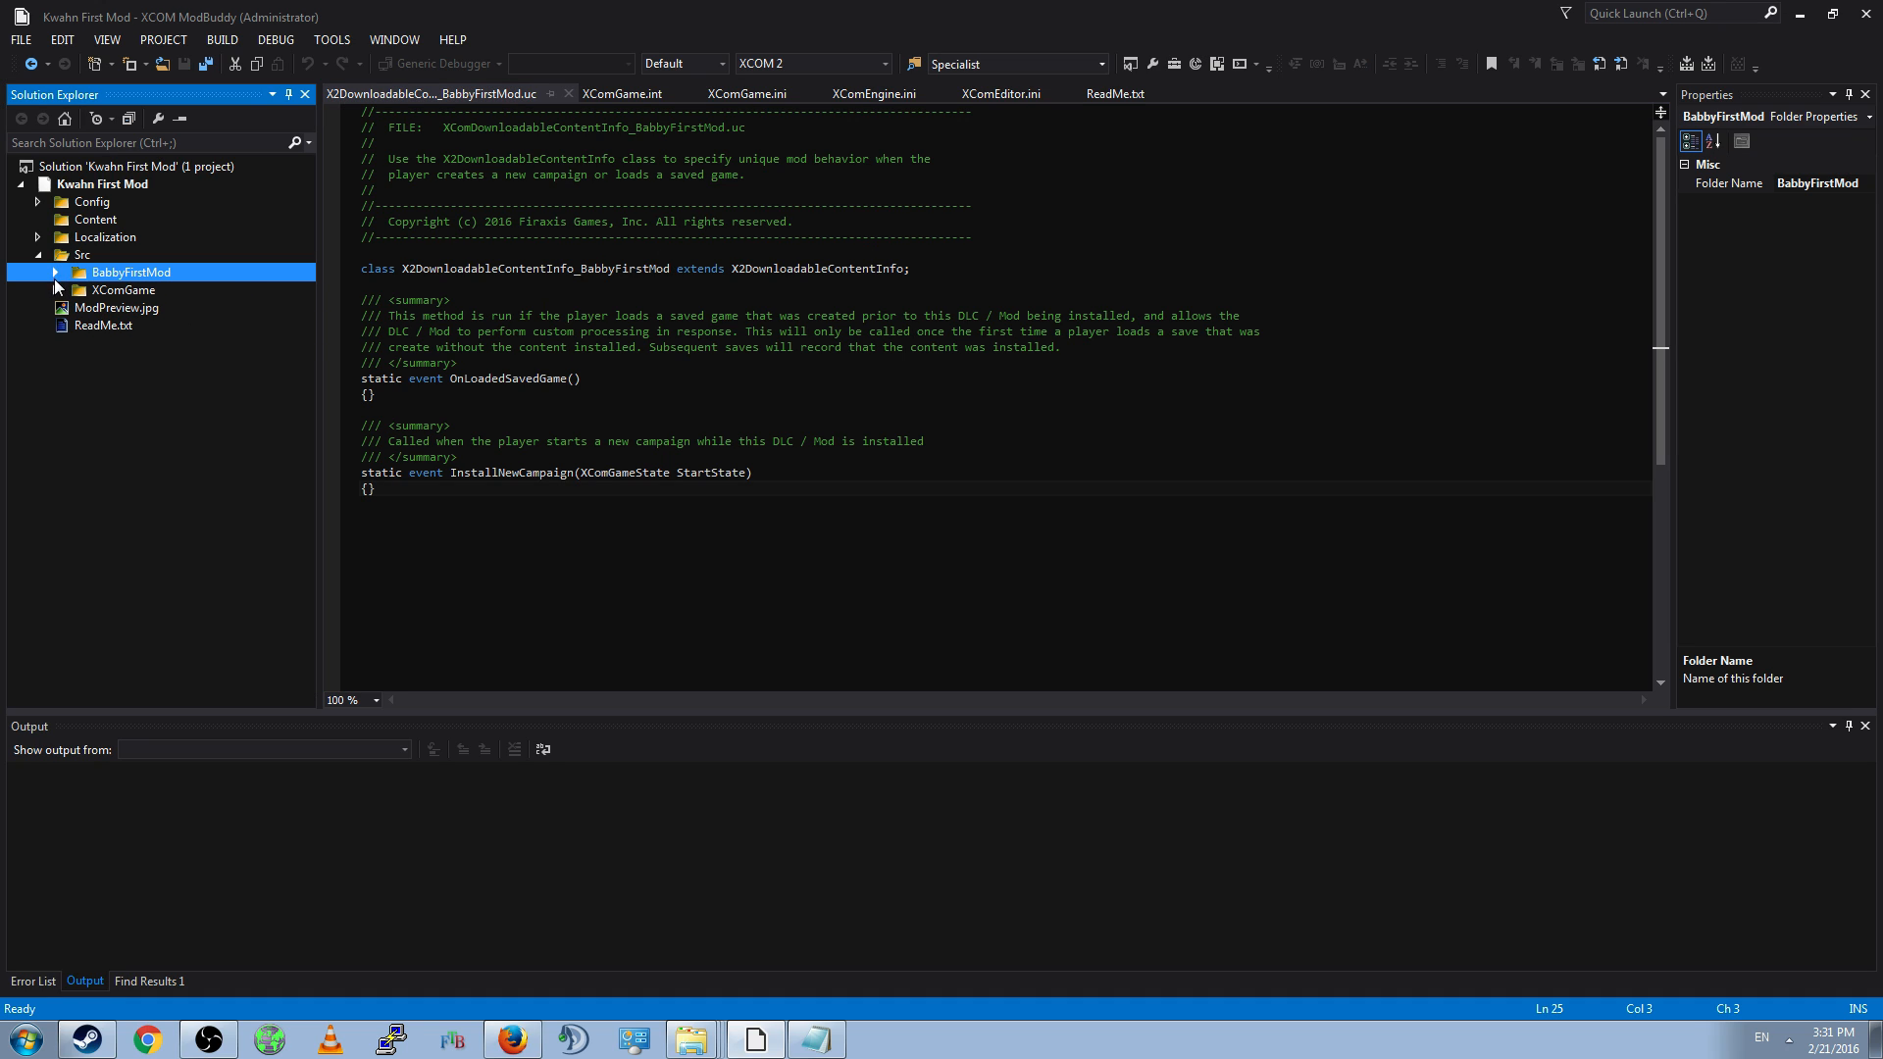
left_click(124, 289)
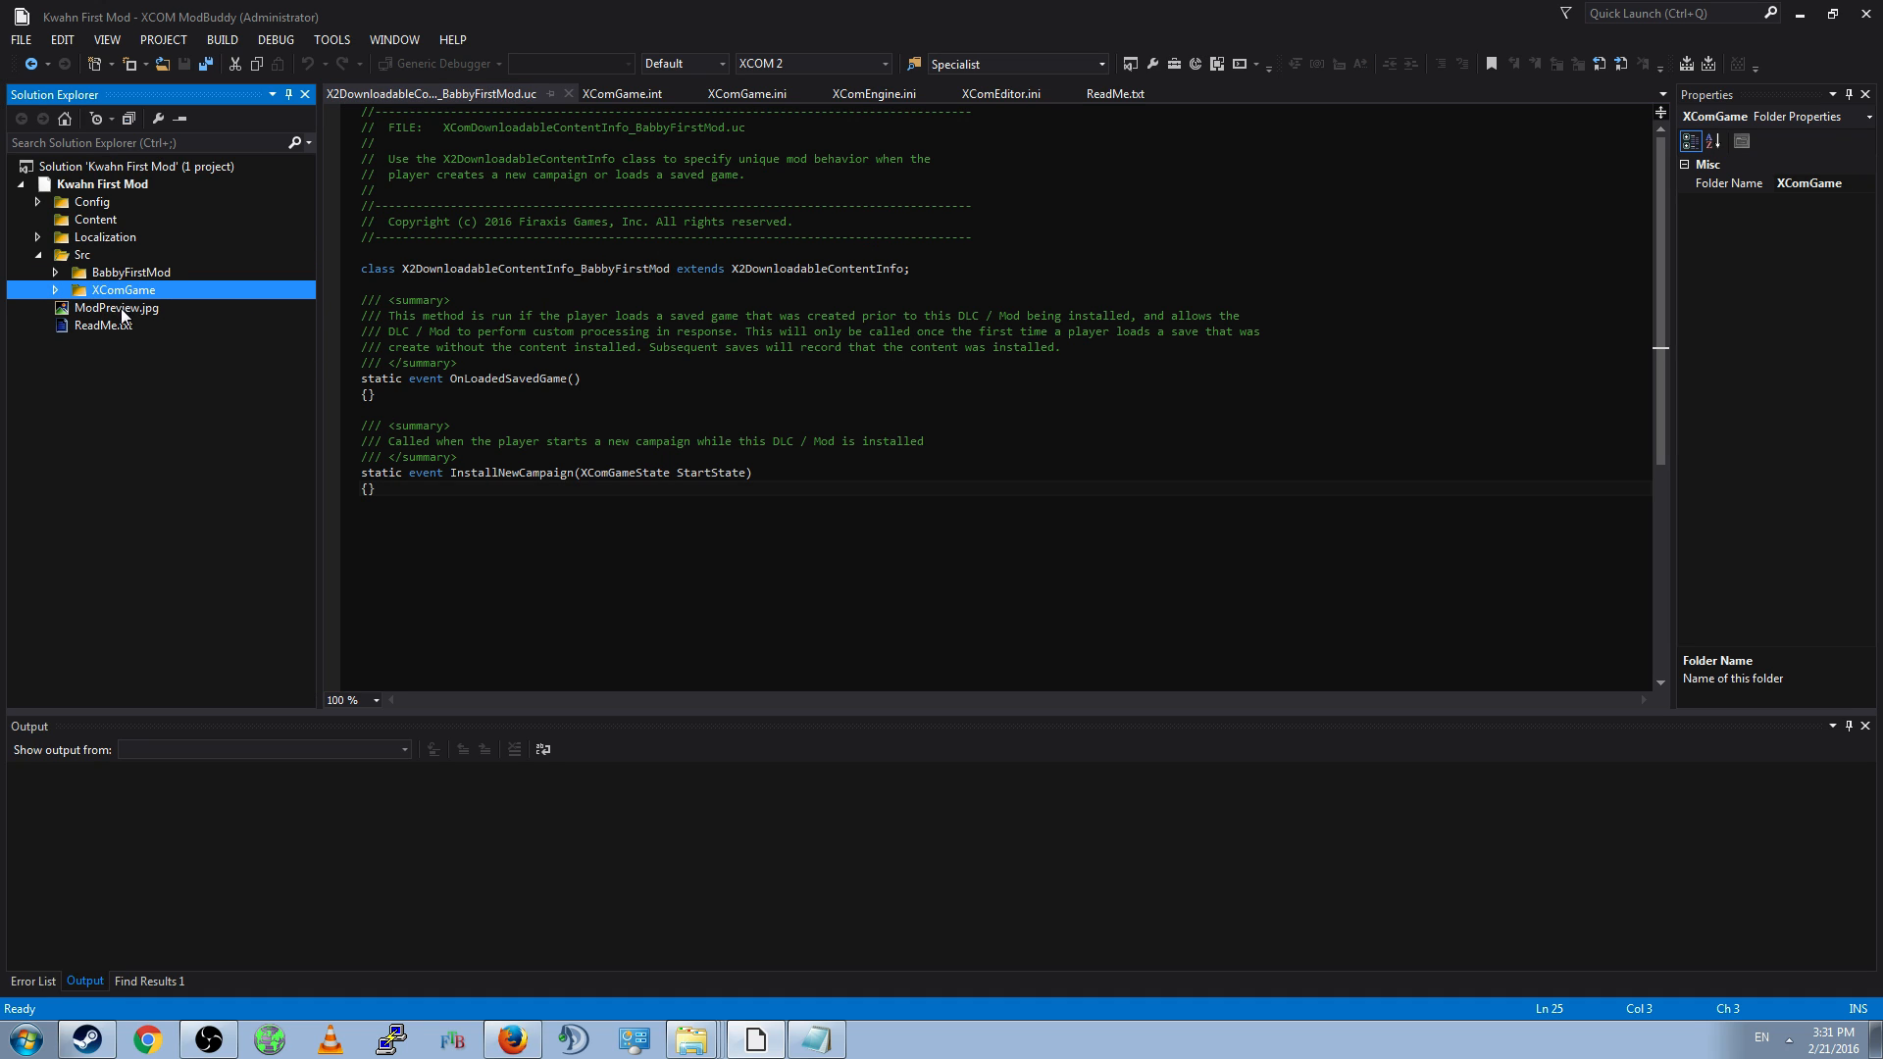
mouse_move(69, 307)
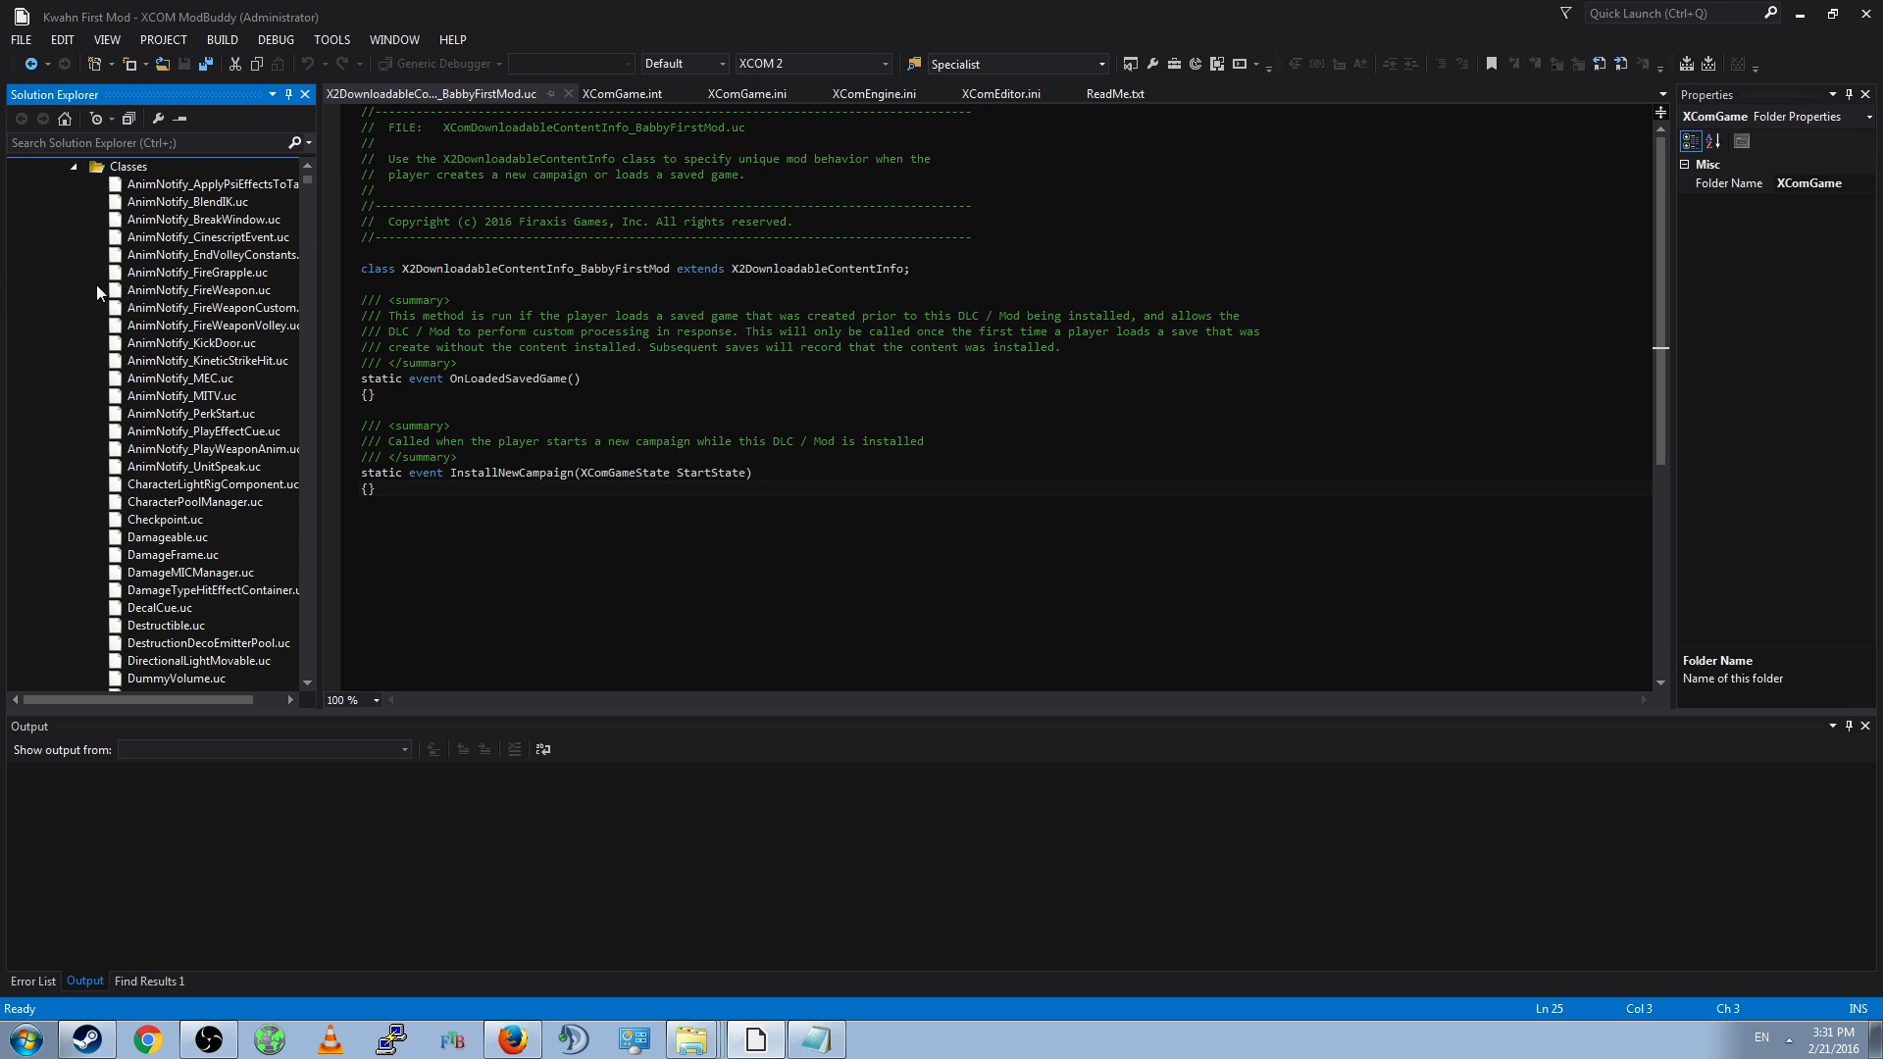
mouse_move(310, 186)
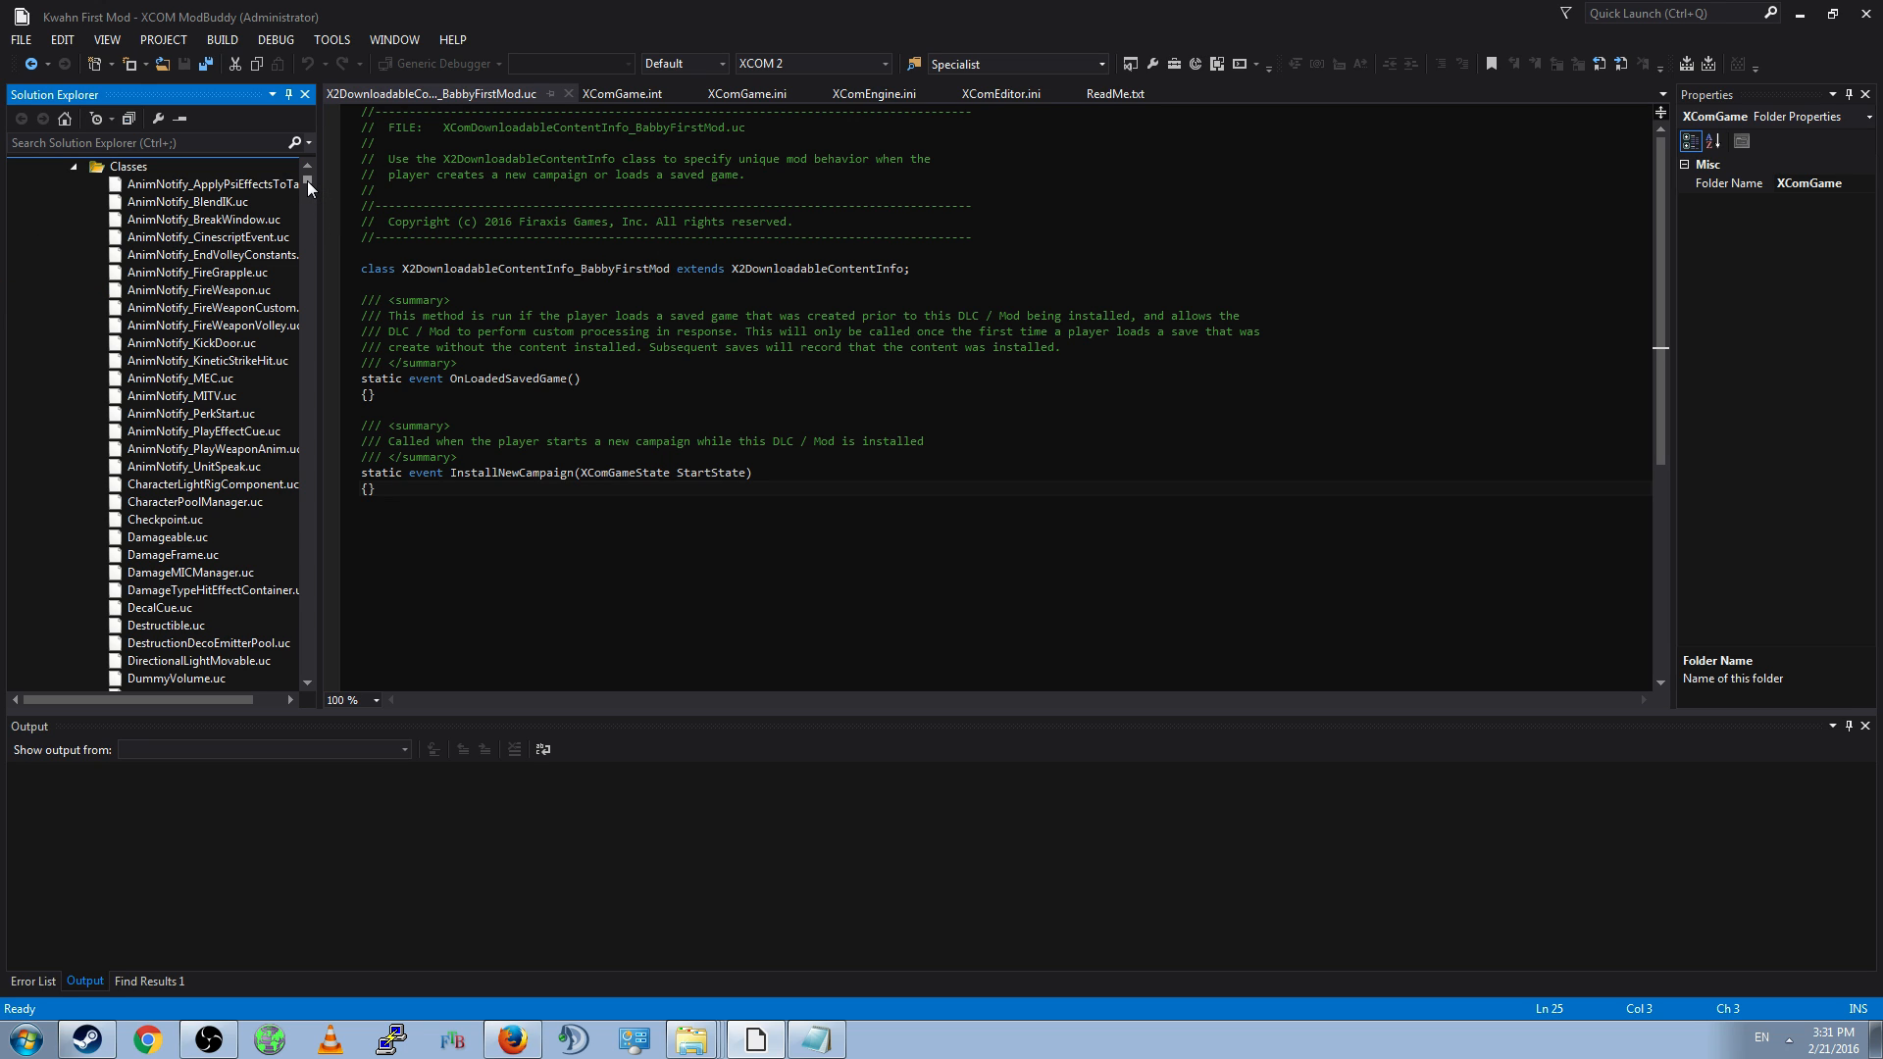
scroll("down", 3)
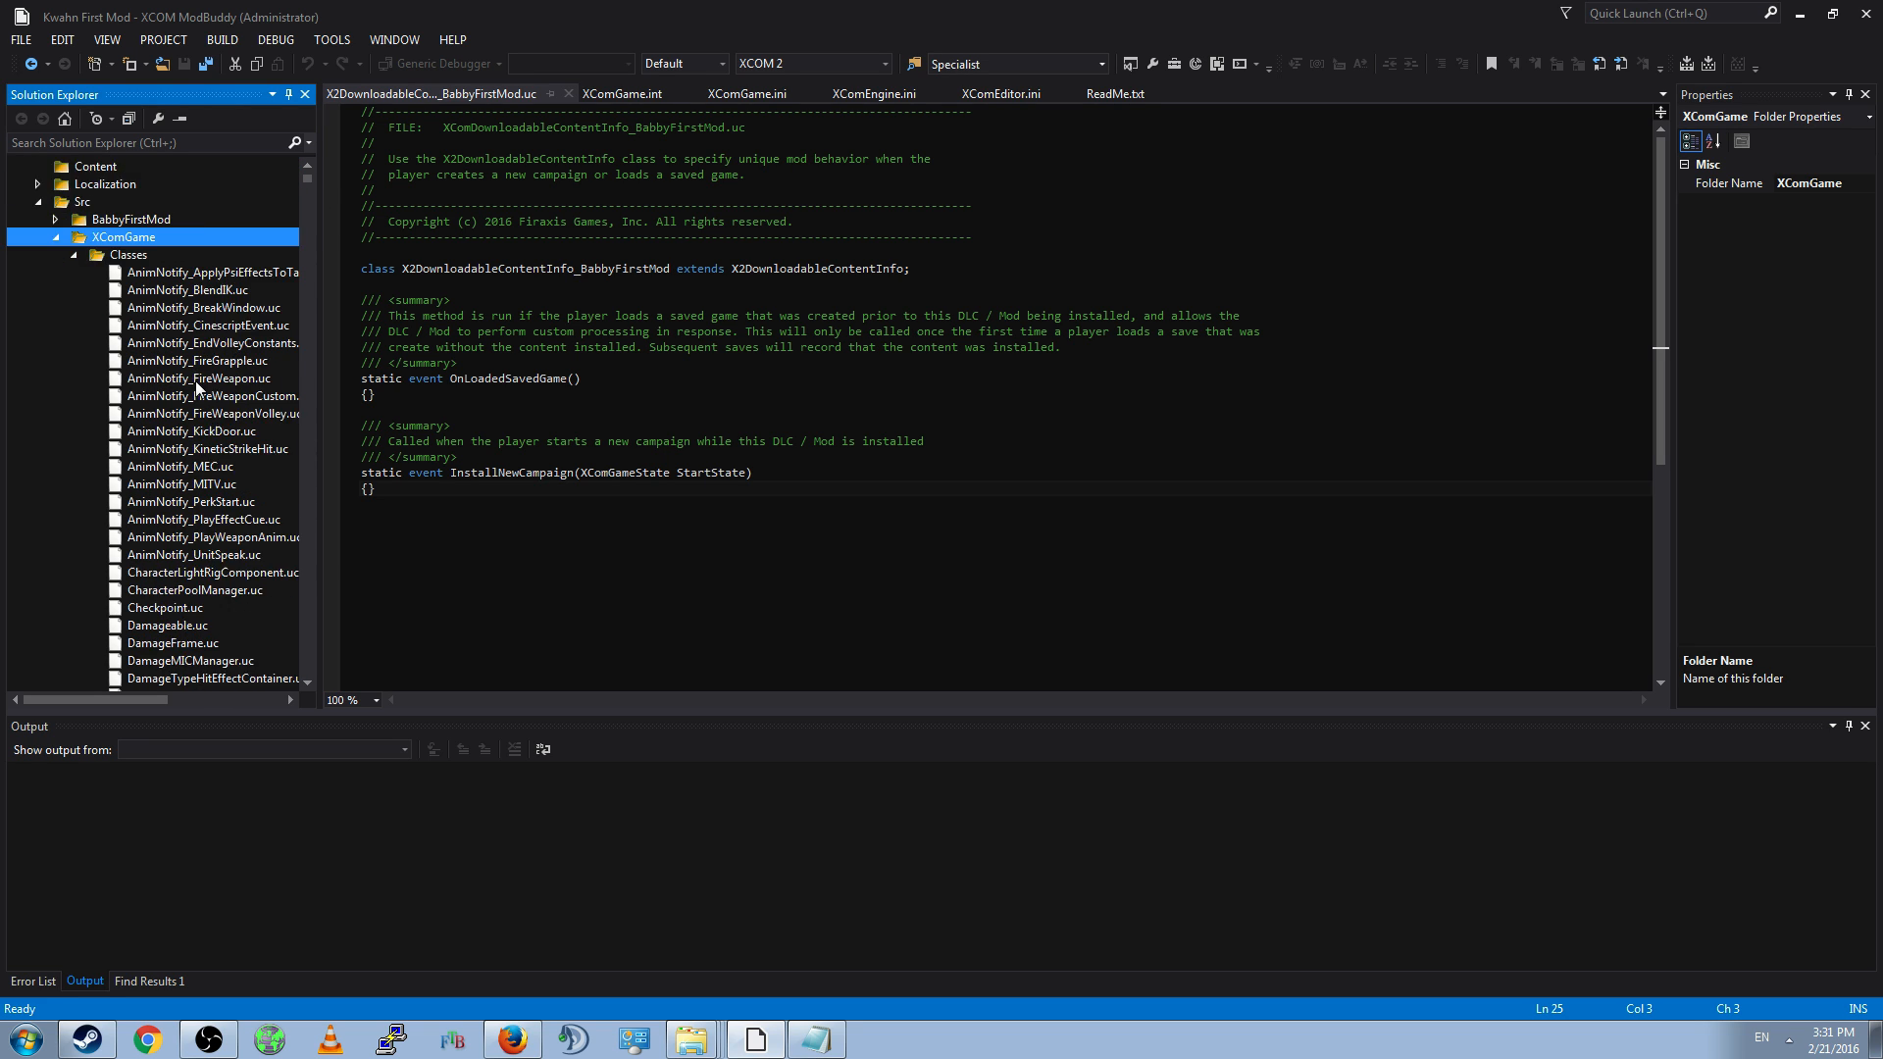
scroll("down", 3)
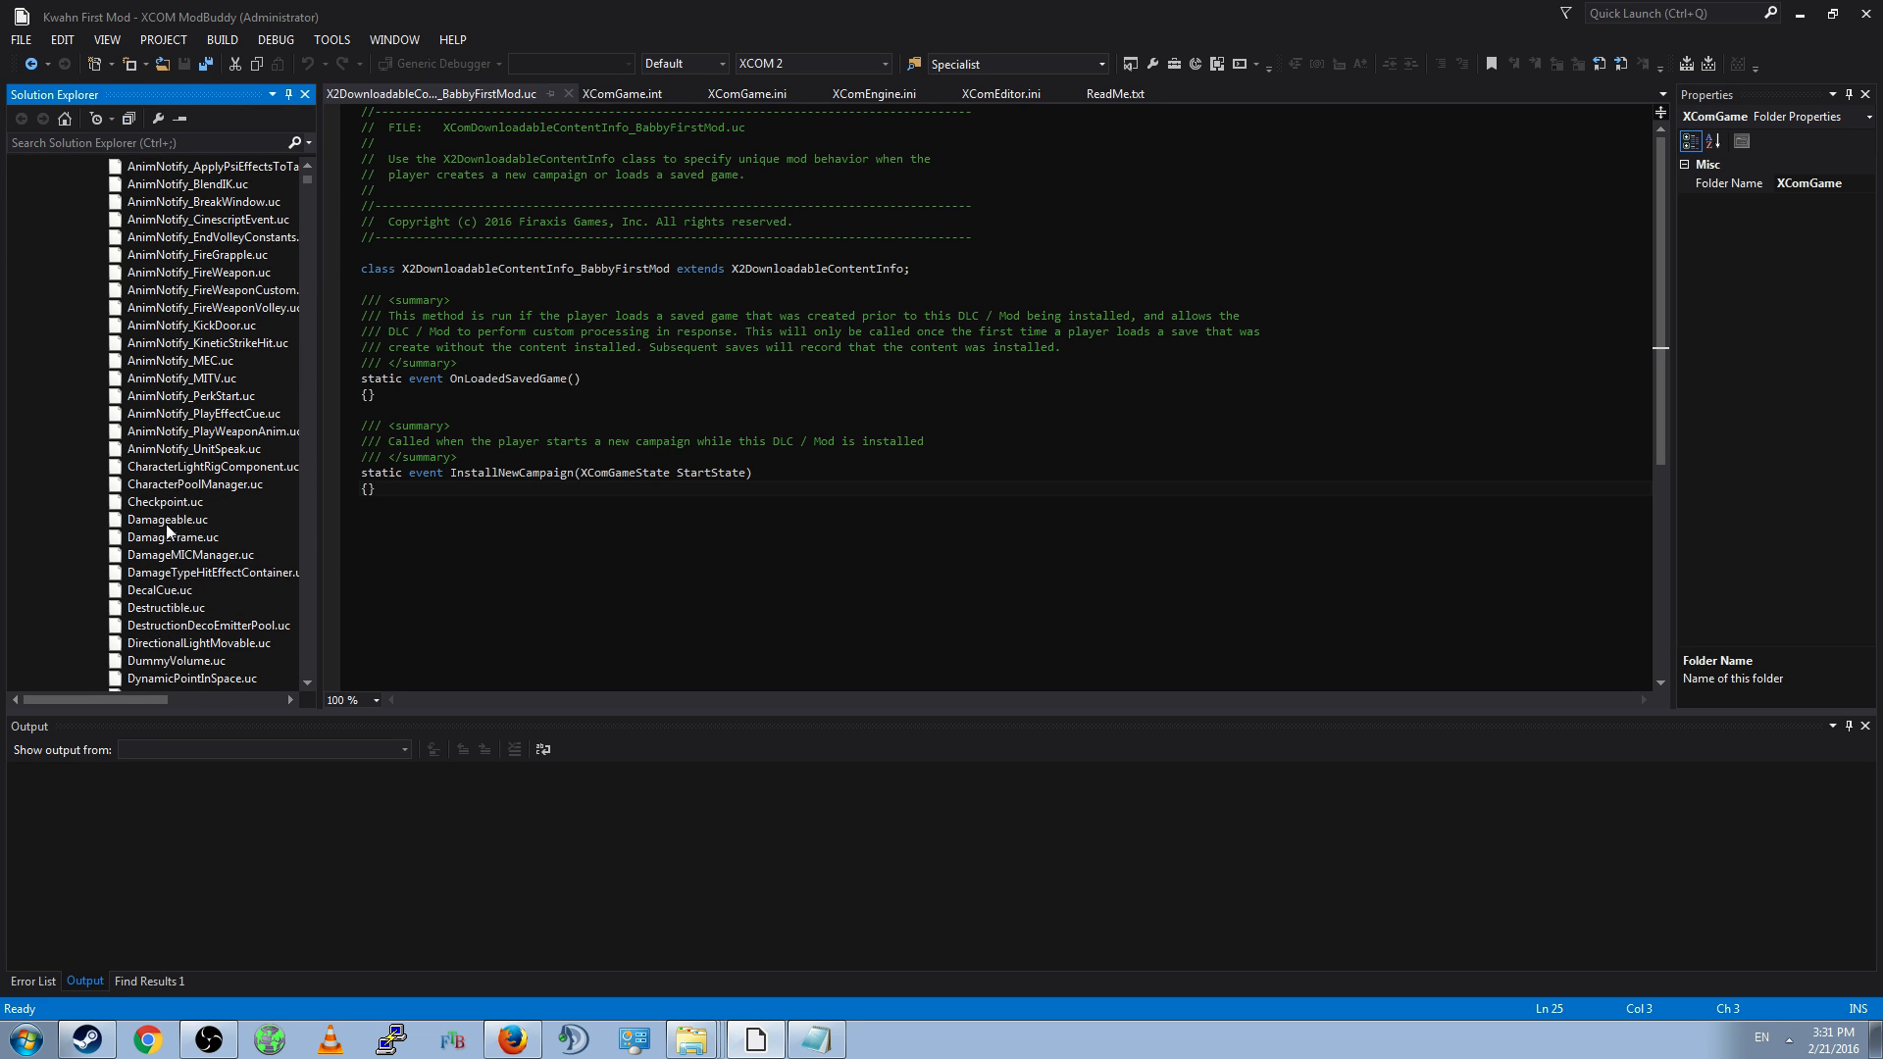
double_click(165, 519)
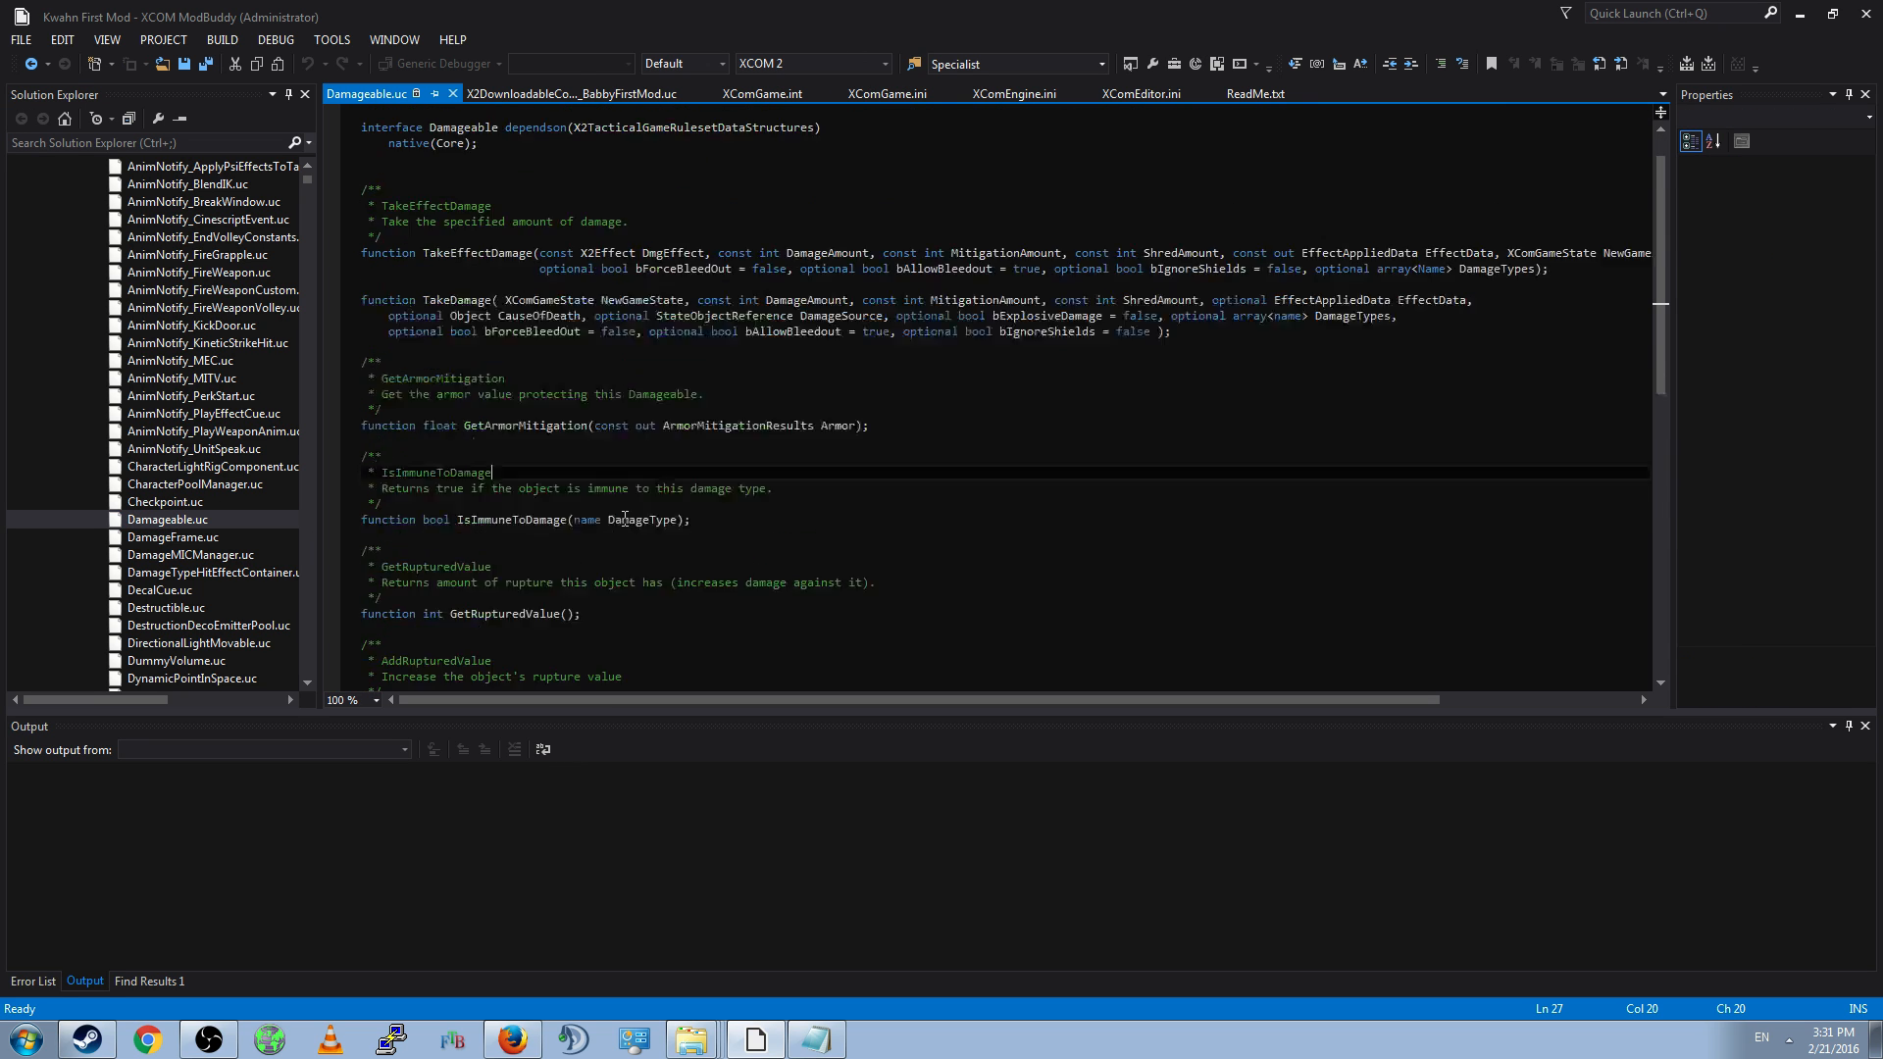
left_click(211, 360)
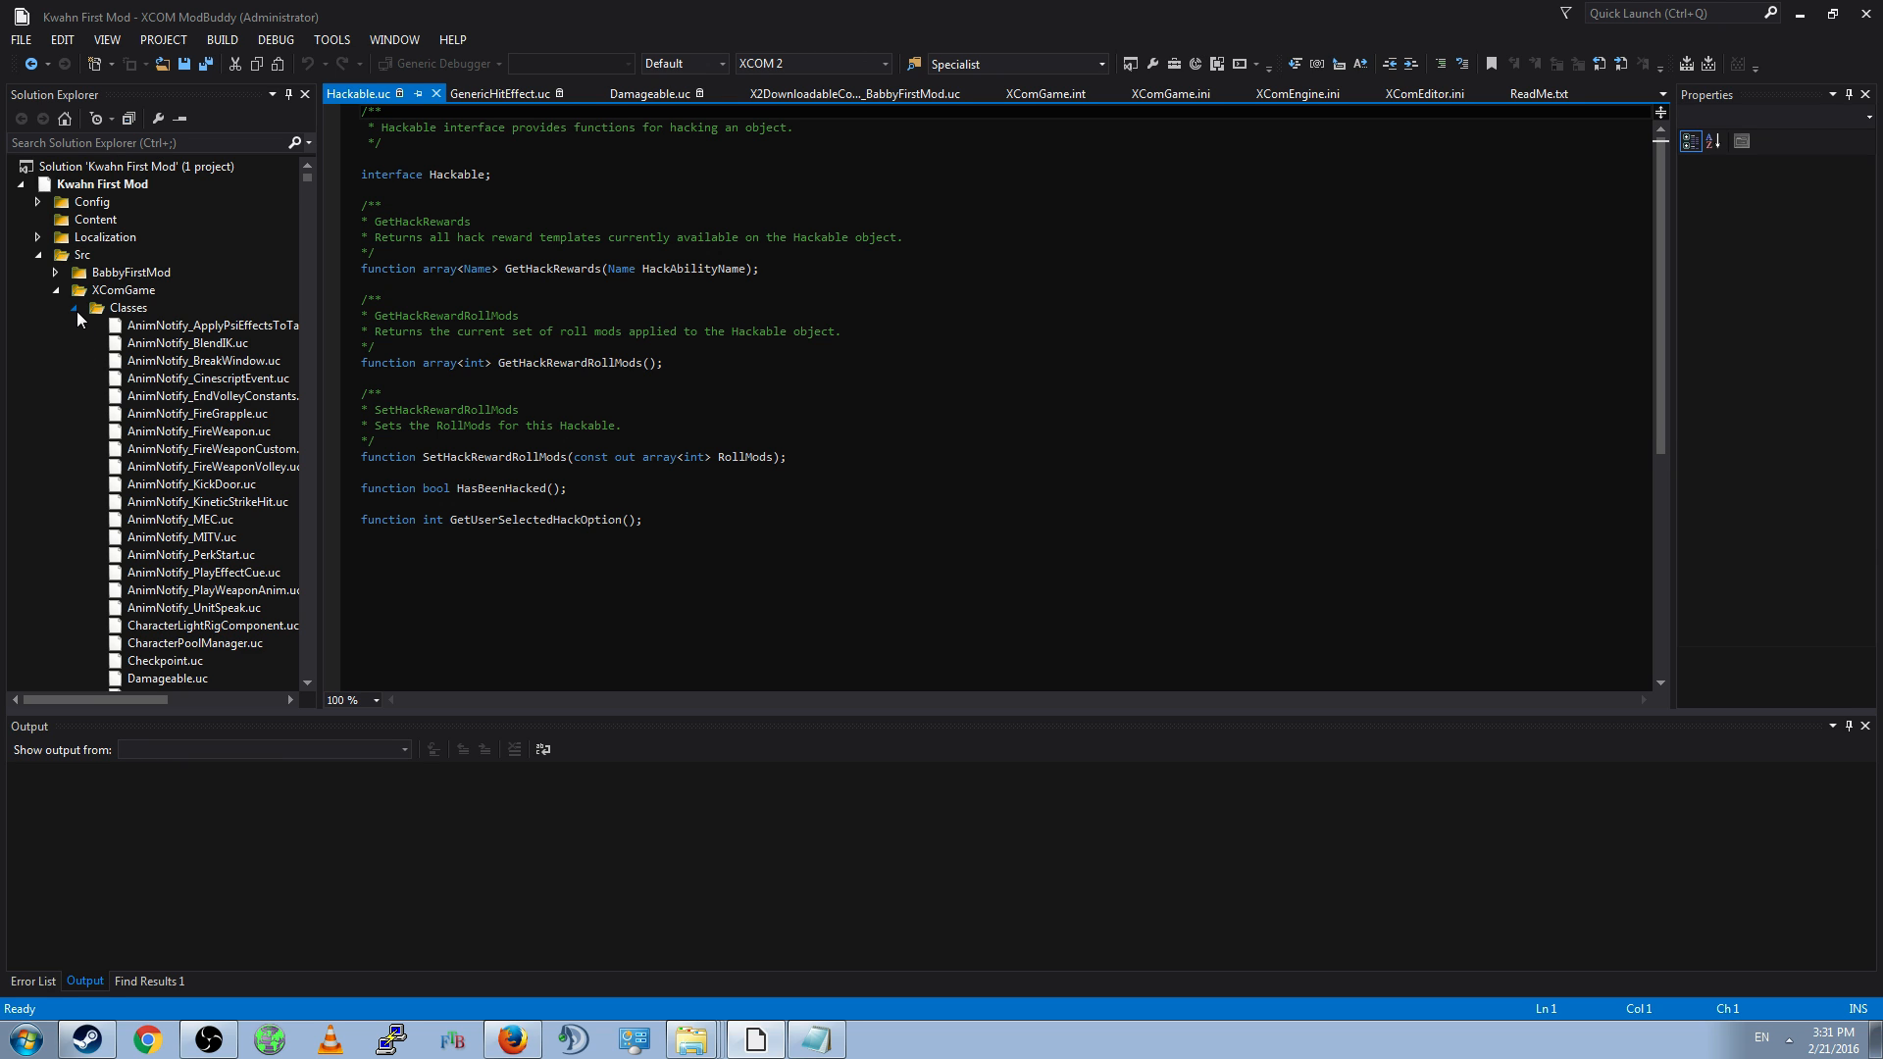
scroll("down", 3)
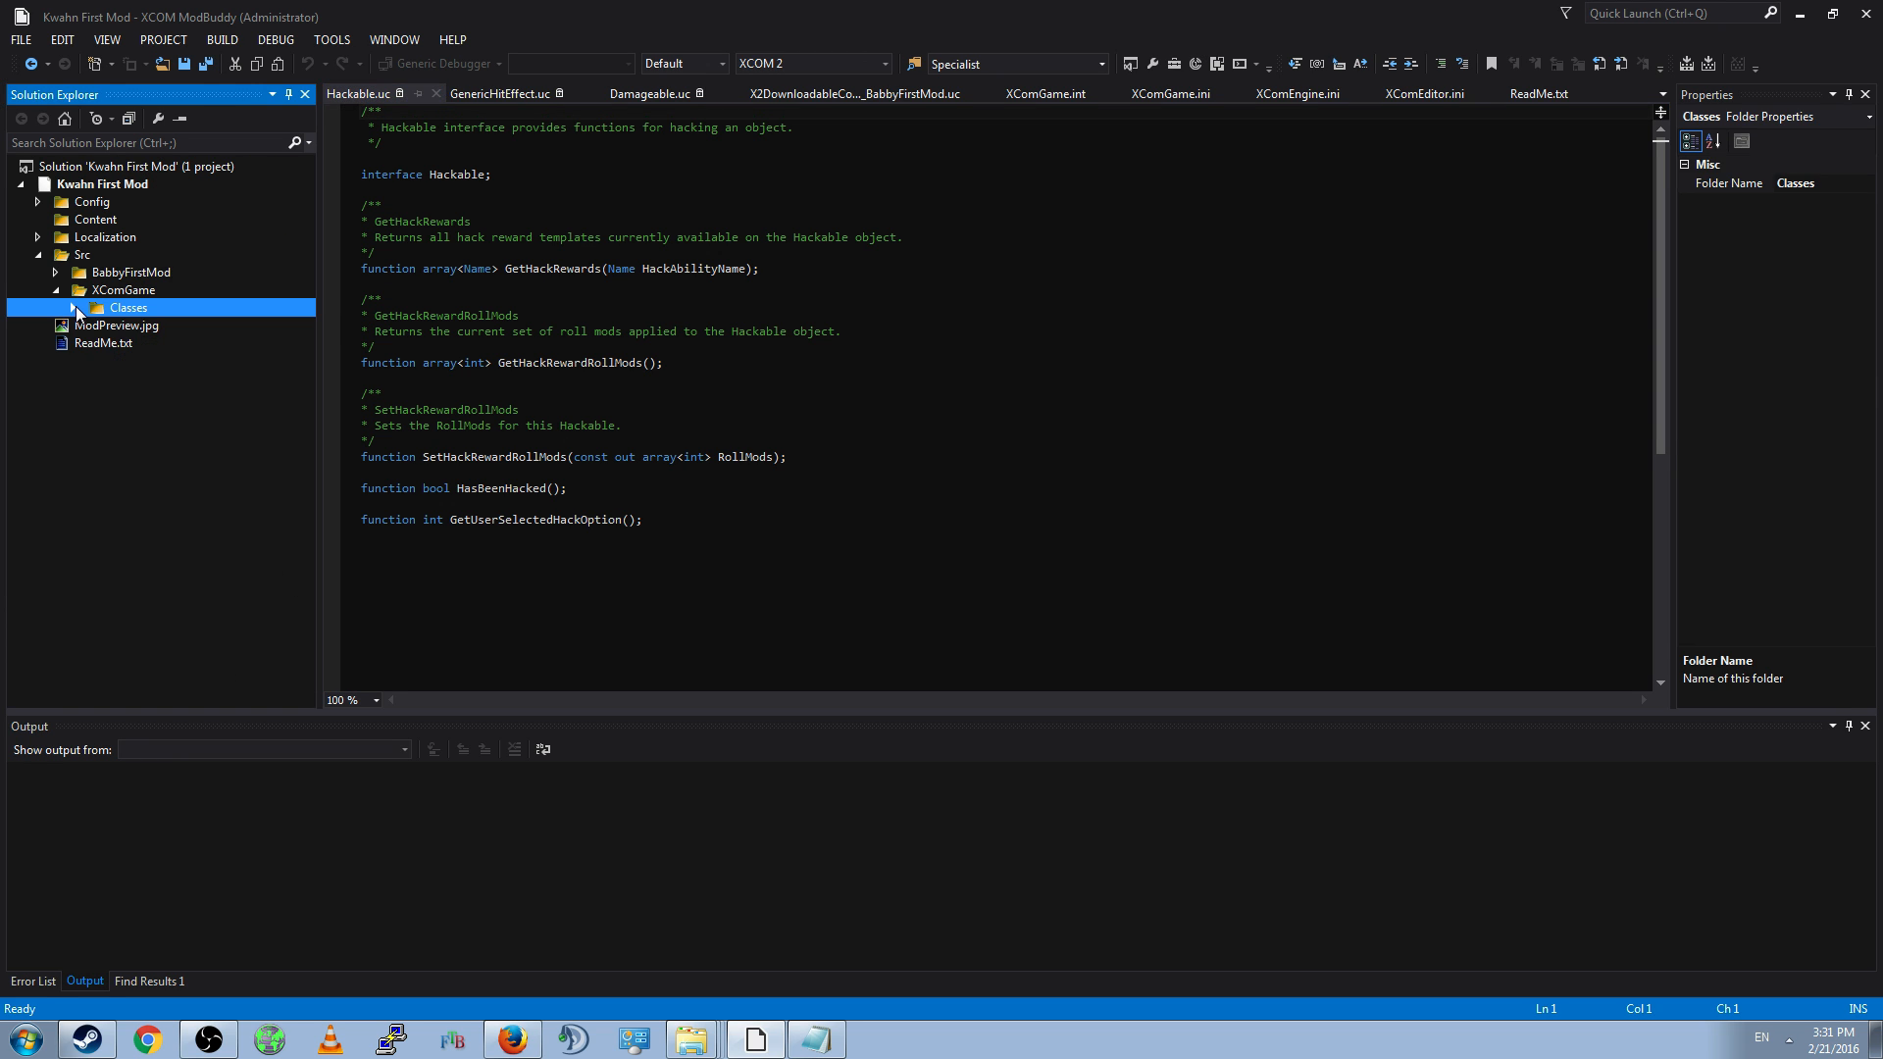
- Permanently delete the XComGame source folder and open ModPreview.jpg in Paint
left_click(123, 289)
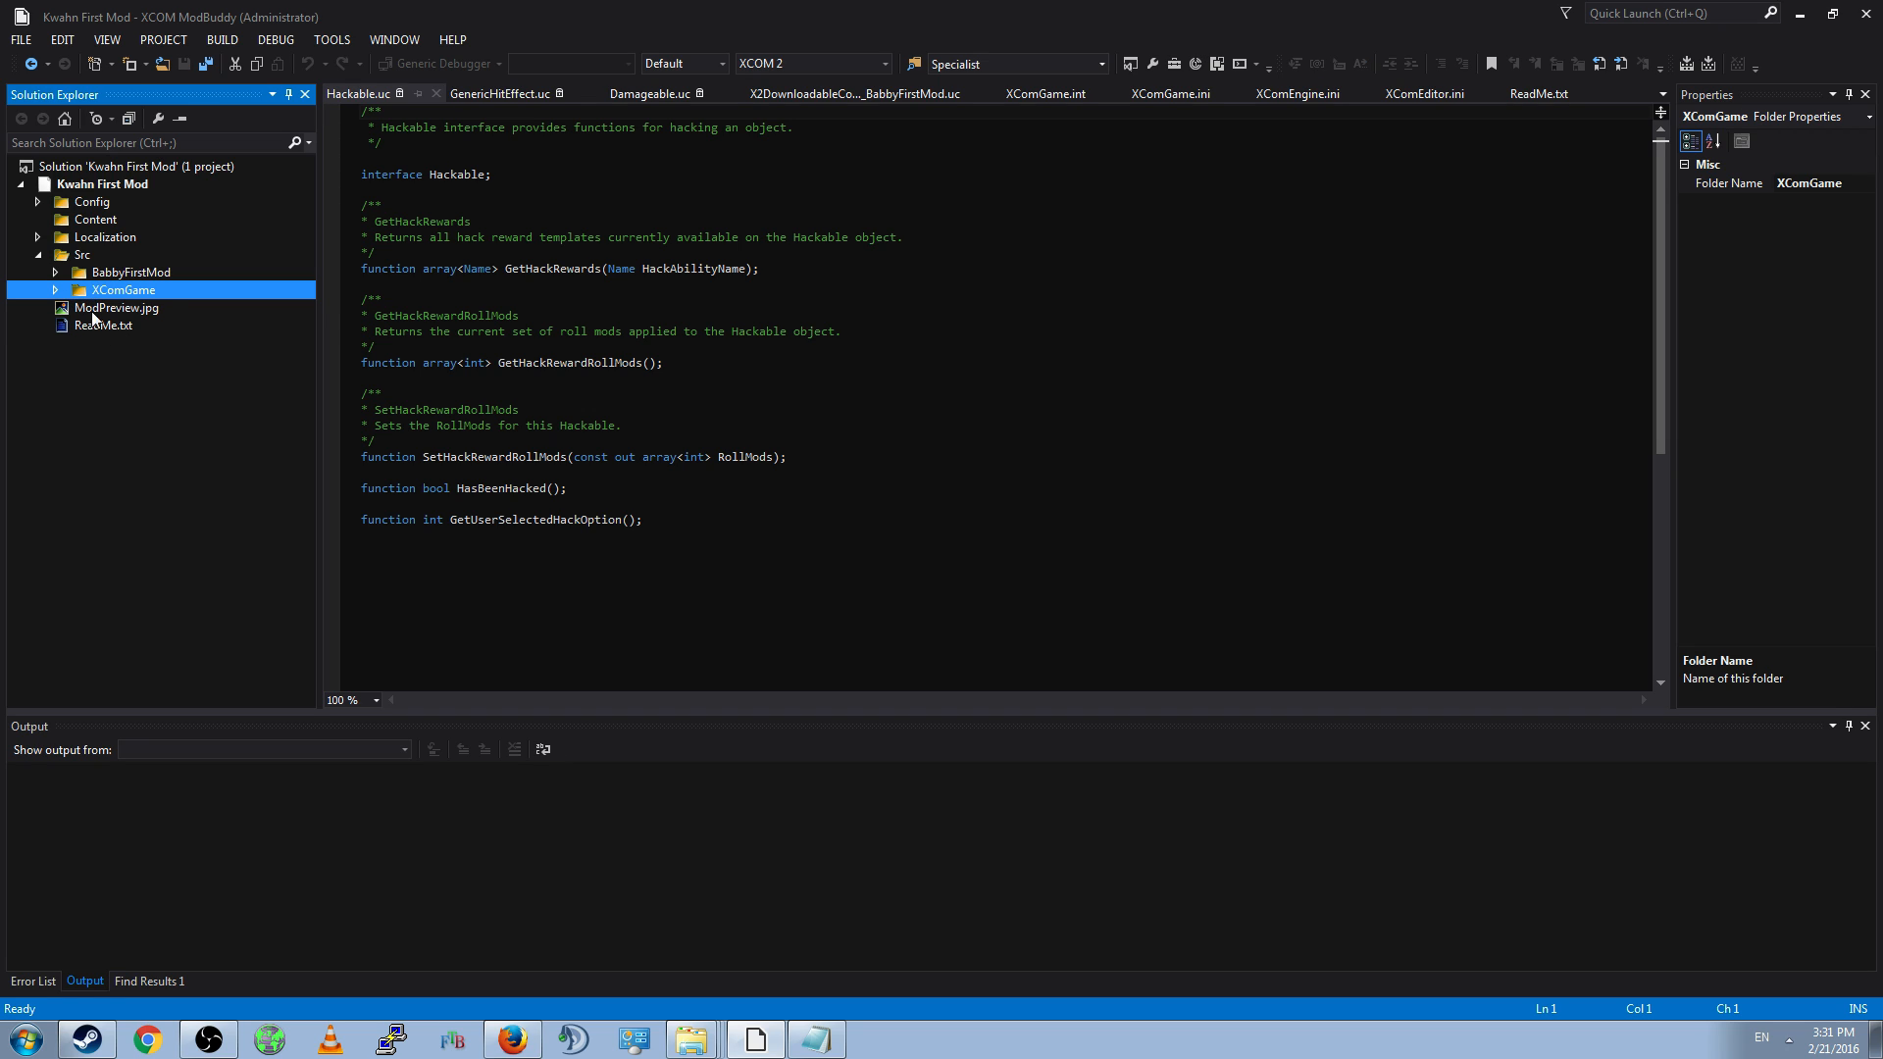
left_click(54, 290)
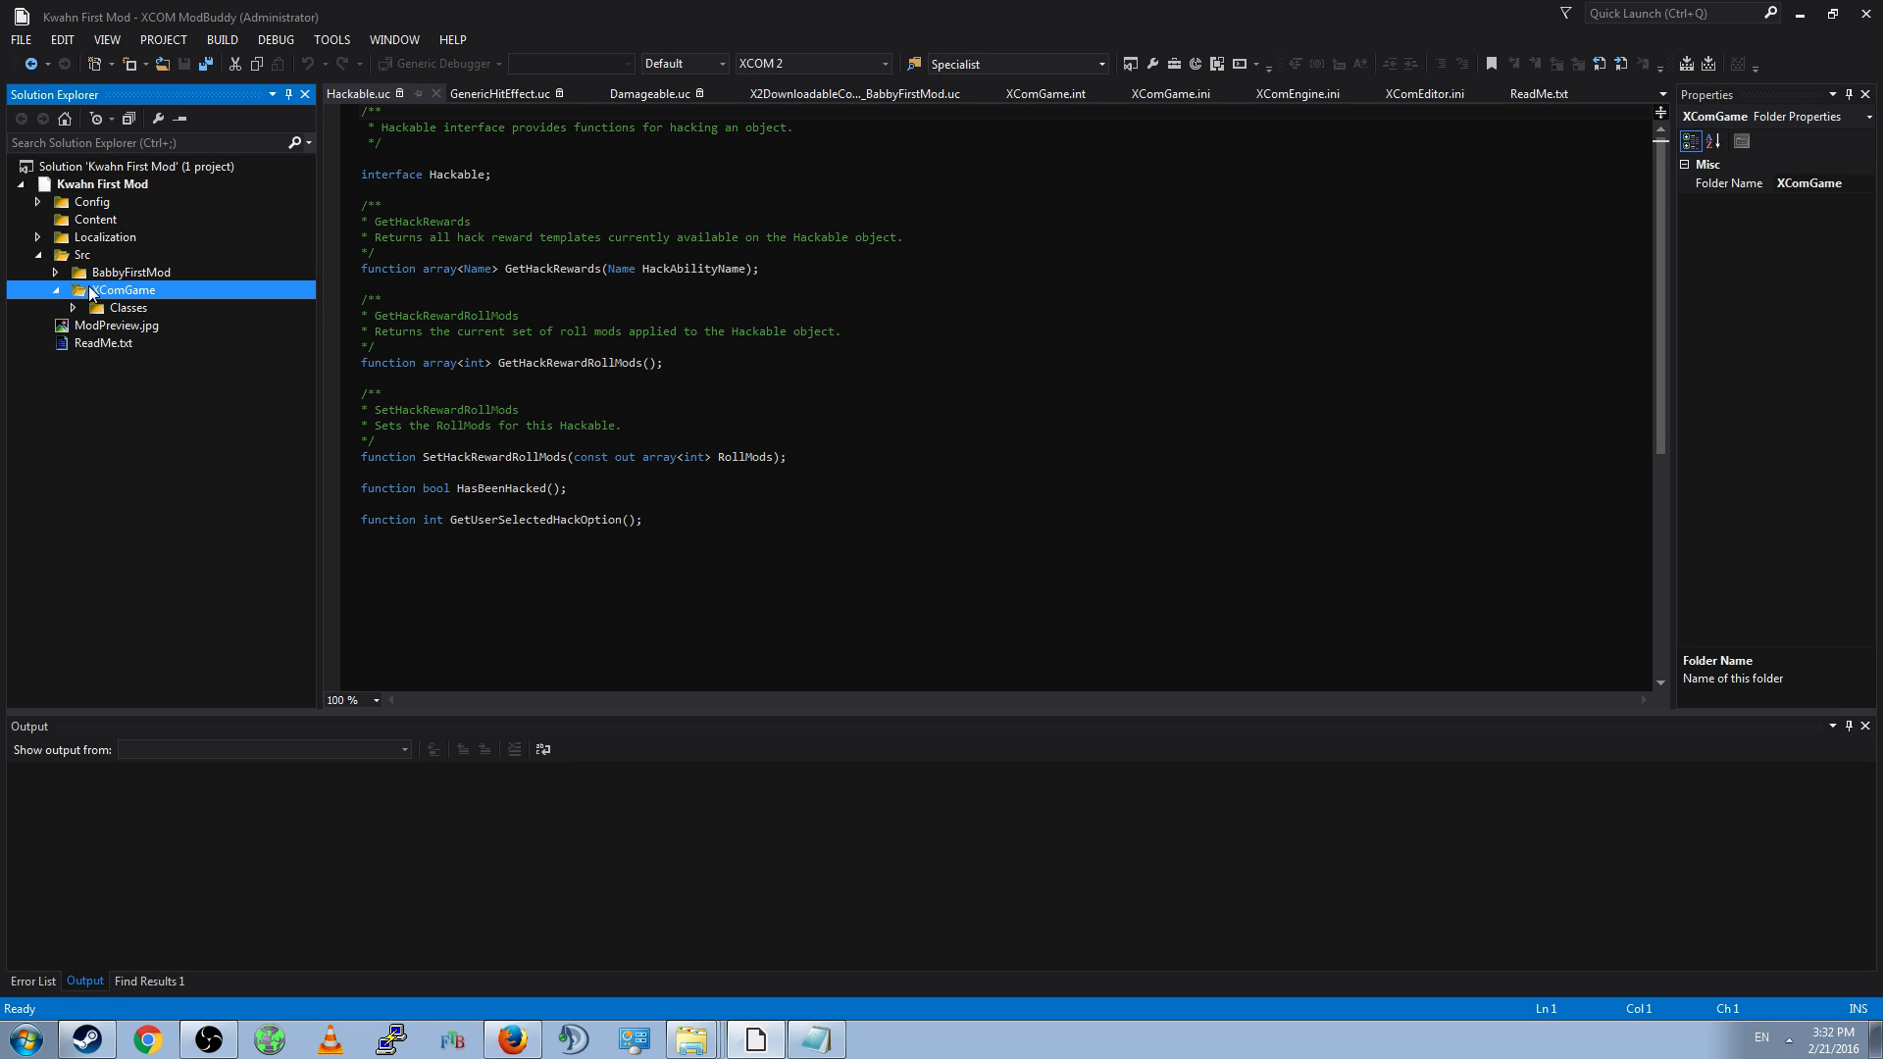
left_click(74, 289)
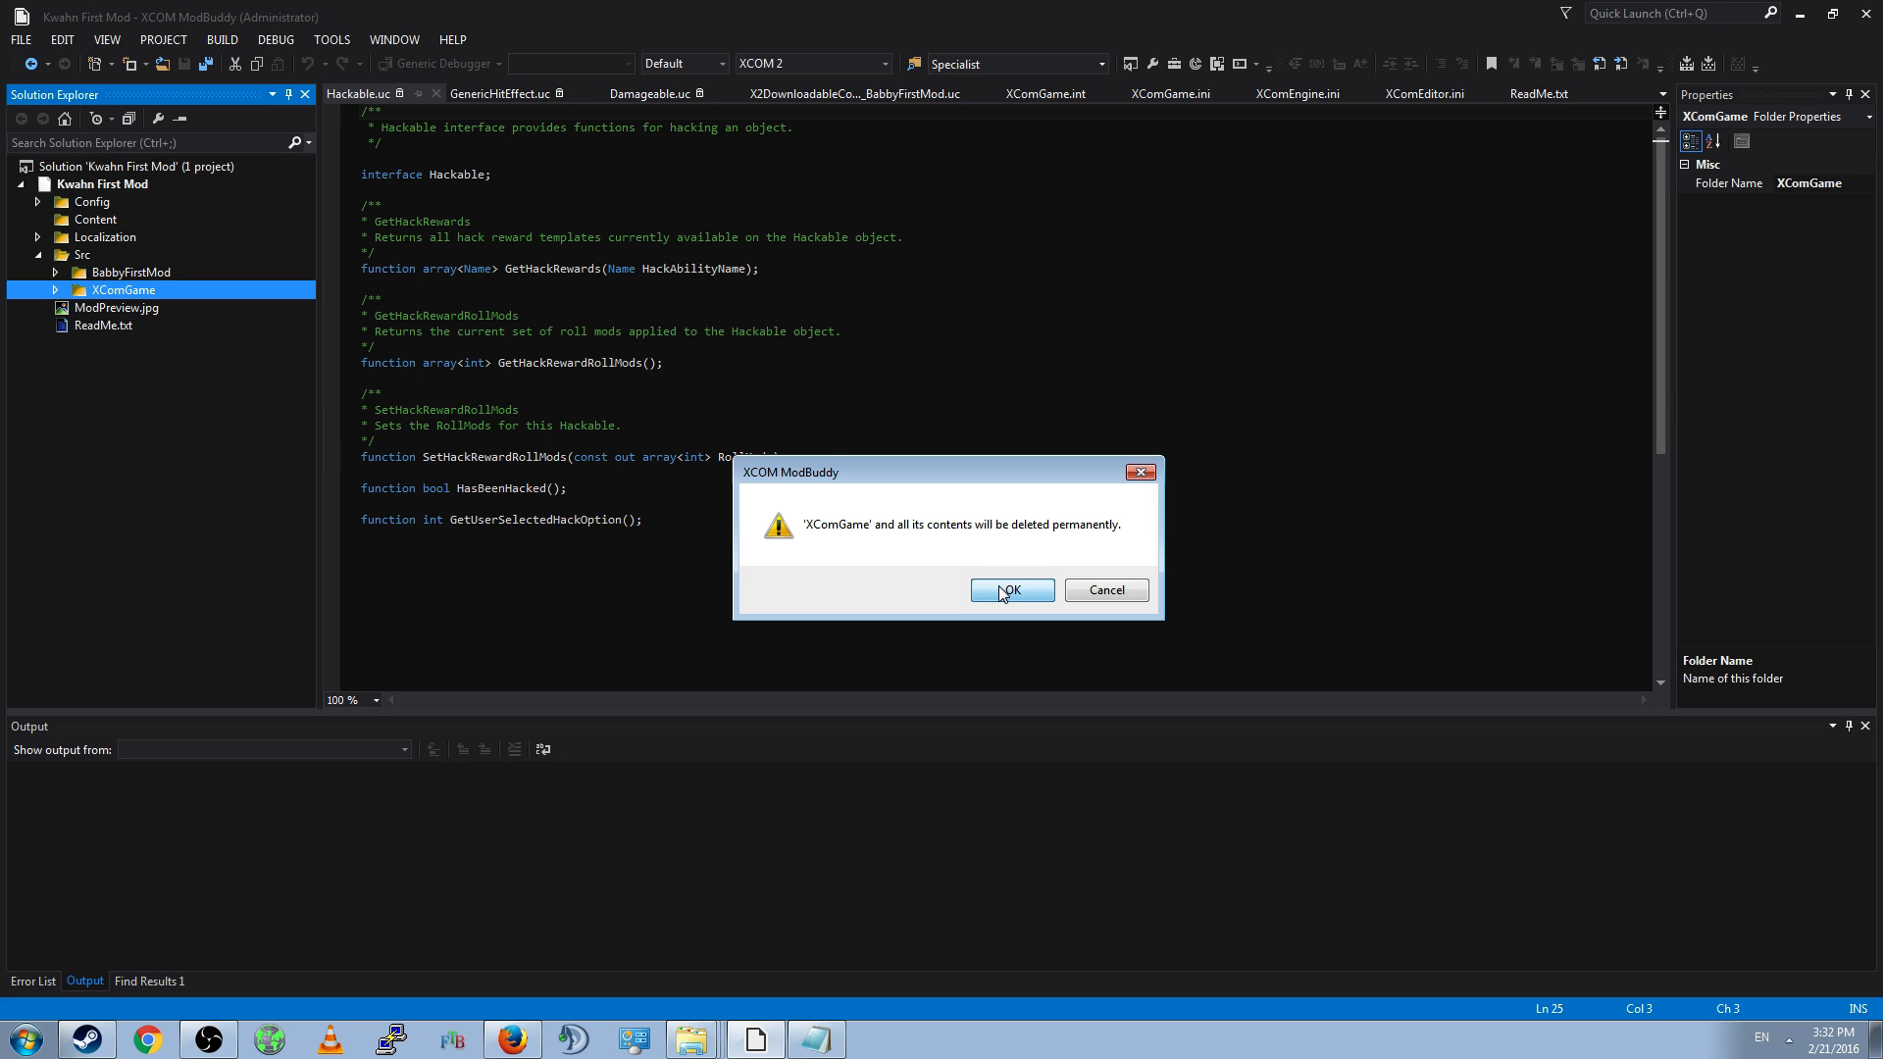
left_click(1012, 589)
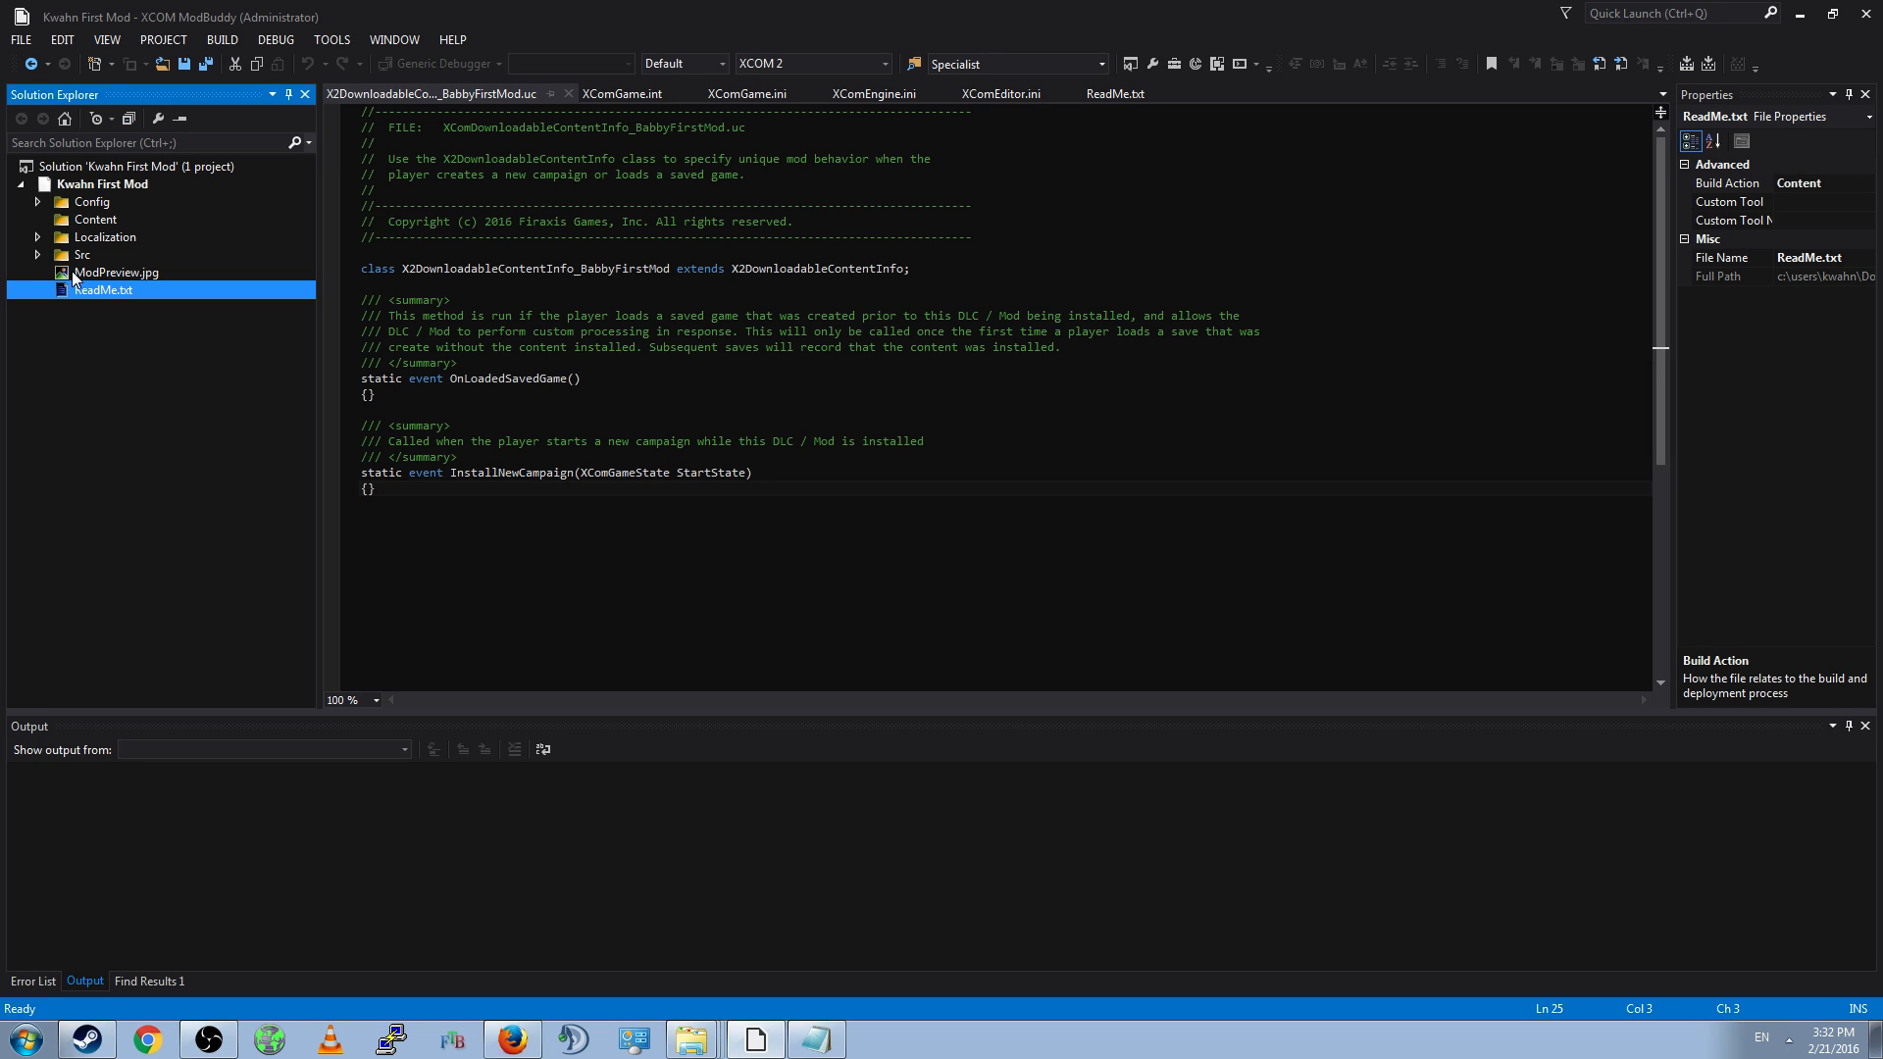
mouse_move(48, 255)
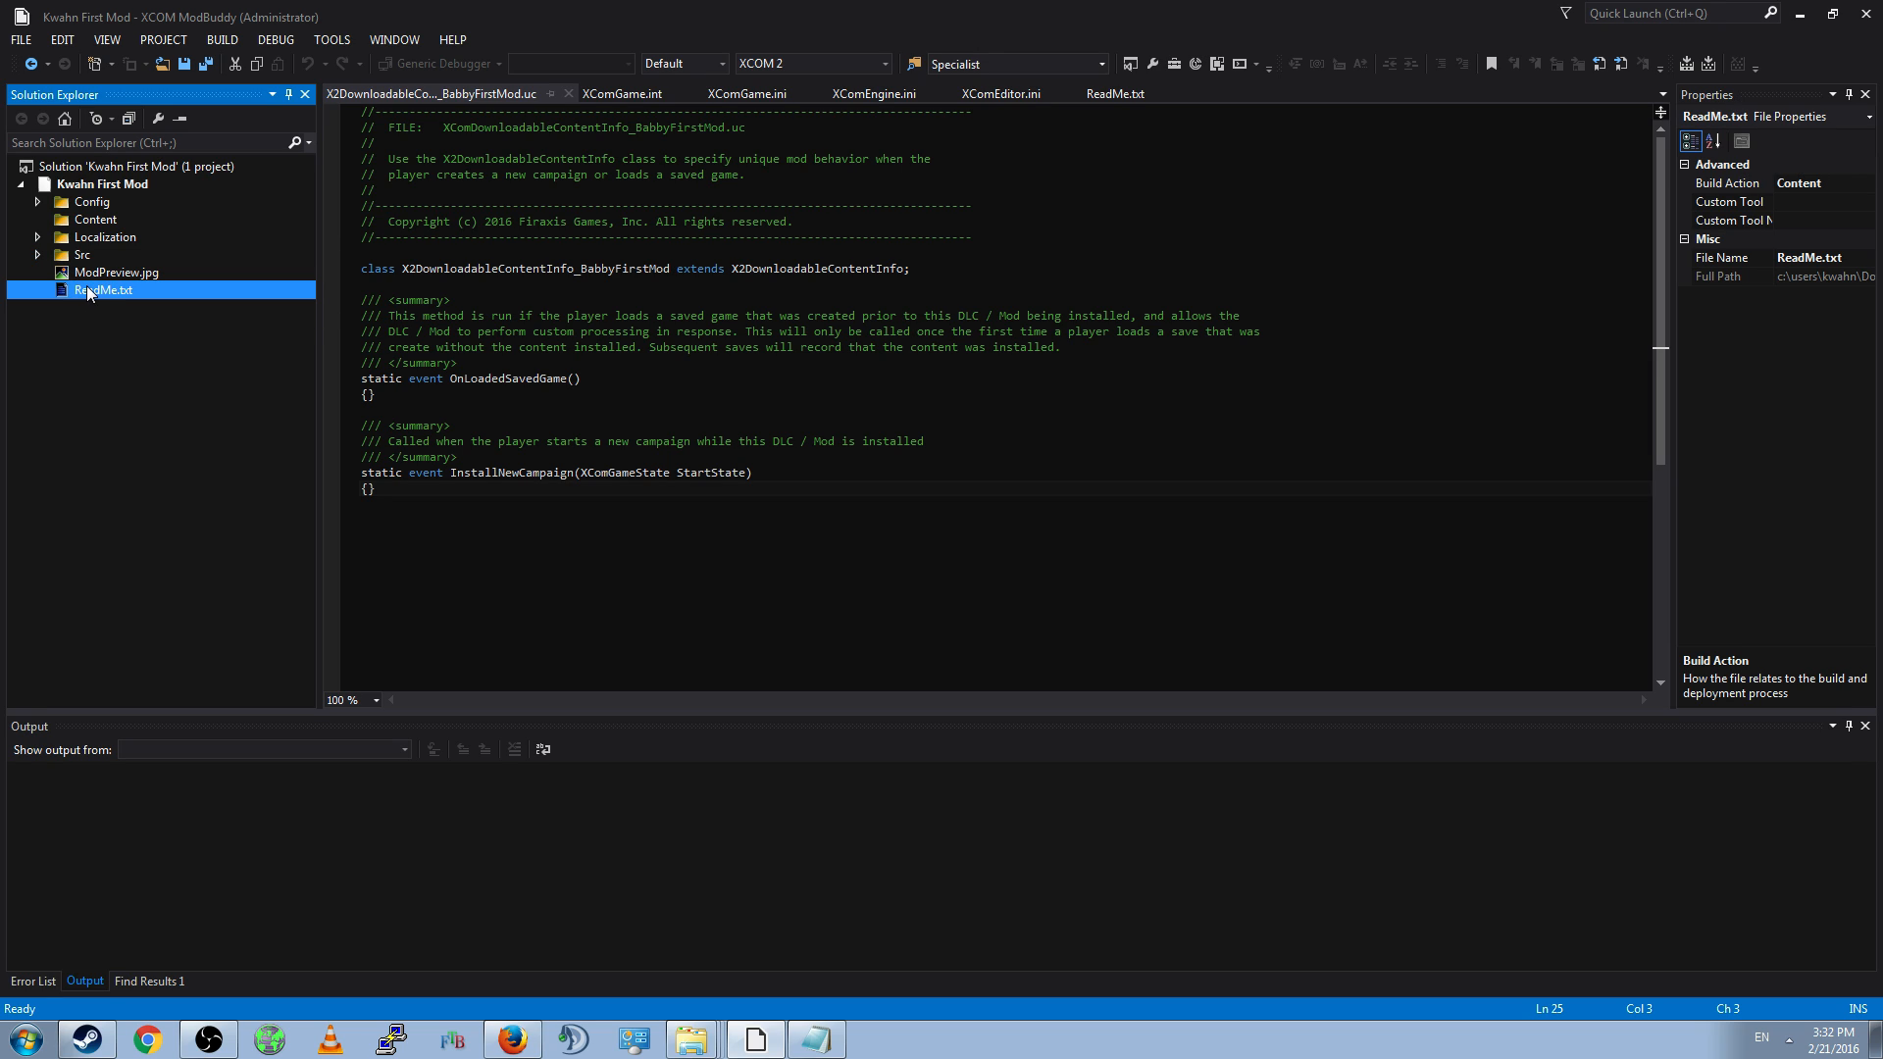
double_click(115, 273)
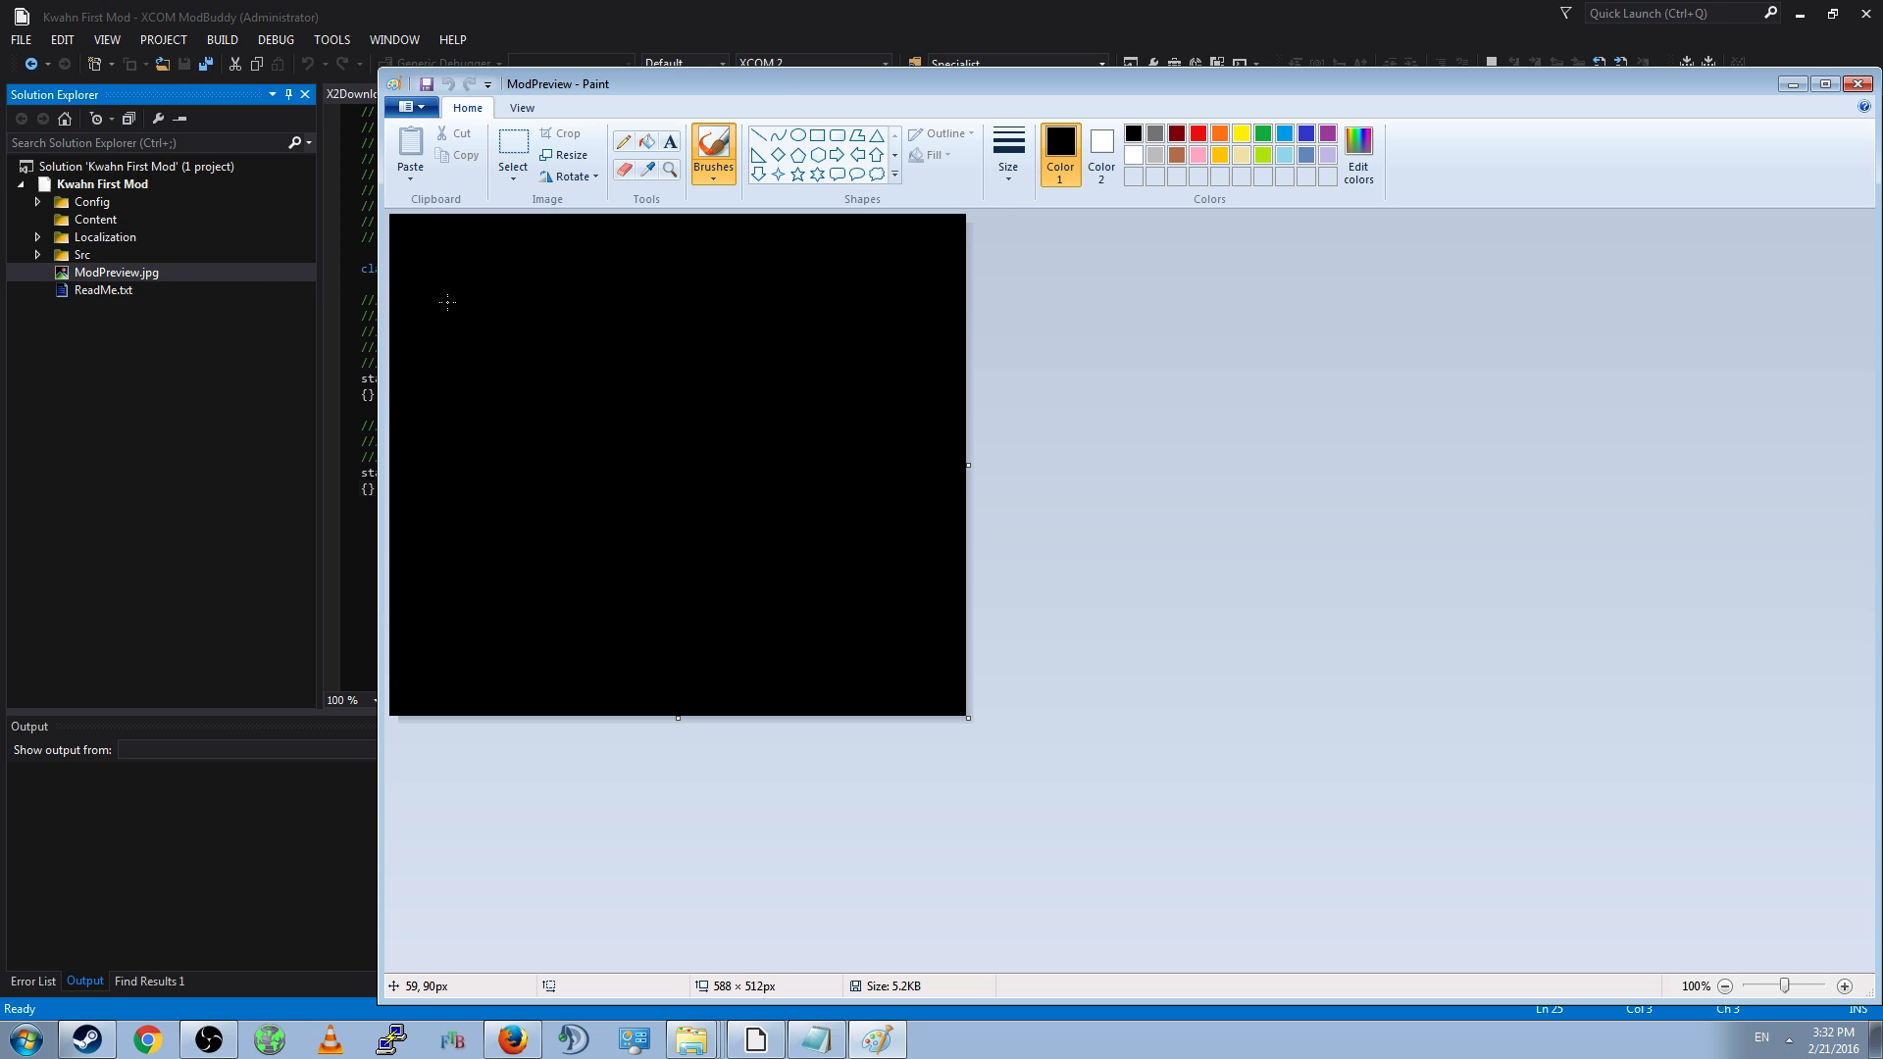
- Scribble red 'LOL' over the black preview image and save on closing Paint
left_click(1196, 134)
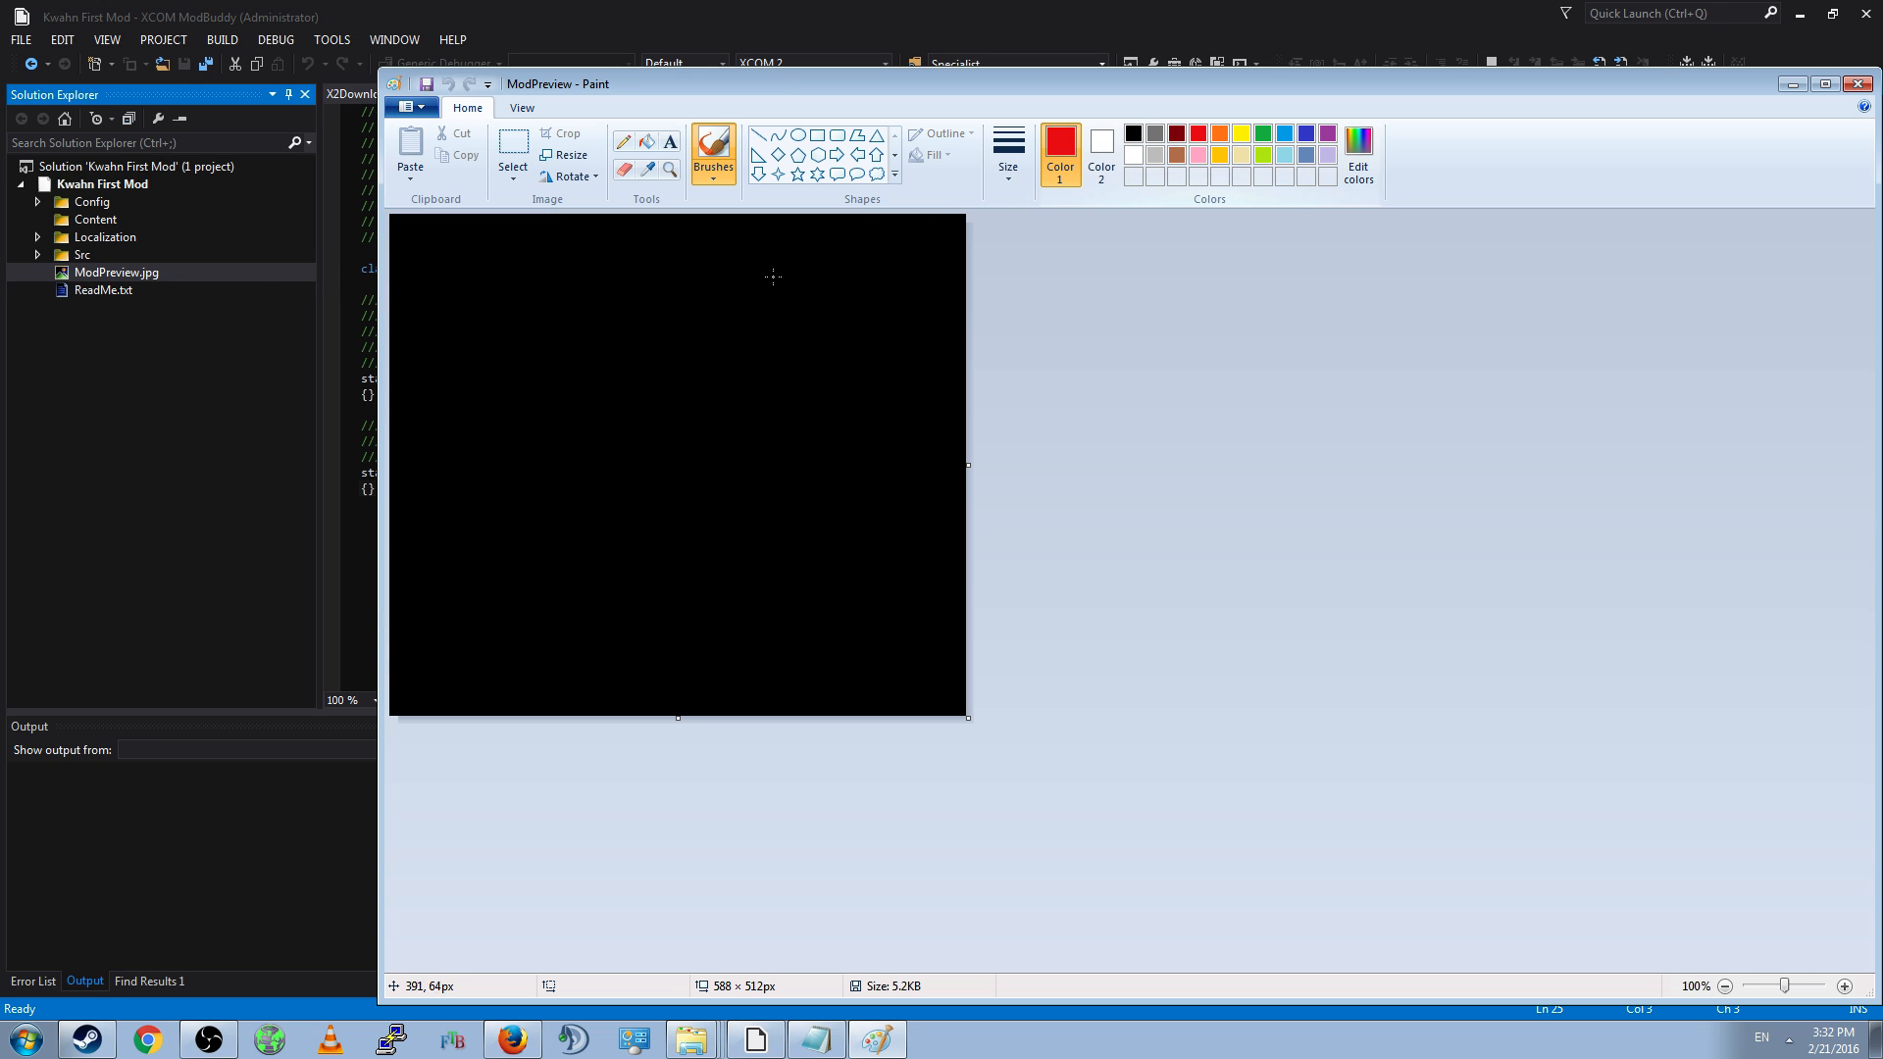
left_click_drag(423, 253, 460, 341)
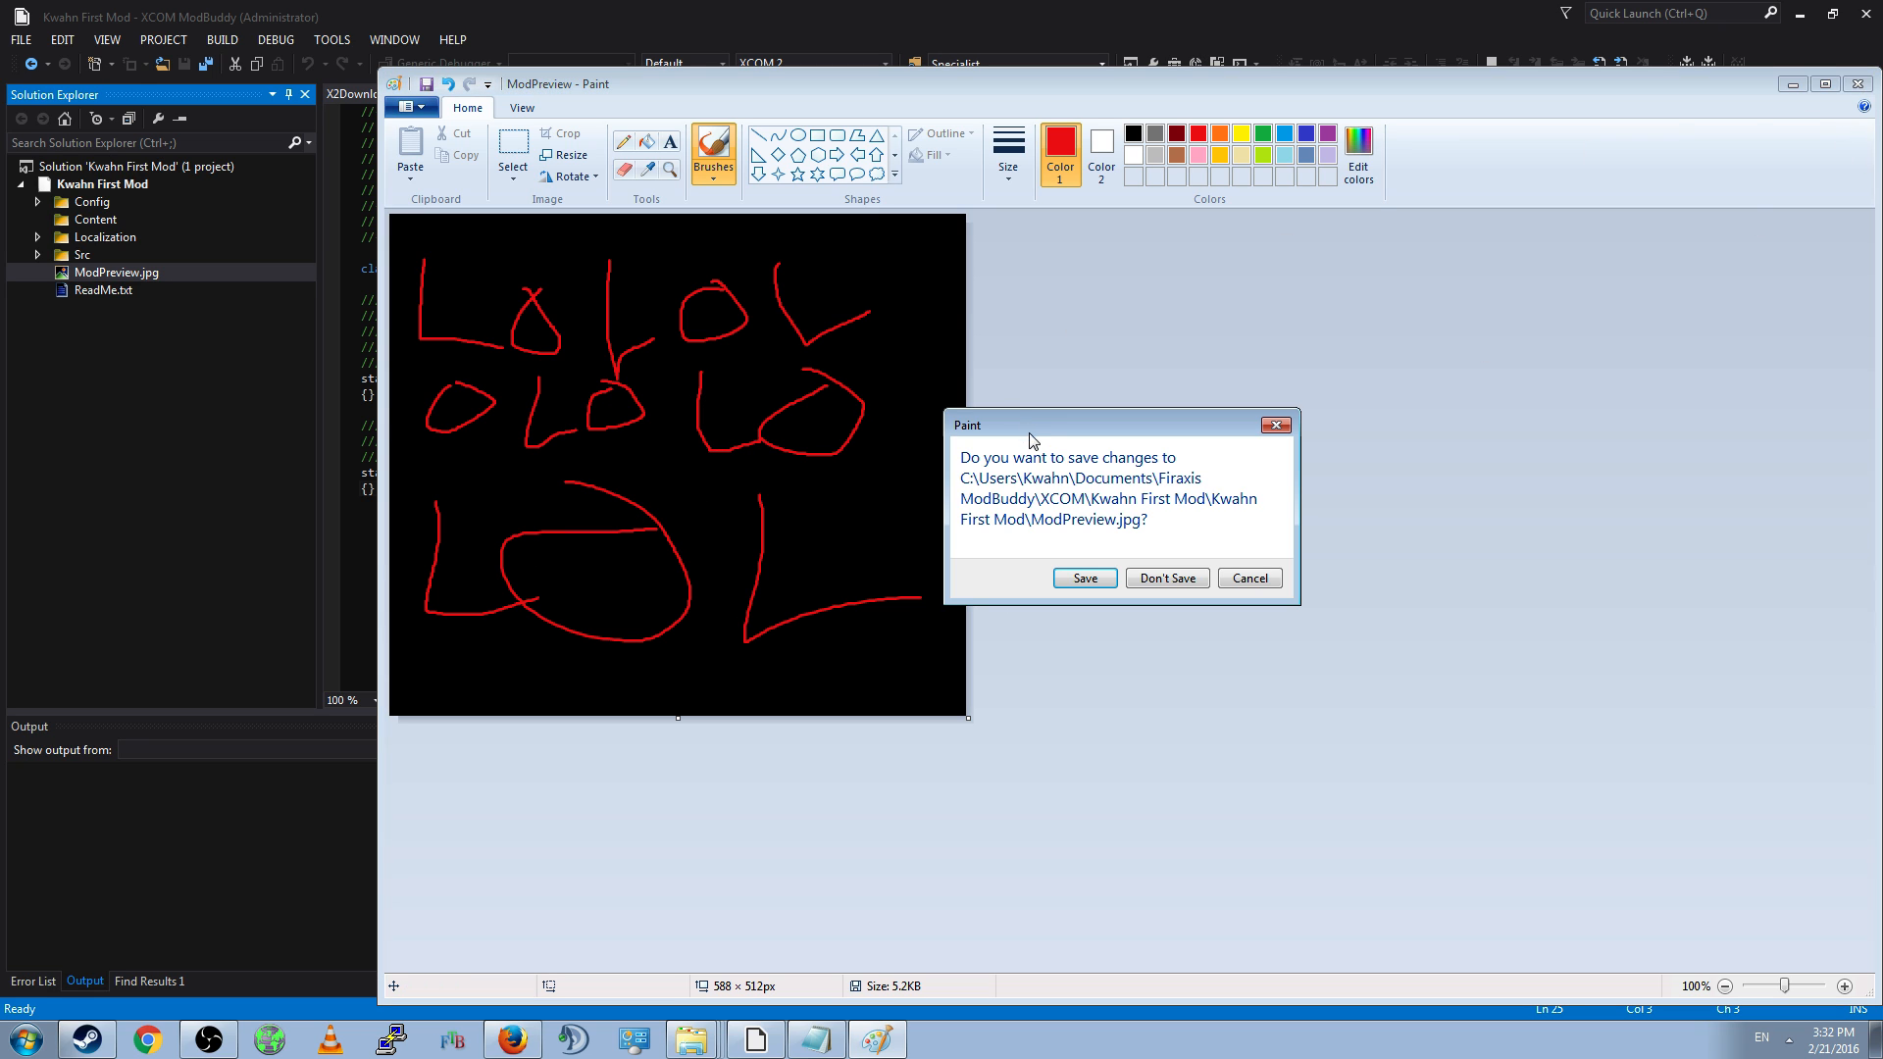
left_click(1165, 578)
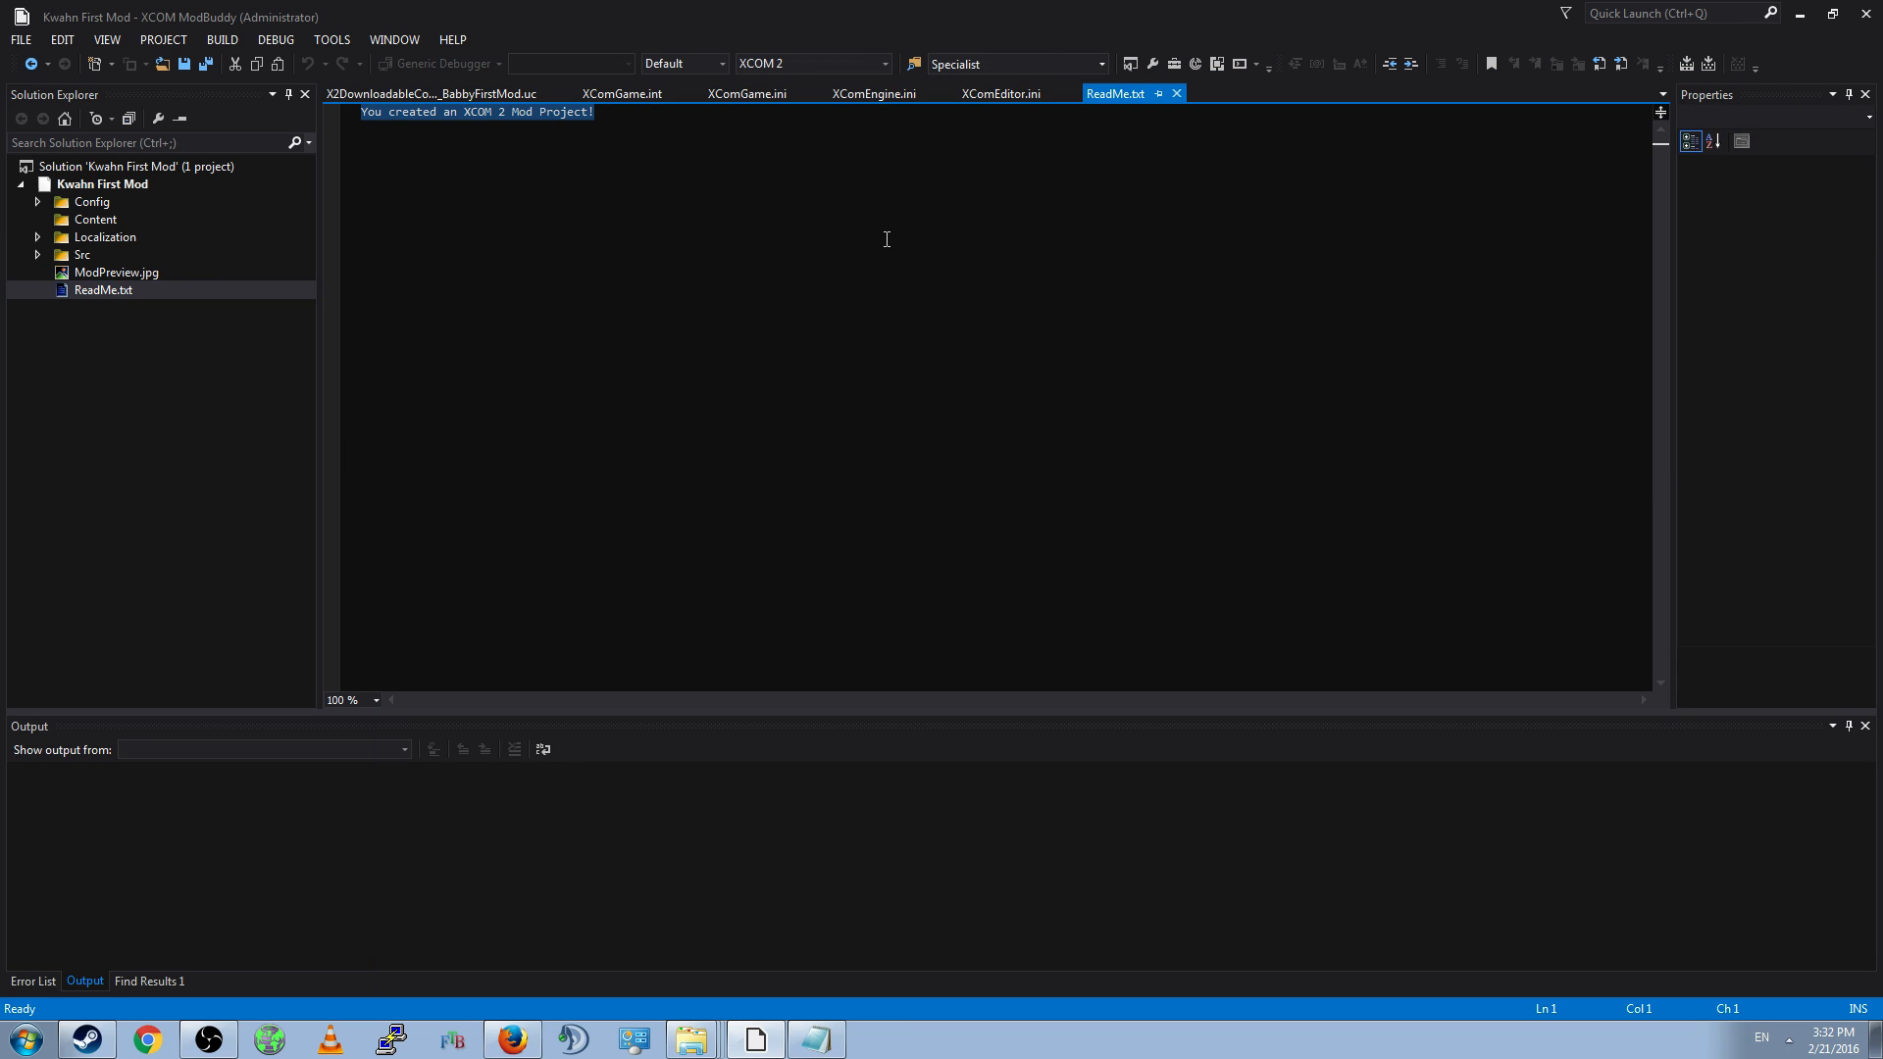
- Replace the ReadMe with 'A text file that people will see when they download the mod and look in the folder.' and save
type("A text file that people will see when they download the mod and look in the folder.")
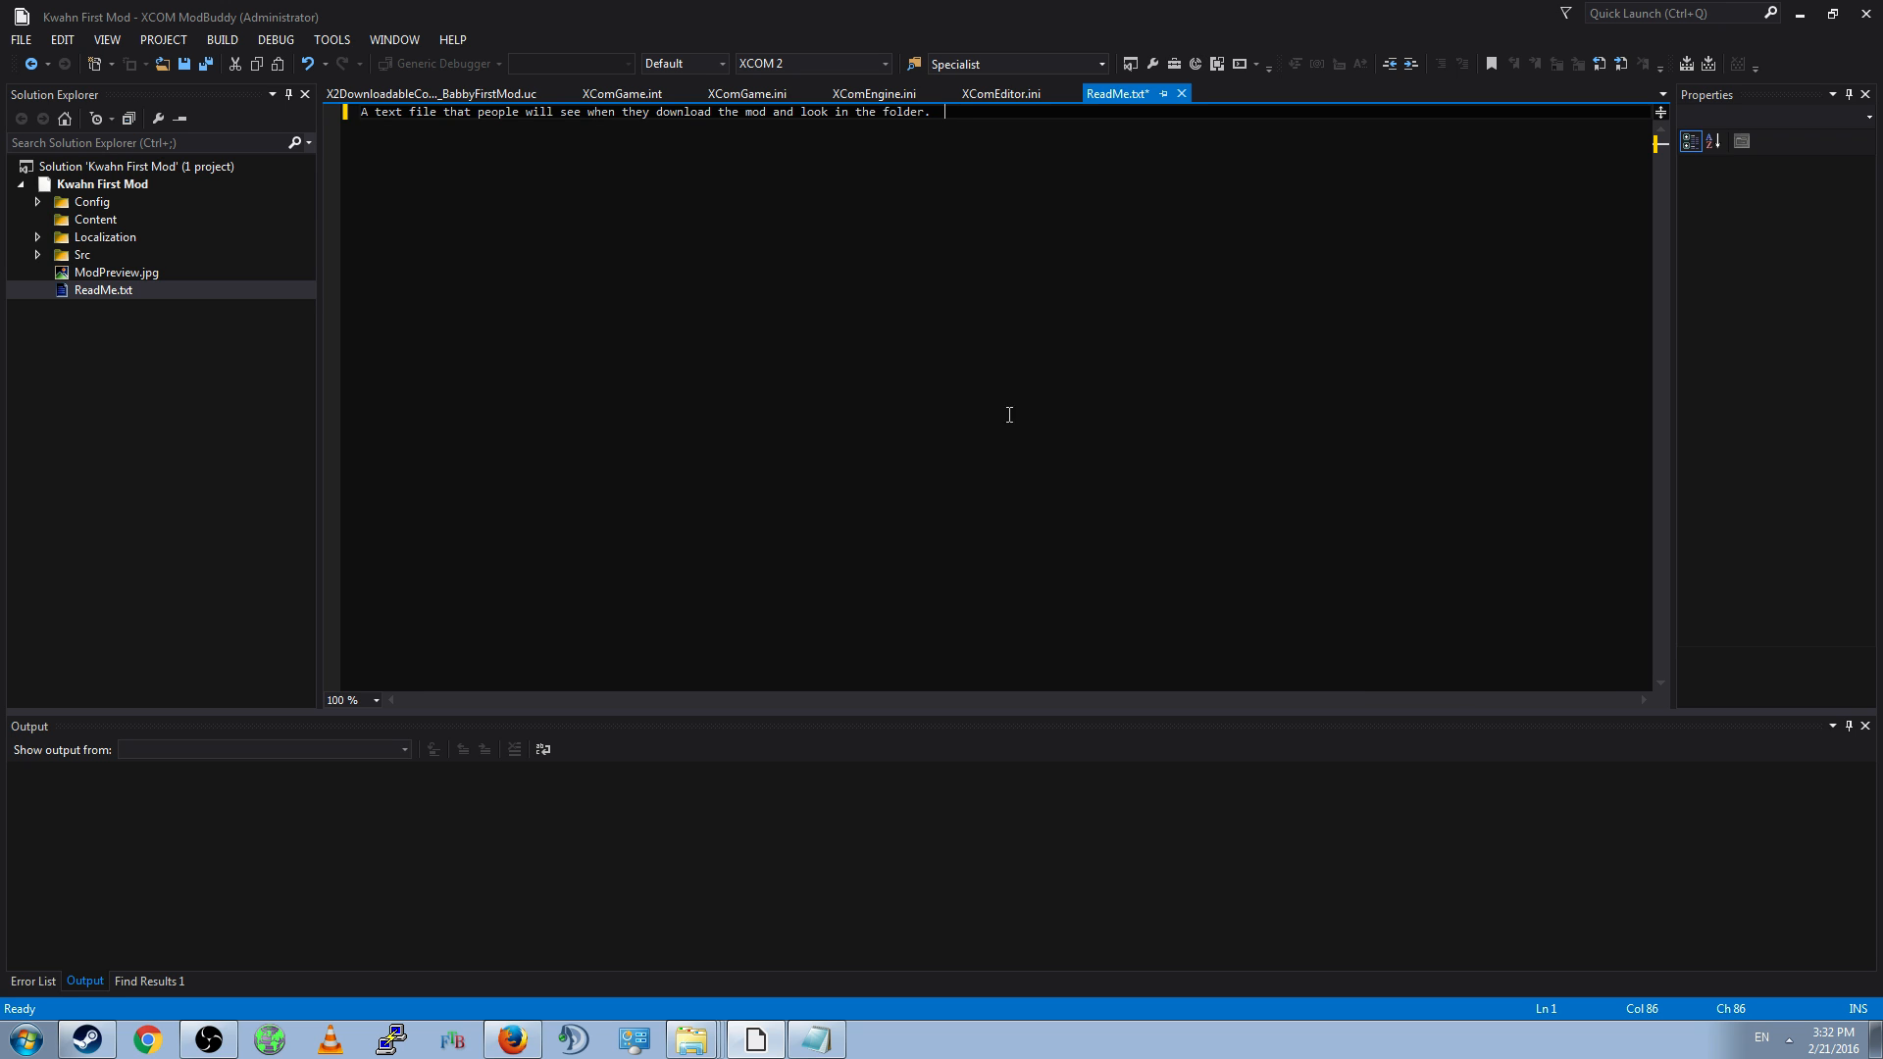
mouse_move(994, 397)
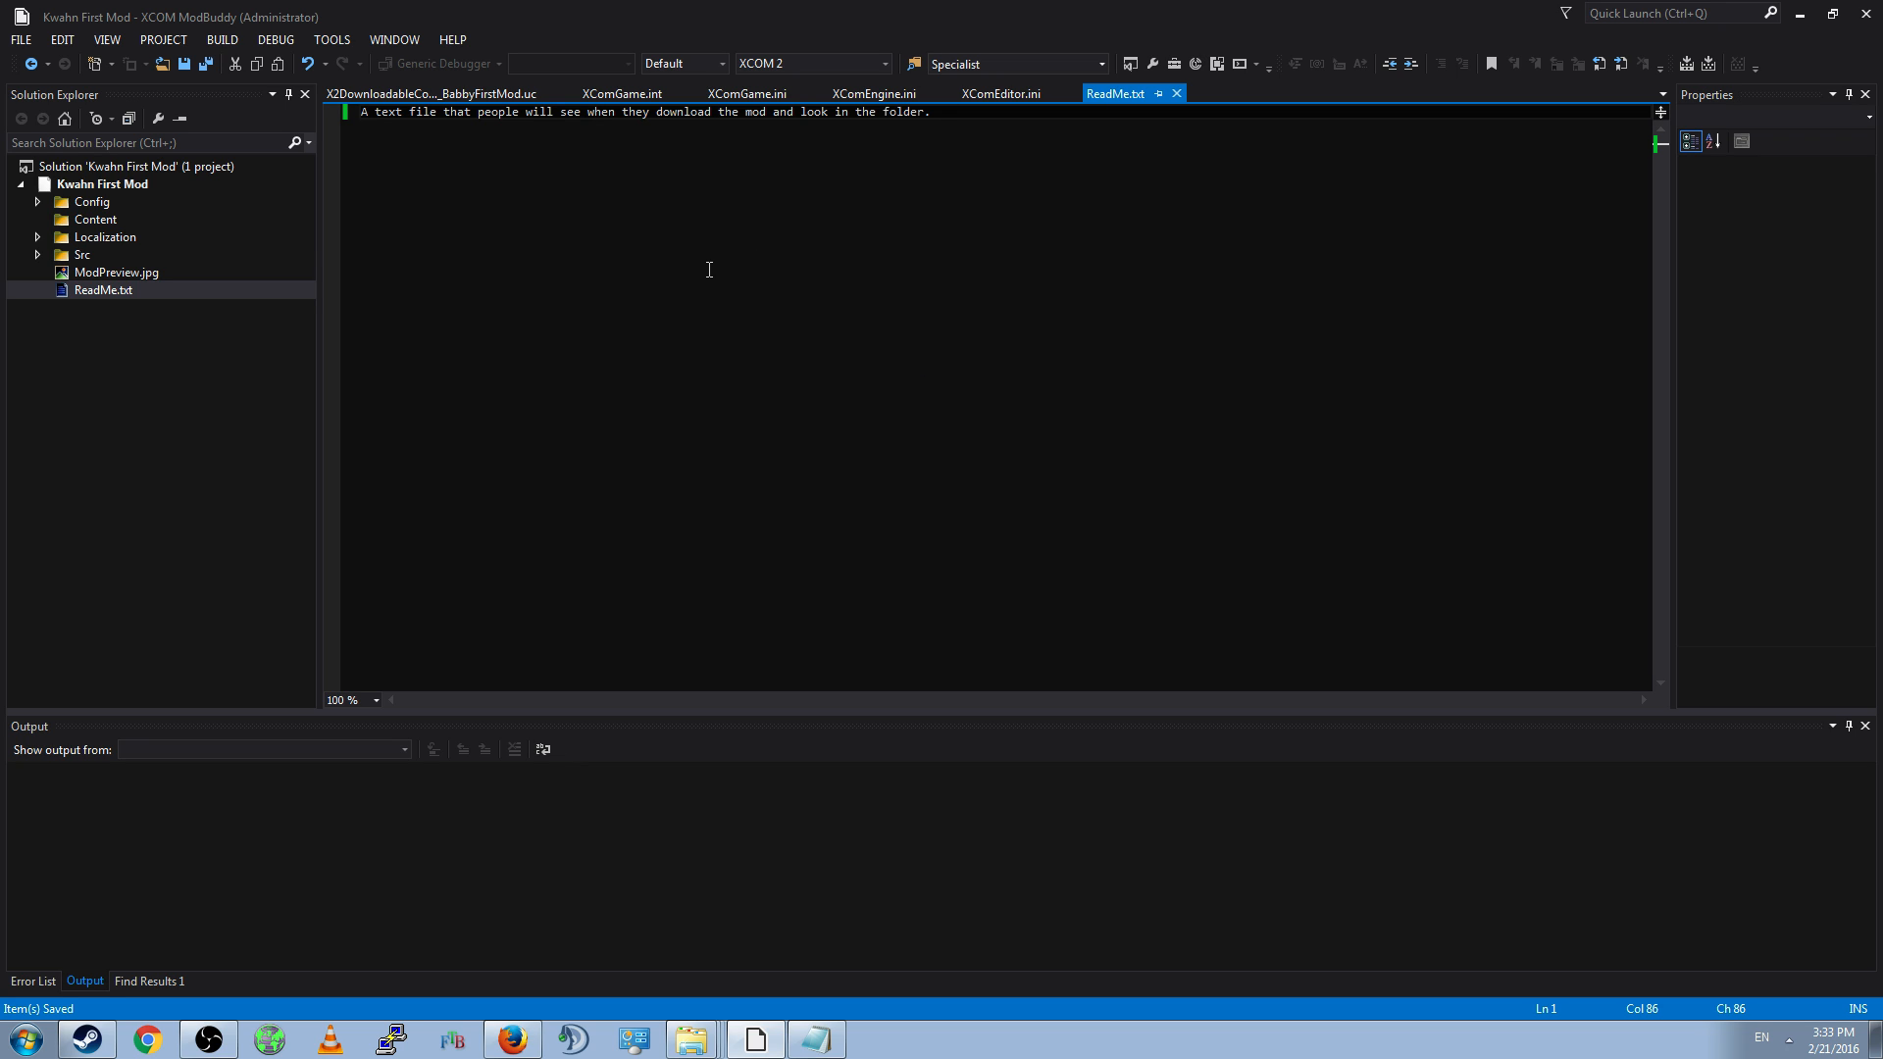
mouse_move(662, 213)
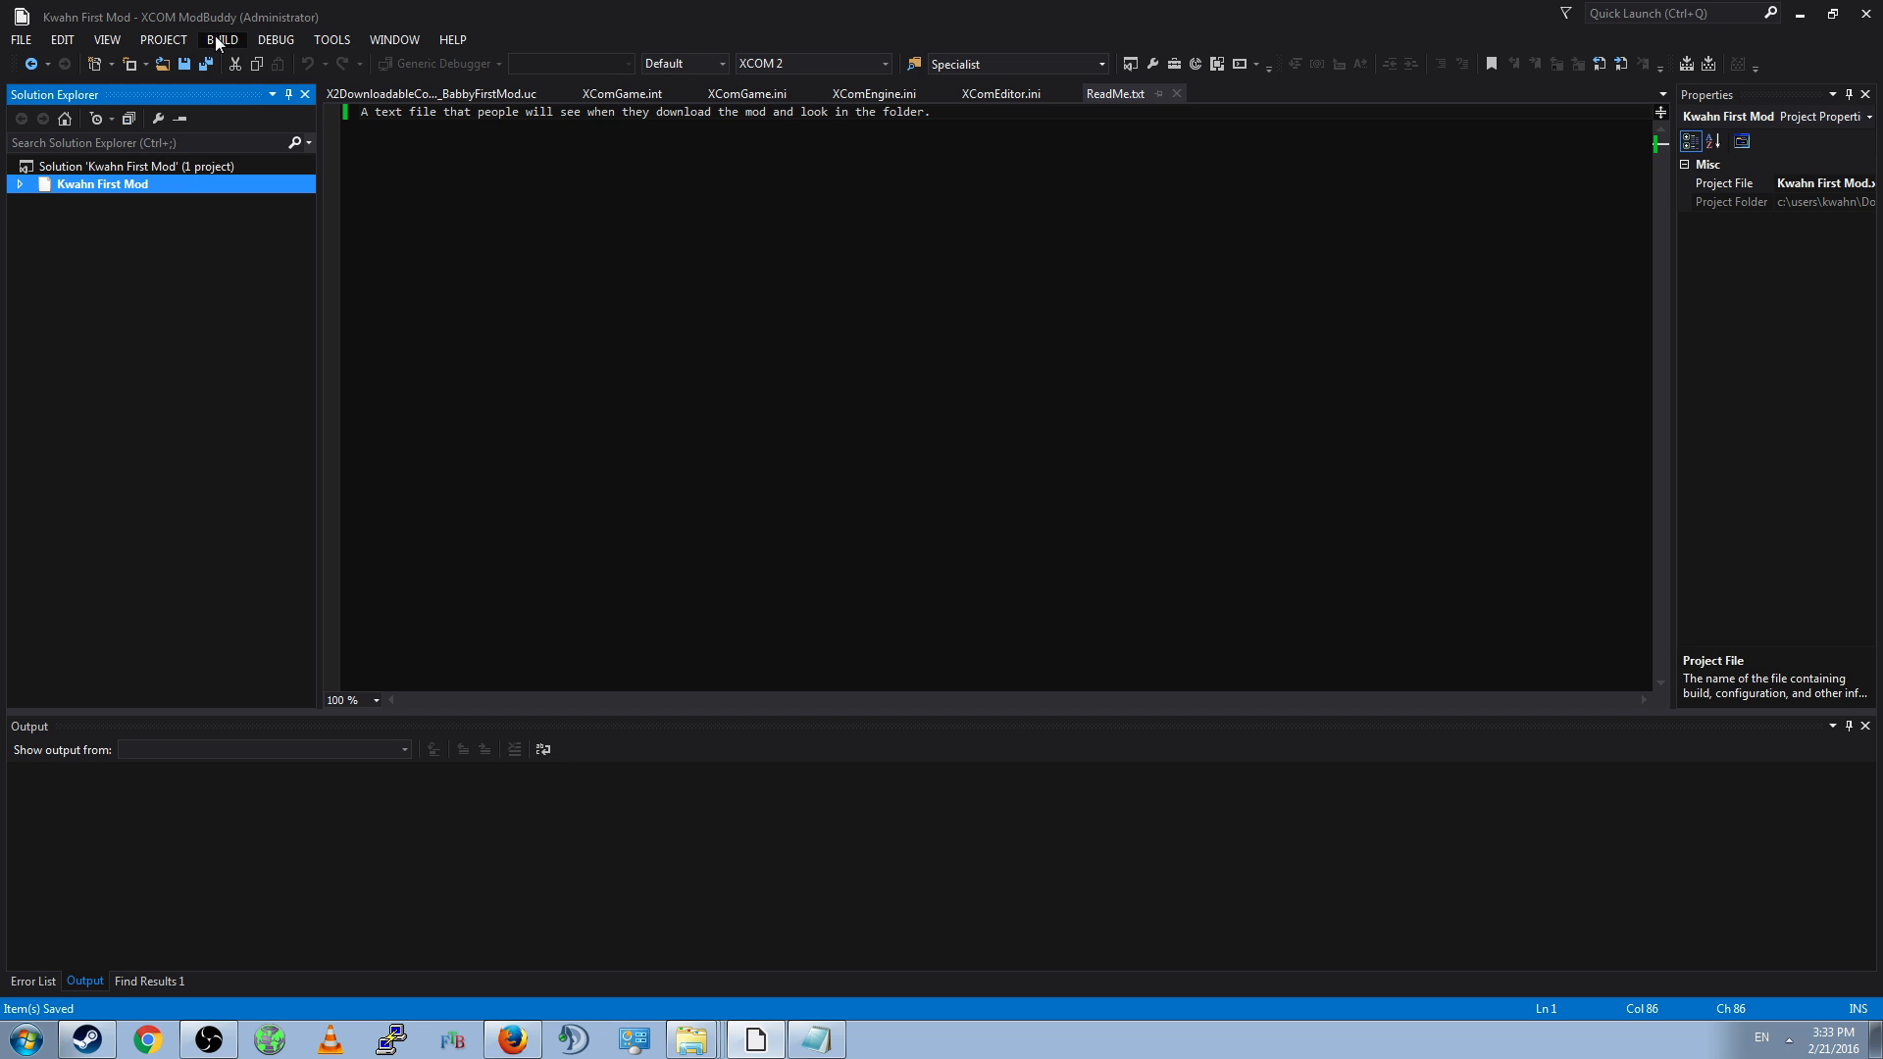
mouse_move(413, 76)
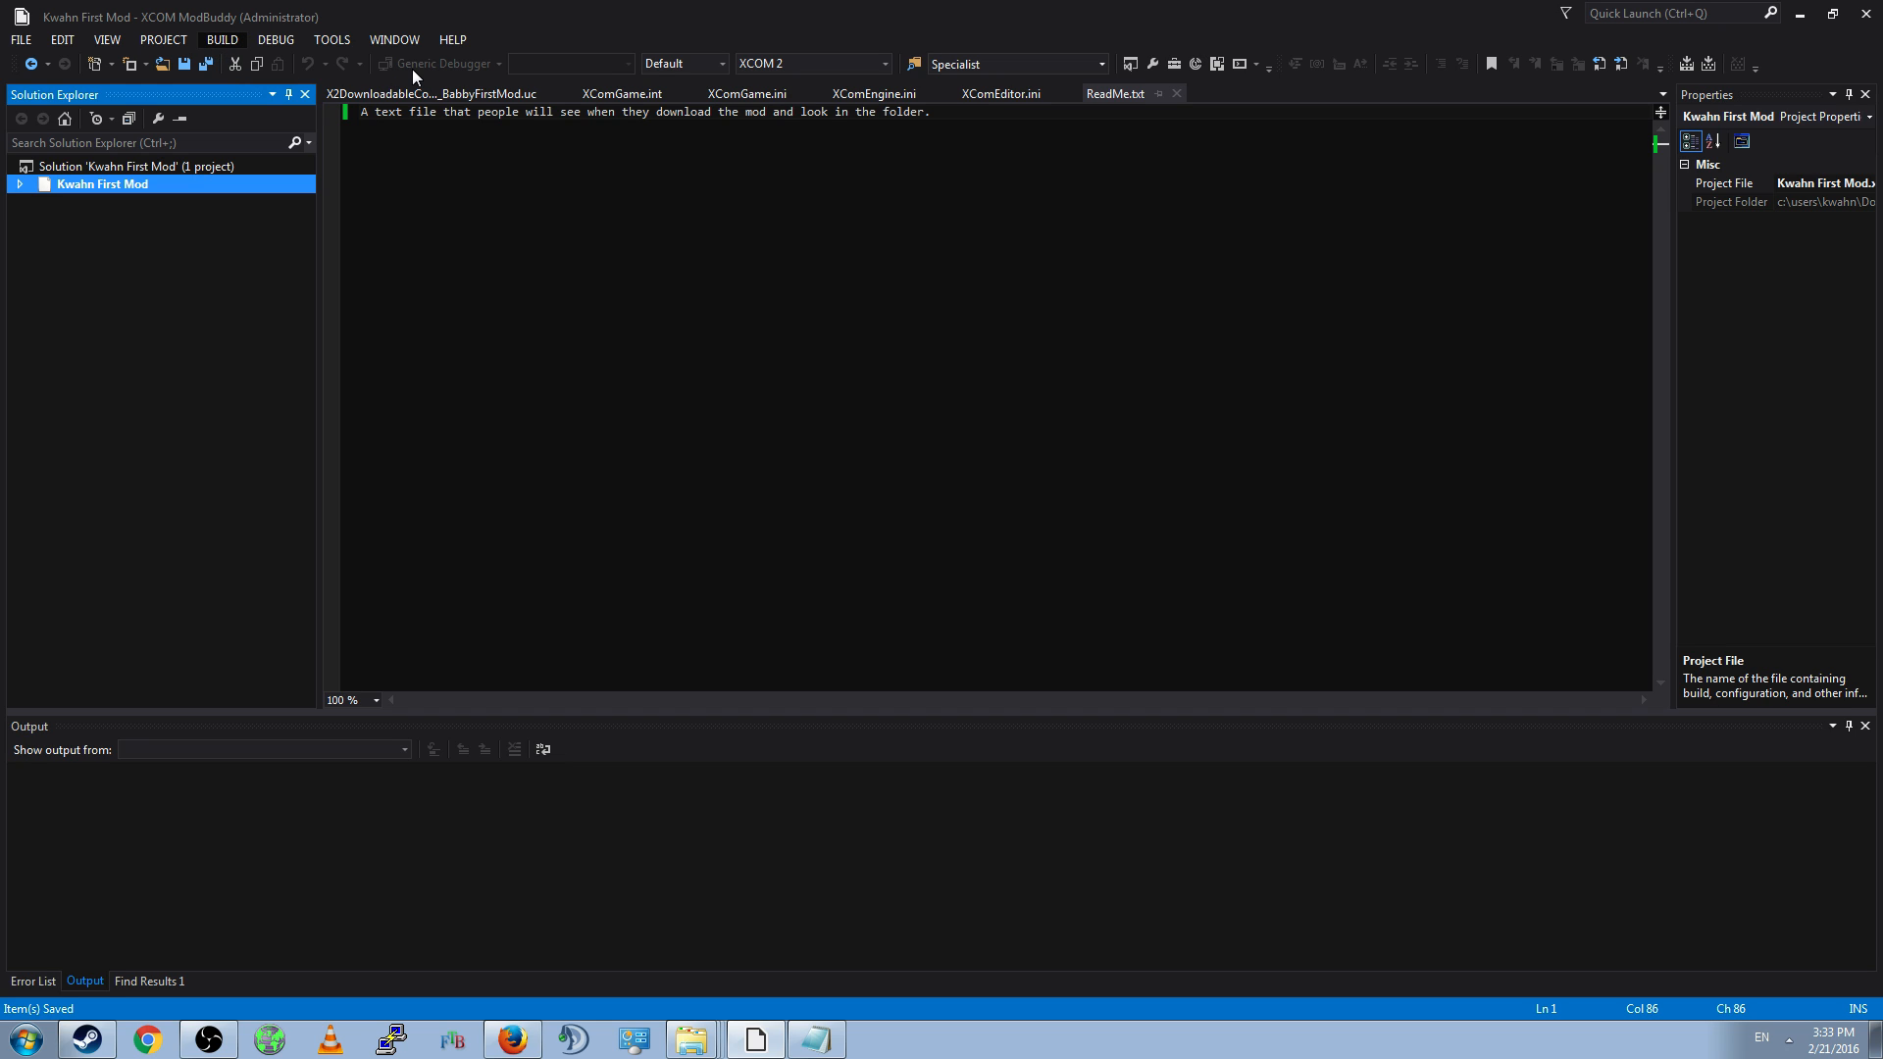
mouse_move(418, 75)
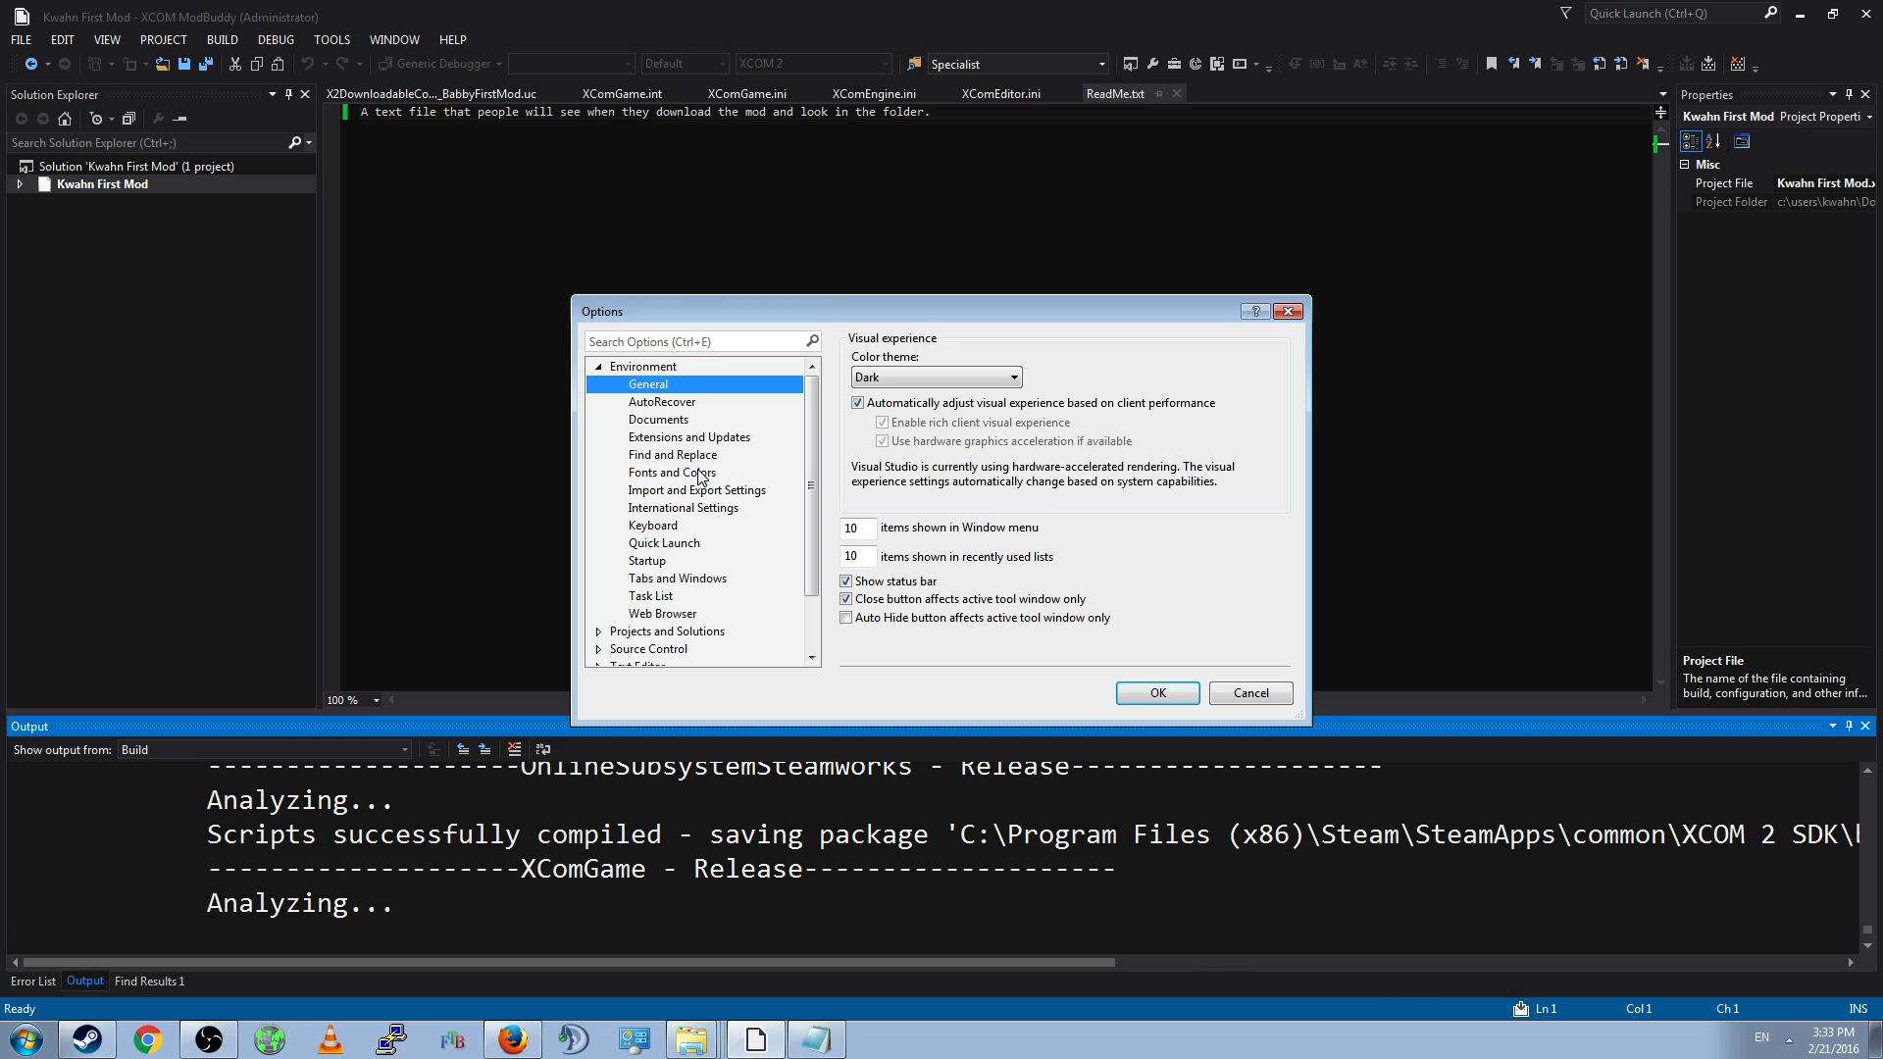
- Set Projects and Solutions > Build and Run output verbosity to Detailed and confirm
left_click(668, 383)
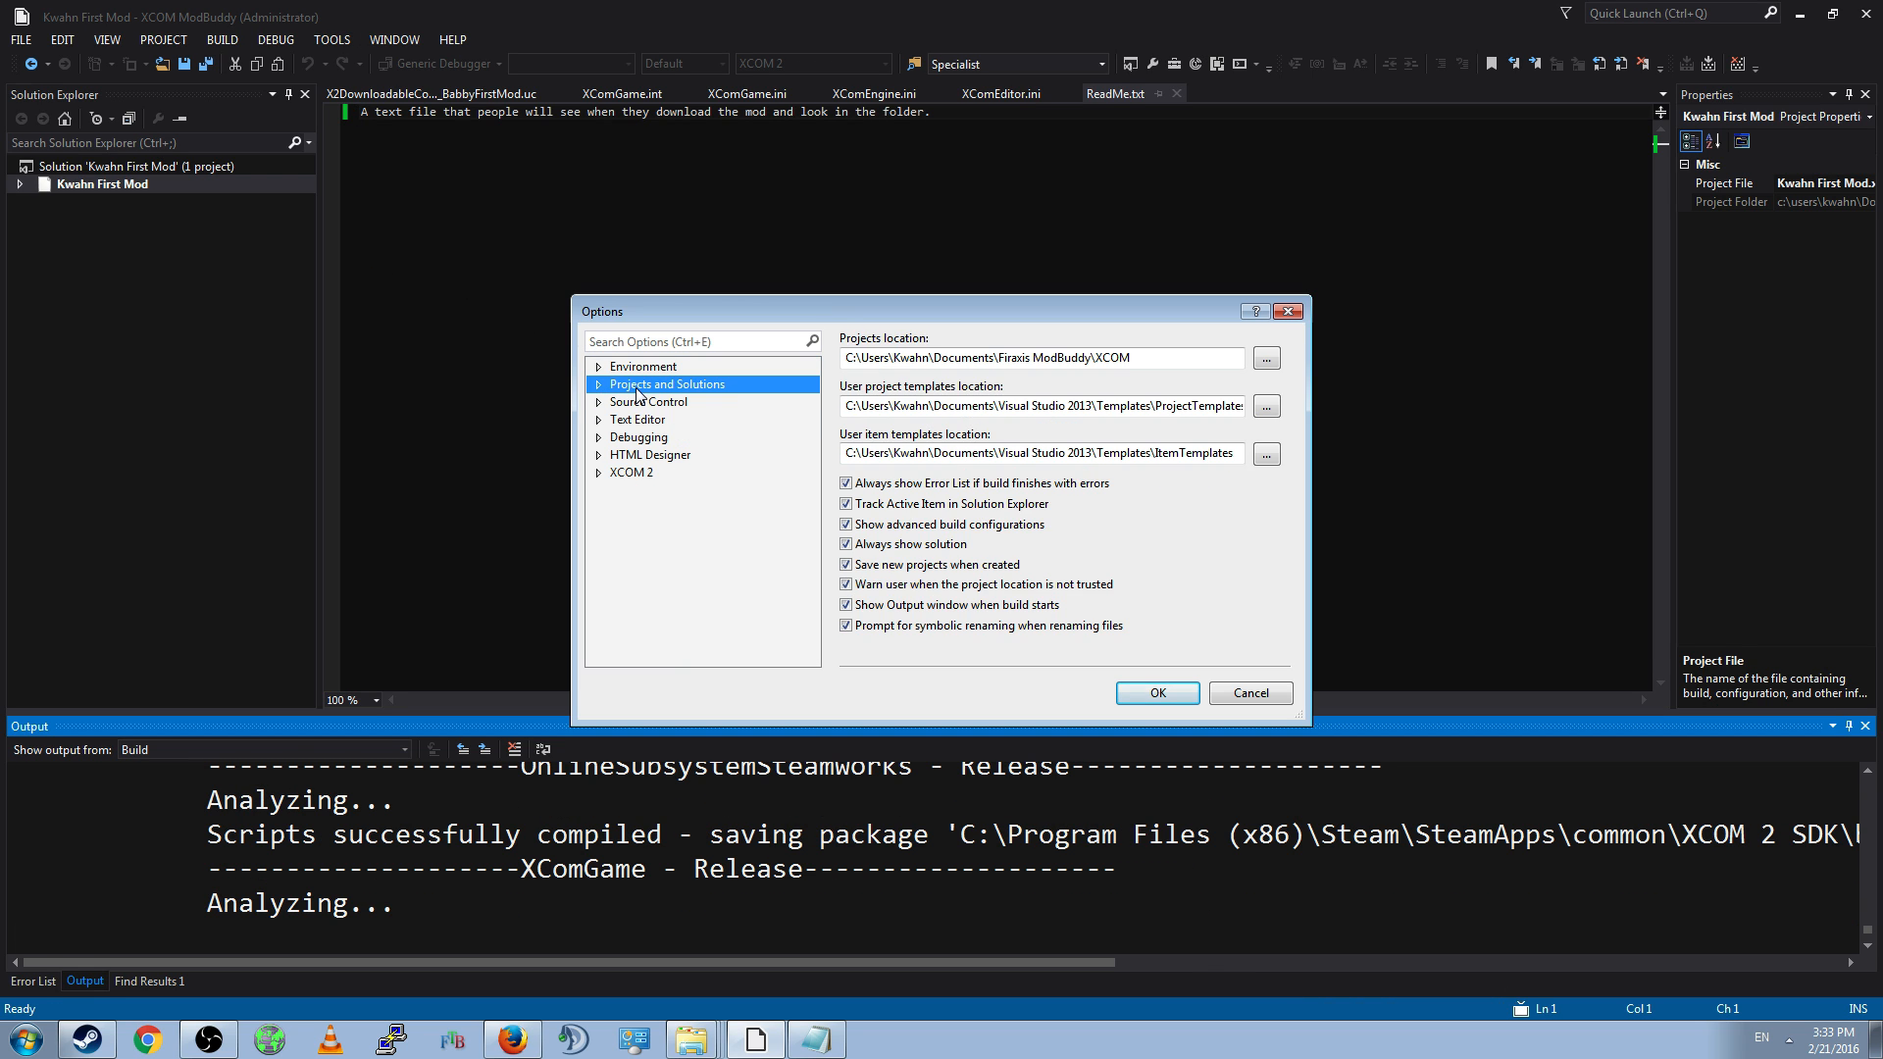
left_click(598, 384)
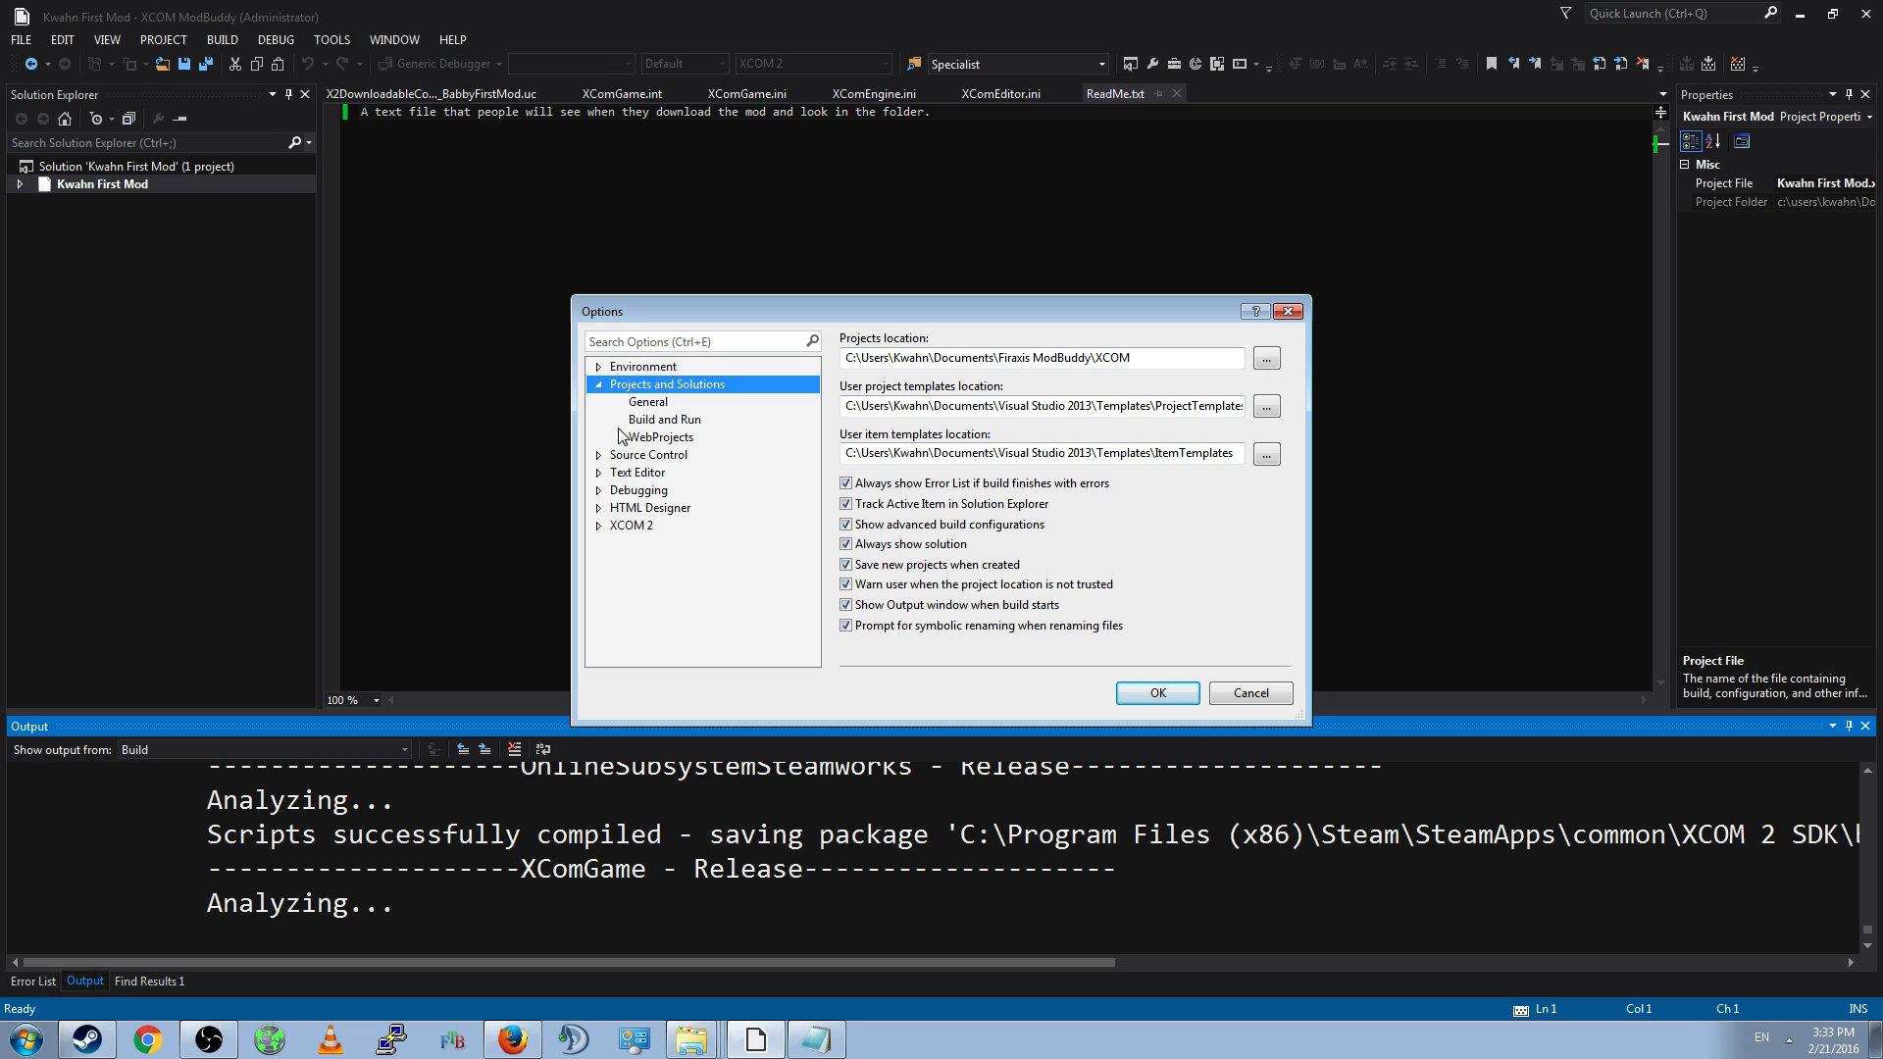
mouse_move(654, 429)
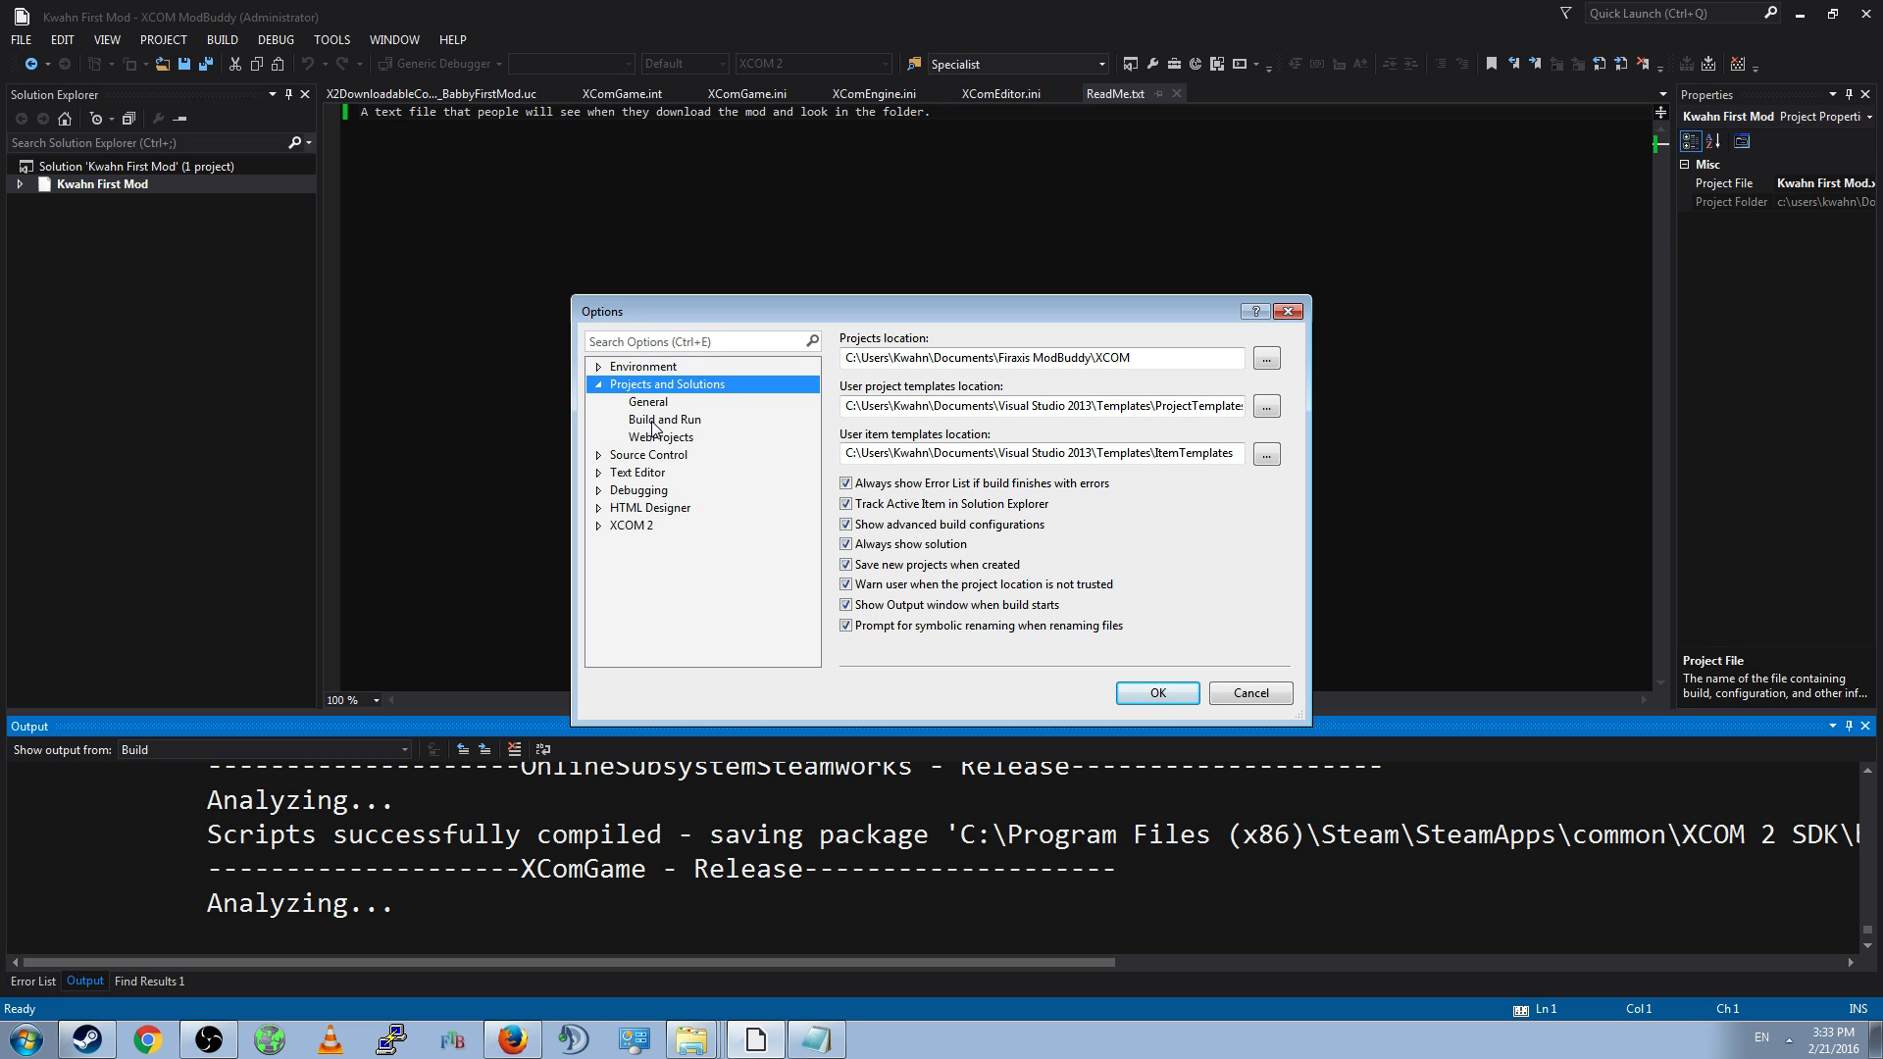
left_click(663, 419)
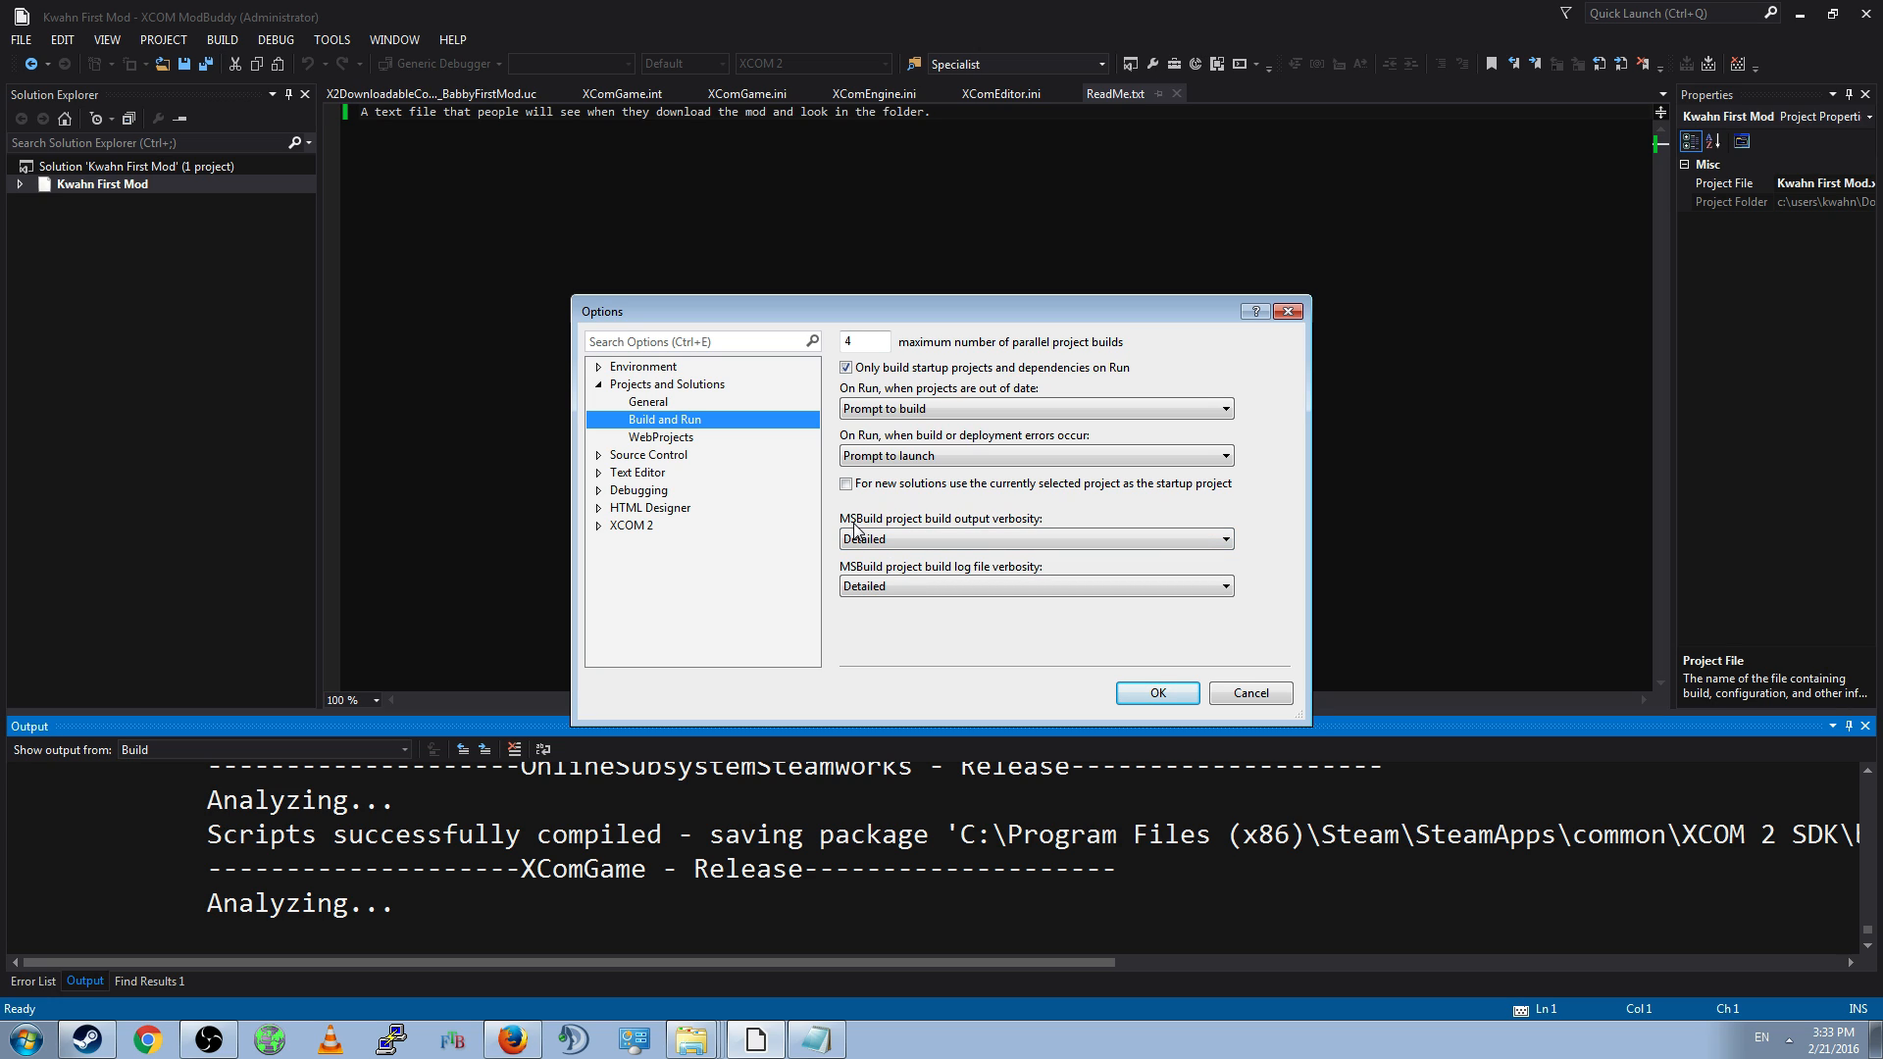
mouse_move(957, 544)
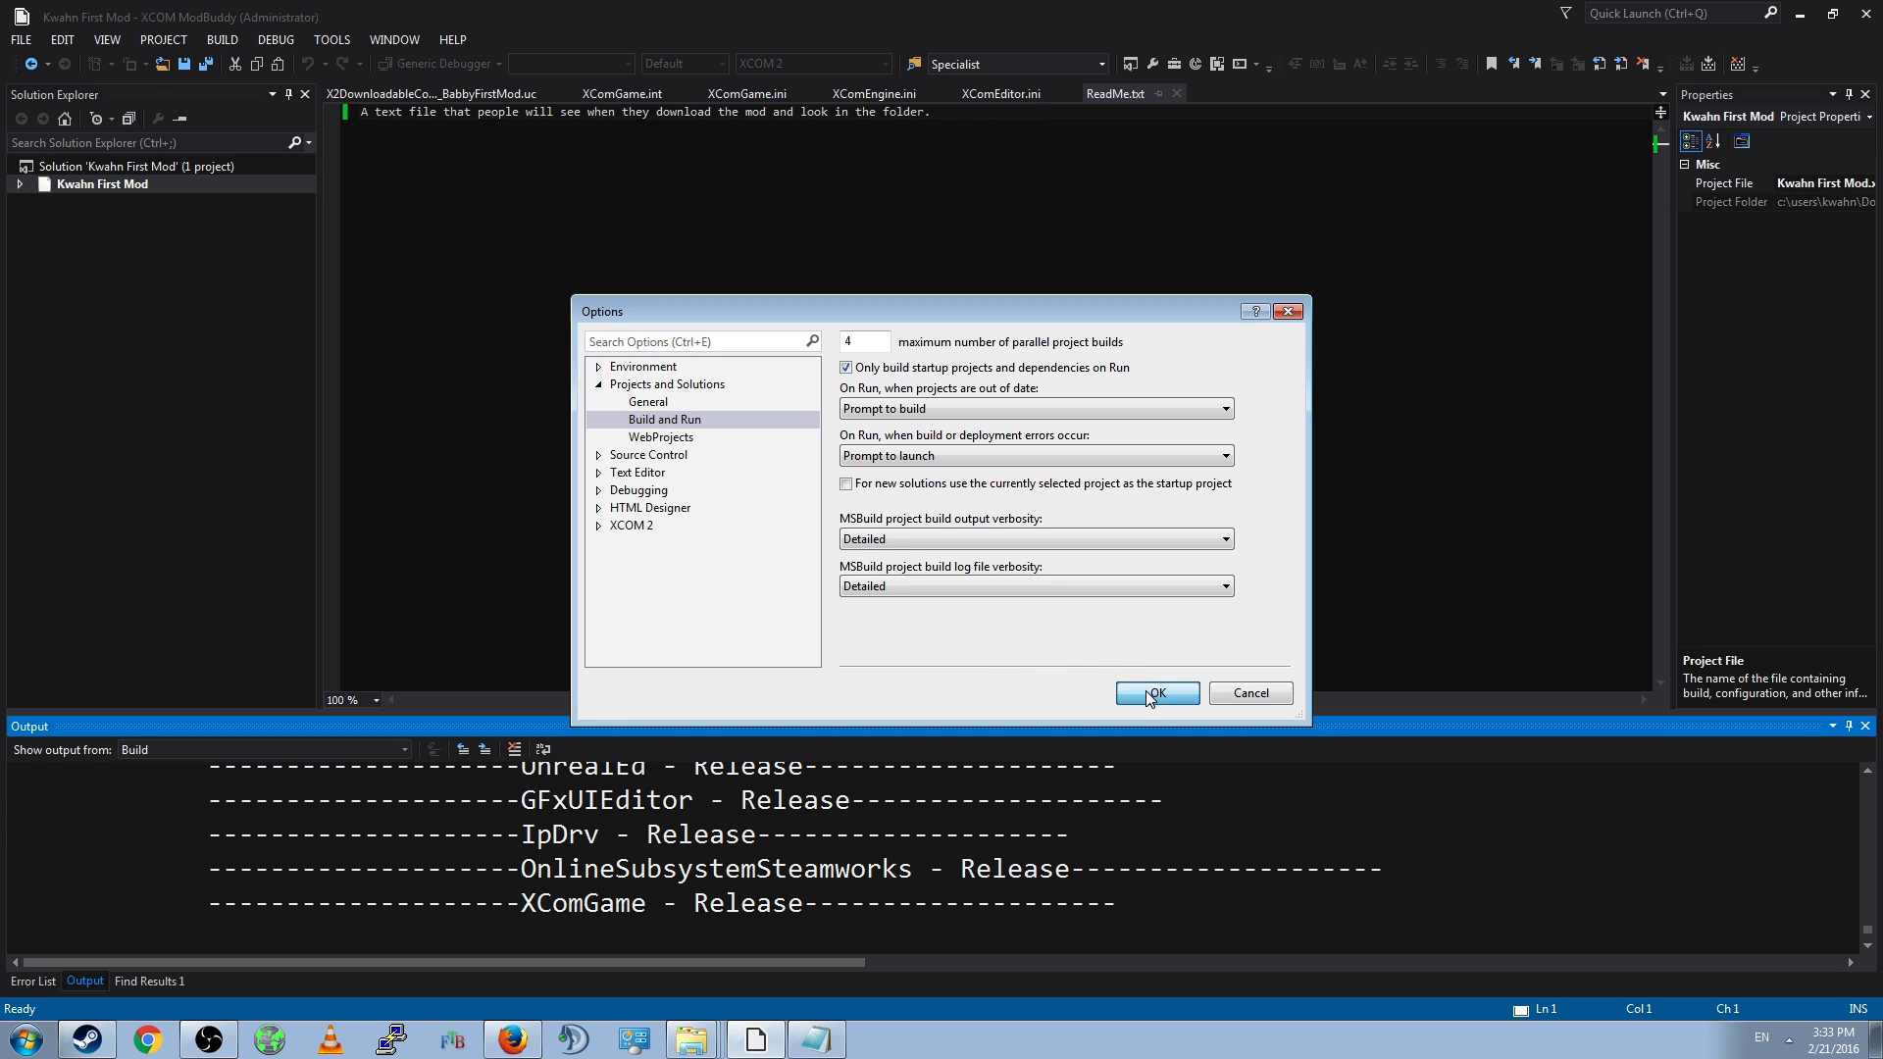
left_click(1155, 695)
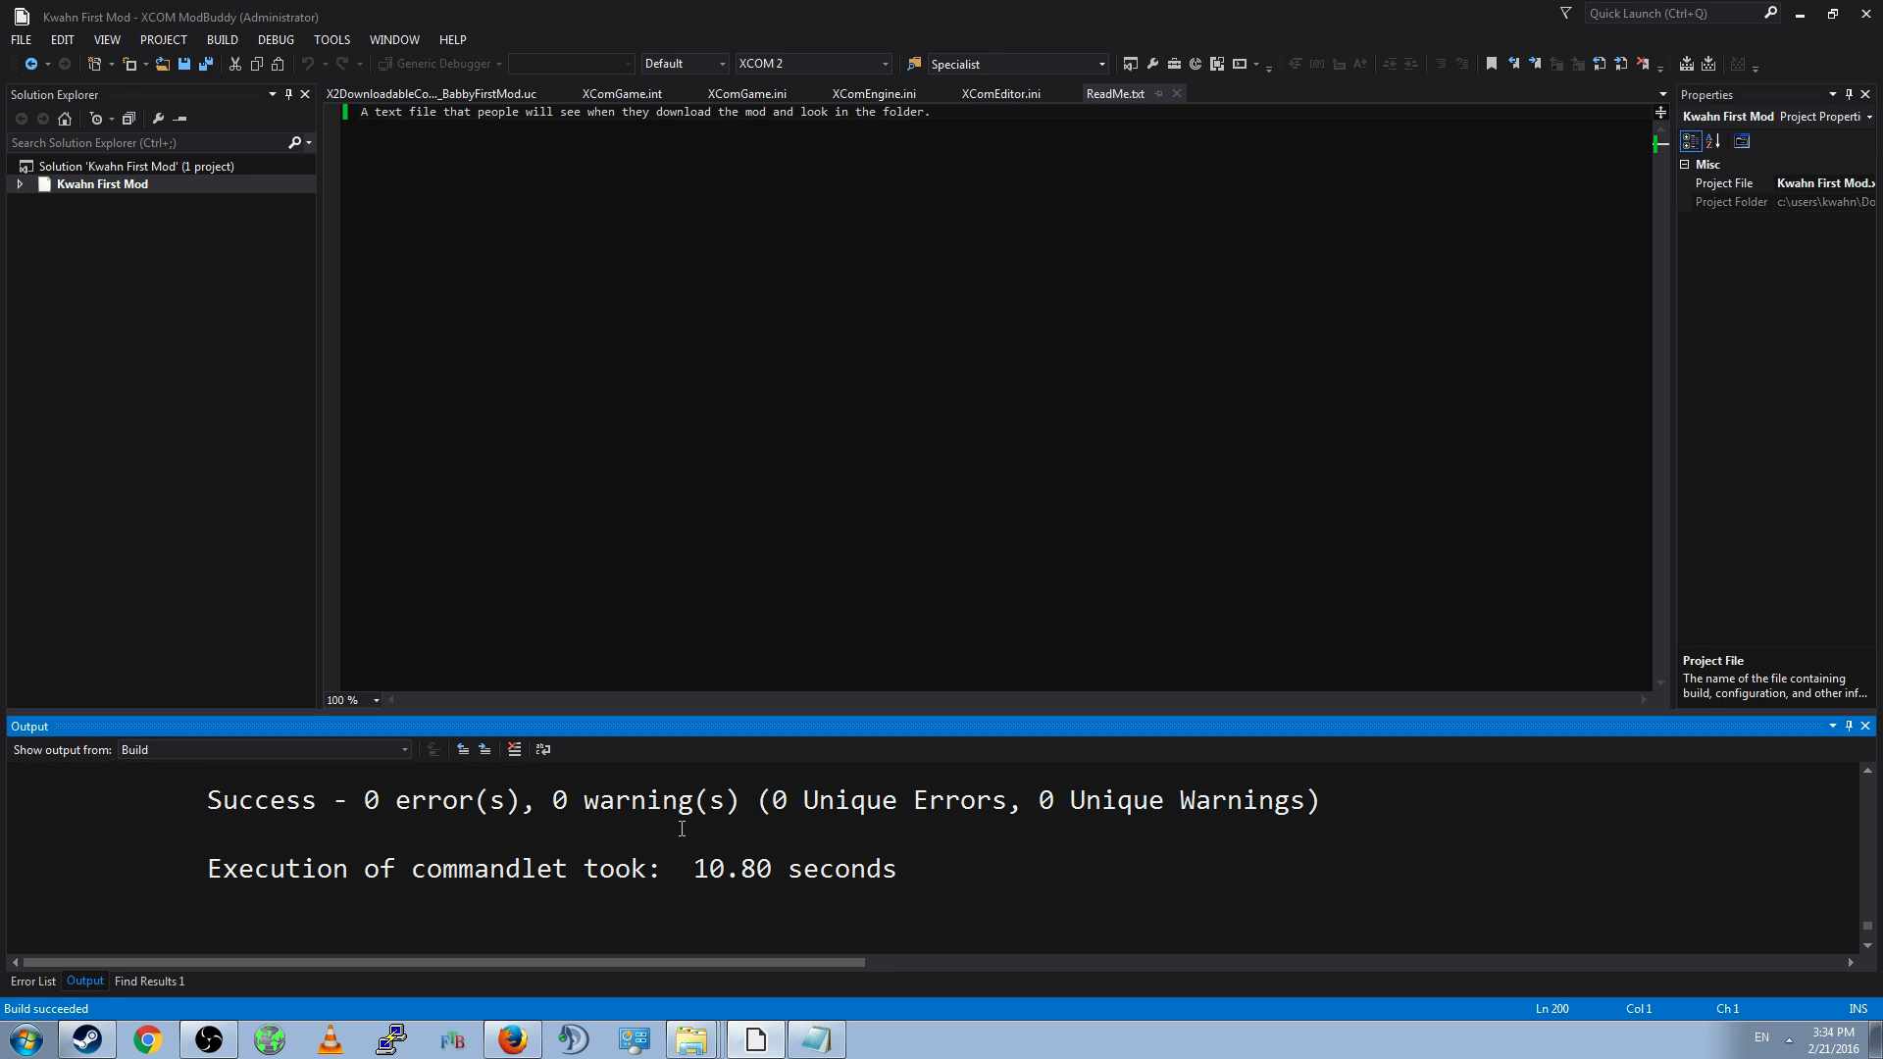
mouse_move(592, 938)
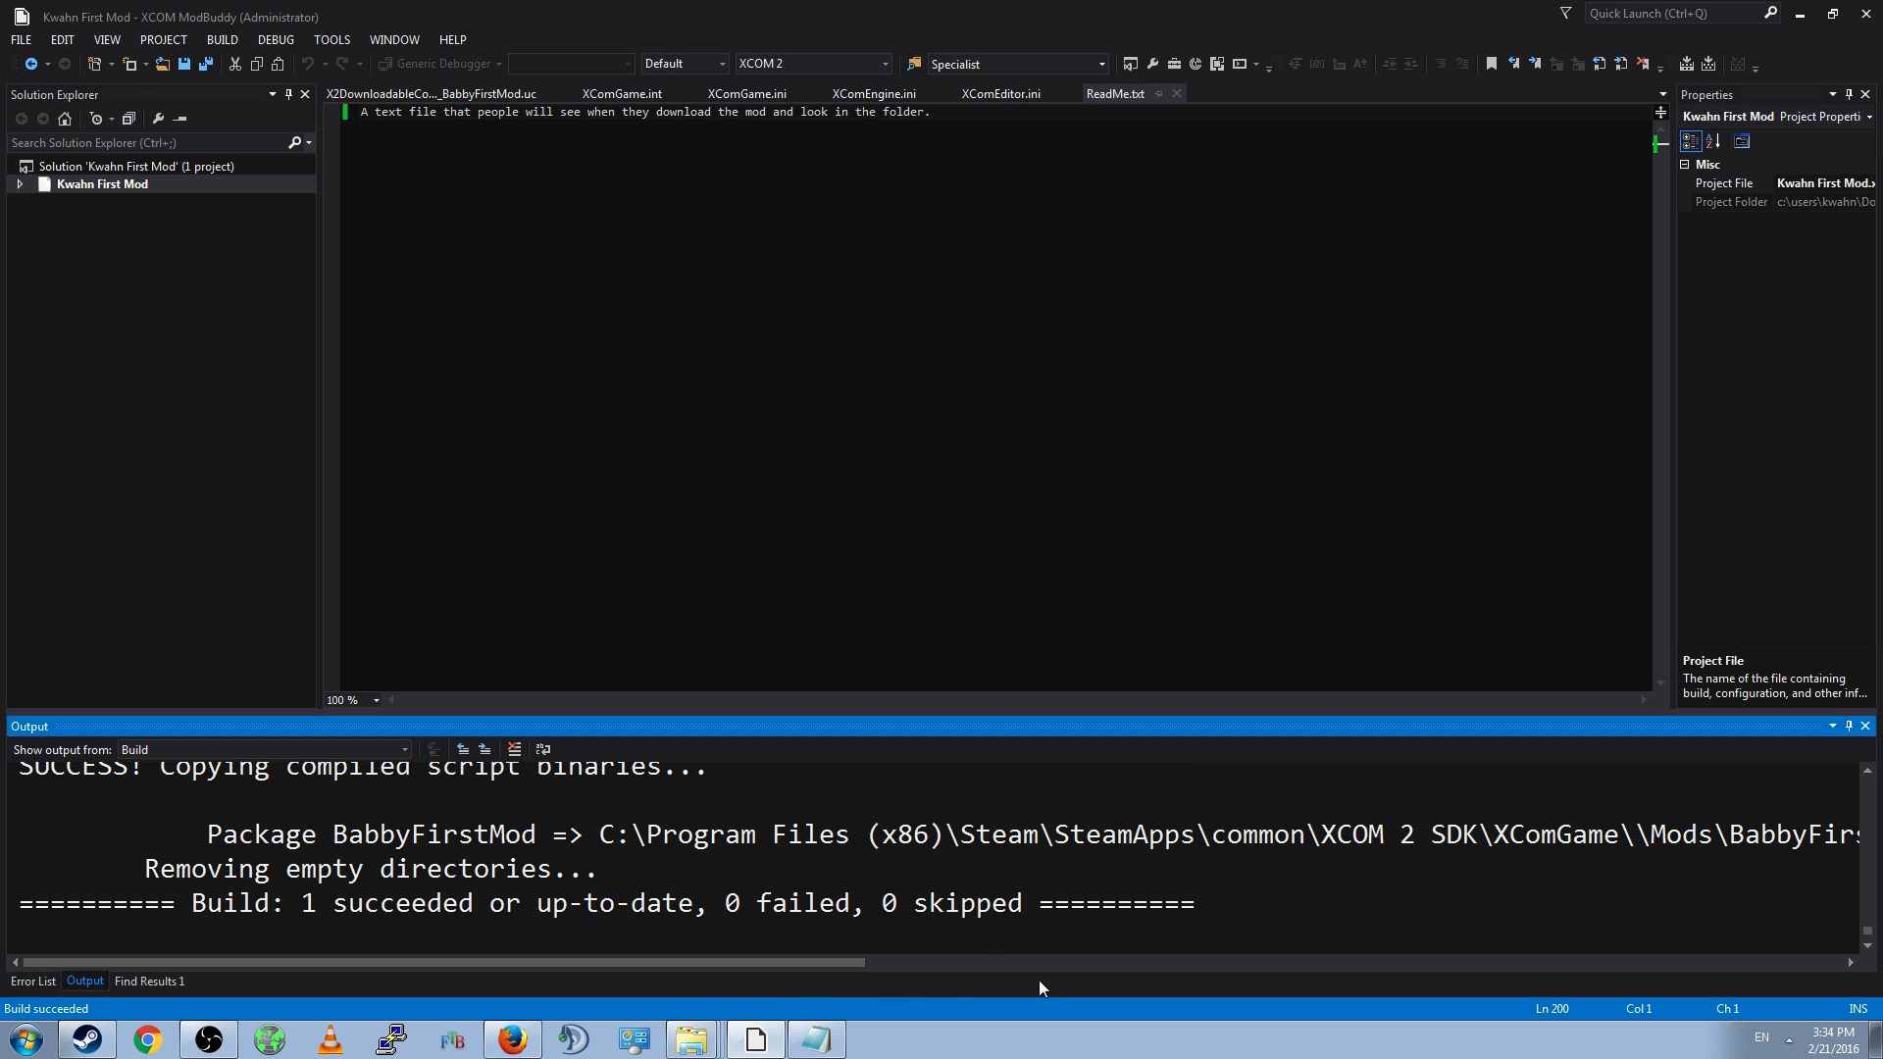
mouse_move(606, 847)
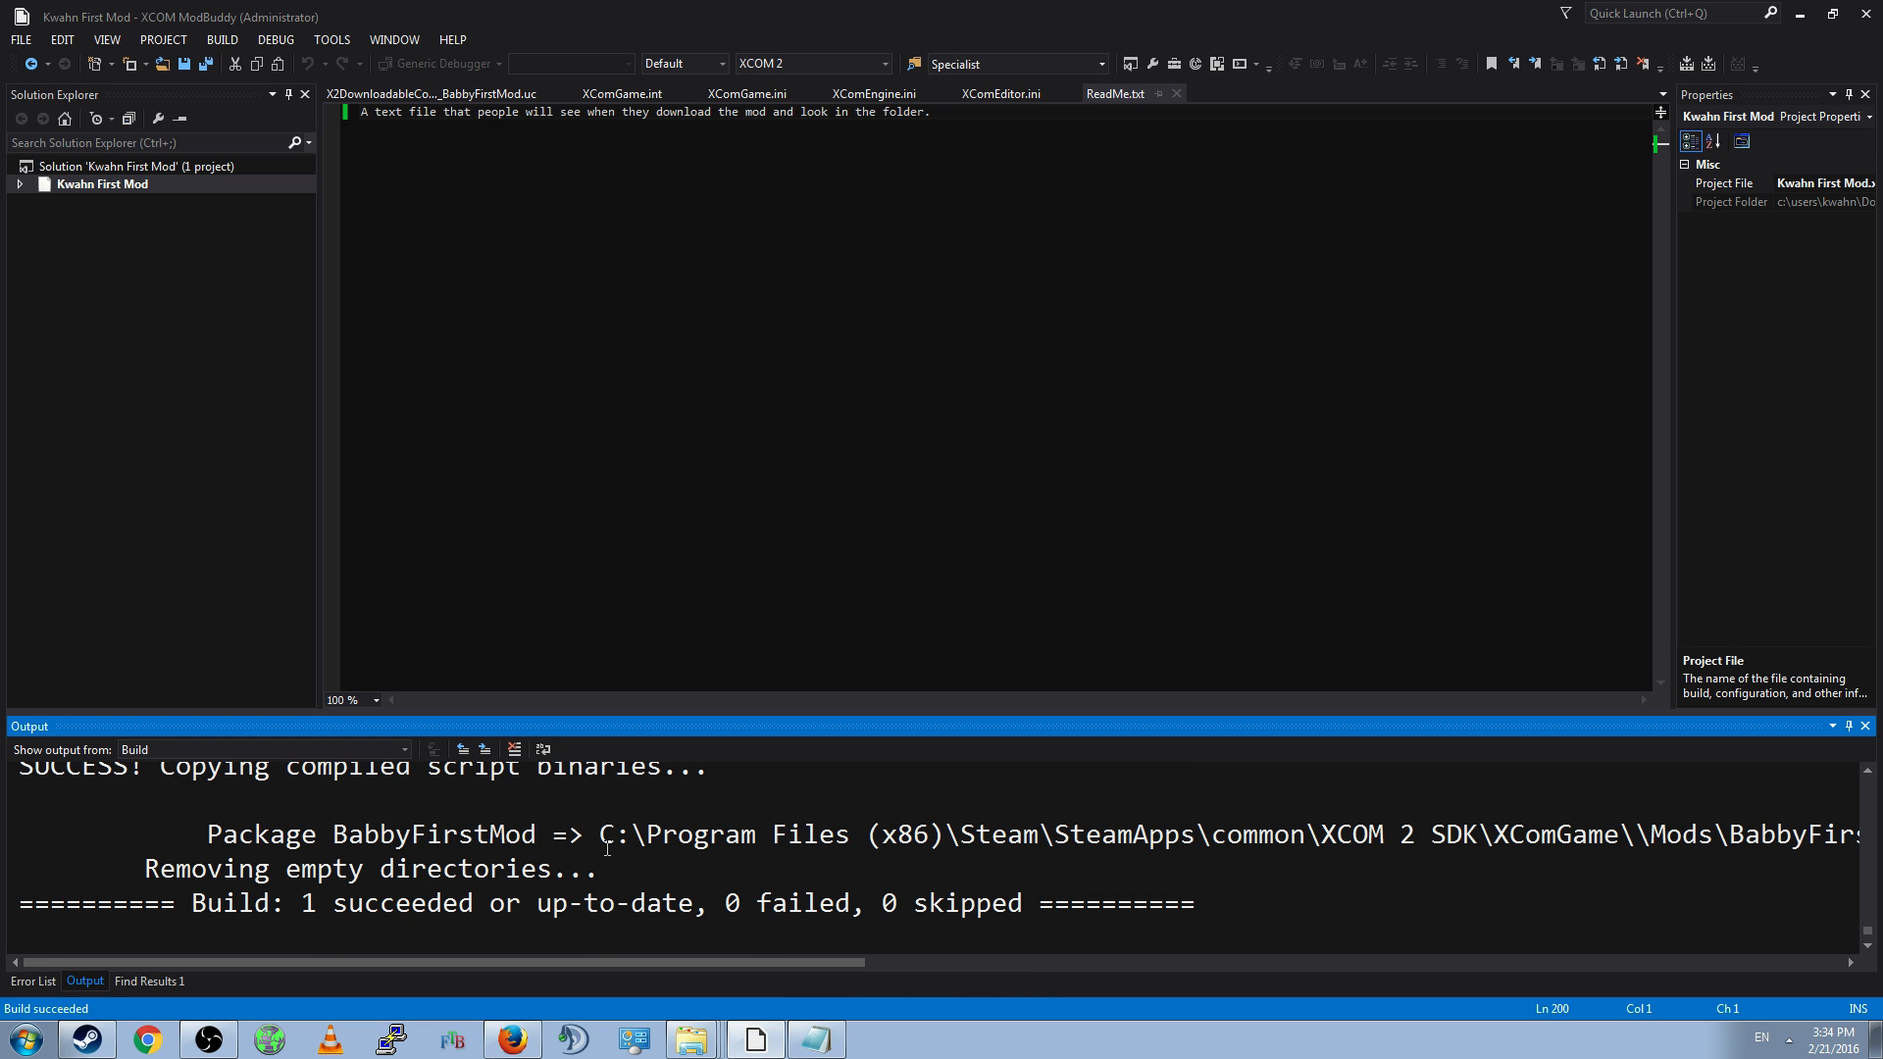
- Scroll the Output window to check the 1 succeeded, 0 failed summary
scroll("right", 3)
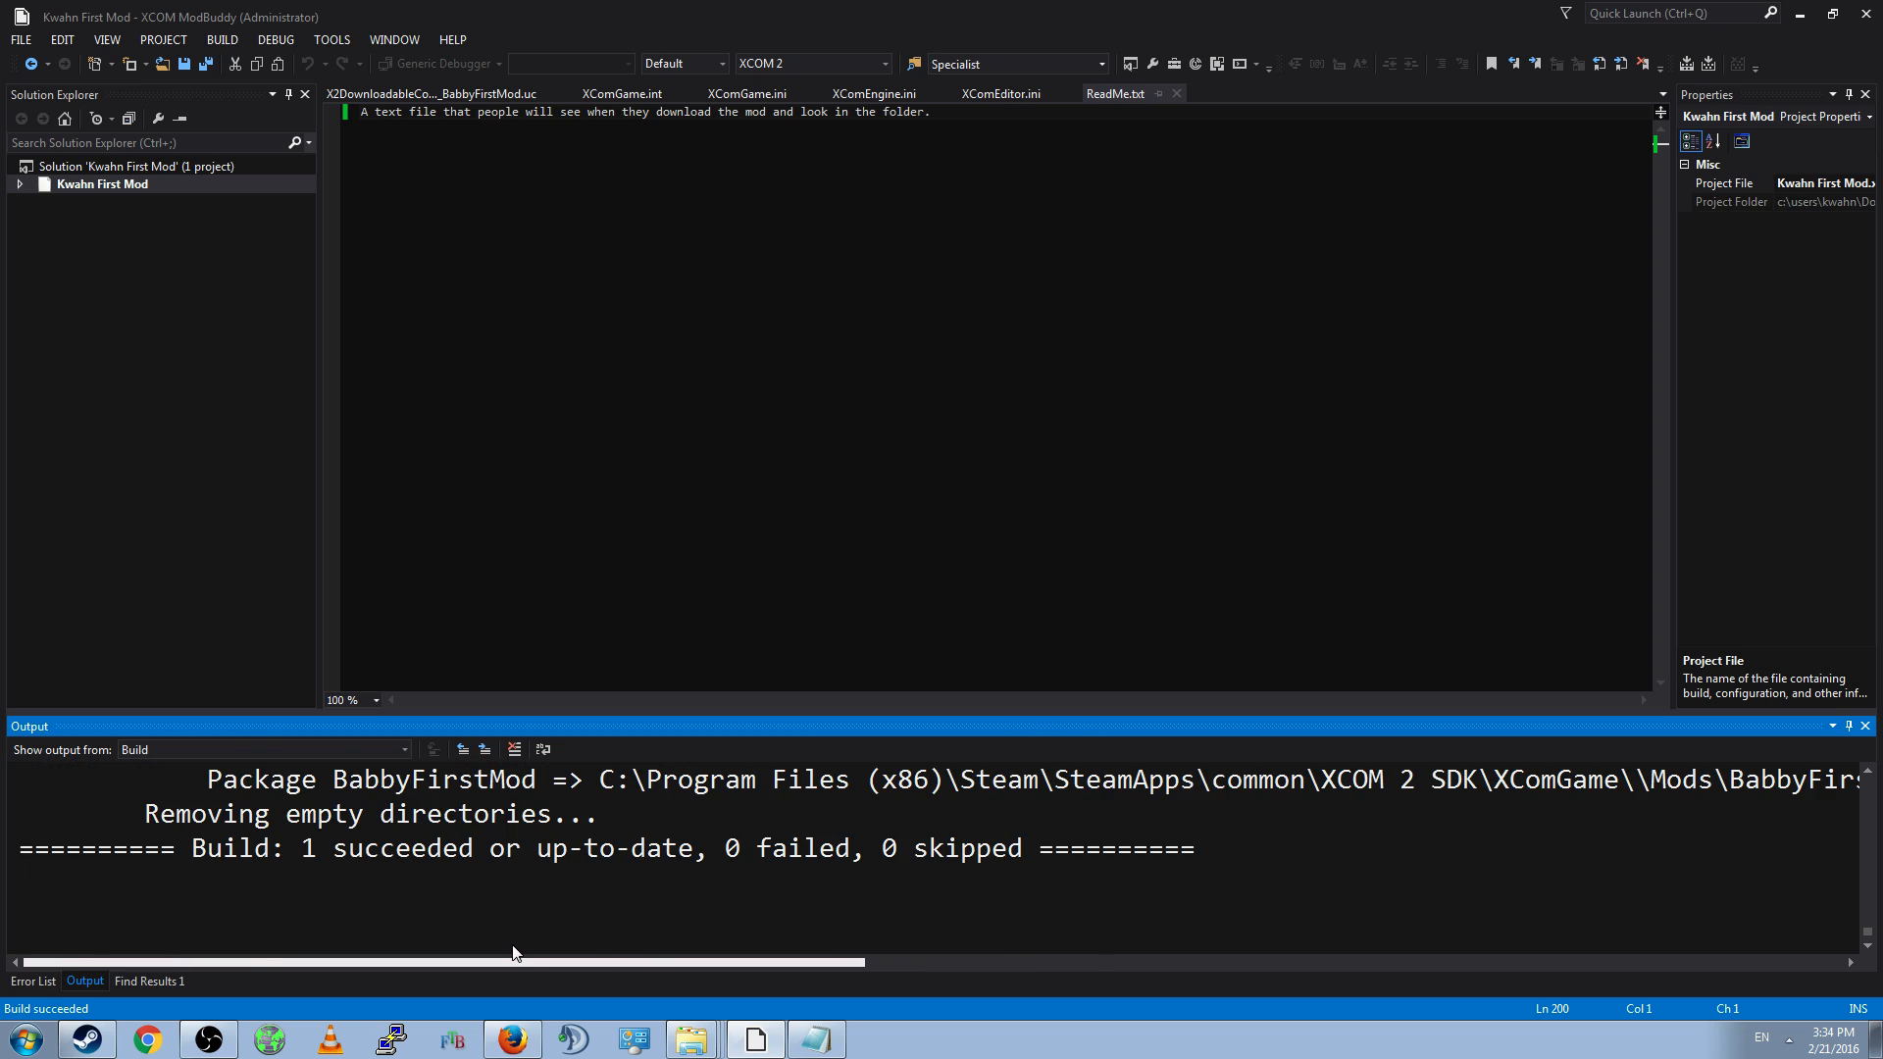
mouse_move(390, 898)
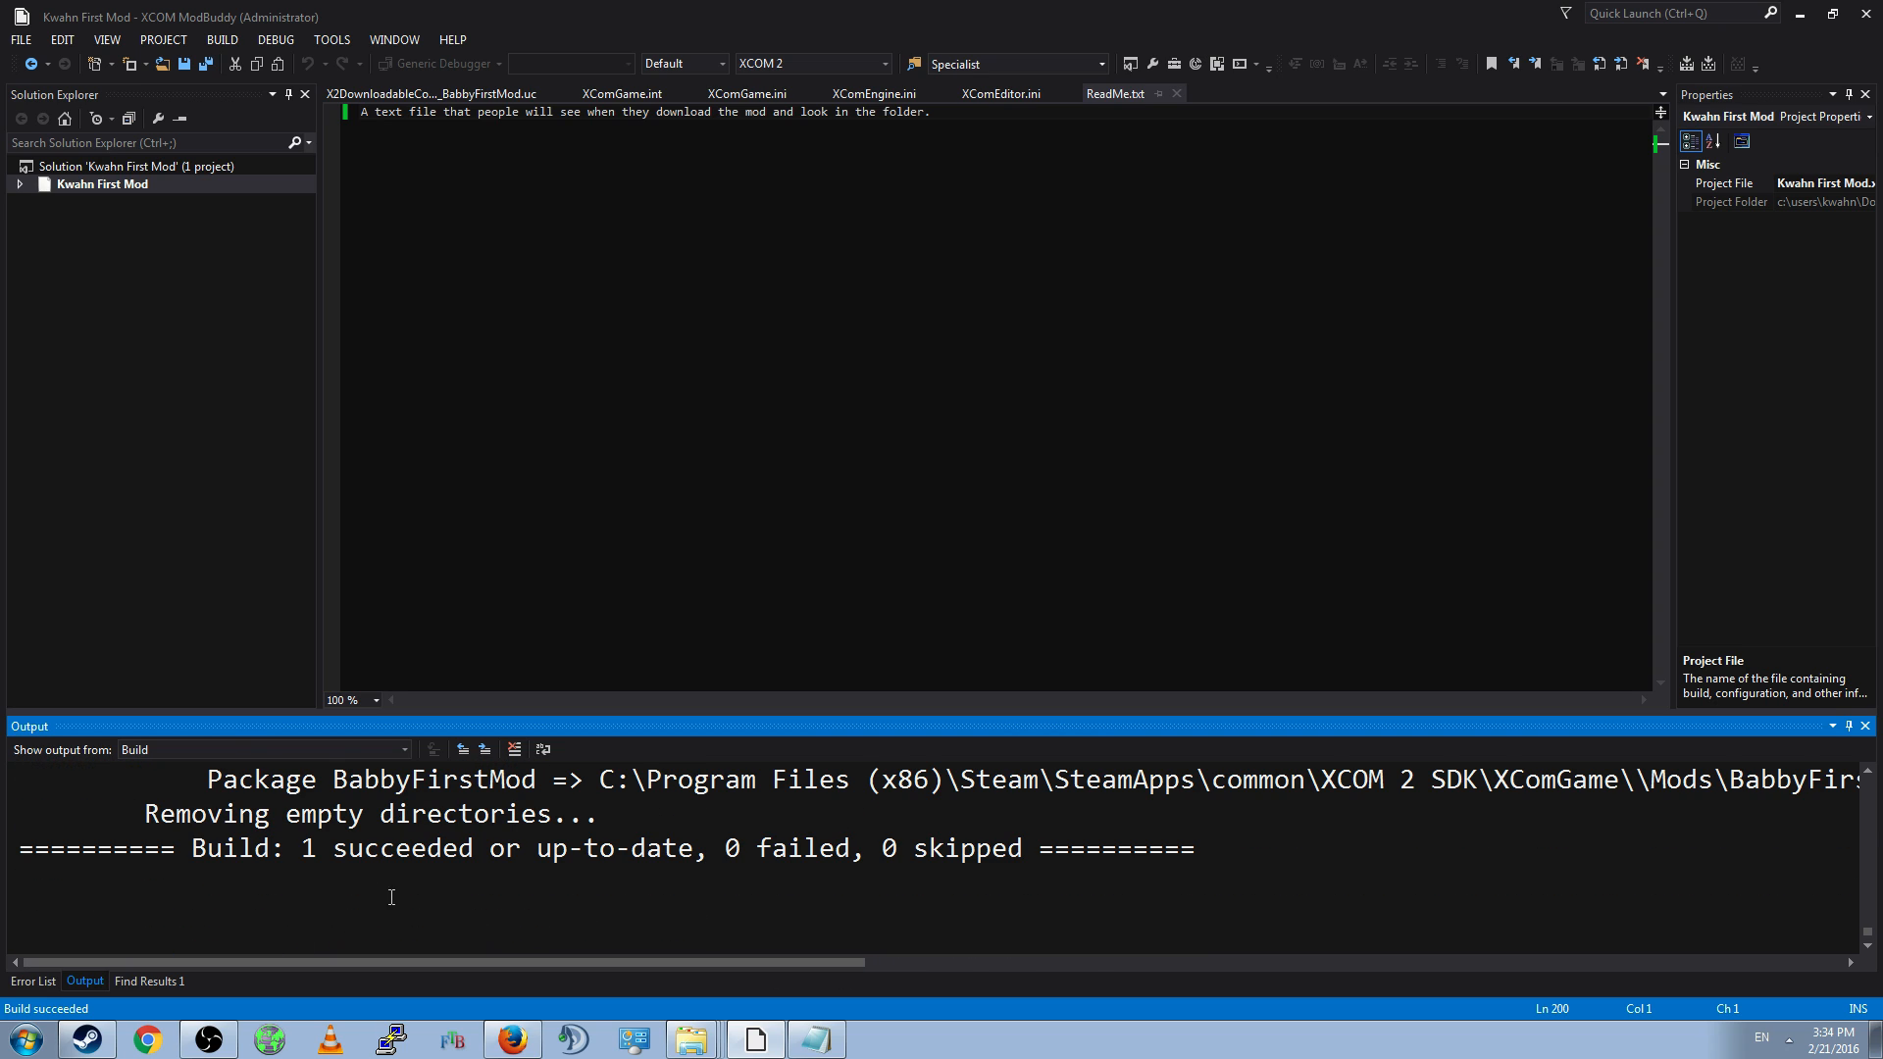
left_click_drag(192, 847, 1194, 847)
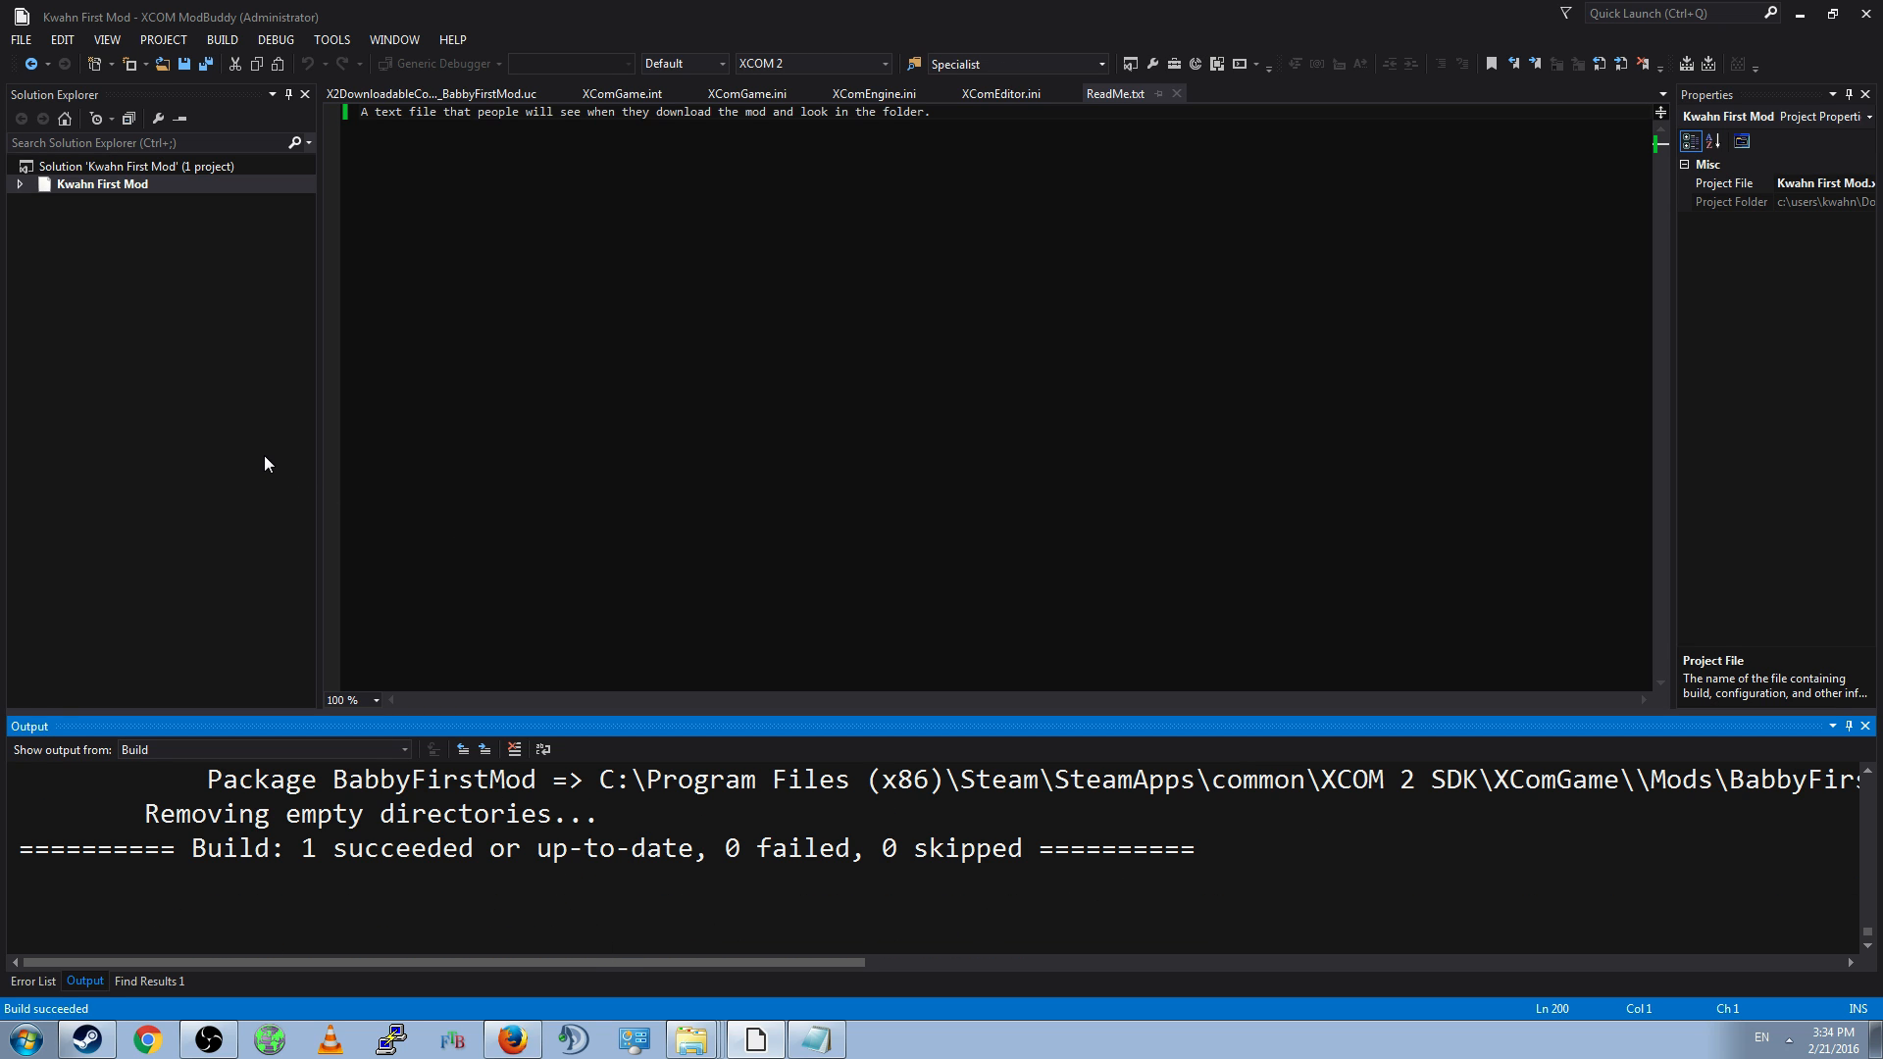
- Select the Kwahn First Mod project to run it with debugging
left_click(102, 184)
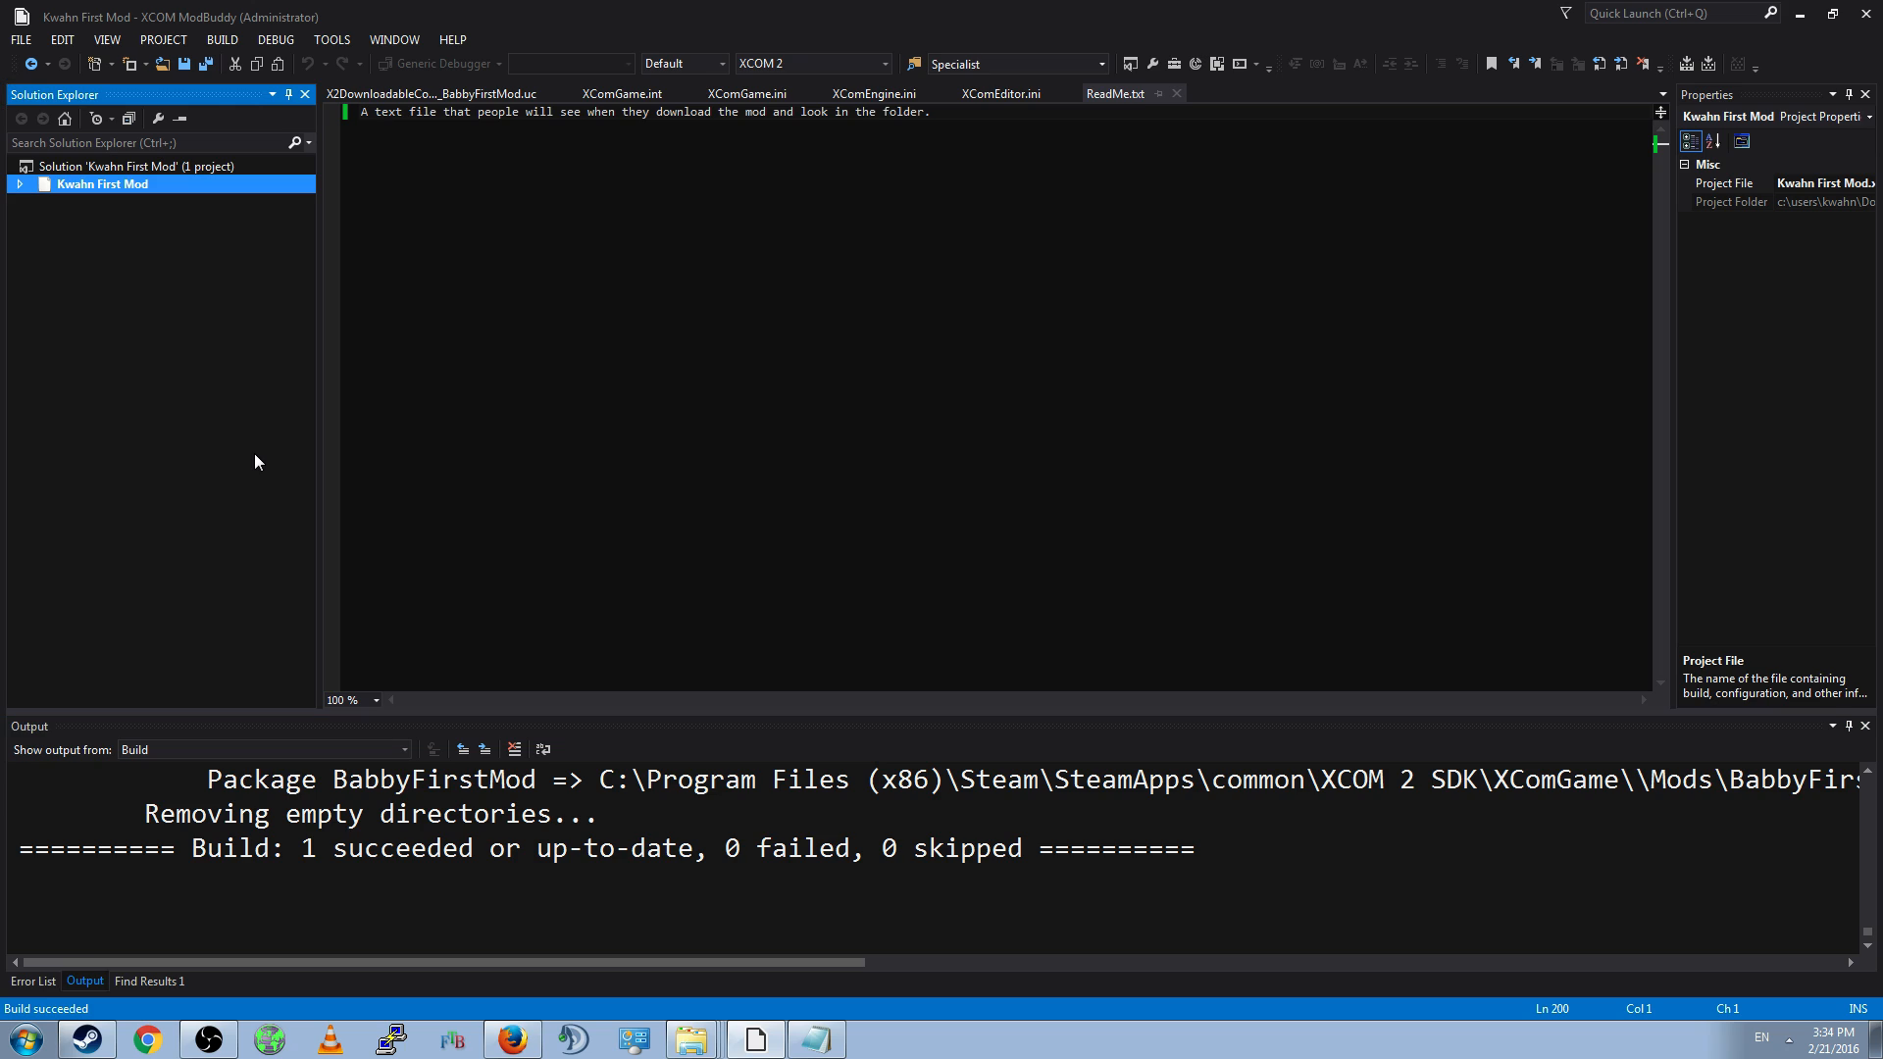
mouse_move(289, 444)
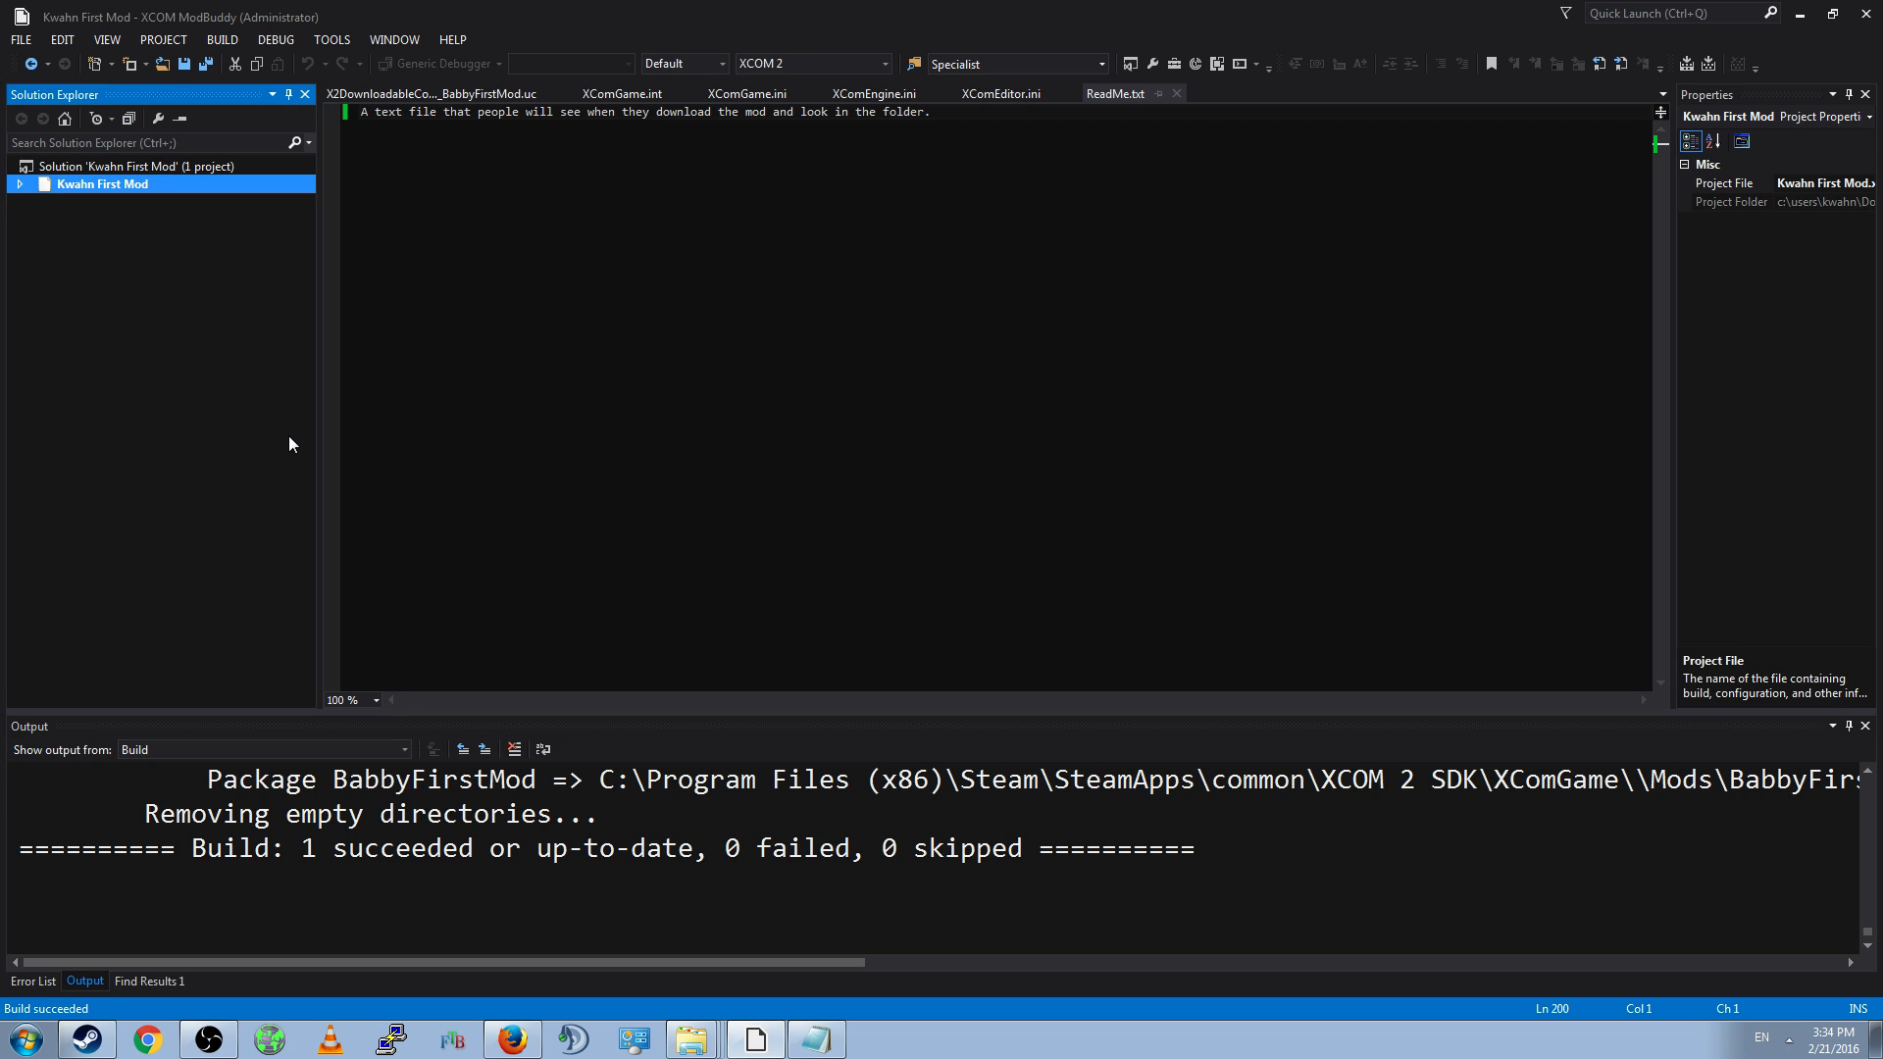
mouse_move(273, 39)
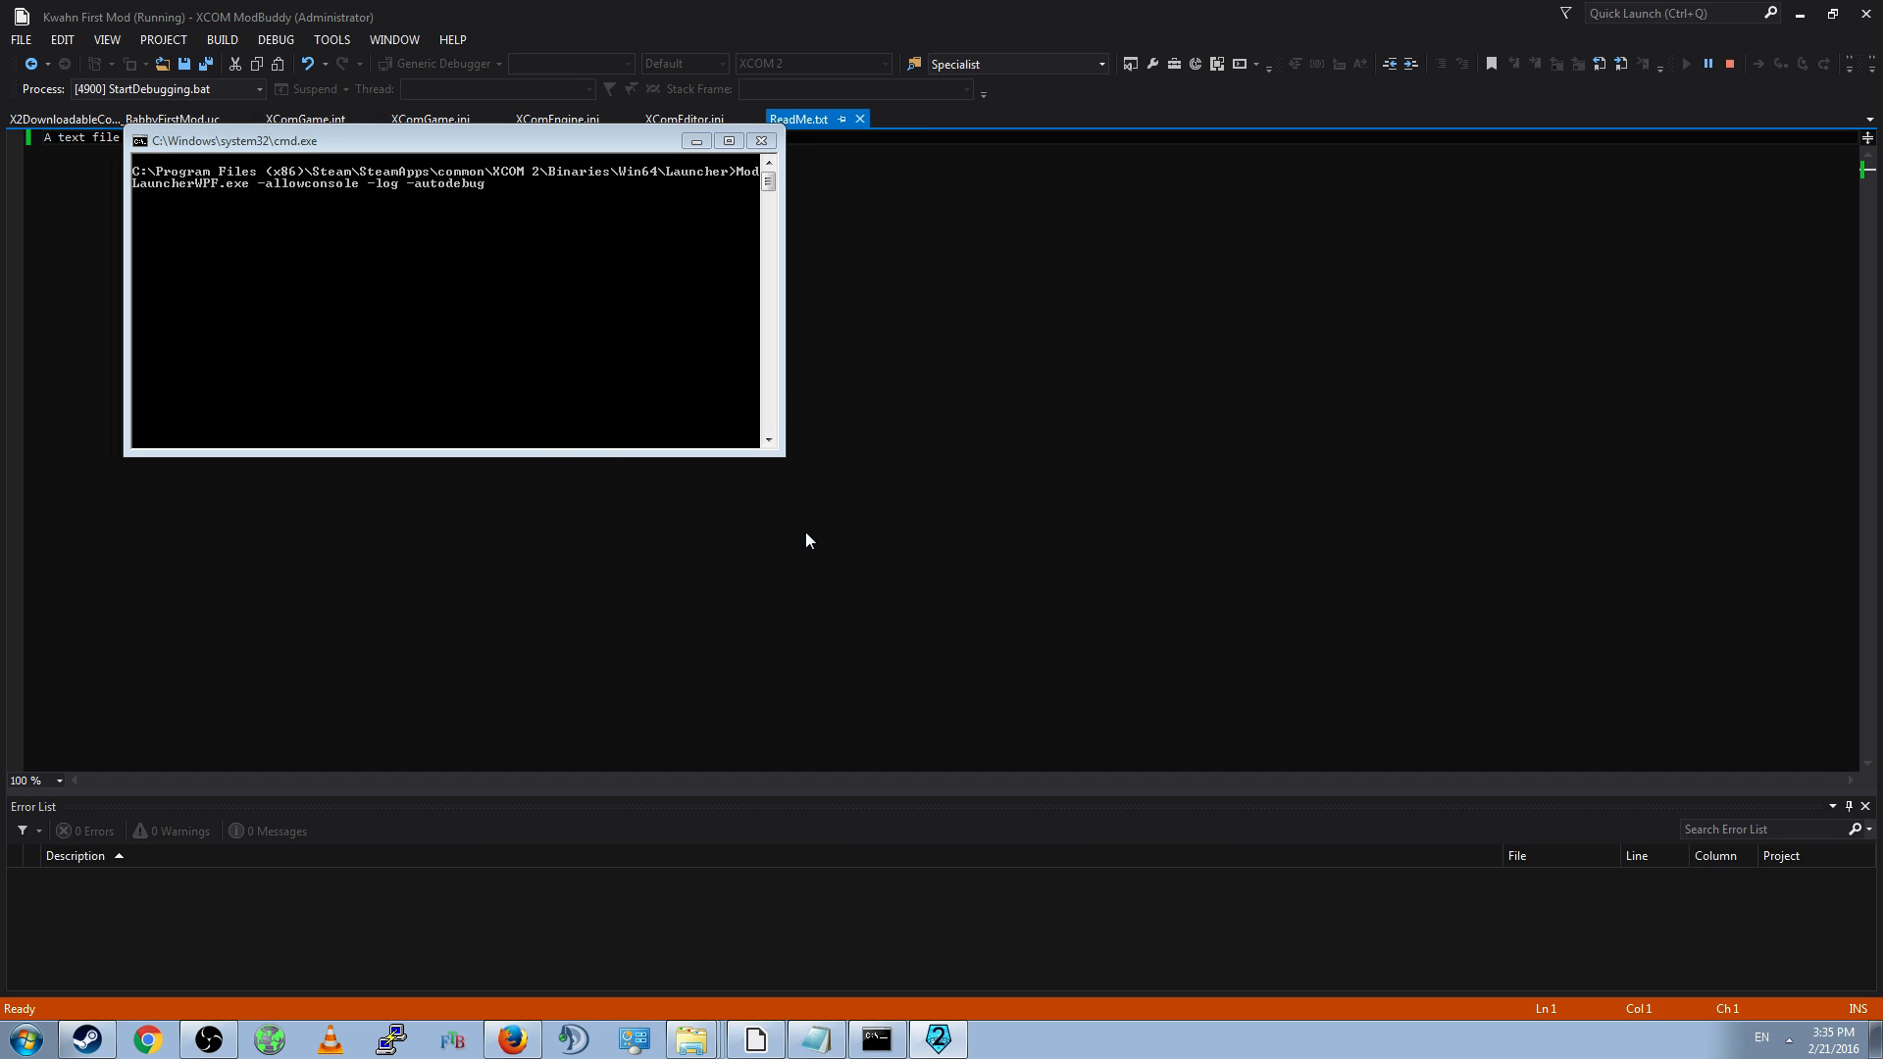
mouse_move(1245, 263)
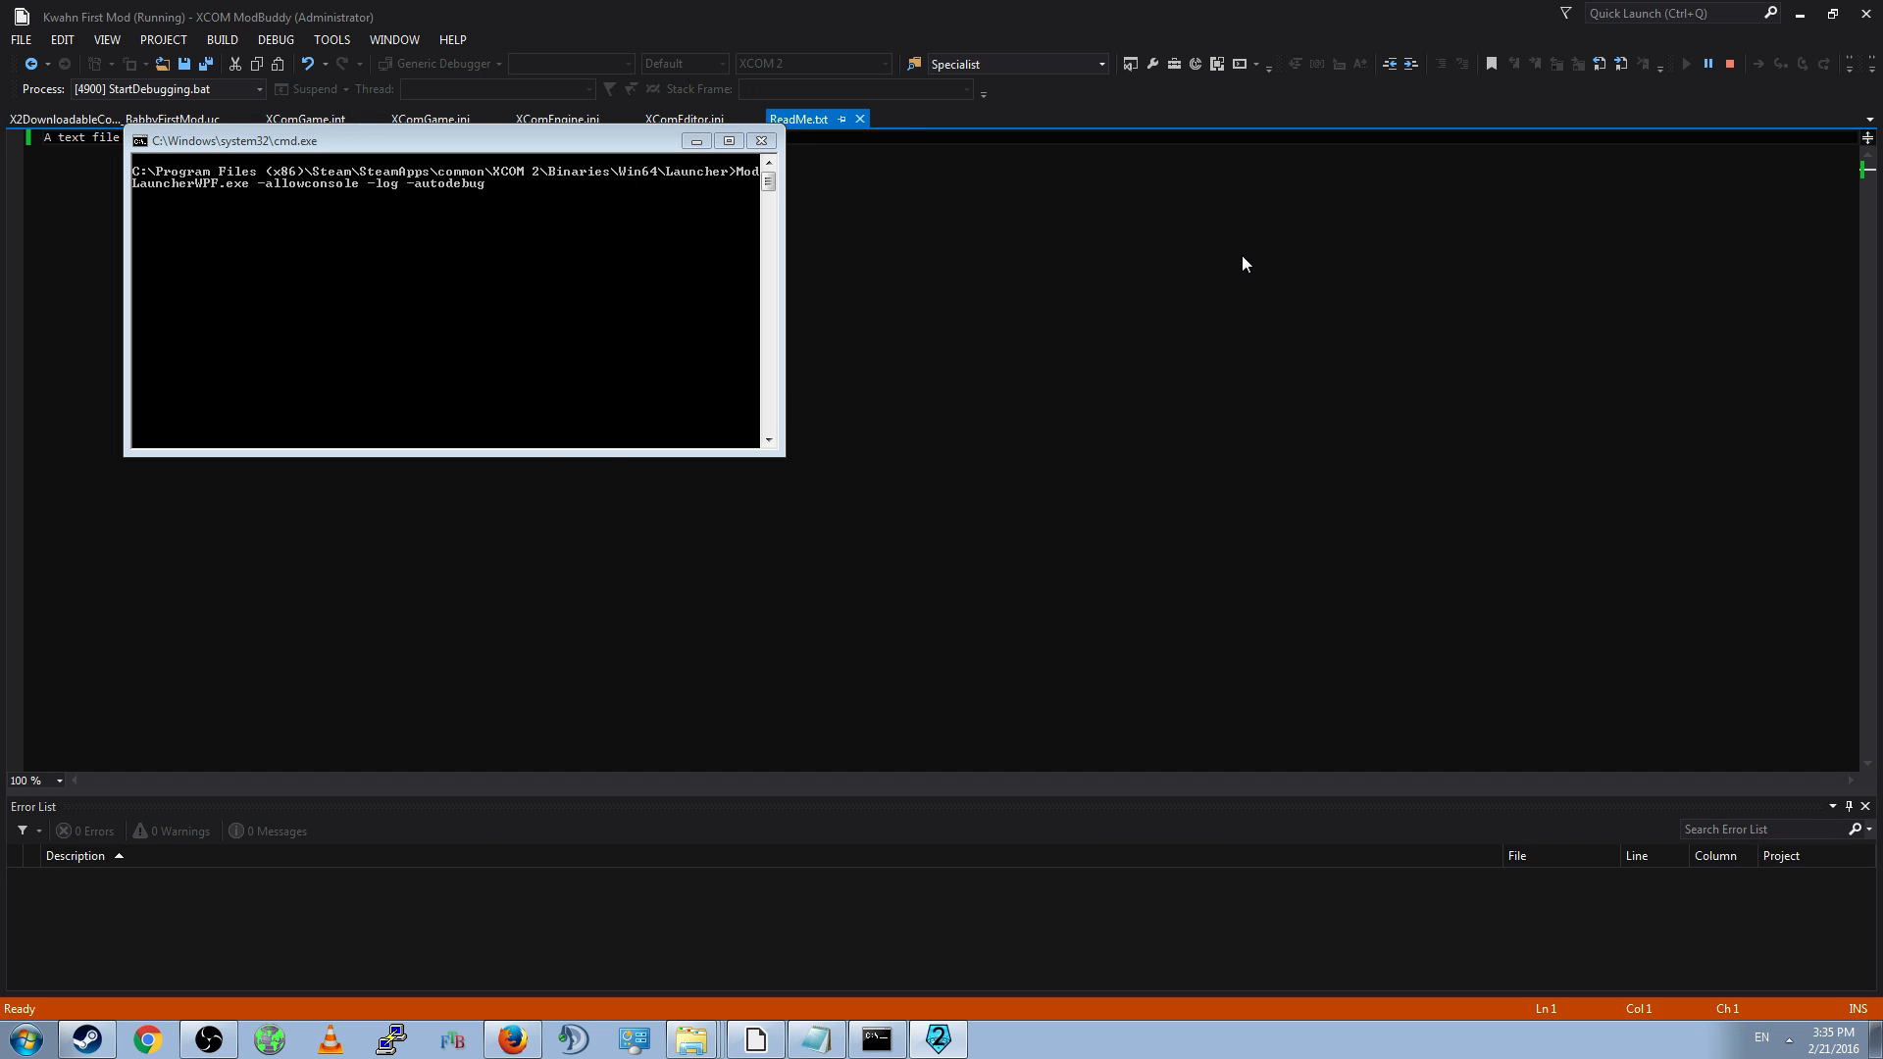
mouse_move(1076, 208)
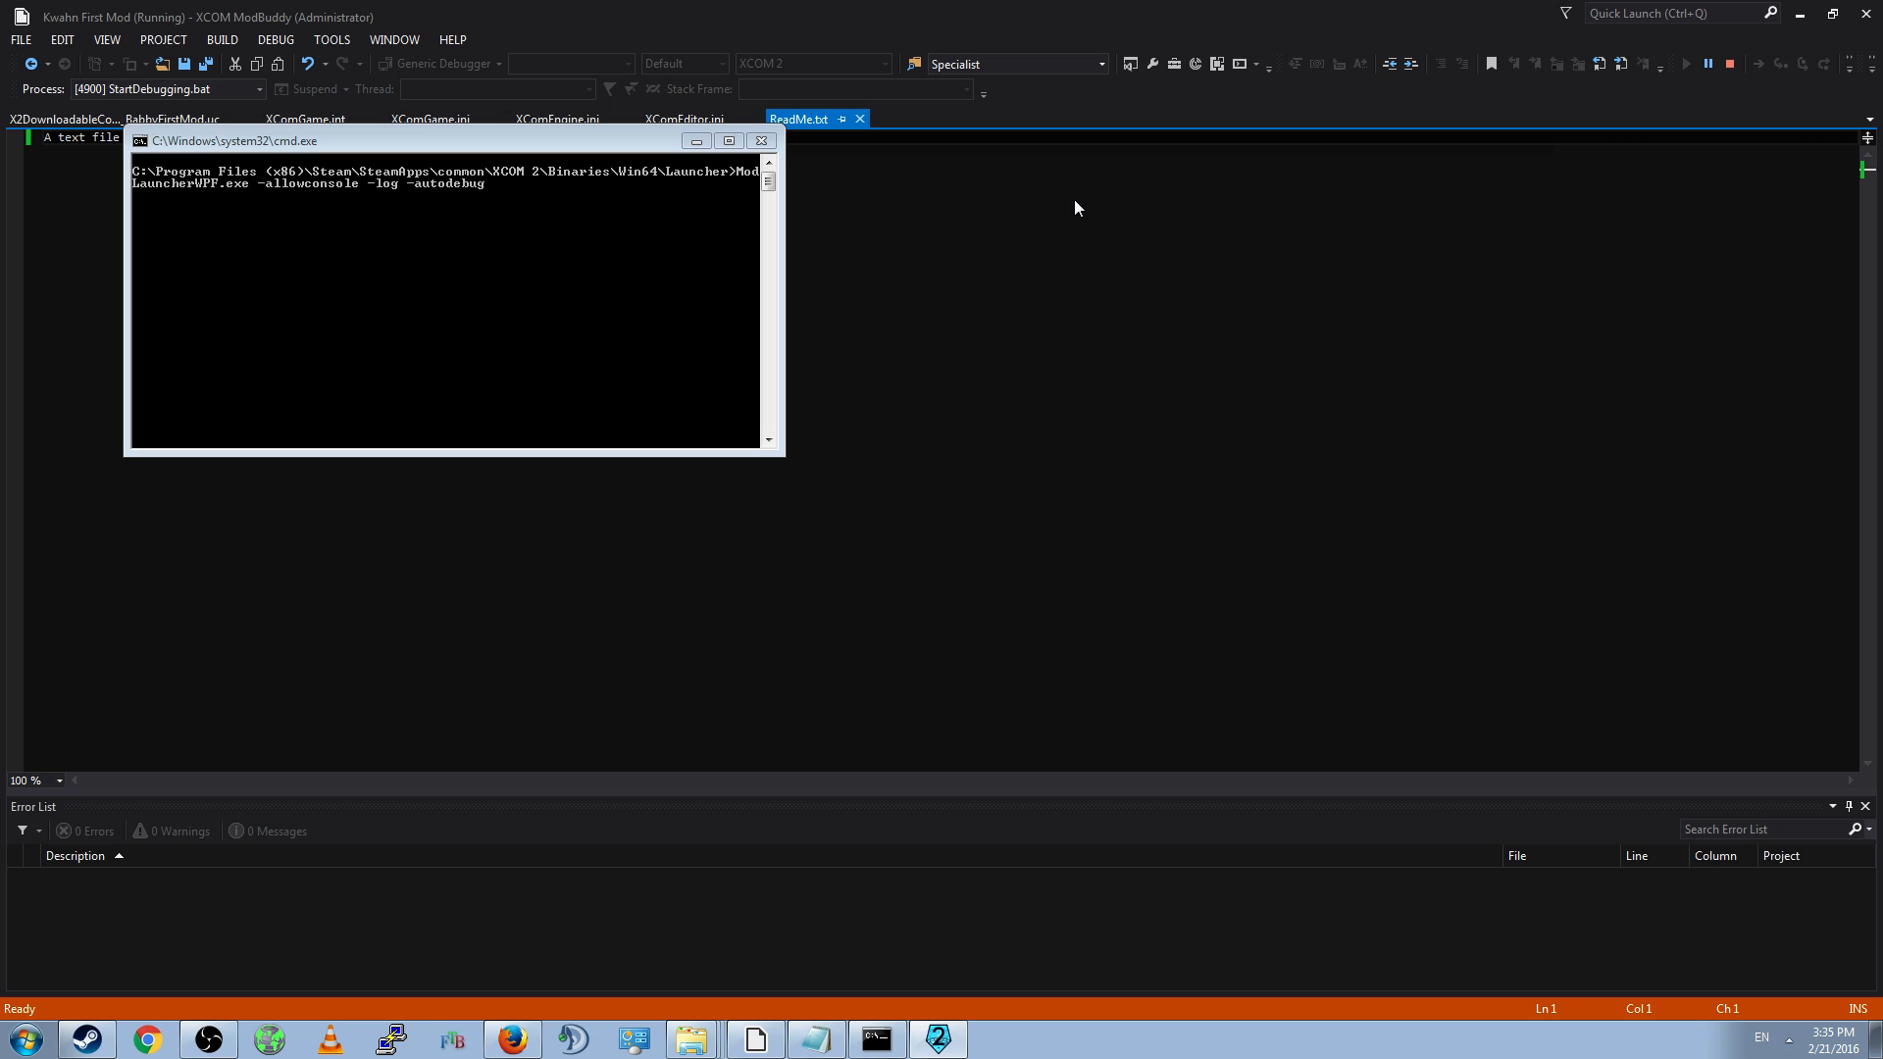
mouse_move(1379, 322)
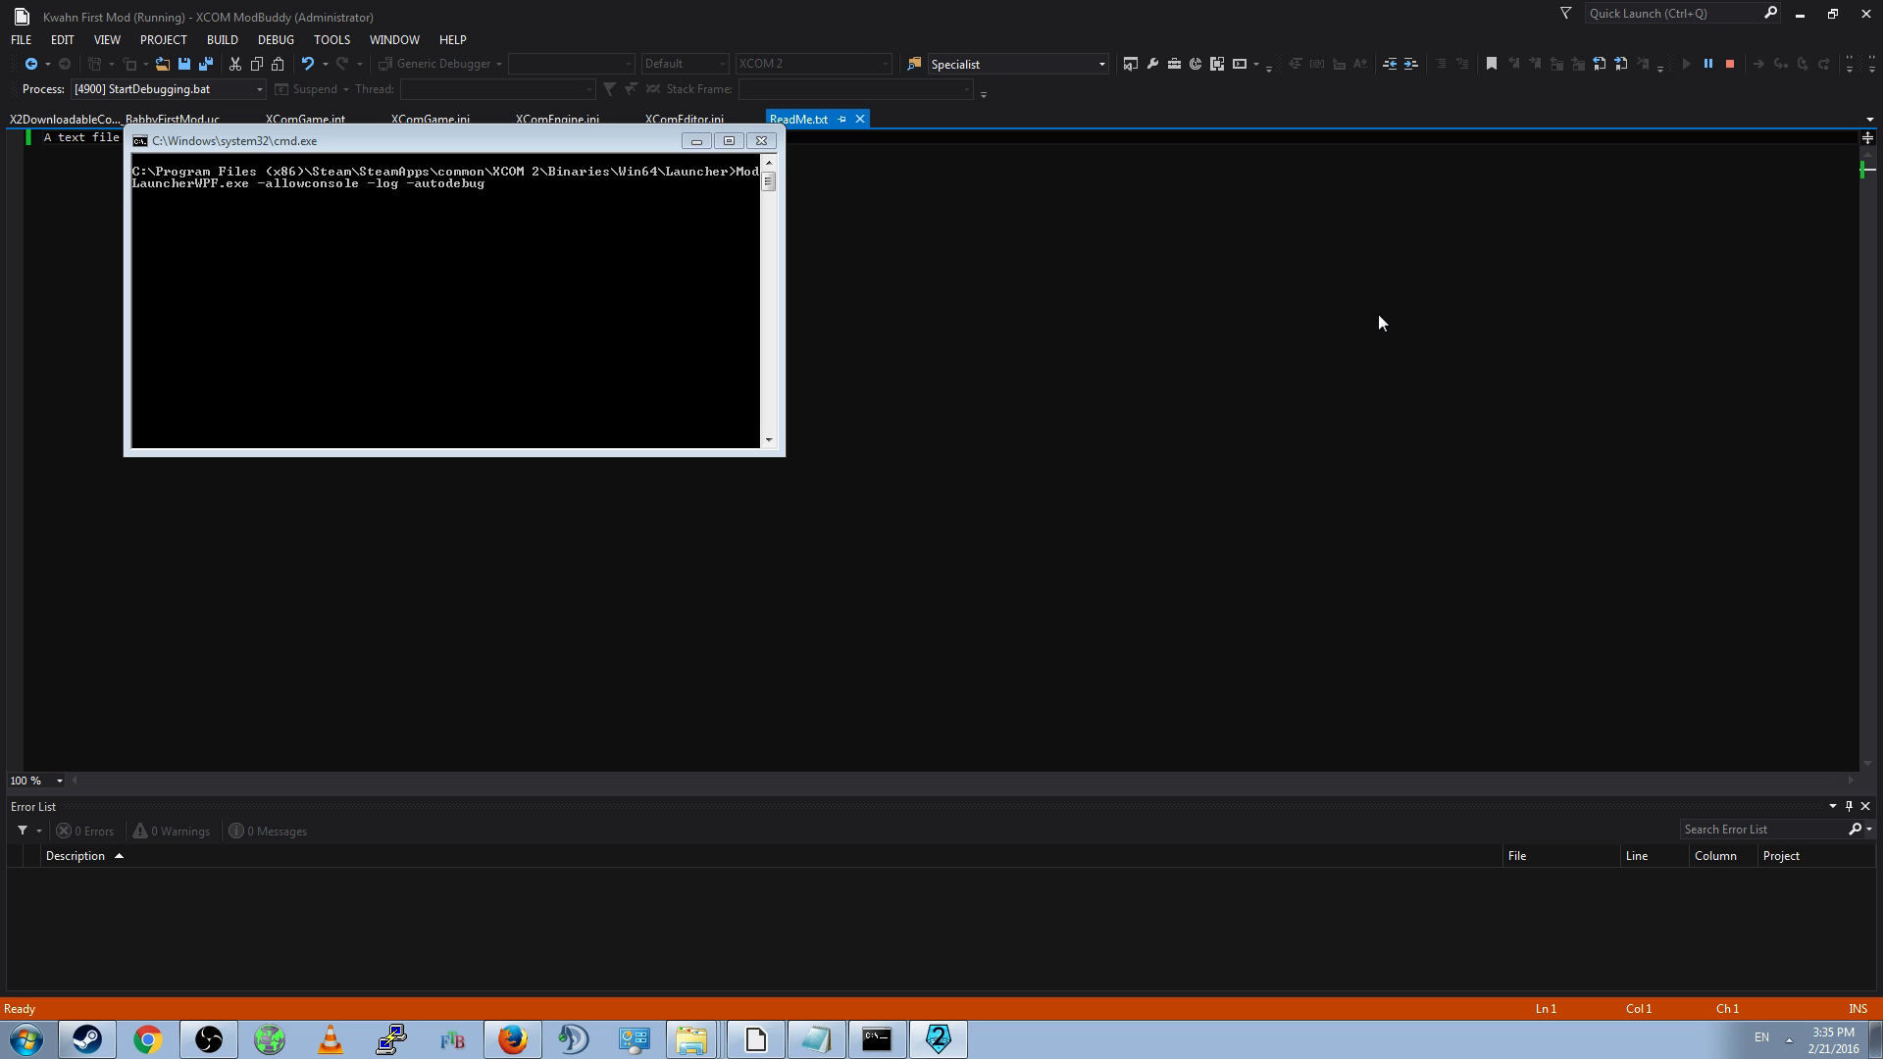
mouse_move(1059, 309)
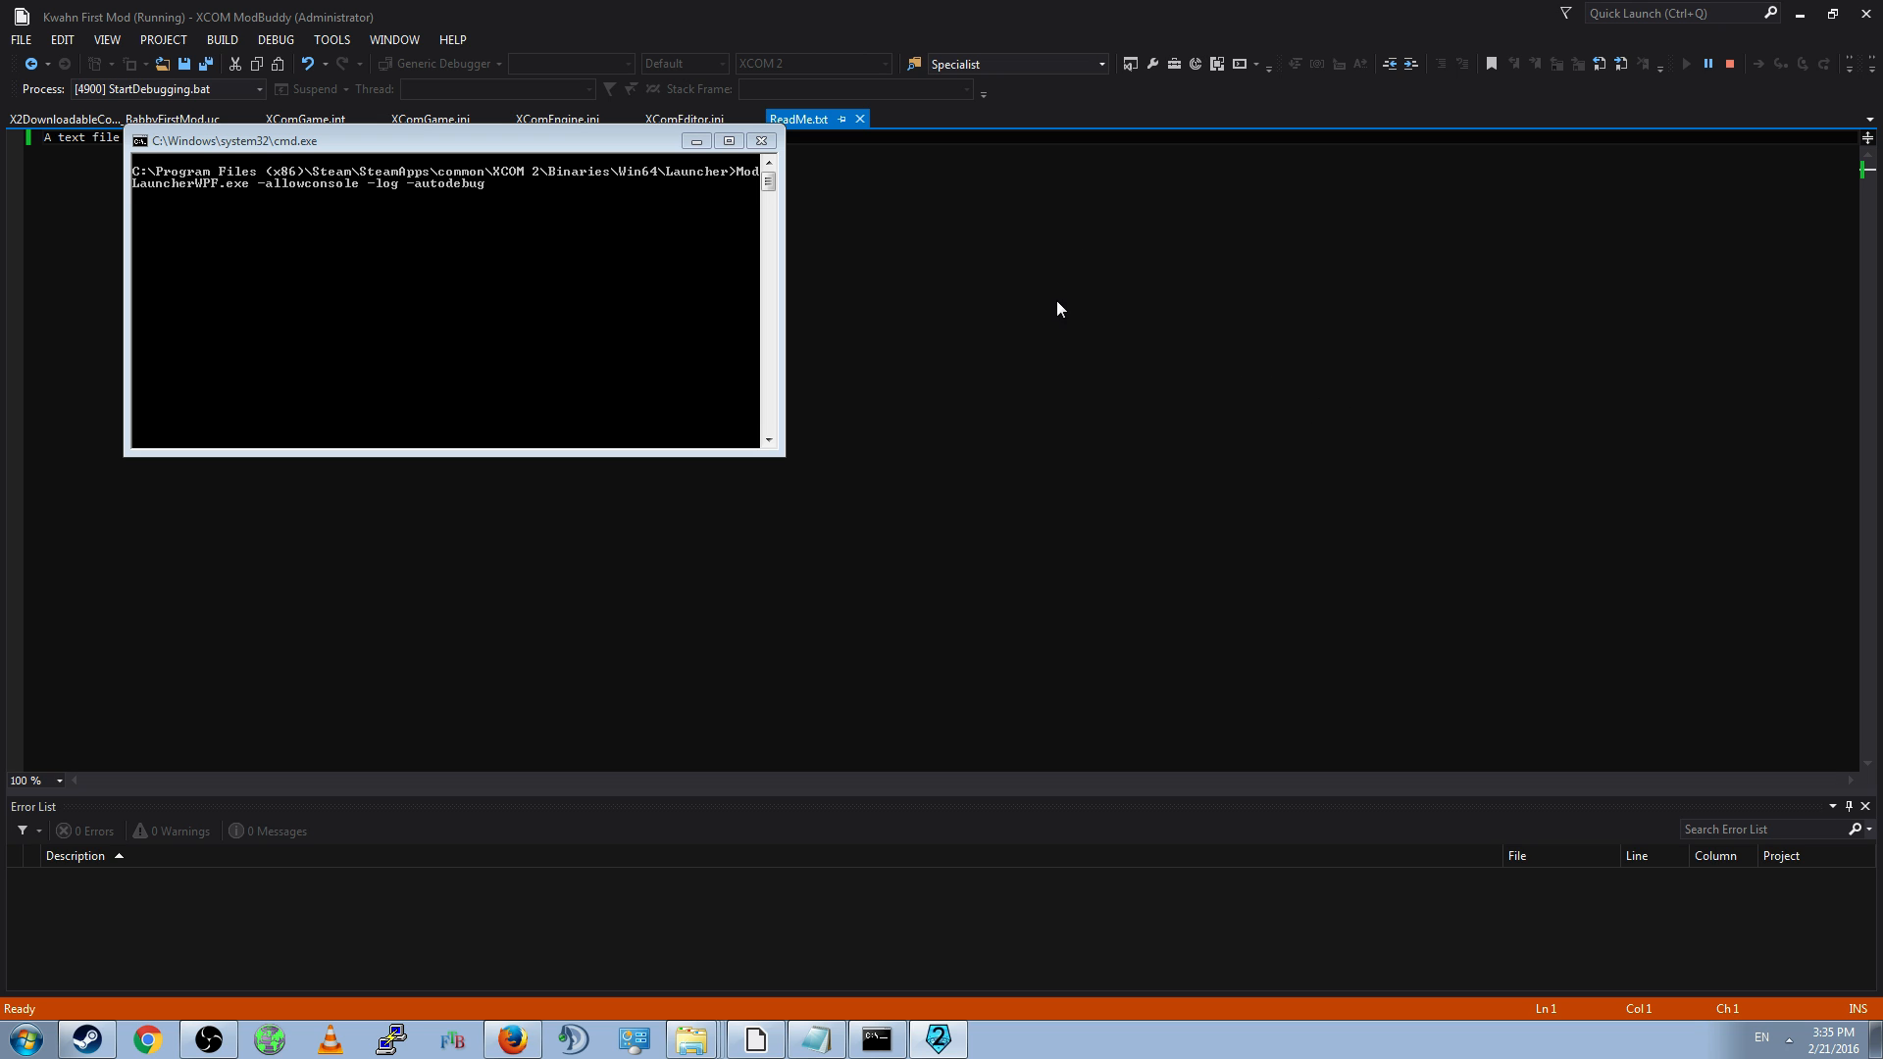
mouse_move(1079, 577)
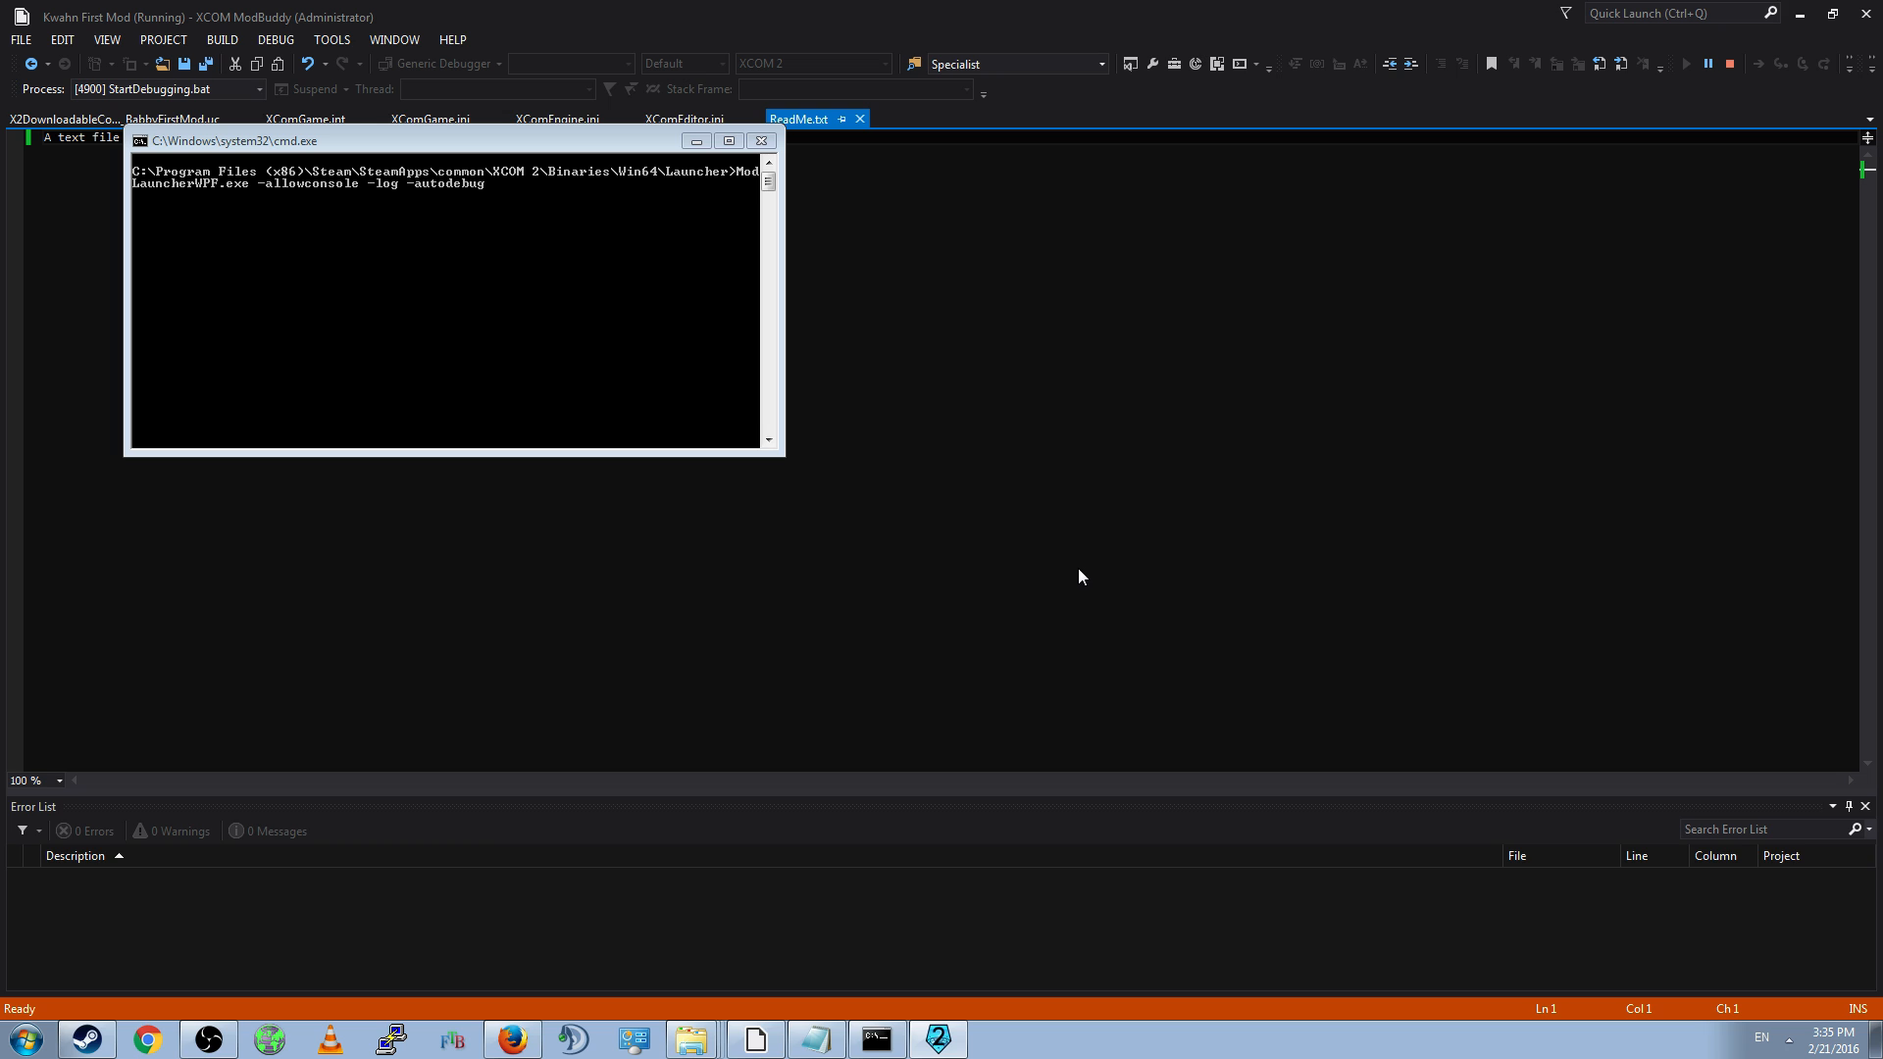
mouse_move(1095, 659)
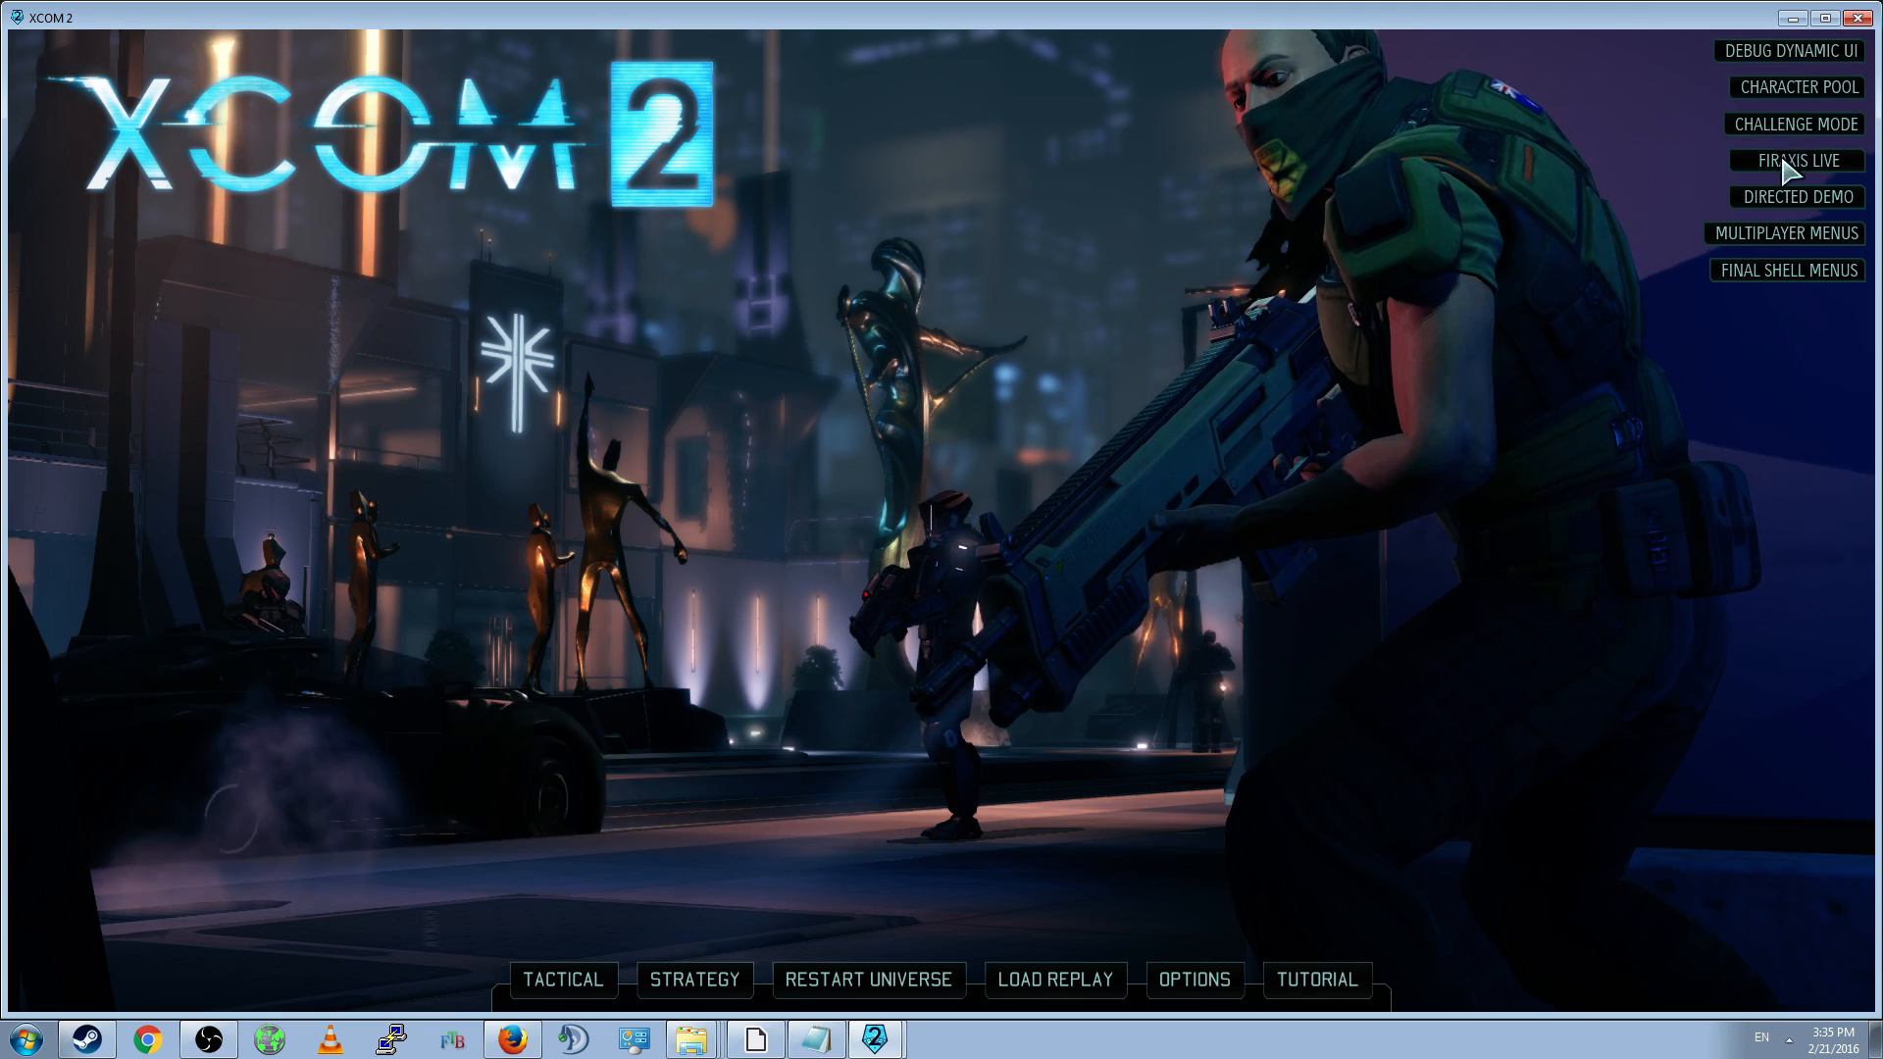
mouse_move(1357, 546)
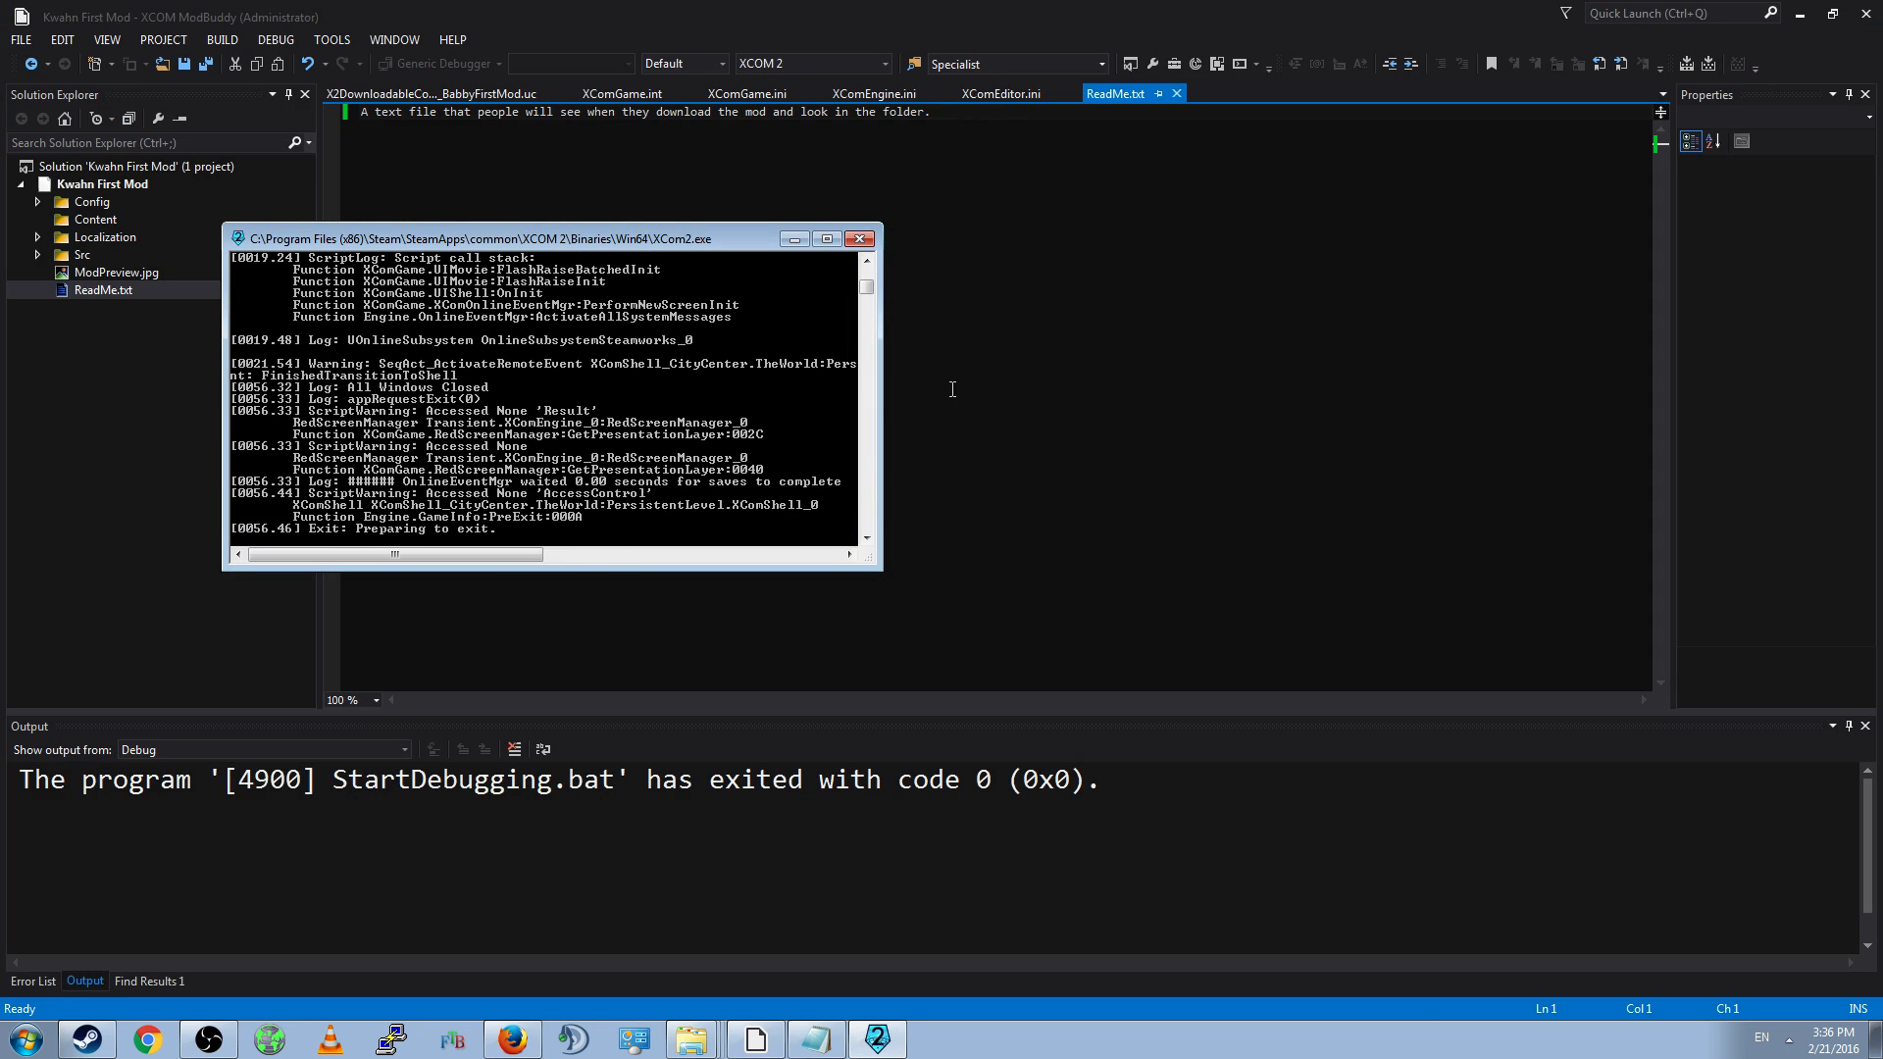
- Close the game's log window and bring up the Upload To Steam Workshop window
left_click(860, 237)
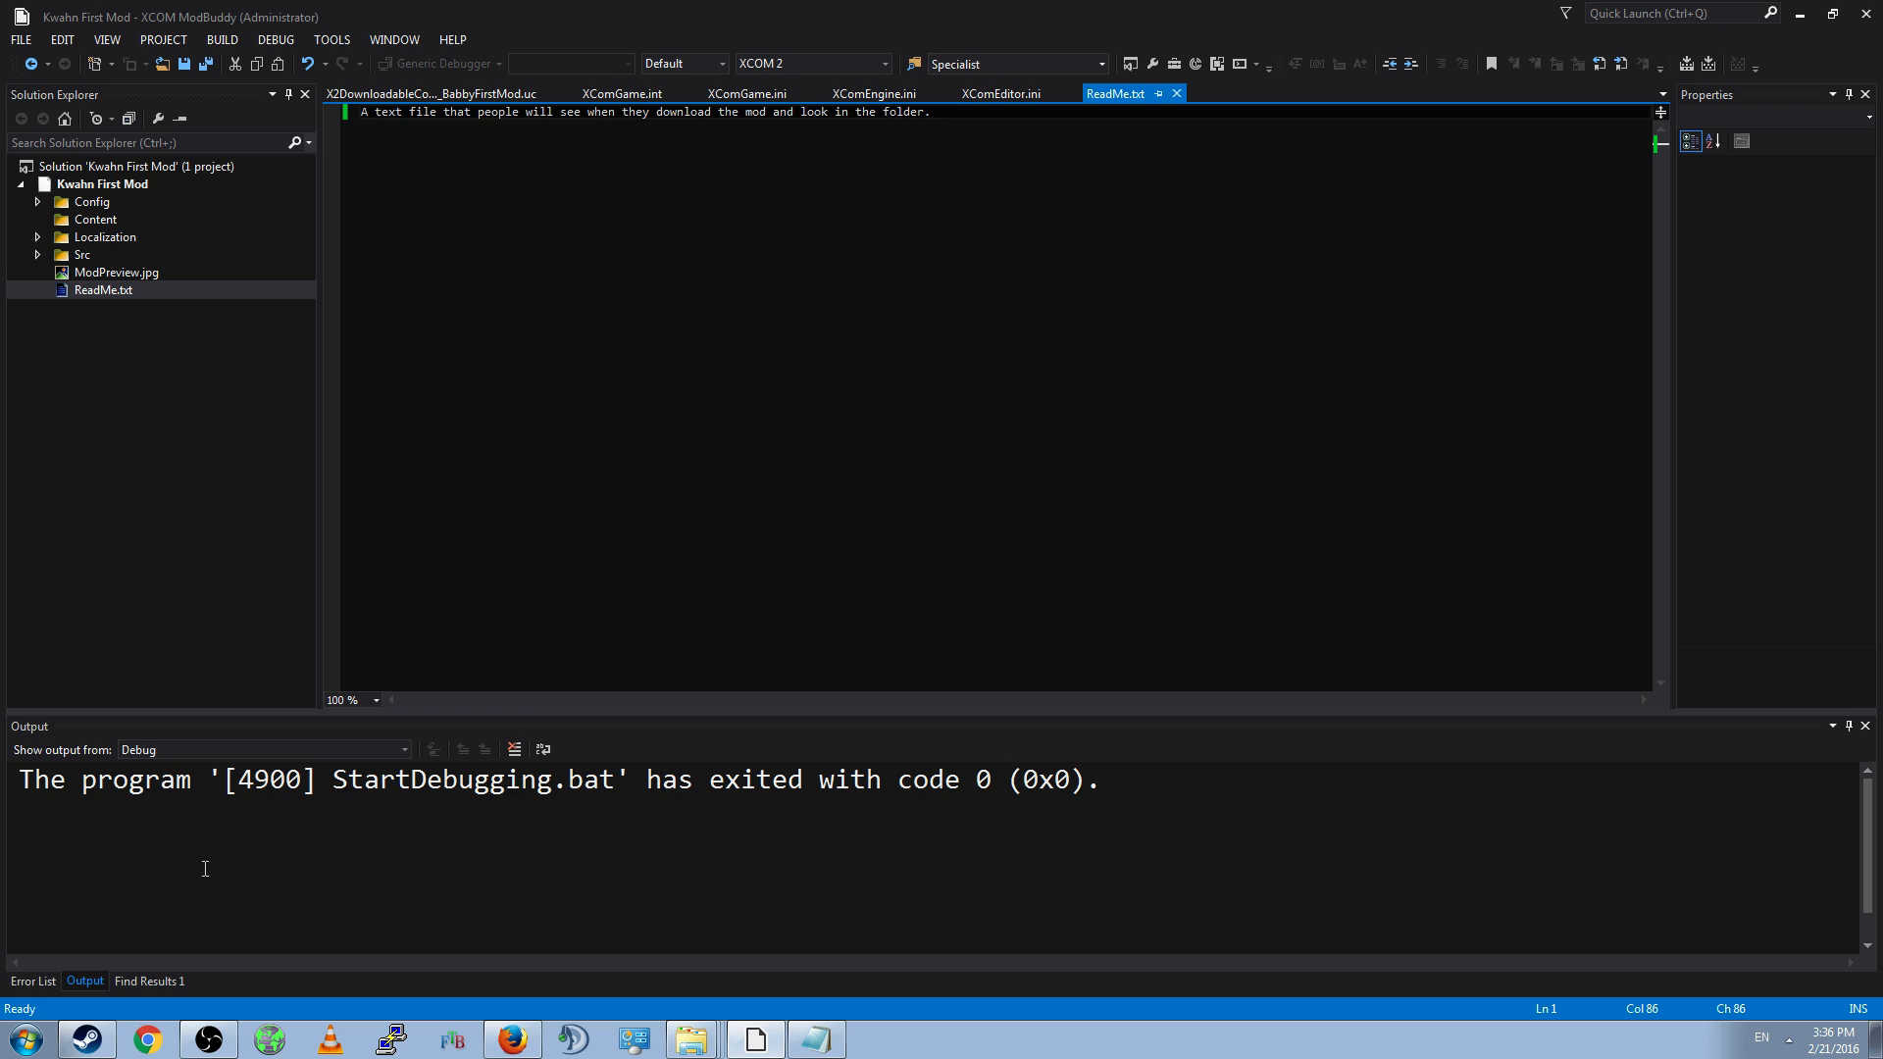
left_click_drag(335, 780, 1095, 780)
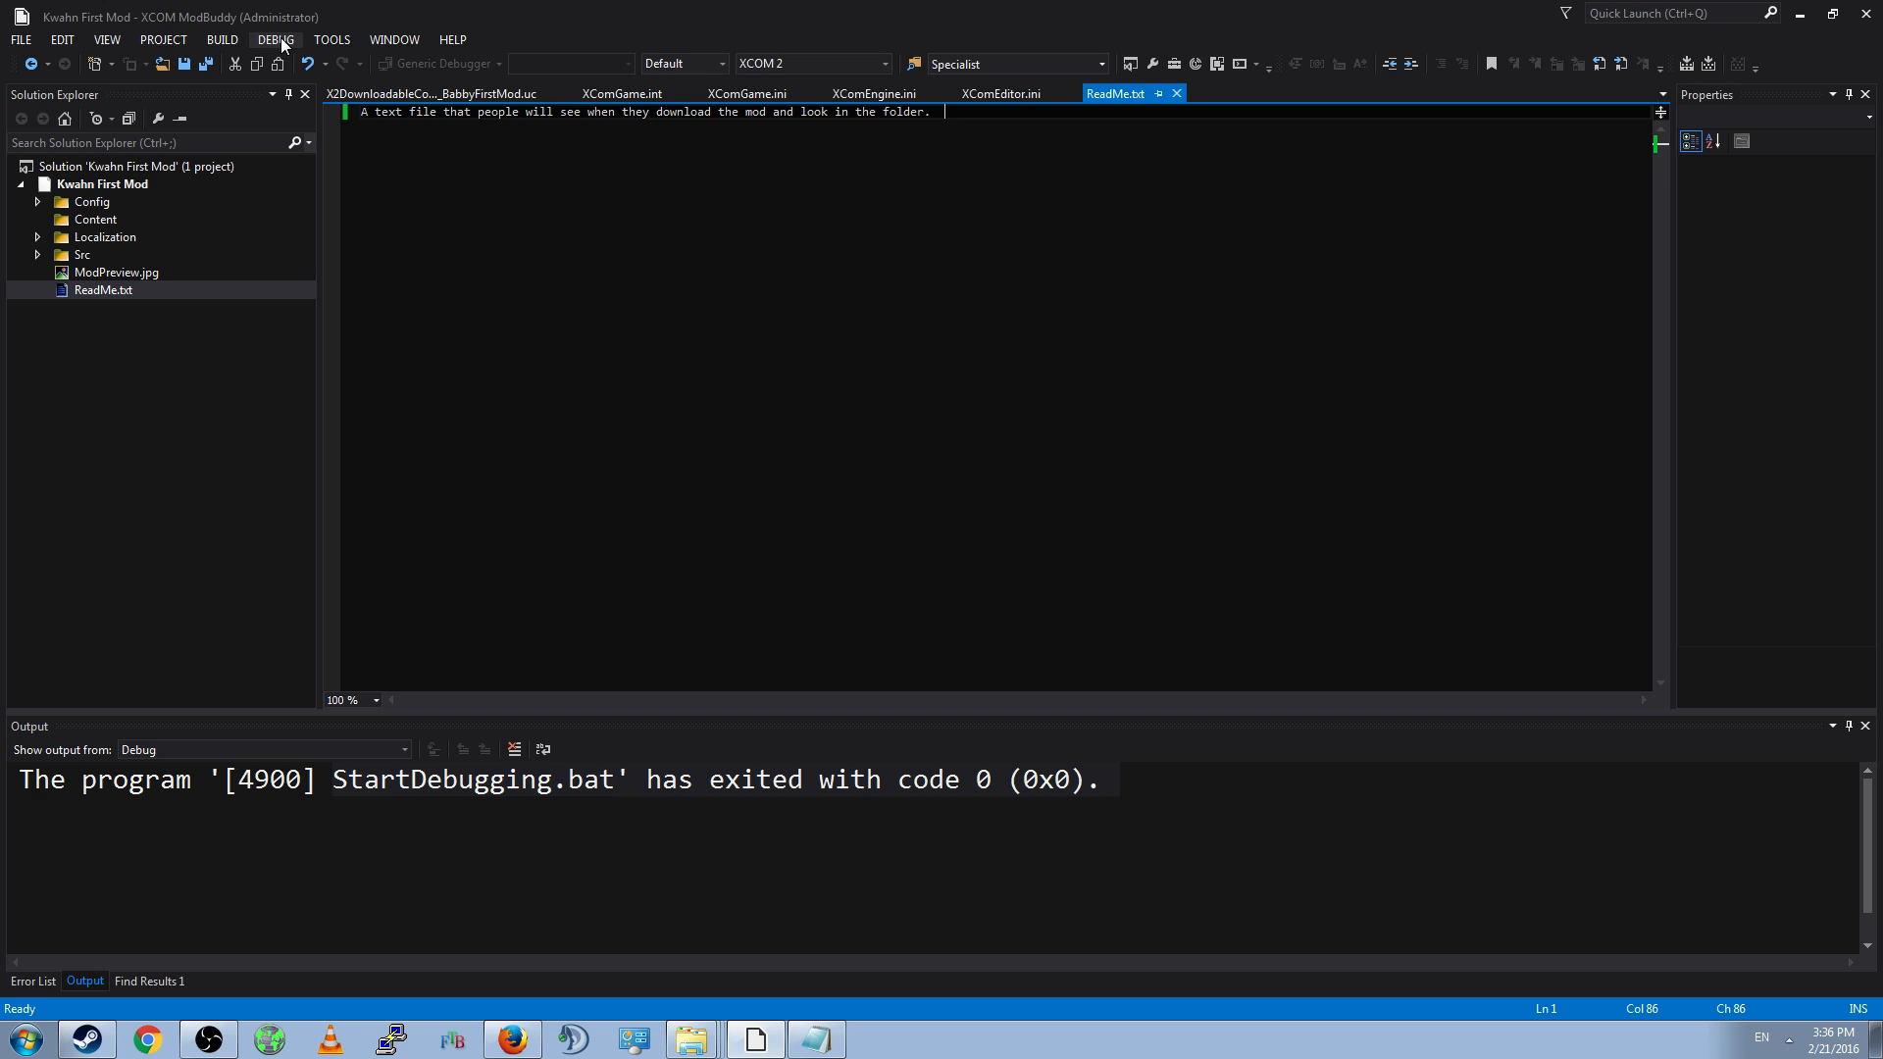
mouse_move(330, 39)
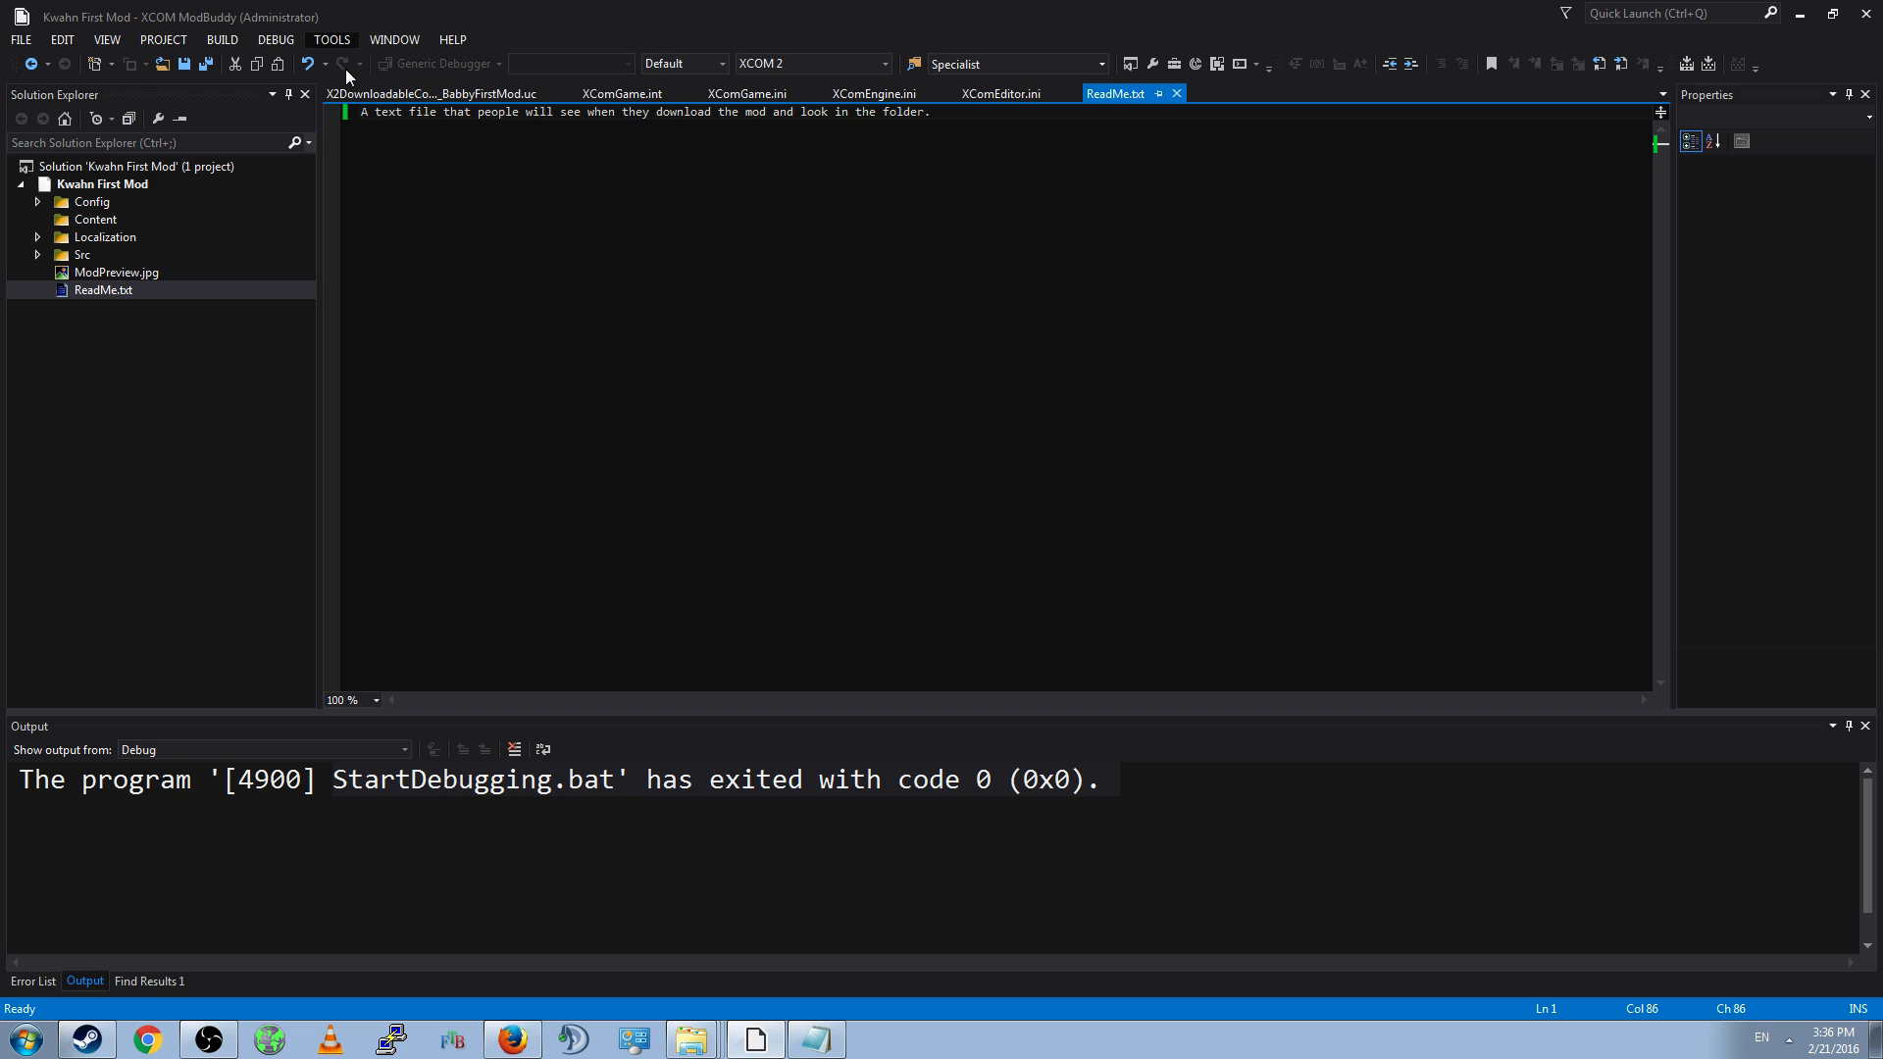
left_click(332, 39)
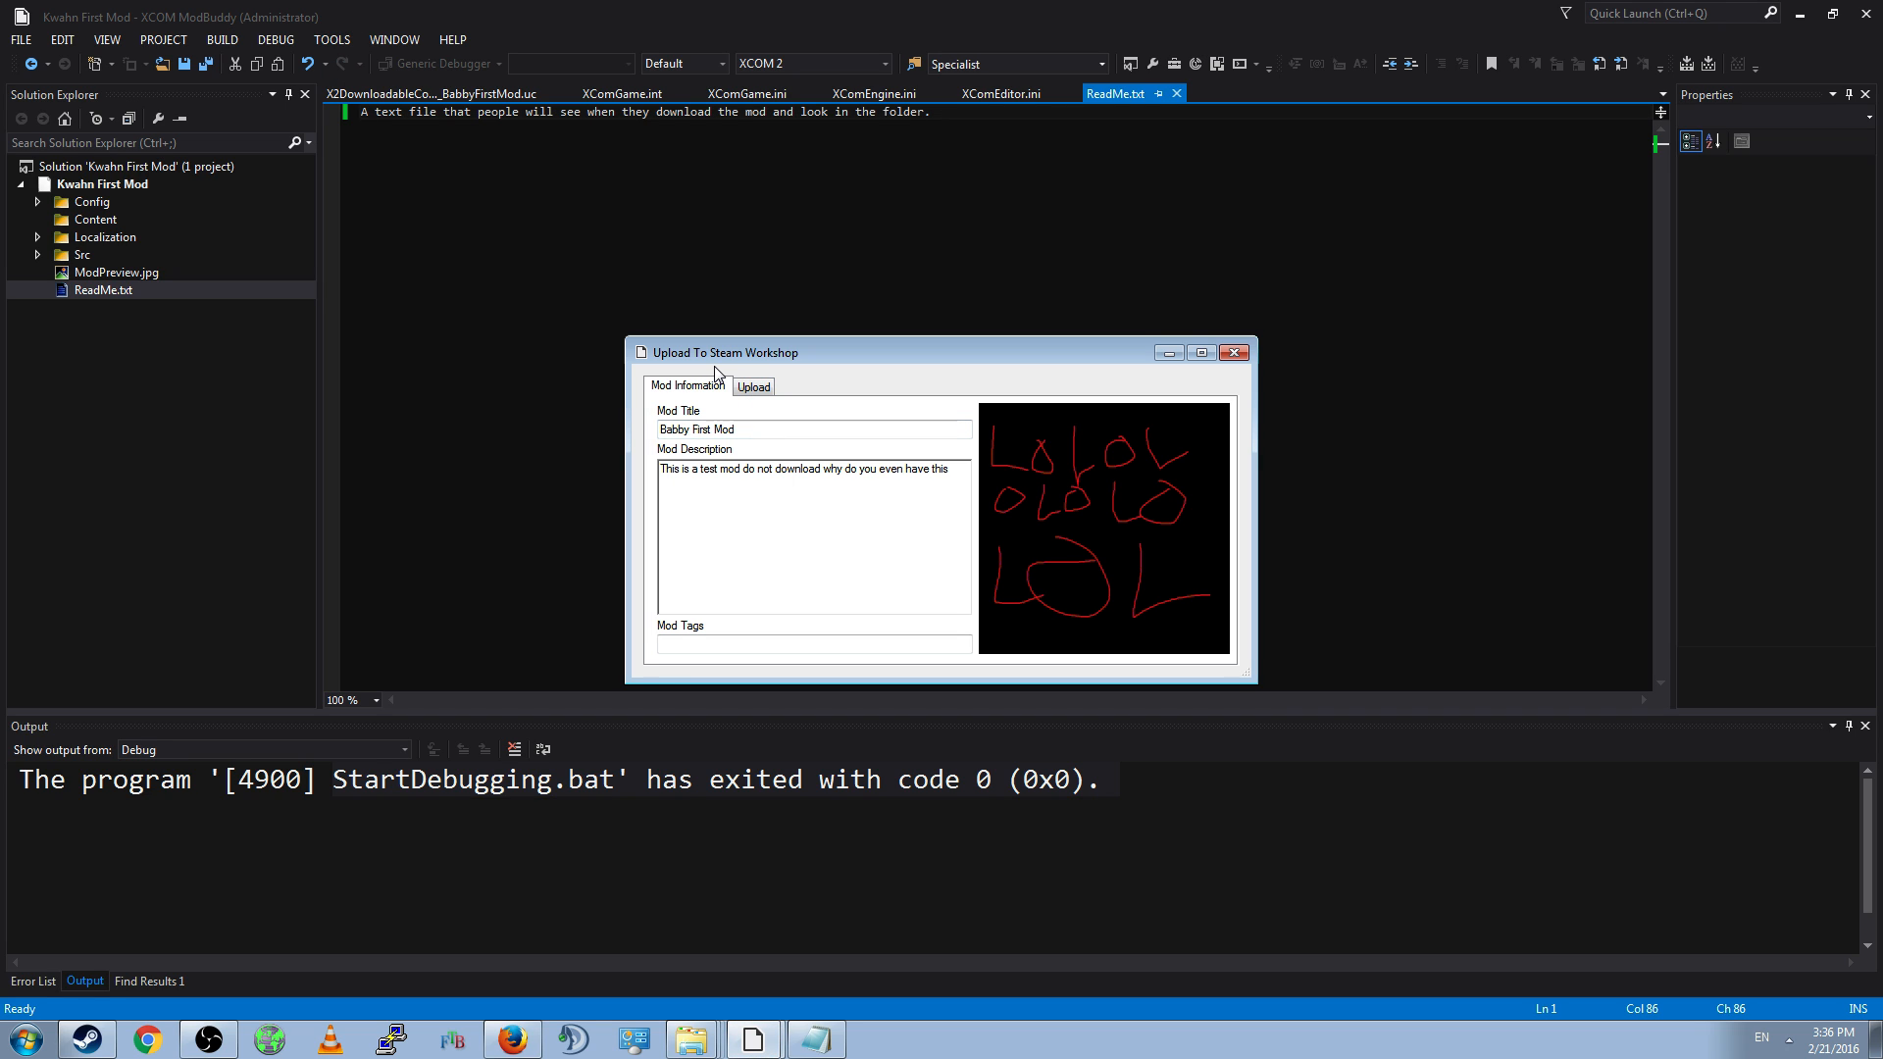
- Create and upload Babby First Mod from the Upload tab
left_click(757, 428)
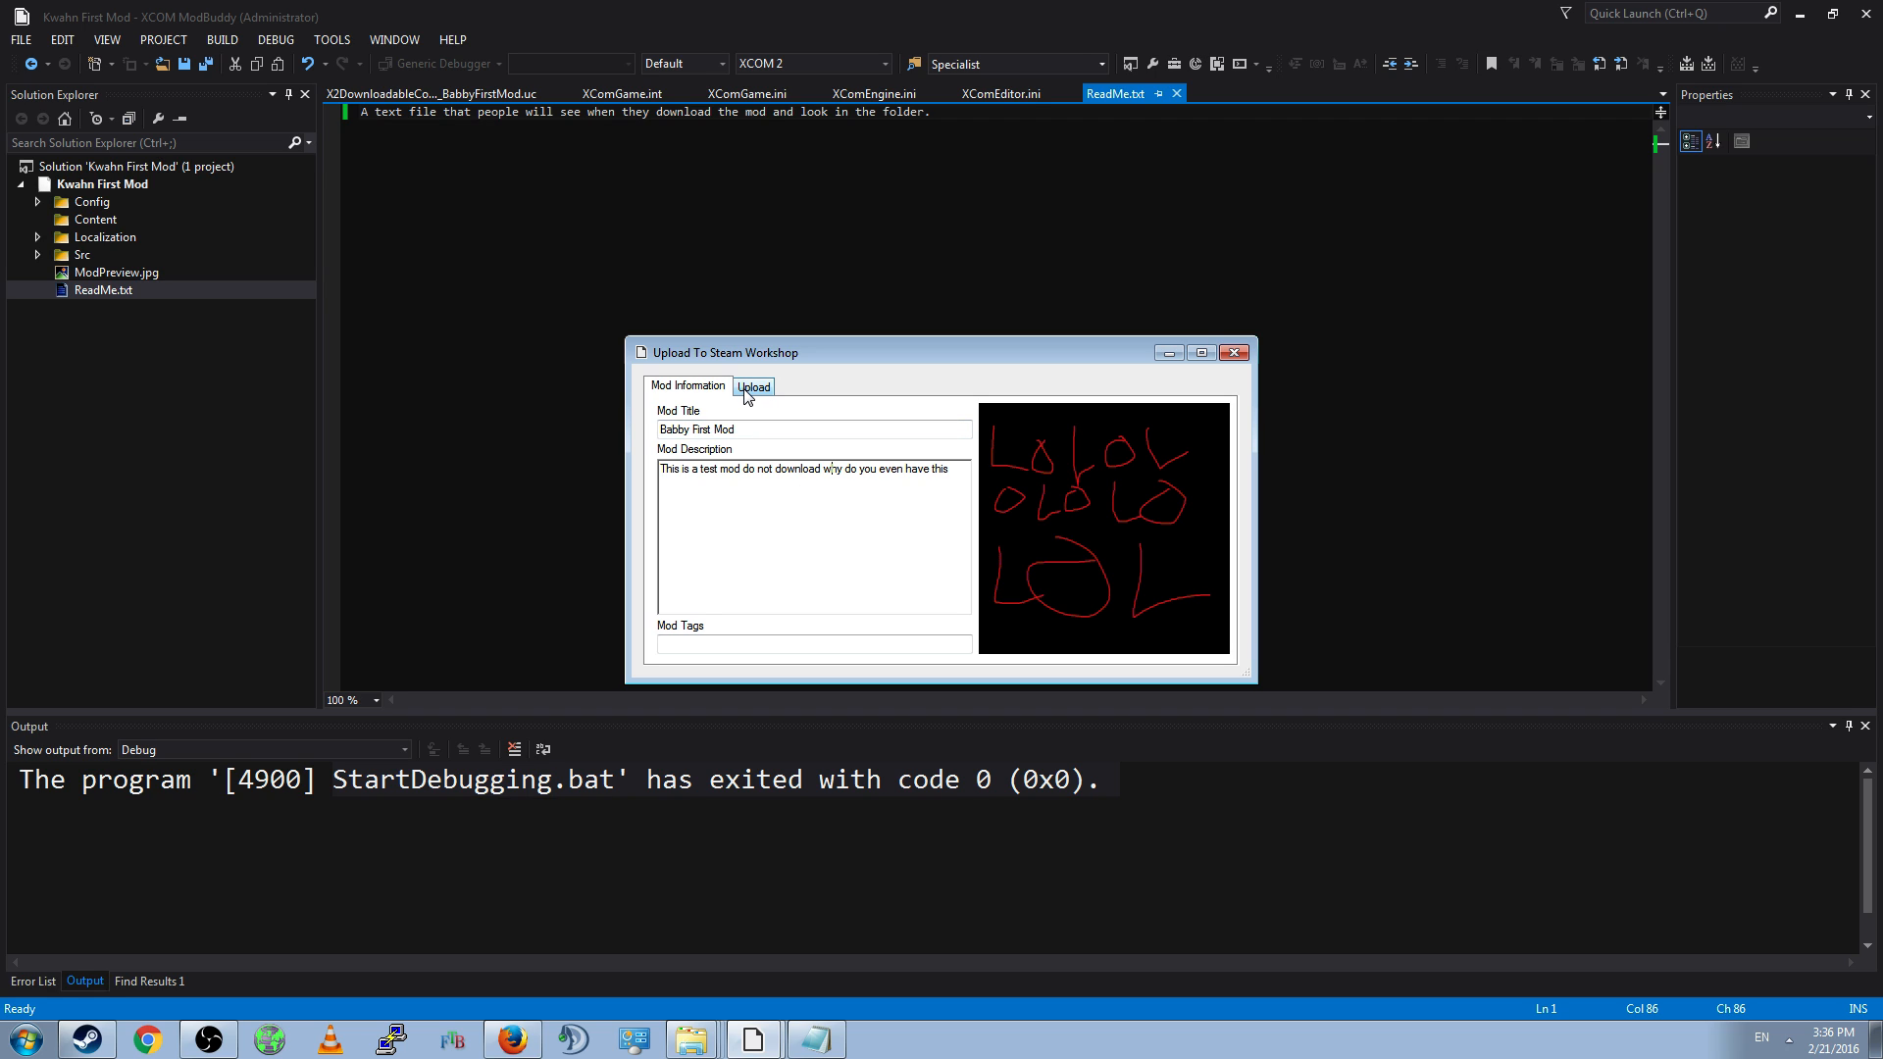
left_click(753, 386)
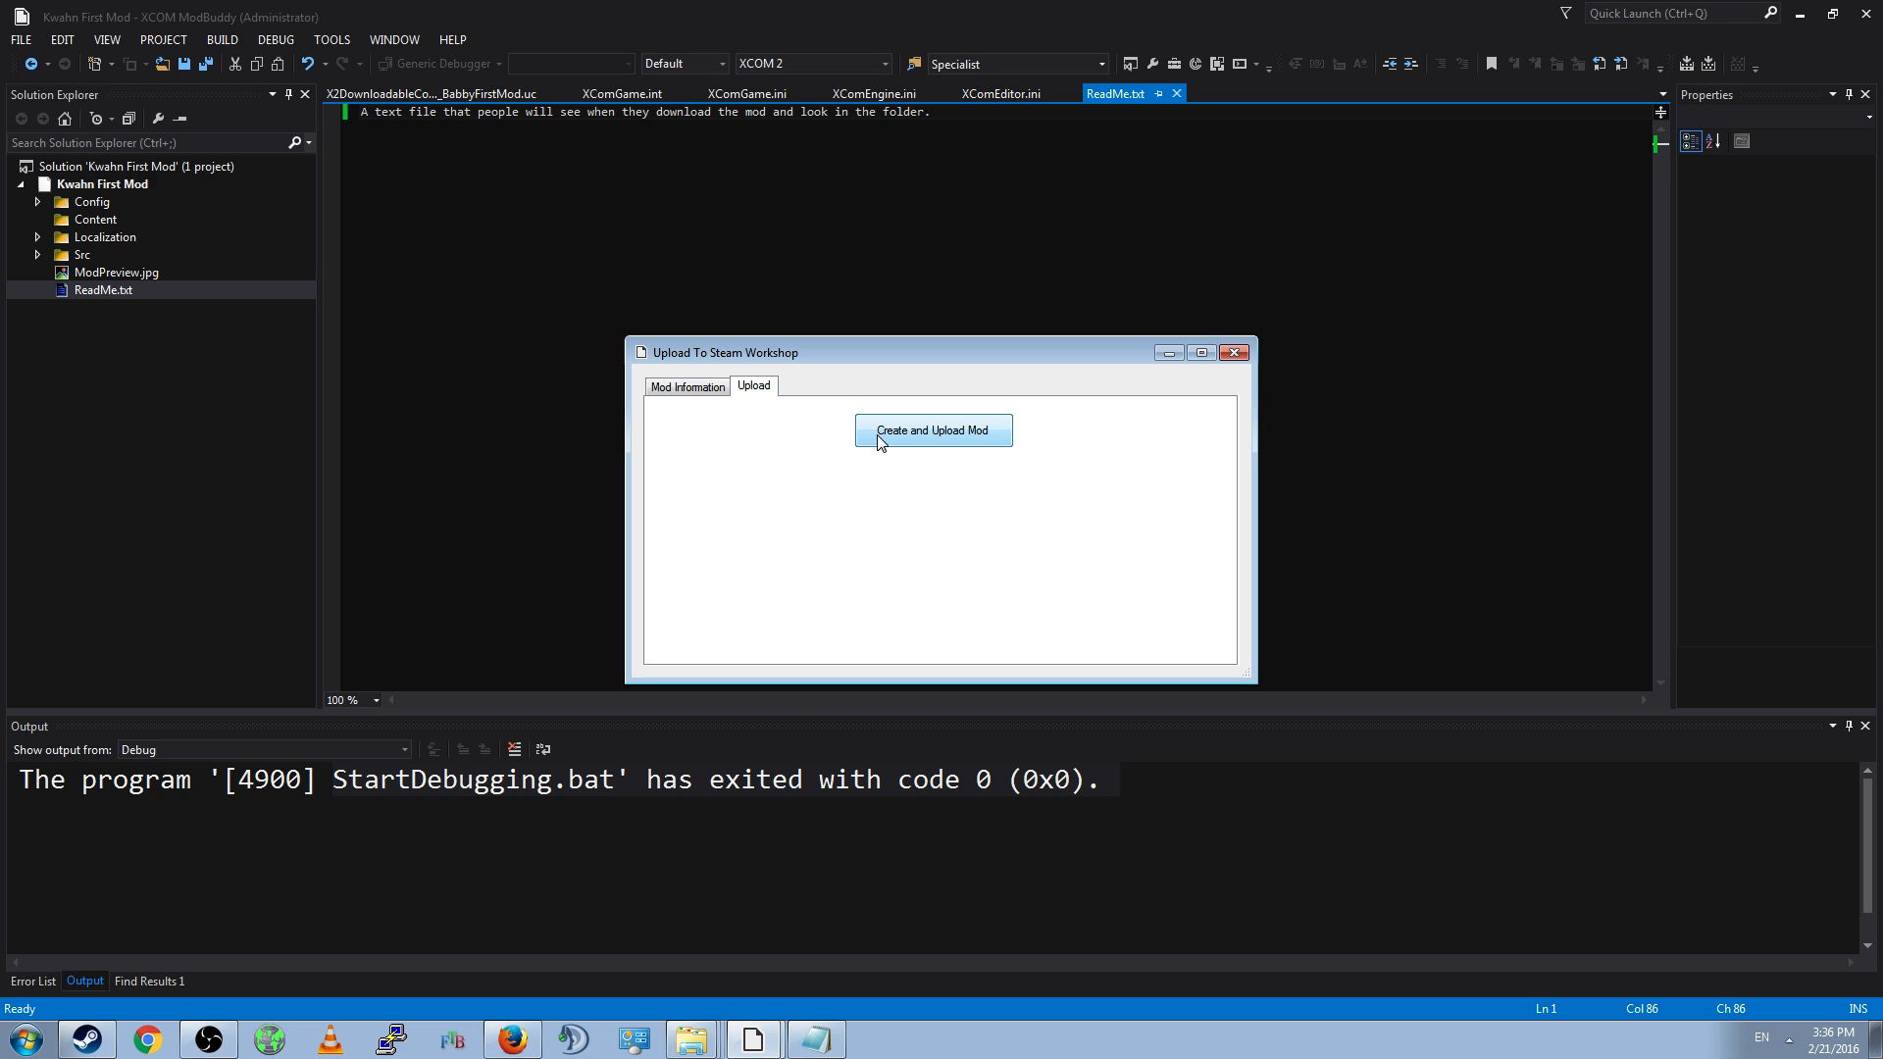
left_click(933, 430)
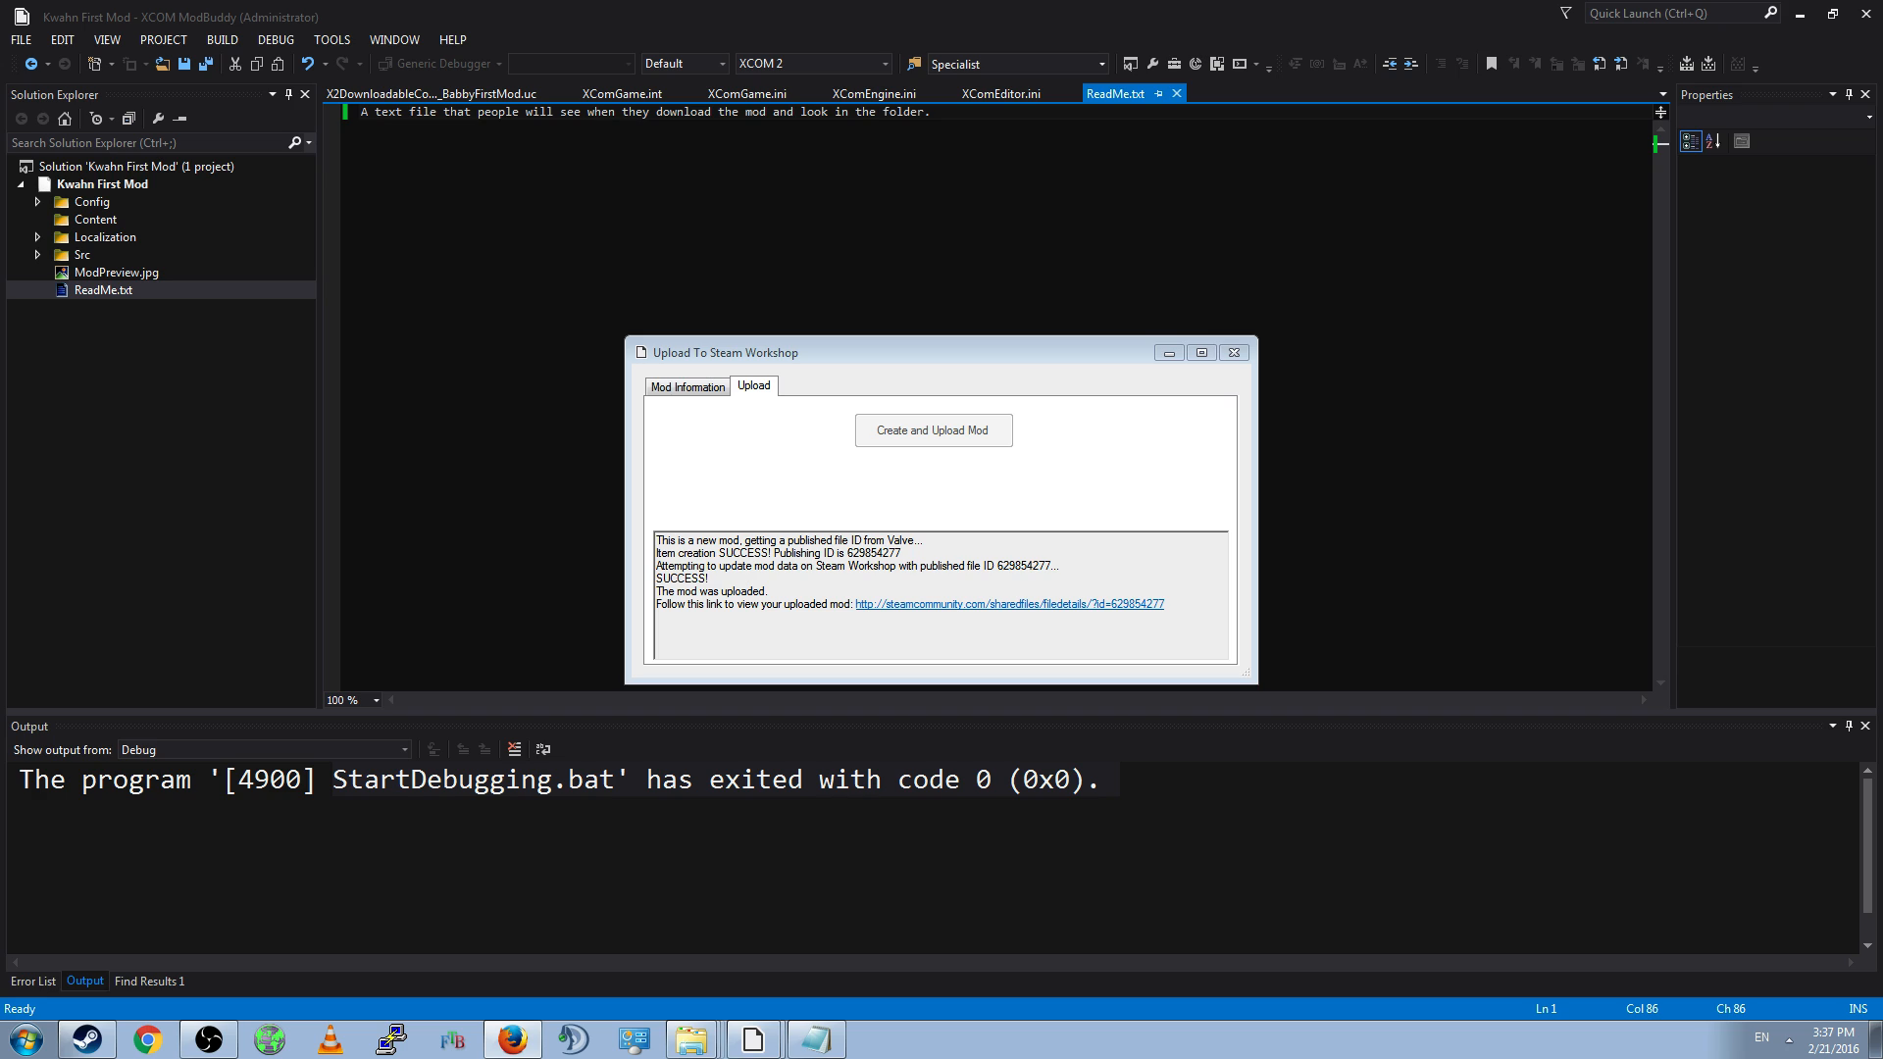
mouse_move(545, 528)
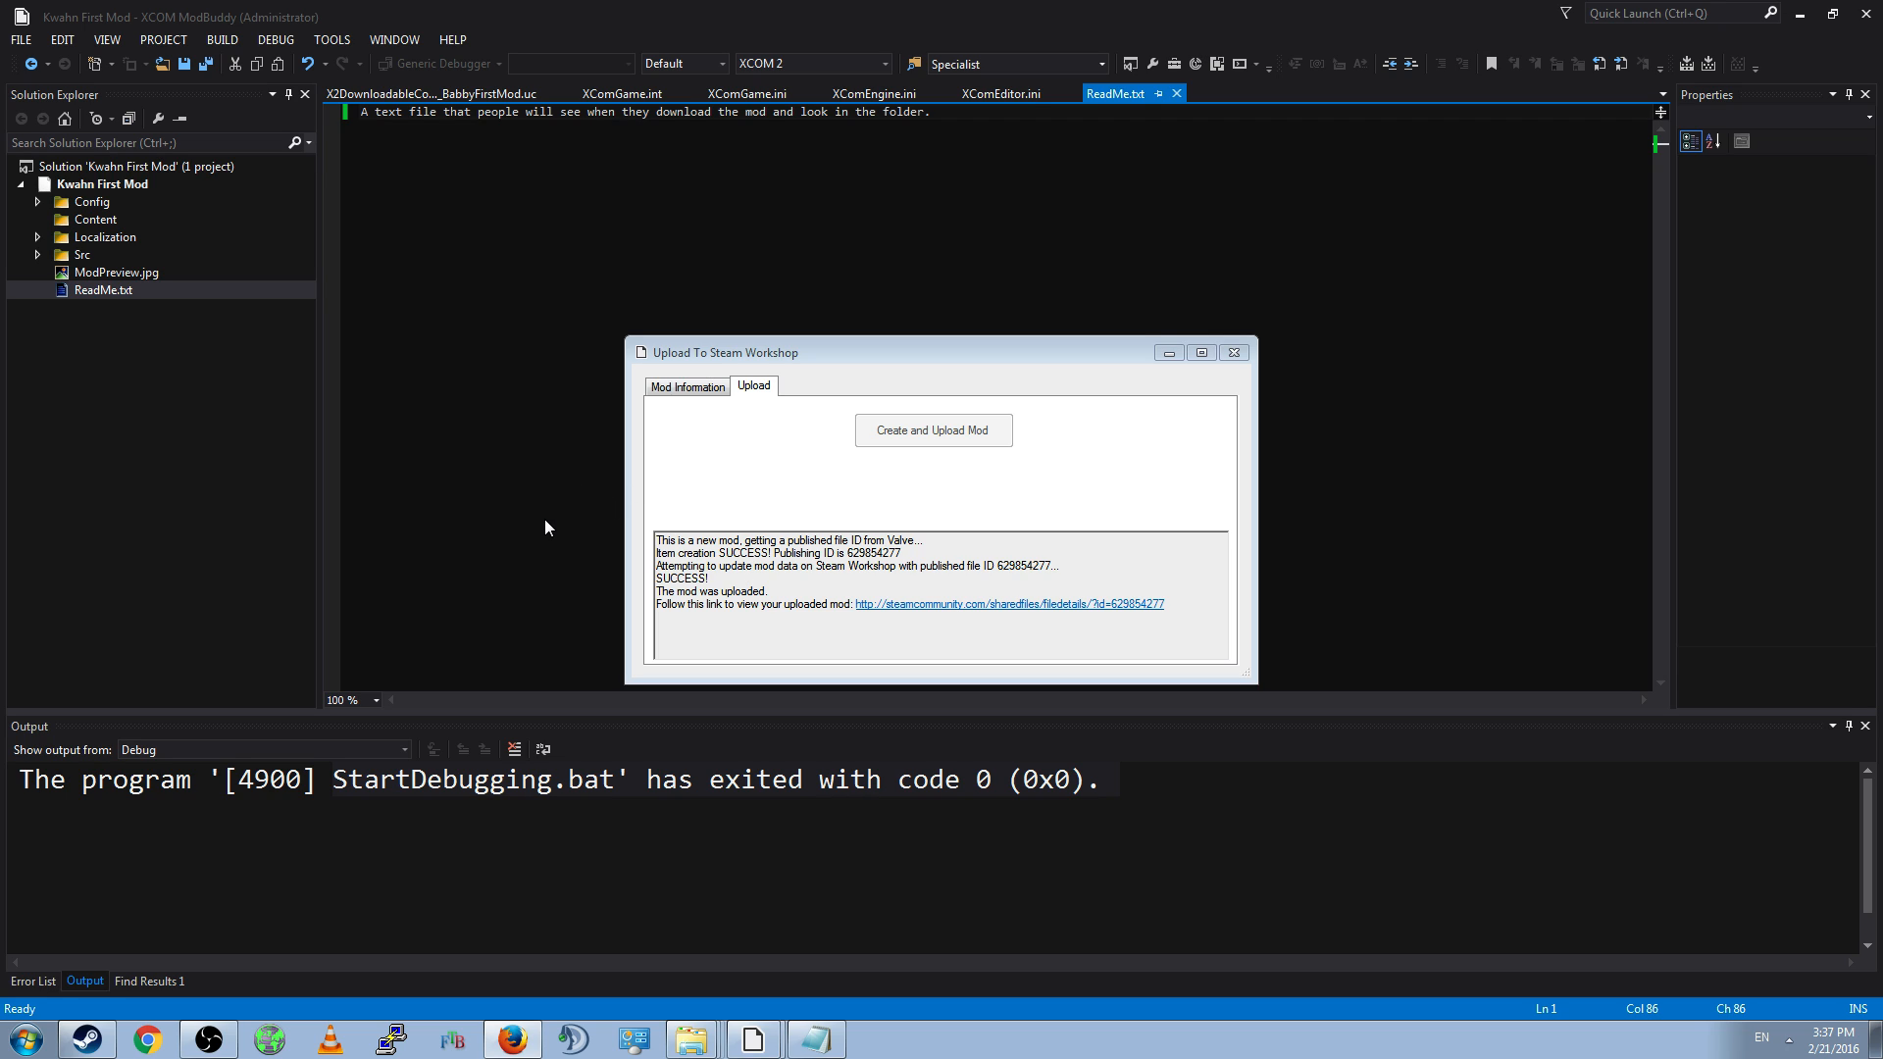
mouse_move(551, 534)
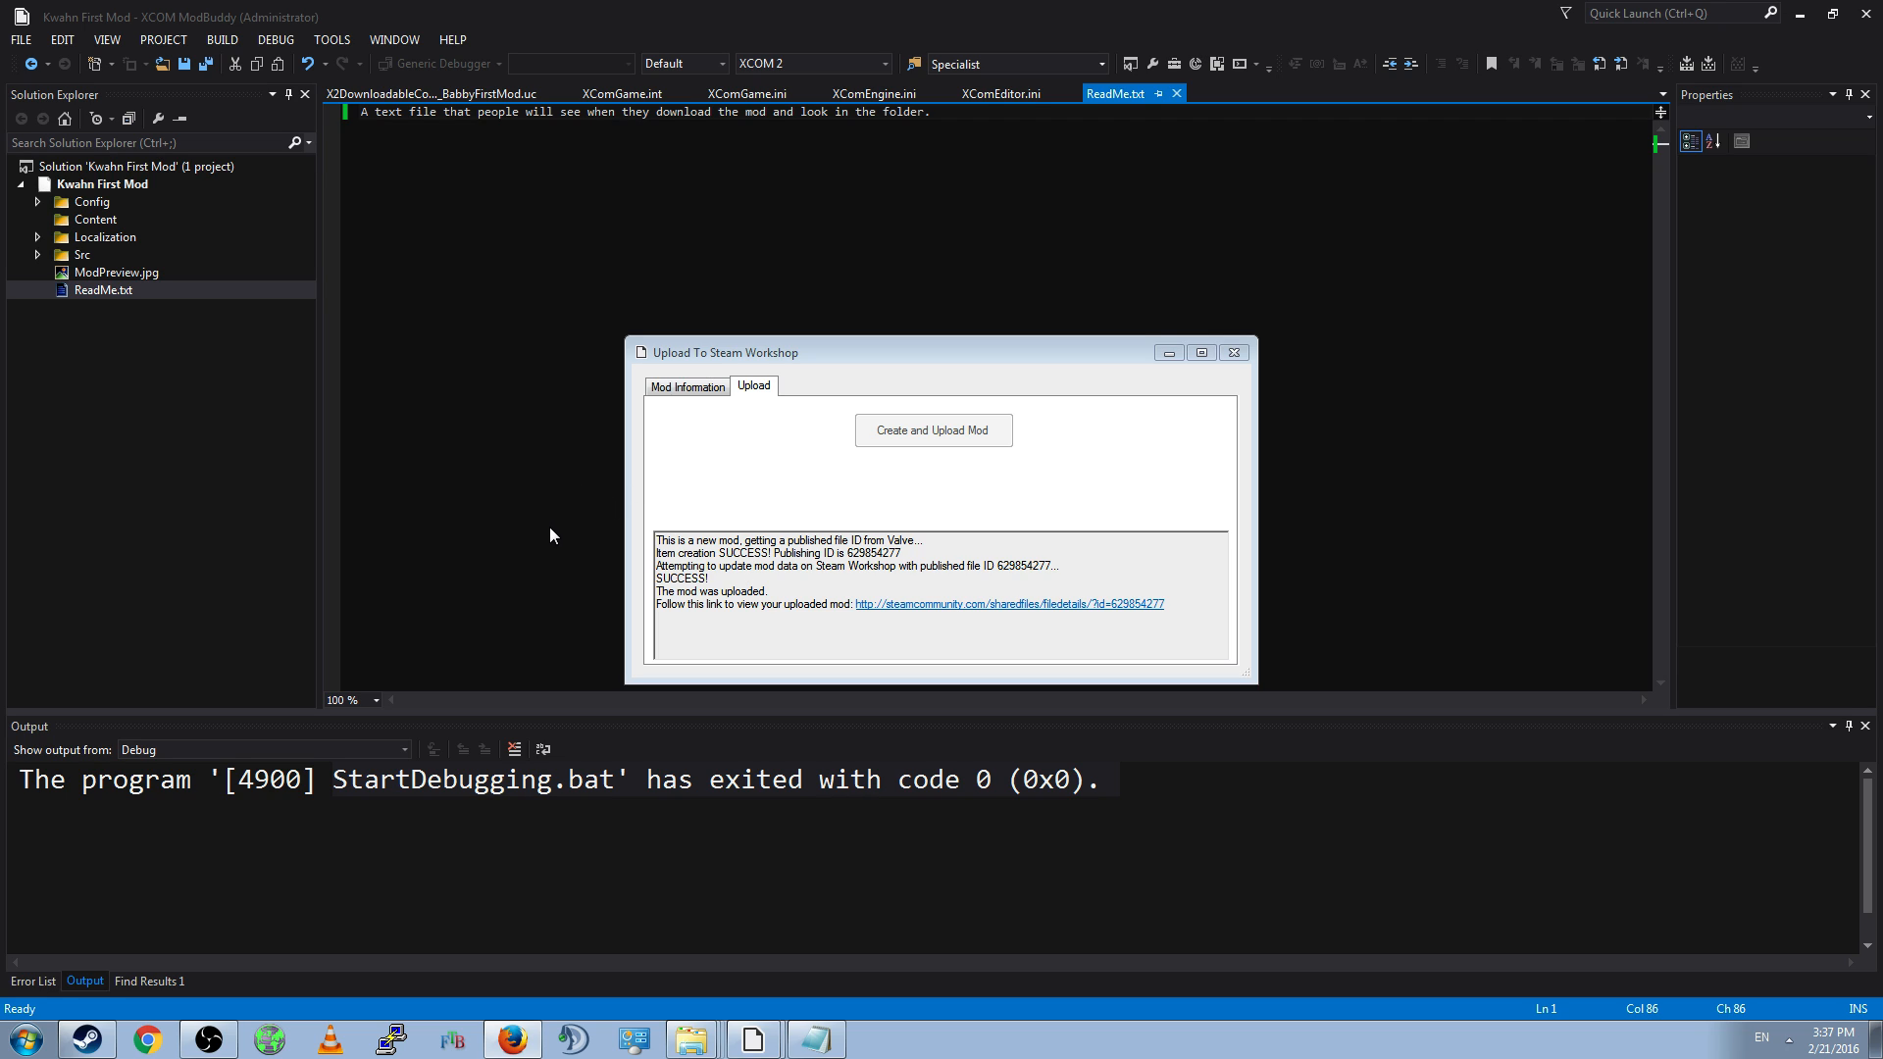
mouse_move(81, 1021)
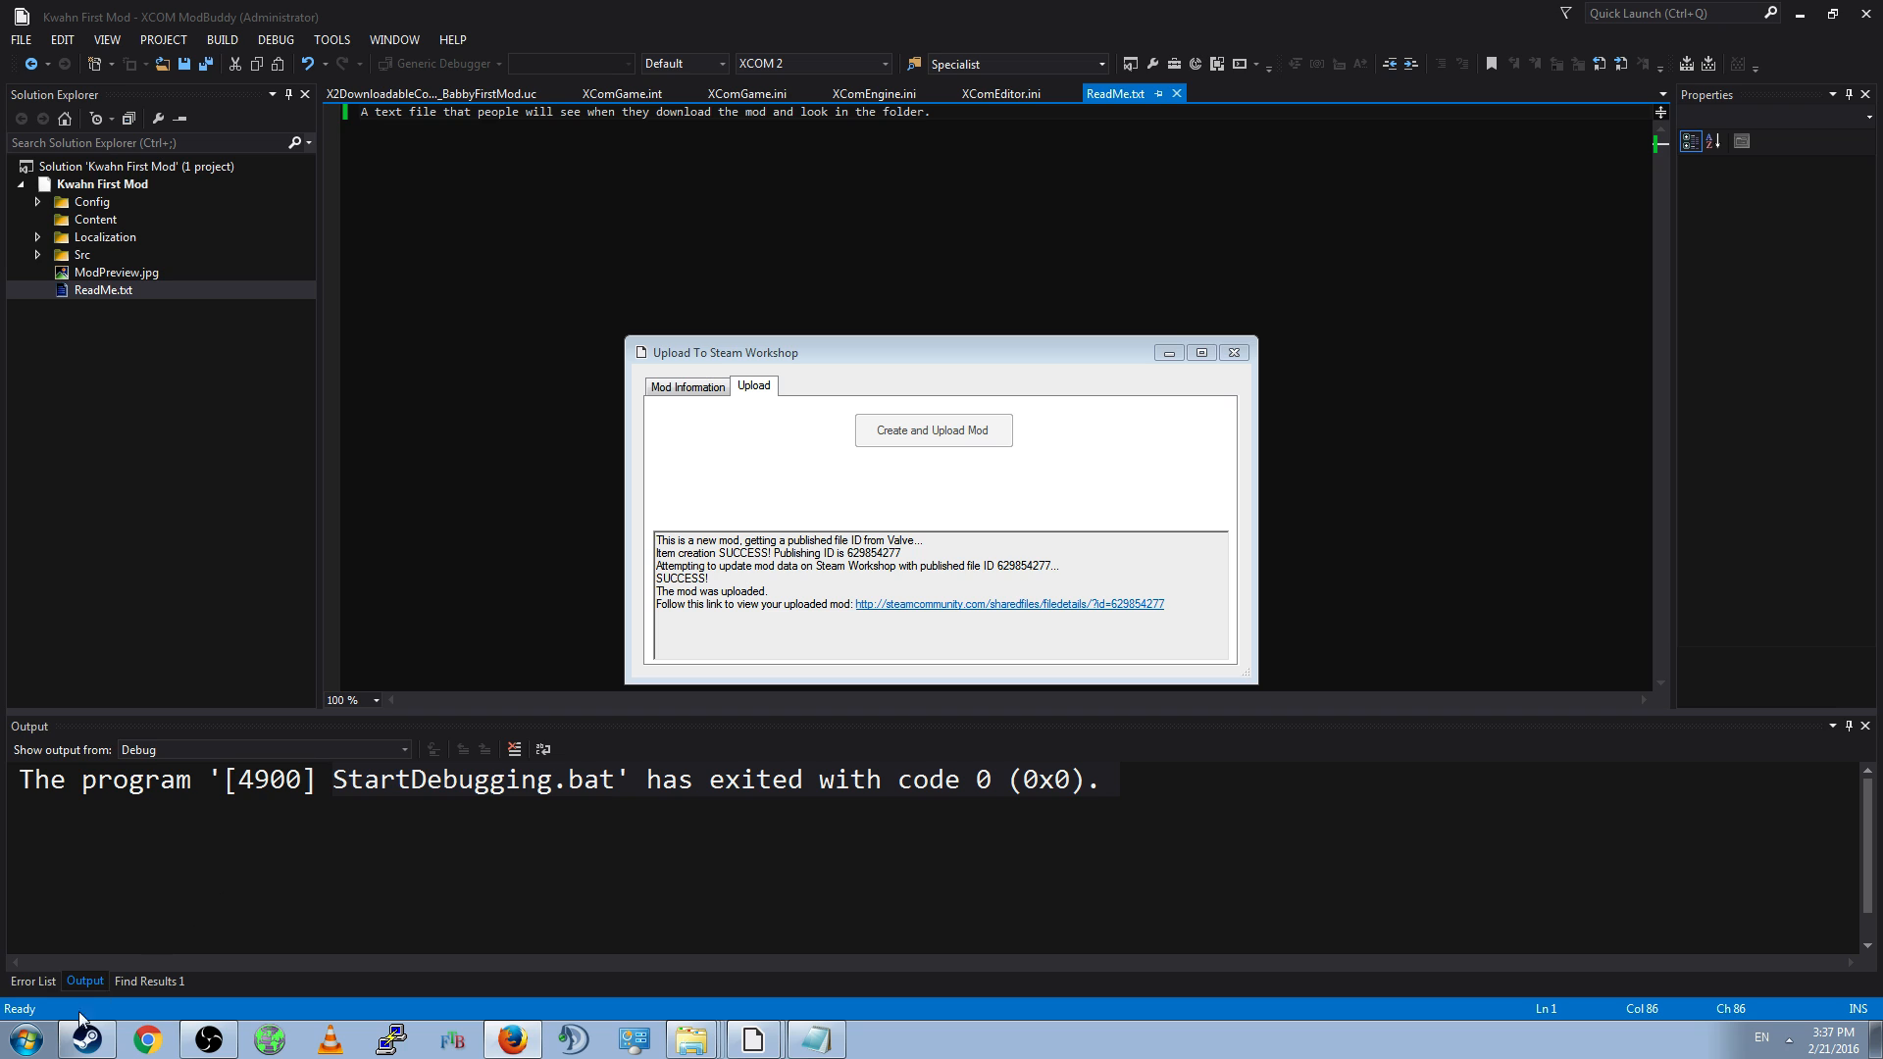
- In Steam, open Babby First Mod's page from your Workshop items
left_click(212, 52)
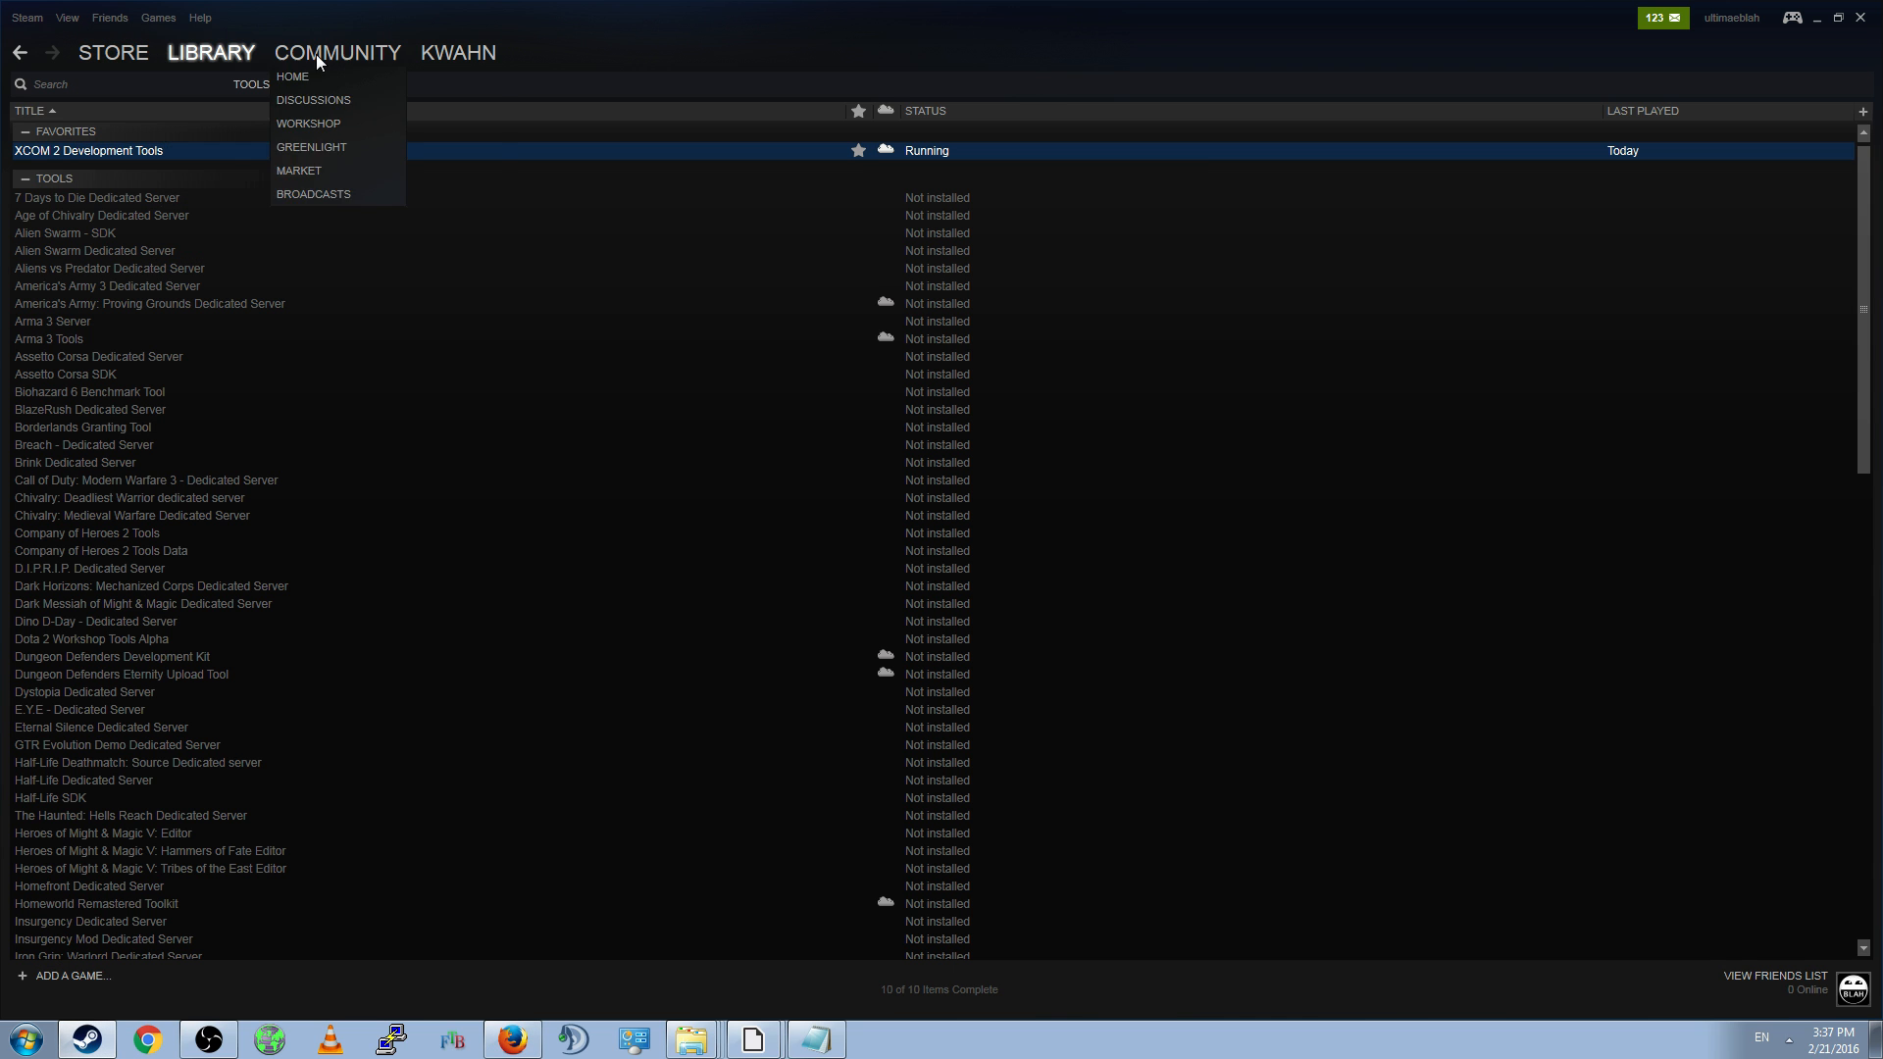
left_click(458, 52)
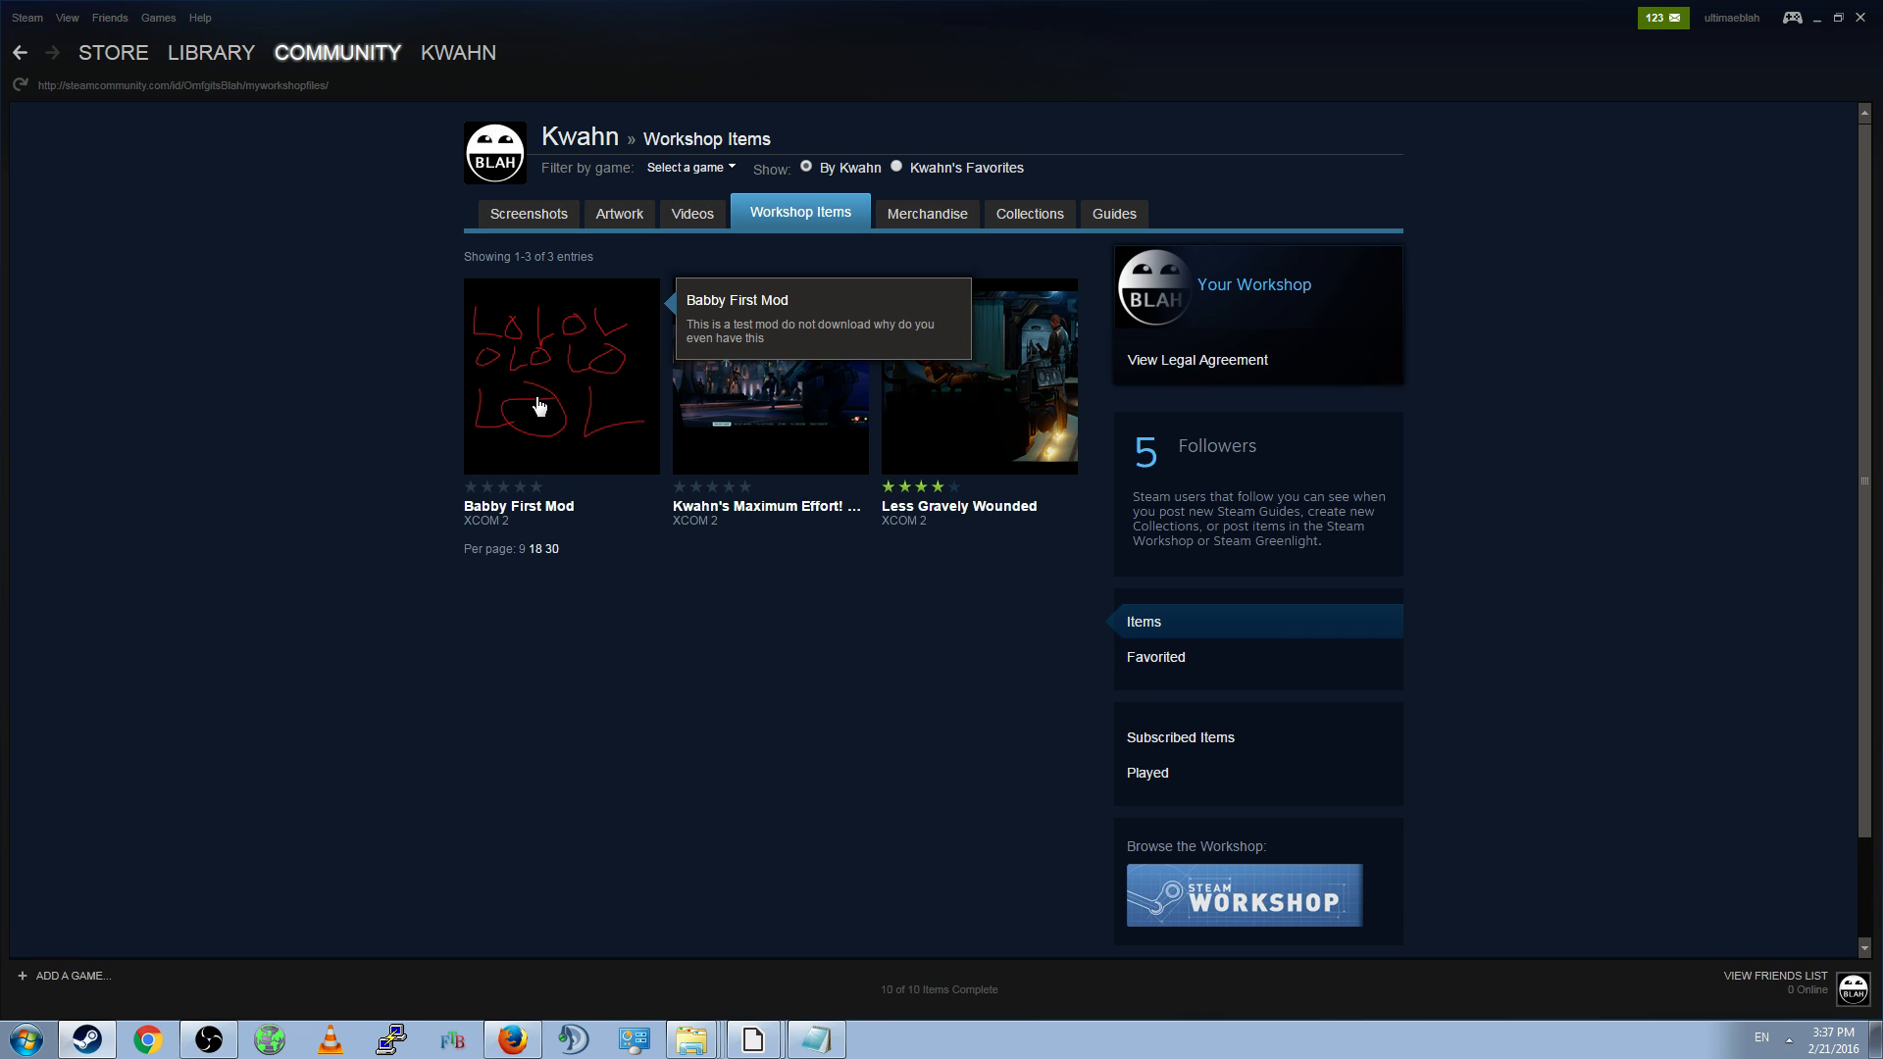
left_click(561, 375)
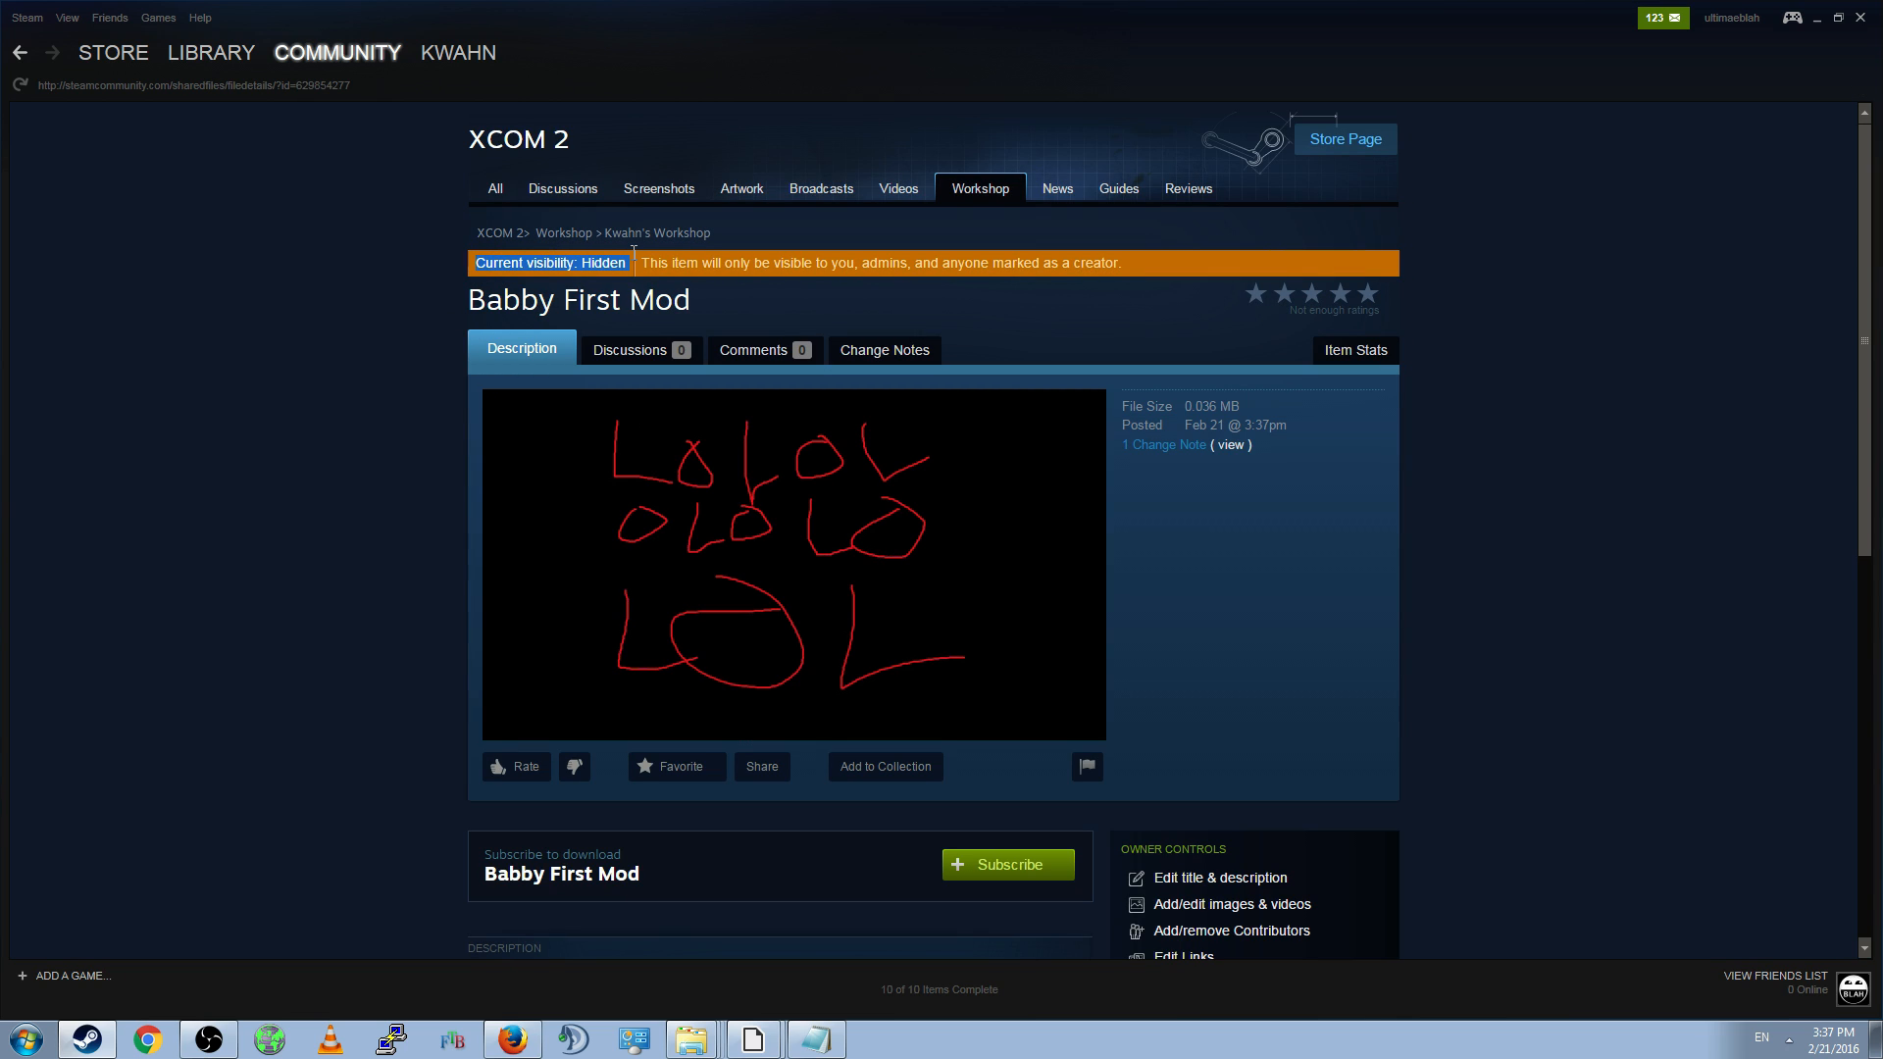
- Scroll the item page and confirm its visibility remains Hidden
left_click_drag(637, 263, 862, 263)
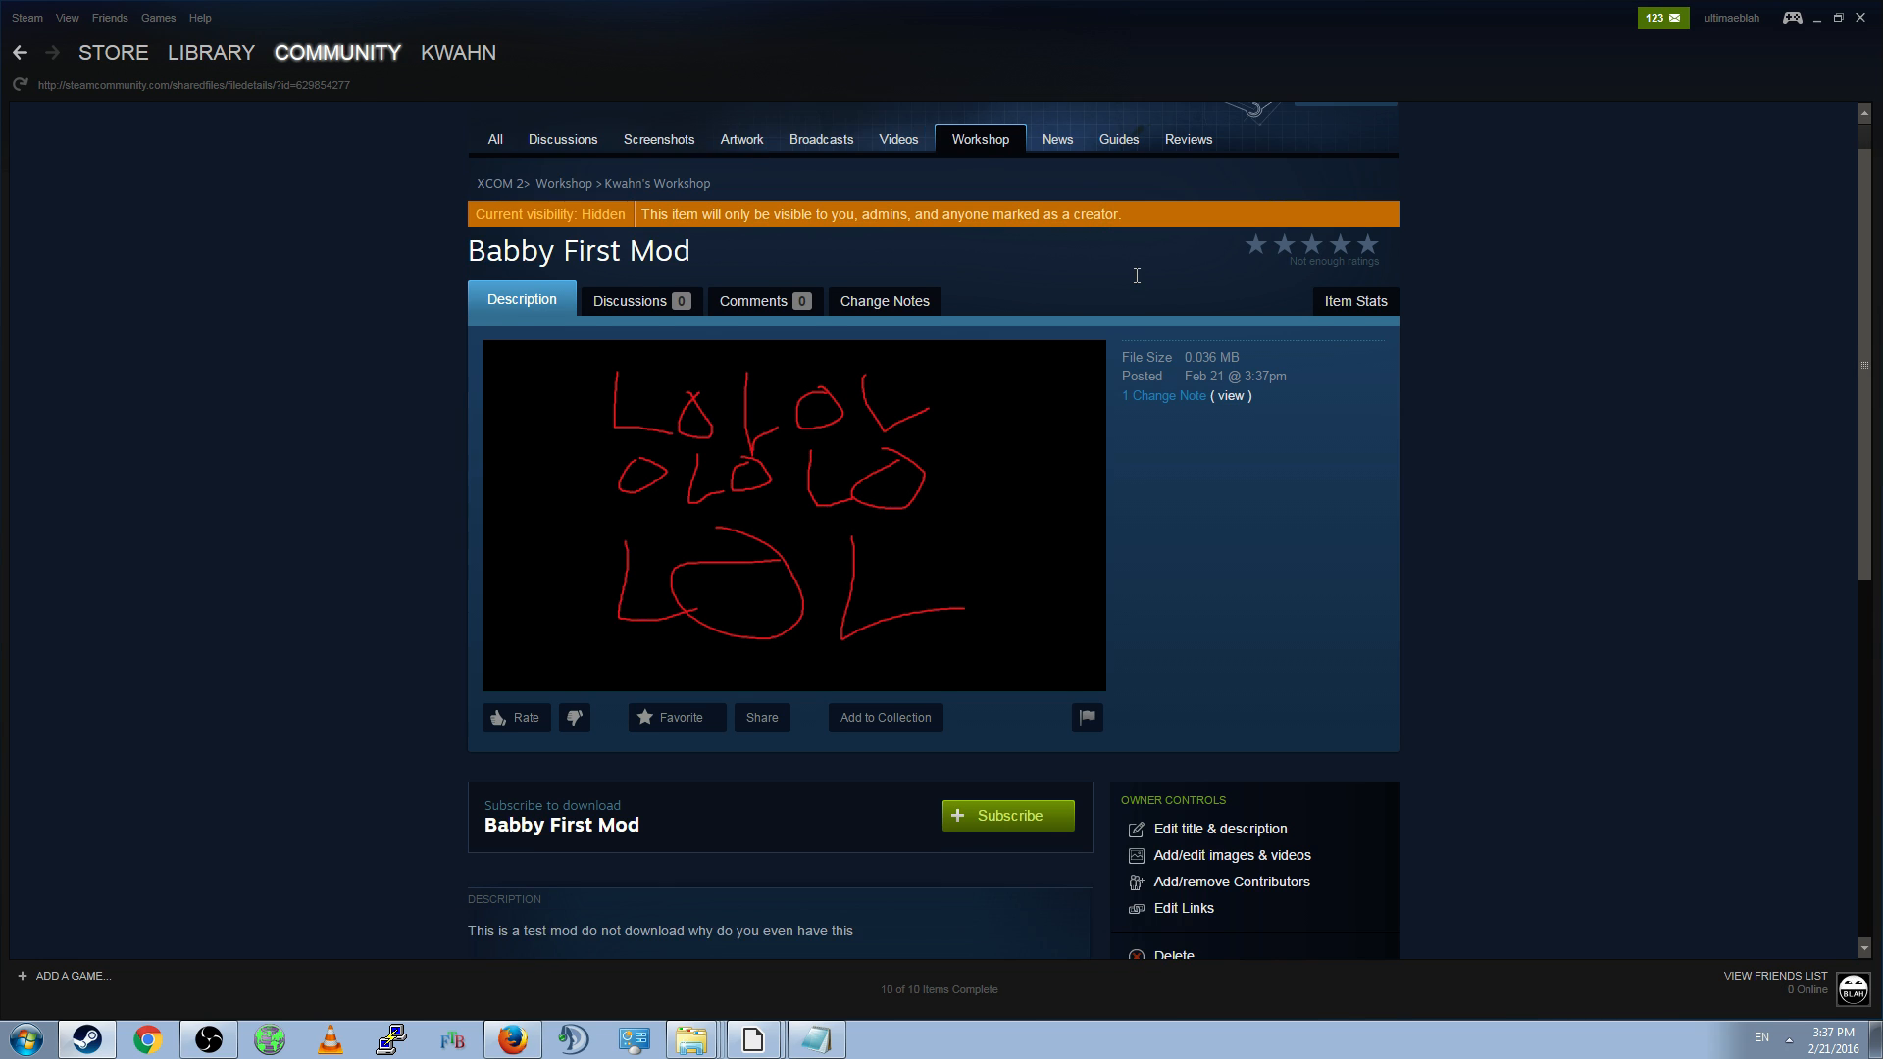
scroll("down", 3)
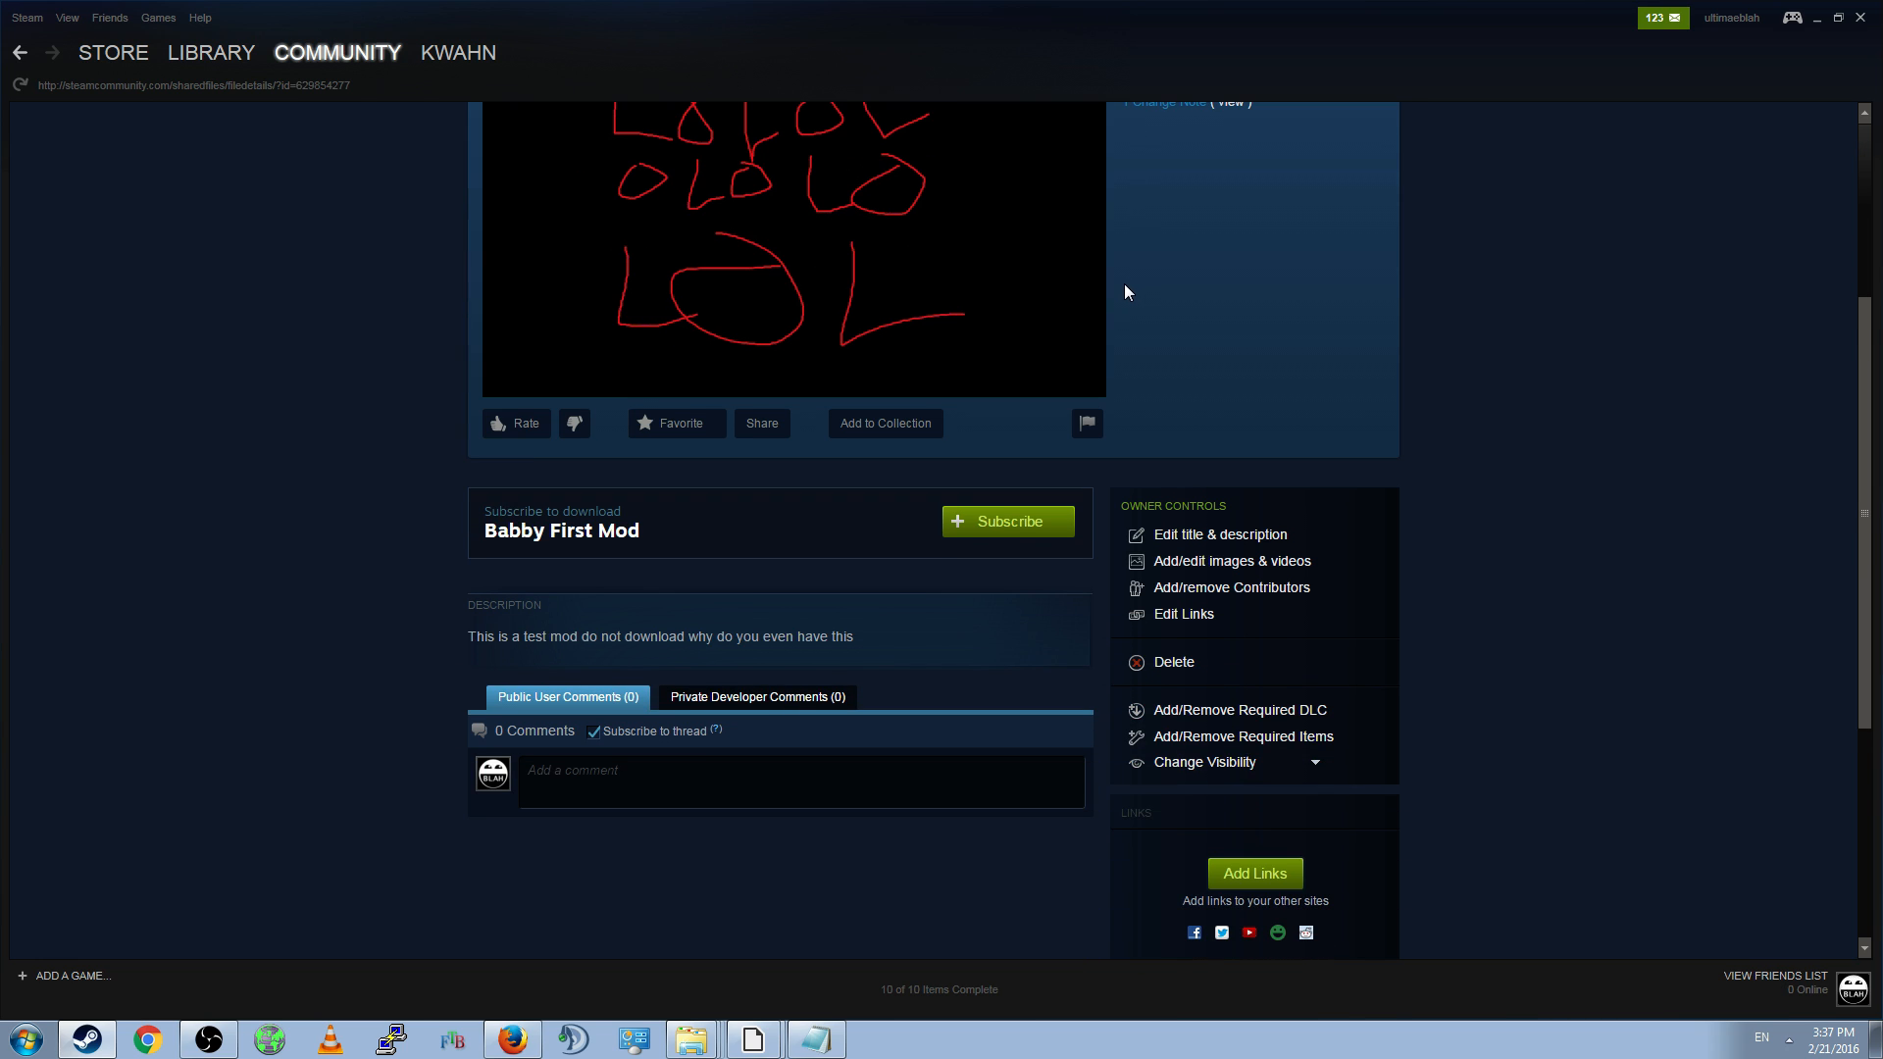
scroll("up", 3)
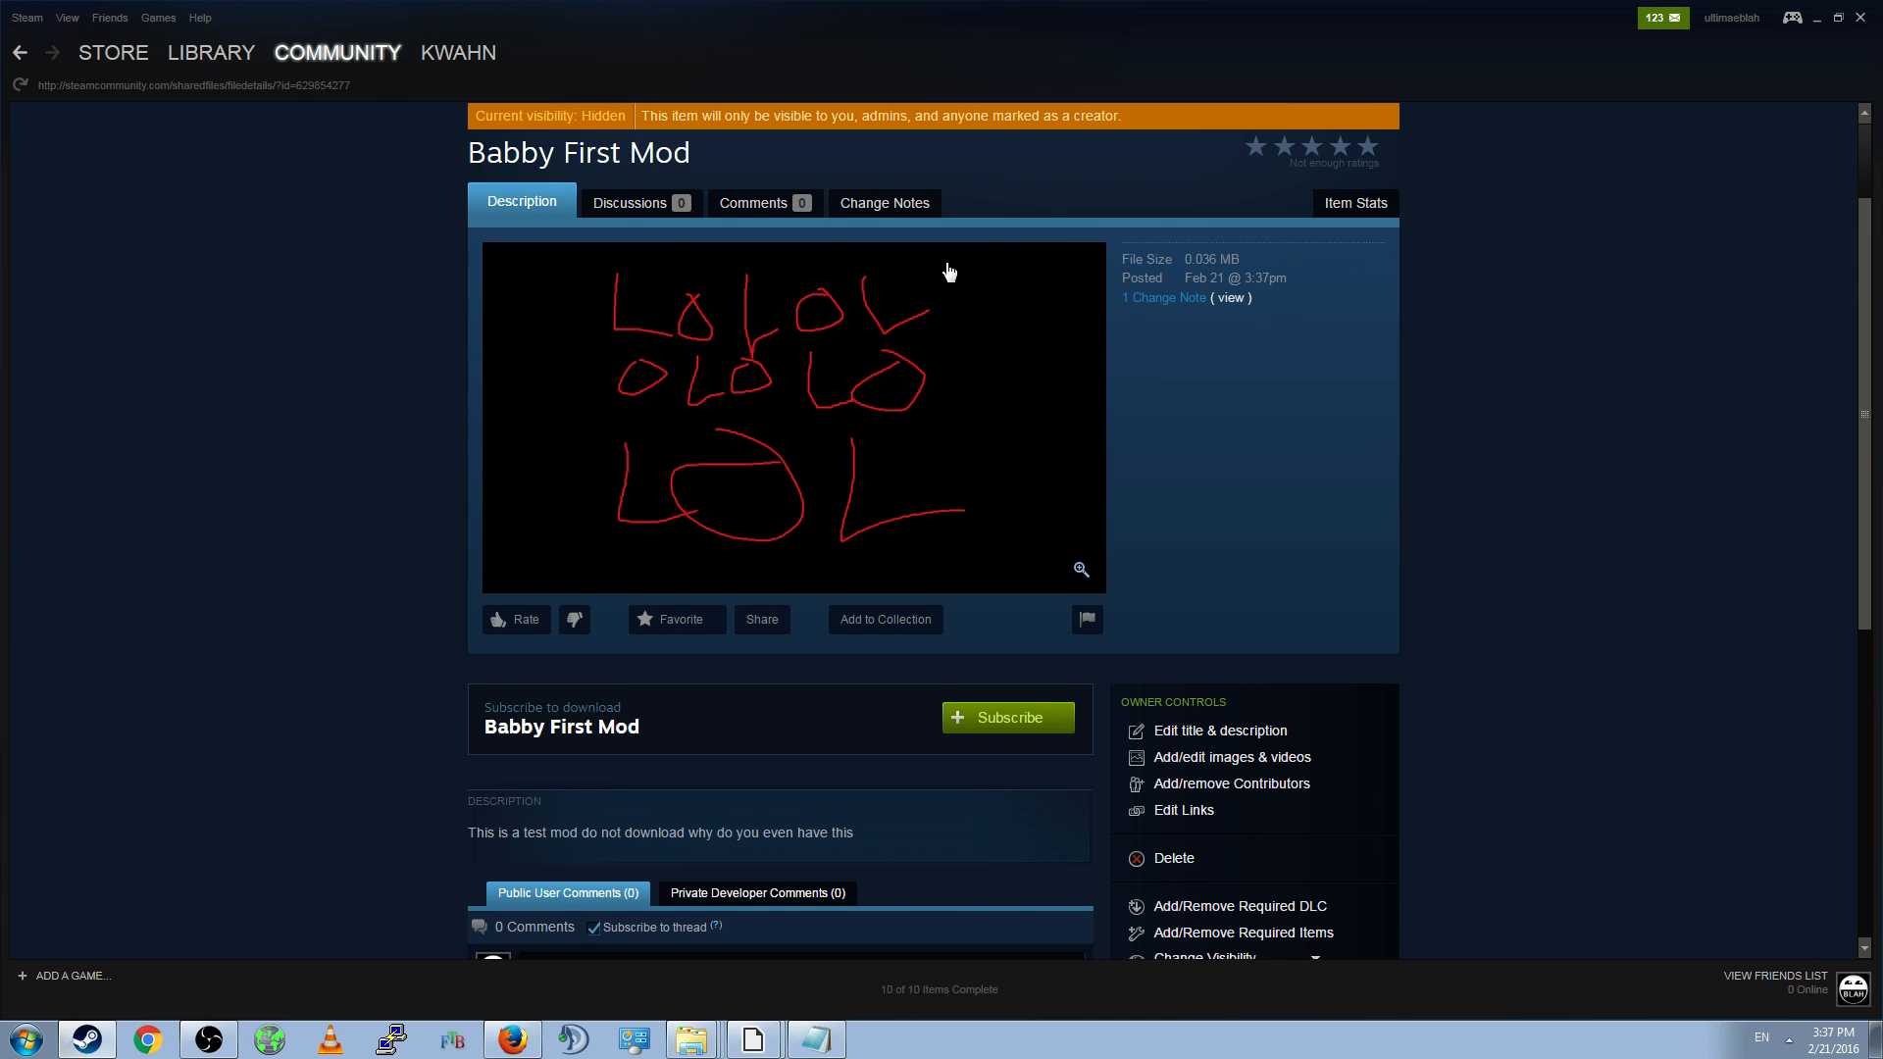
scroll("down", 3)
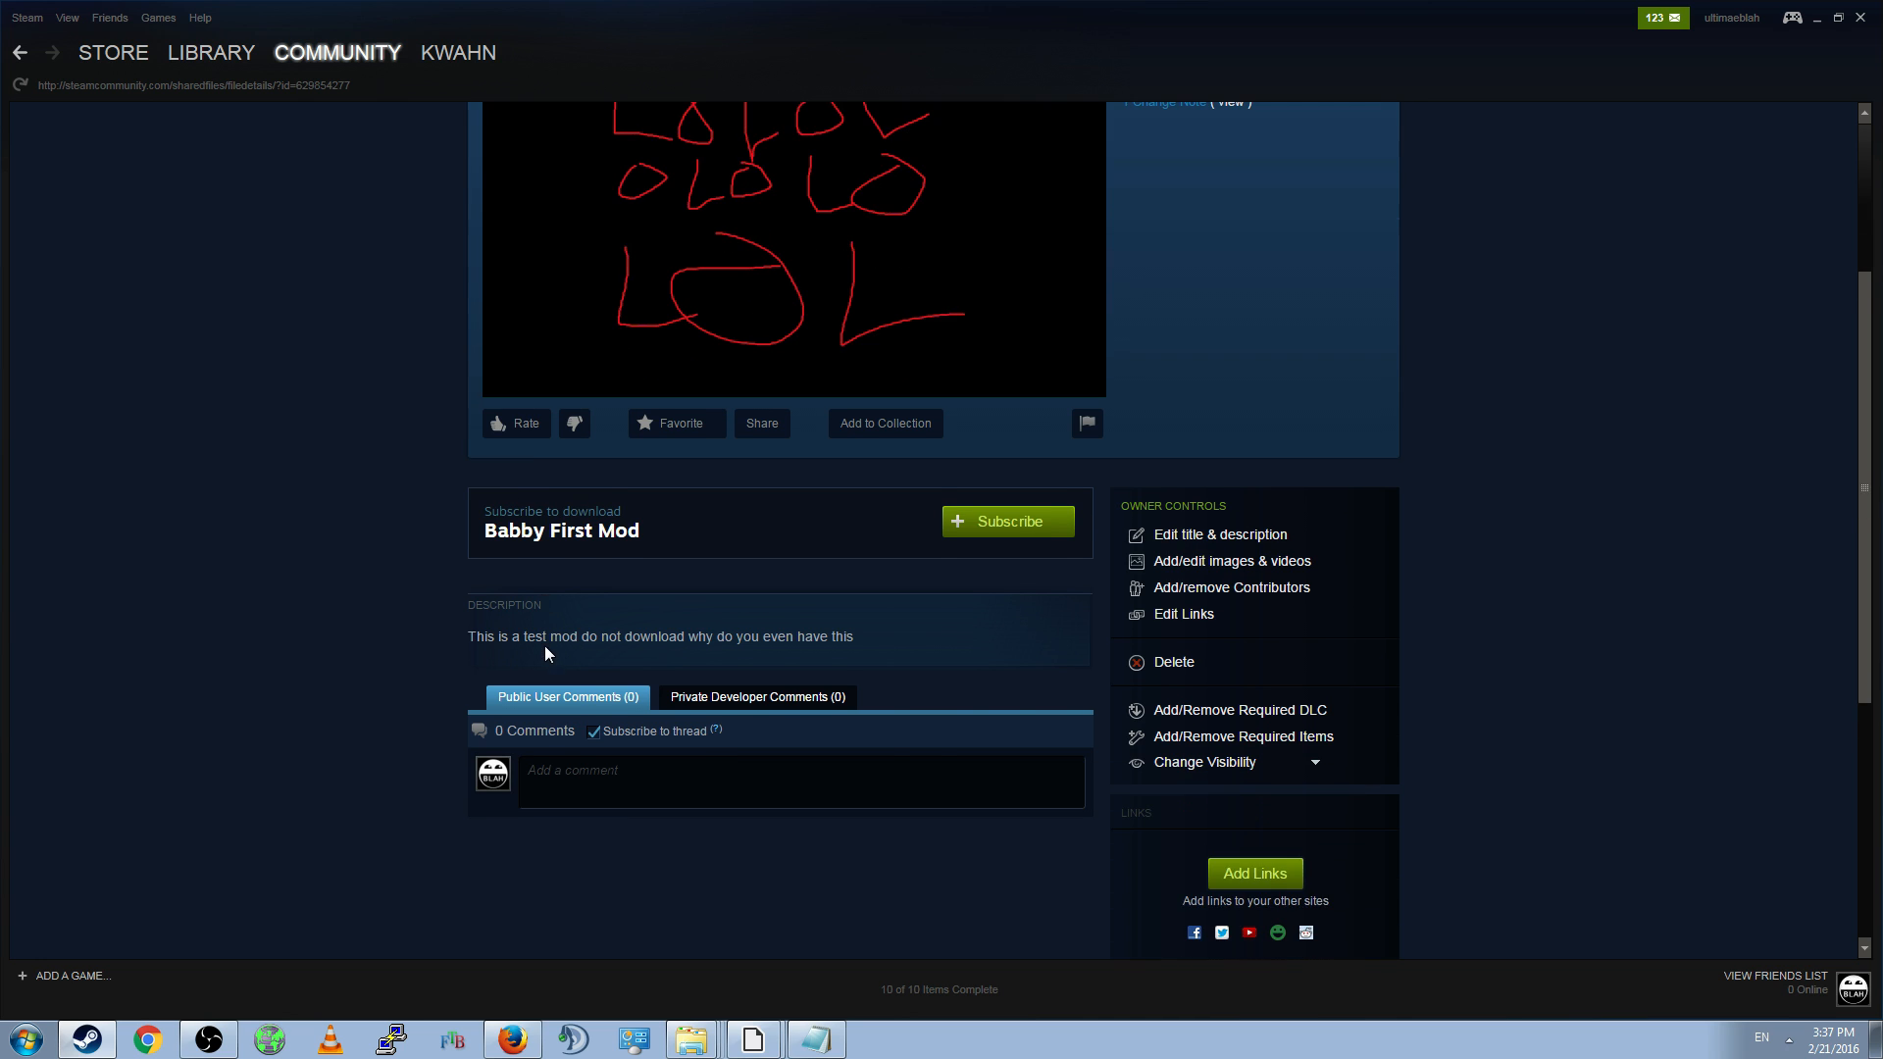
scroll("down", 3)
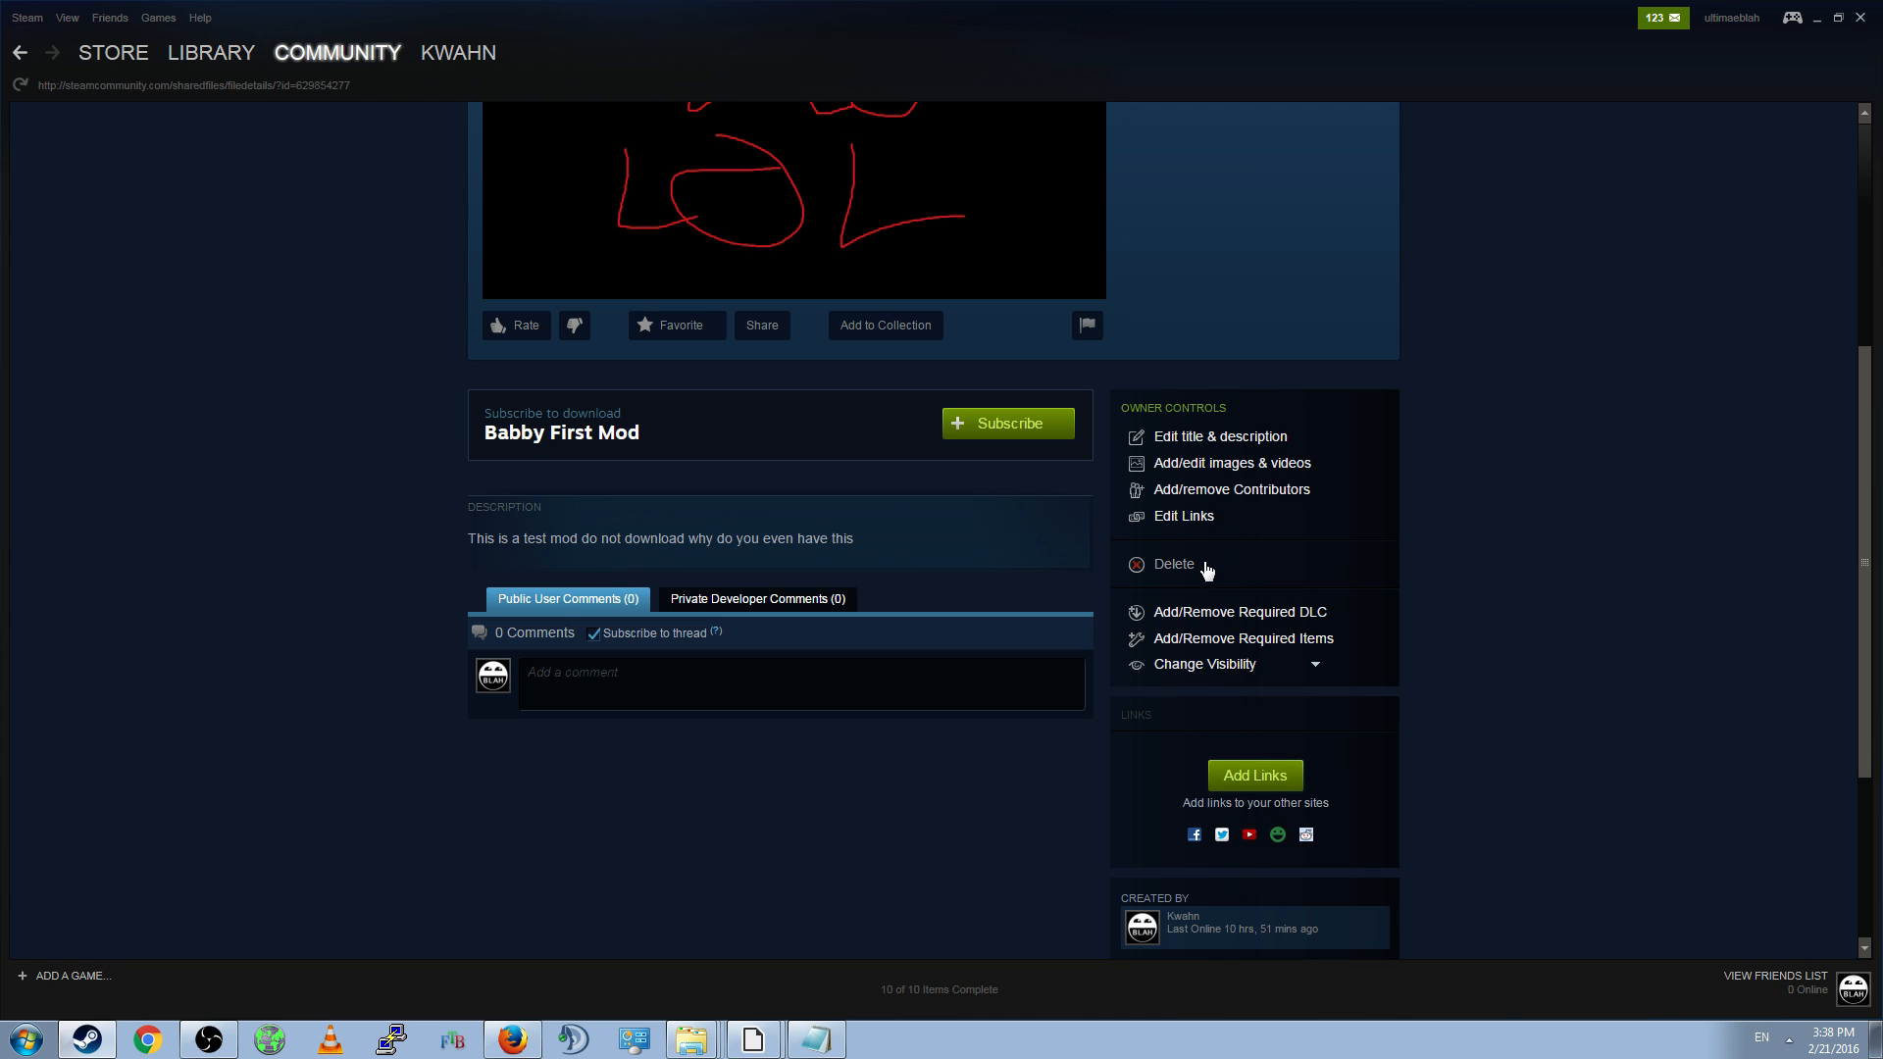
left_click(1205, 664)
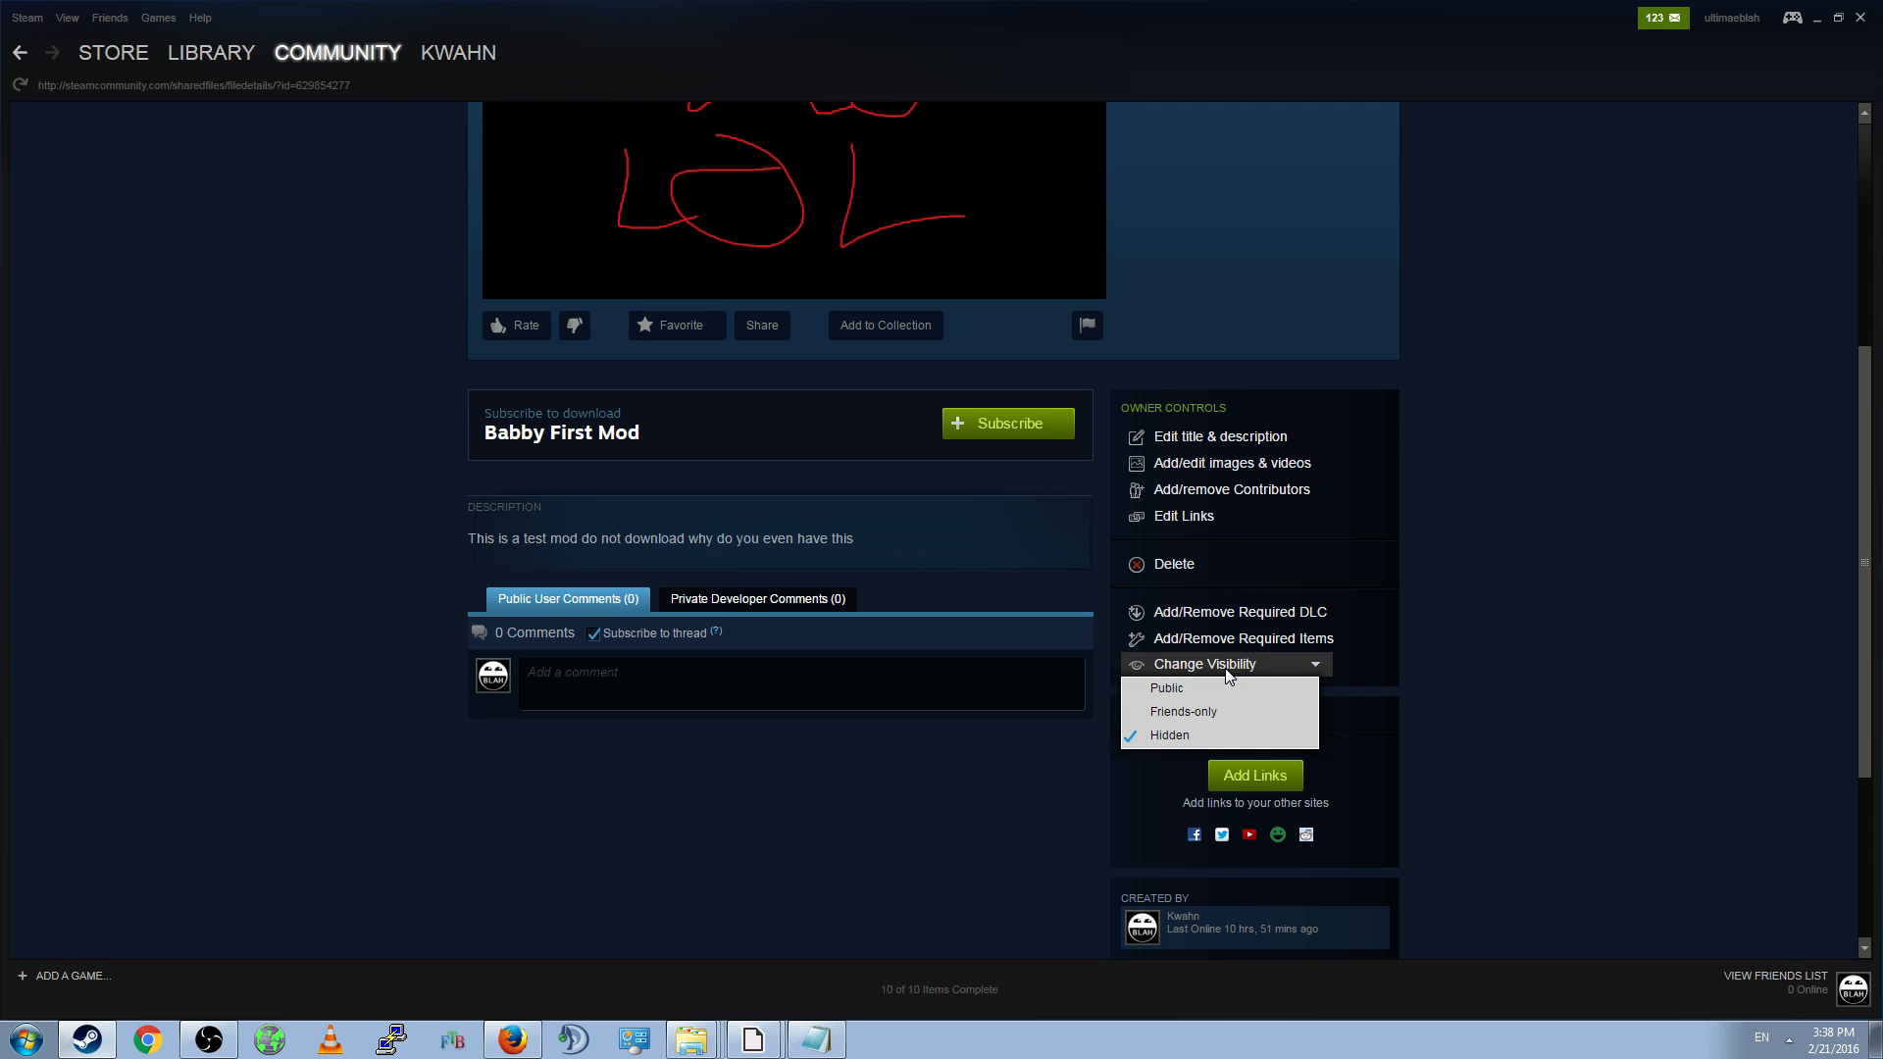
mouse_move(1217, 735)
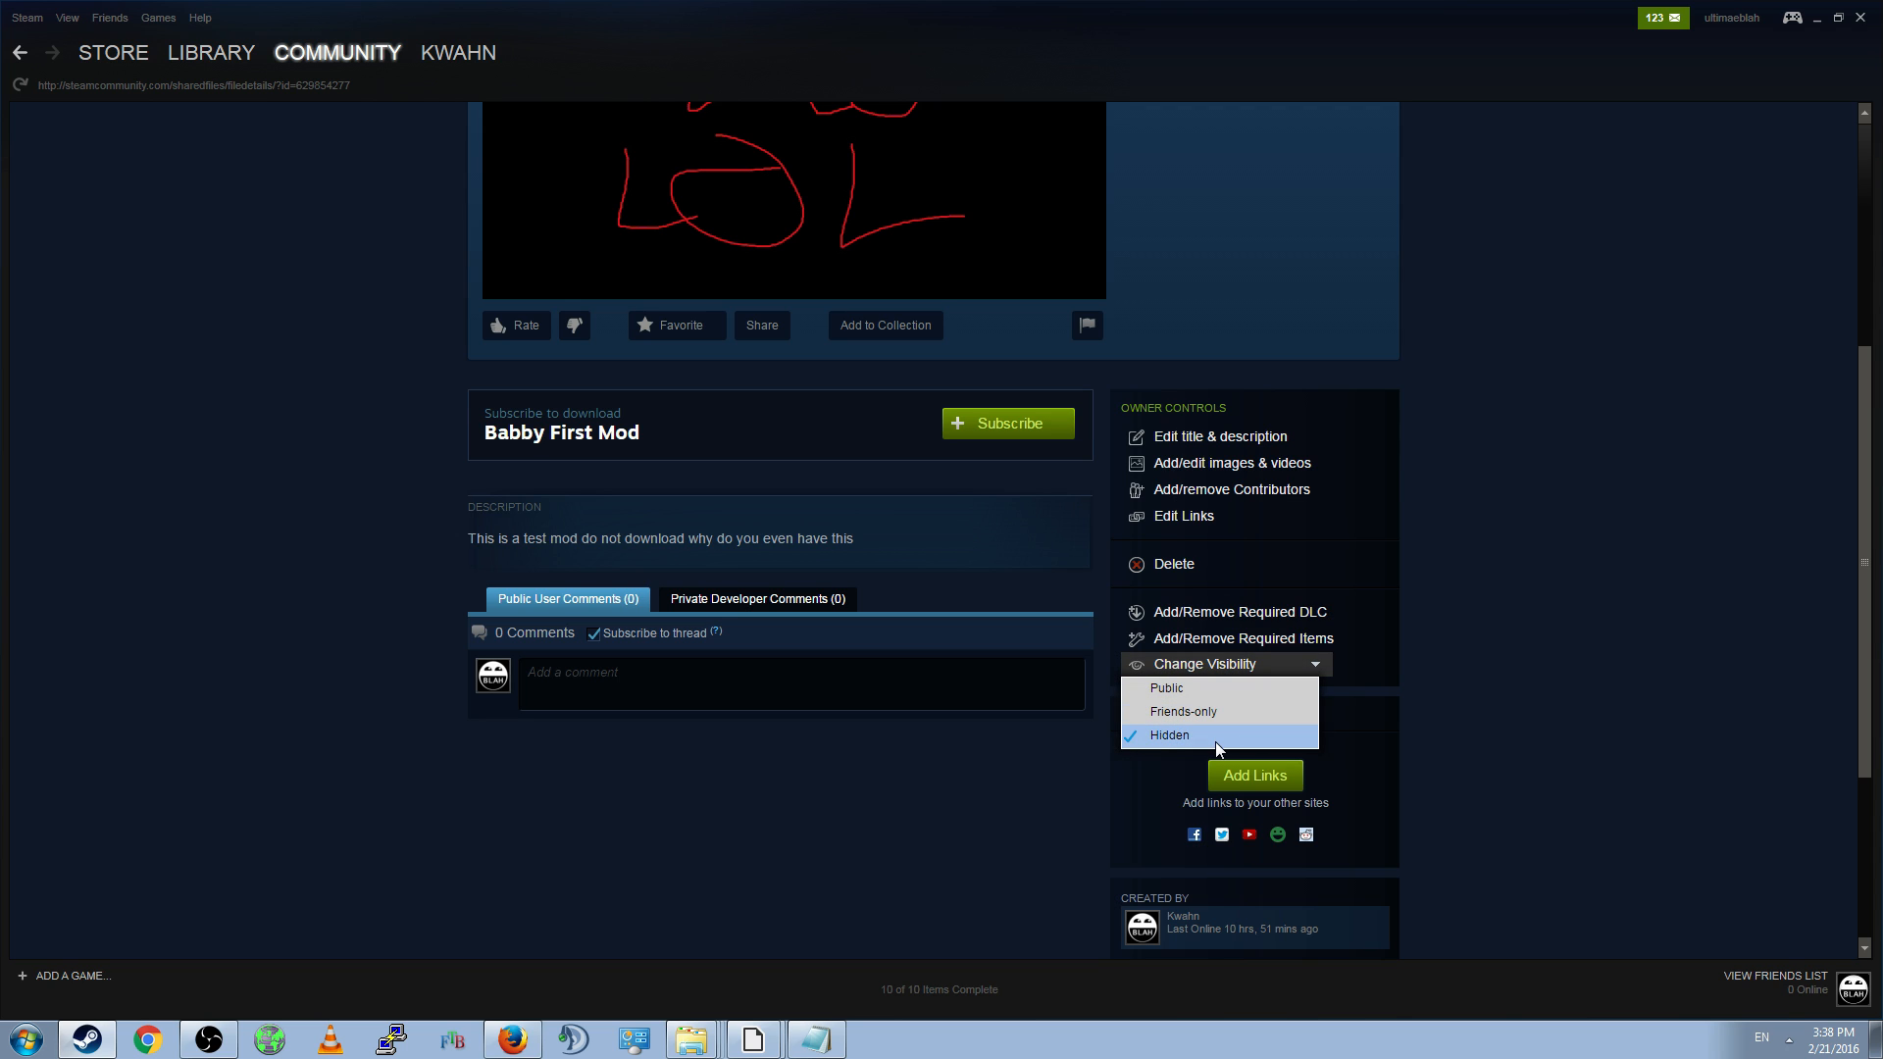
mouse_move(1208, 689)
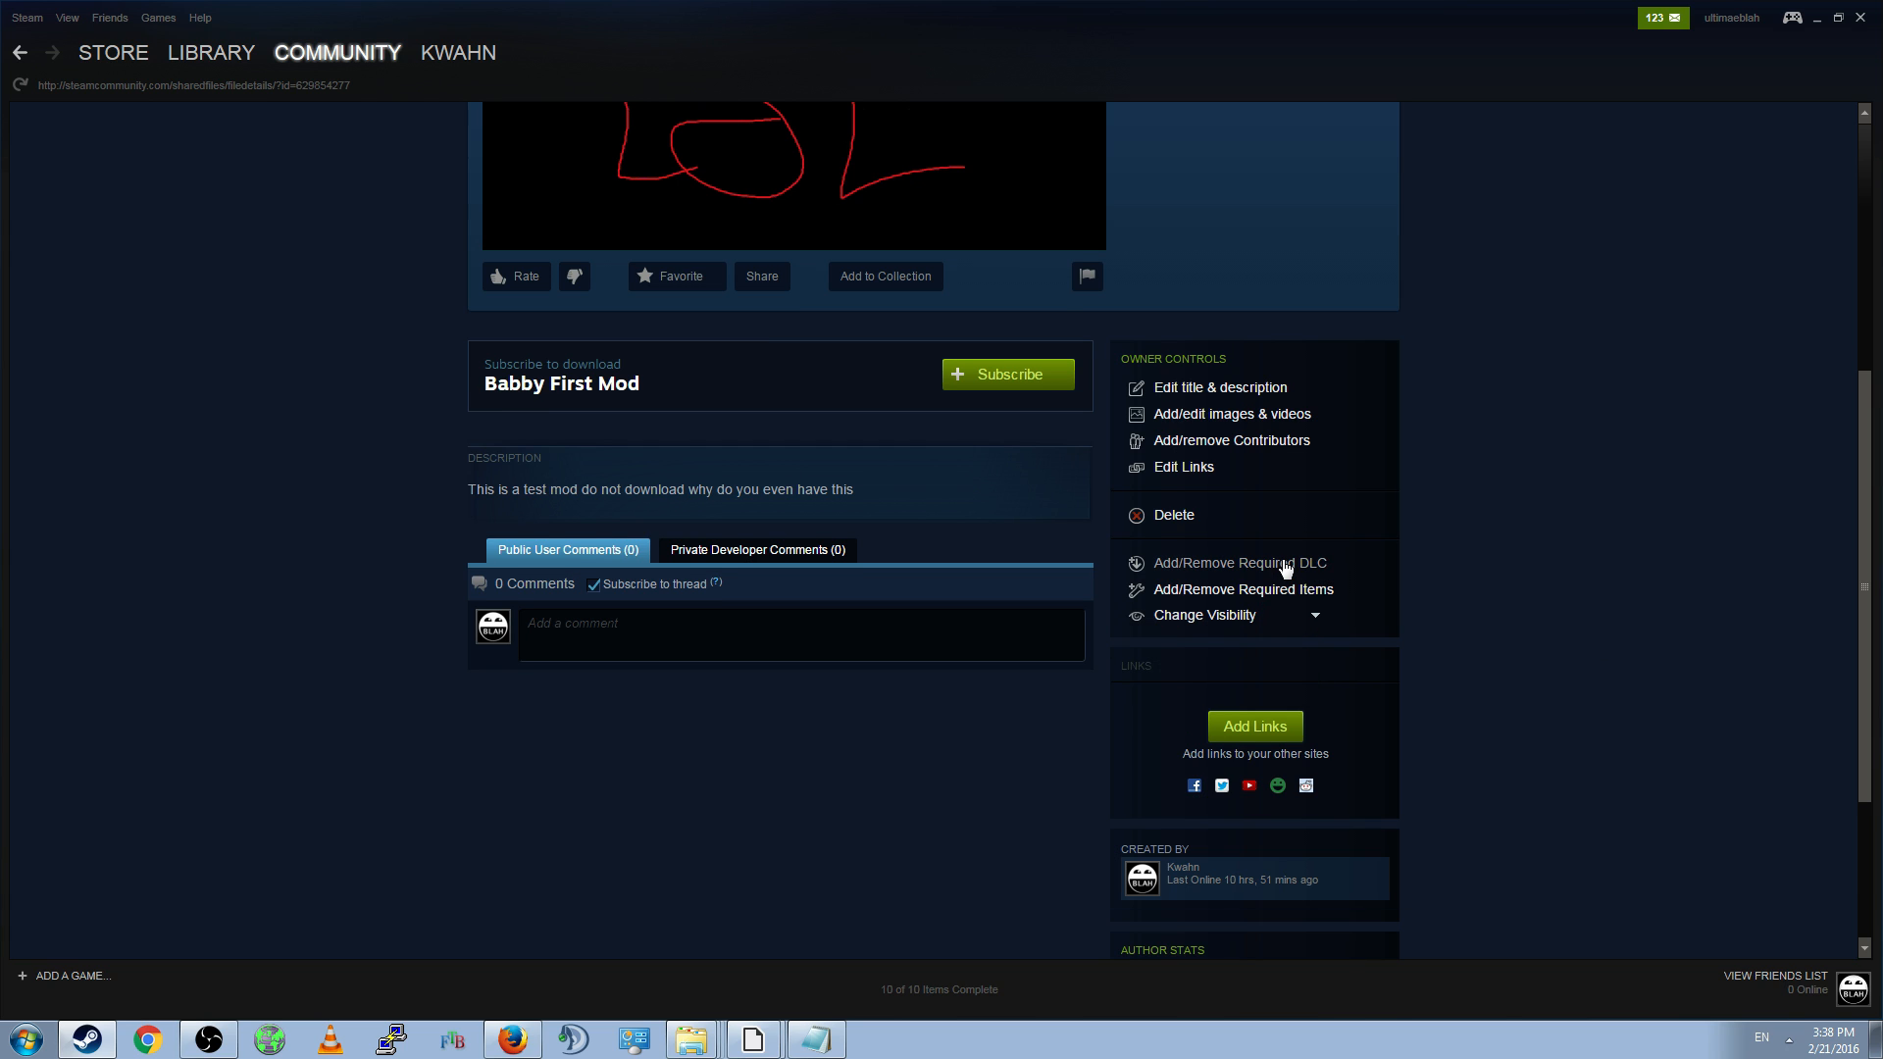
mouse_move(1291, 569)
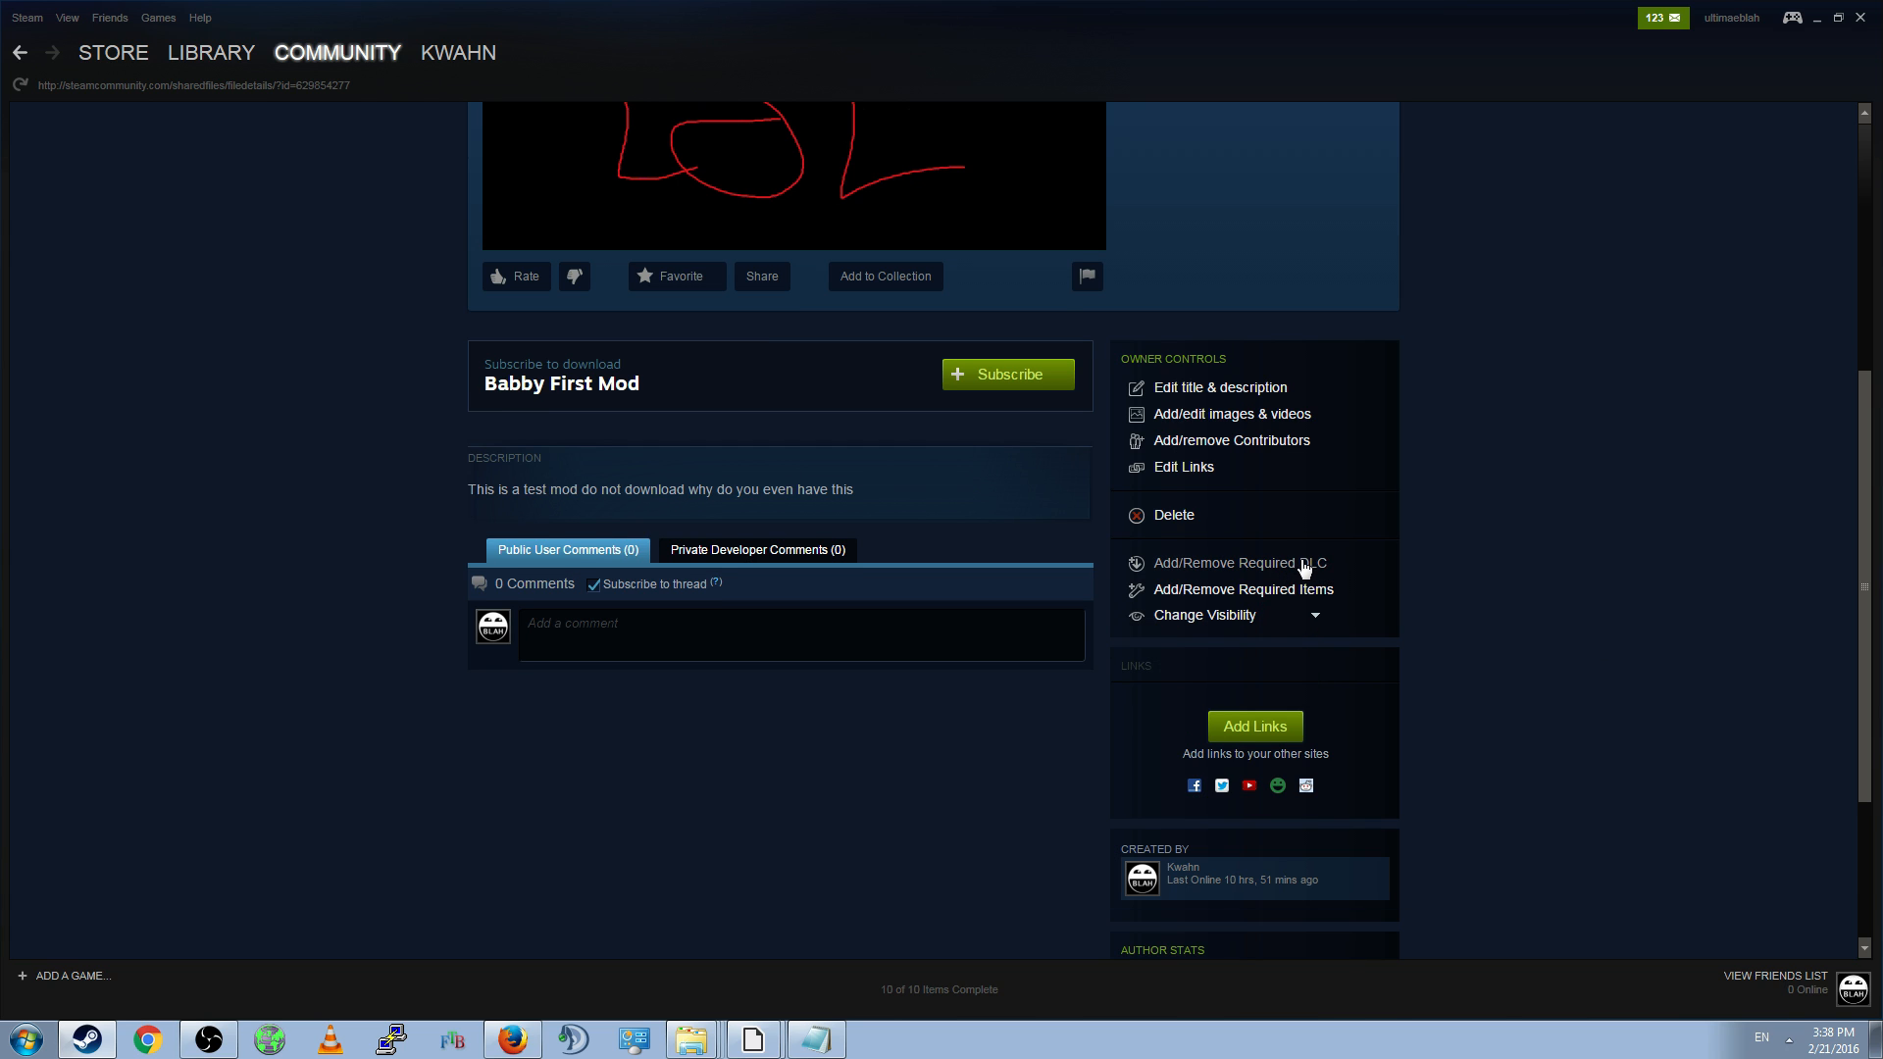
scroll("down", 3)
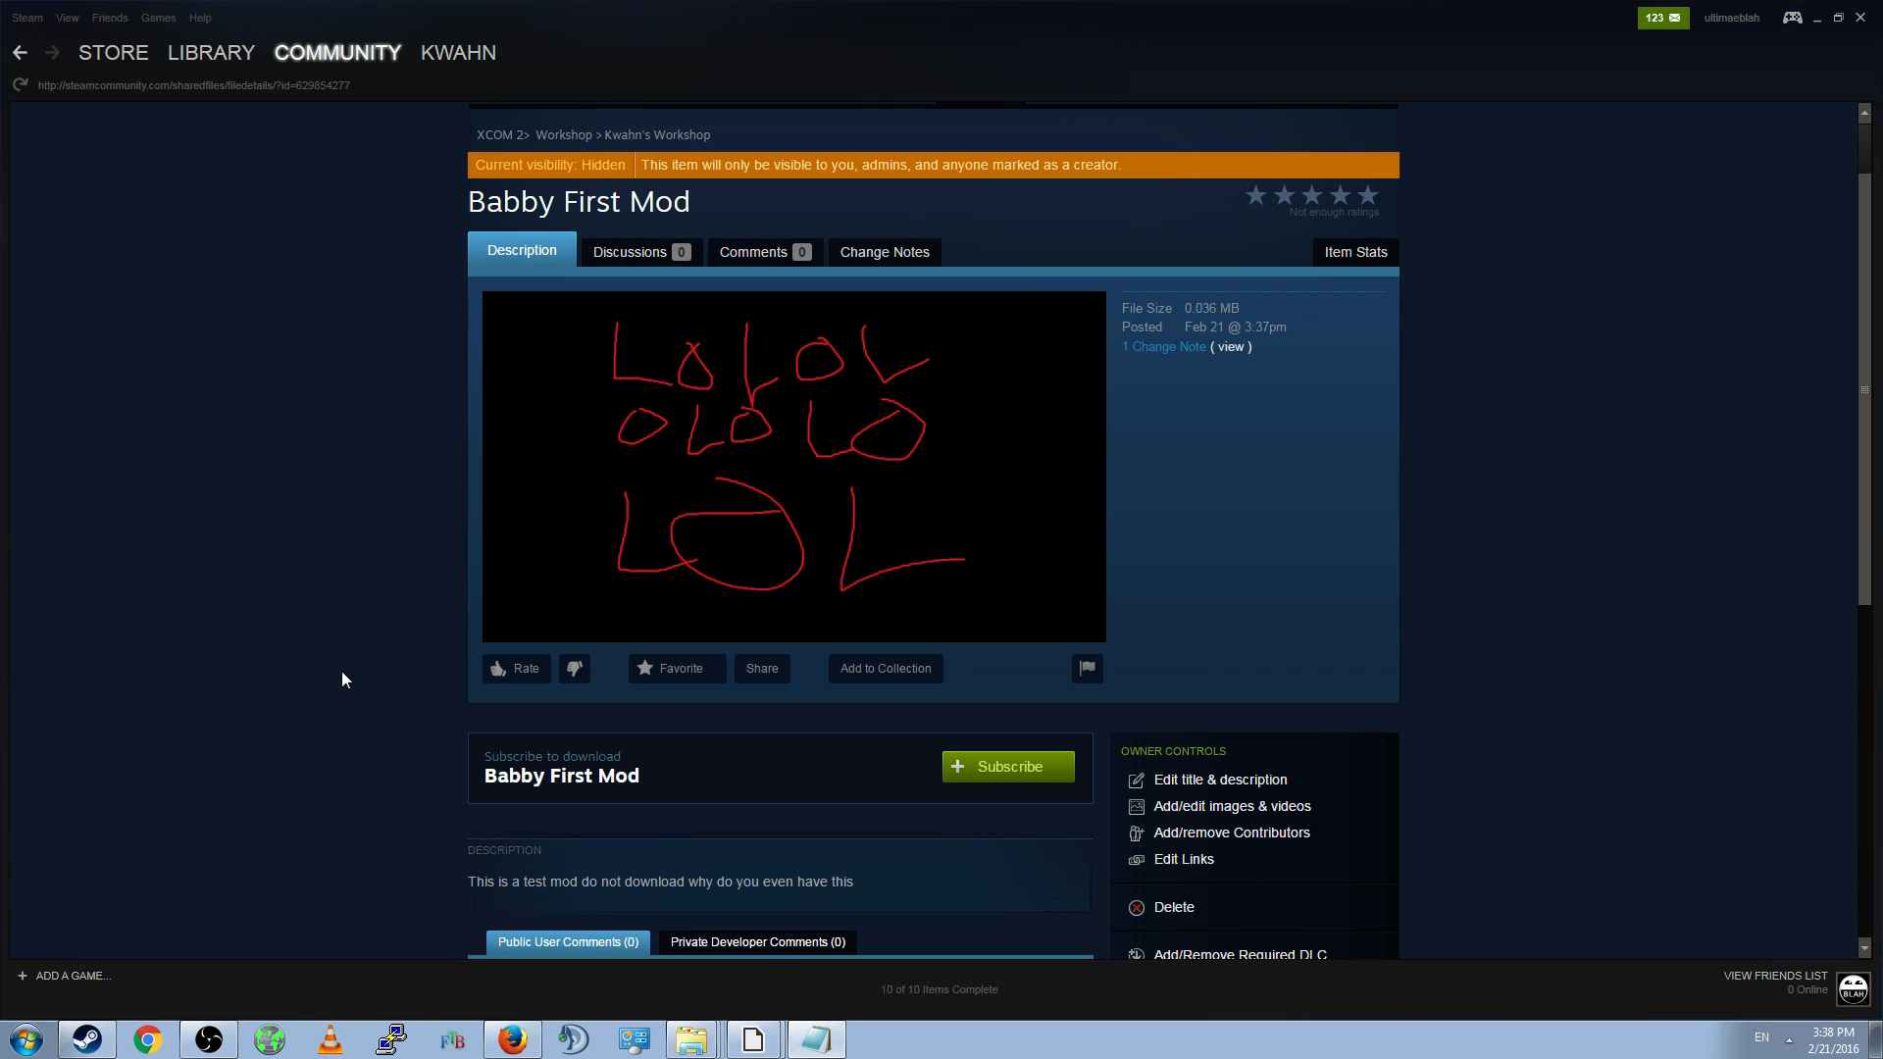
mouse_move(1580, 125)
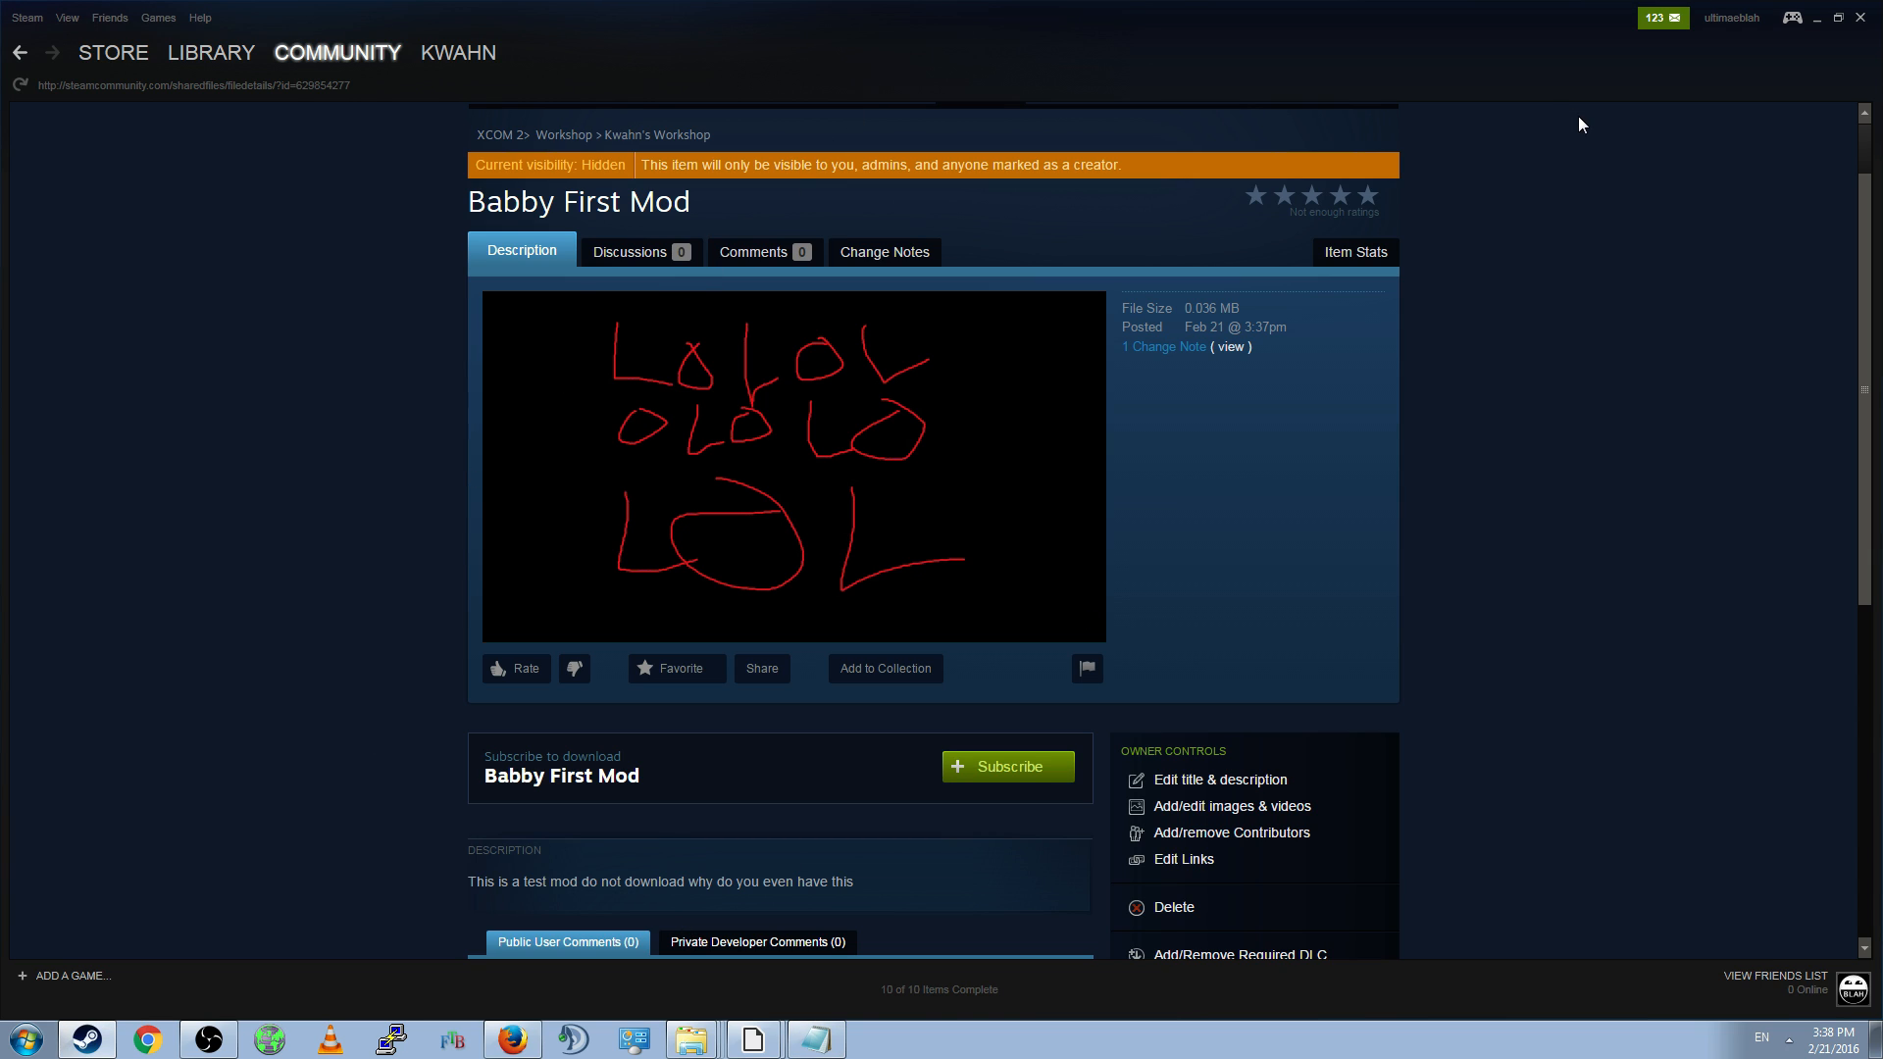
mouse_move(1643, 111)
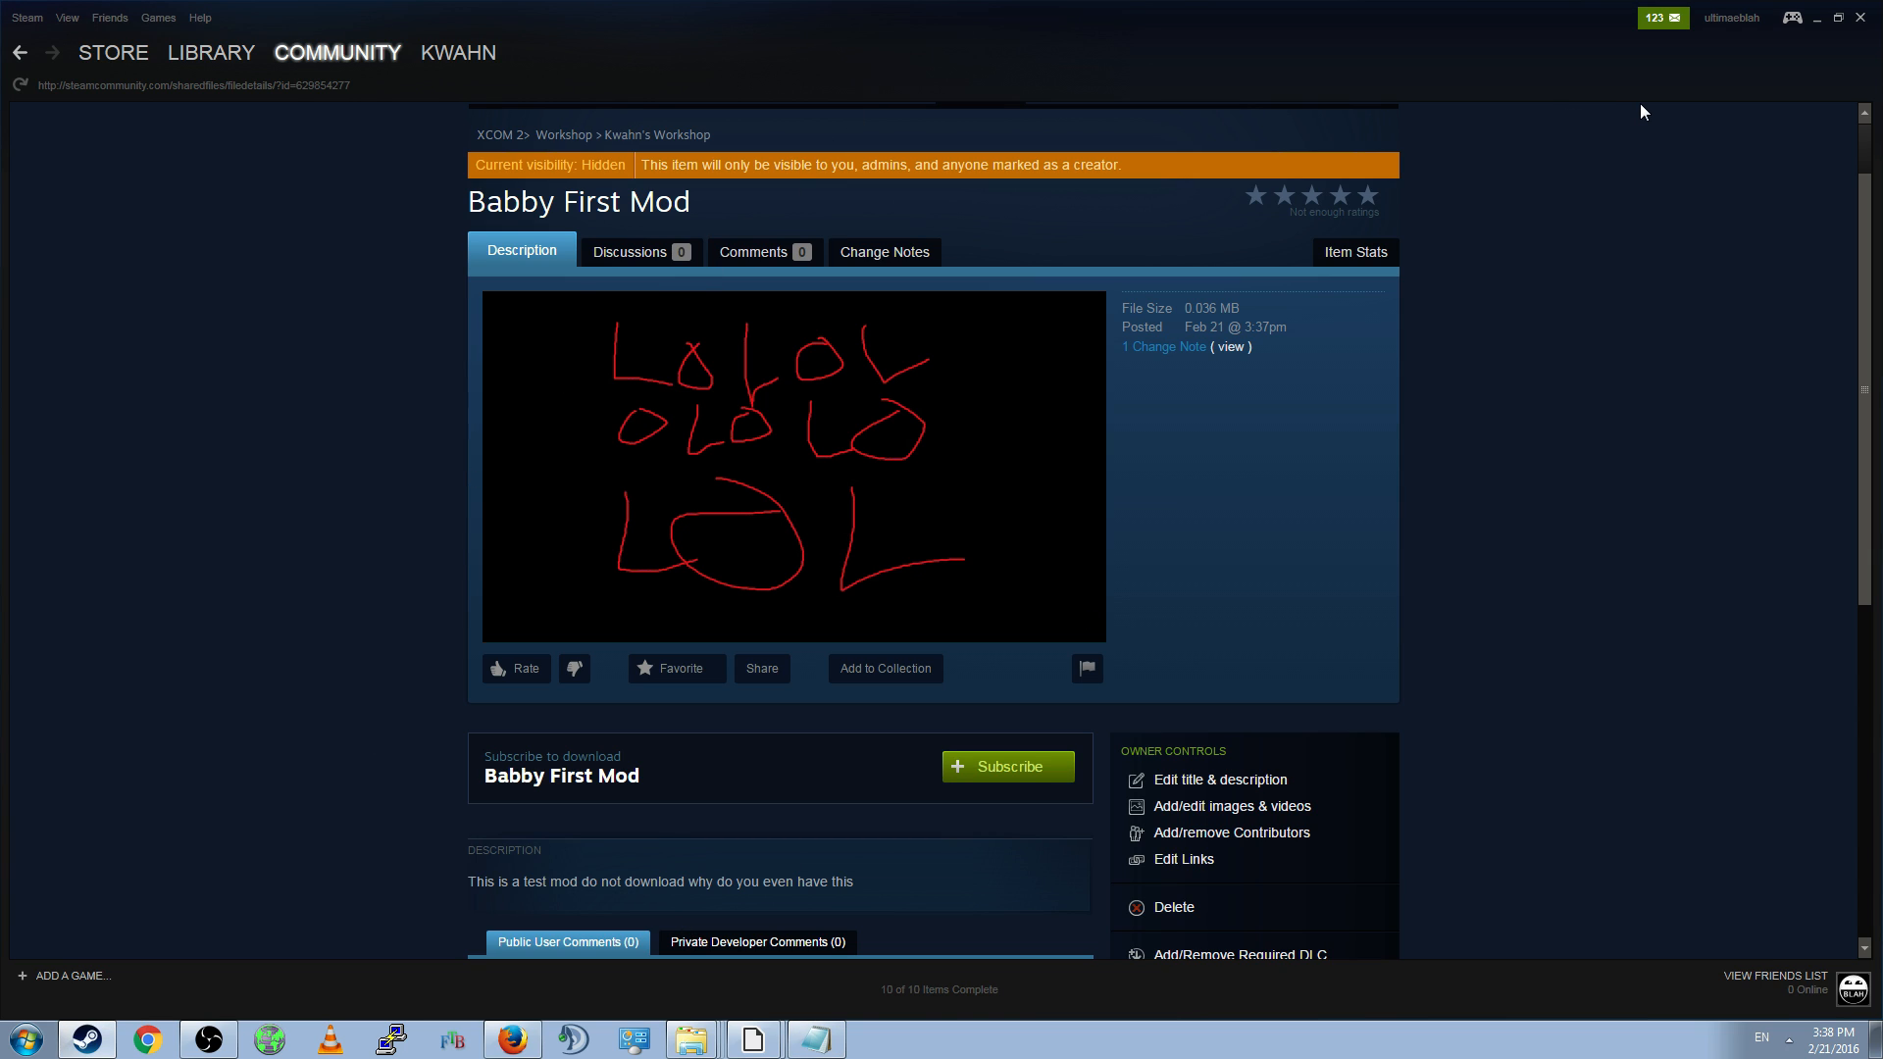
mouse_move(881, 852)
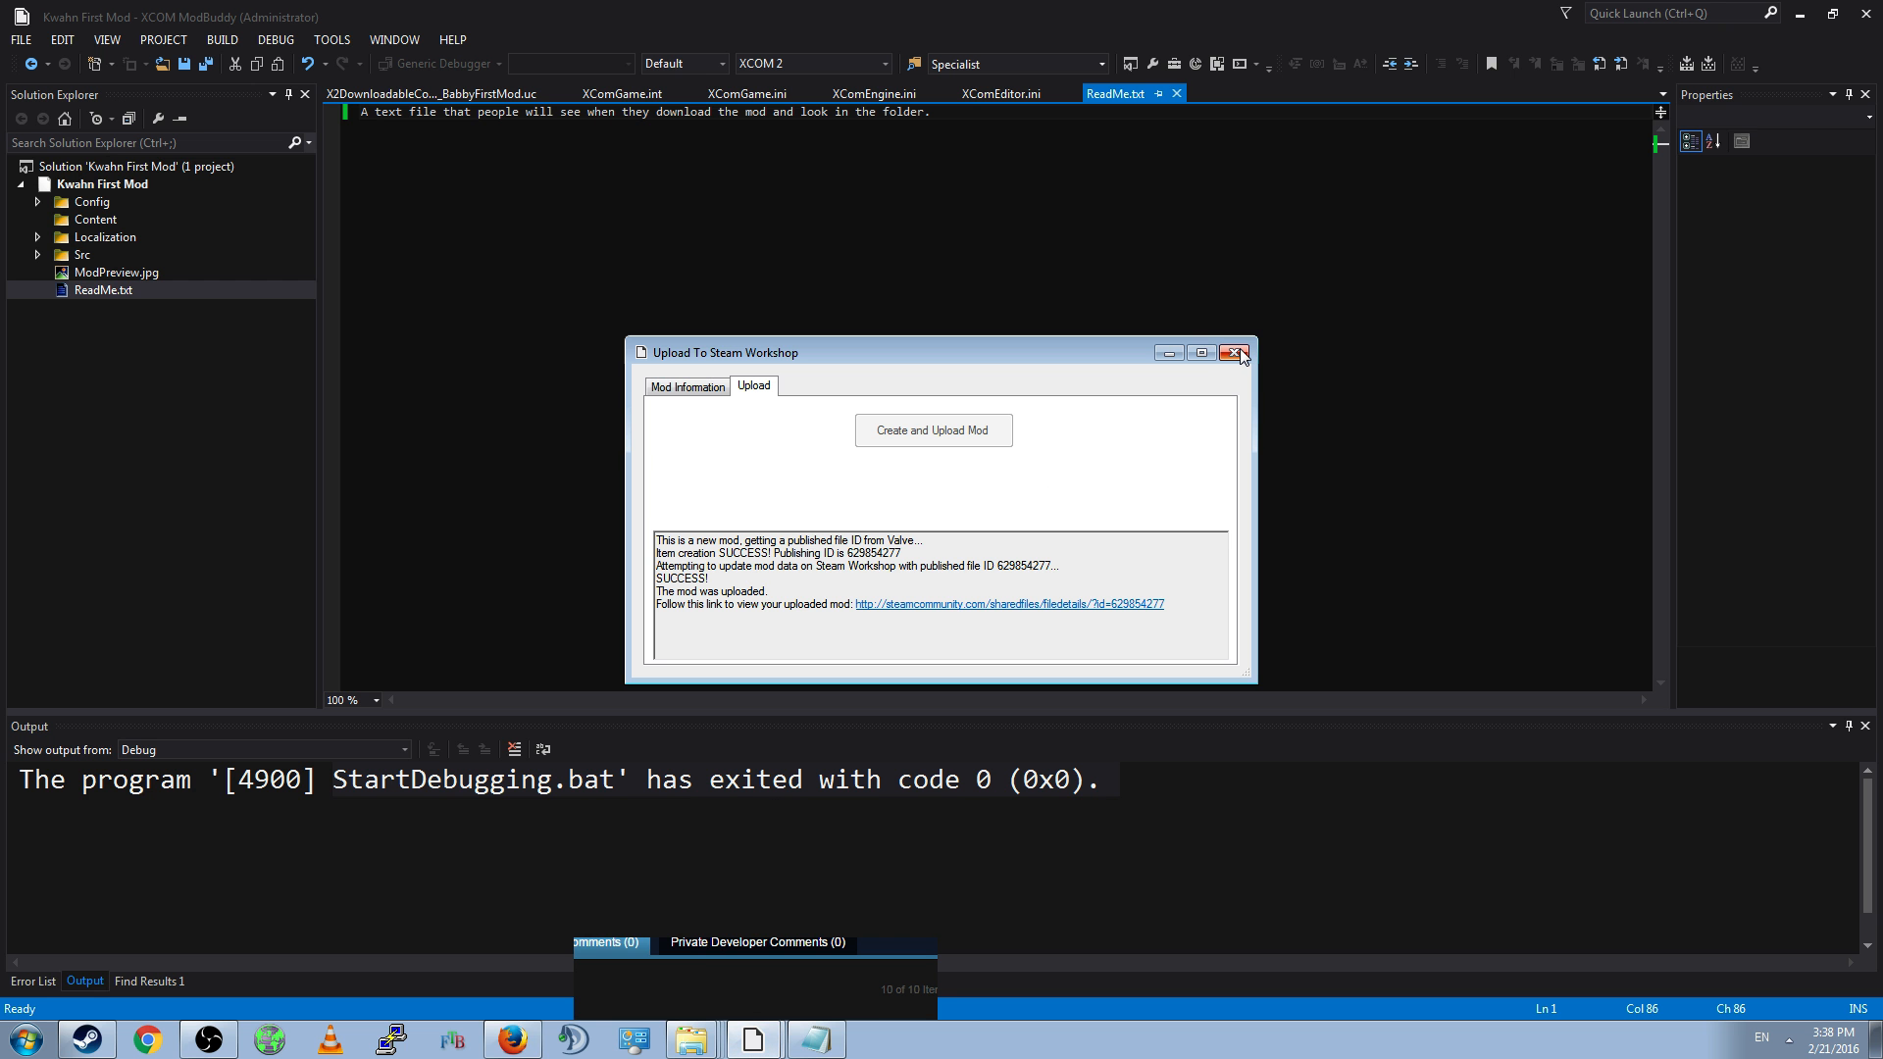
- Close the upload window and acknowledge the XCOM 2 Editor's asset database warning
left_click(1237, 352)
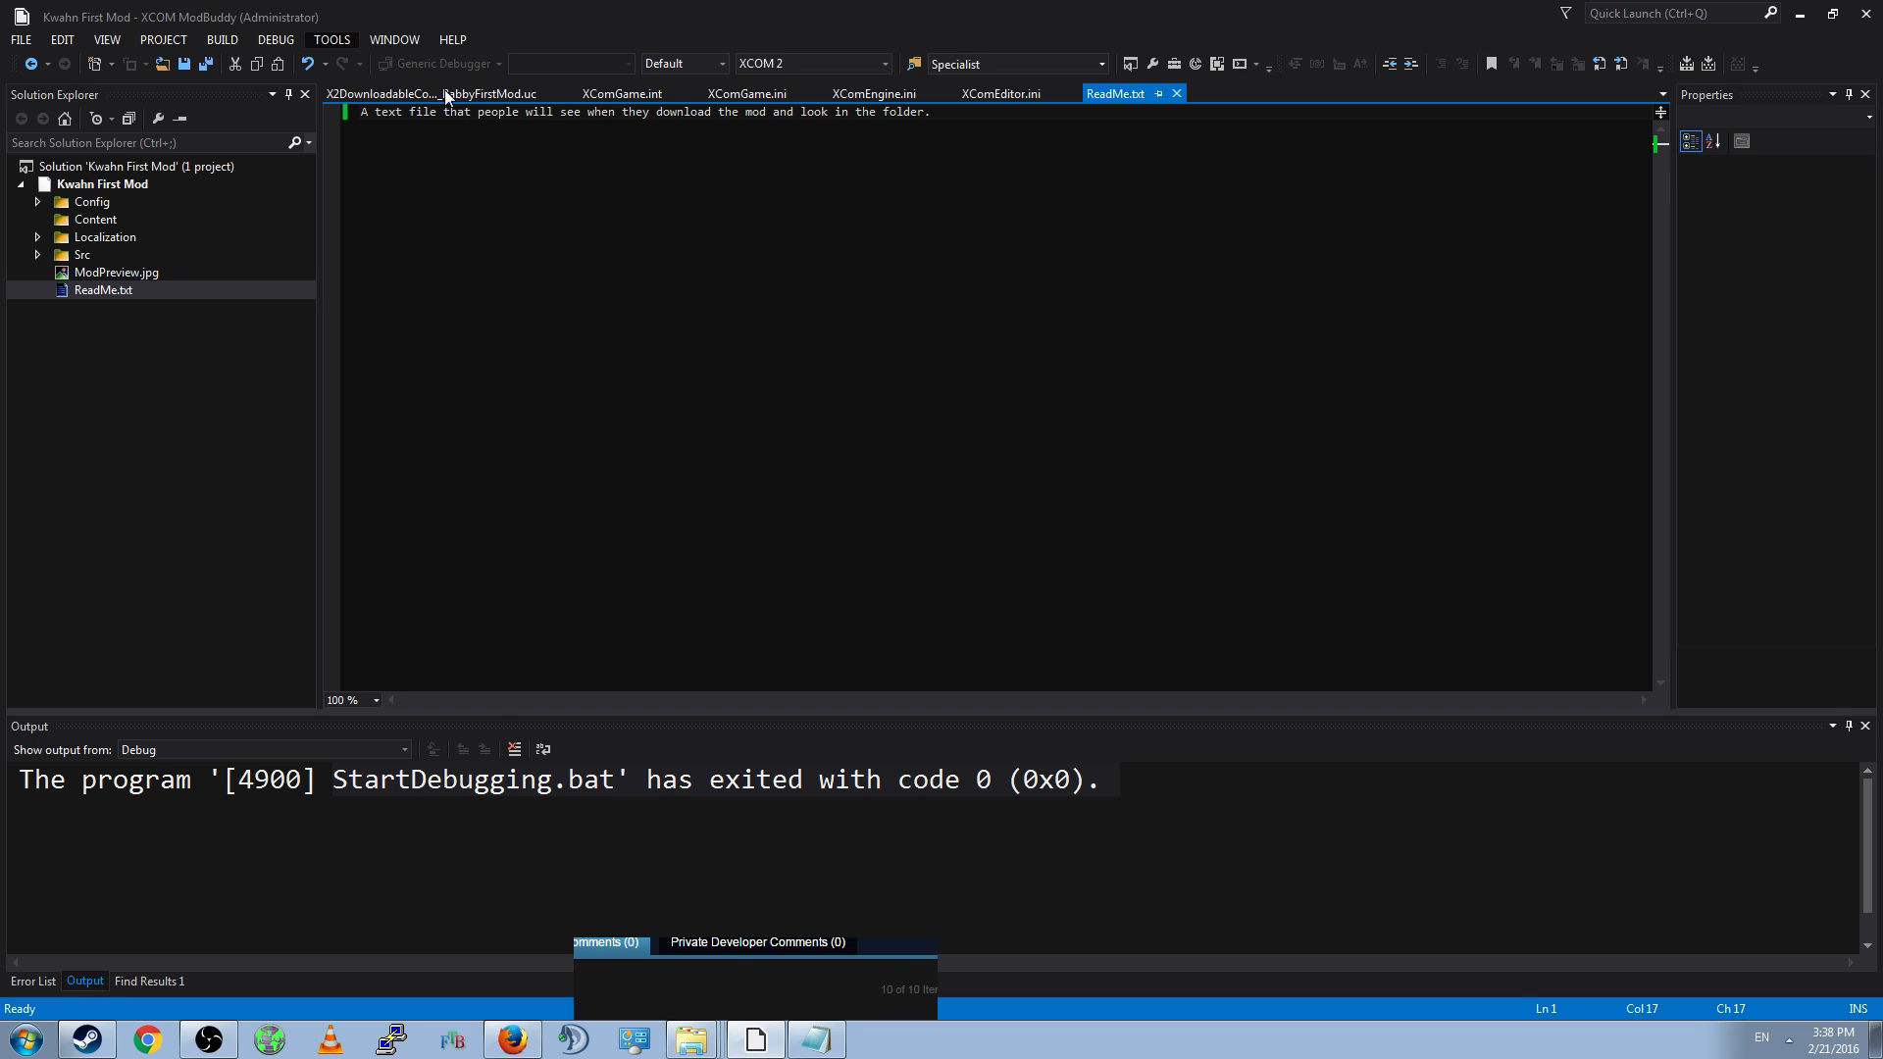
mouse_move(443, 97)
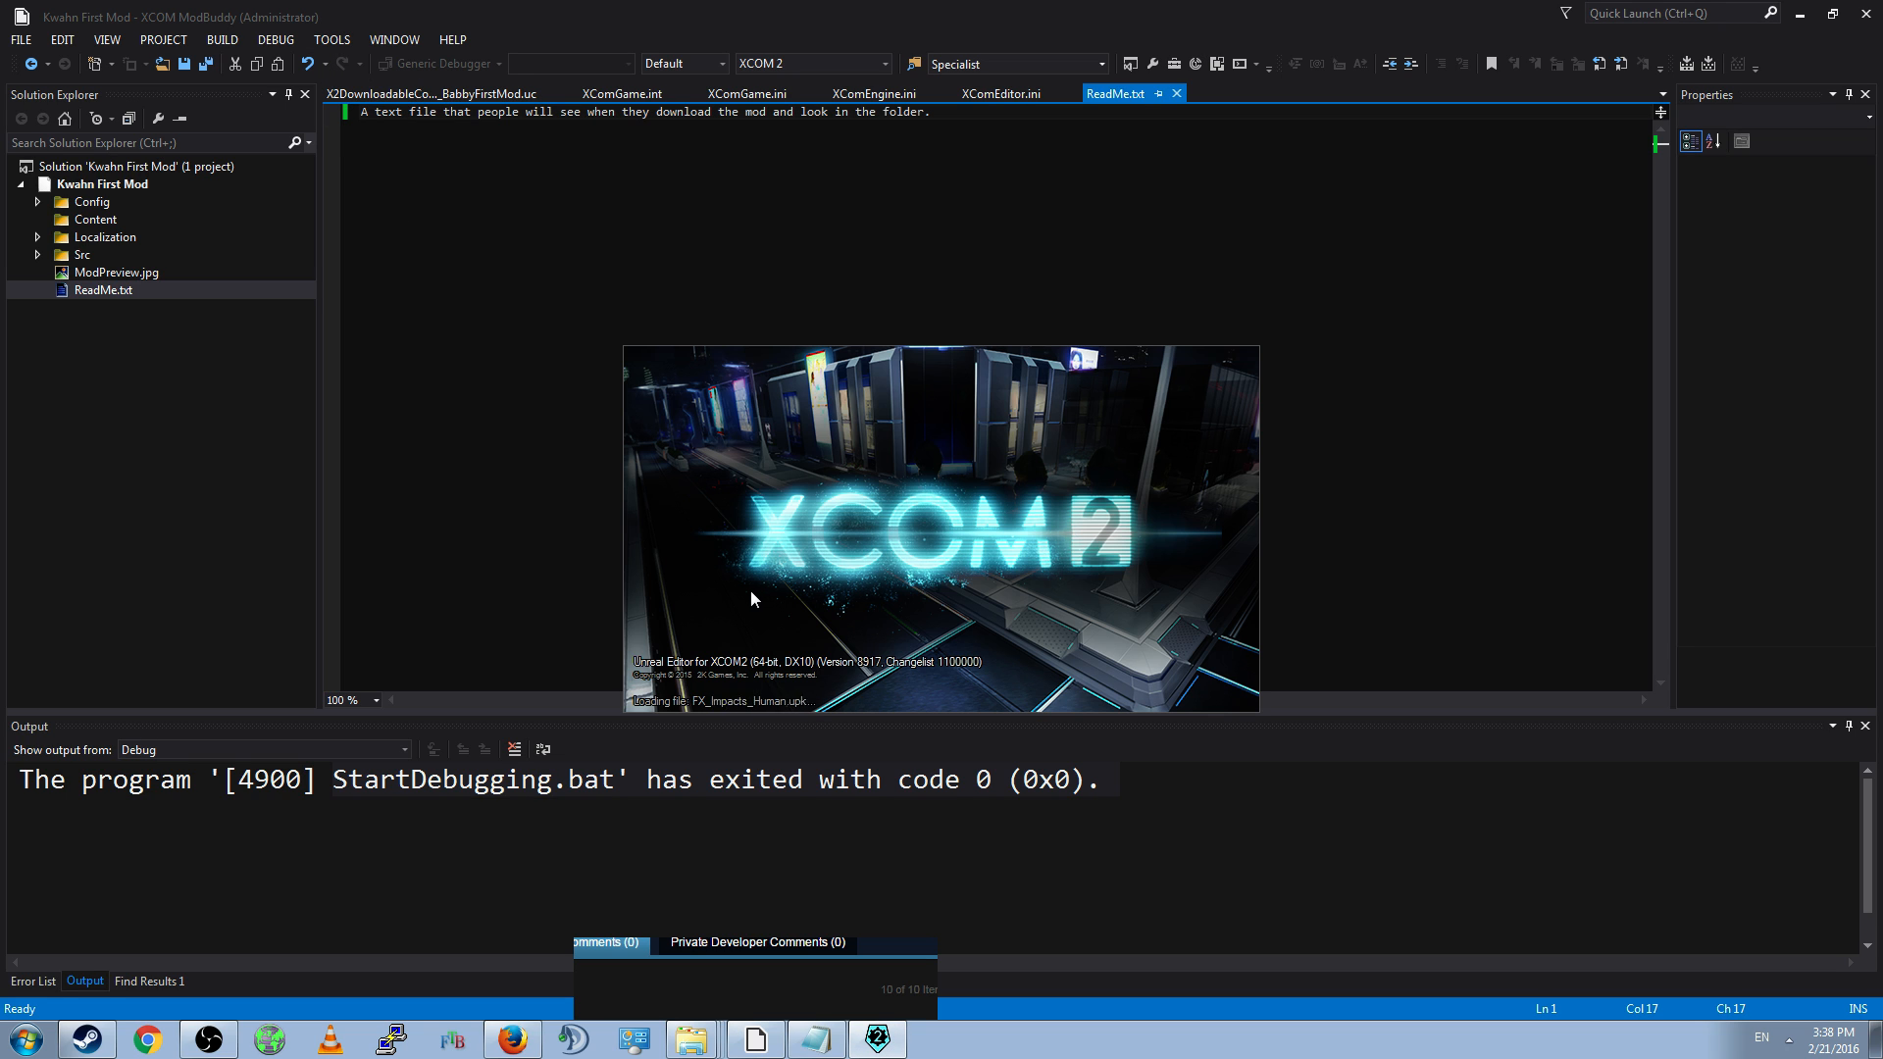
mouse_move(1053, 751)
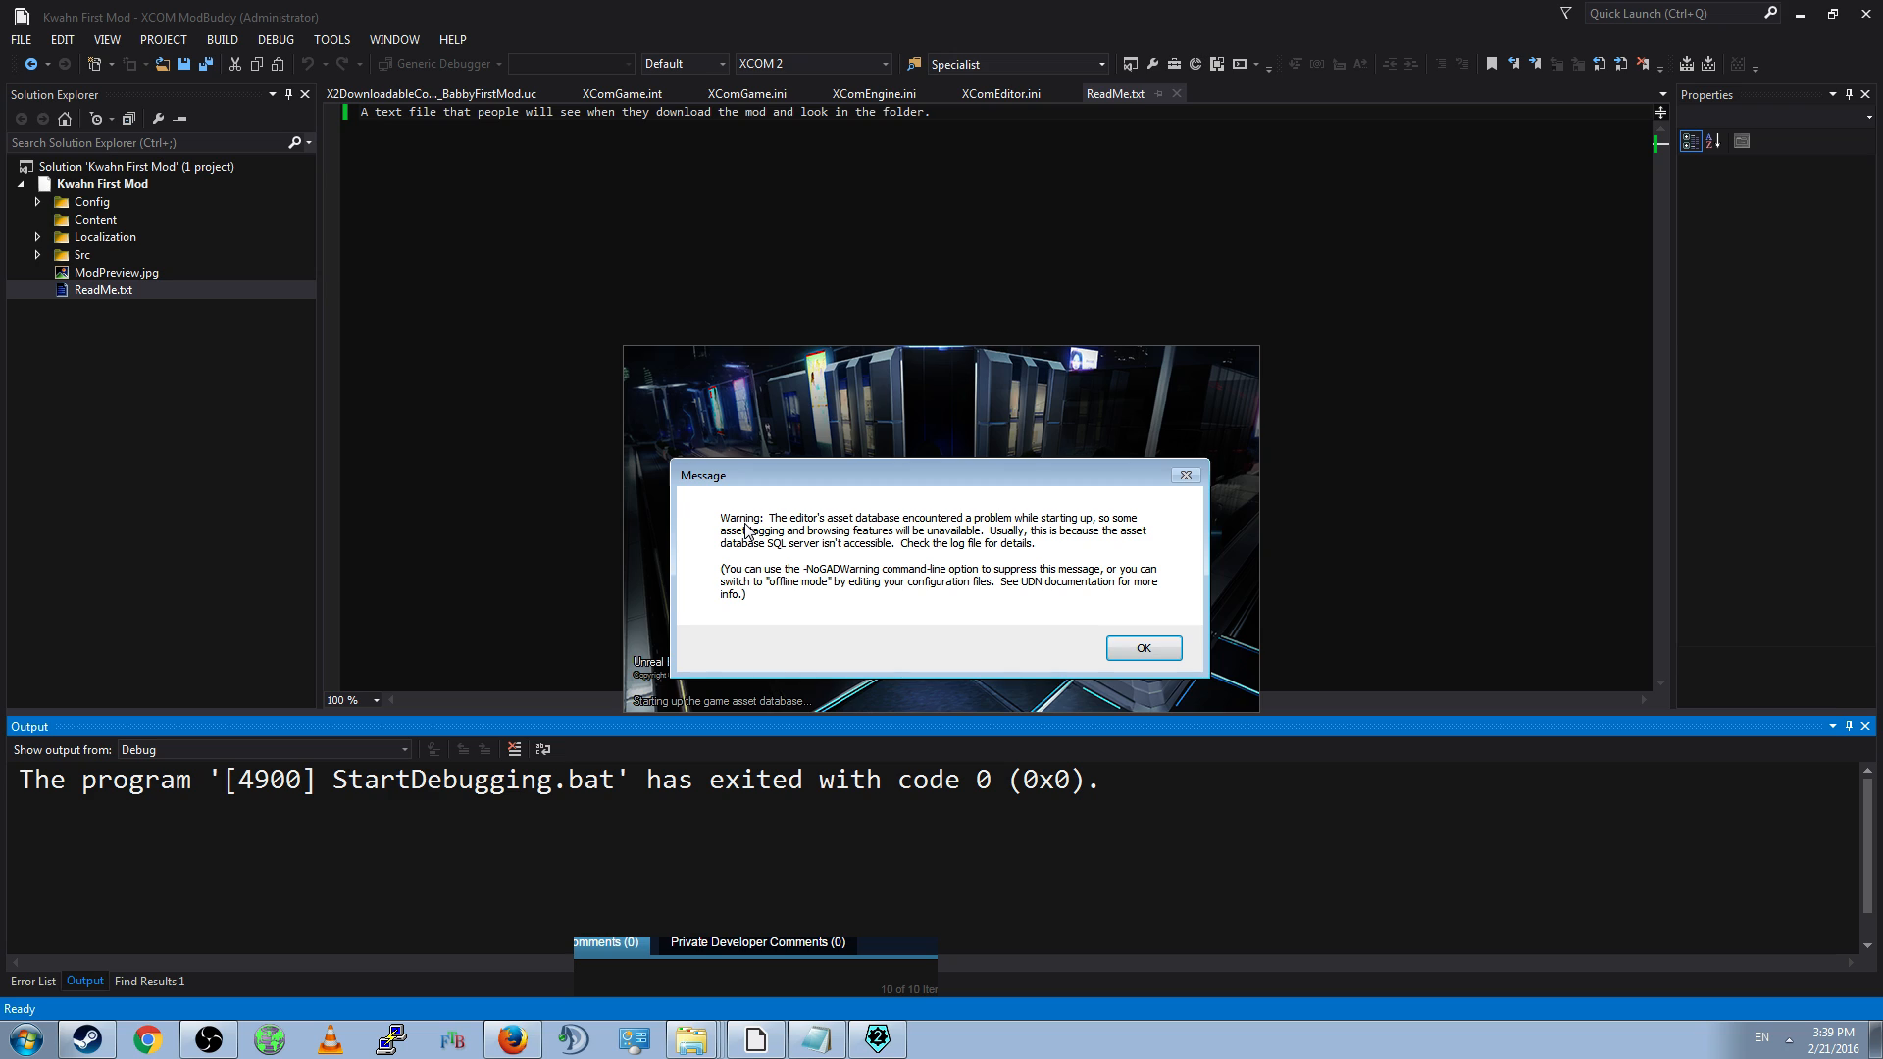
mouse_move(850, 534)
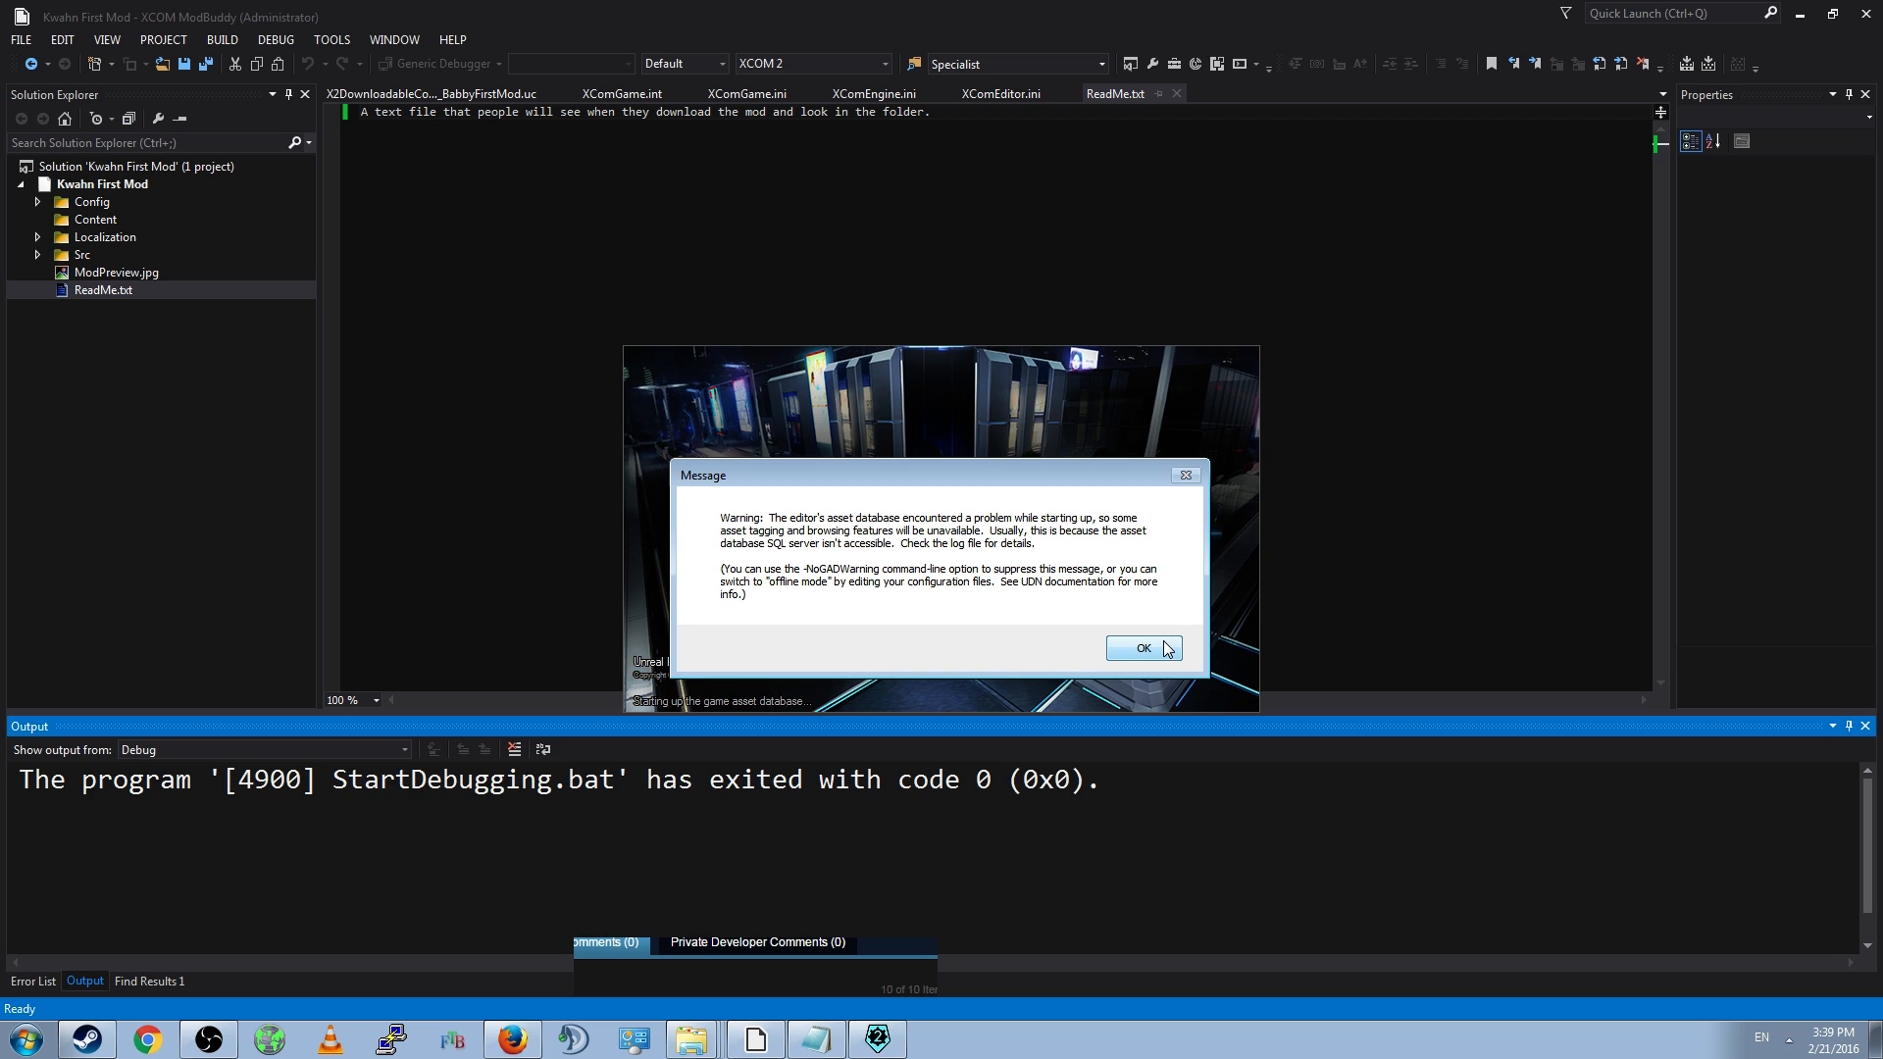
left_click(1140, 648)
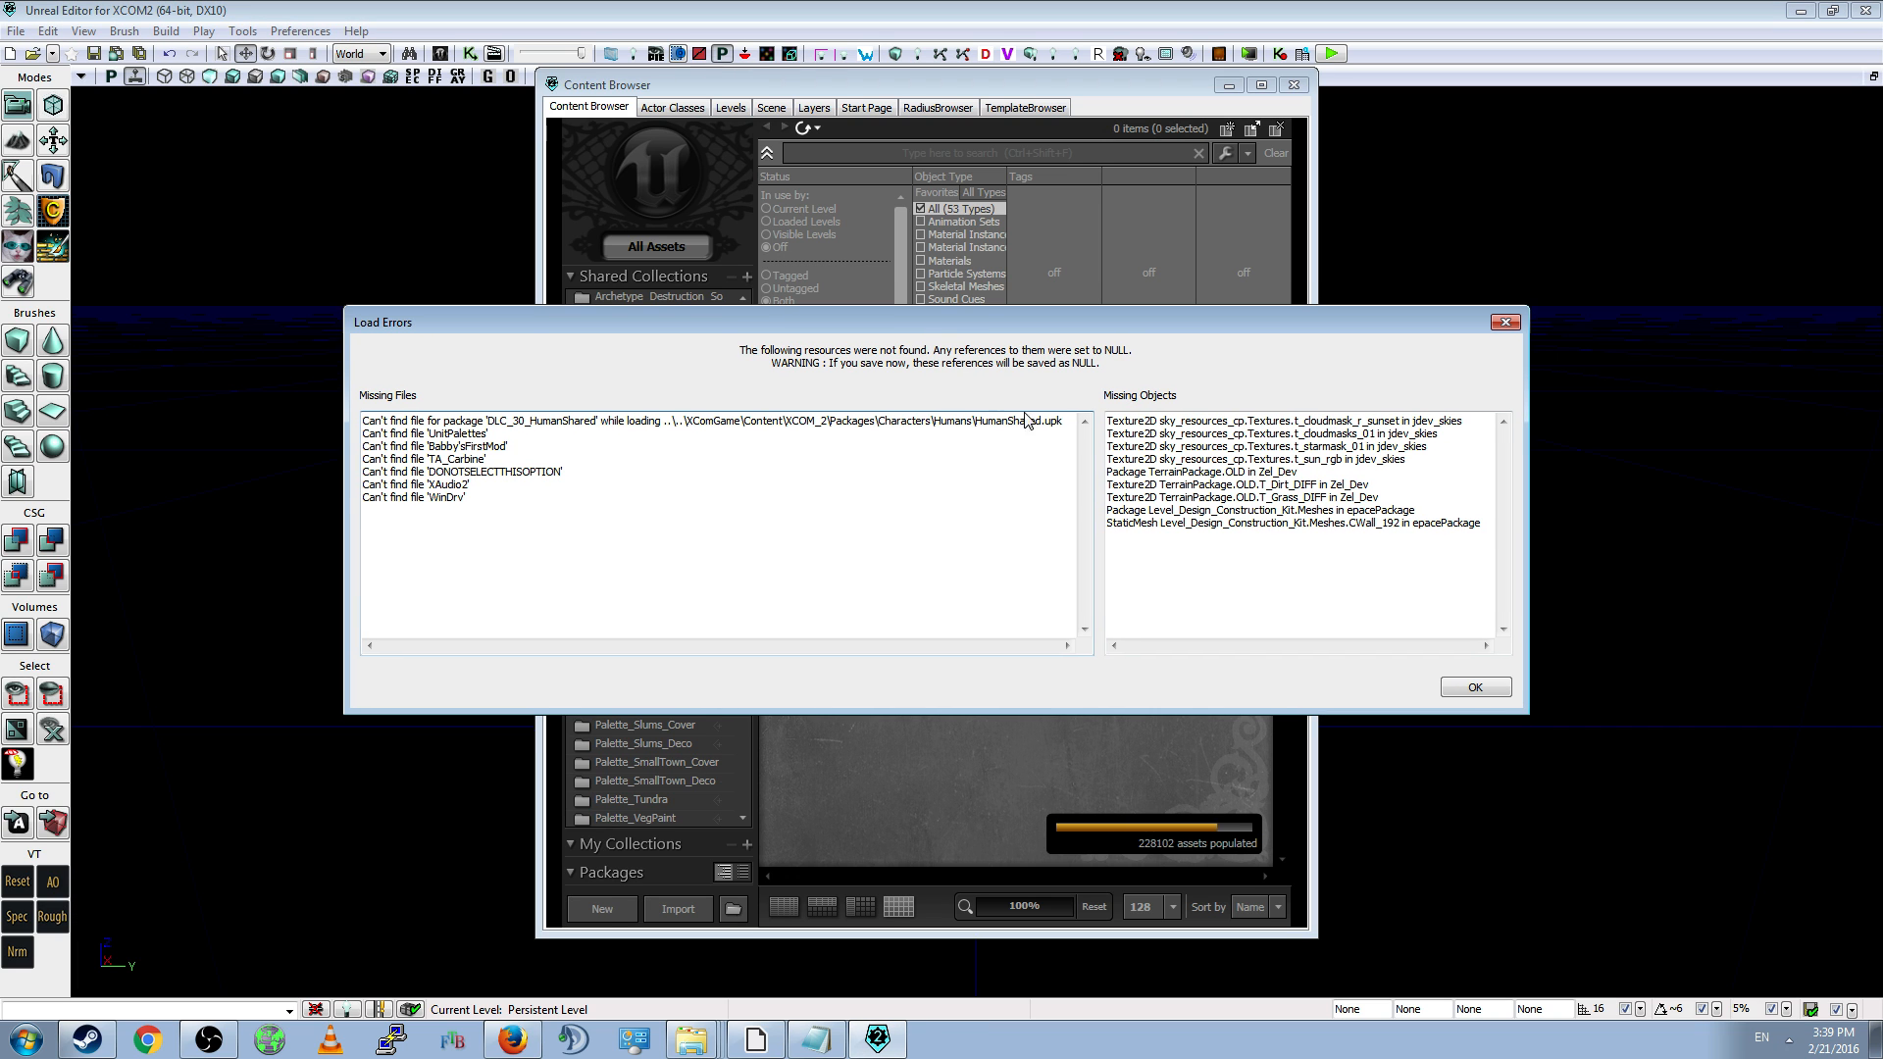
- Dismiss the missing-files list, view two more startup tips, then close the tips
left_click(1473, 686)
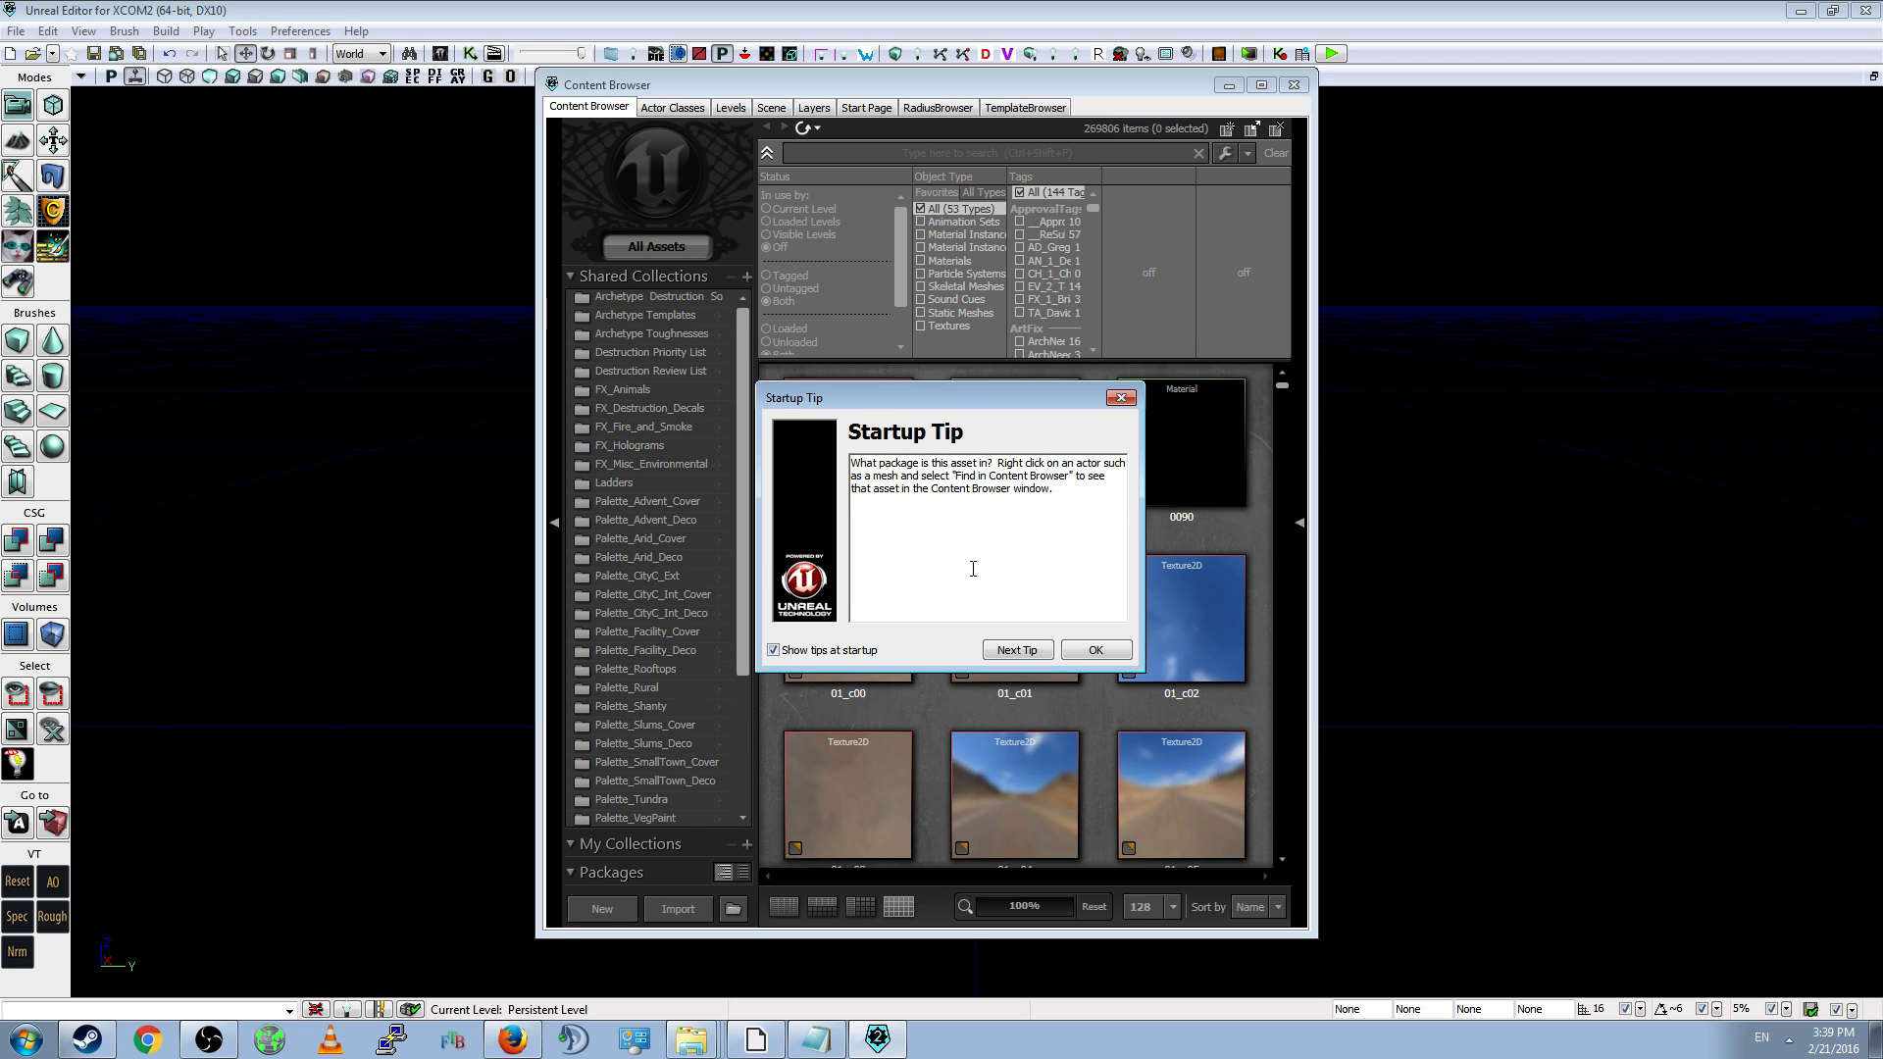
left_click(1017, 649)
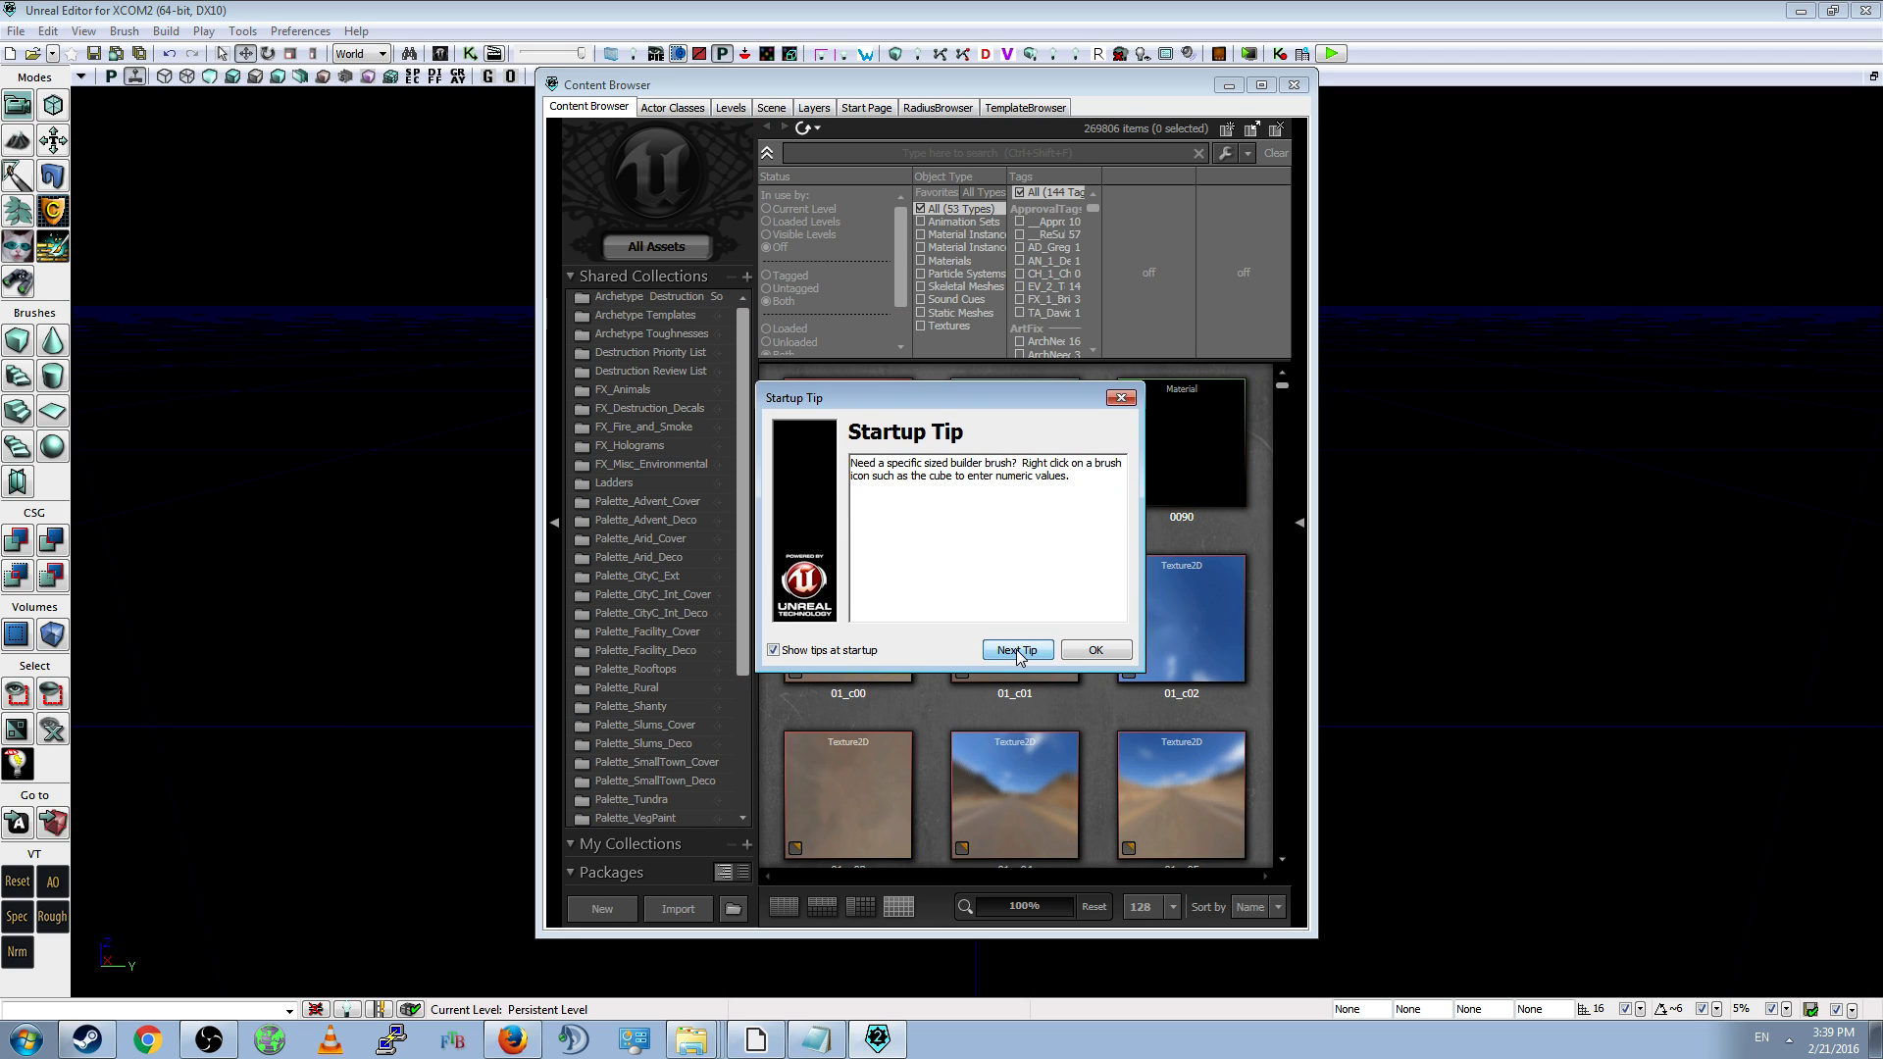
left_click(1016, 649)
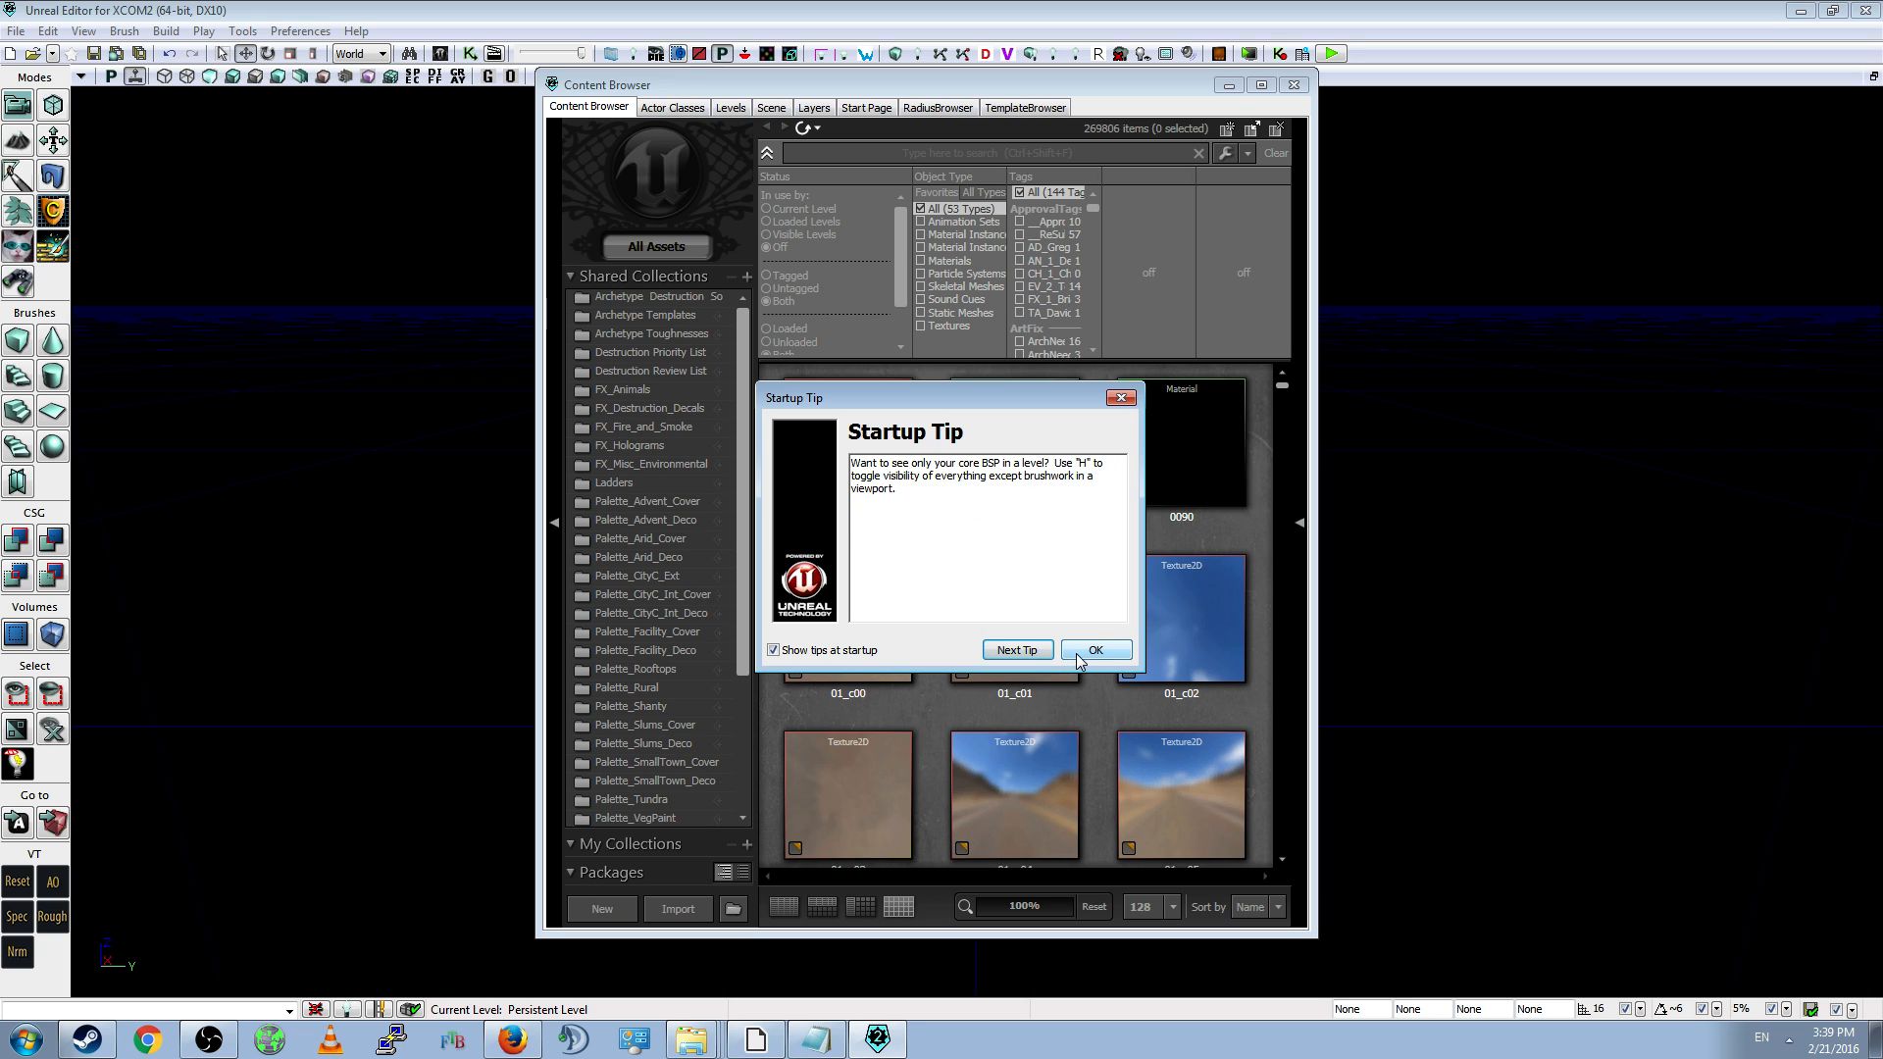
left_click(1095, 649)
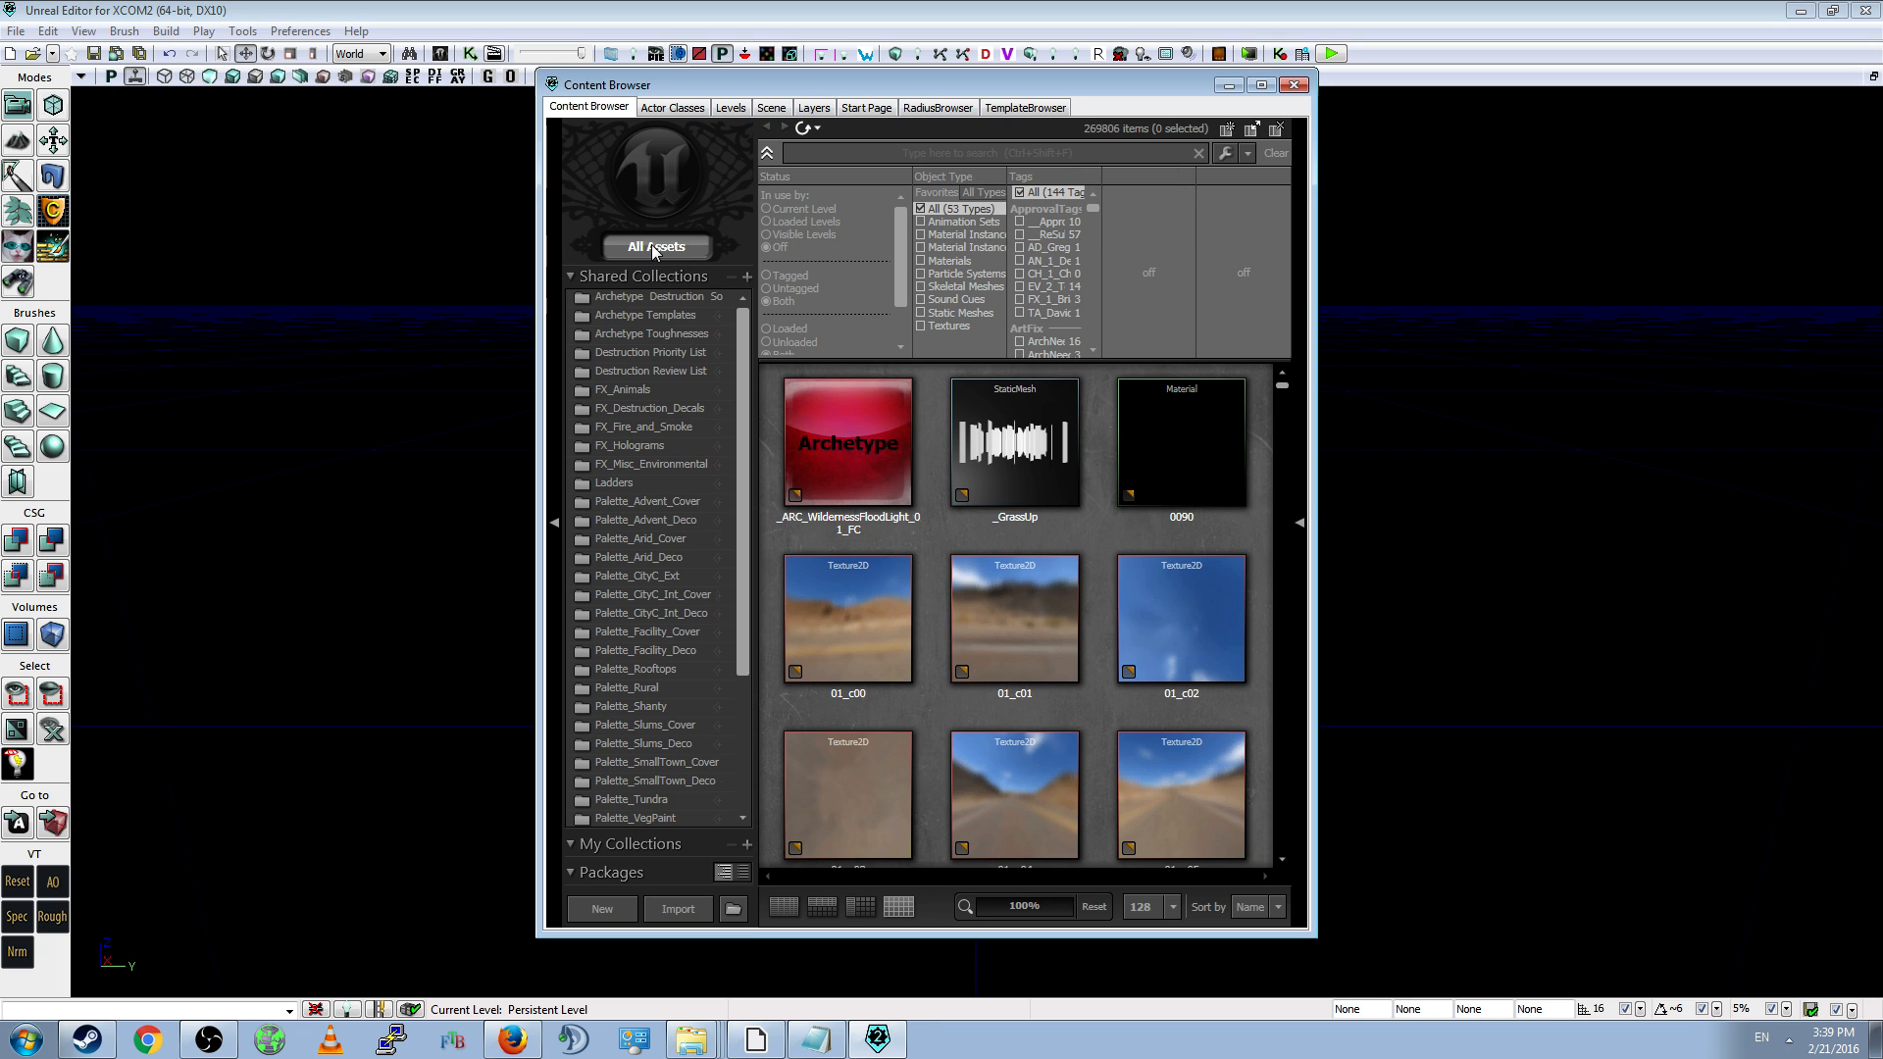
- Scroll down through All Assets in the Content Browser
scroll("down", 3)
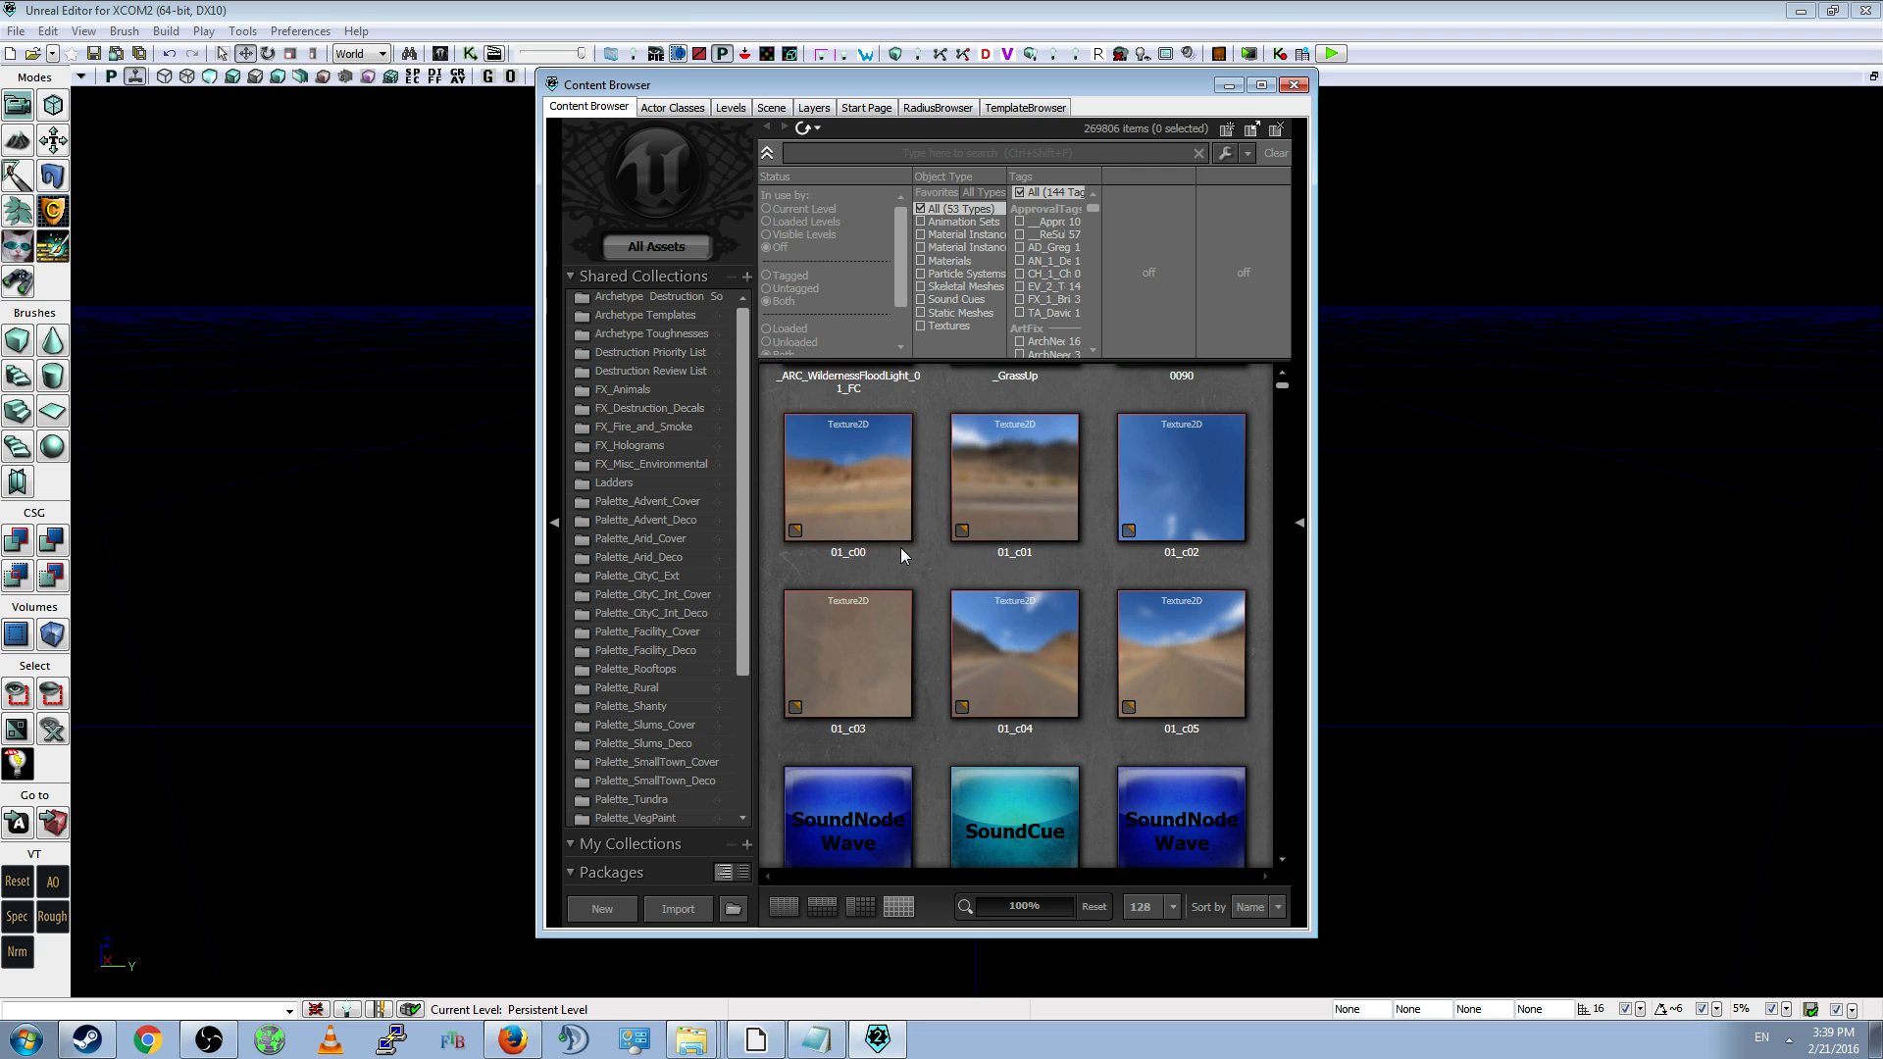
scroll("down", 3)
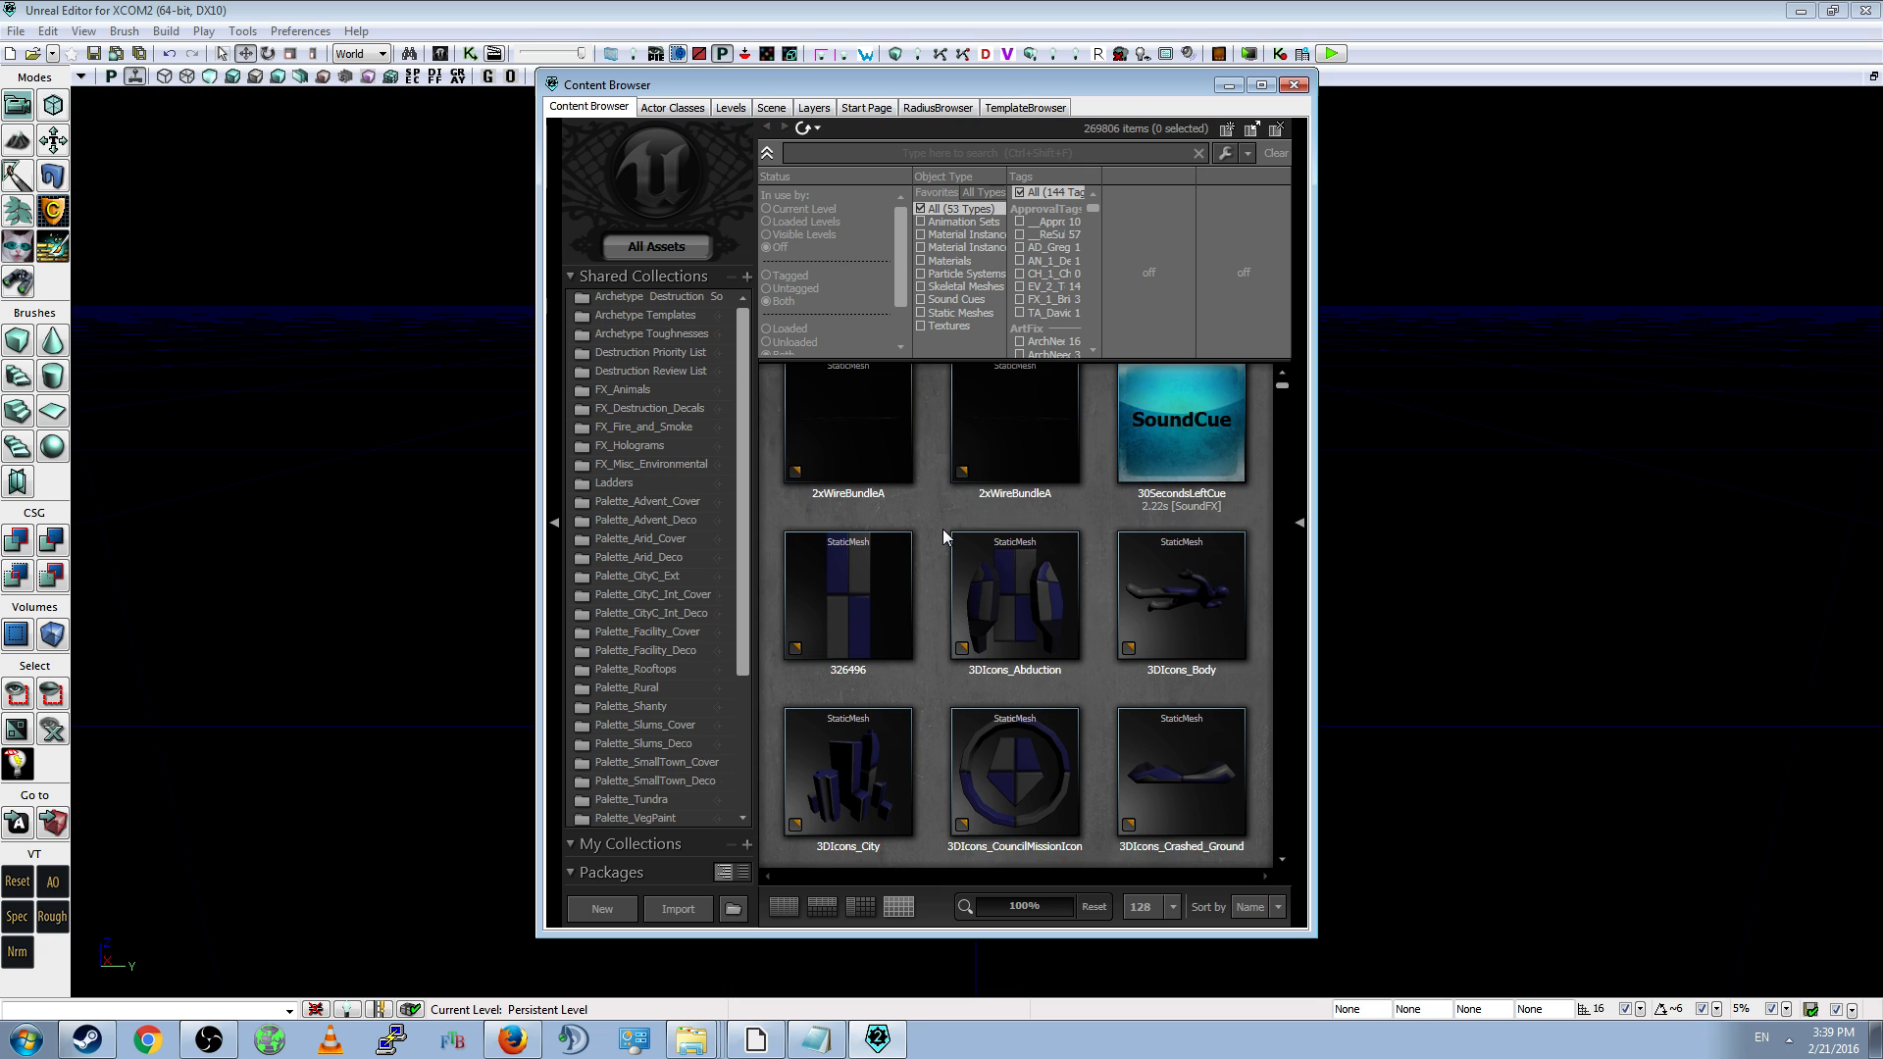
scroll("down", 3)
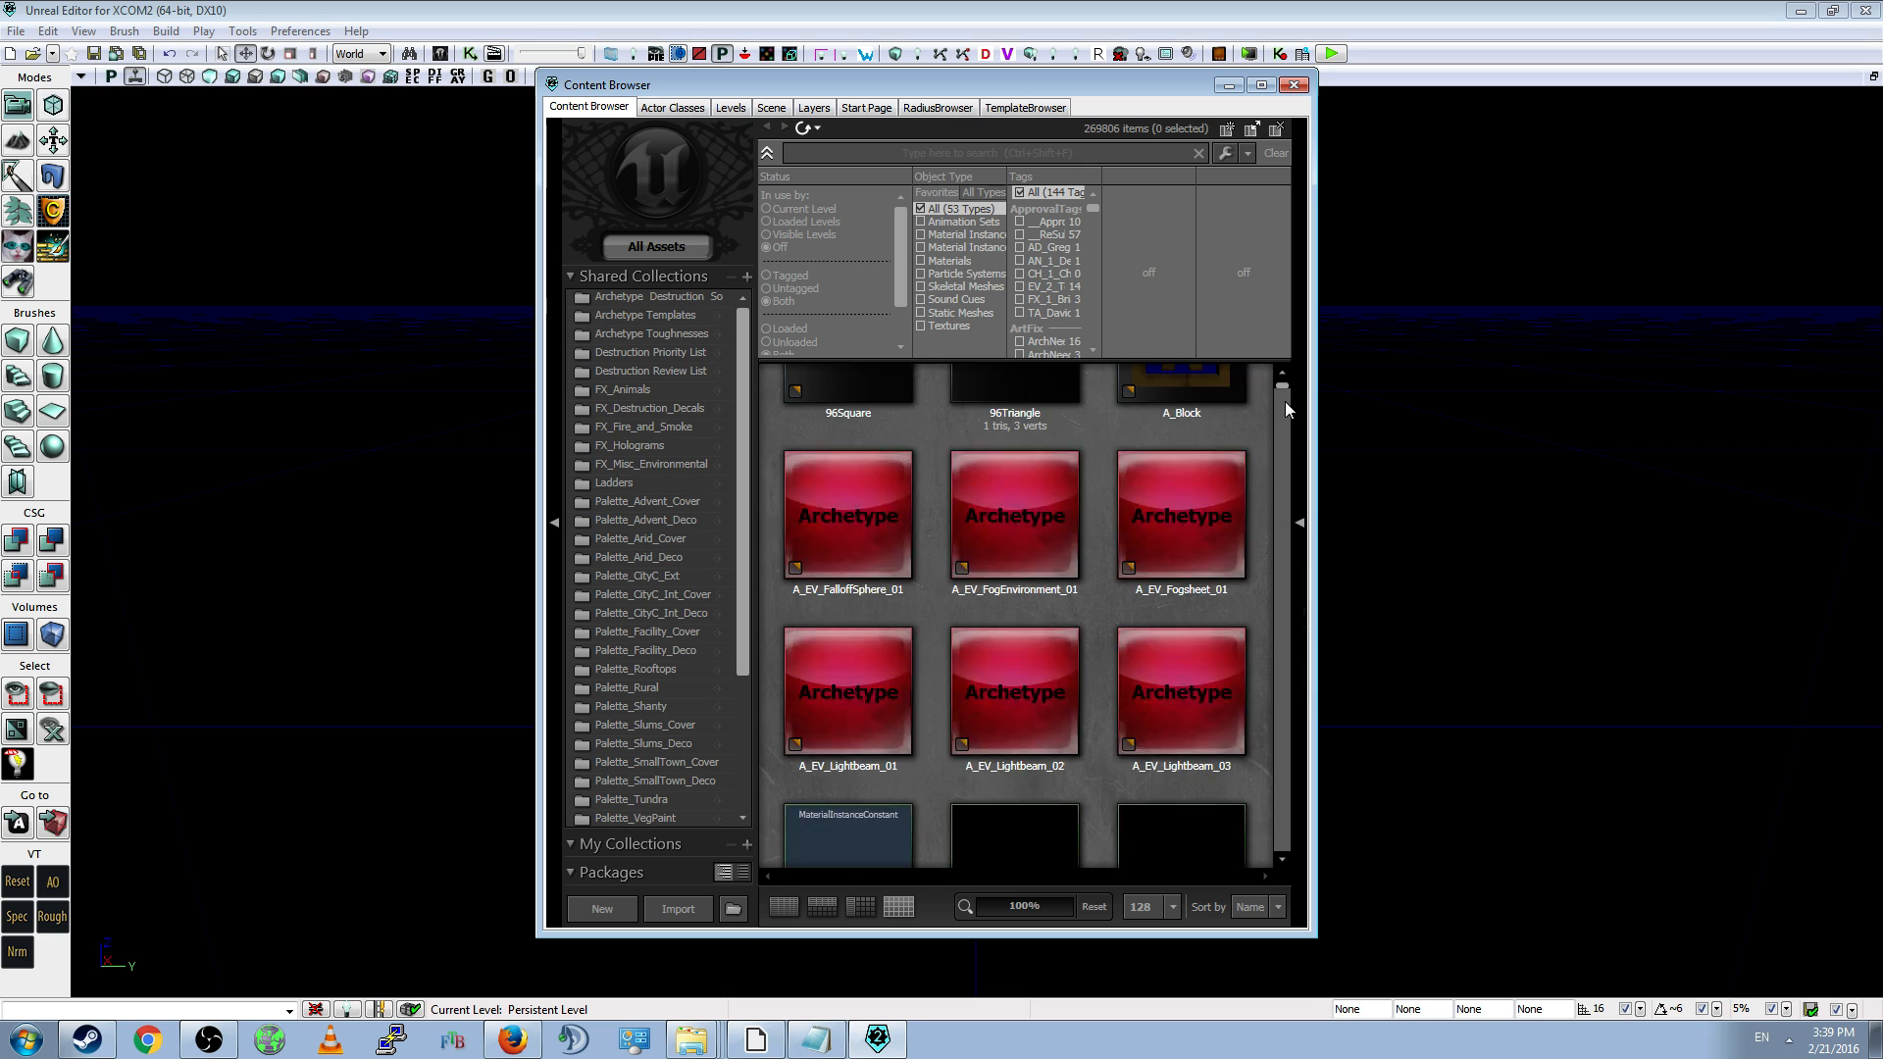
scroll("down", 3)
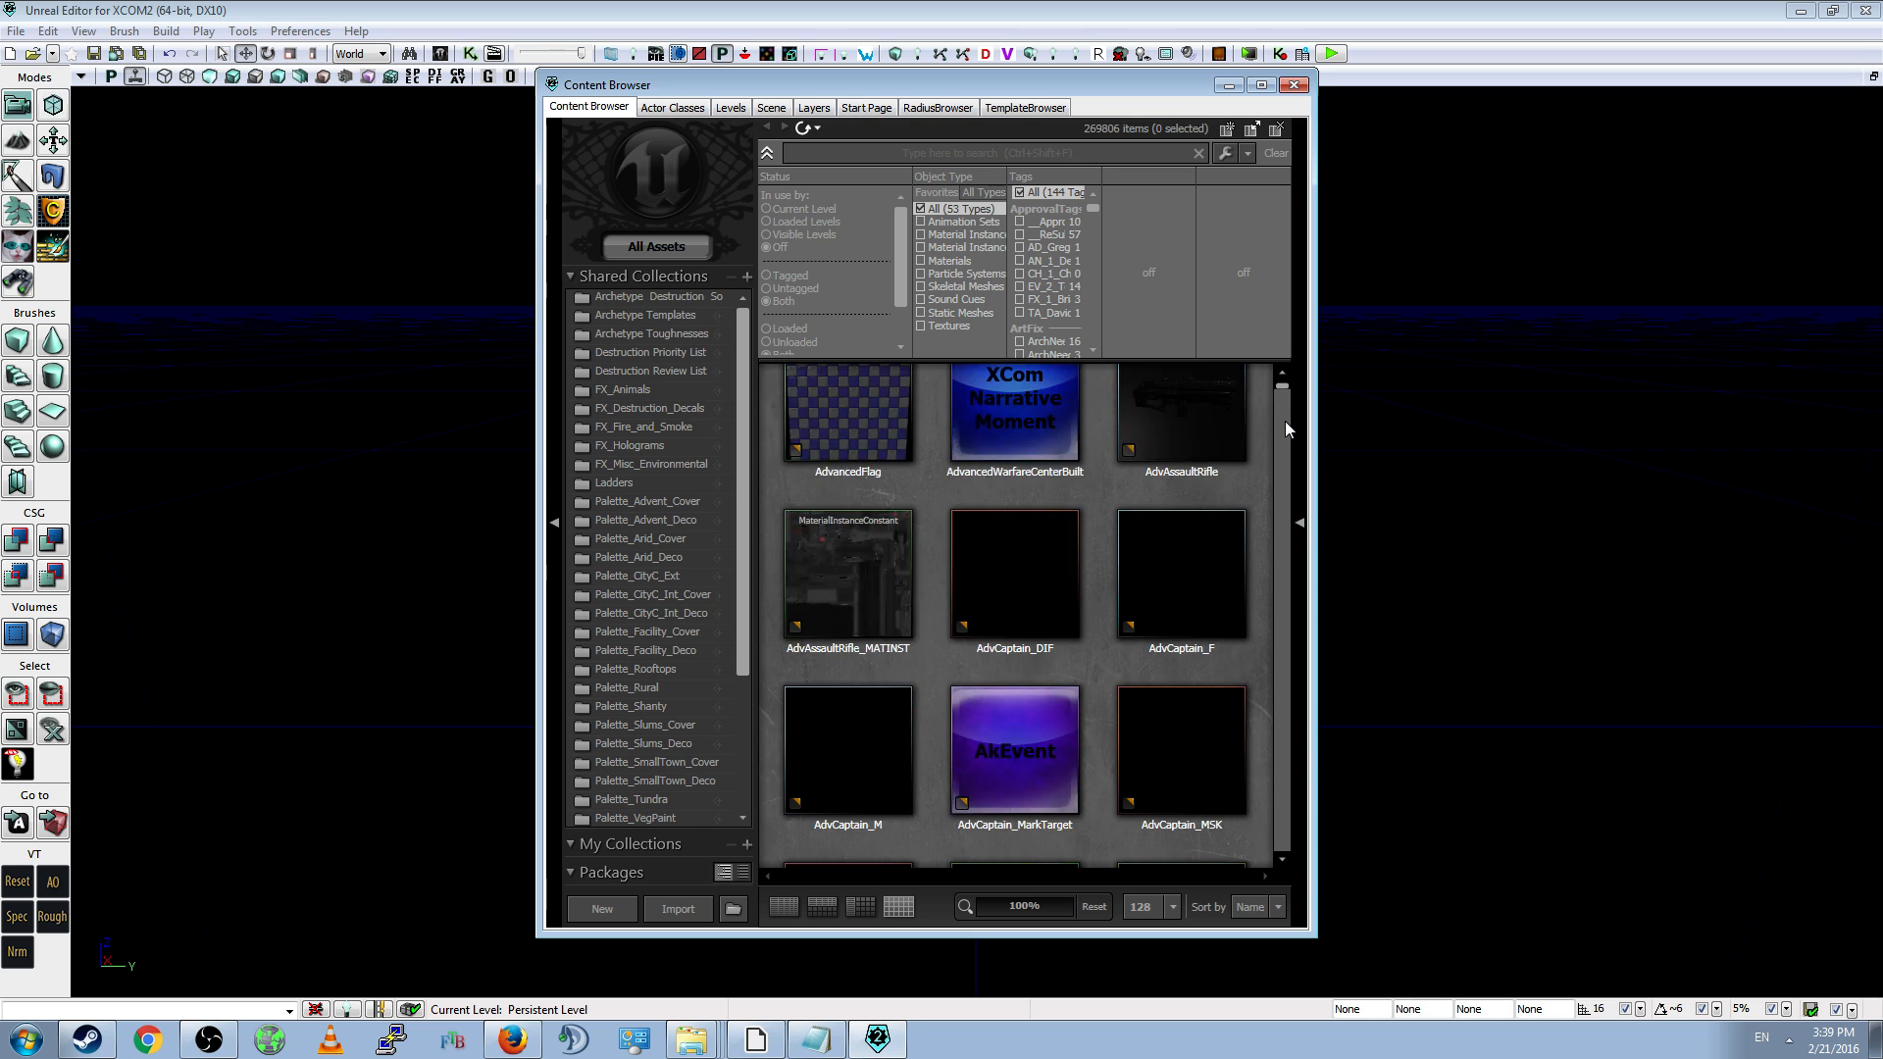
scroll("down", 3)
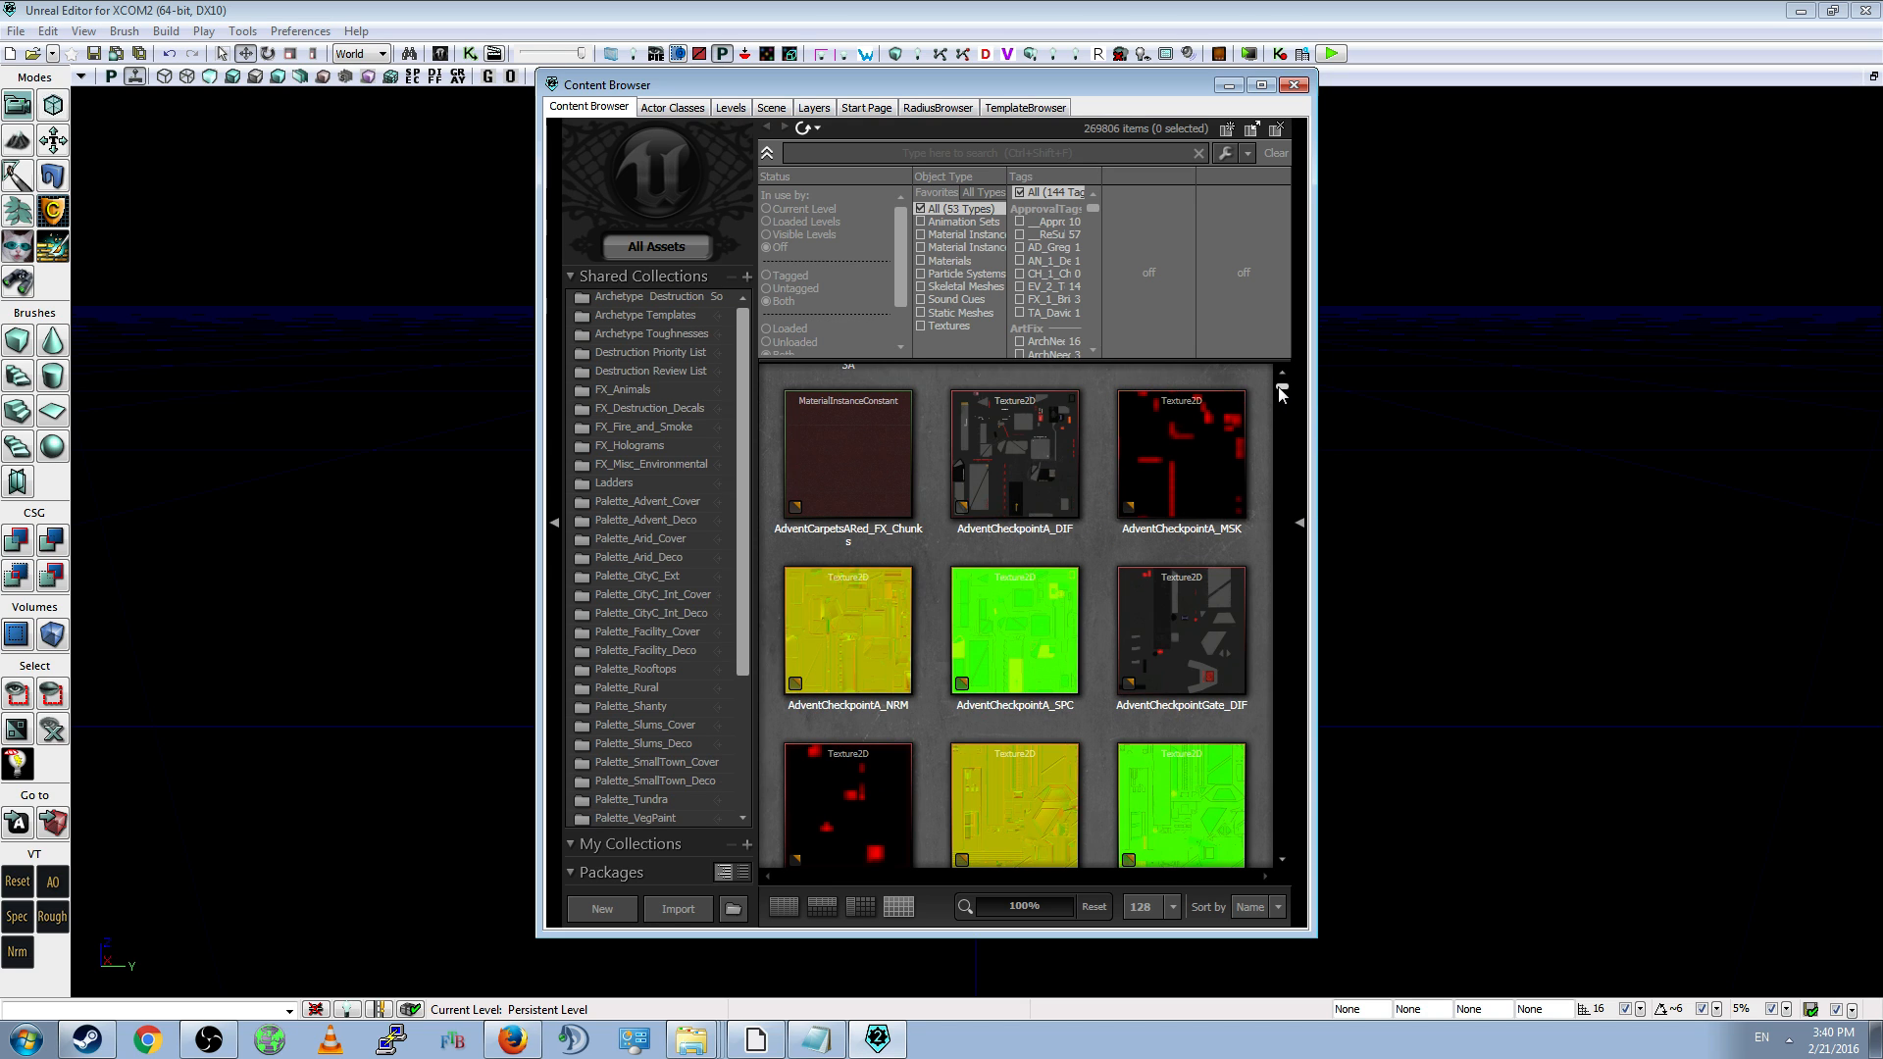
scroll("down", 3)
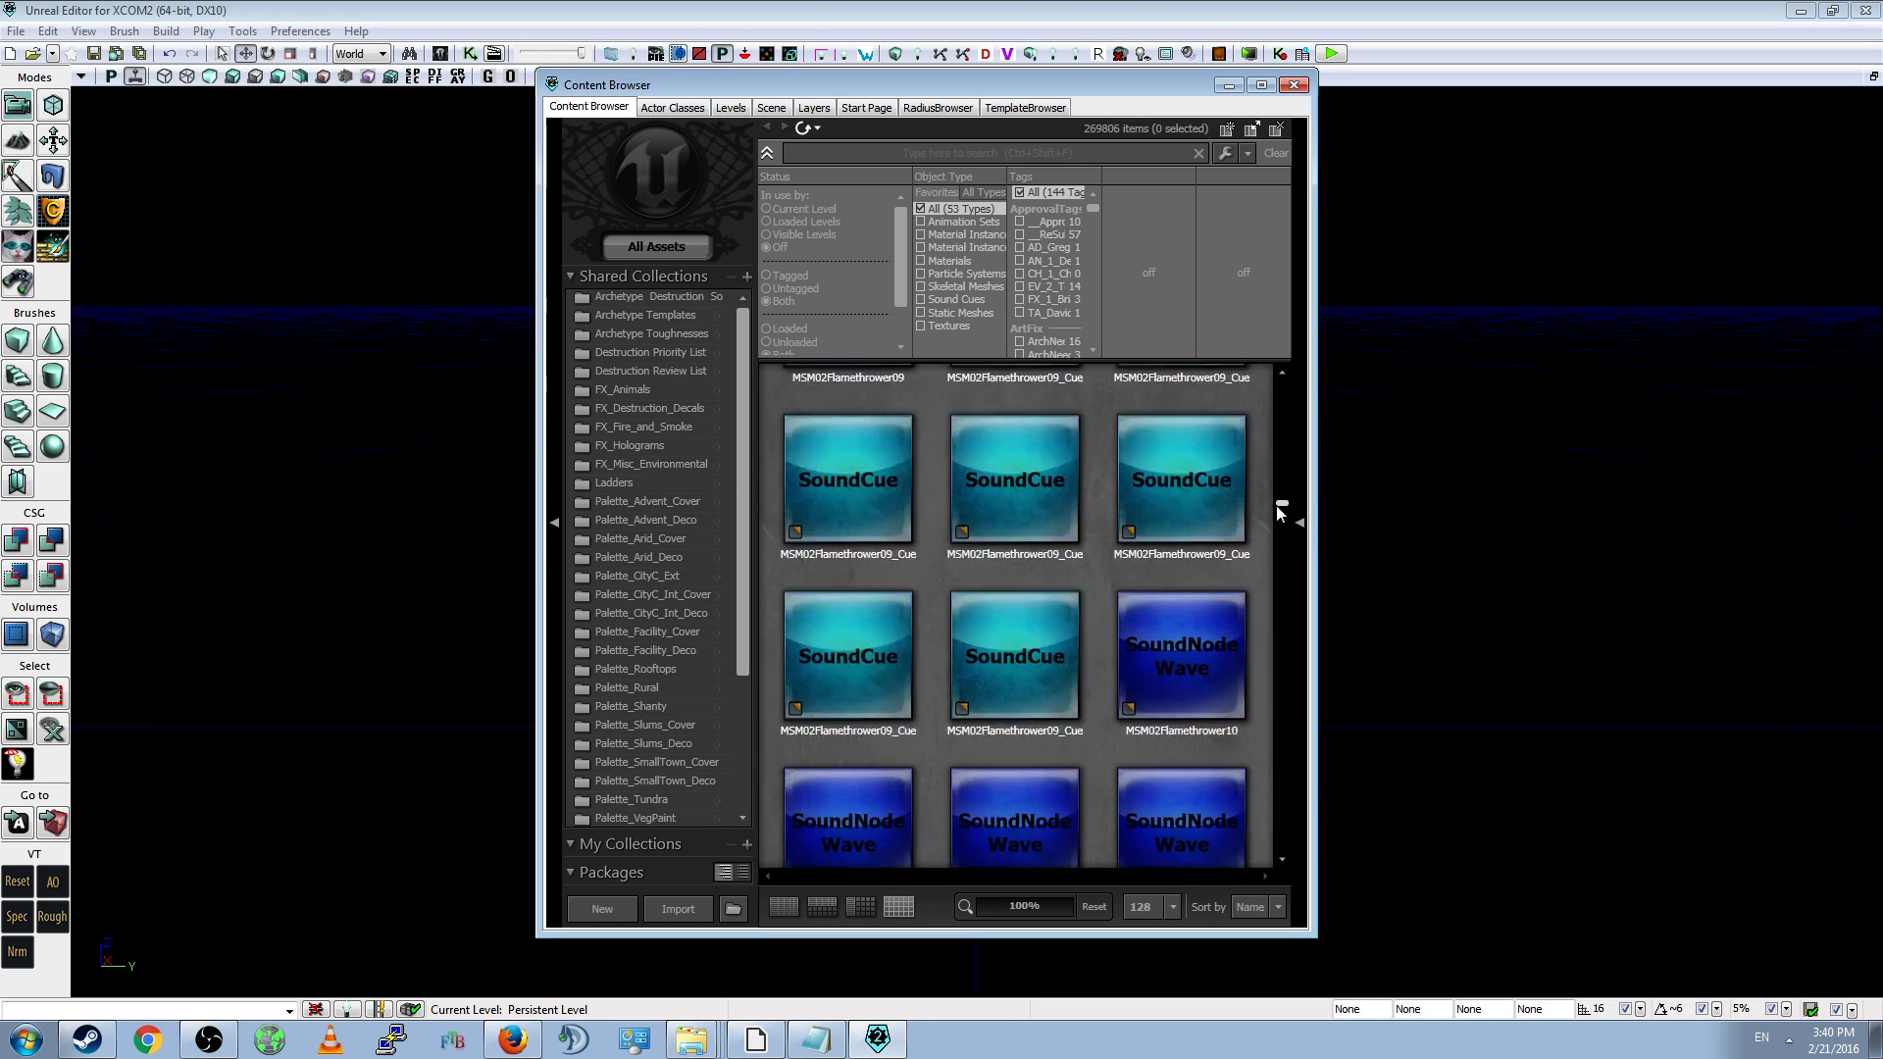
scroll("down", 3)
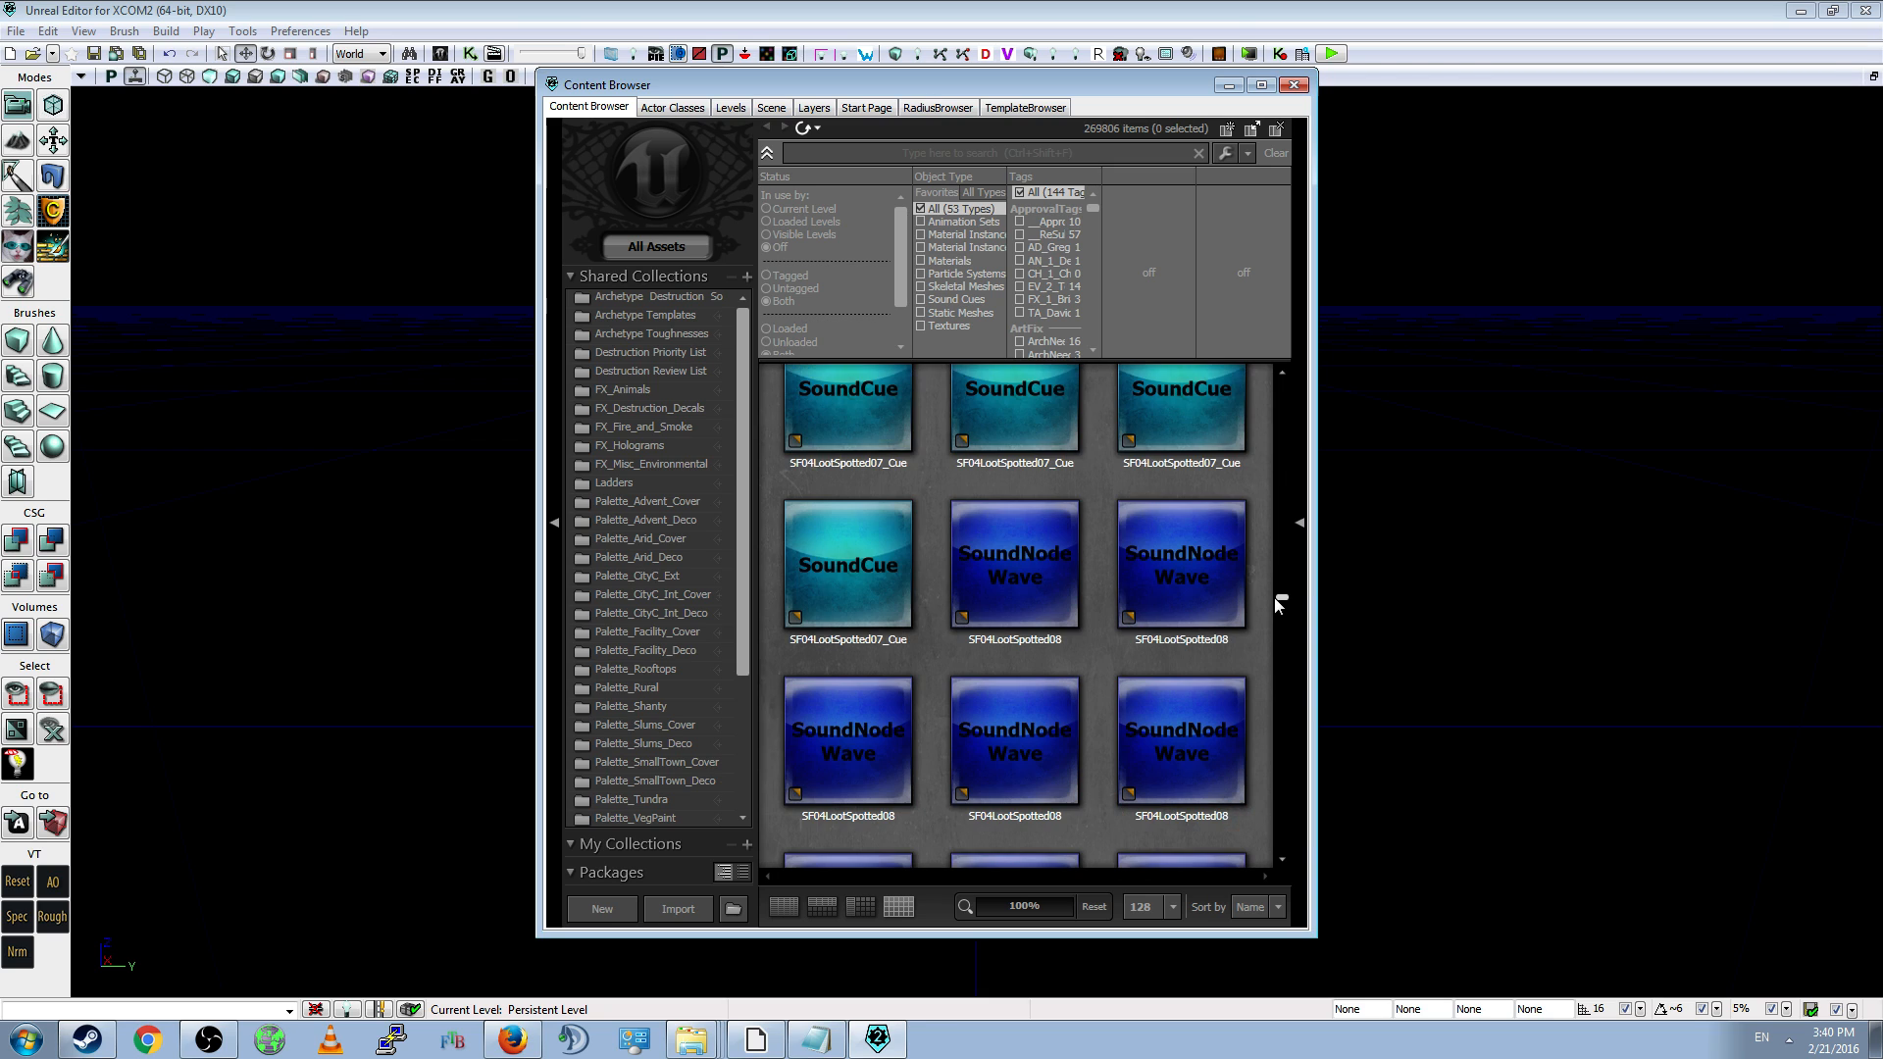
scroll("down", 3)
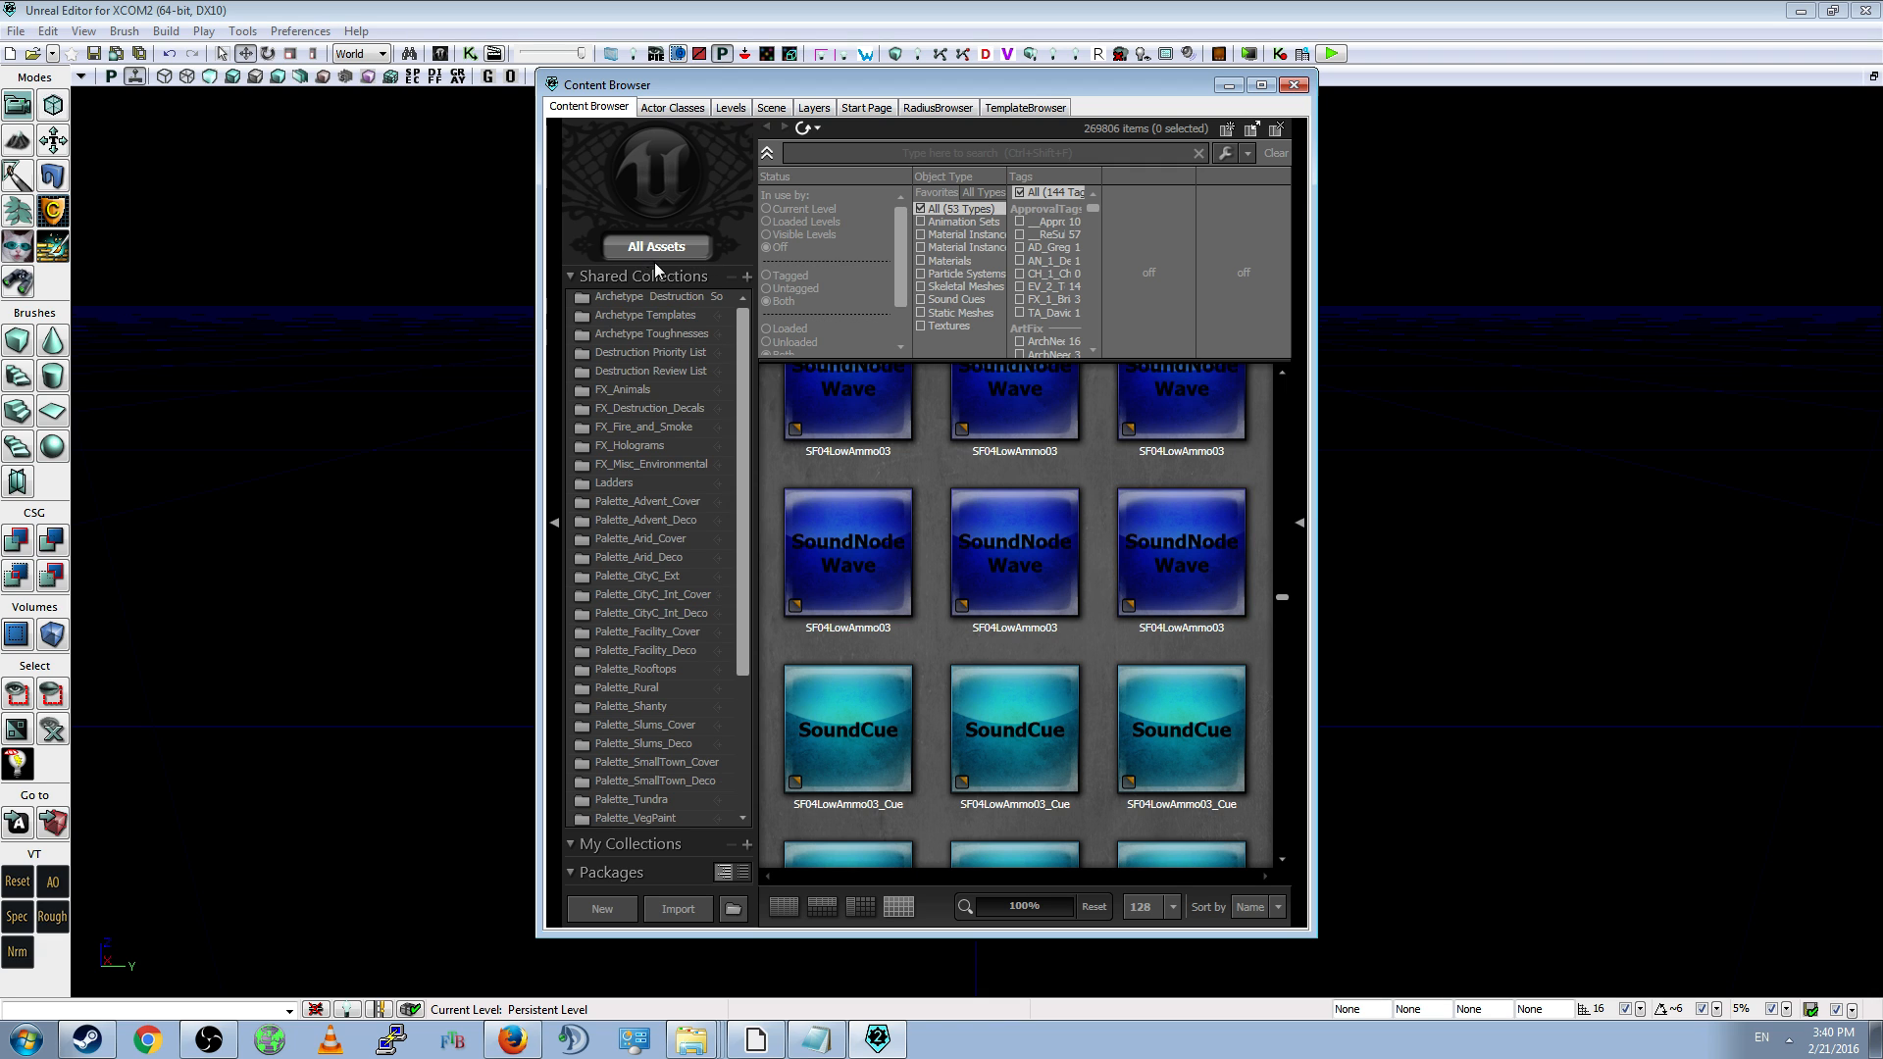
mouse_move(1280, 604)
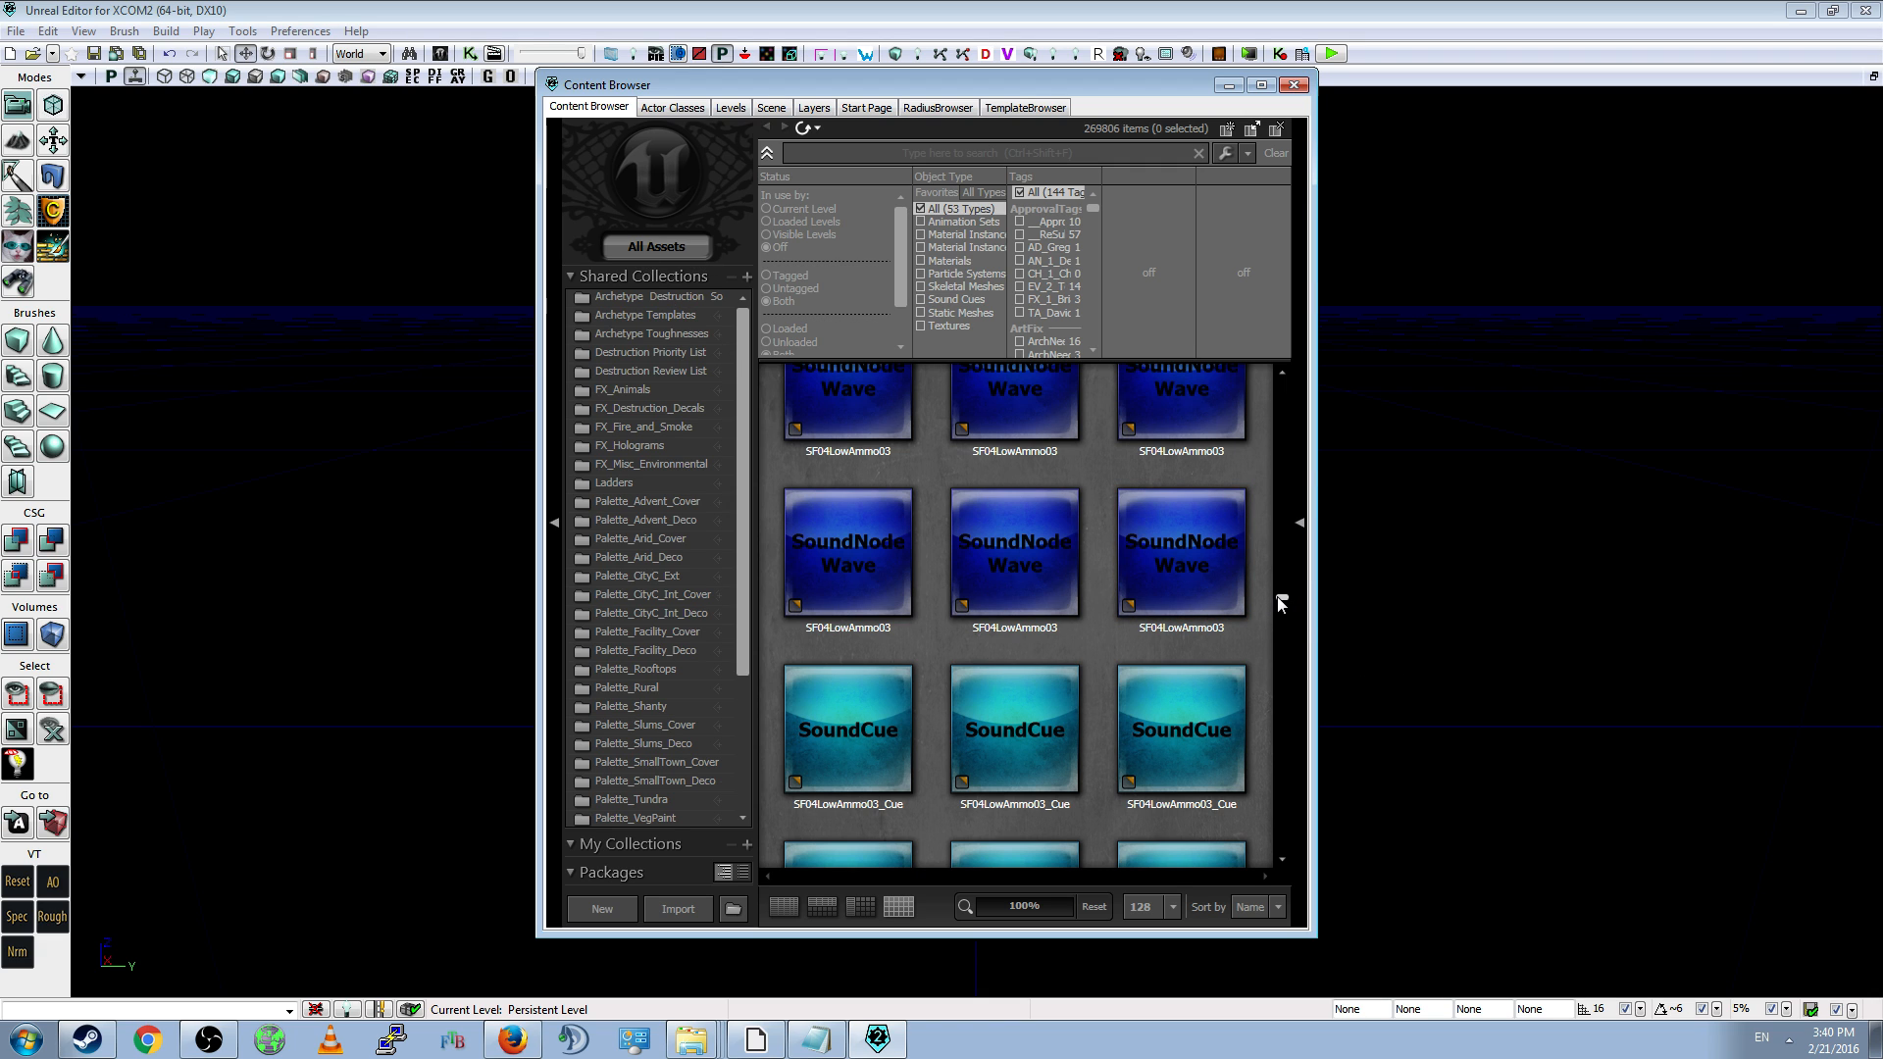
scroll("down", 3)
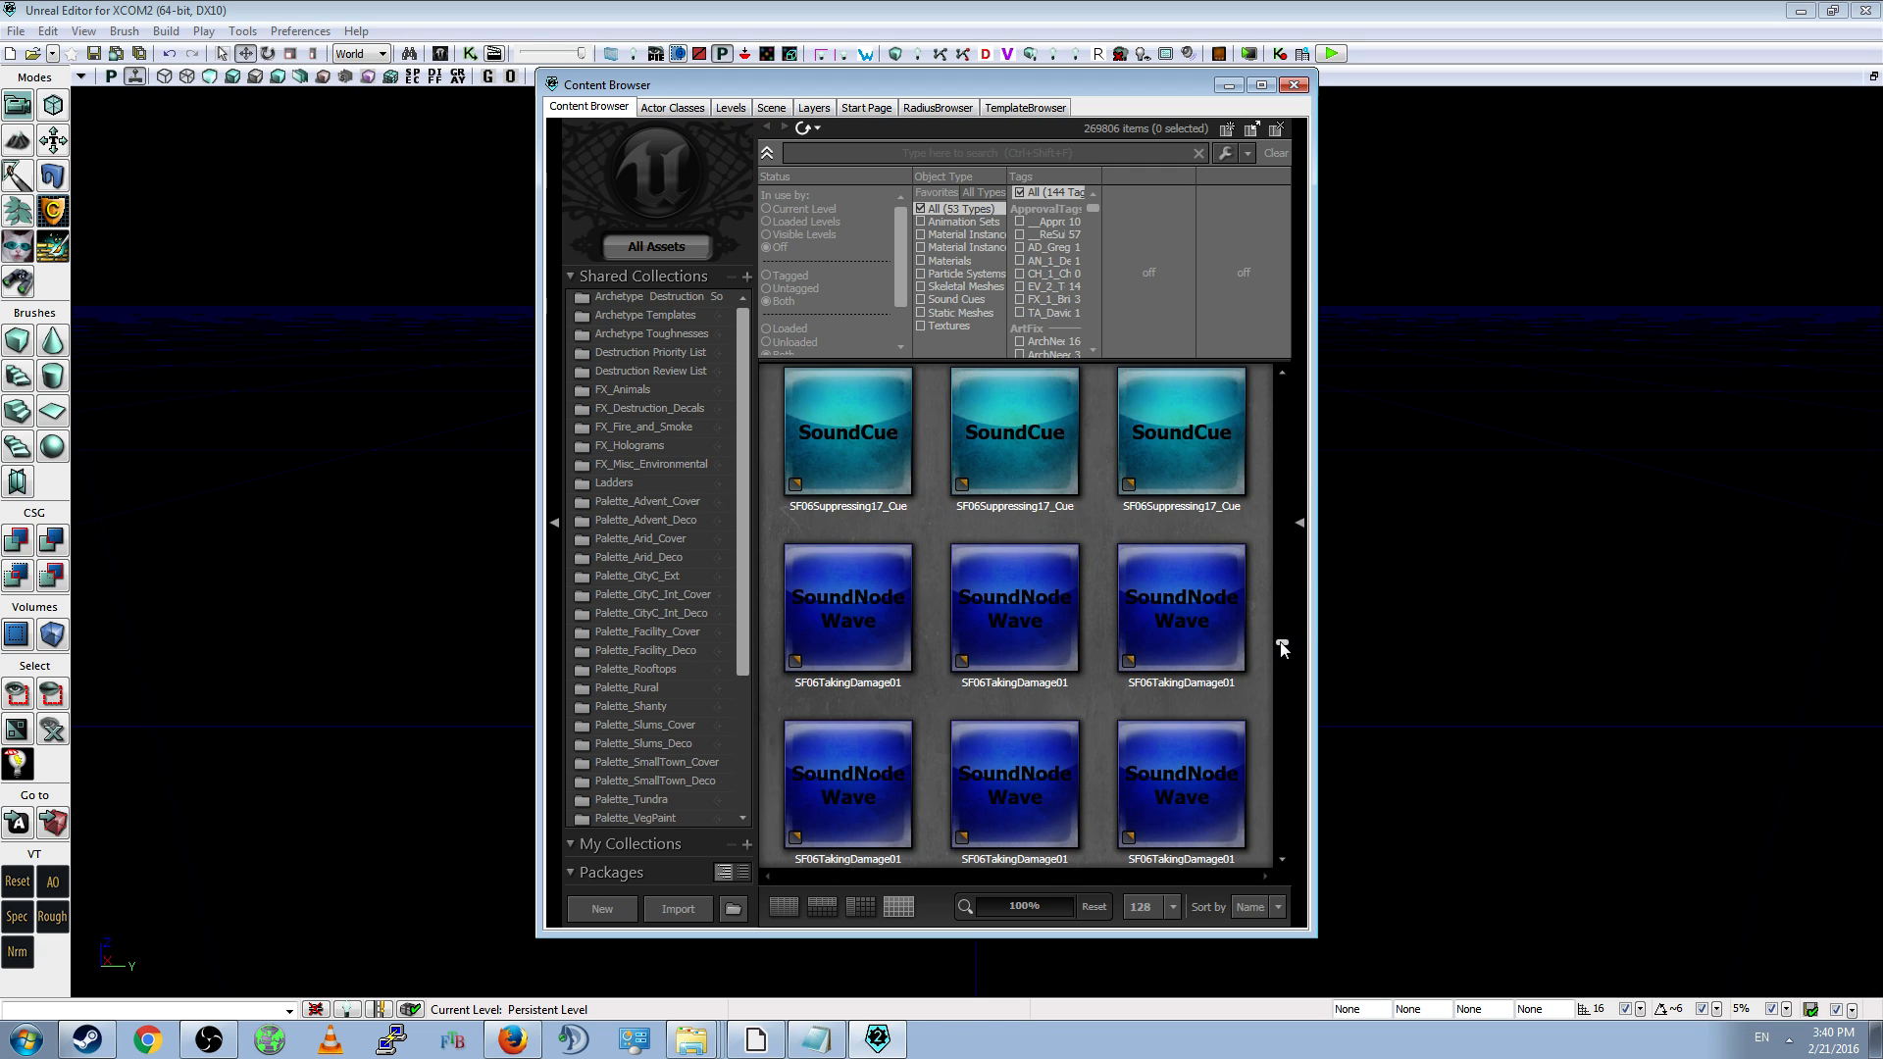
scroll("down", 3)
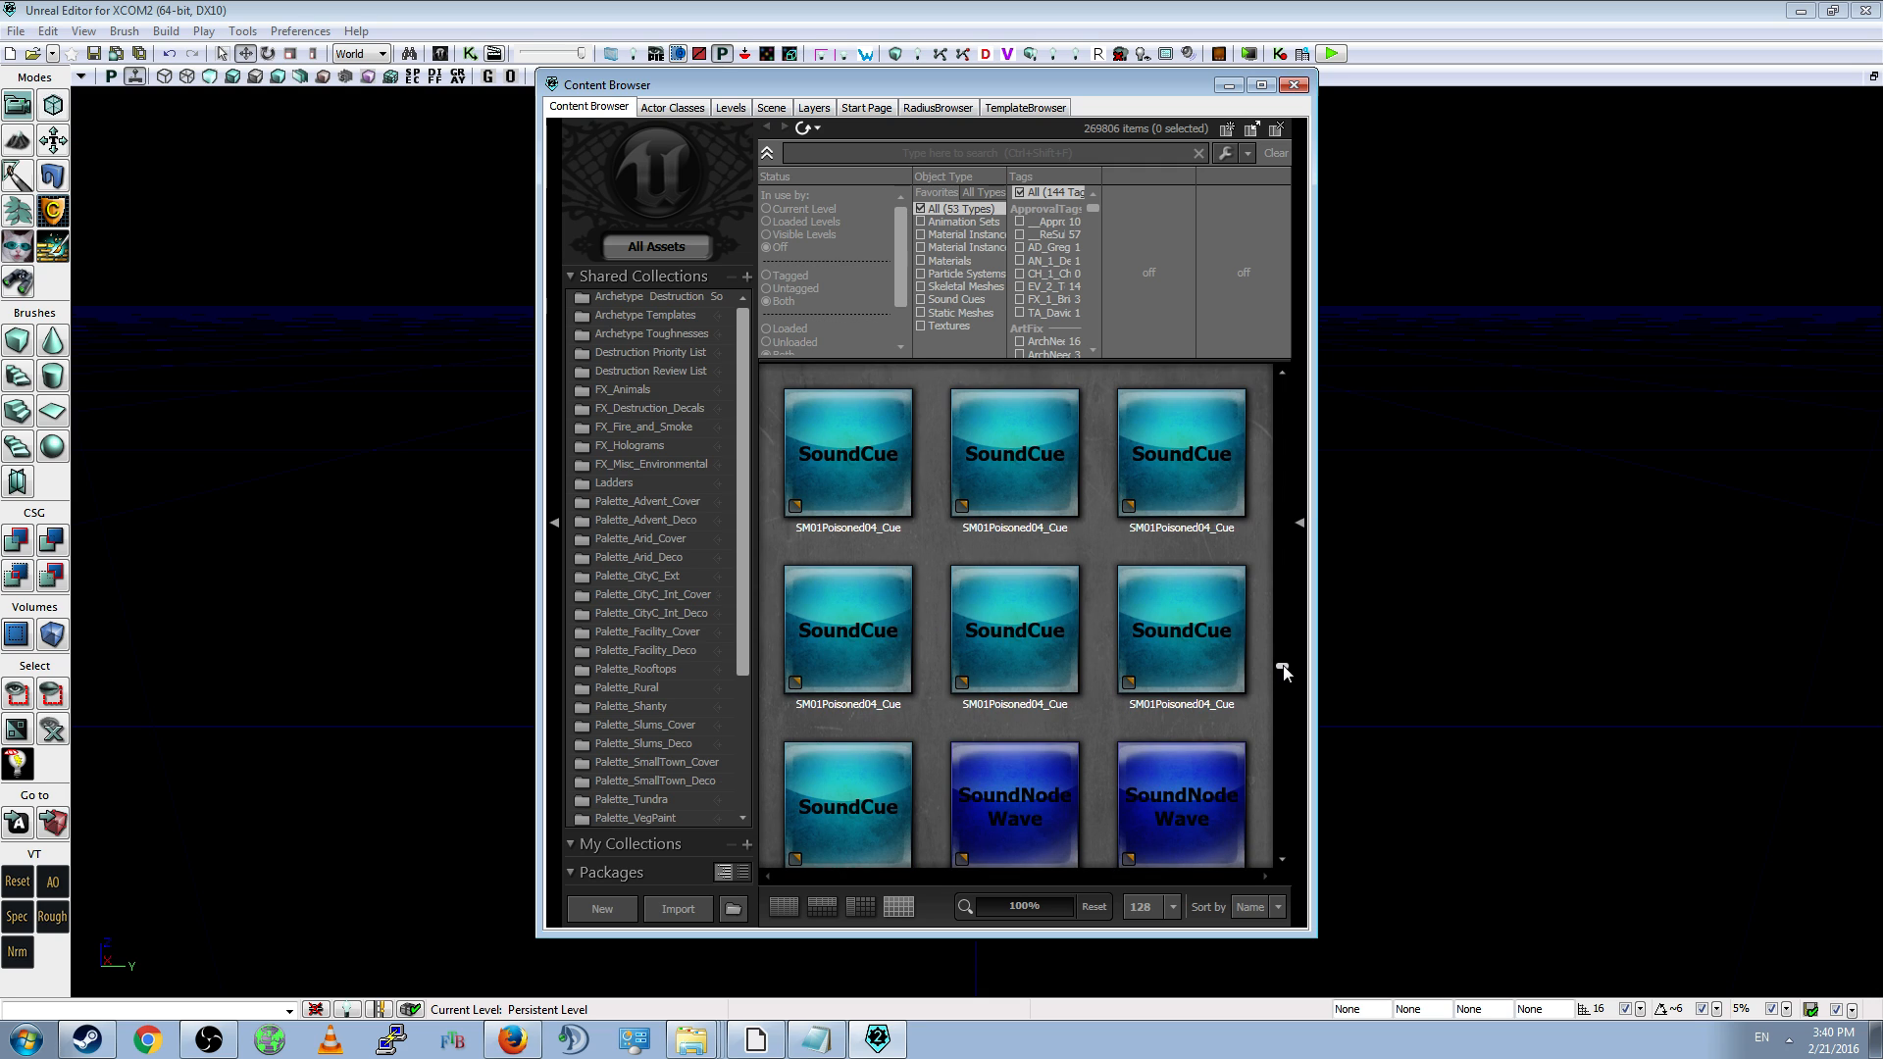
- Hide the Content Browser, scroll further, and switch back to ModBuddy
left_click(1294, 85)
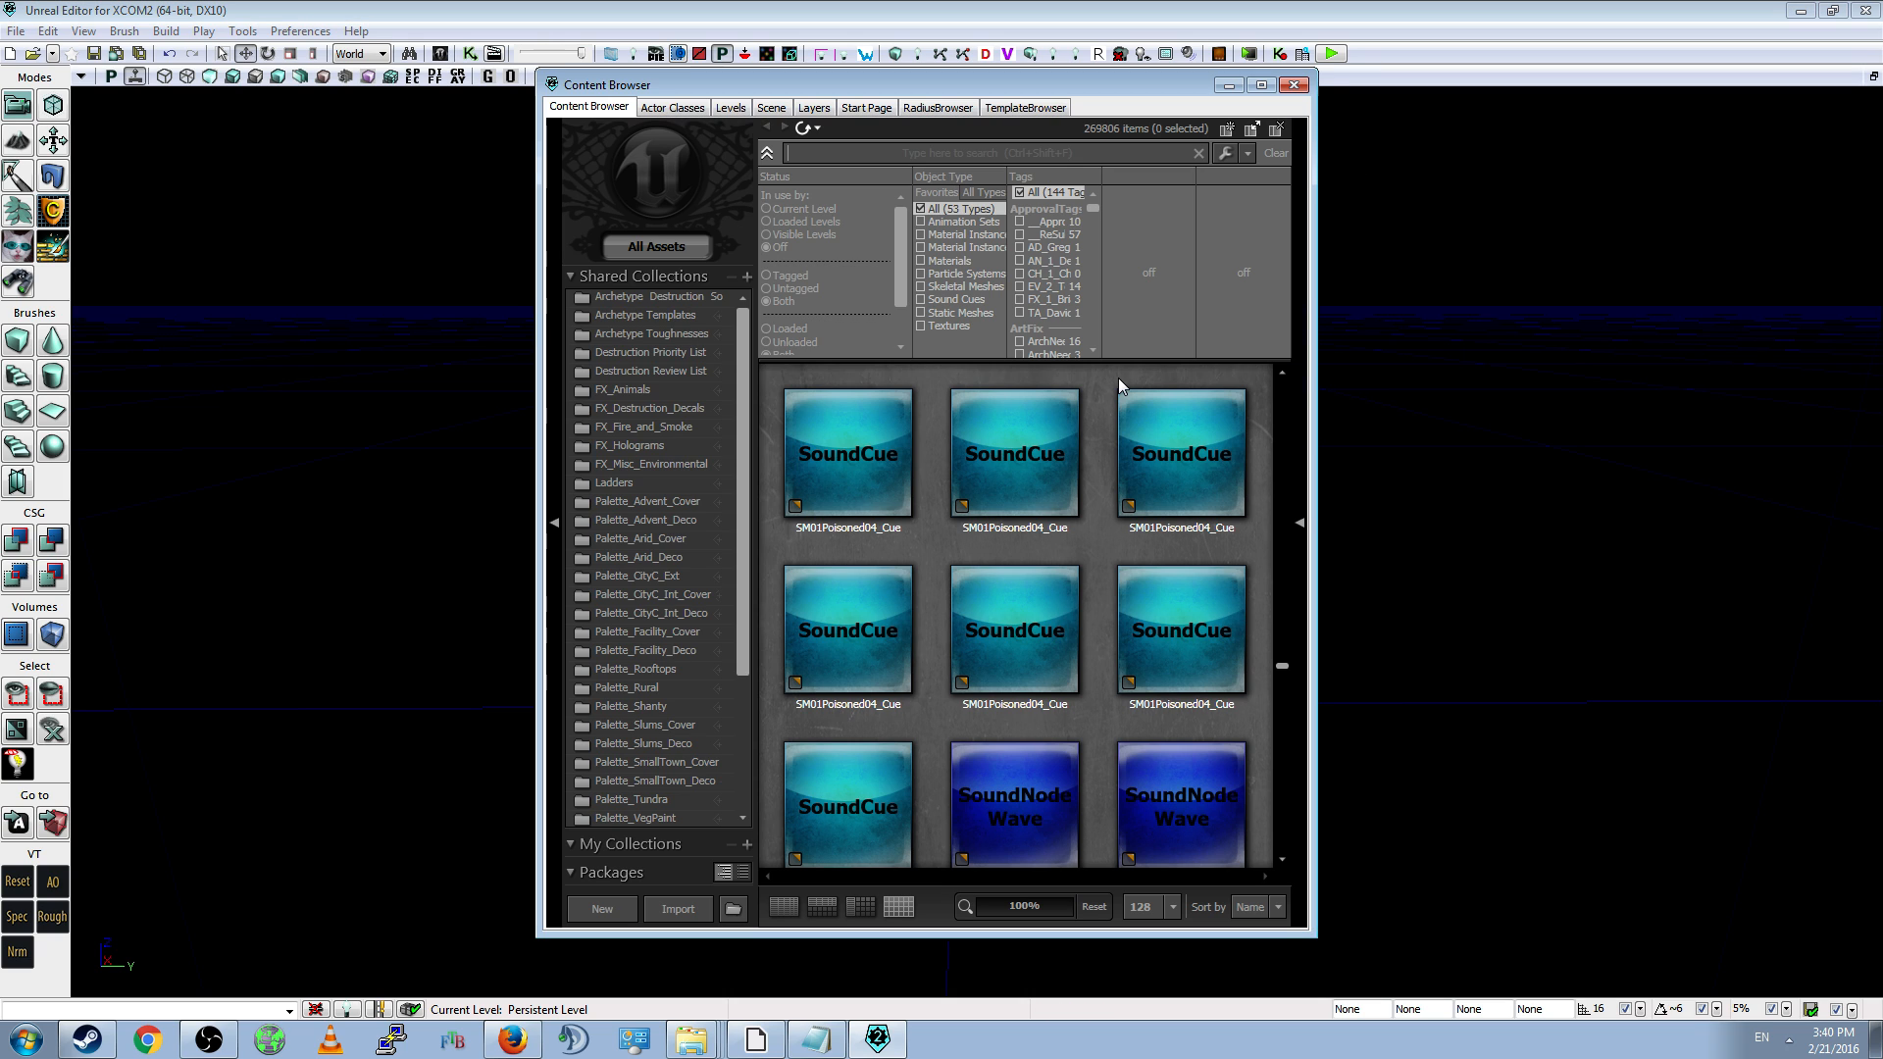
left_click(1295, 85)
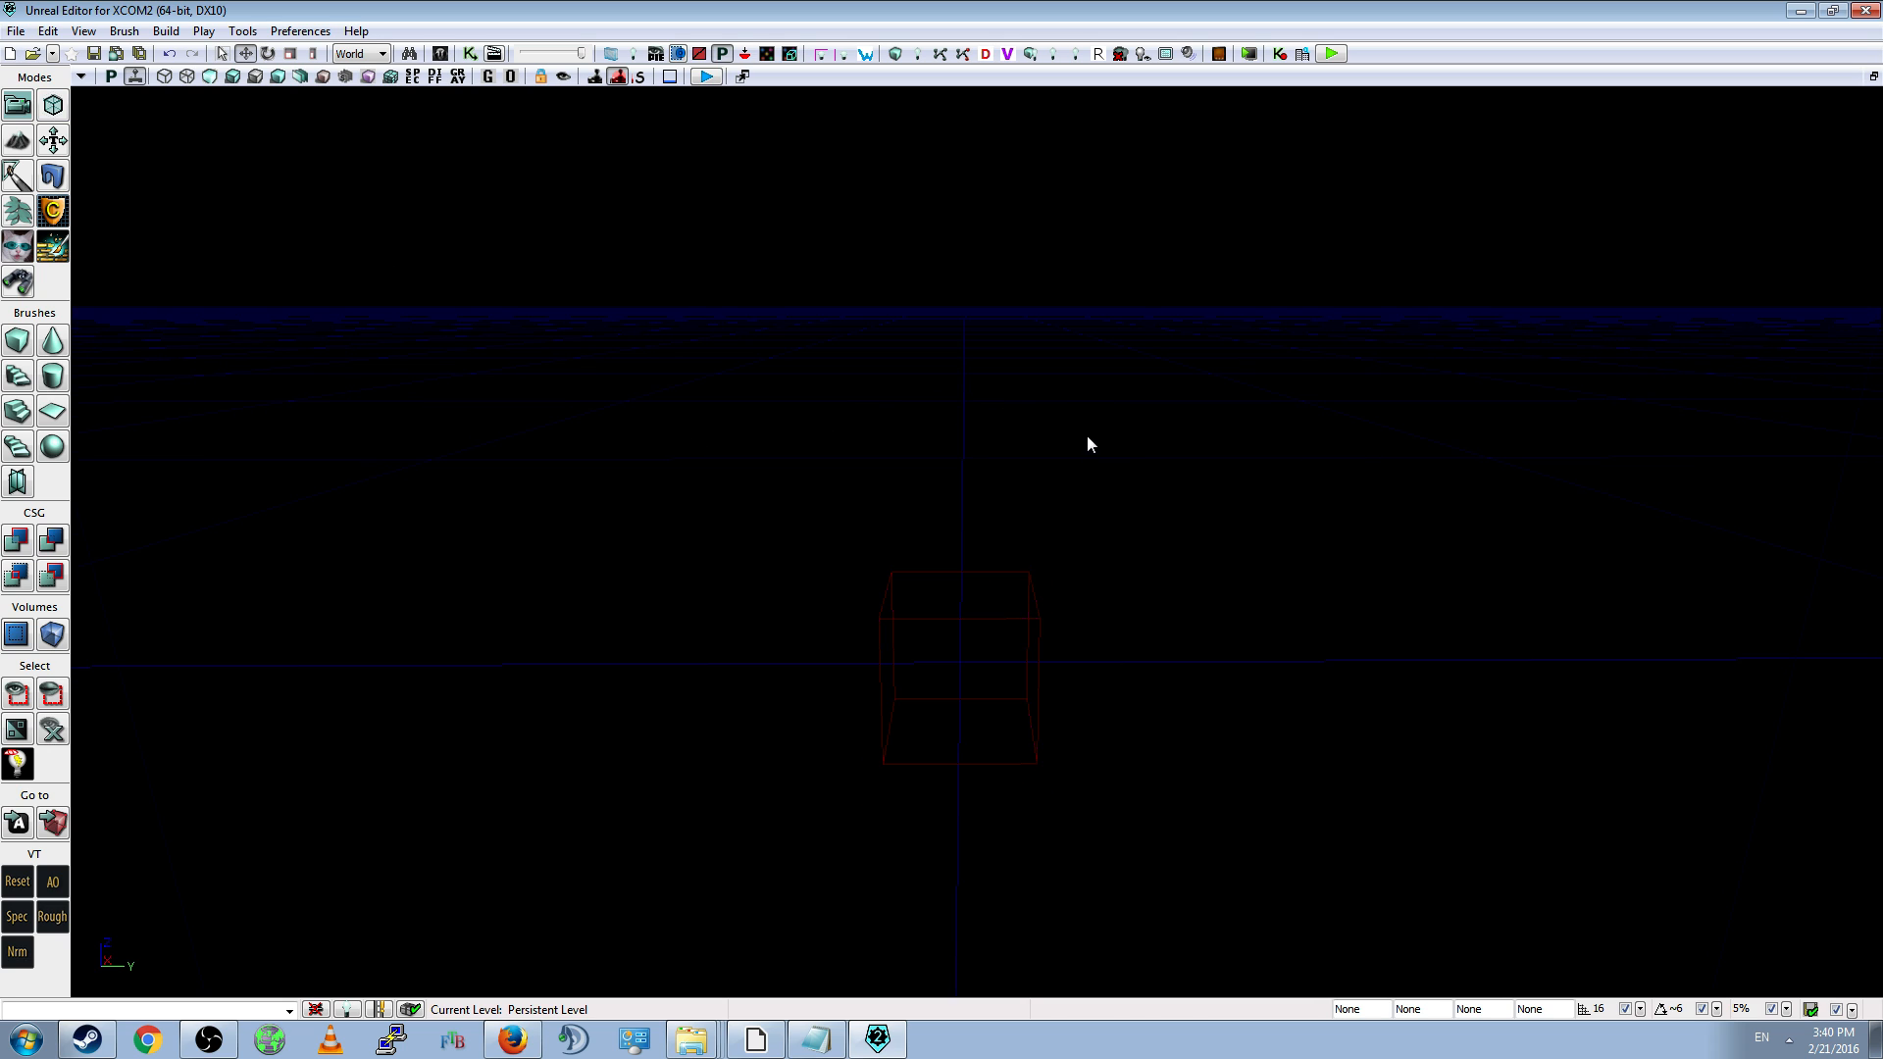
left_click_drag(1089, 444, 1089, 493)
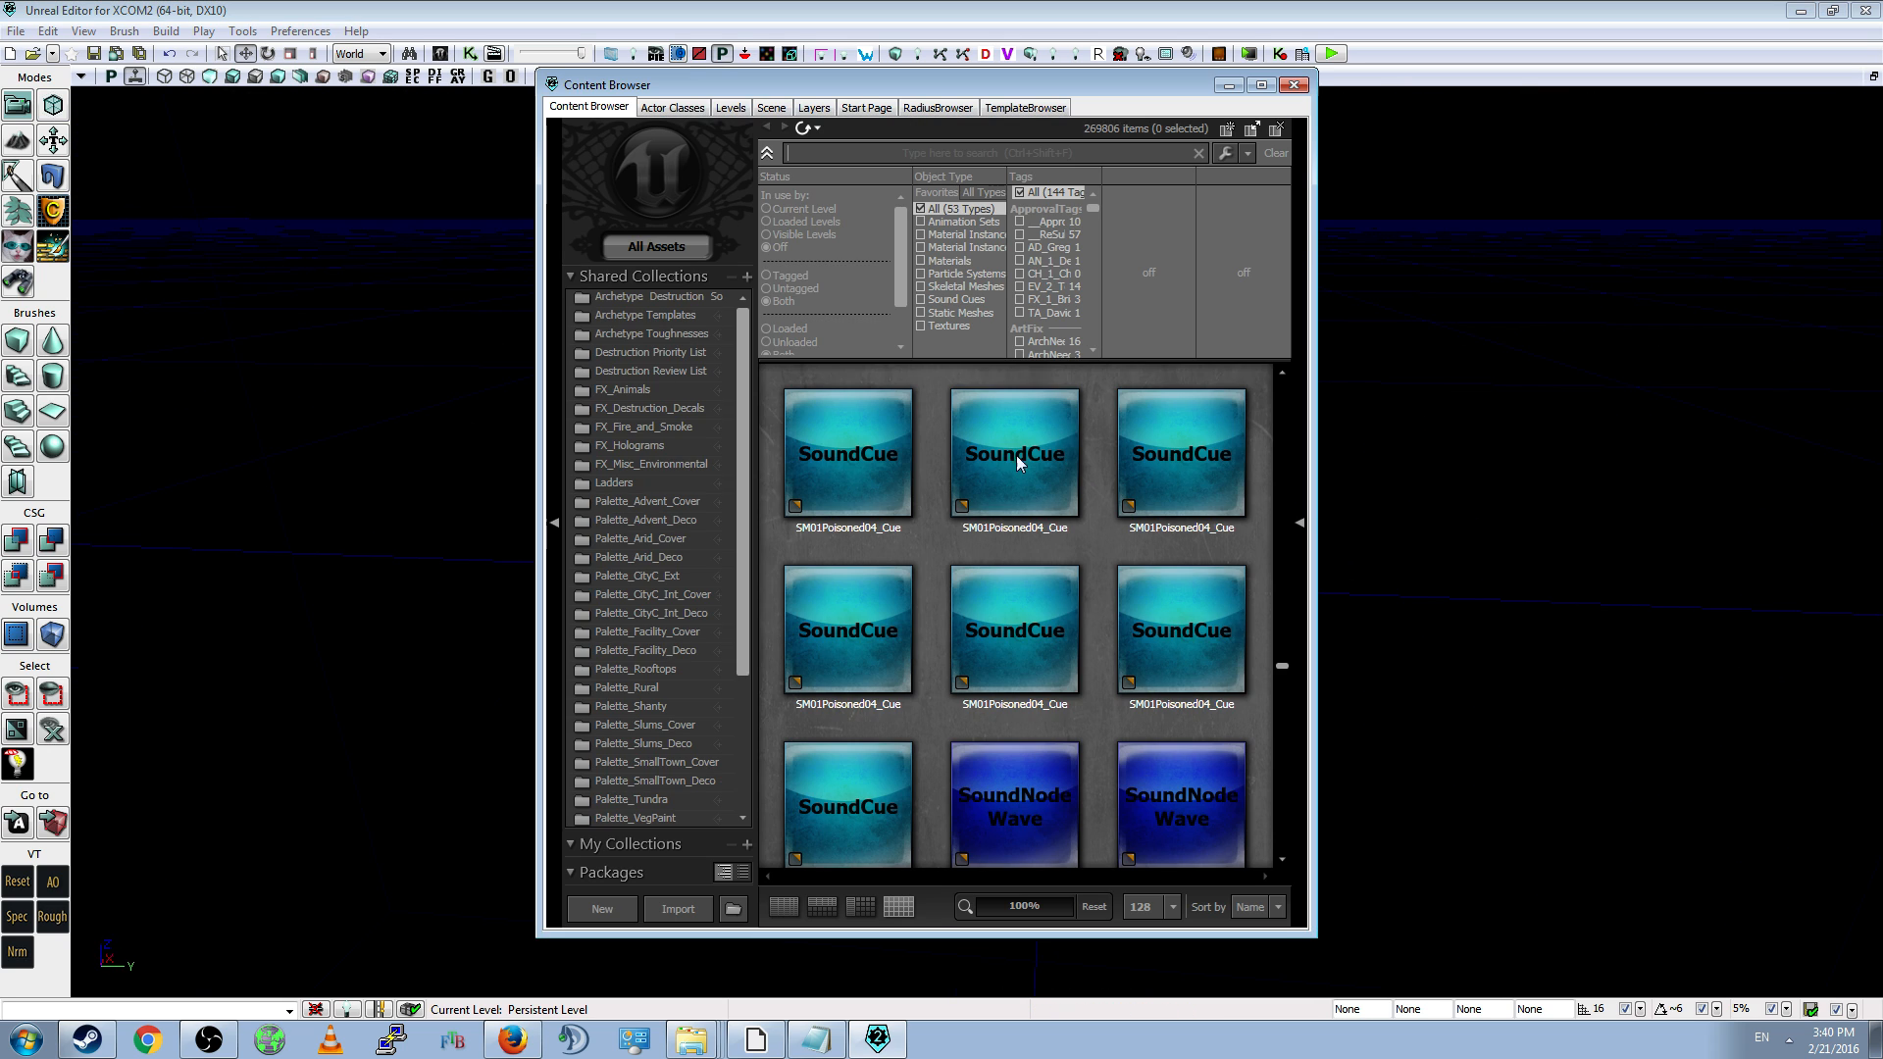
mouse_move(1285, 664)
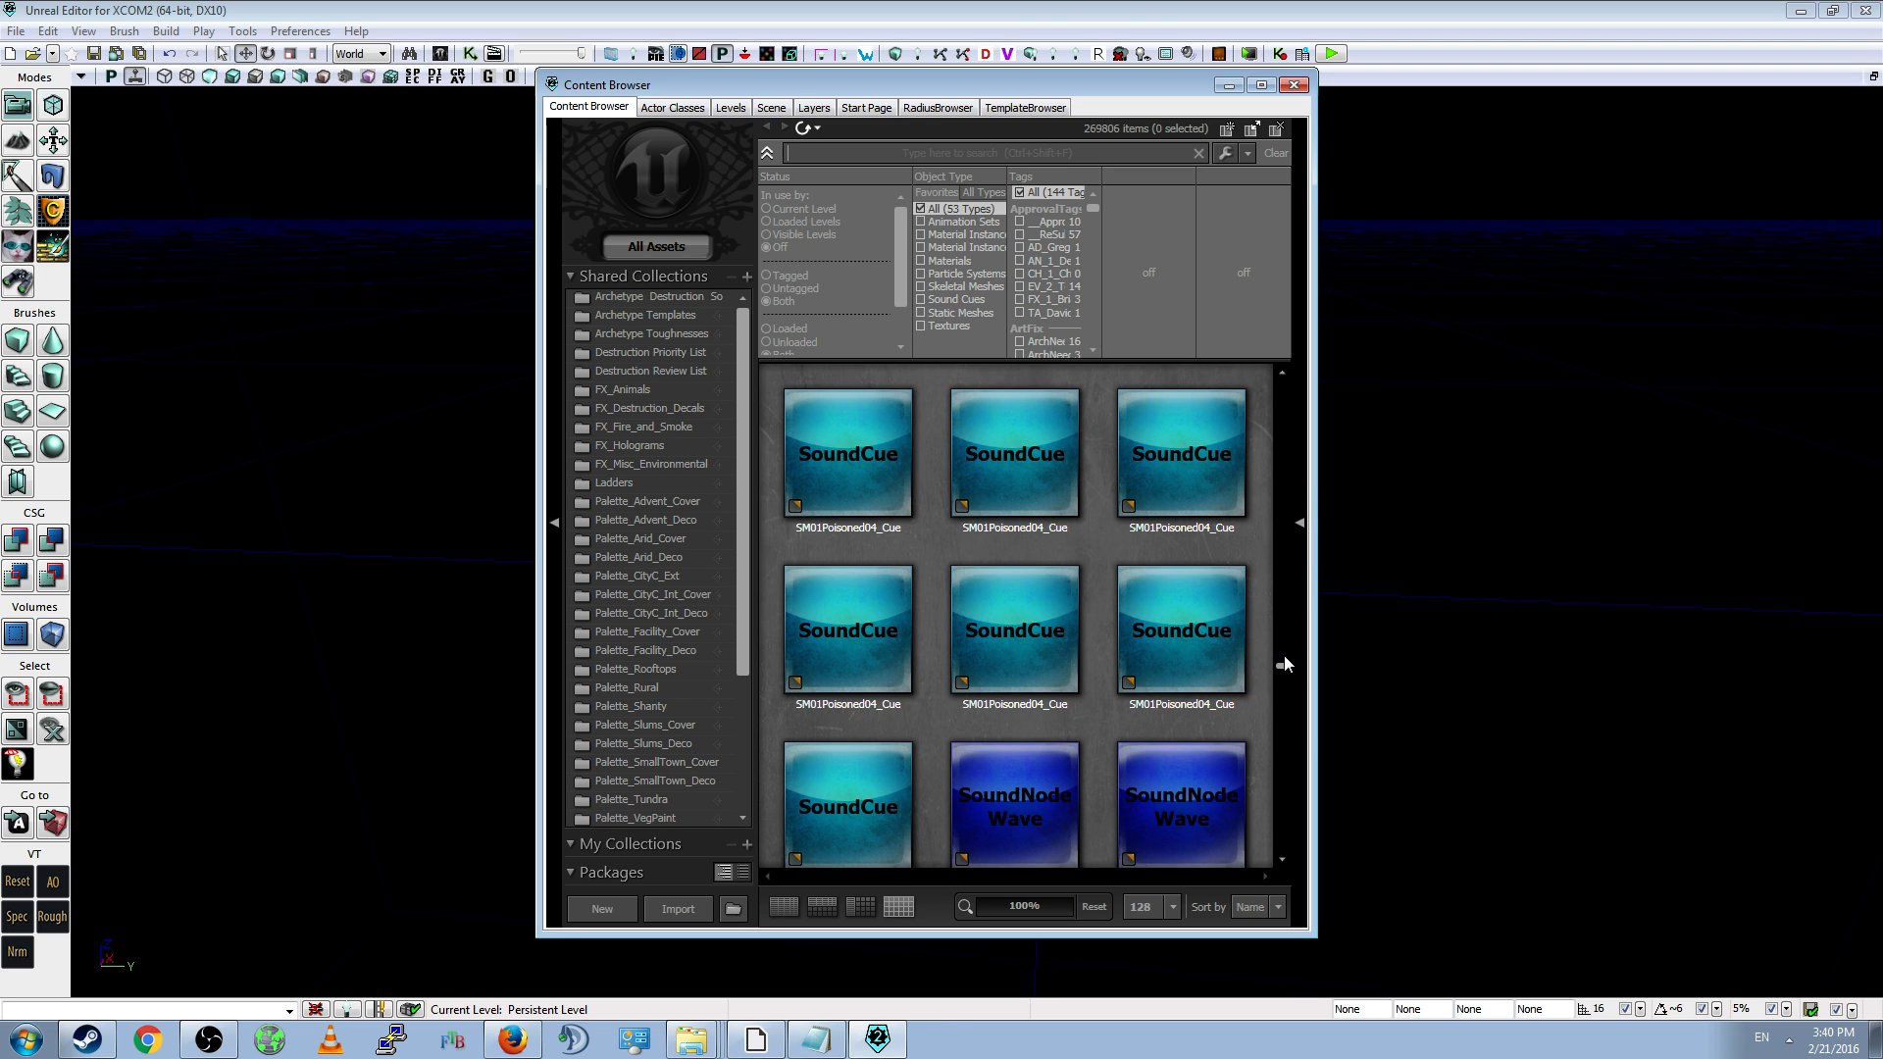
scroll("down", 3)
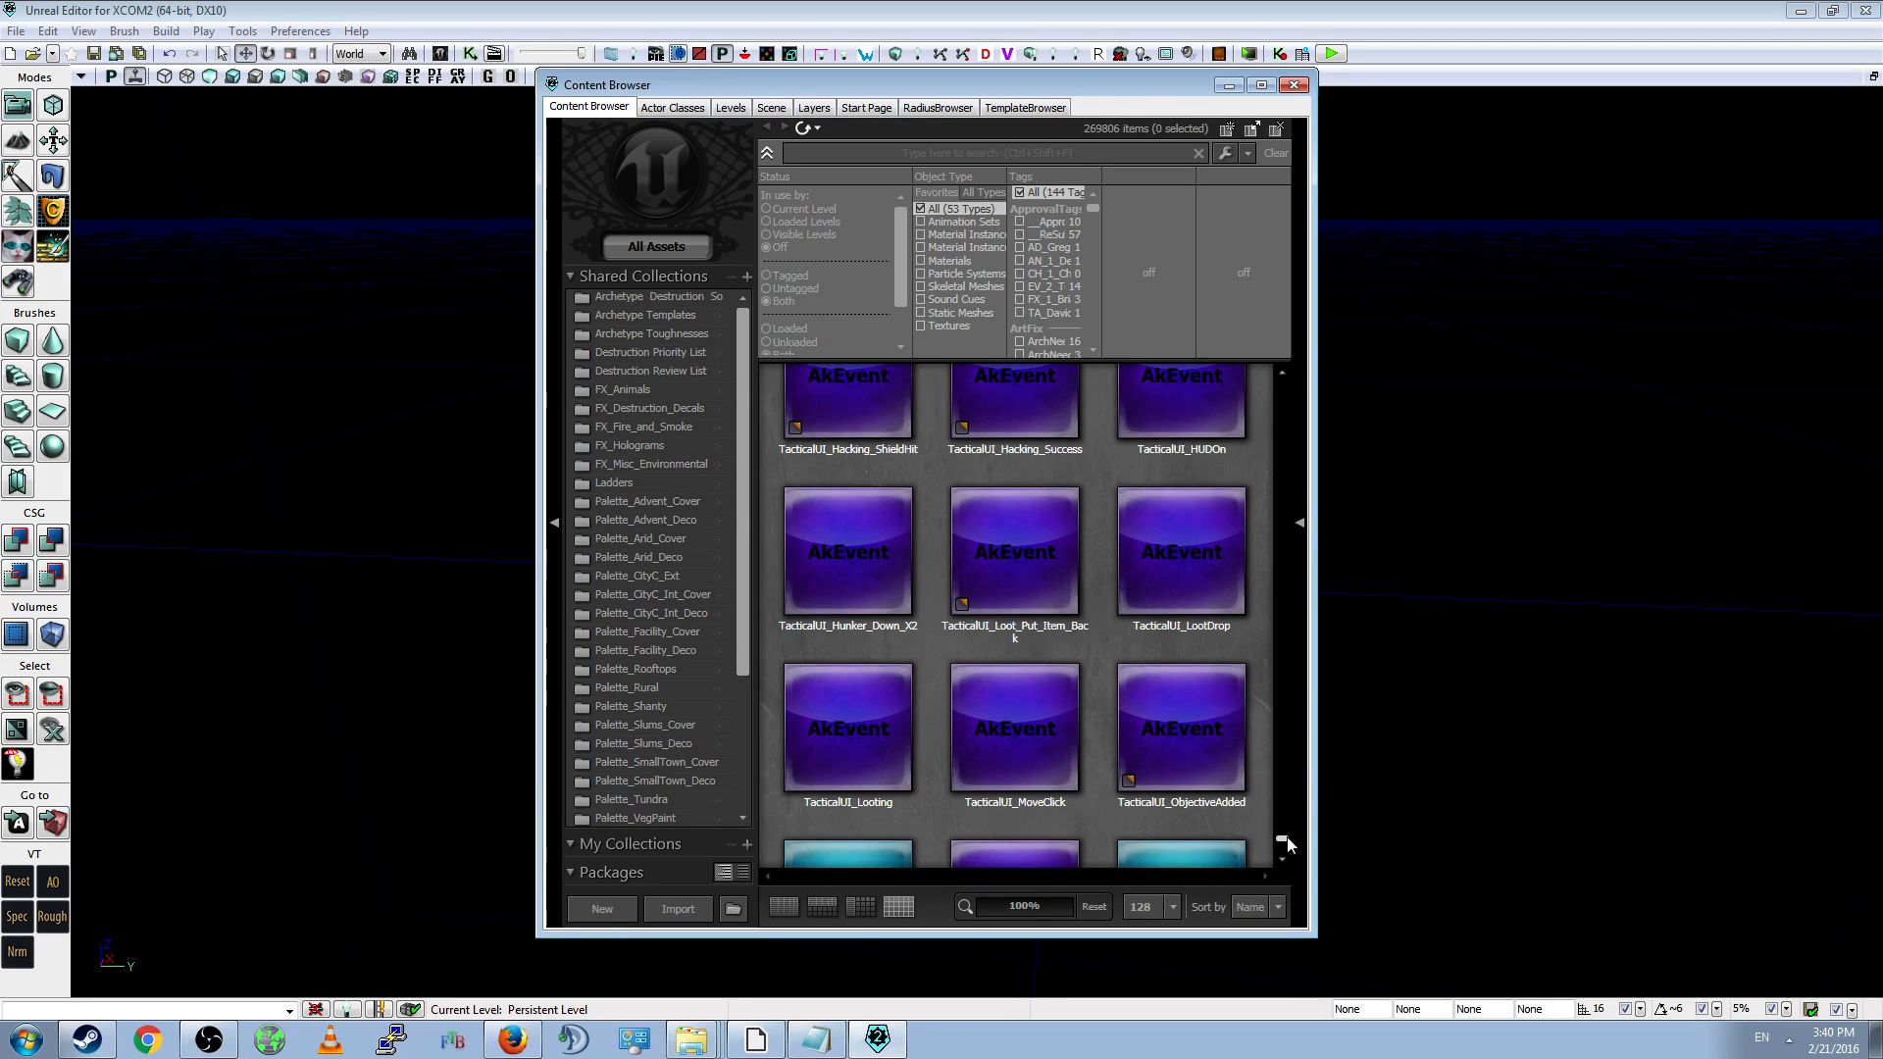
scroll("down", 3)
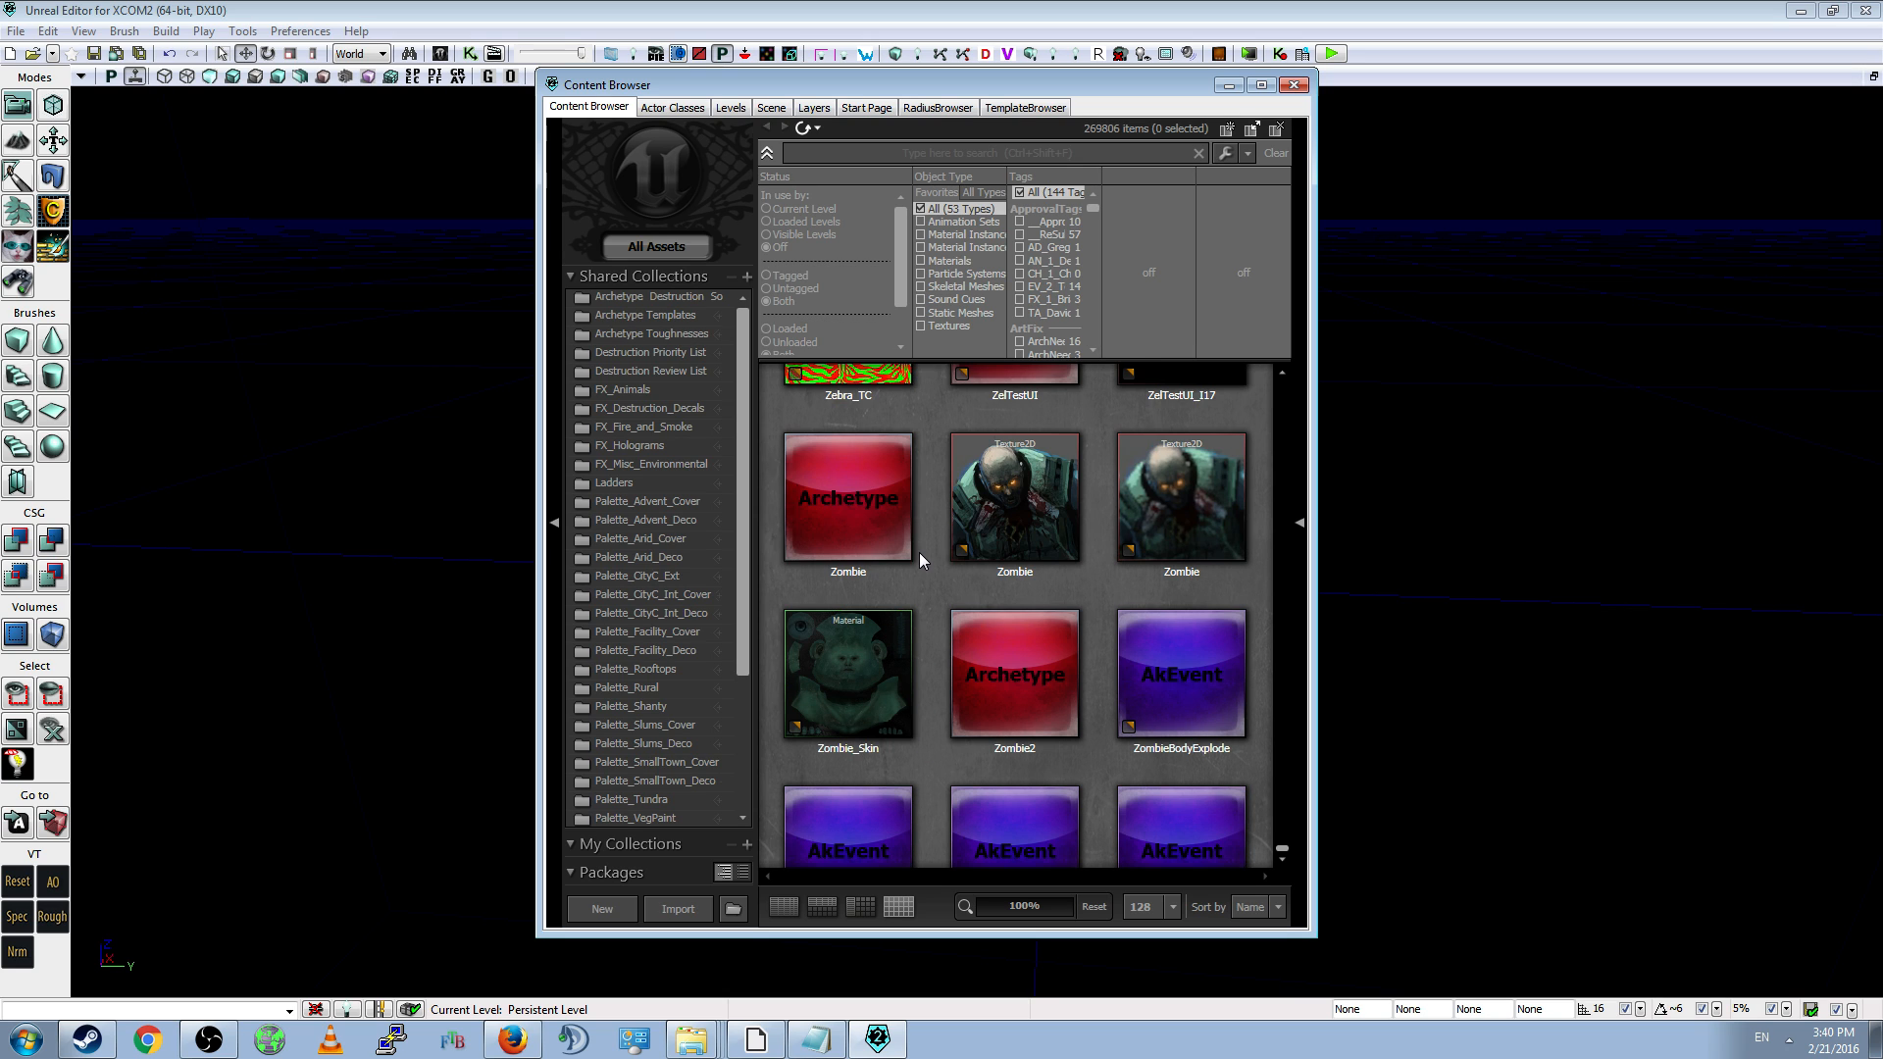
scroll("down", 3)
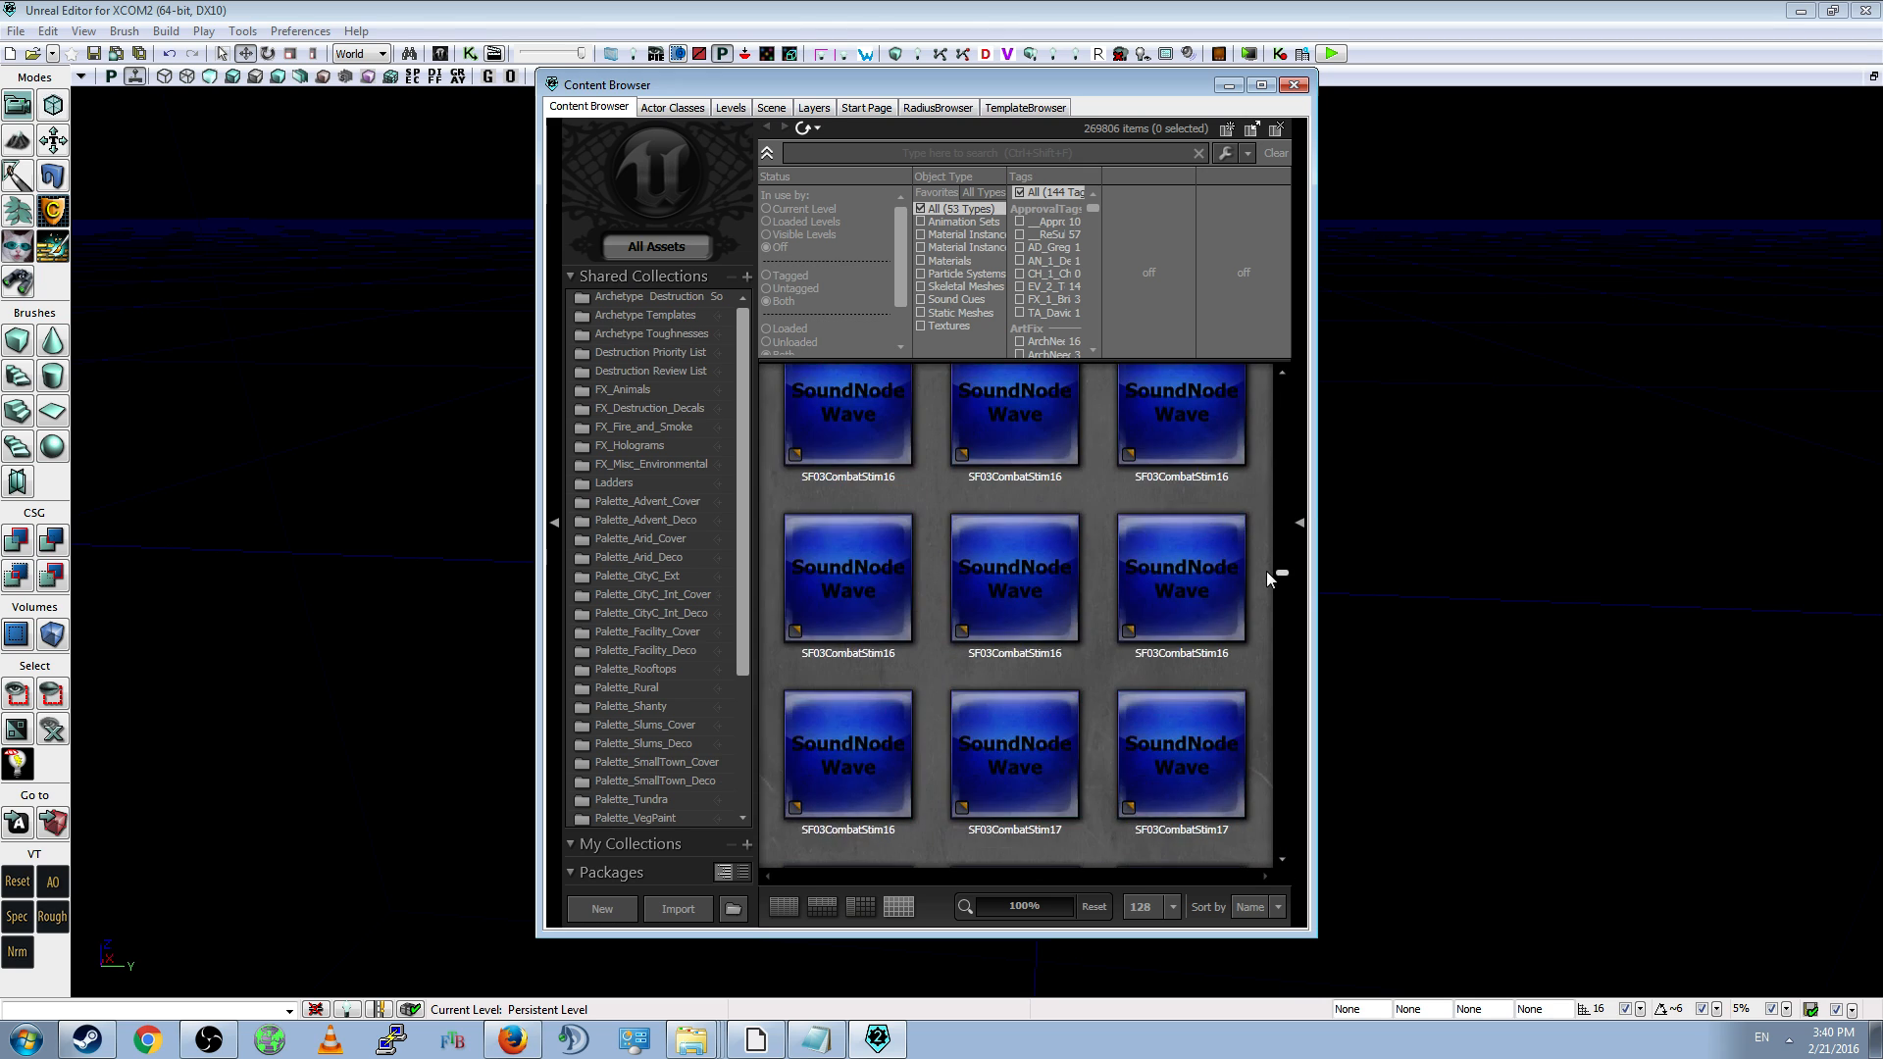
left_click(1294, 85)
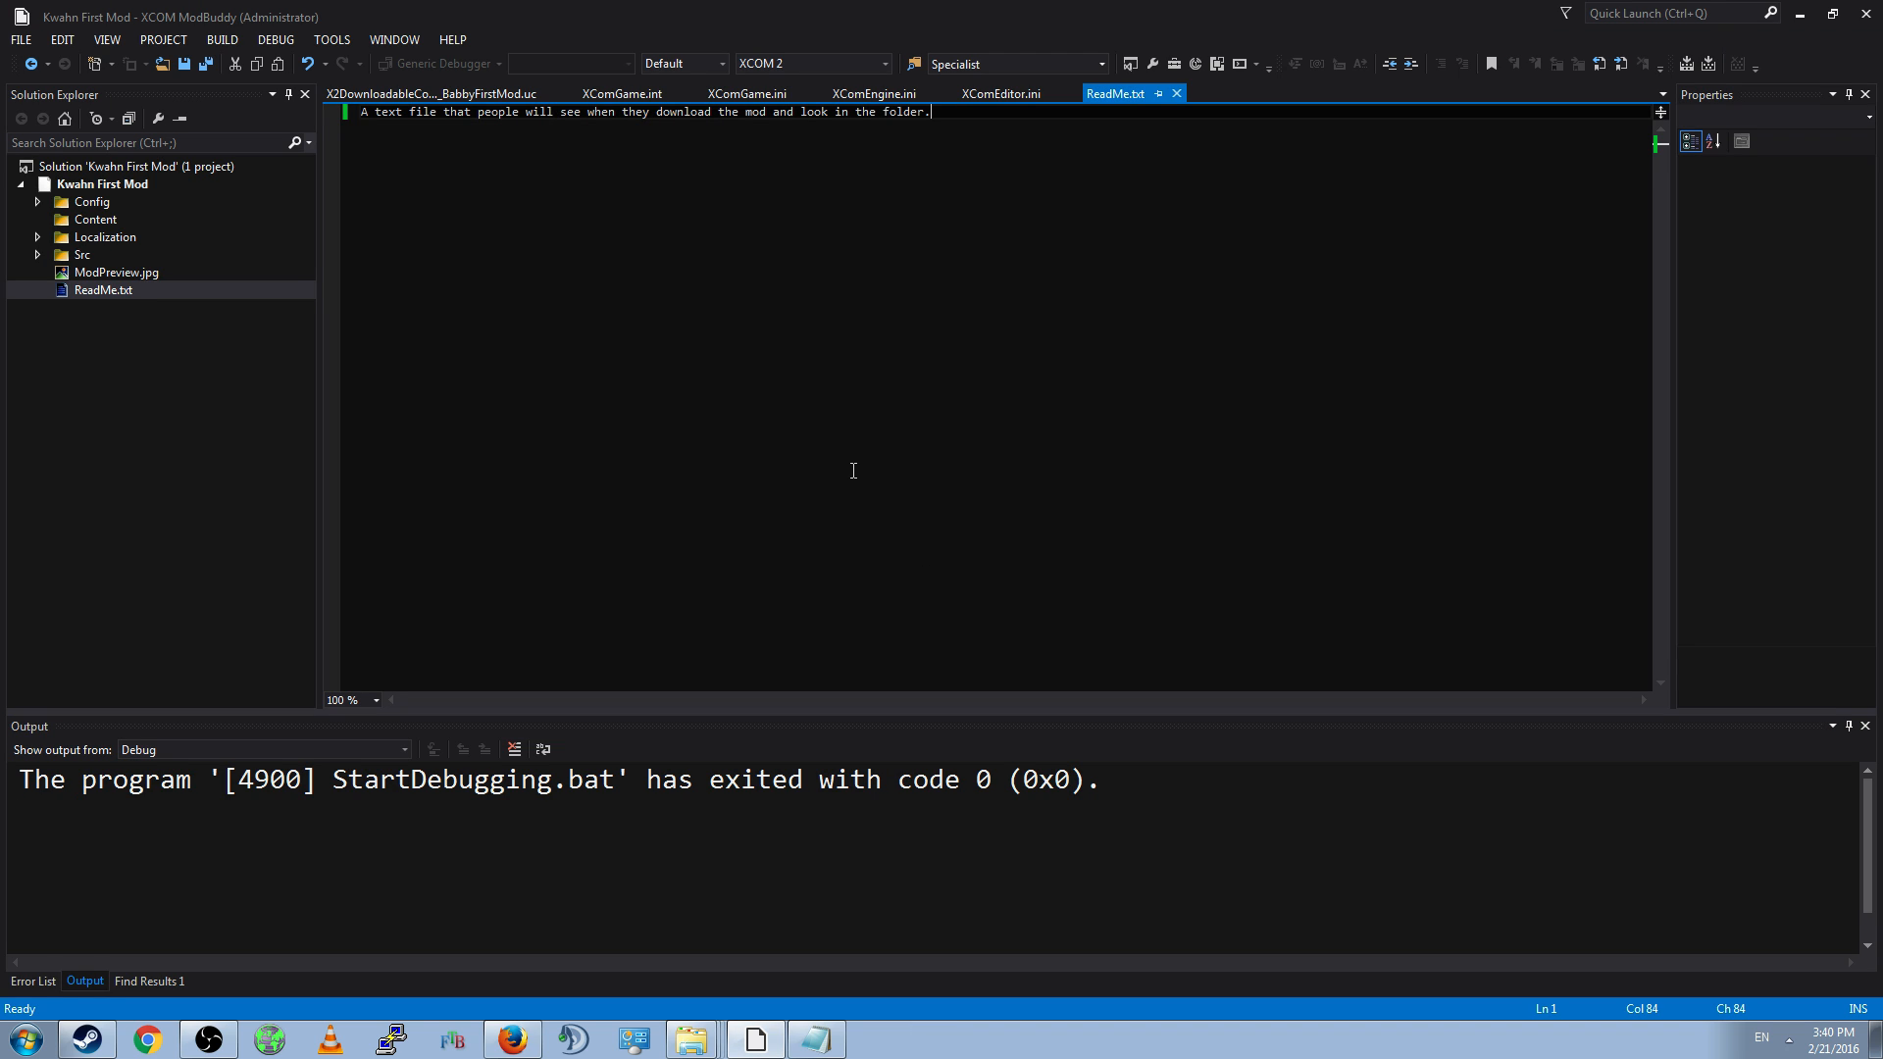
mouse_move(847, 475)
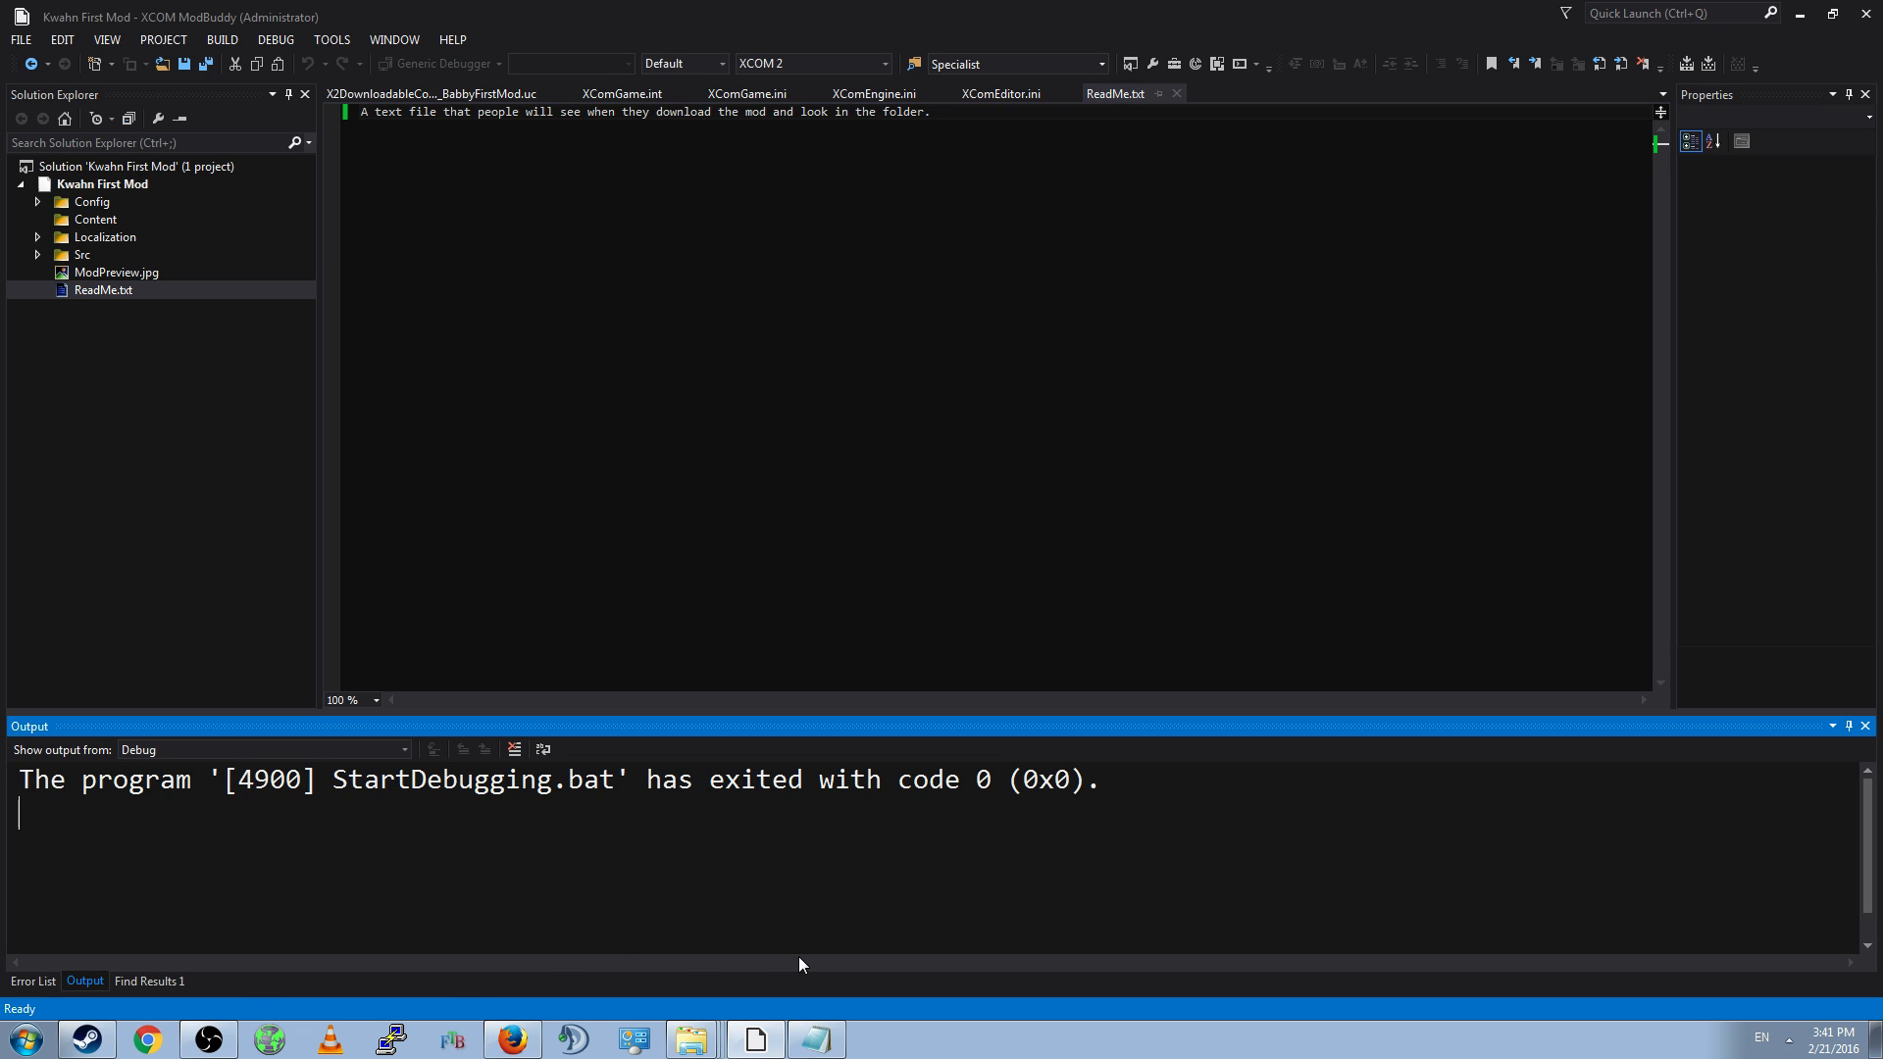
triple_click(558, 780)
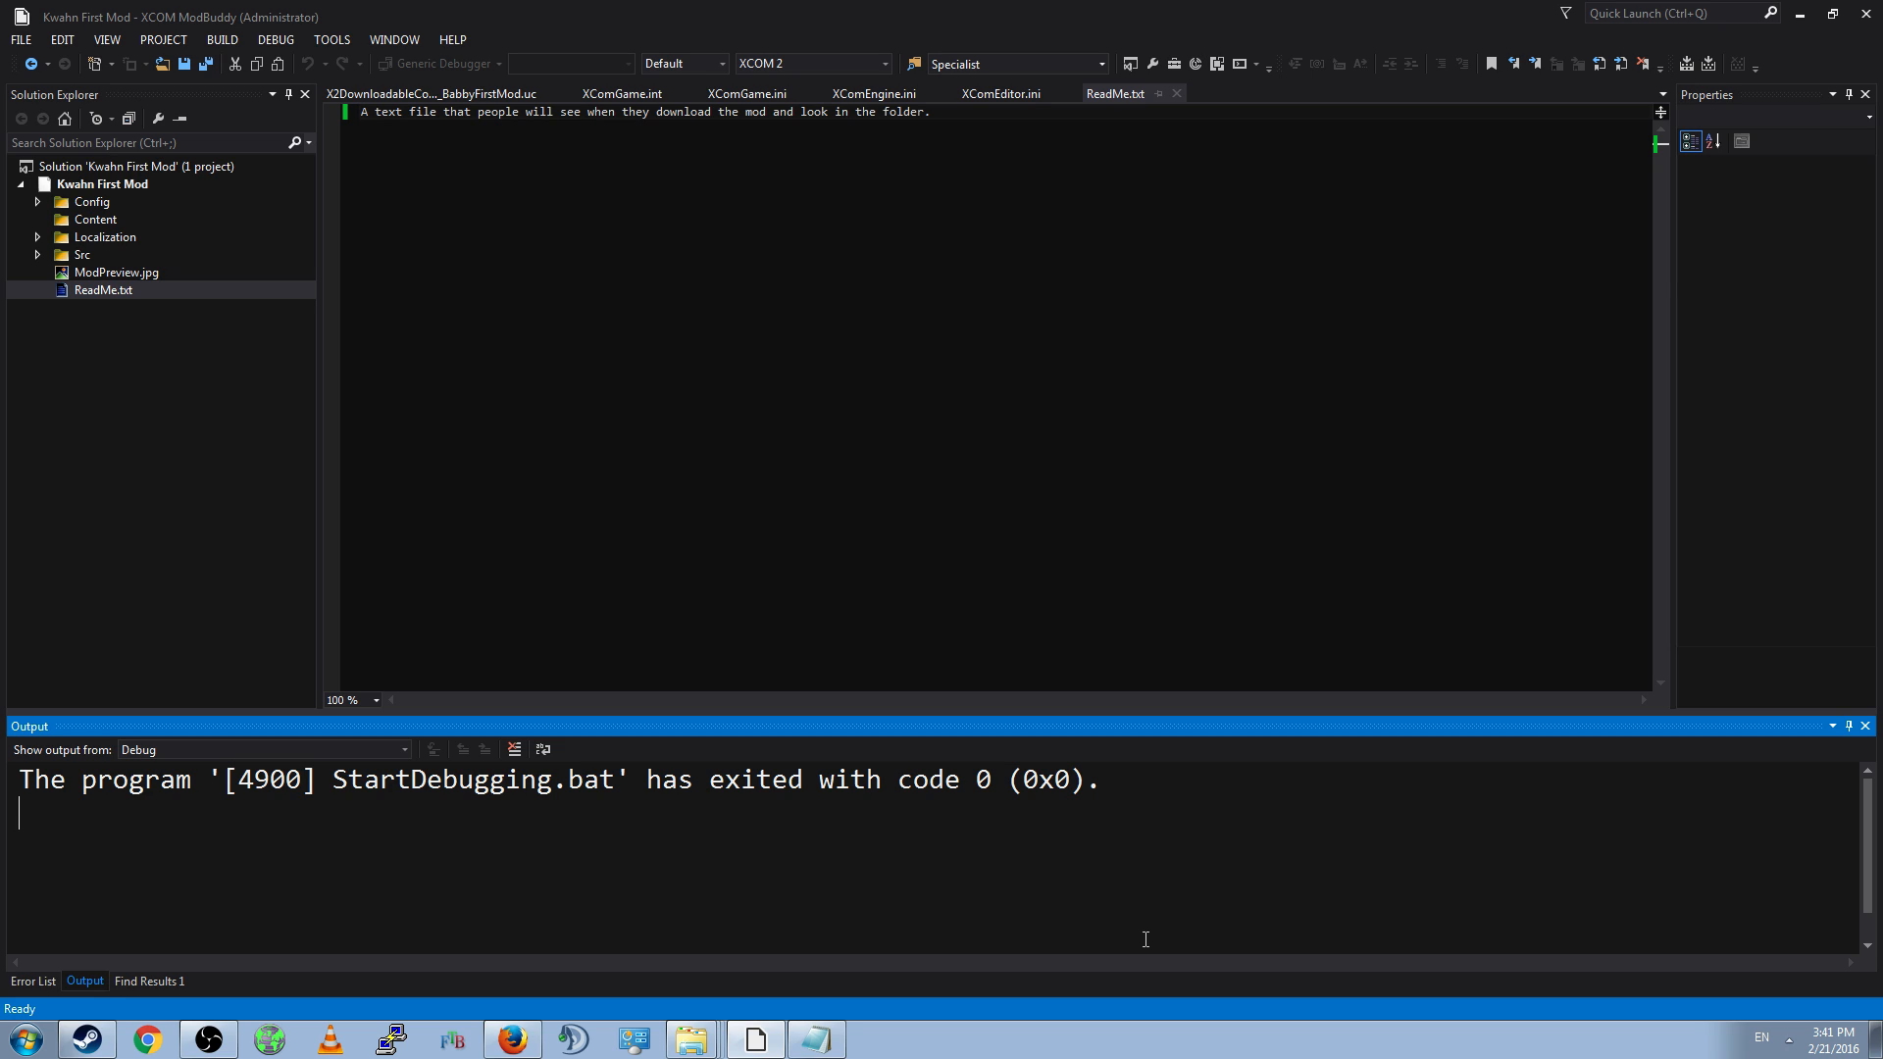
mouse_move(843, 872)
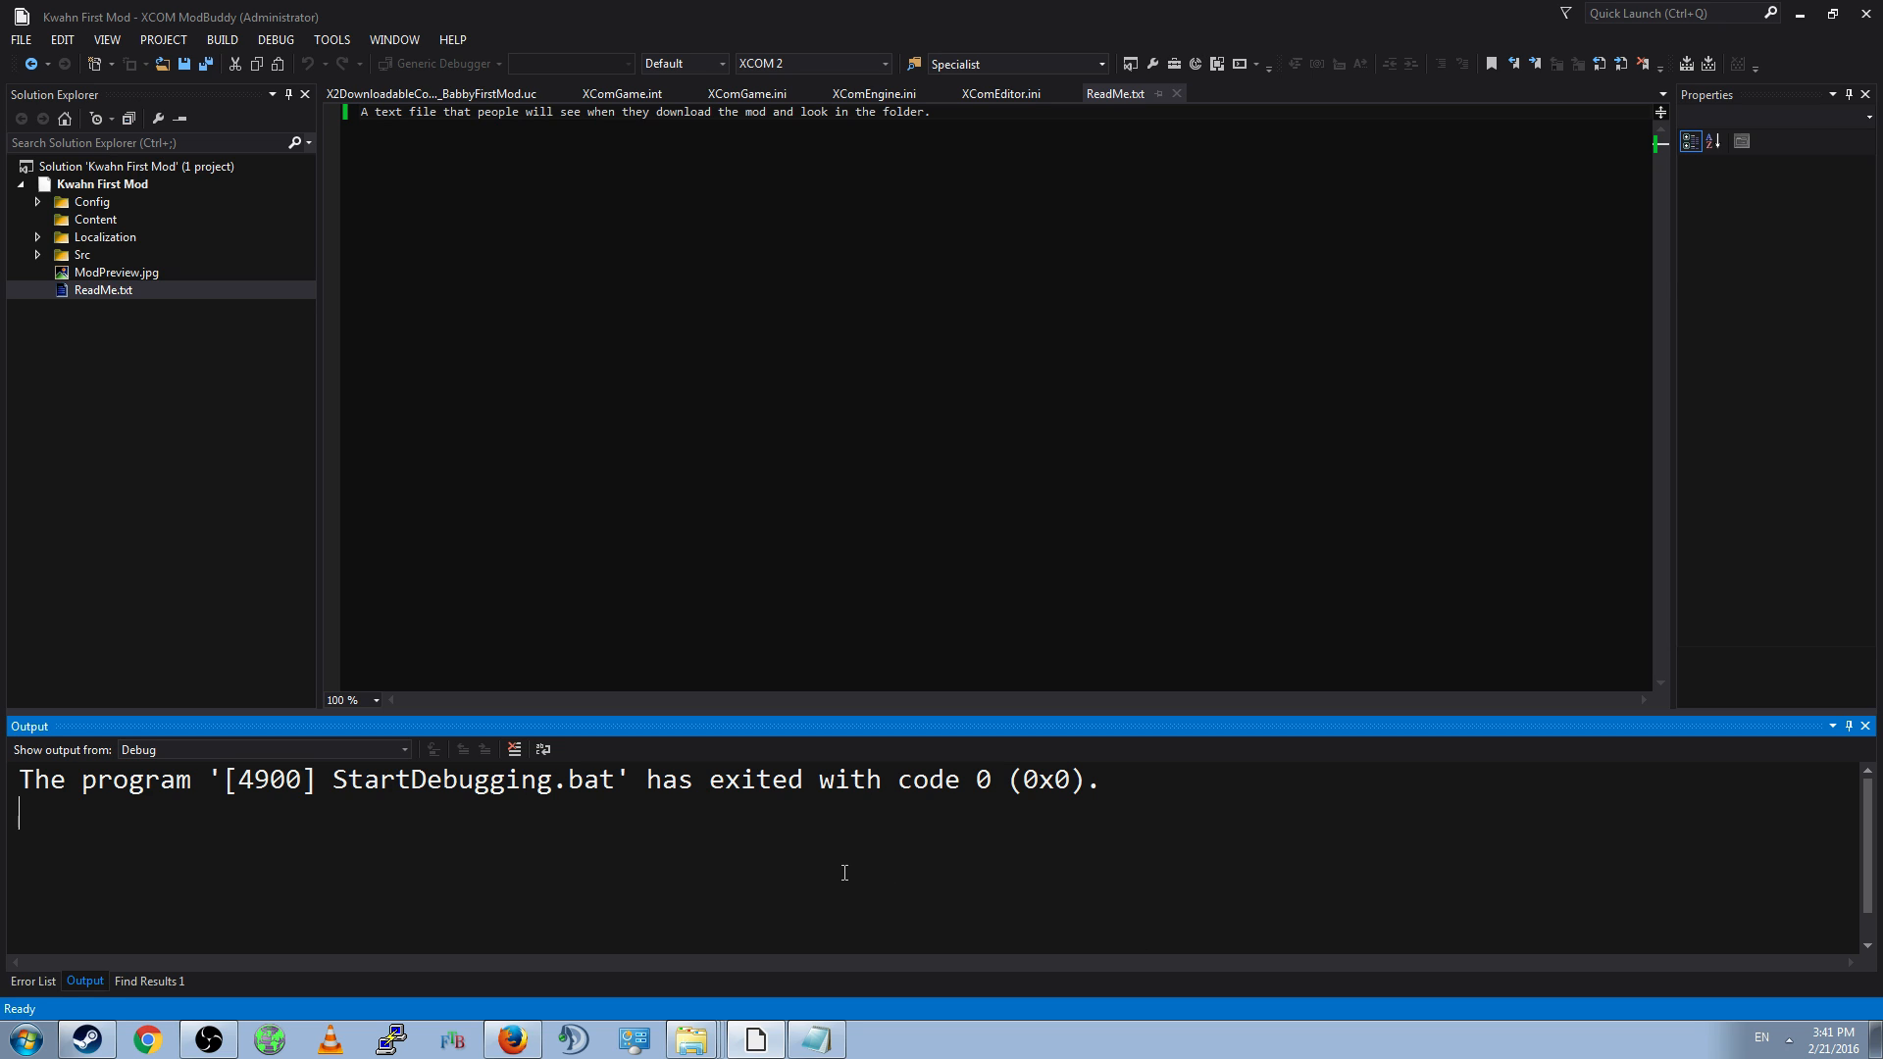
mouse_move(942, 859)
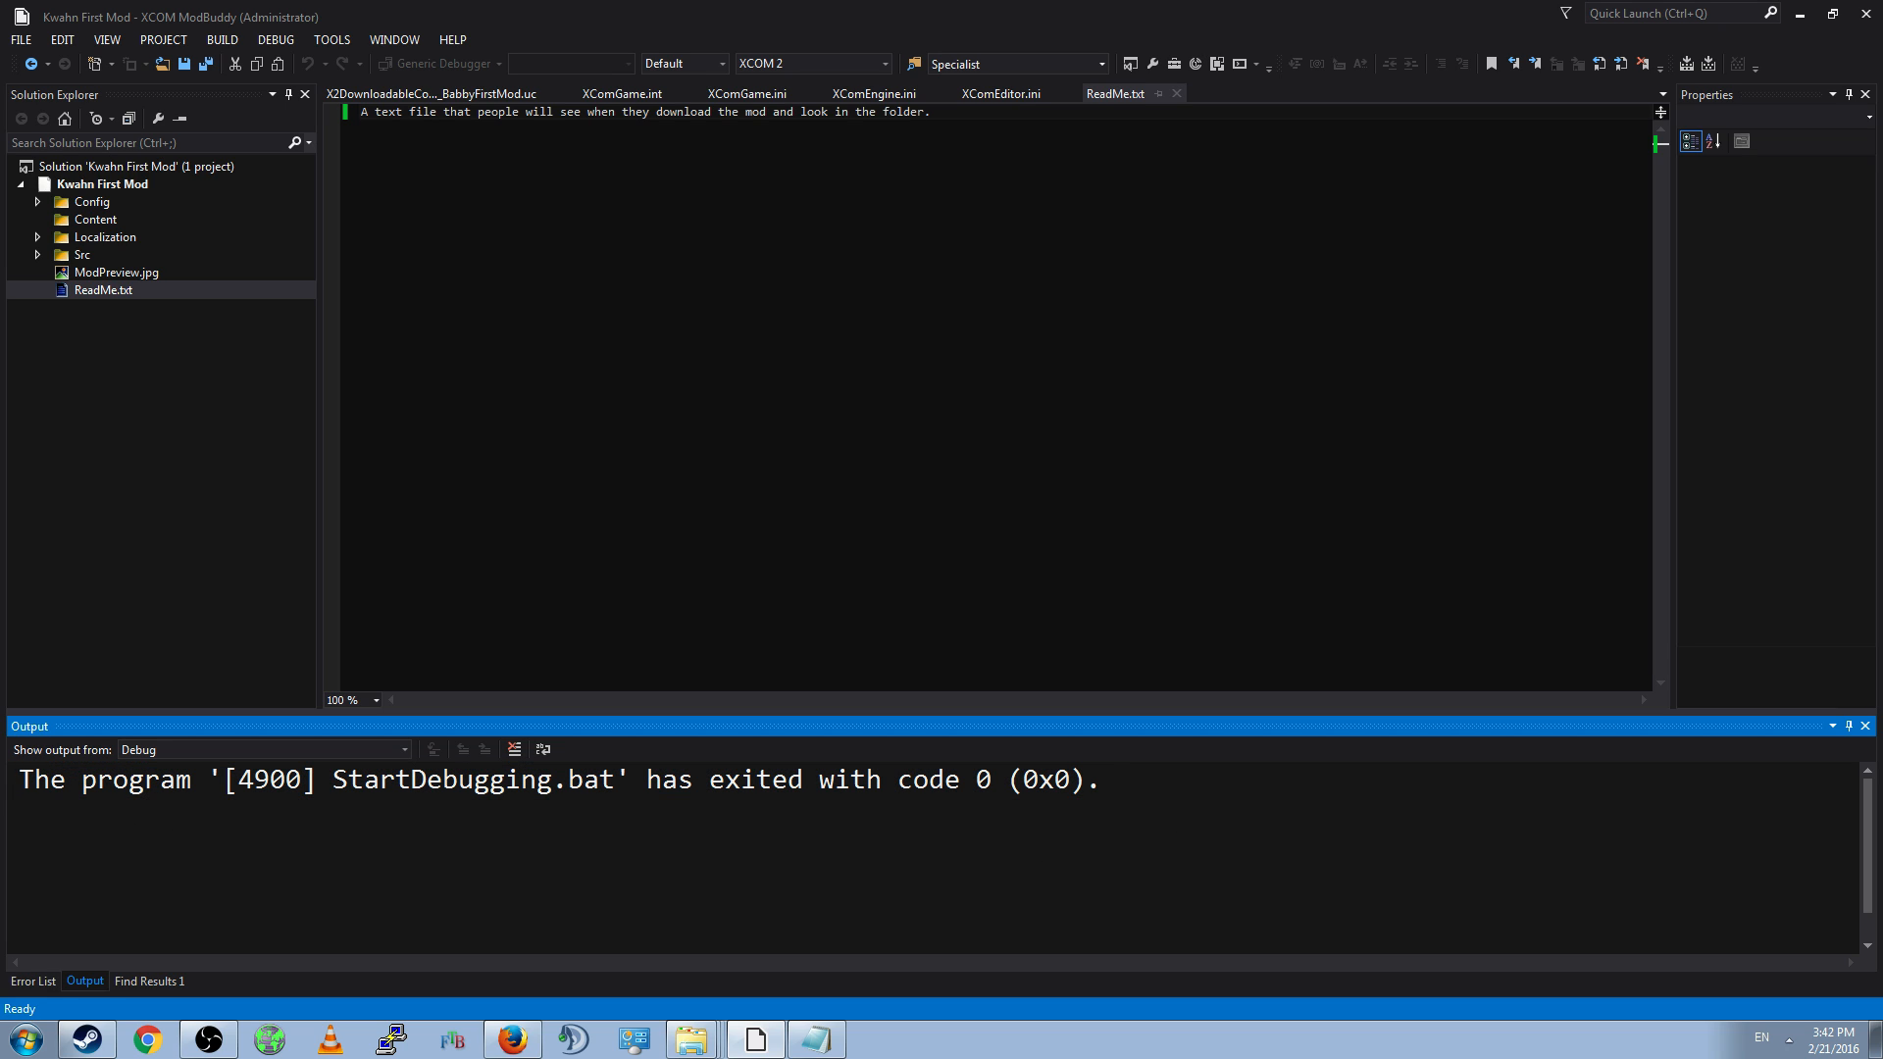
mouse_move(1043, 861)
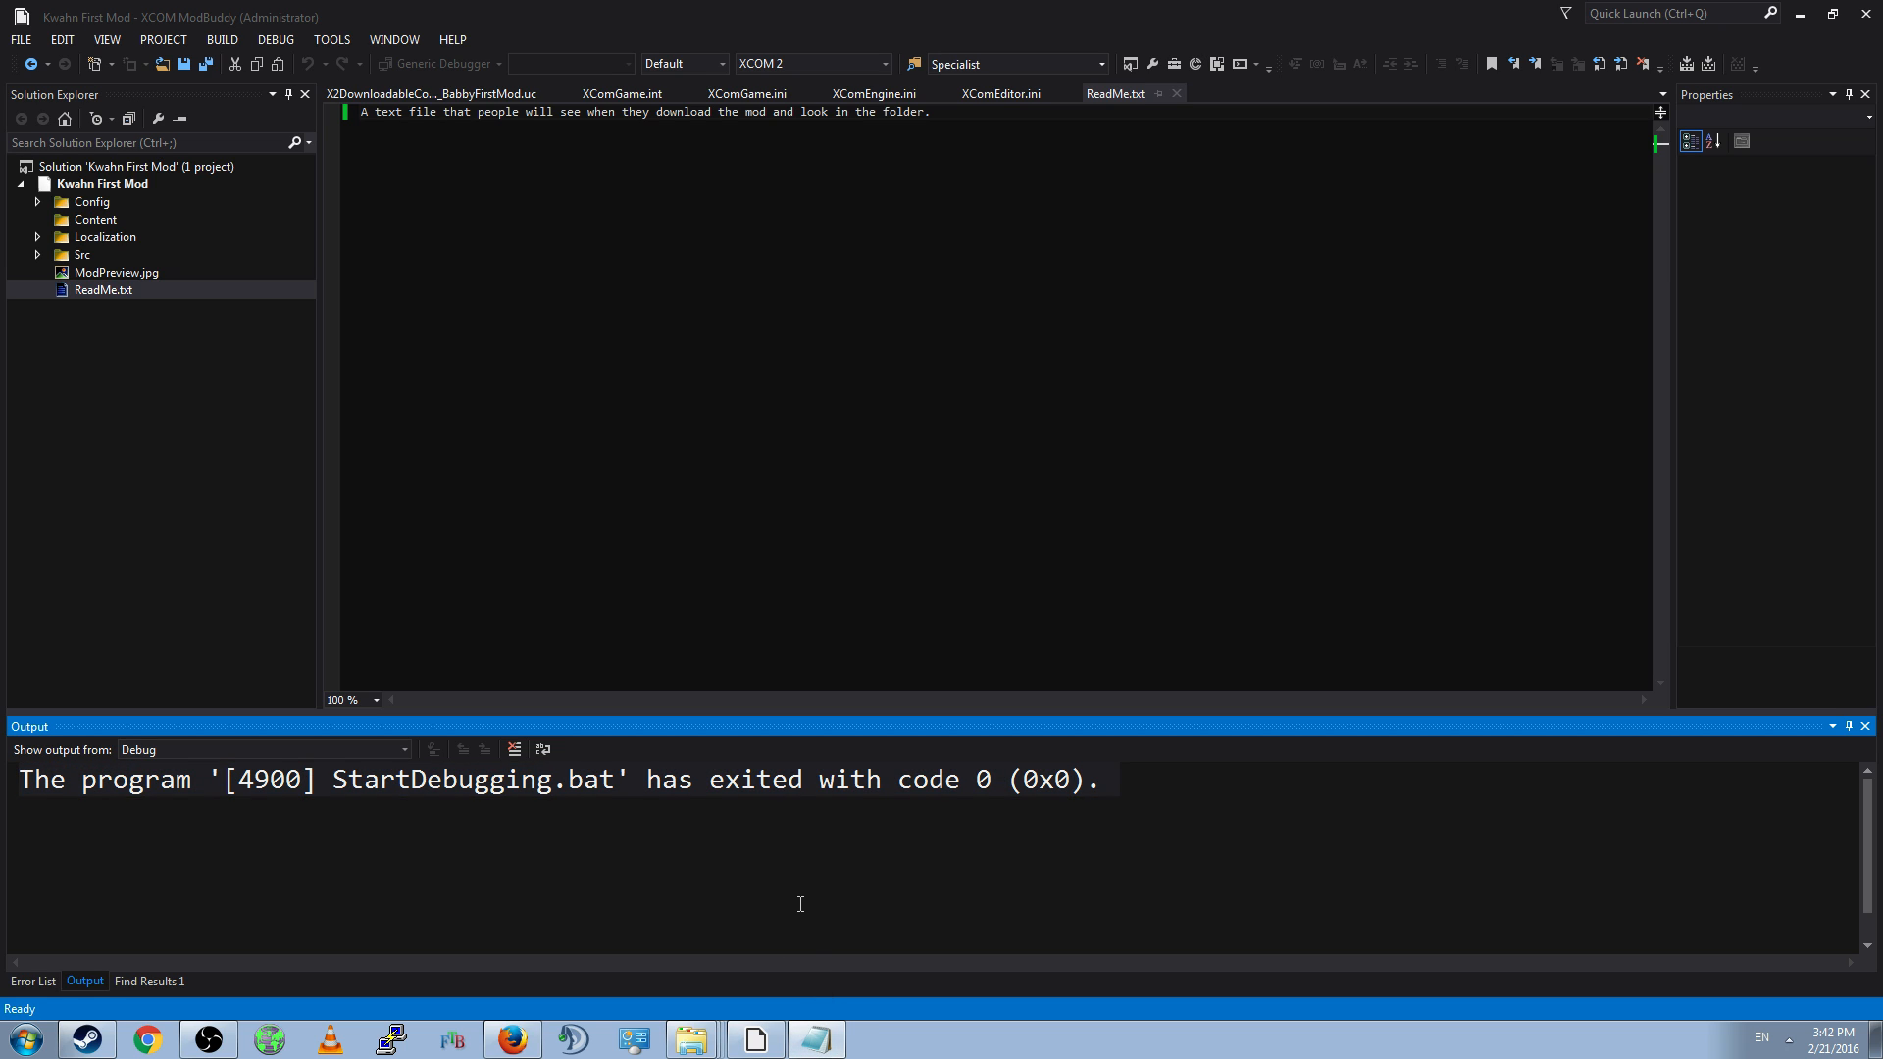
mouse_move(815, 898)
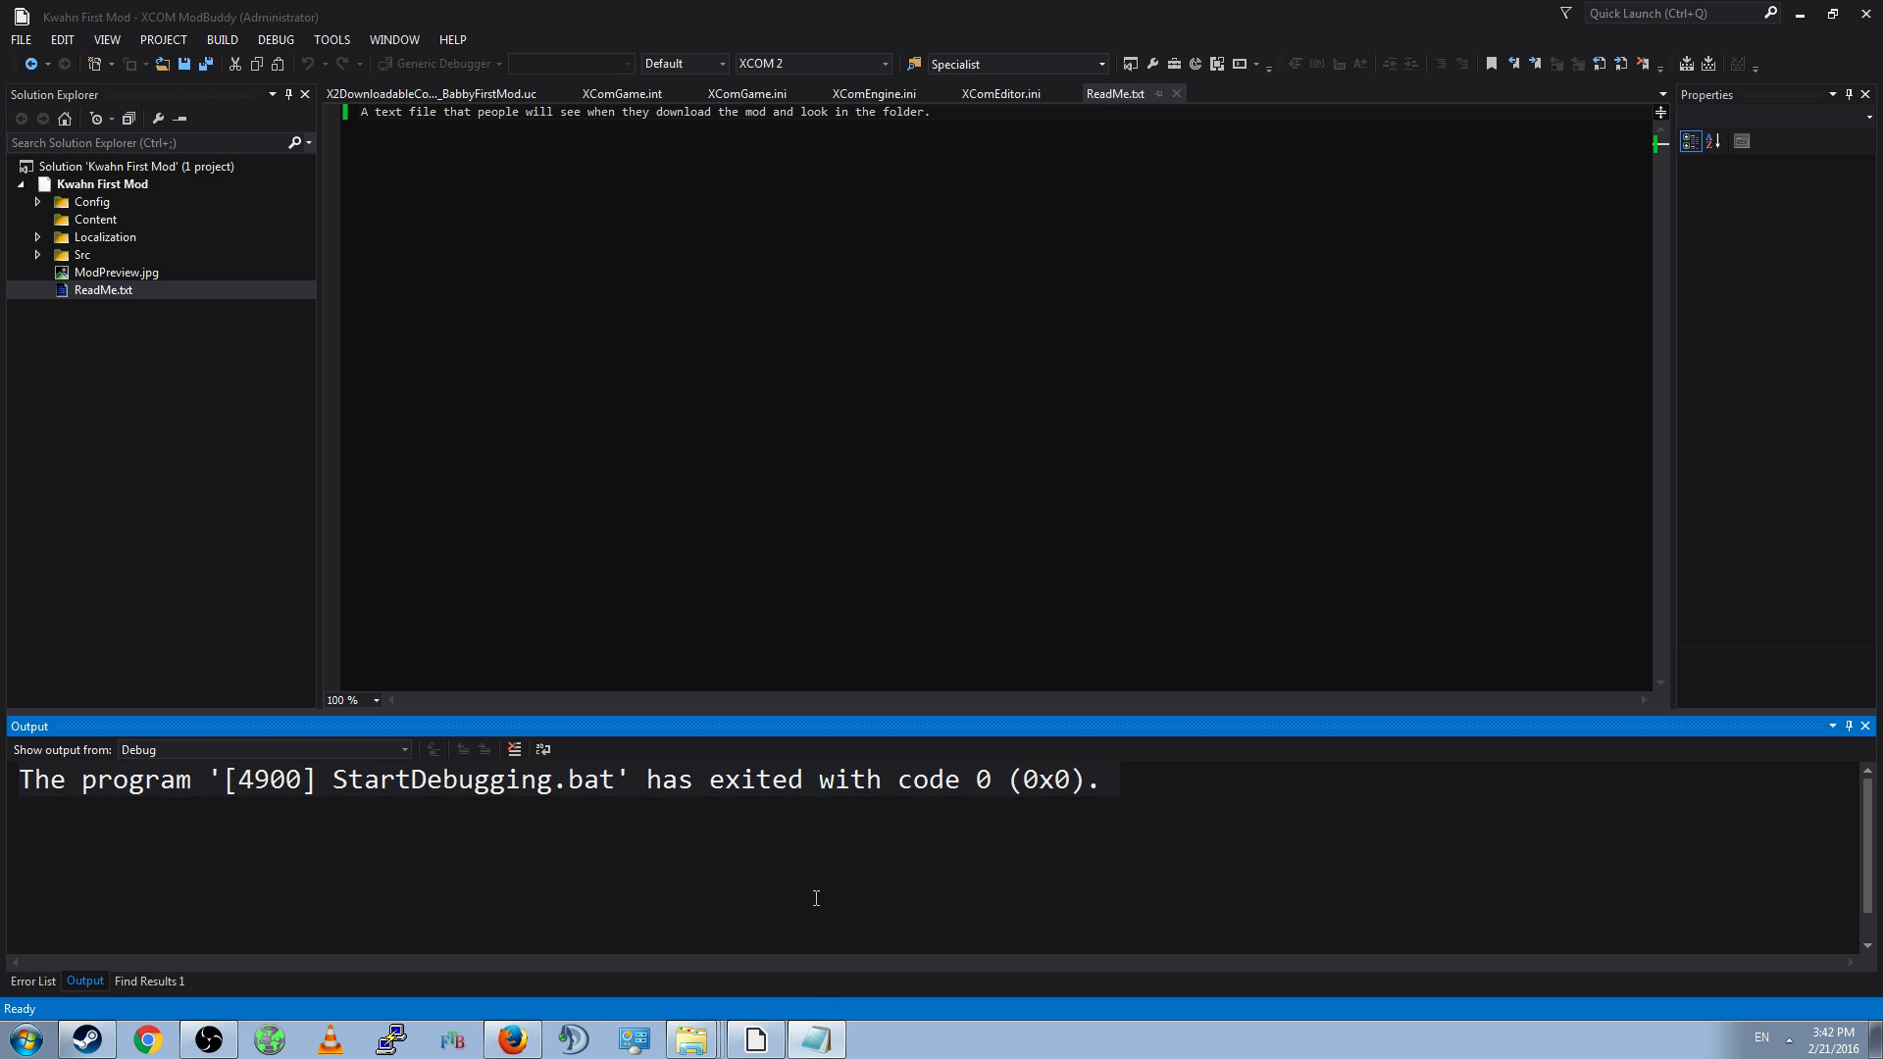
triple_click(565, 778)
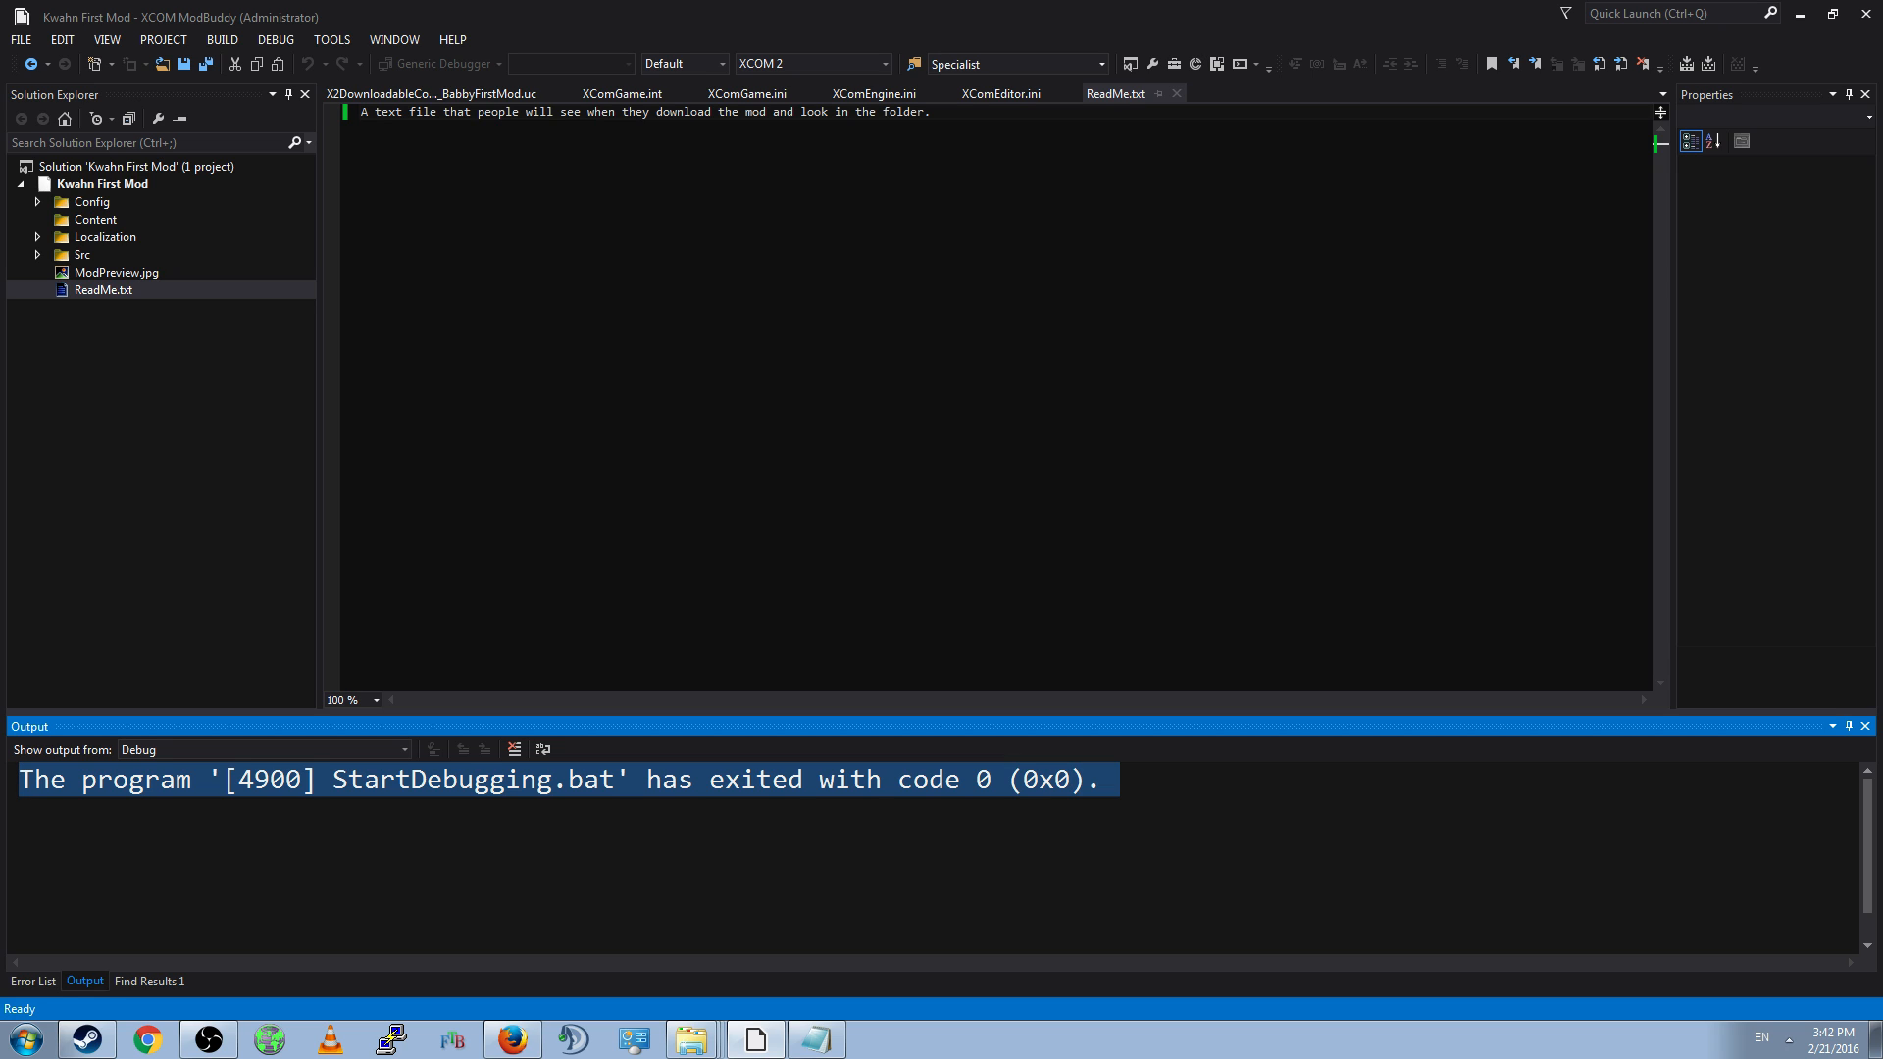
mouse_move(153, 814)
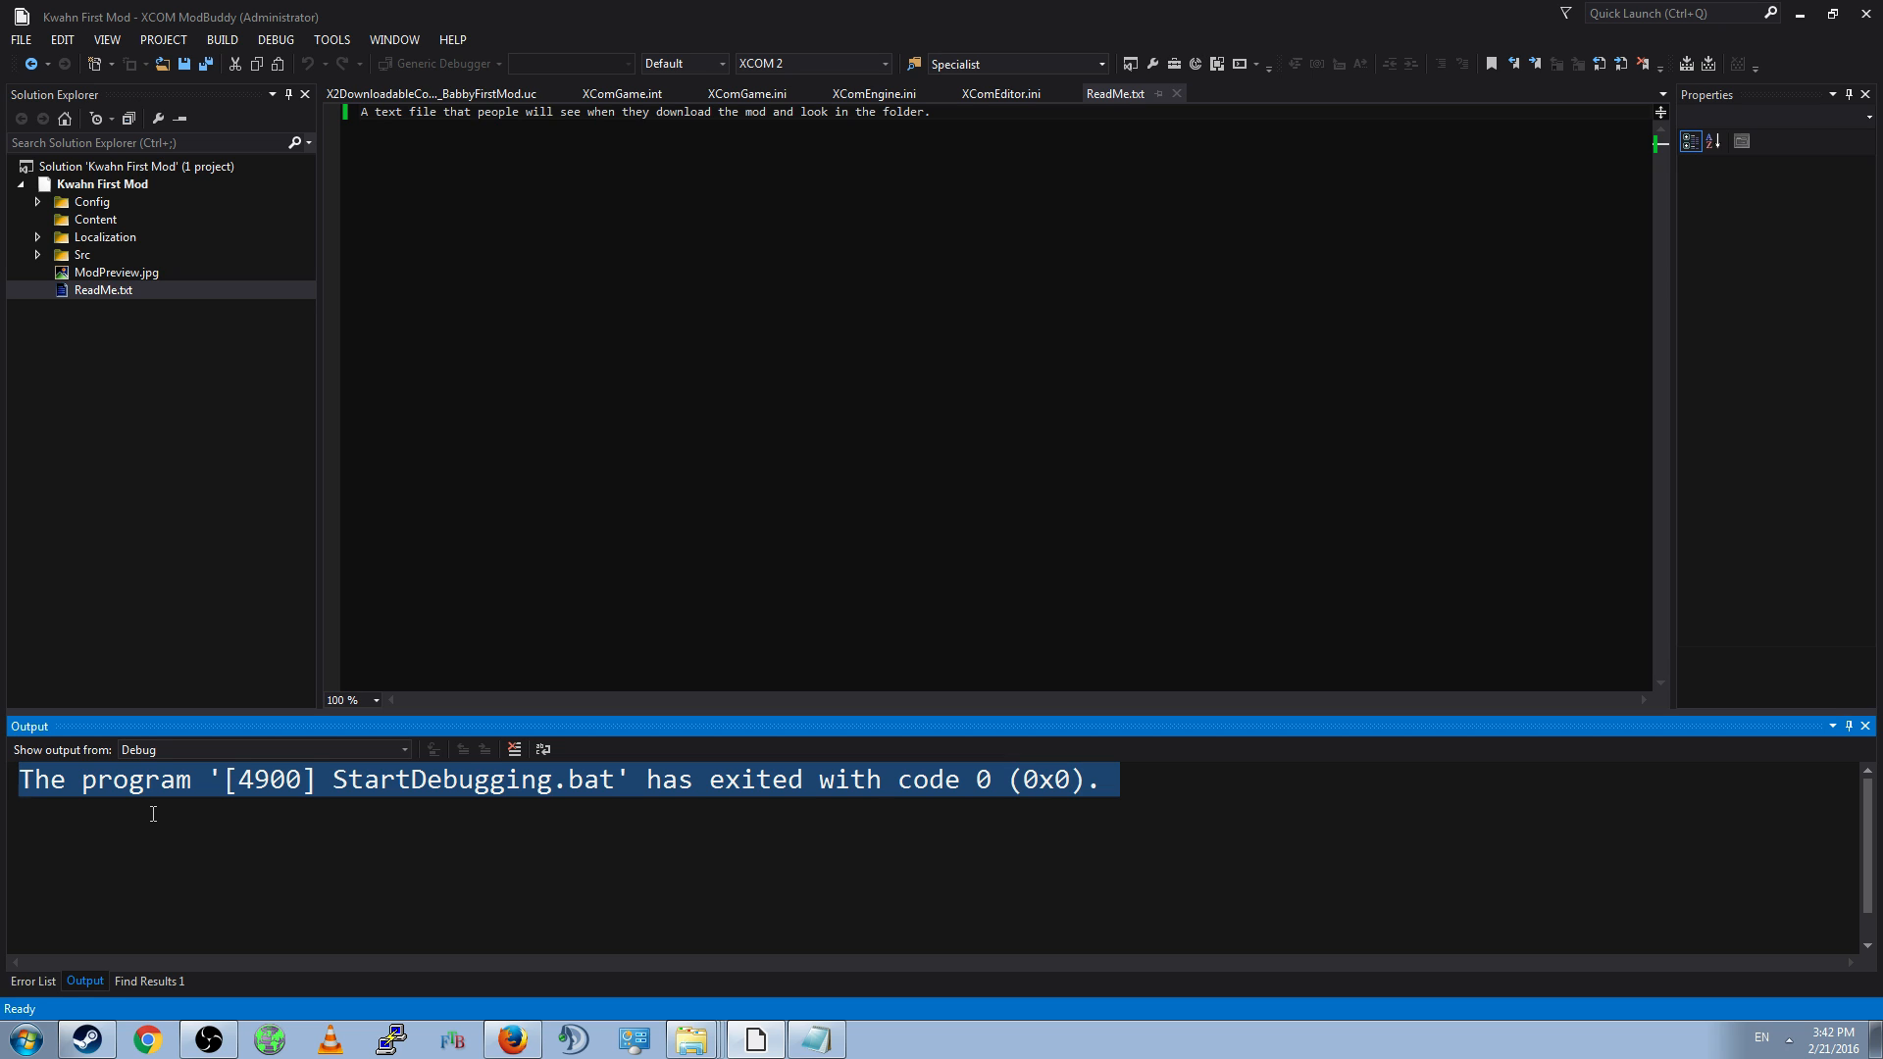